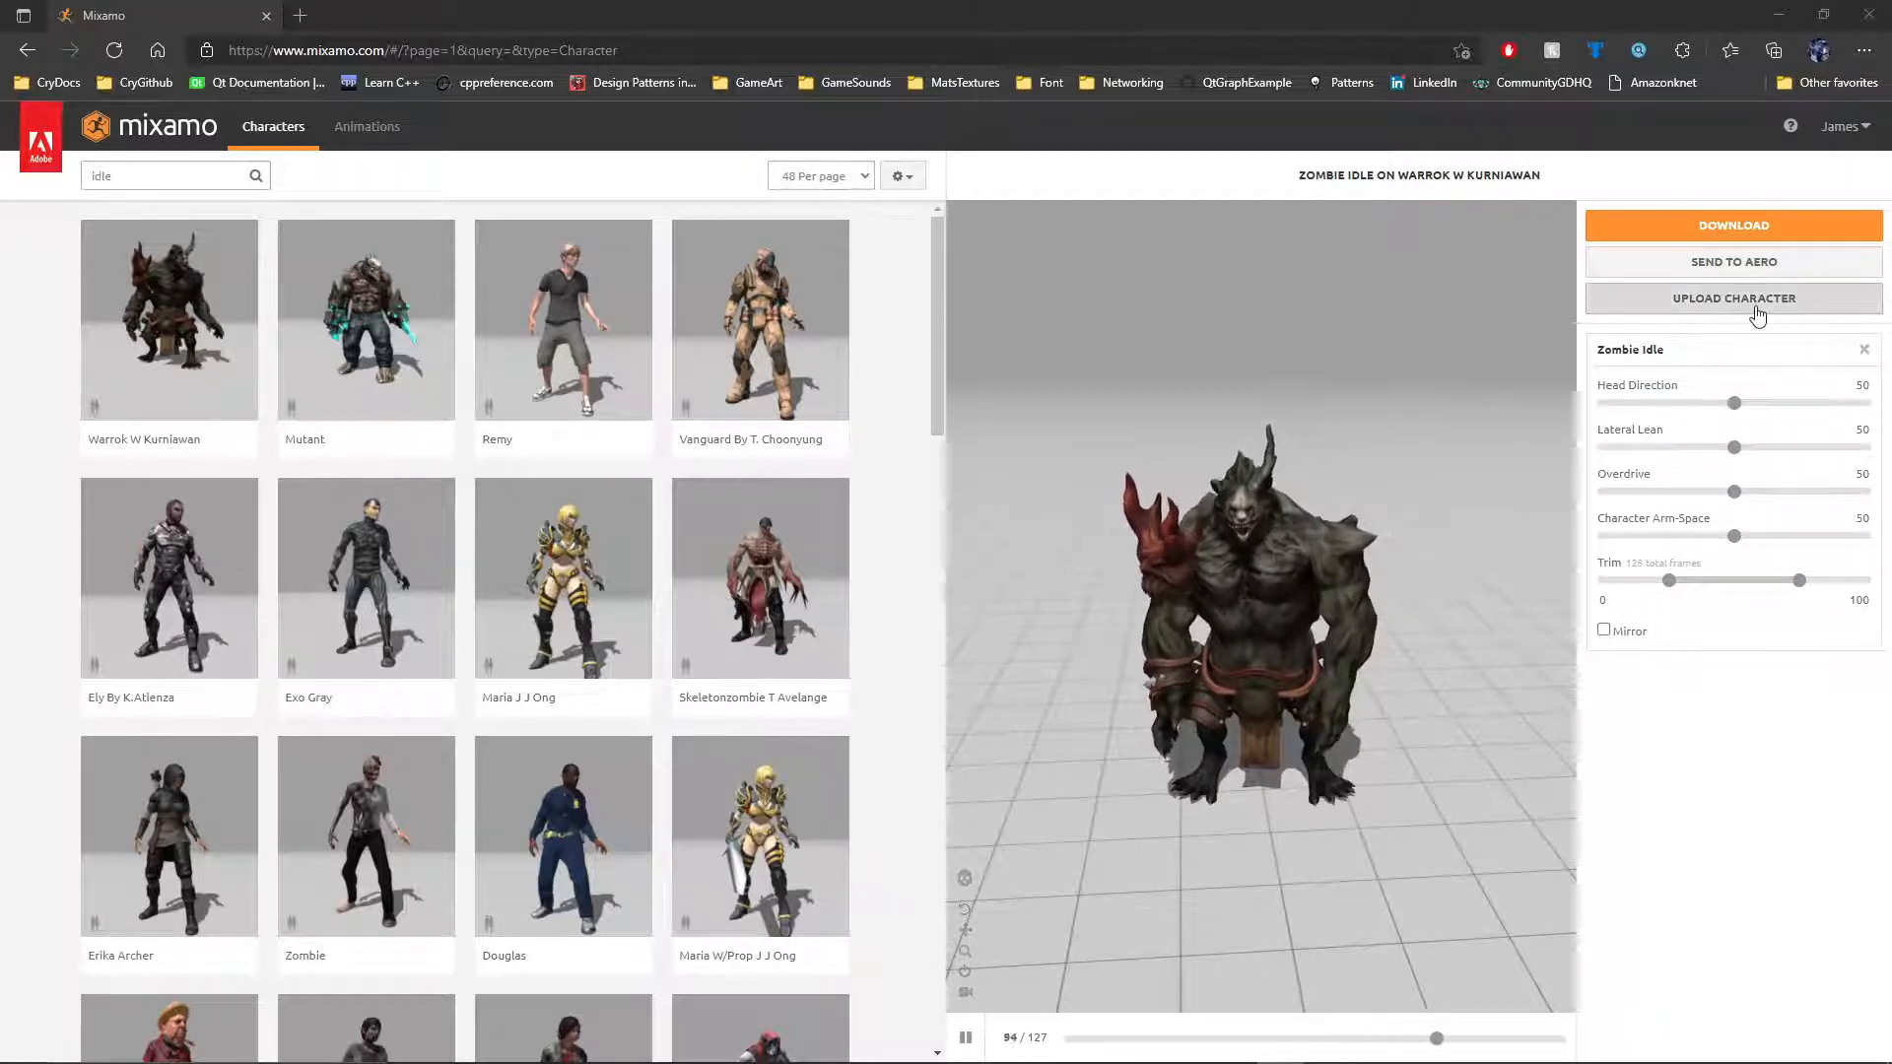
- Start a Mixamo character upload and browse for the LowPolyBarbarian character file
left_click(1732, 298)
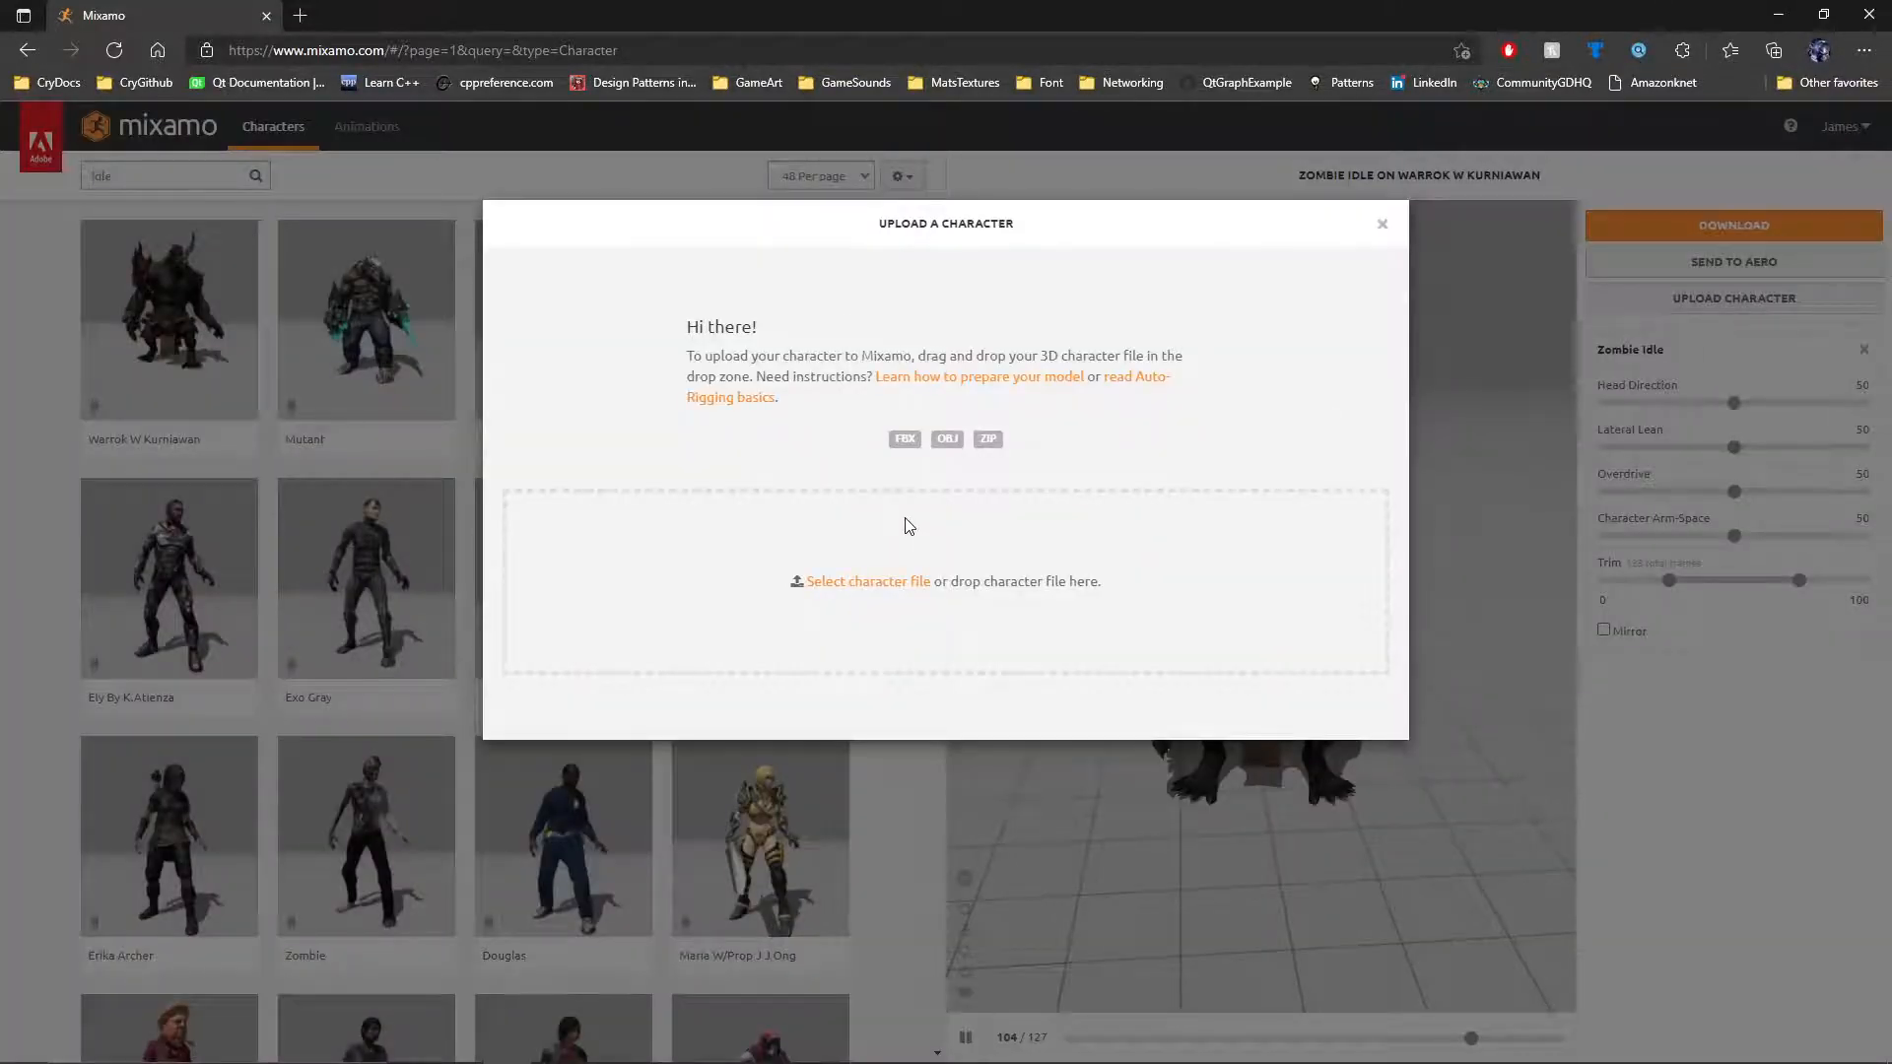
left_click(866, 580)
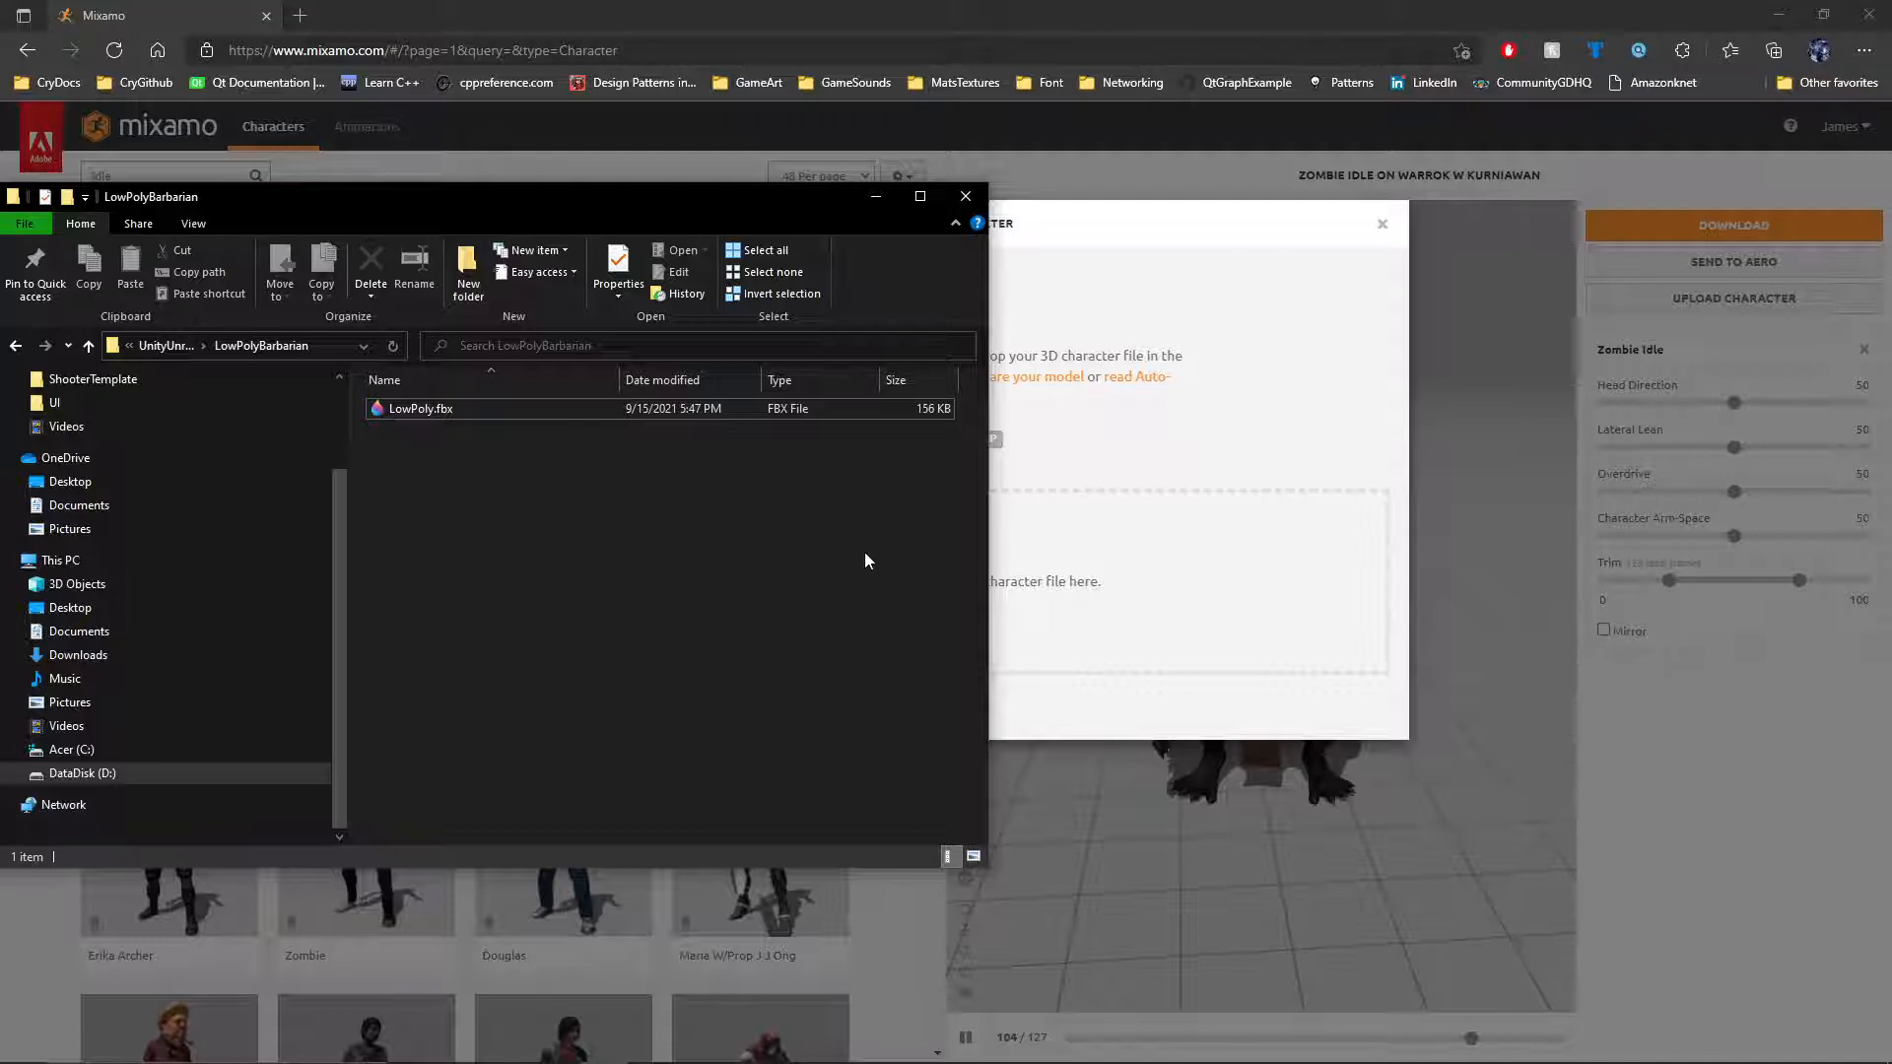
mouse_move(435, 408)
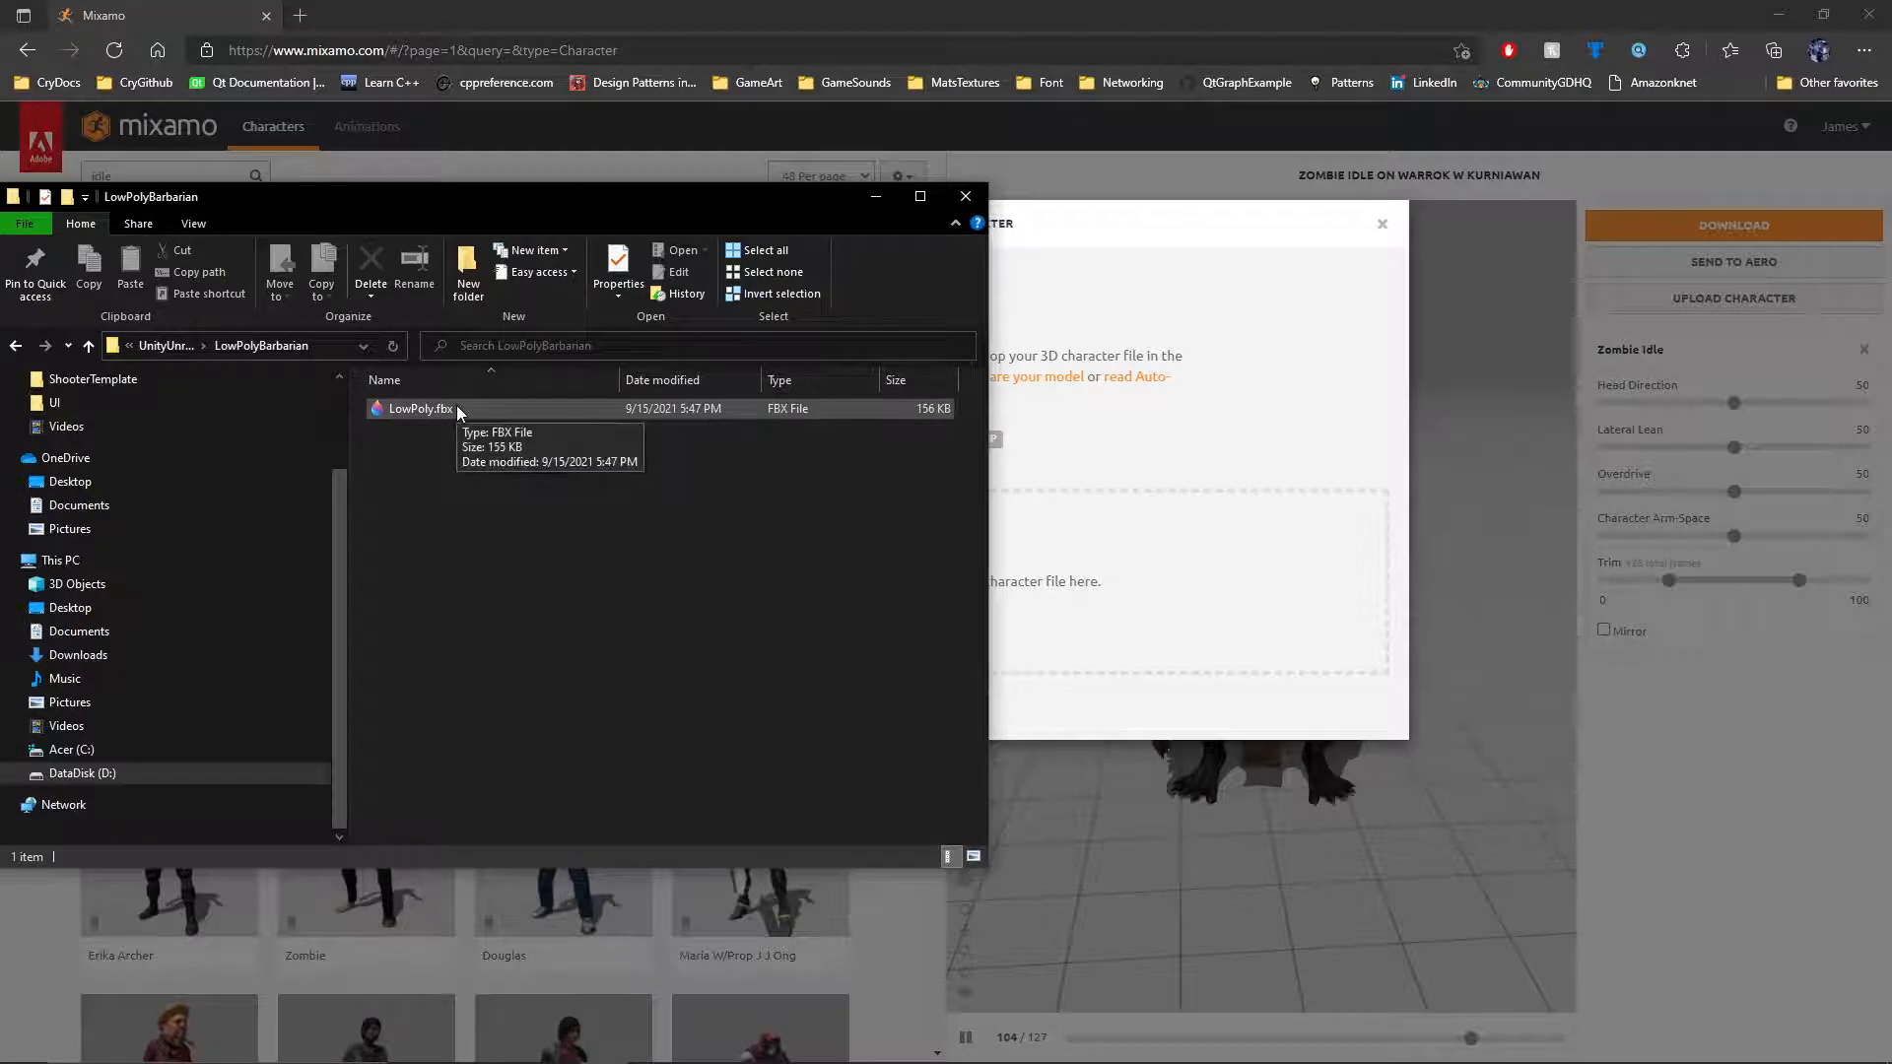
- Upload LowPoly.fbx to Mixamo's auto-rigger
left_click(419, 408)
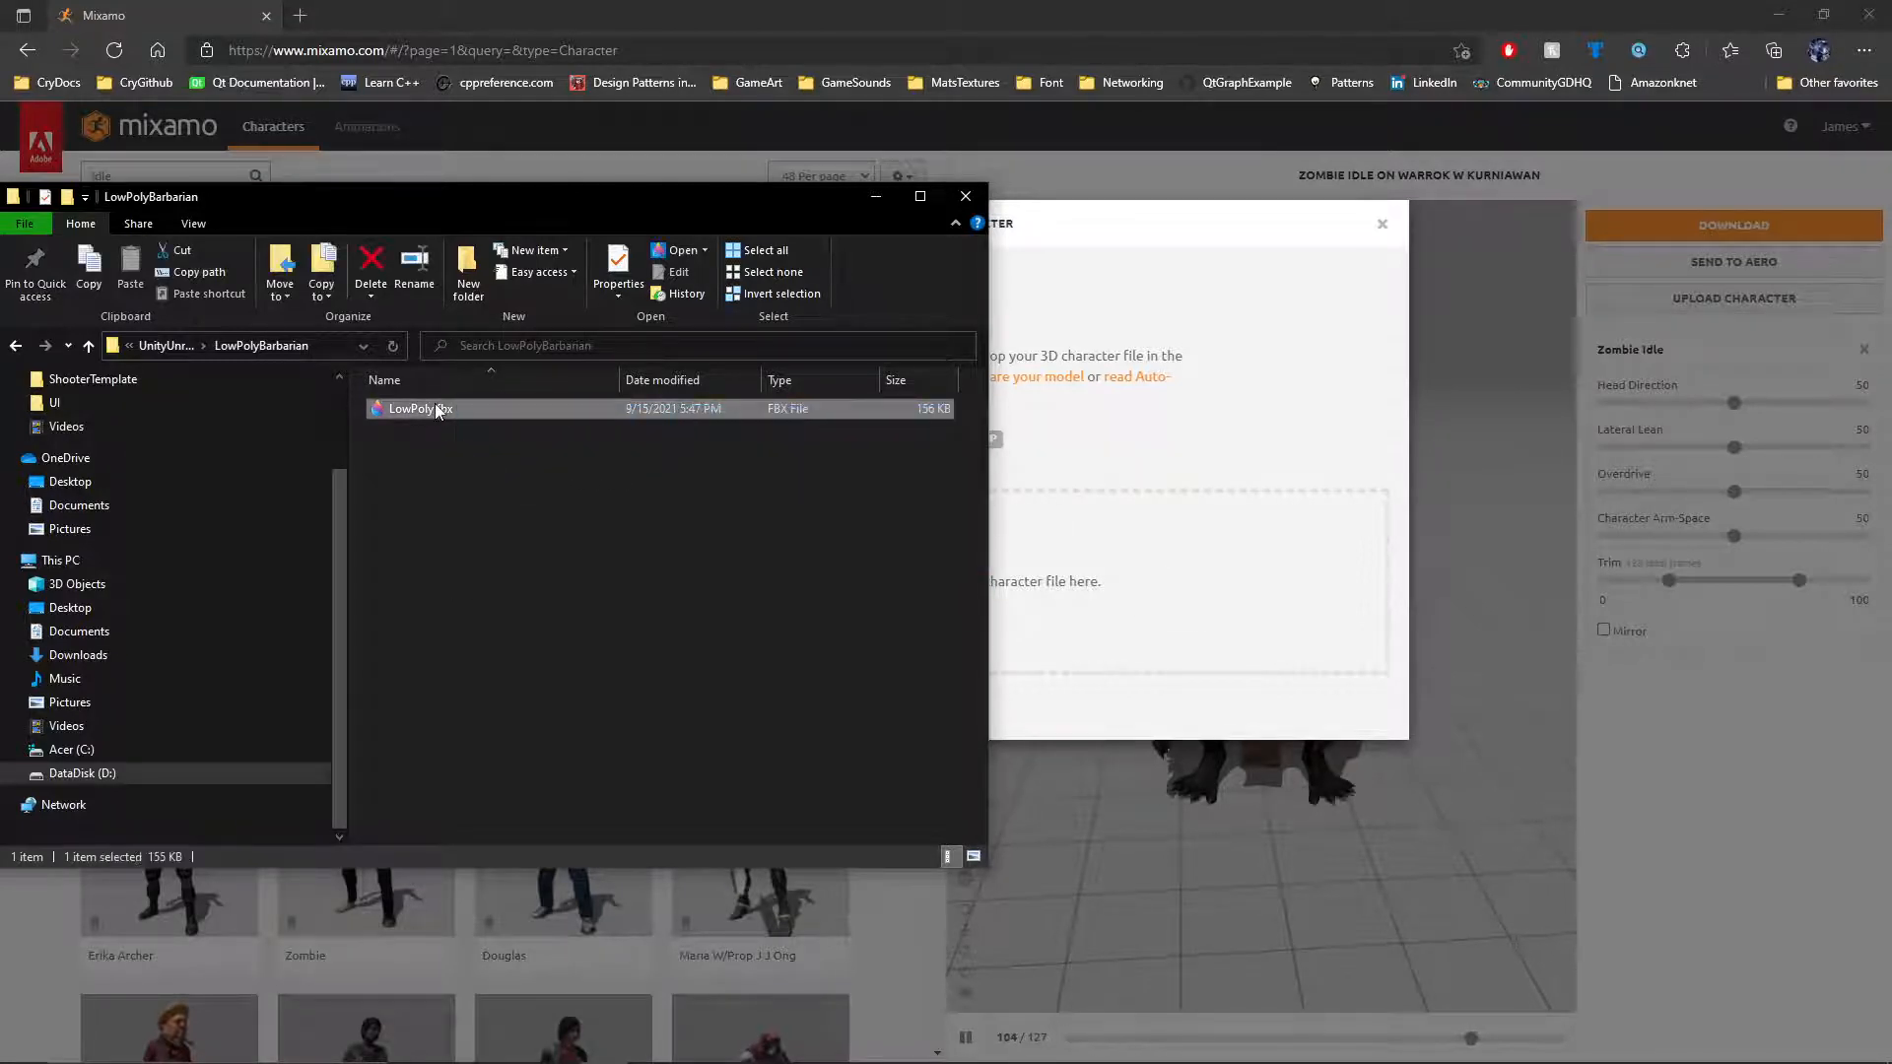
double_click(420, 407)
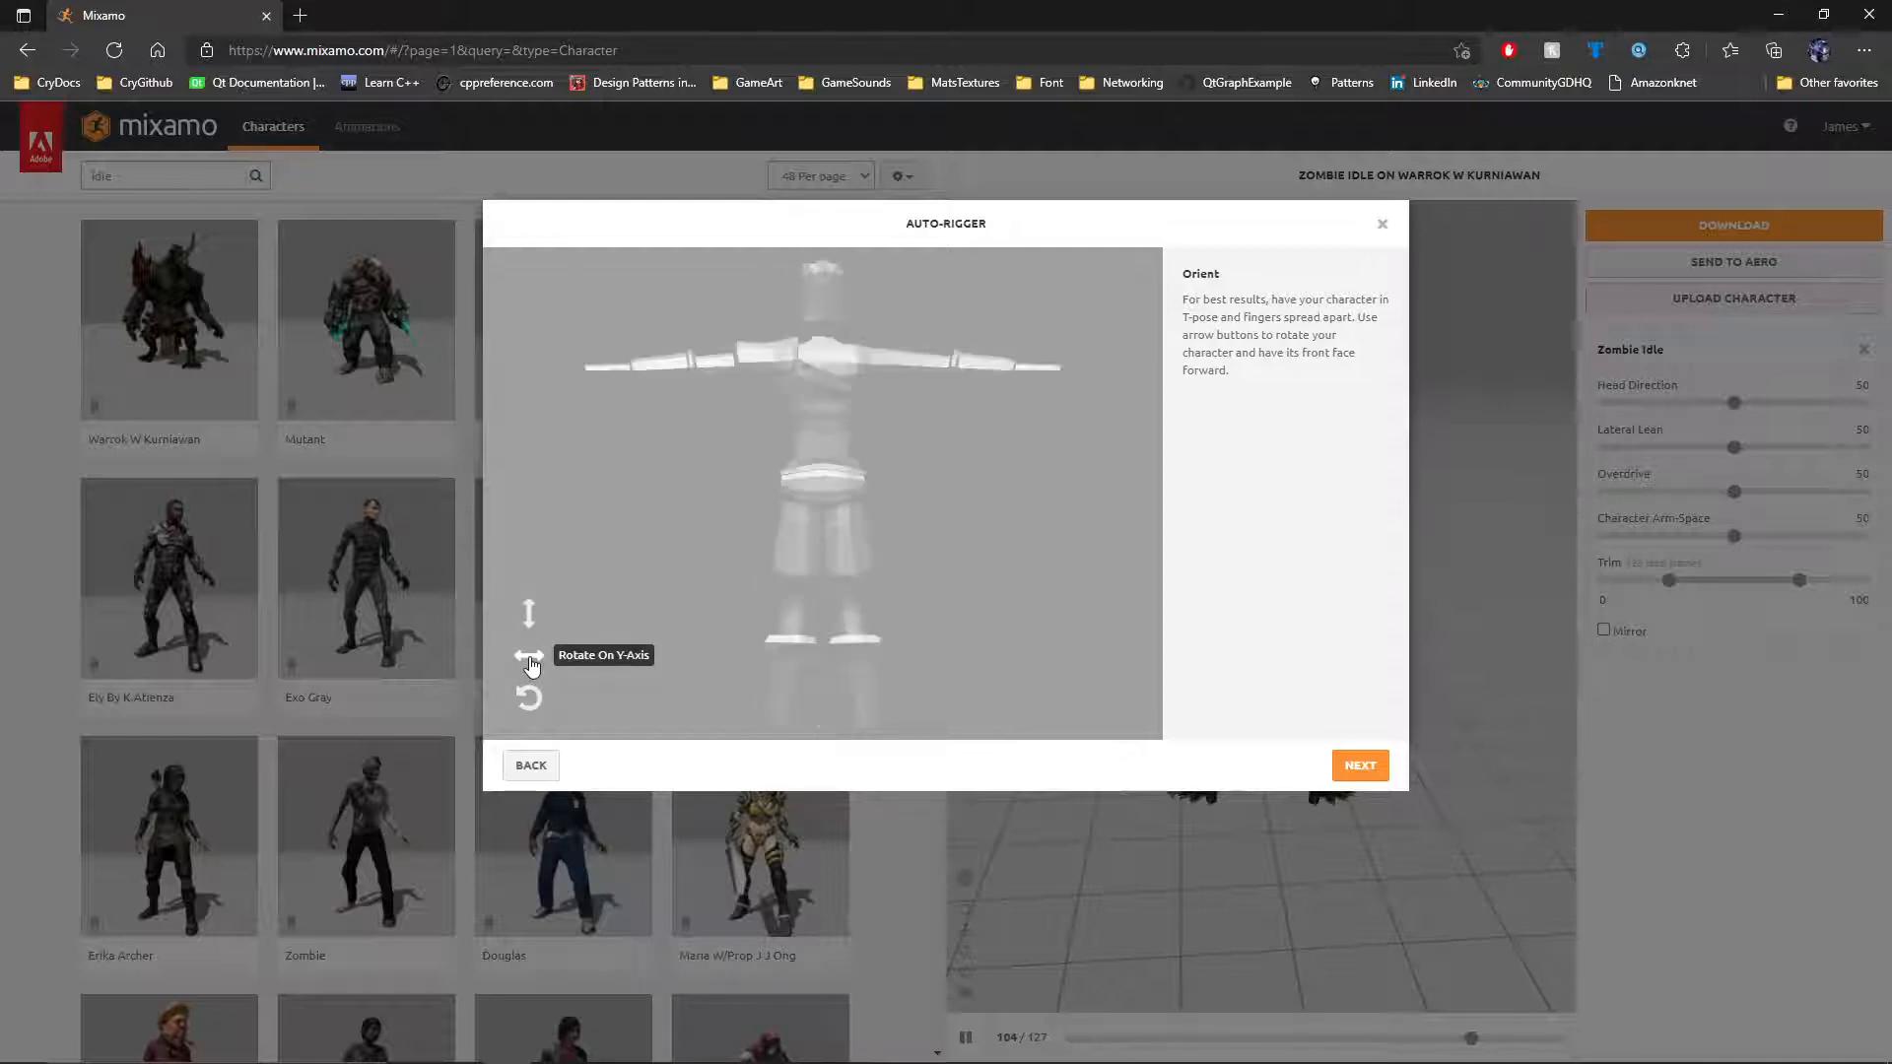
- Rotate the LowPoly character on the Y axis to face front and confirm the orientation
left_click(526, 655)
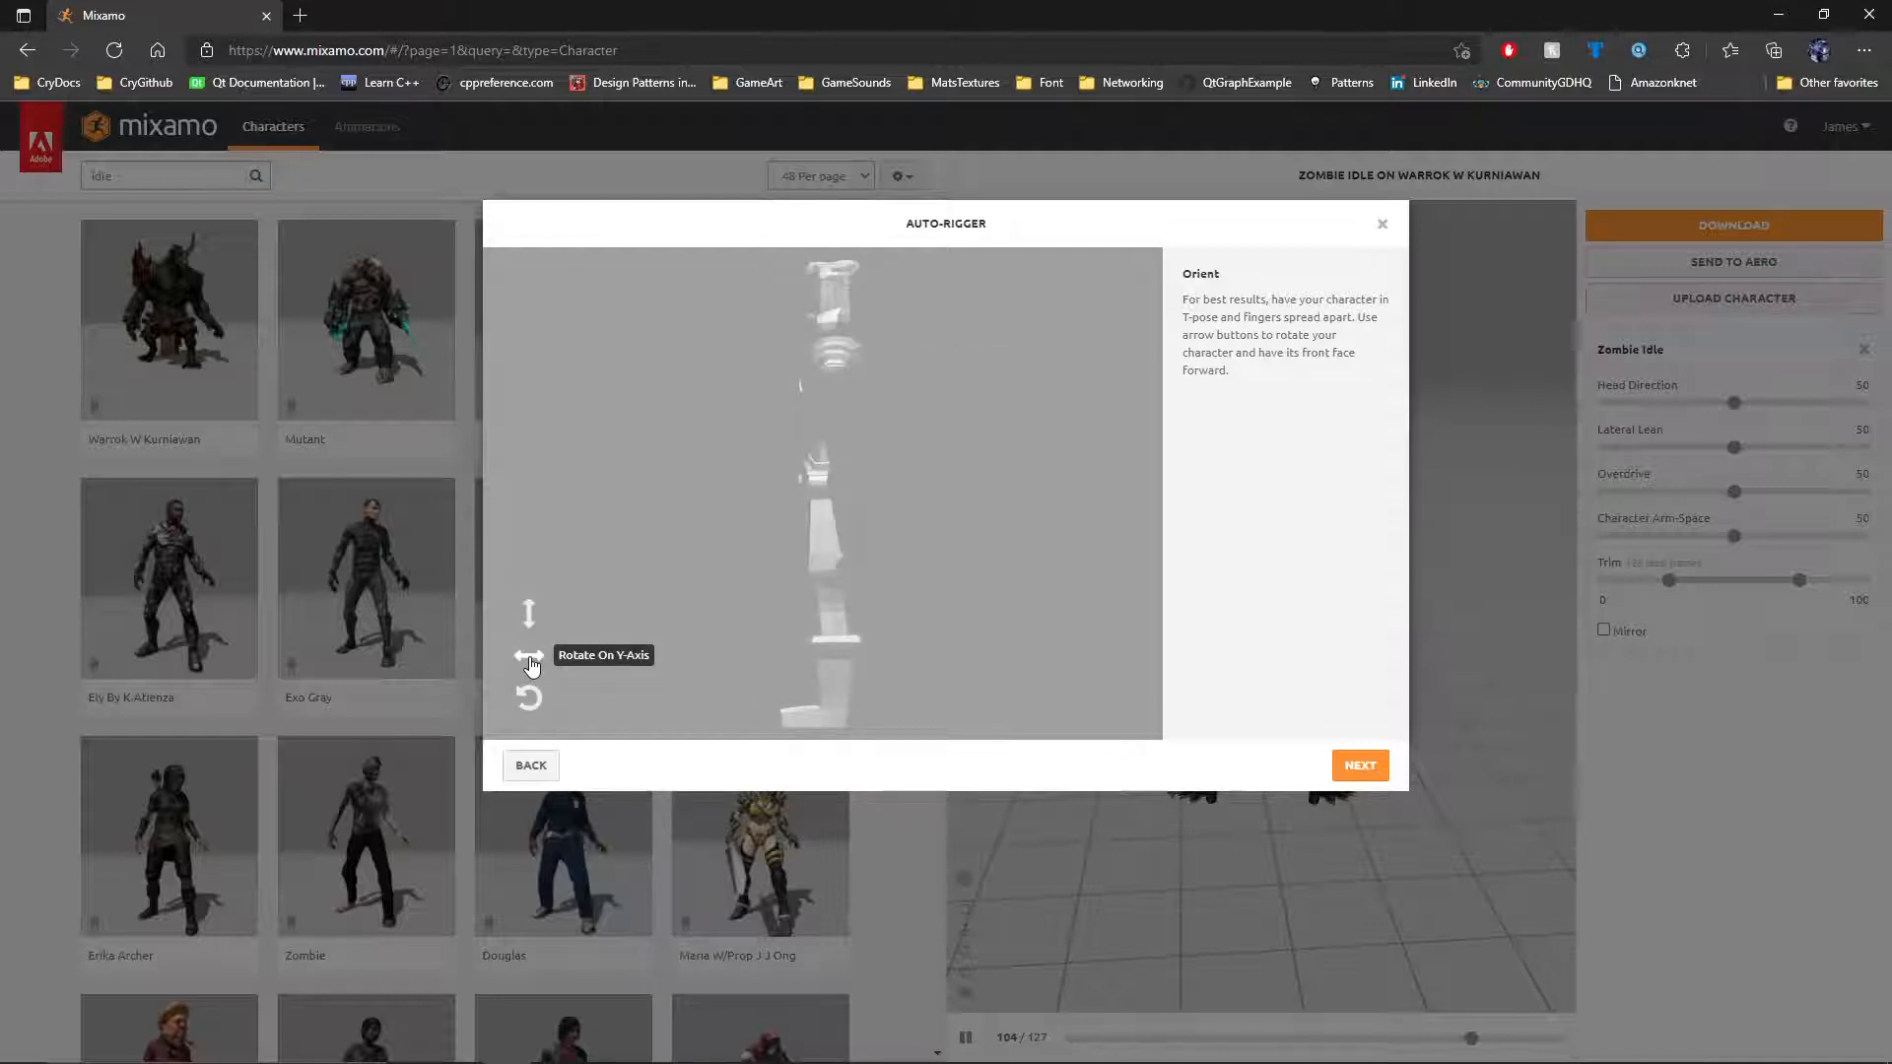
left_click(528, 655)
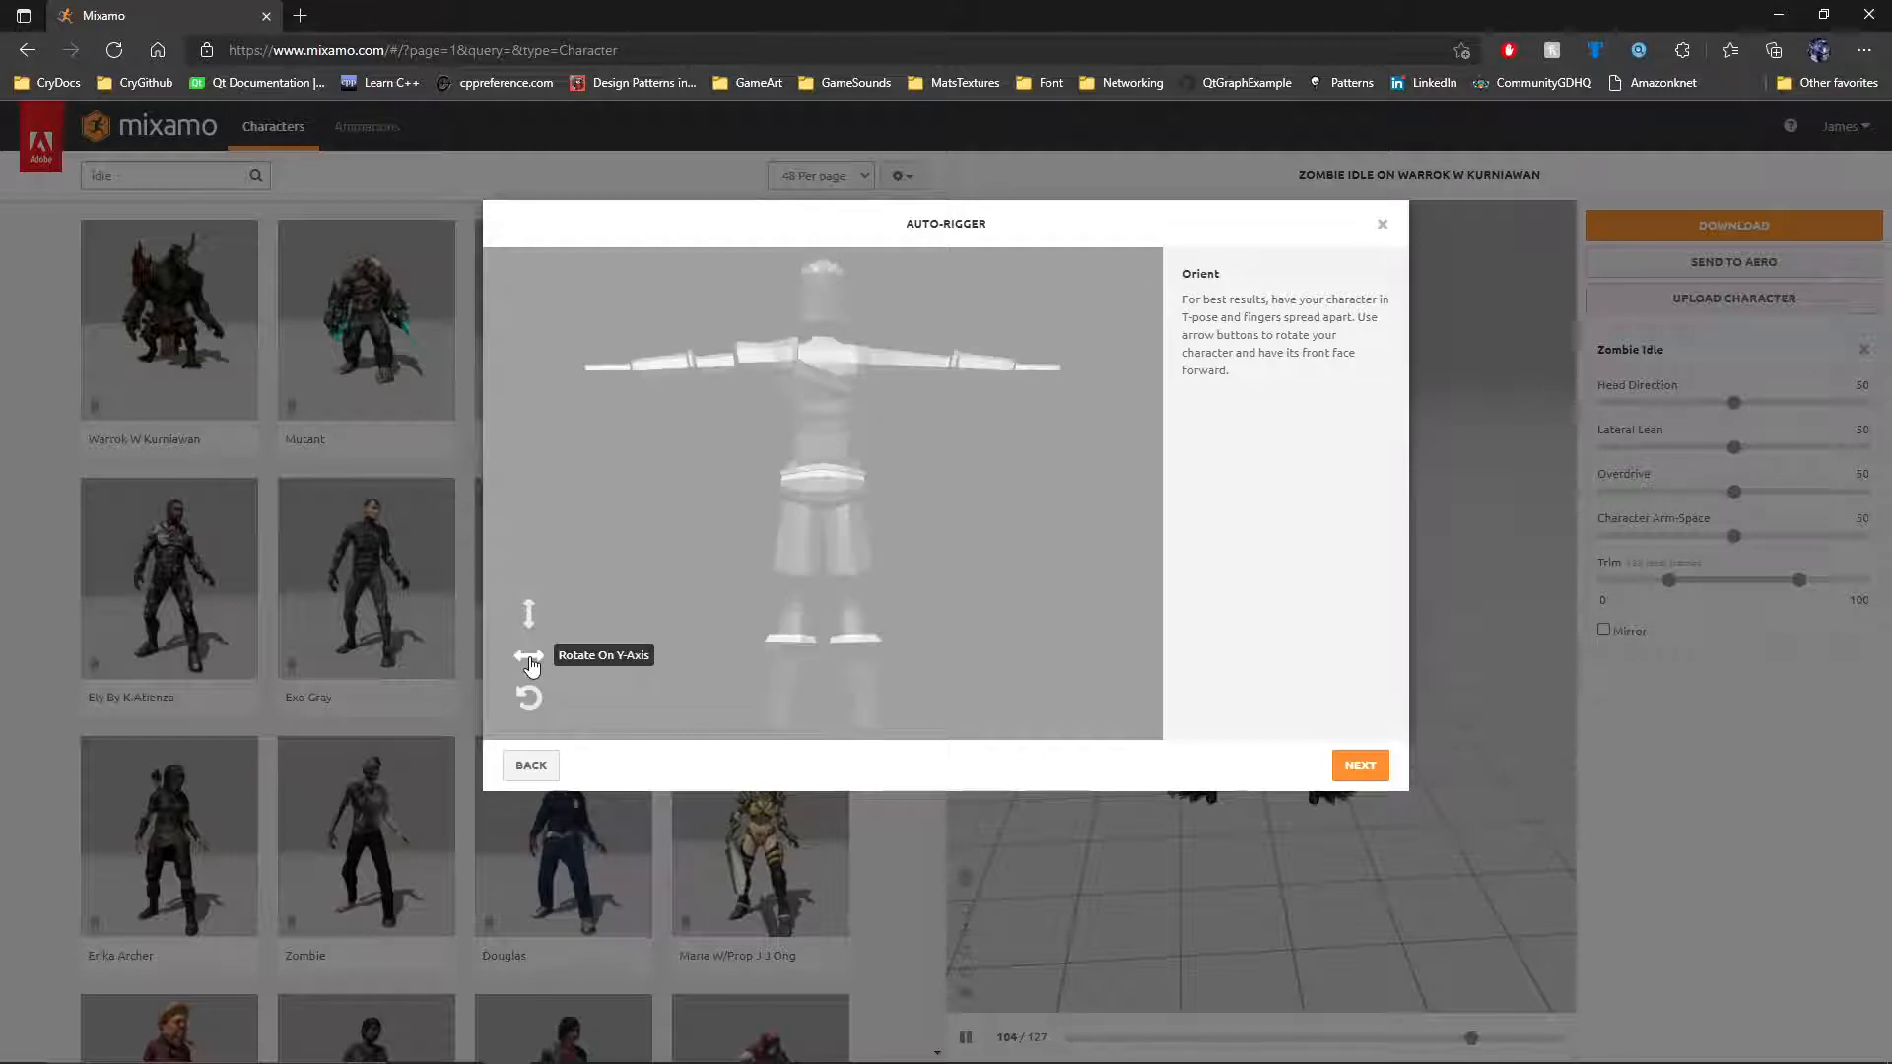
left_click(528, 655)
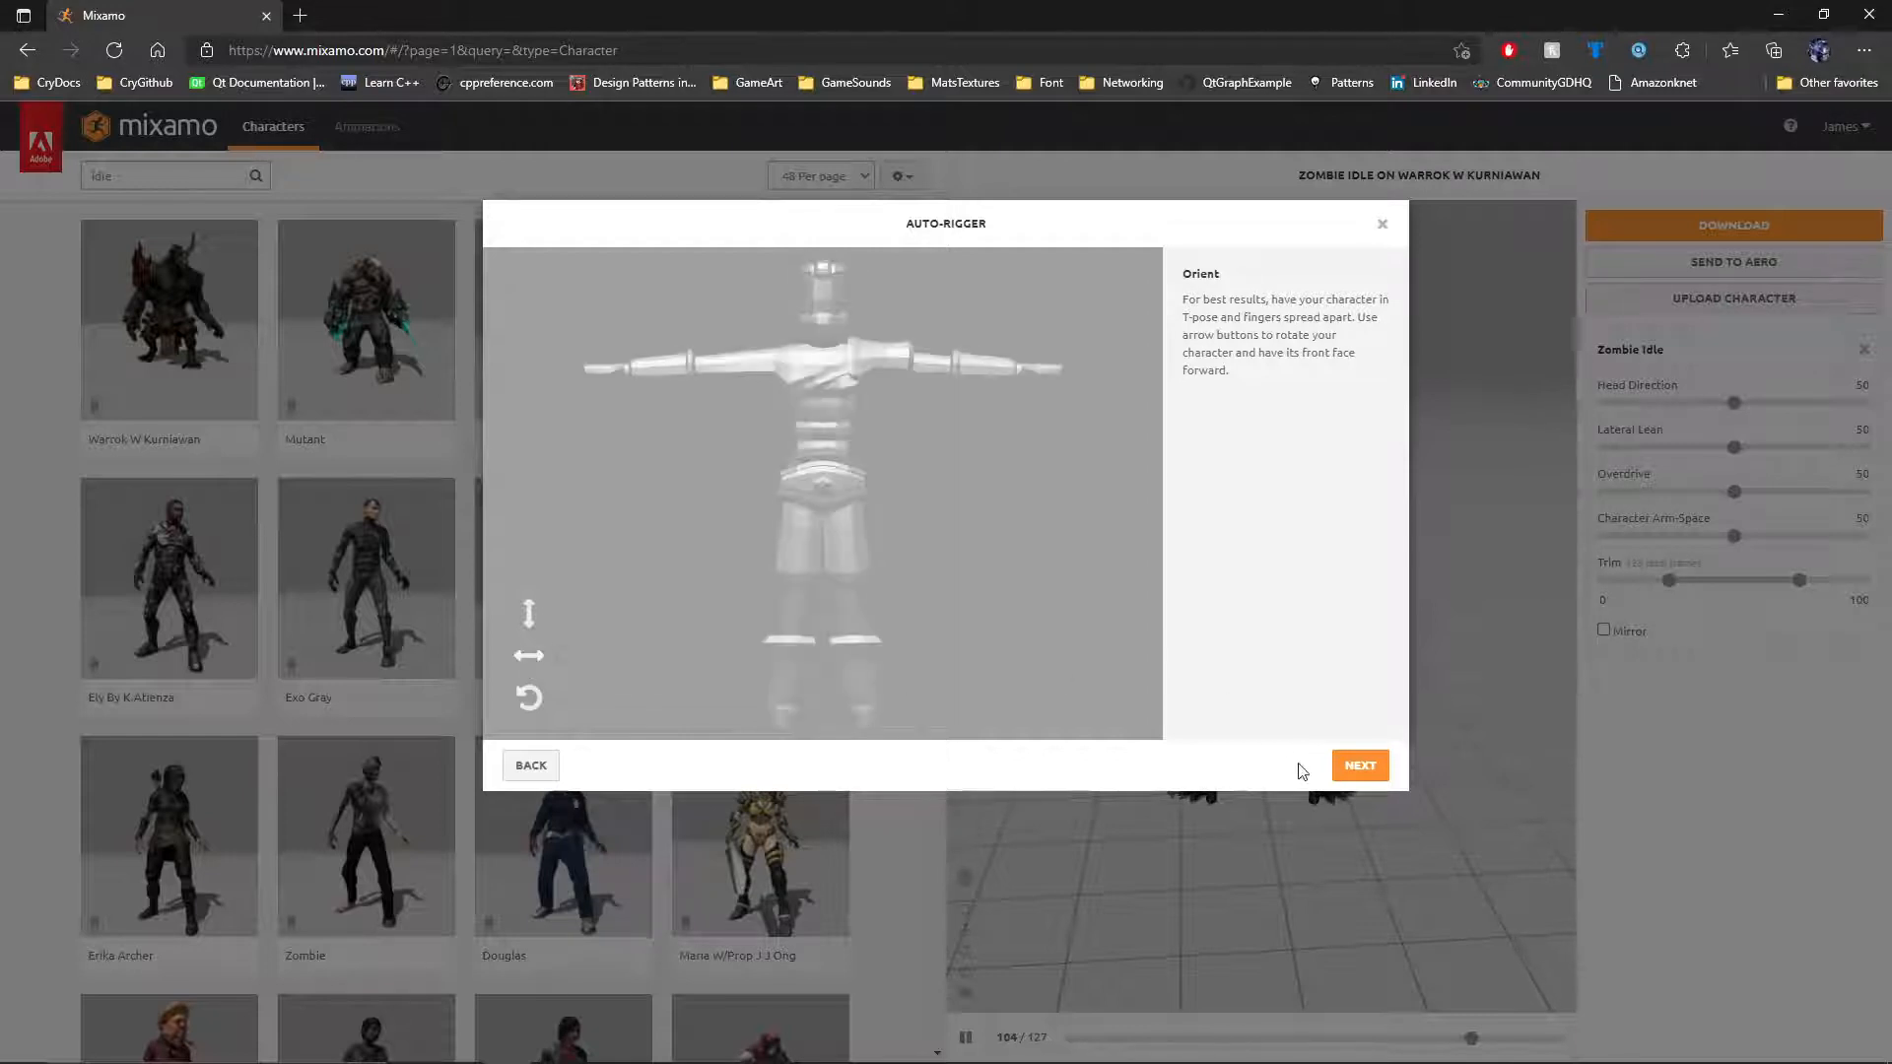
left_click(1360, 765)
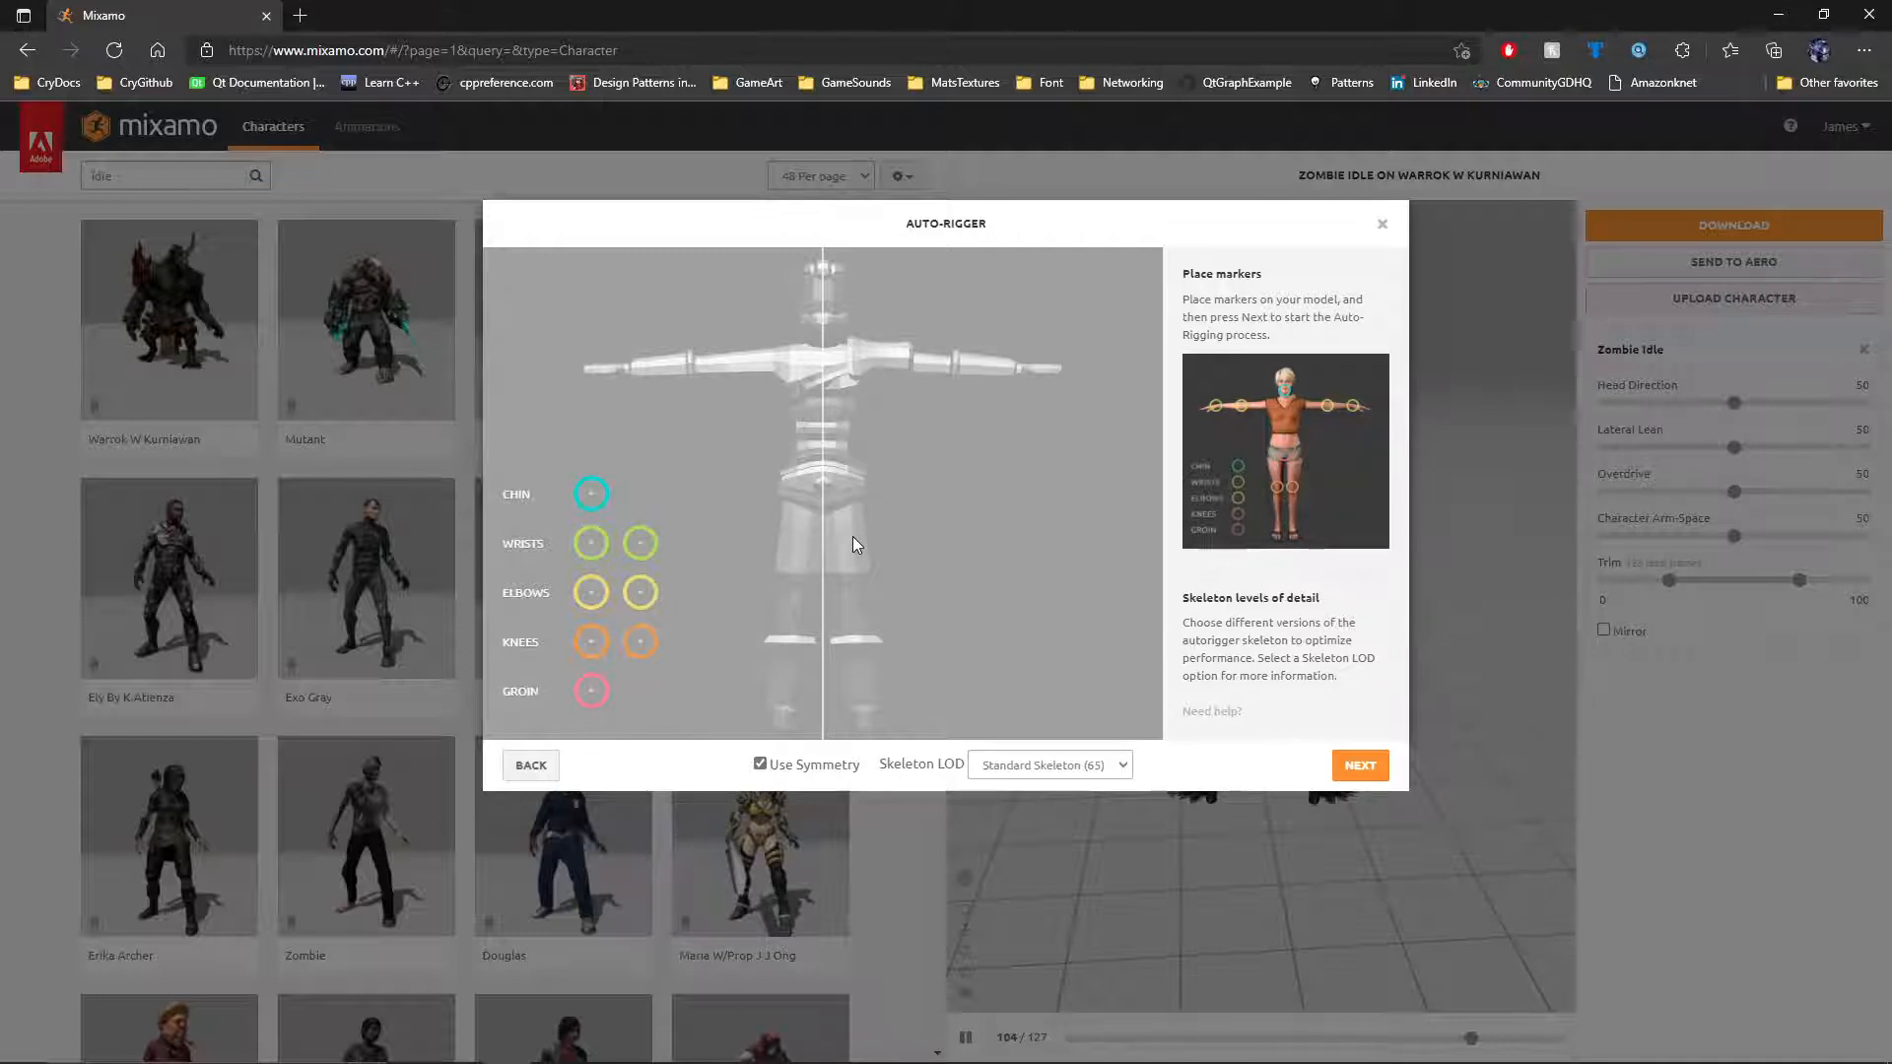
mouse_move(559, 384)
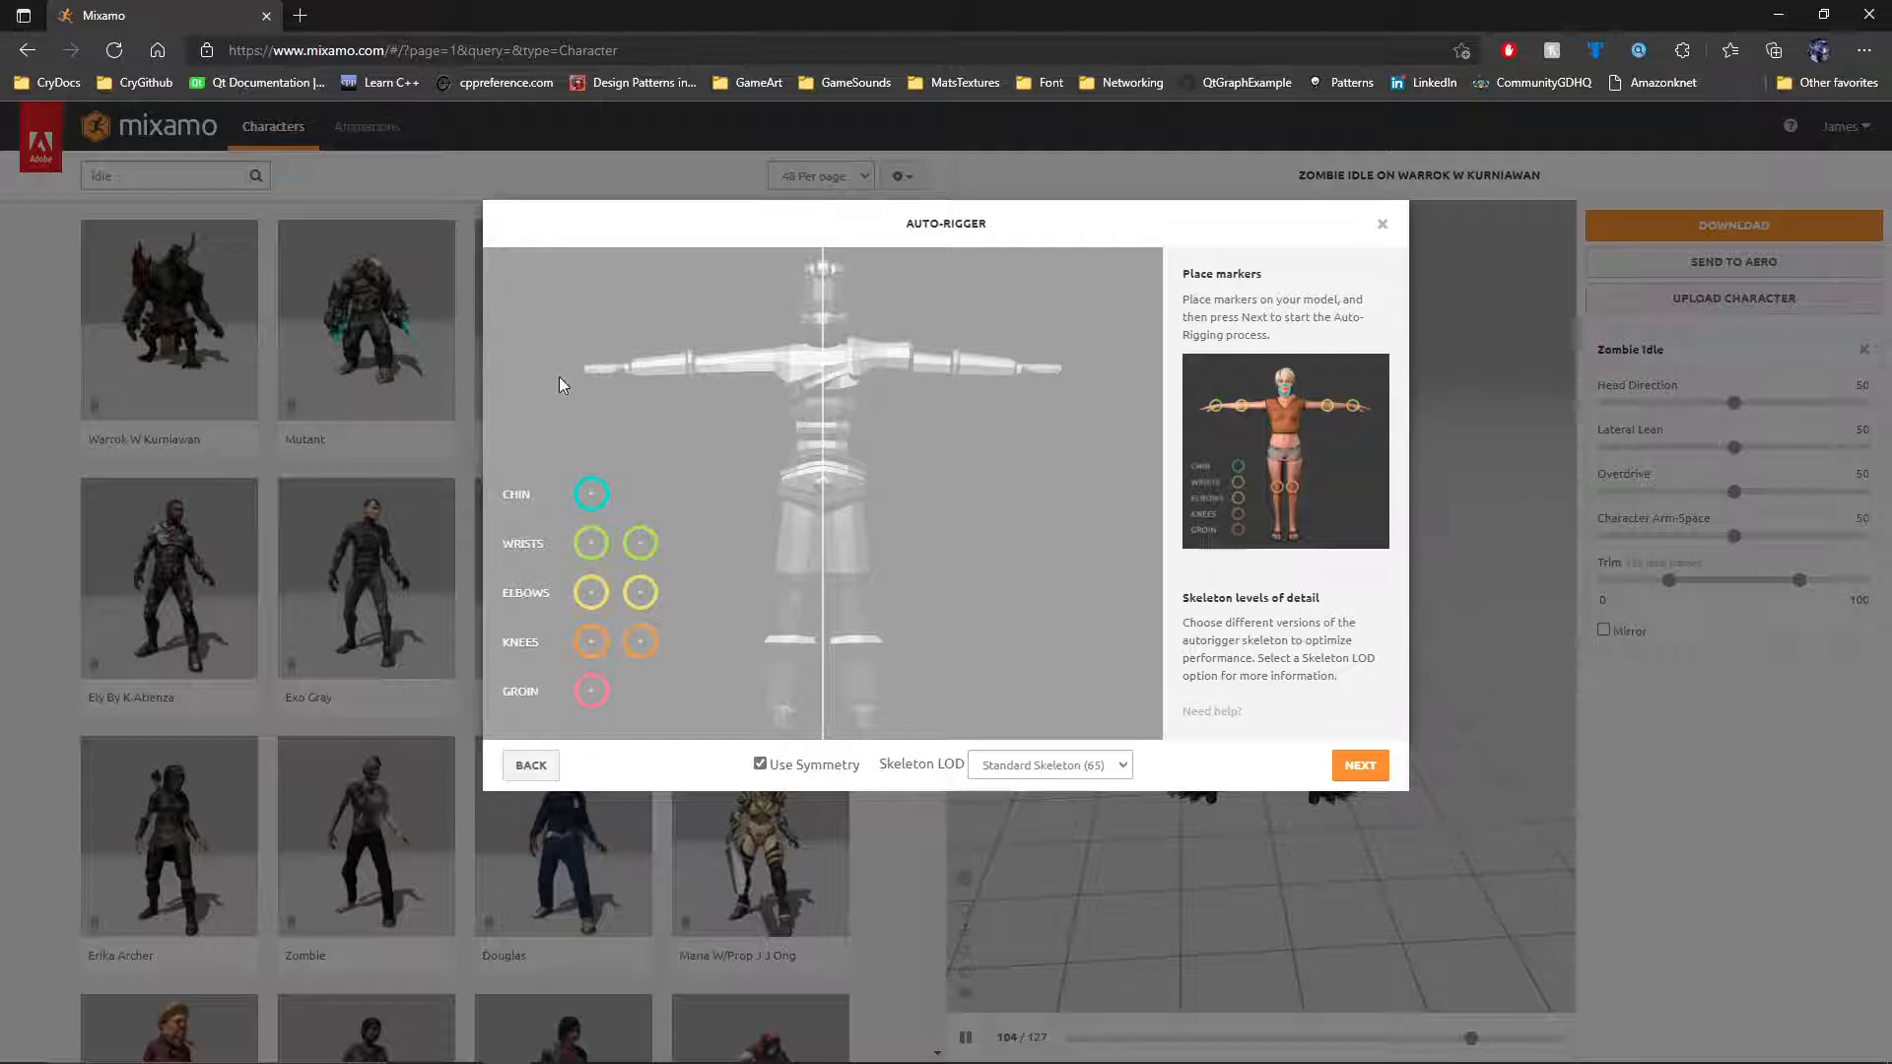
- Drag the chin, wrist, elbow, knee and groin markers onto the LowPoly model
left_click_drag(592, 493, 824, 368)
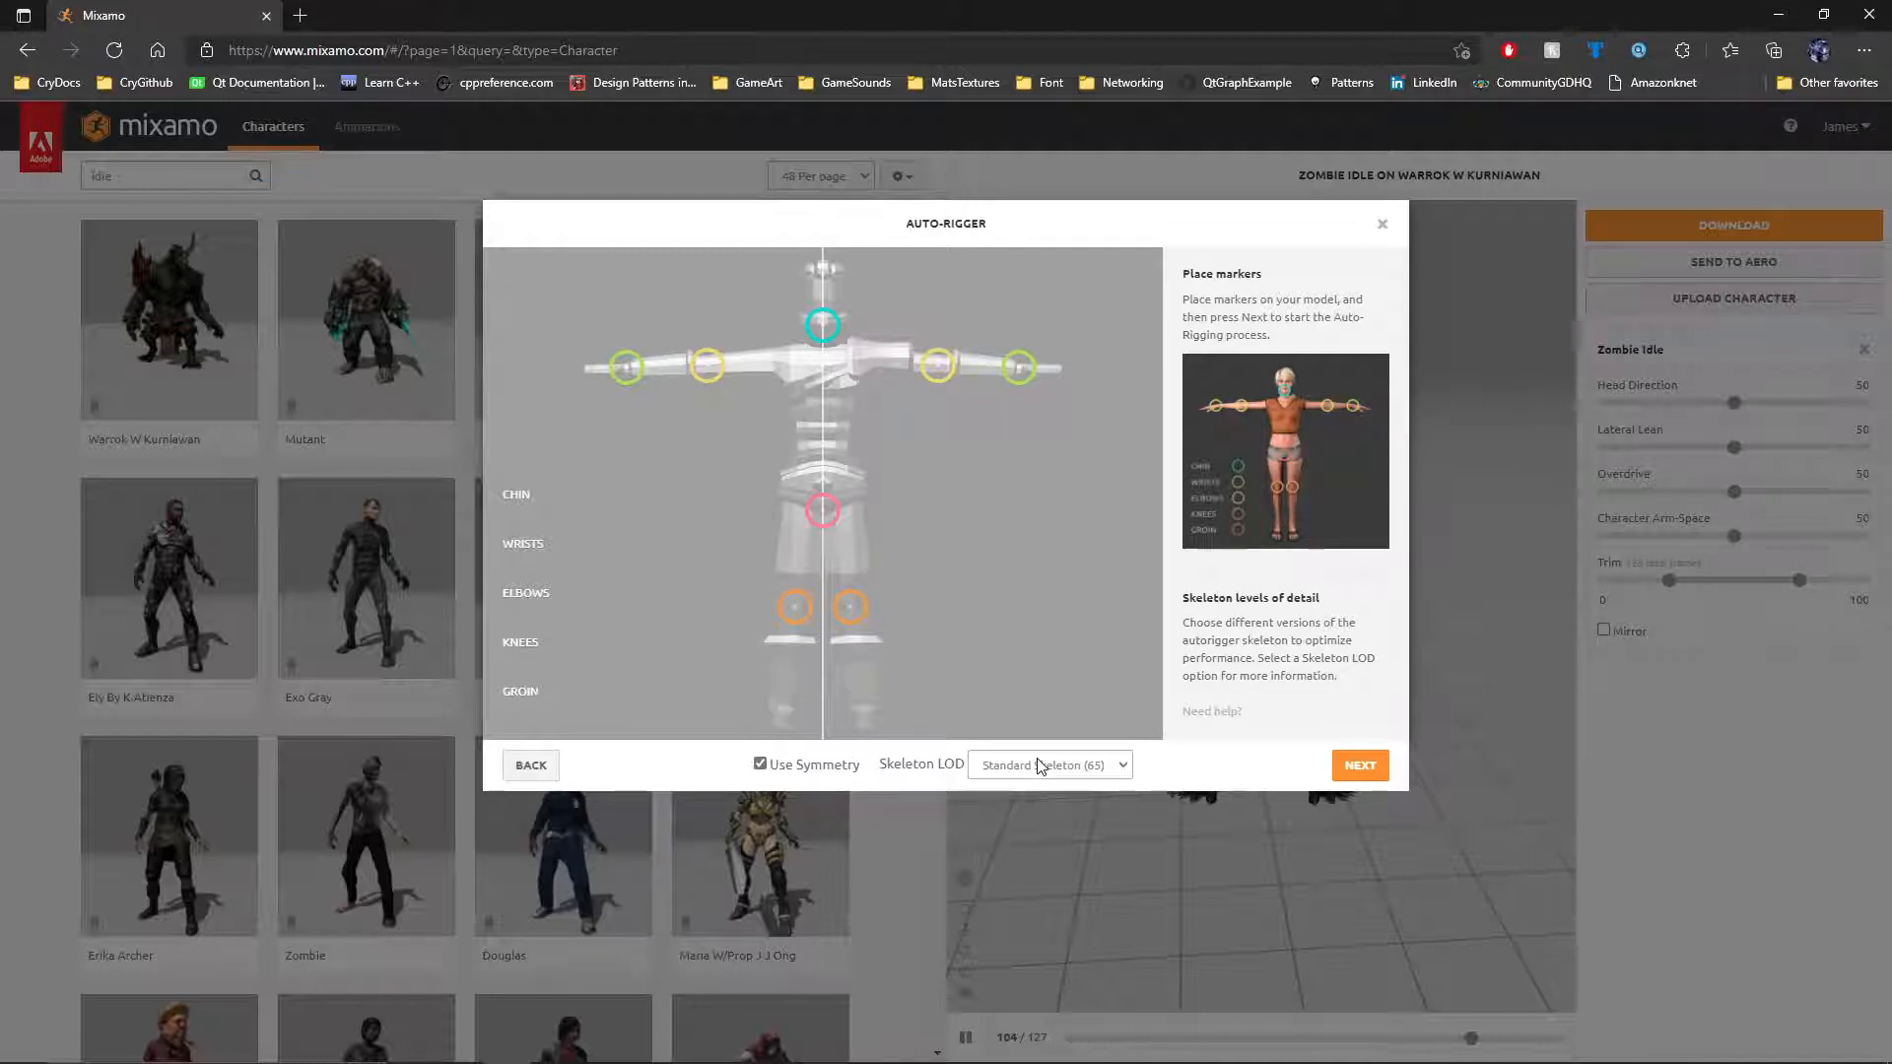
- Choose the 2 Chain Fingers skeleton LOD and run auto-rigging
left_click(1049, 764)
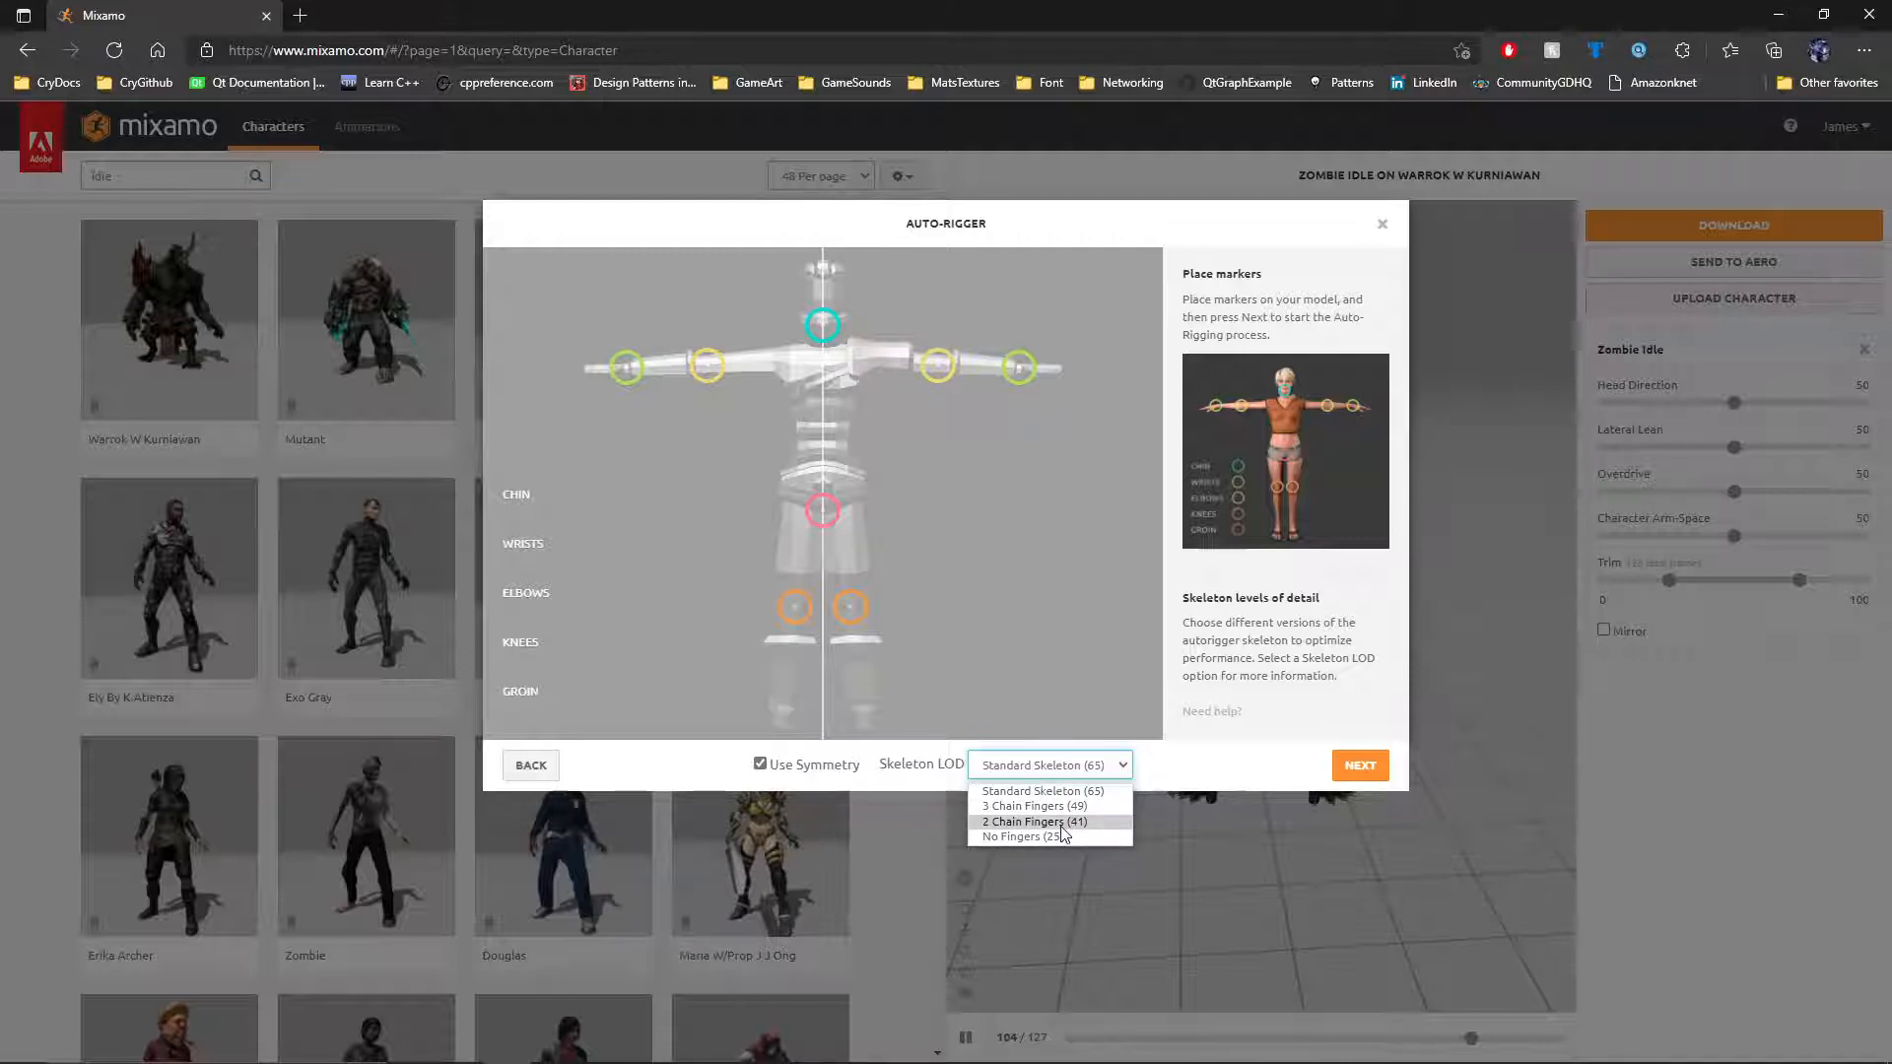
left_click(1032, 805)
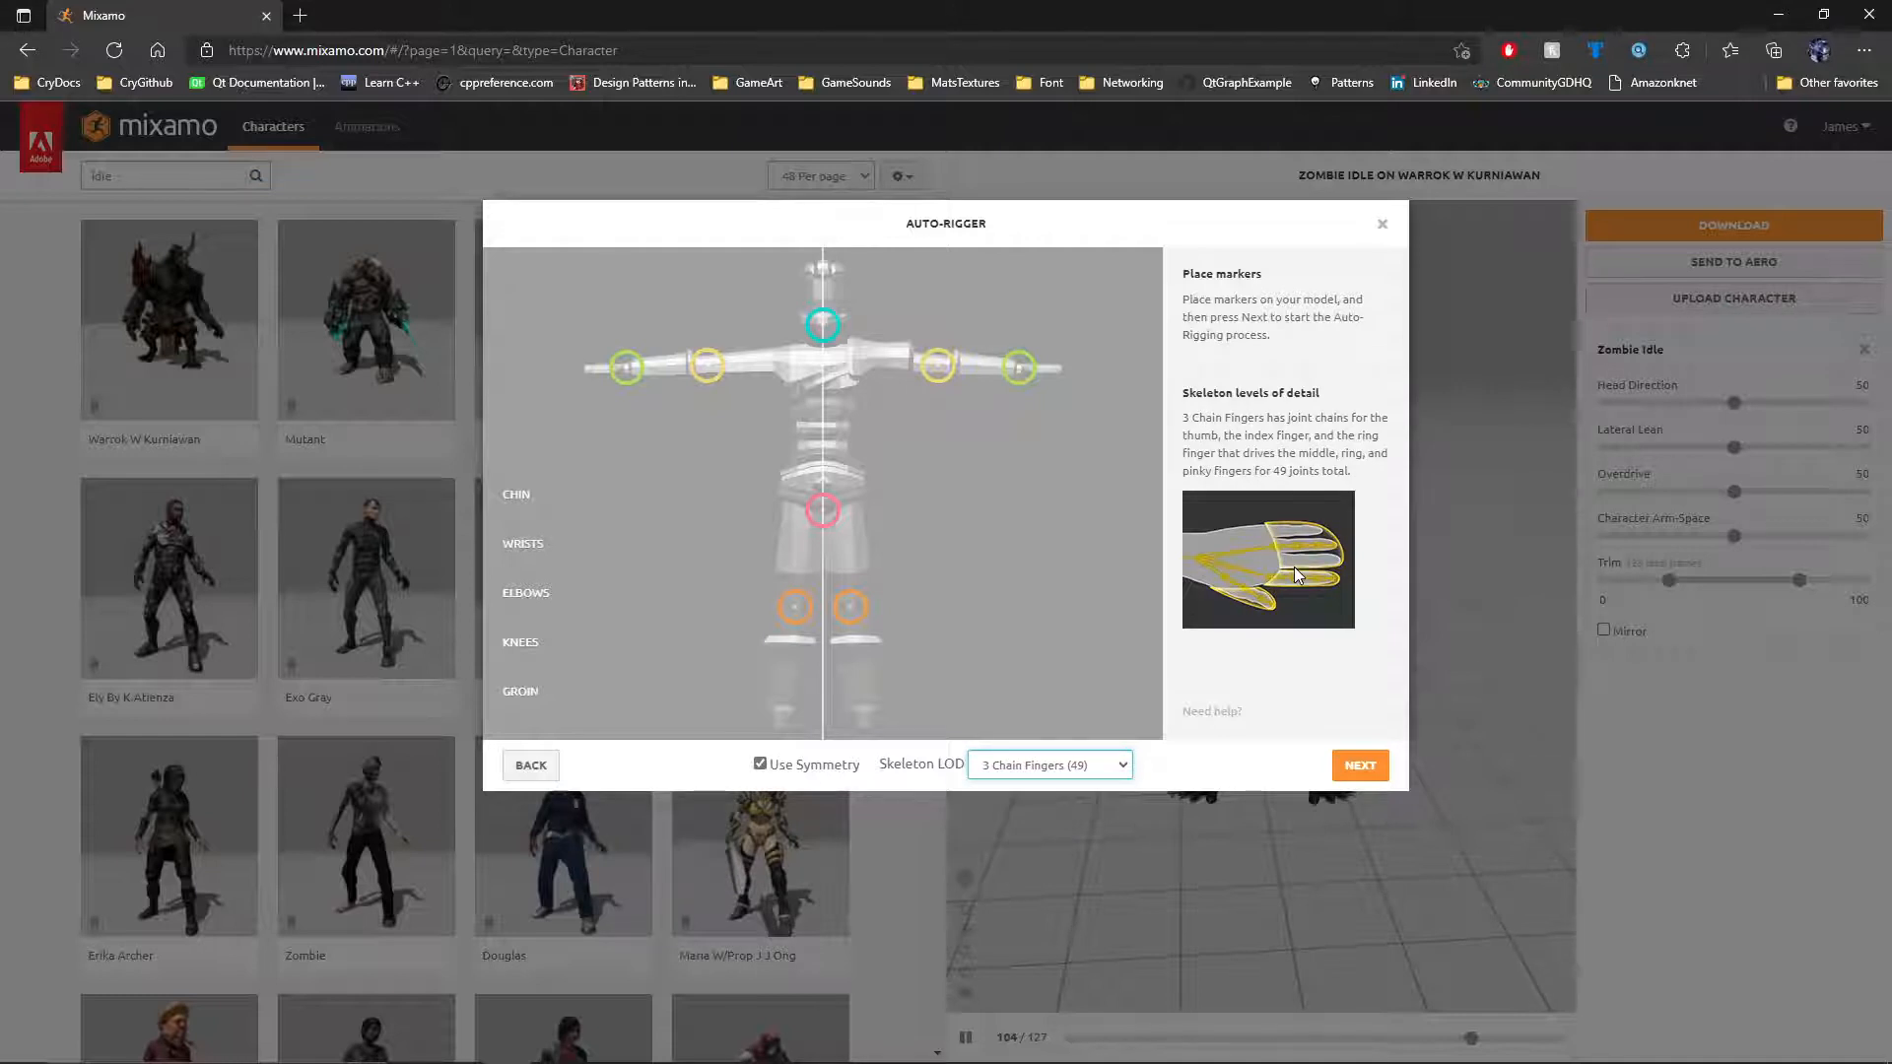
left_click(1048, 764)
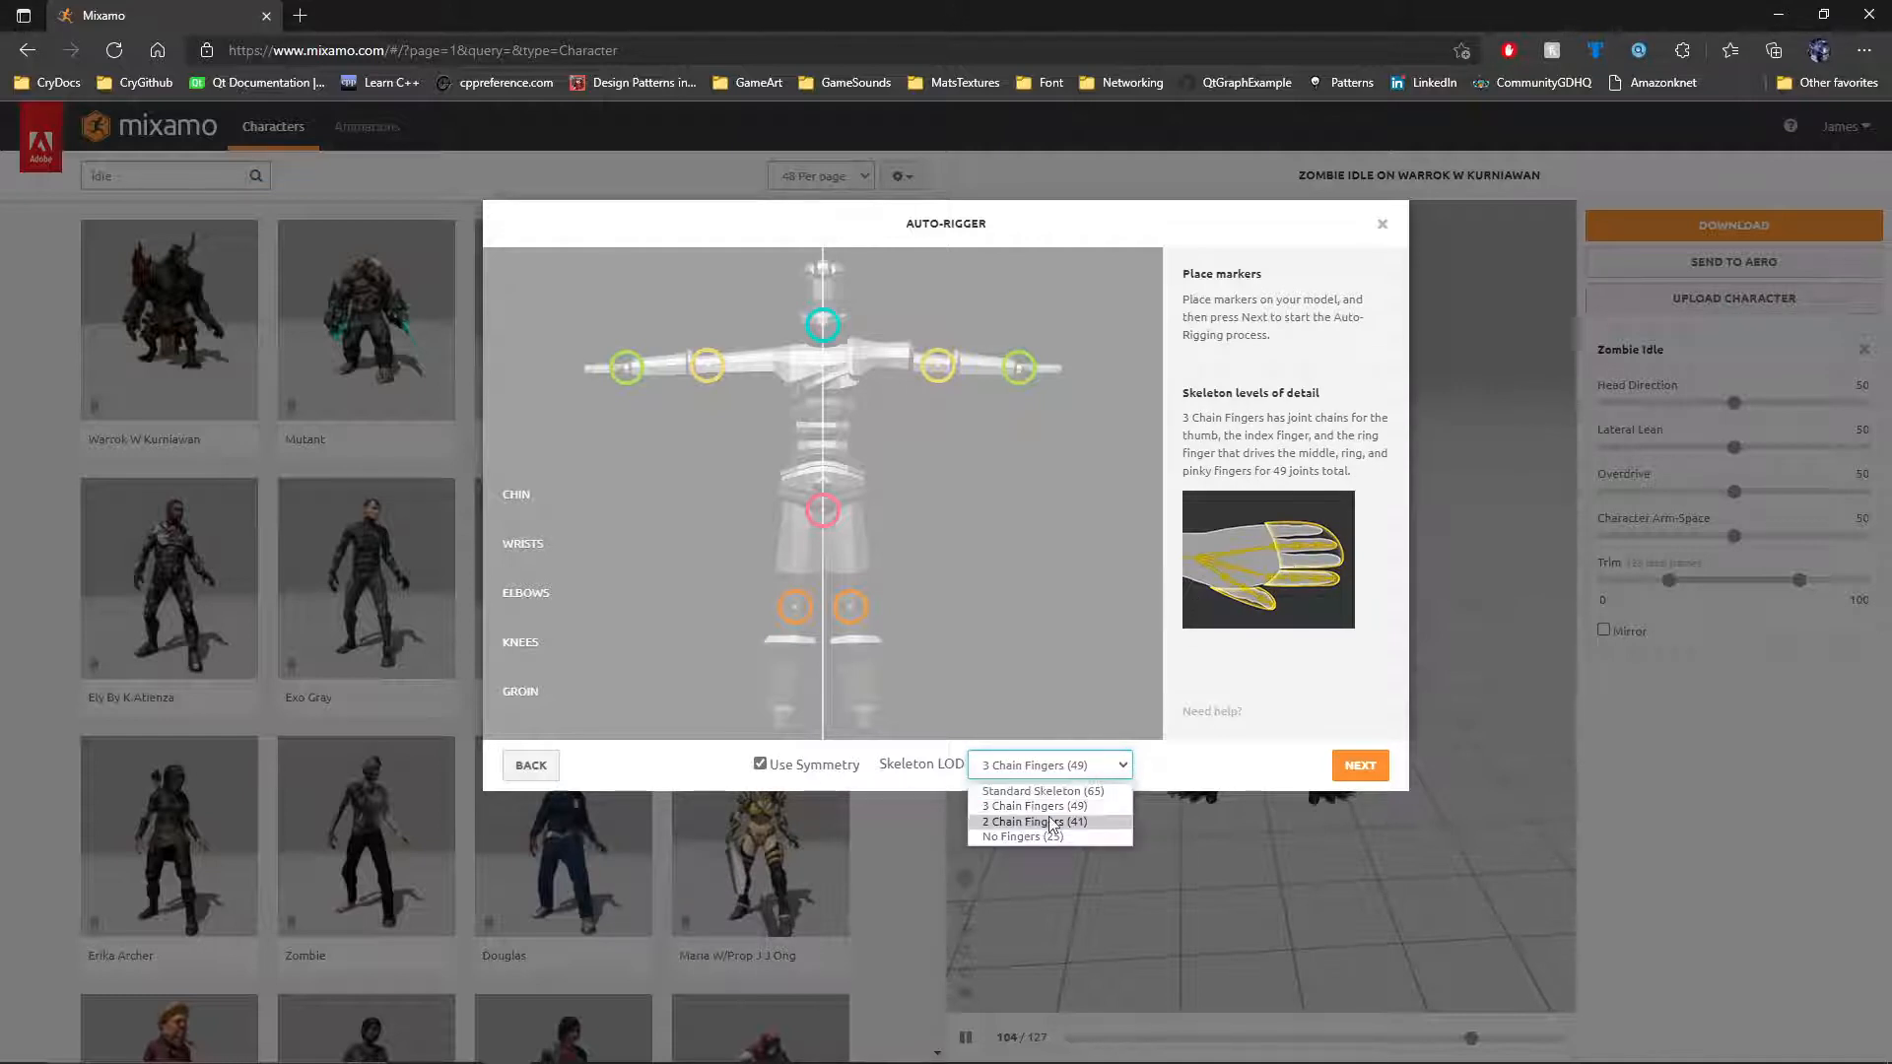
left_click(1031, 822)
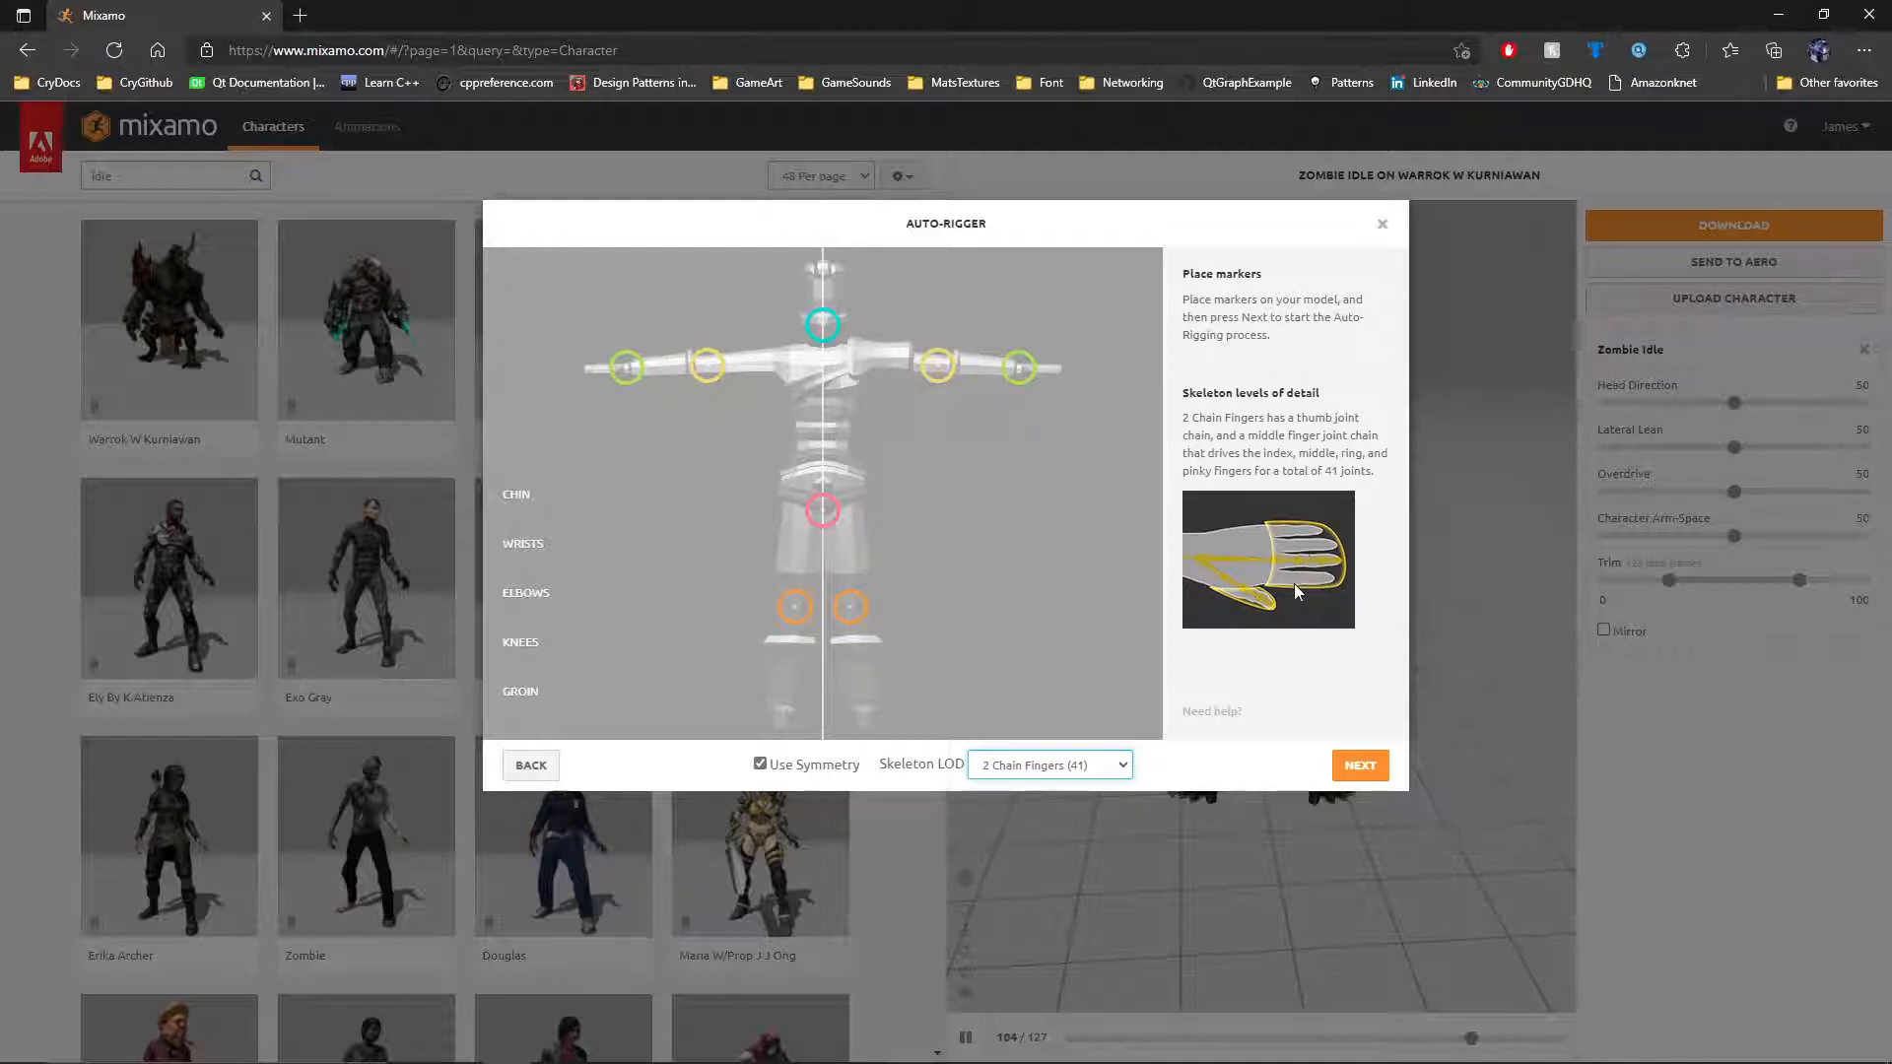
mouse_move(1291, 573)
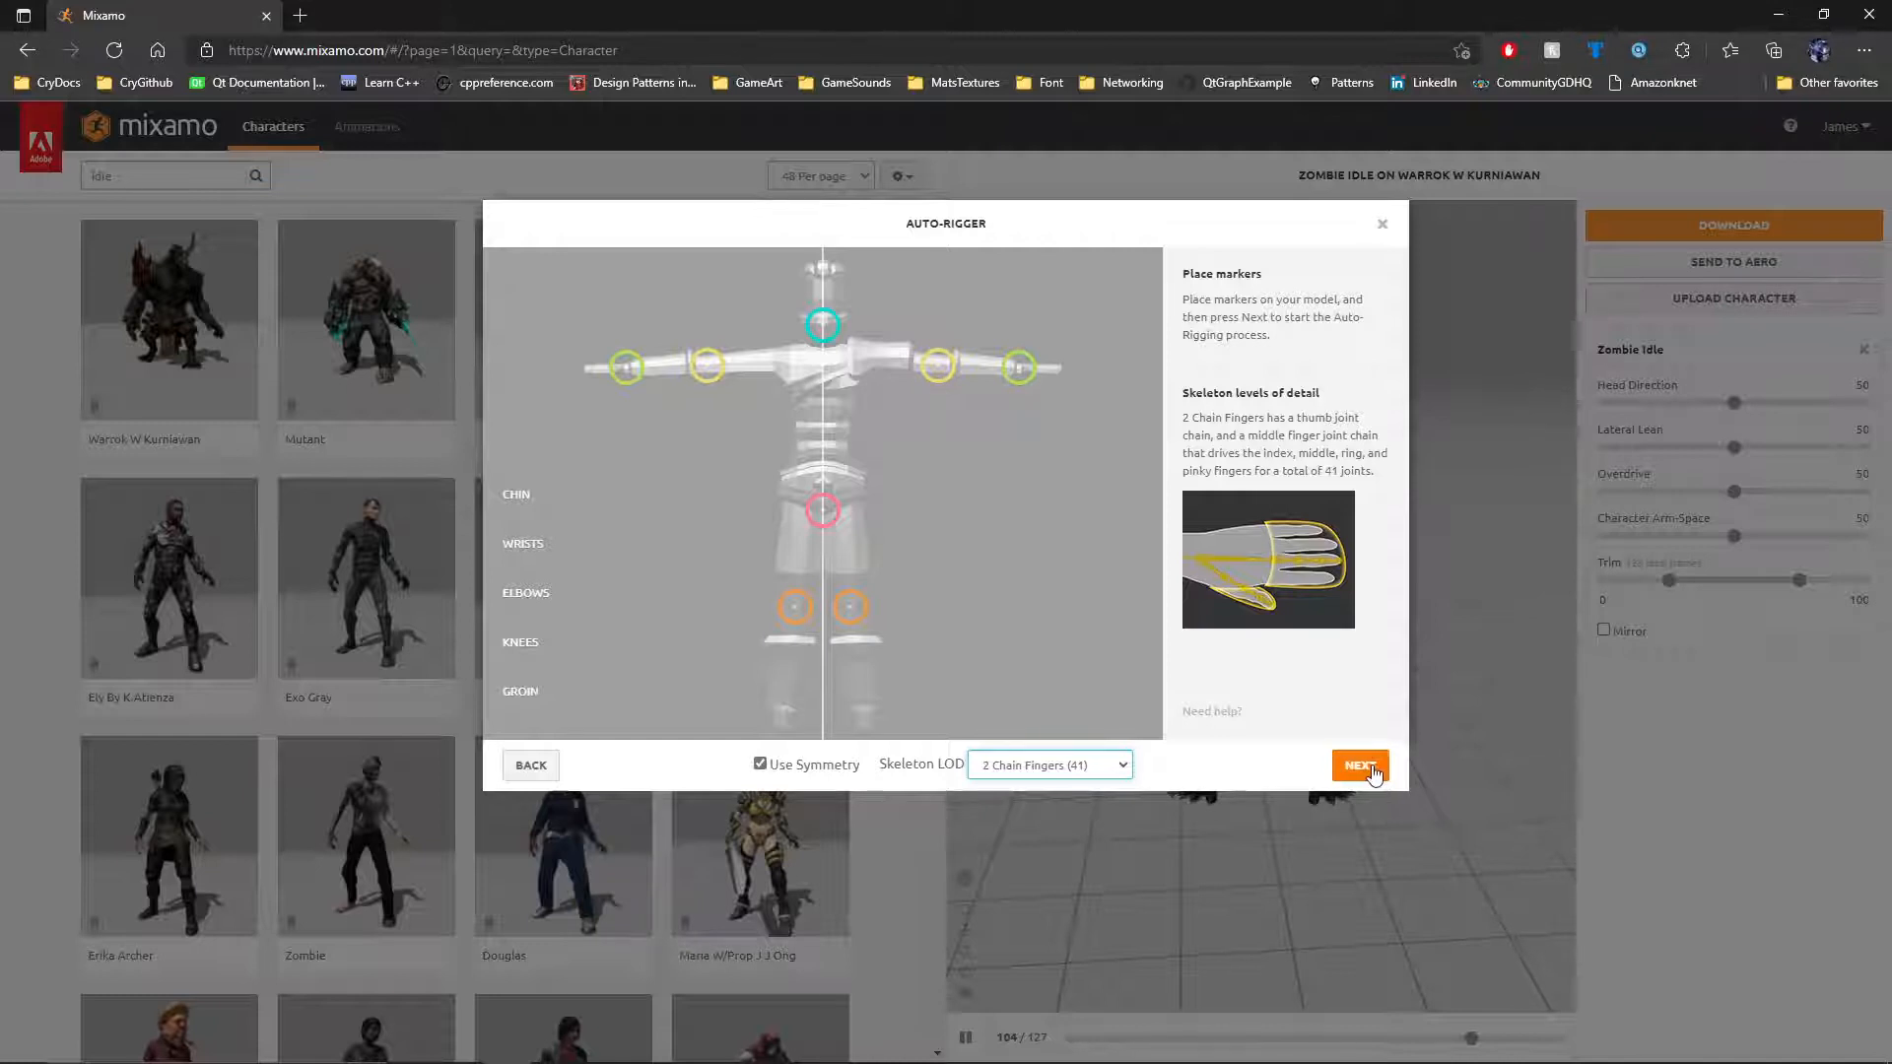
left_click(1358, 763)
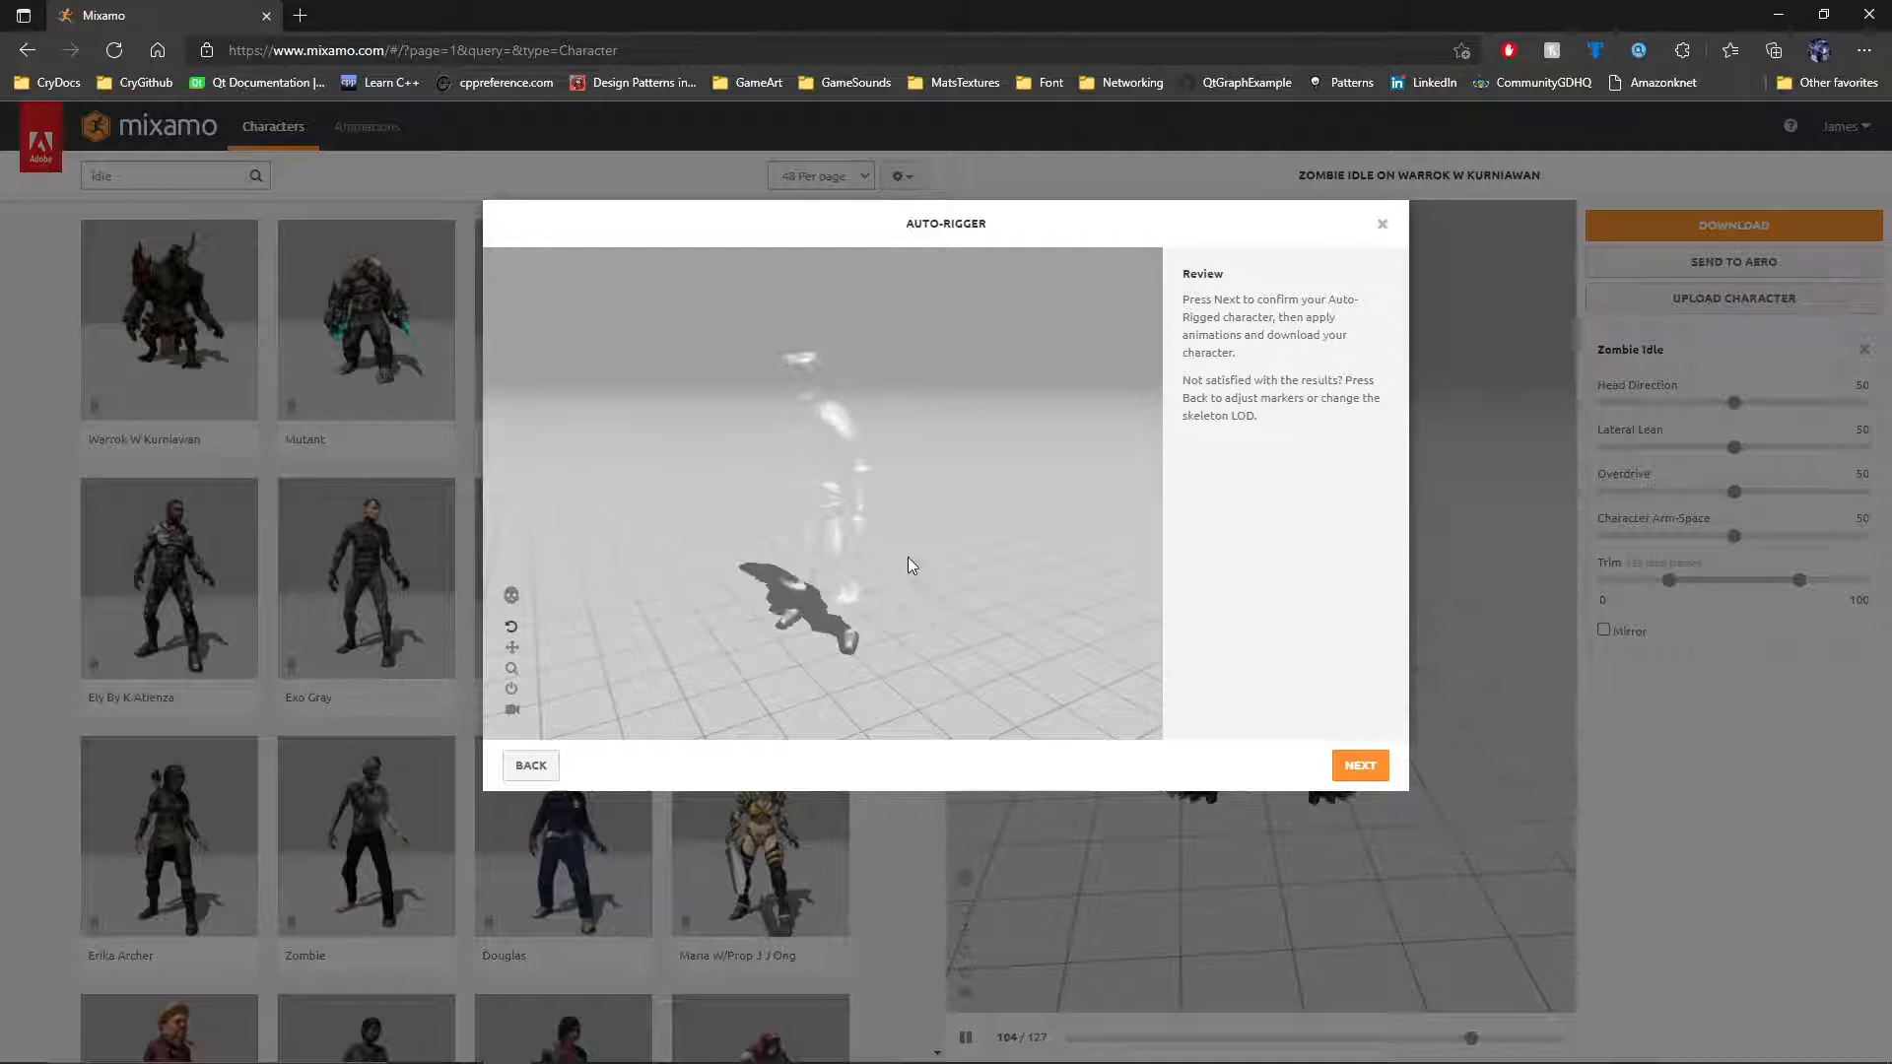
- Confirm the auto-rigged LowPoly character on the Review step
left_click(1359, 764)
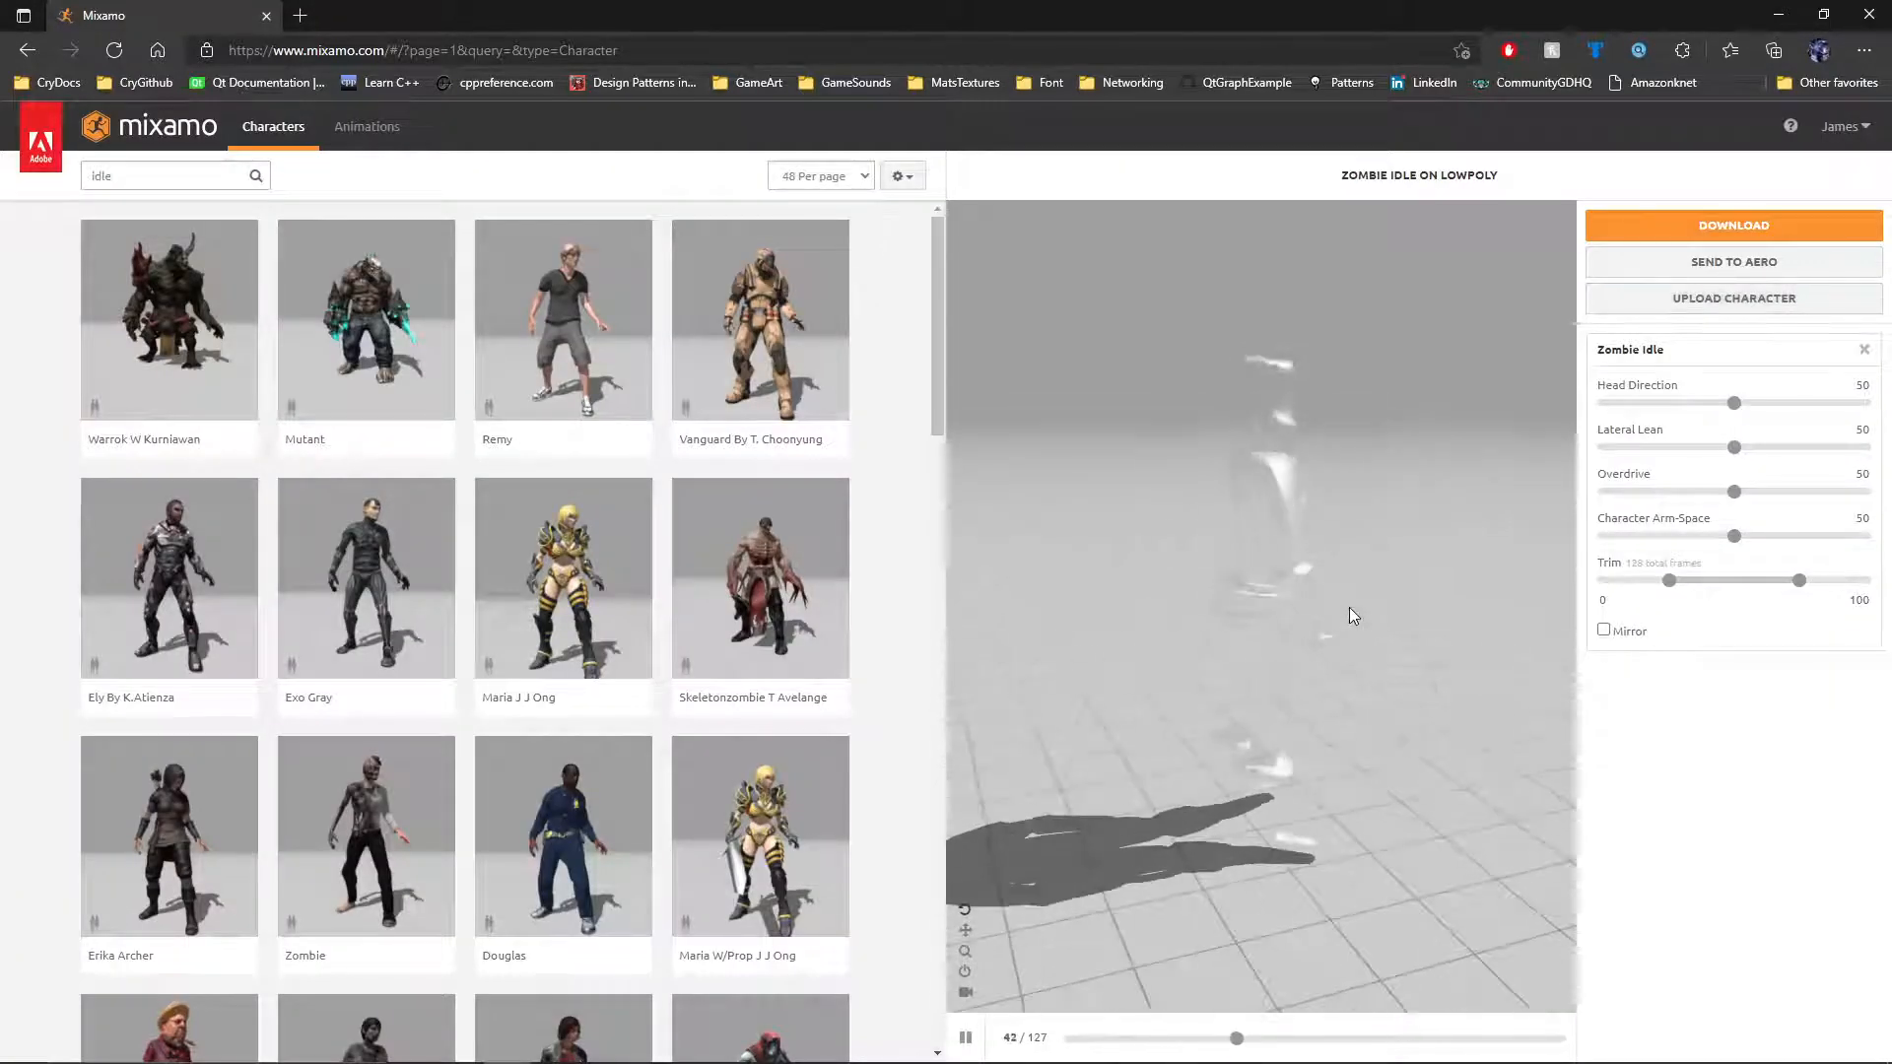
- Search Mixamo animations for 'Idle fight' and apply Fight Idle to LowPoly
left_click(366, 125)
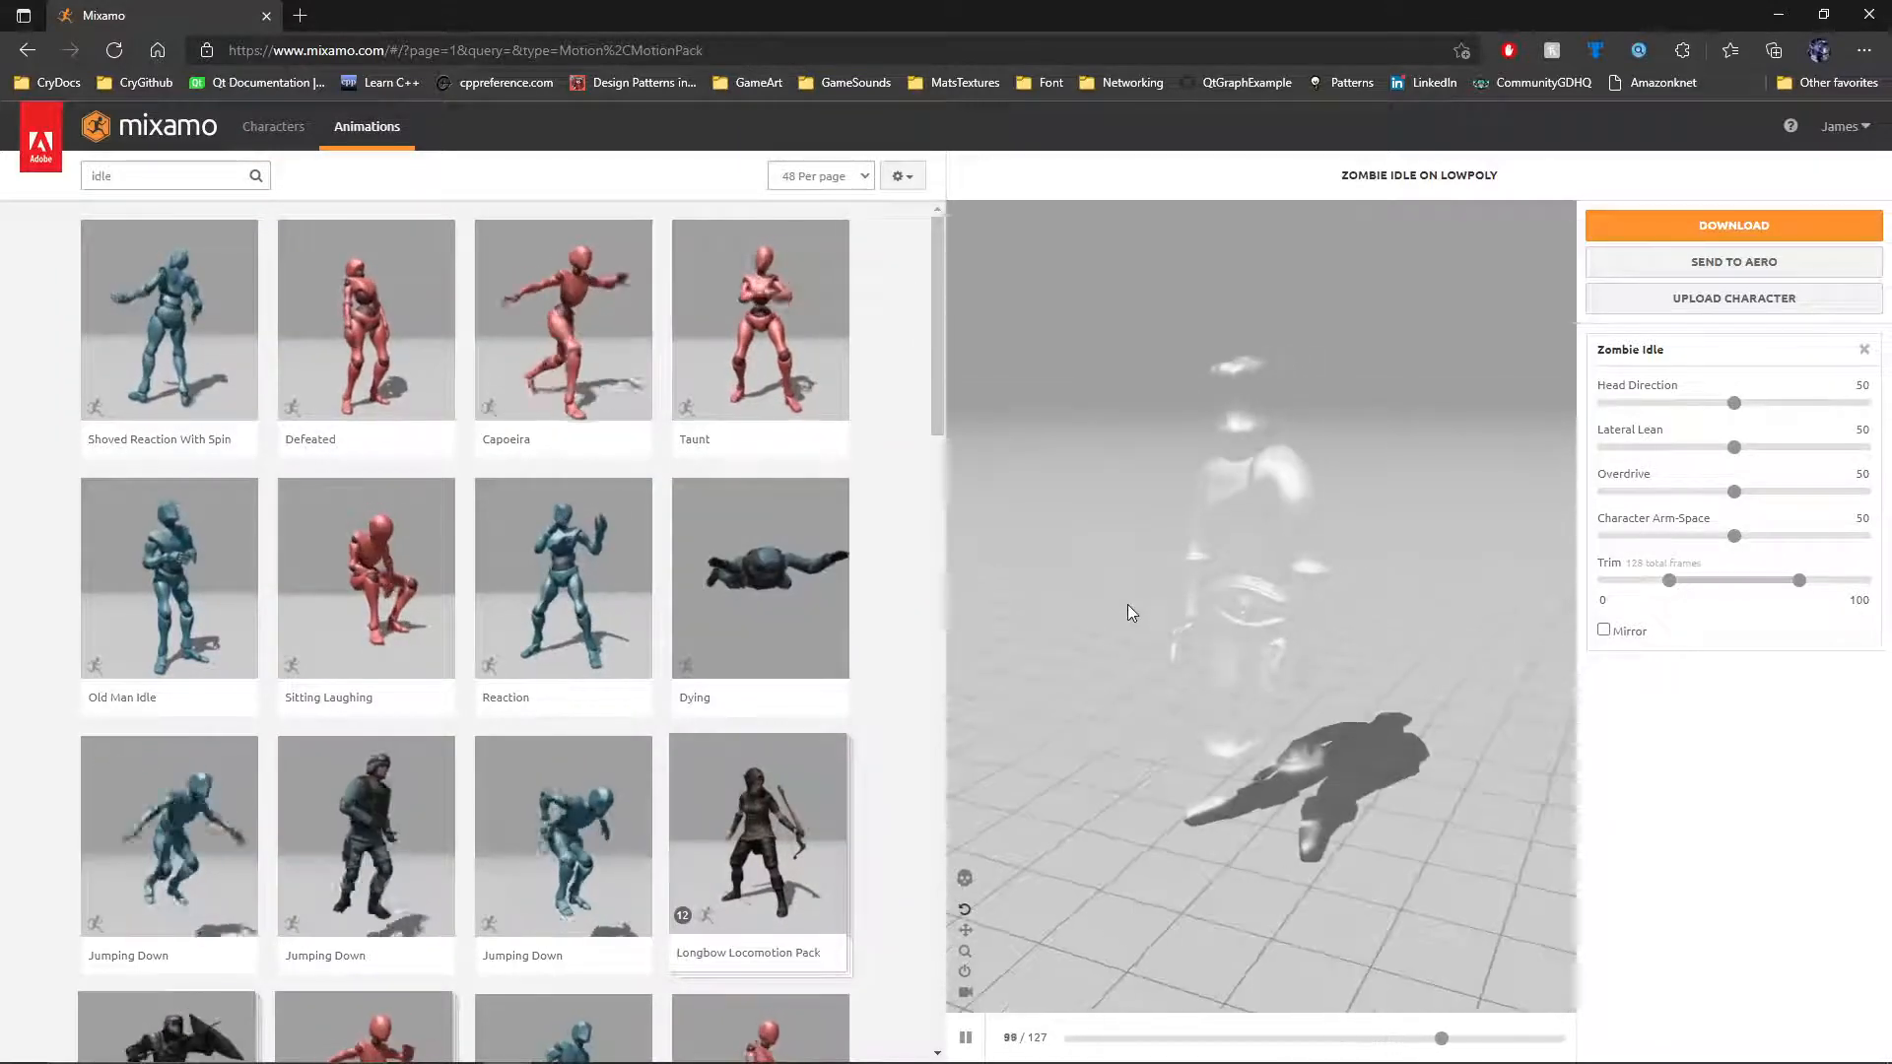
left_click(156, 176)
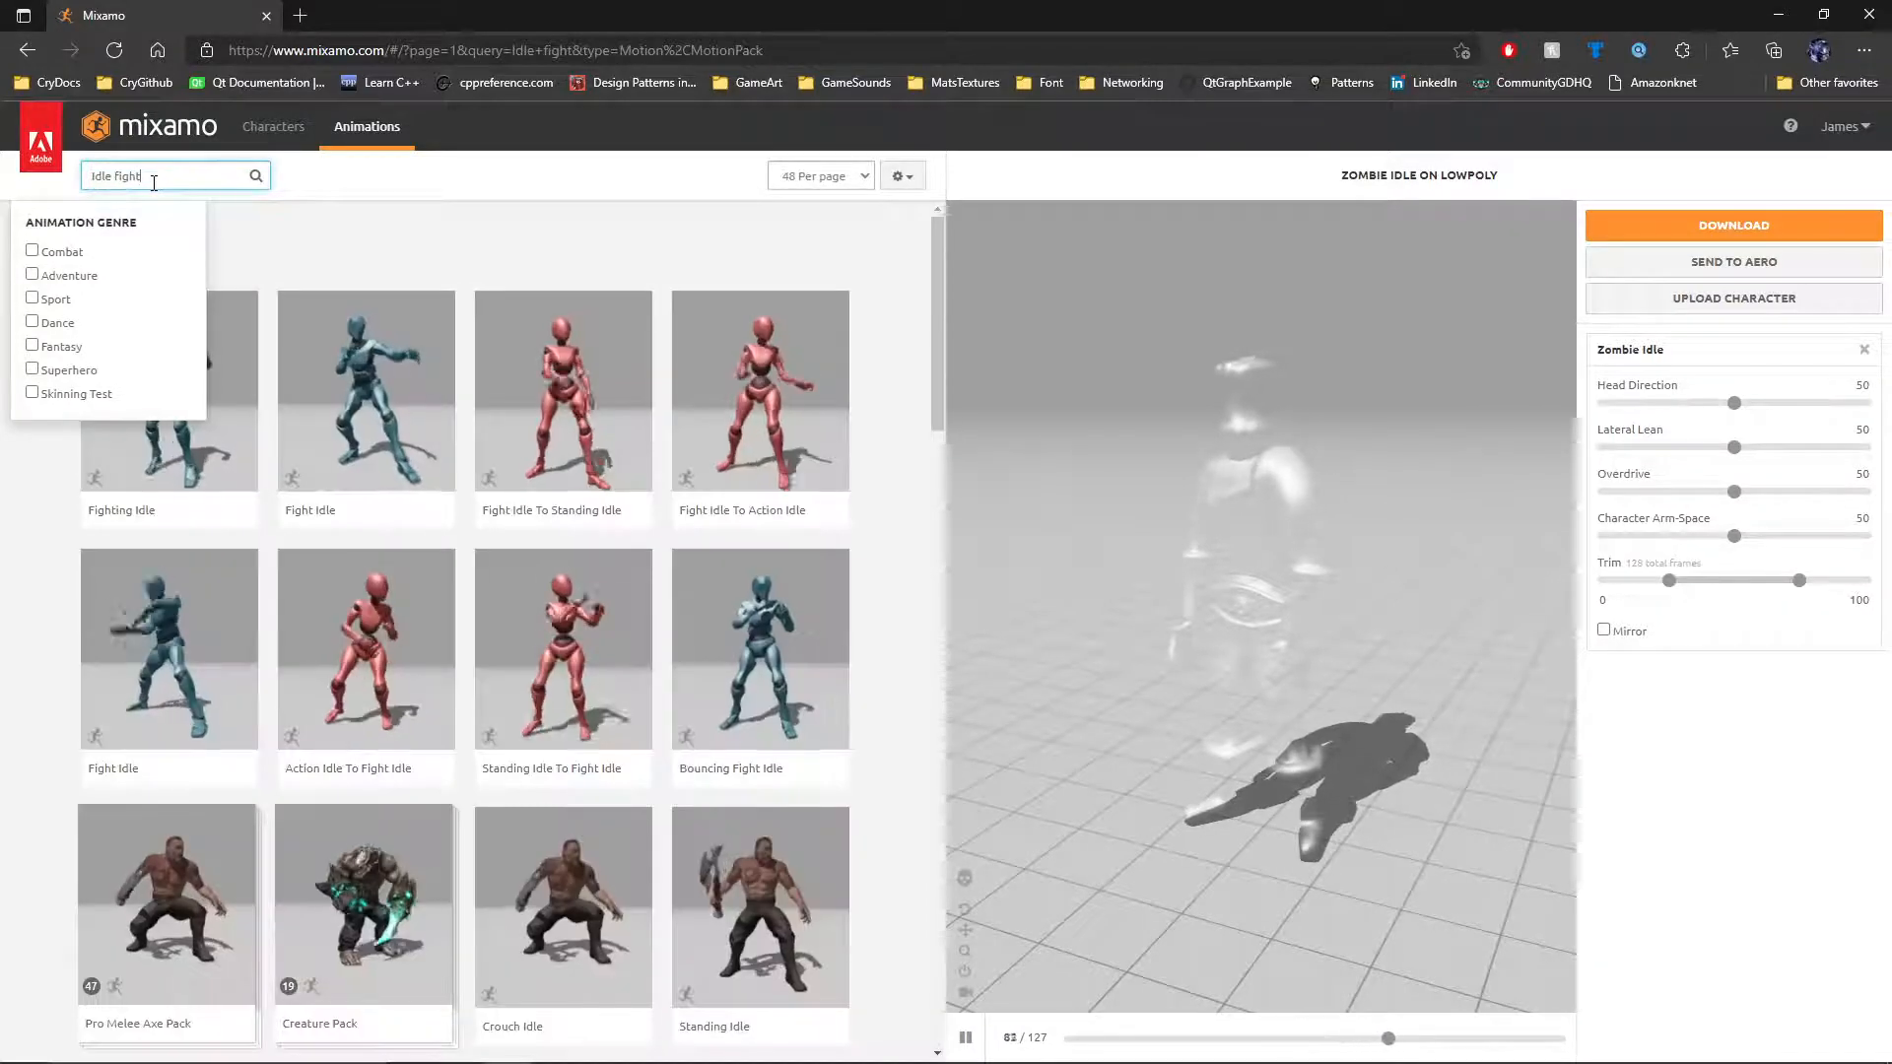
left_click(366, 388)
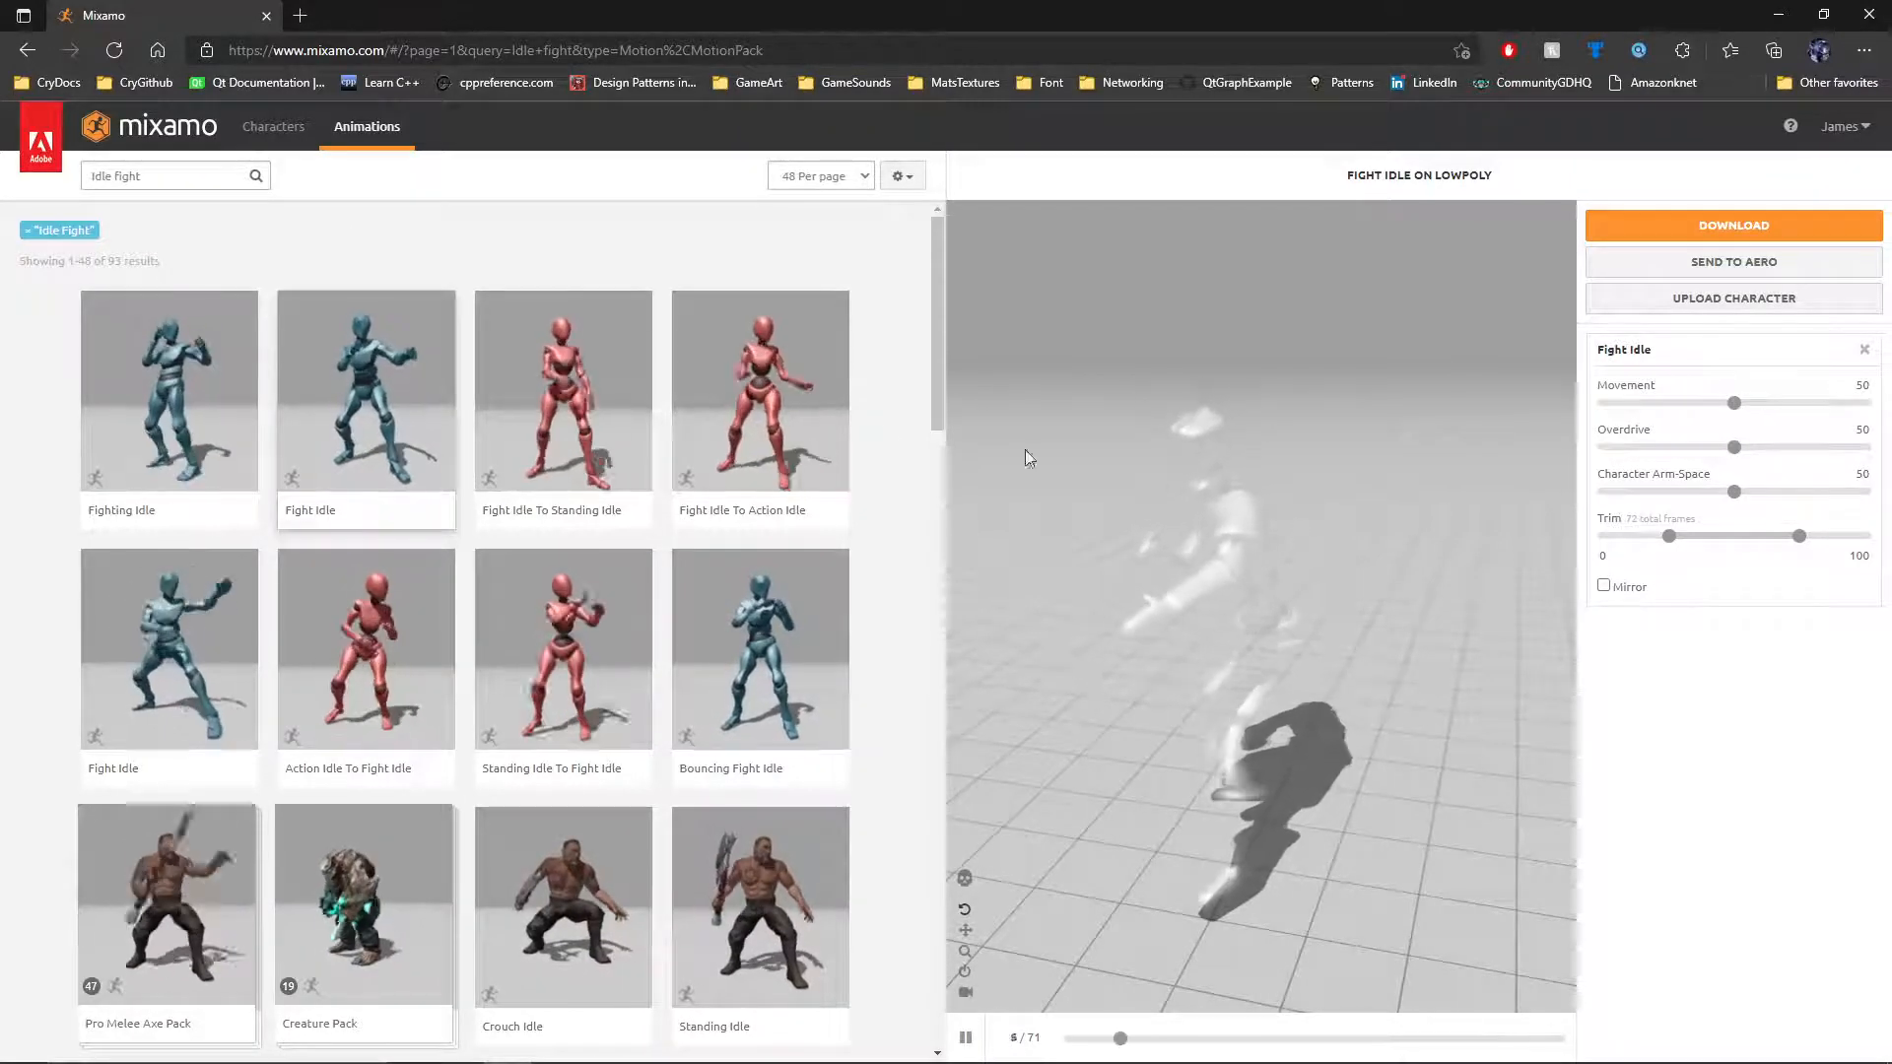
scroll("down", 3)
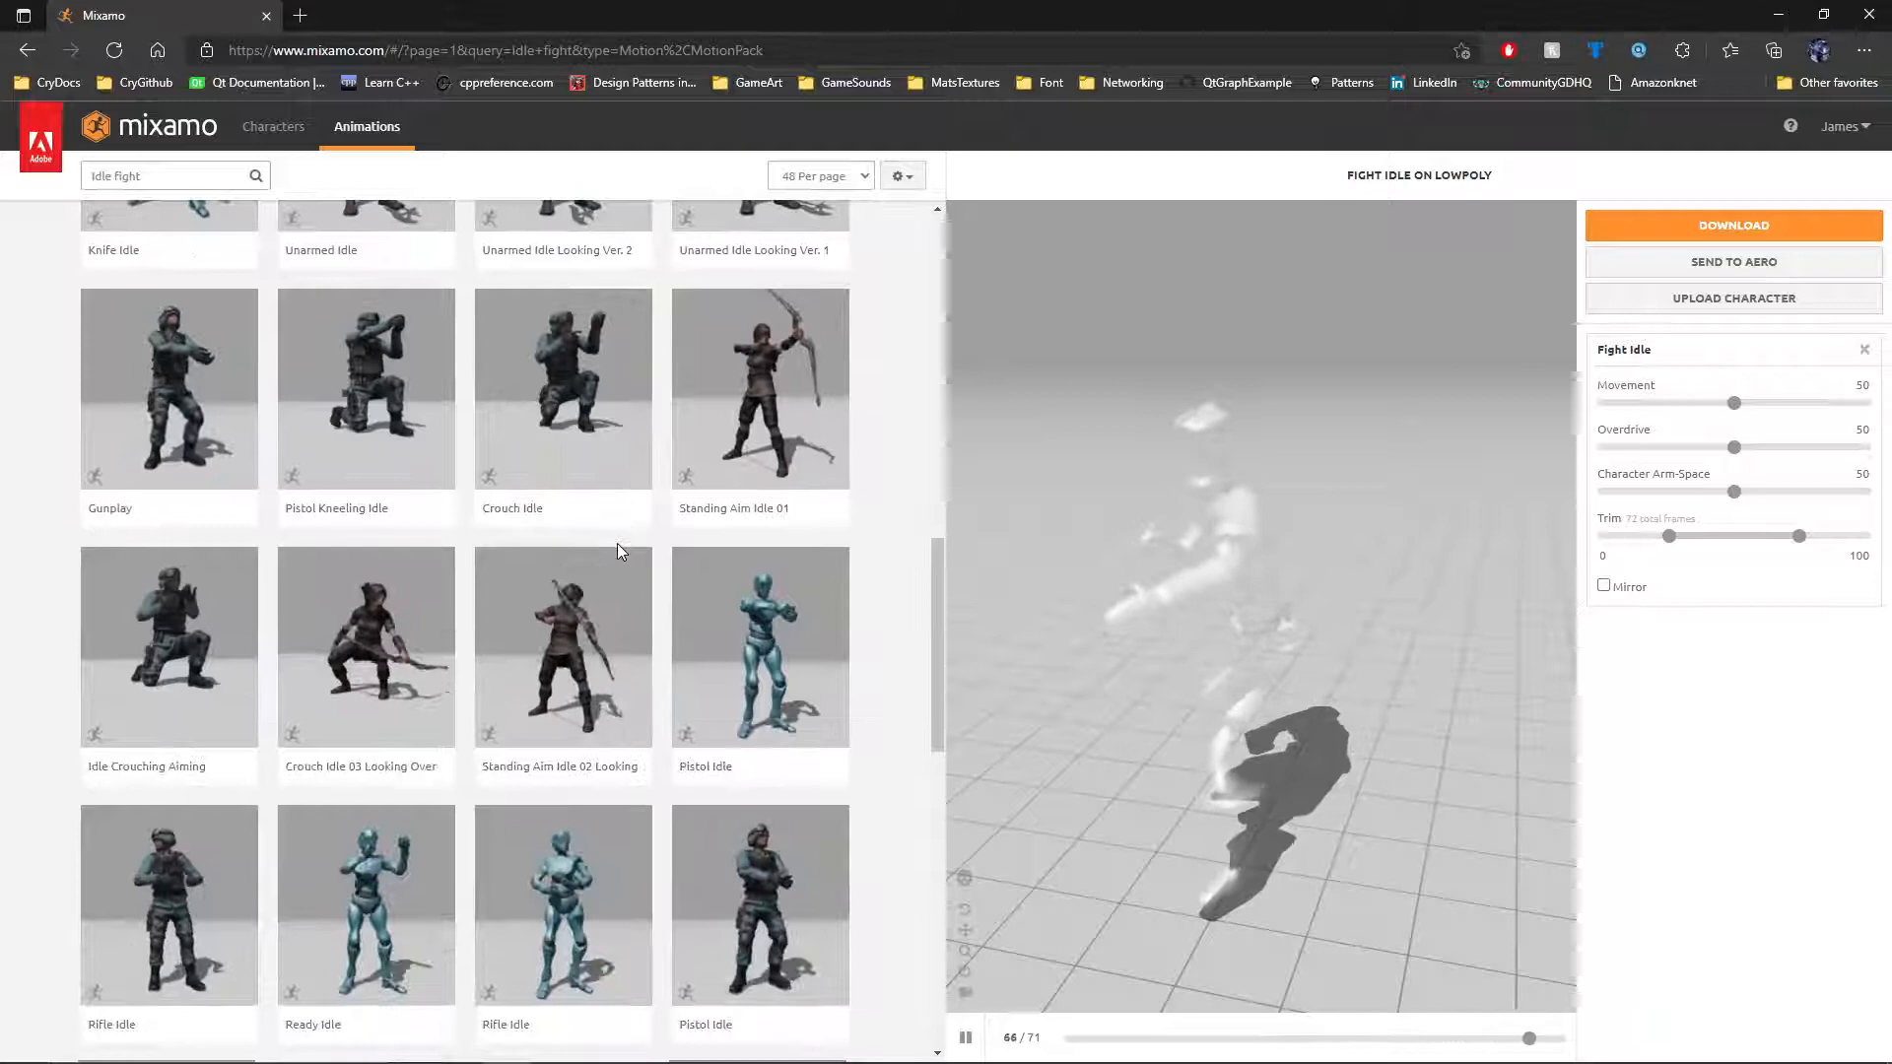
scroll("down", 3)
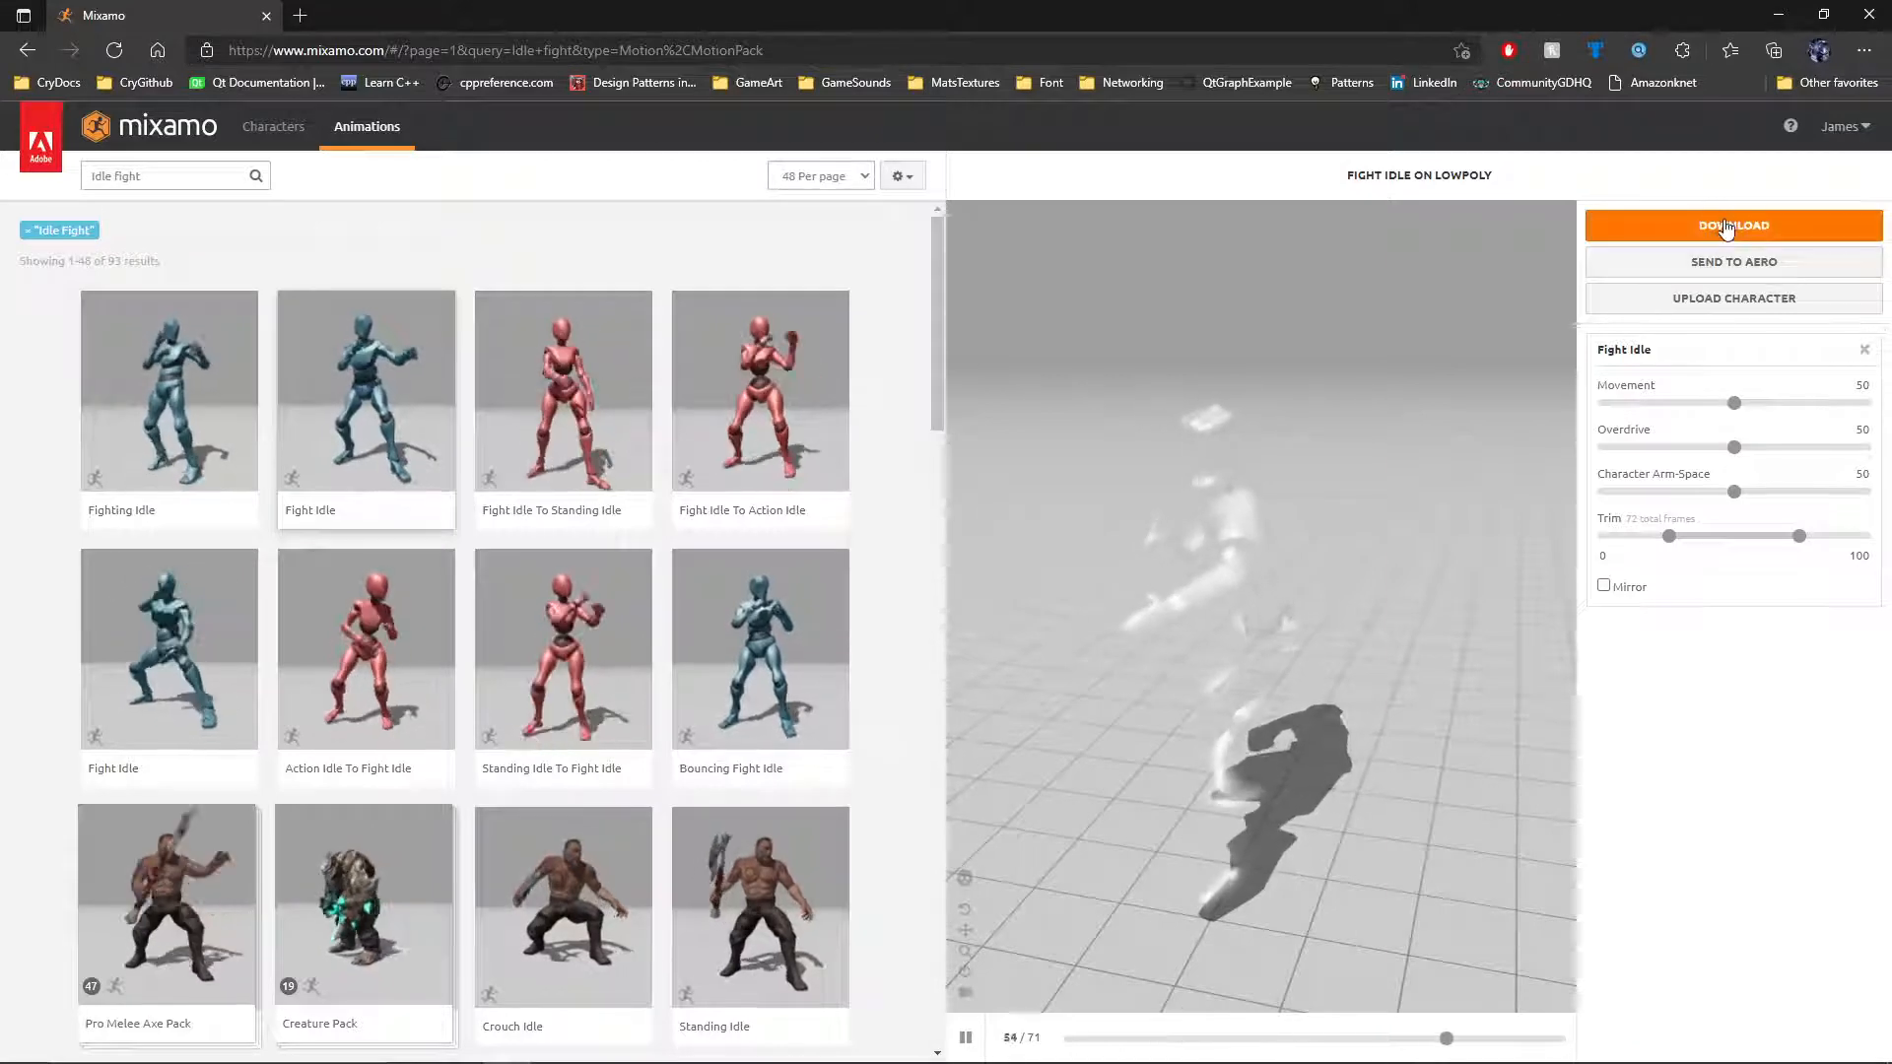
- Download Fight Idle as FBX Binary with skin at 30 fps
left_click(1731, 226)
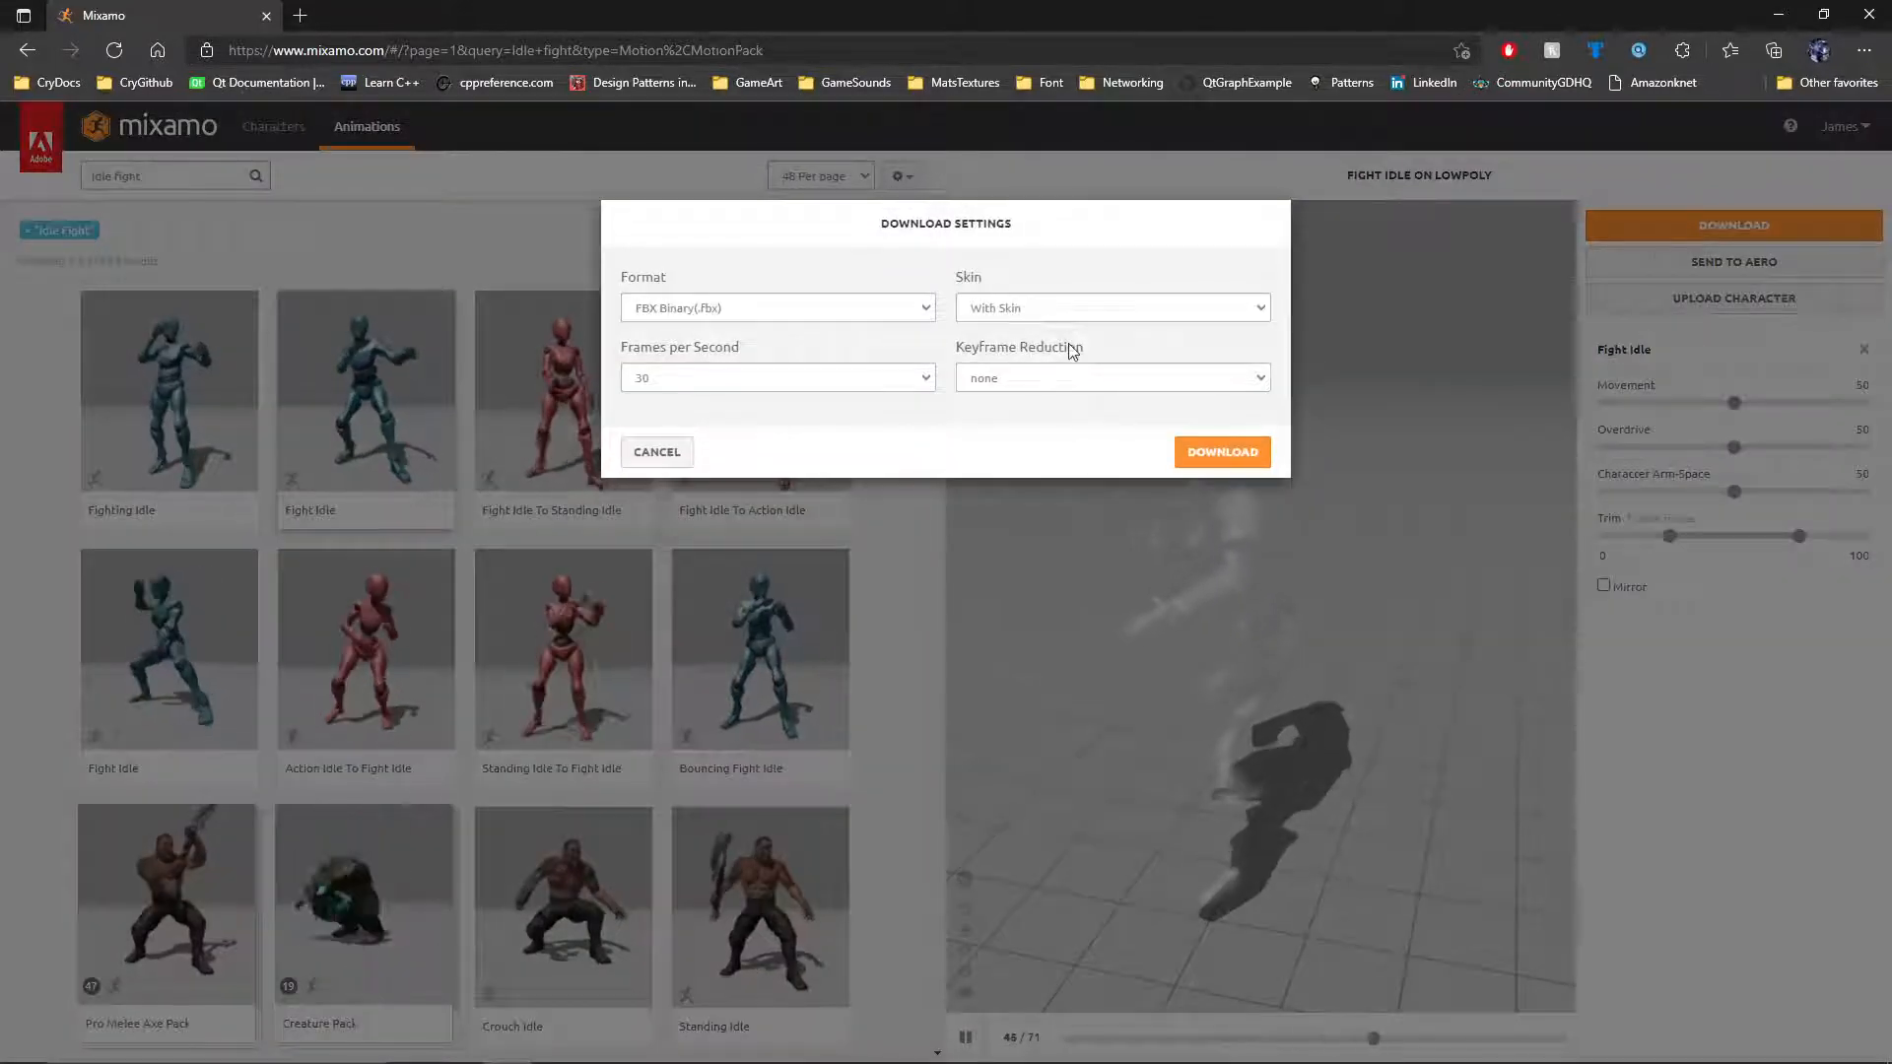
left_click(1108, 307)
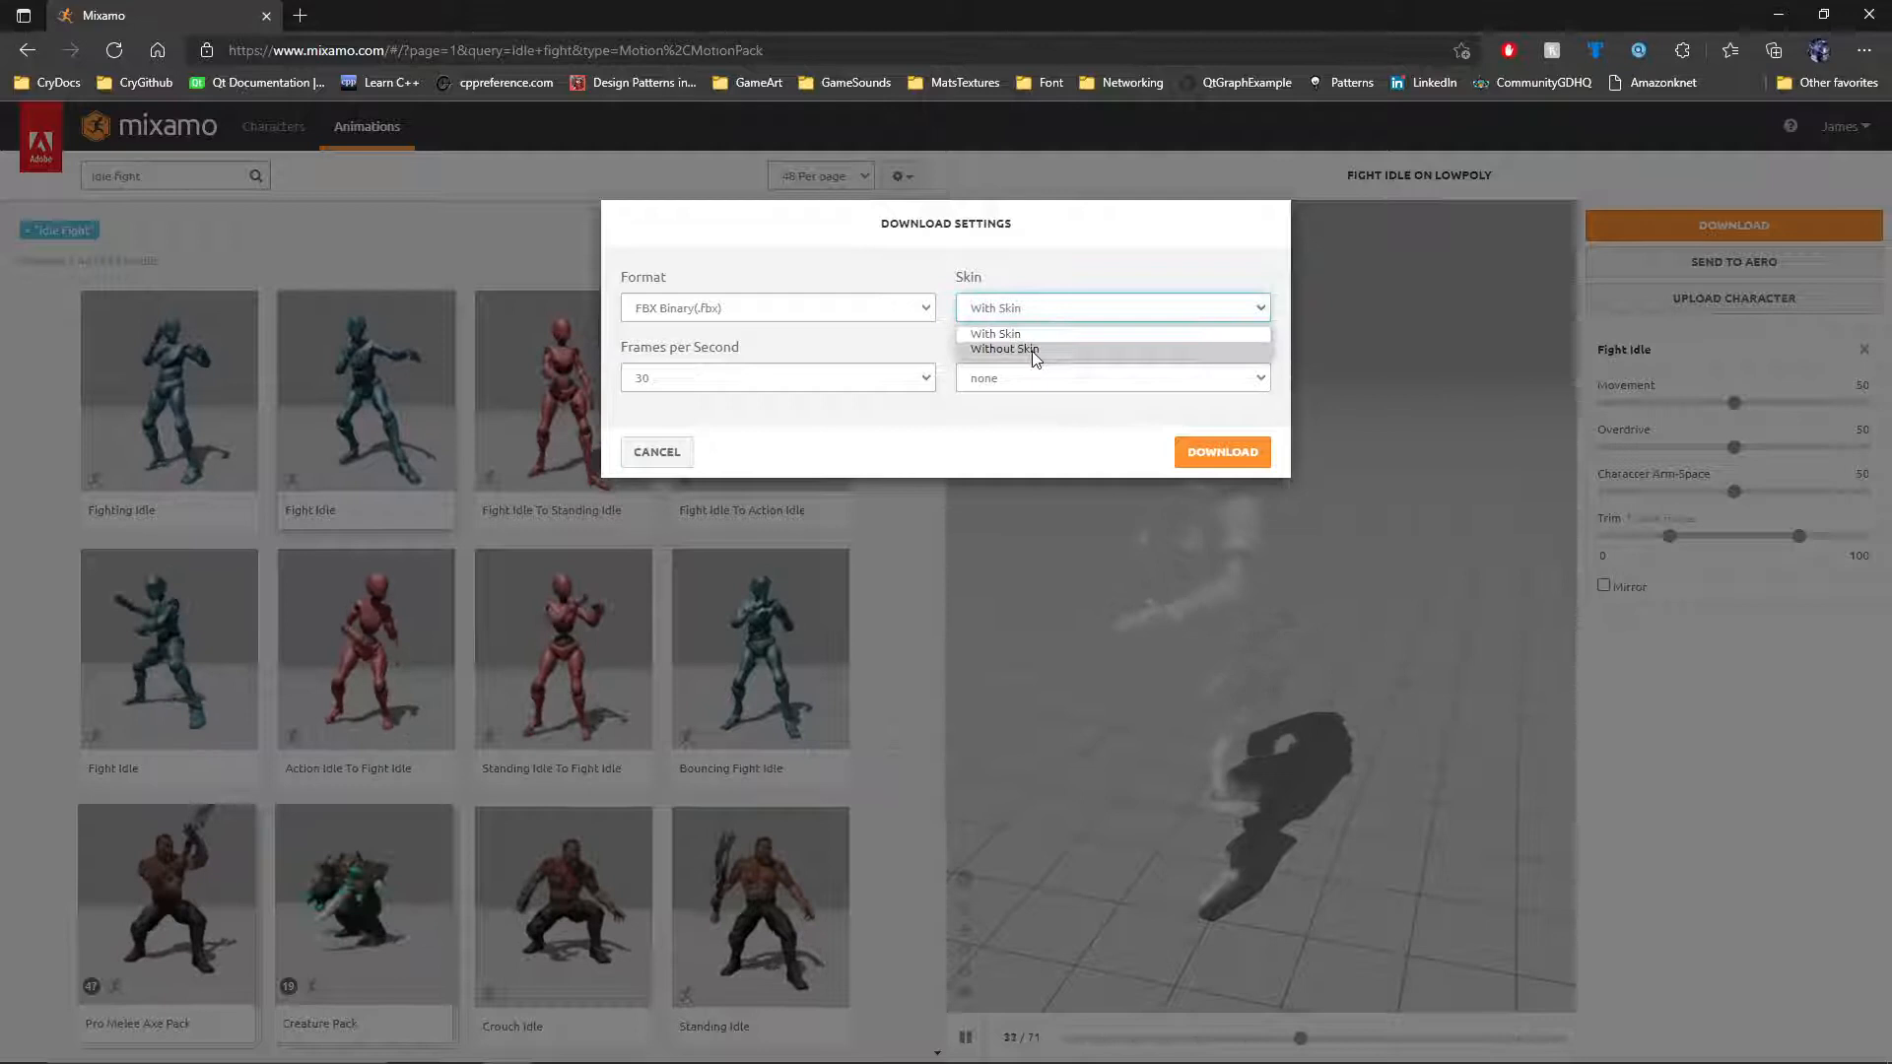
left_click(995, 333)
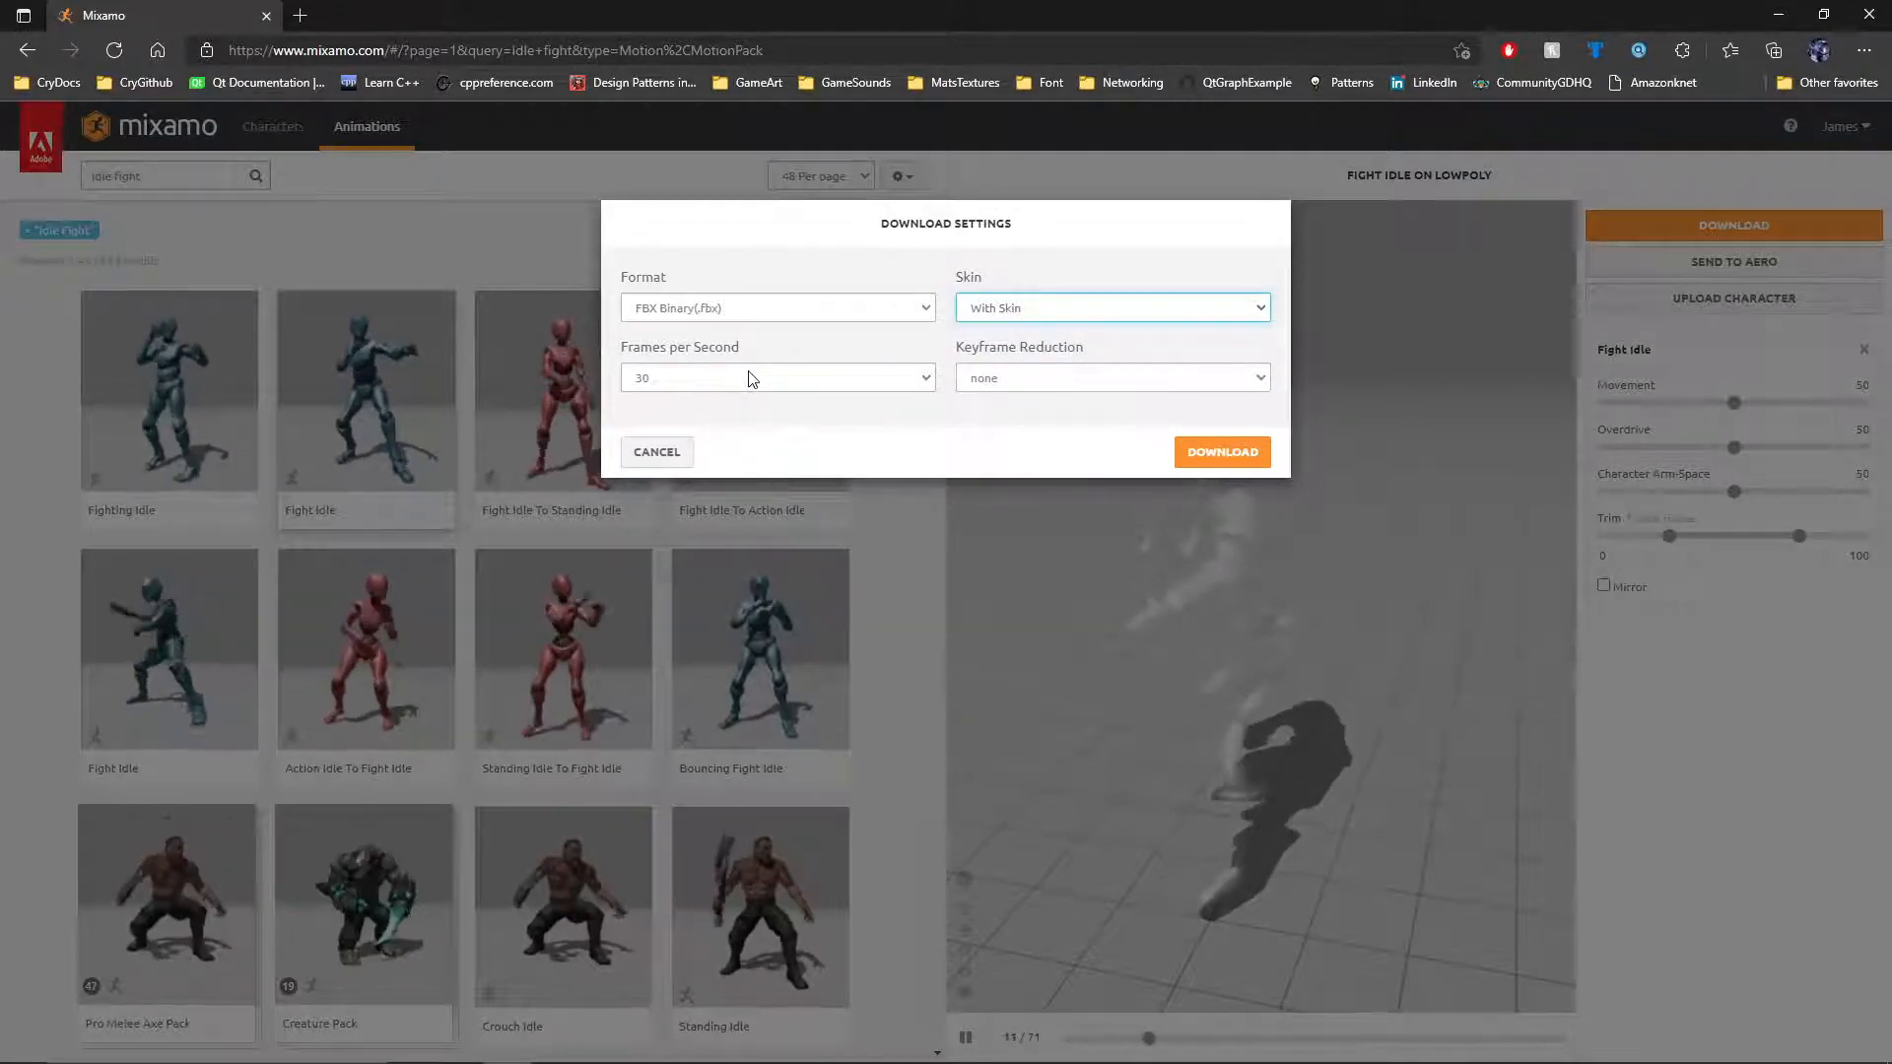
left_click(1221, 451)
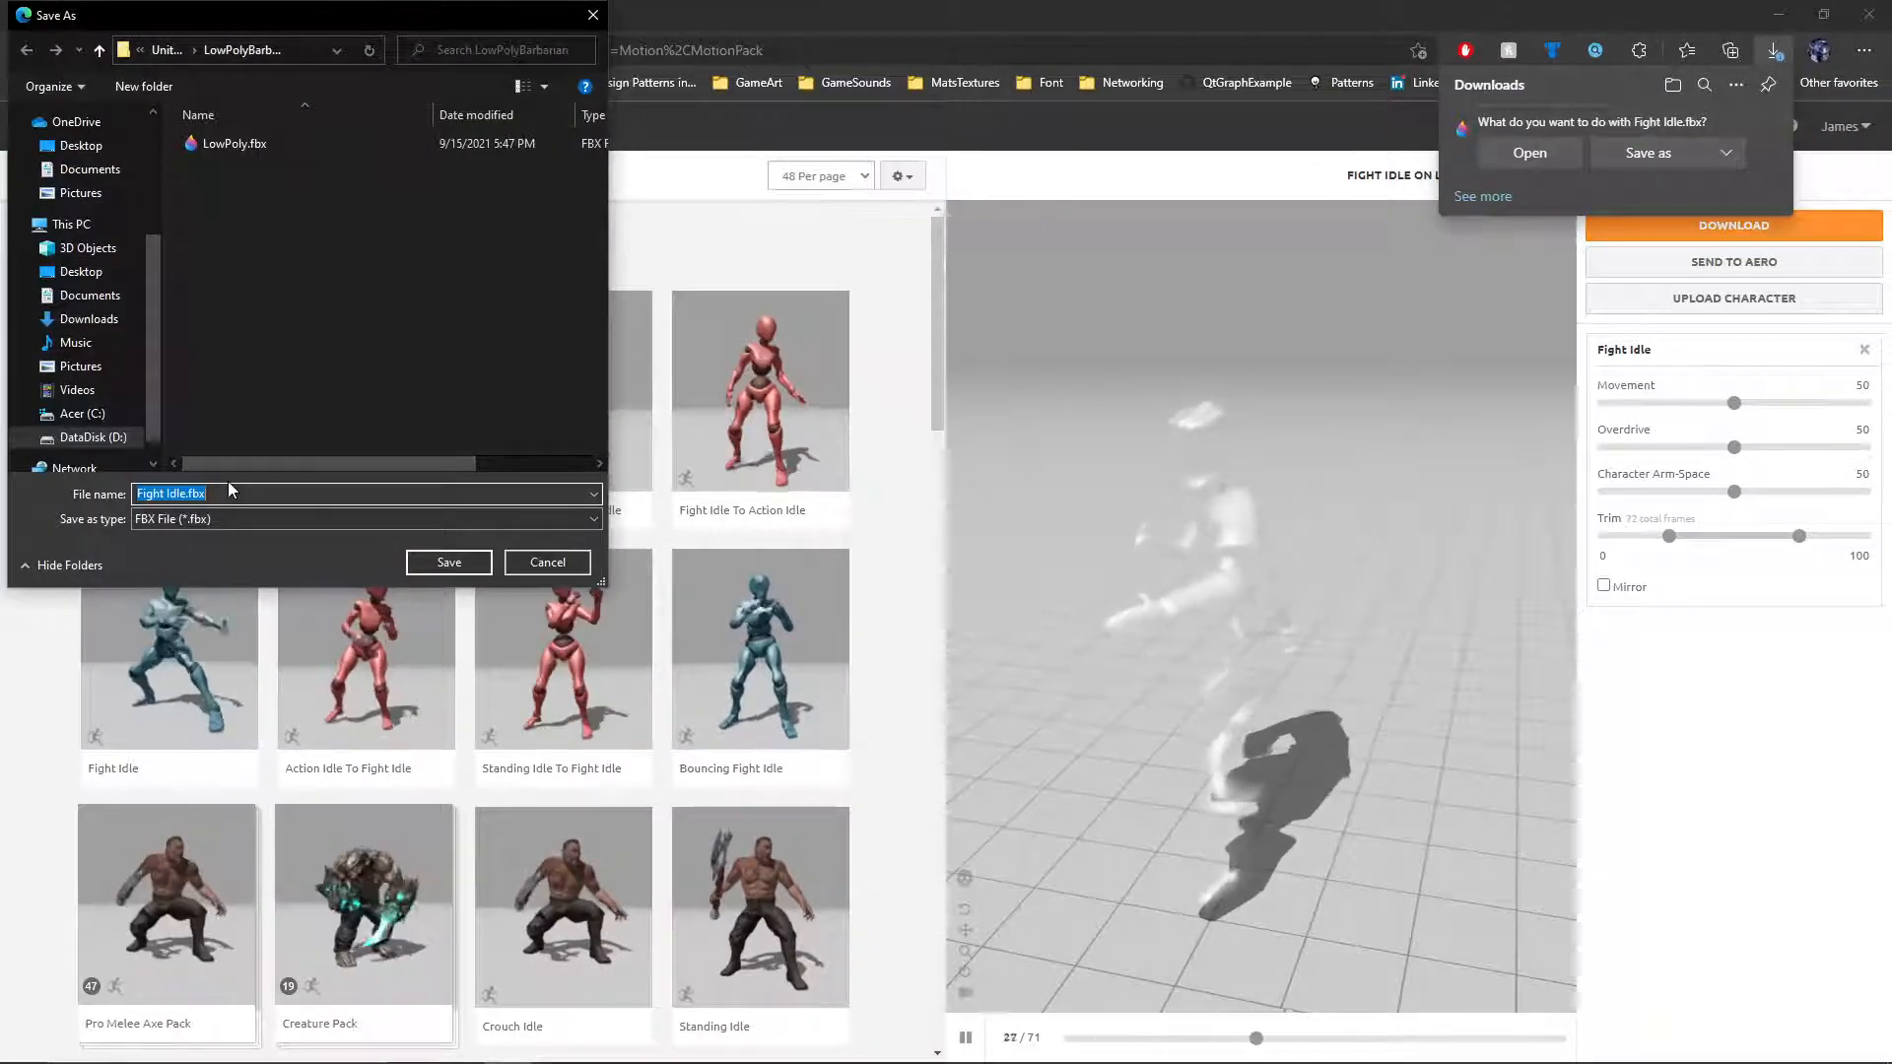
- Save the Fight Idle download as IdleMixamo.fbx
type("Mixamo")
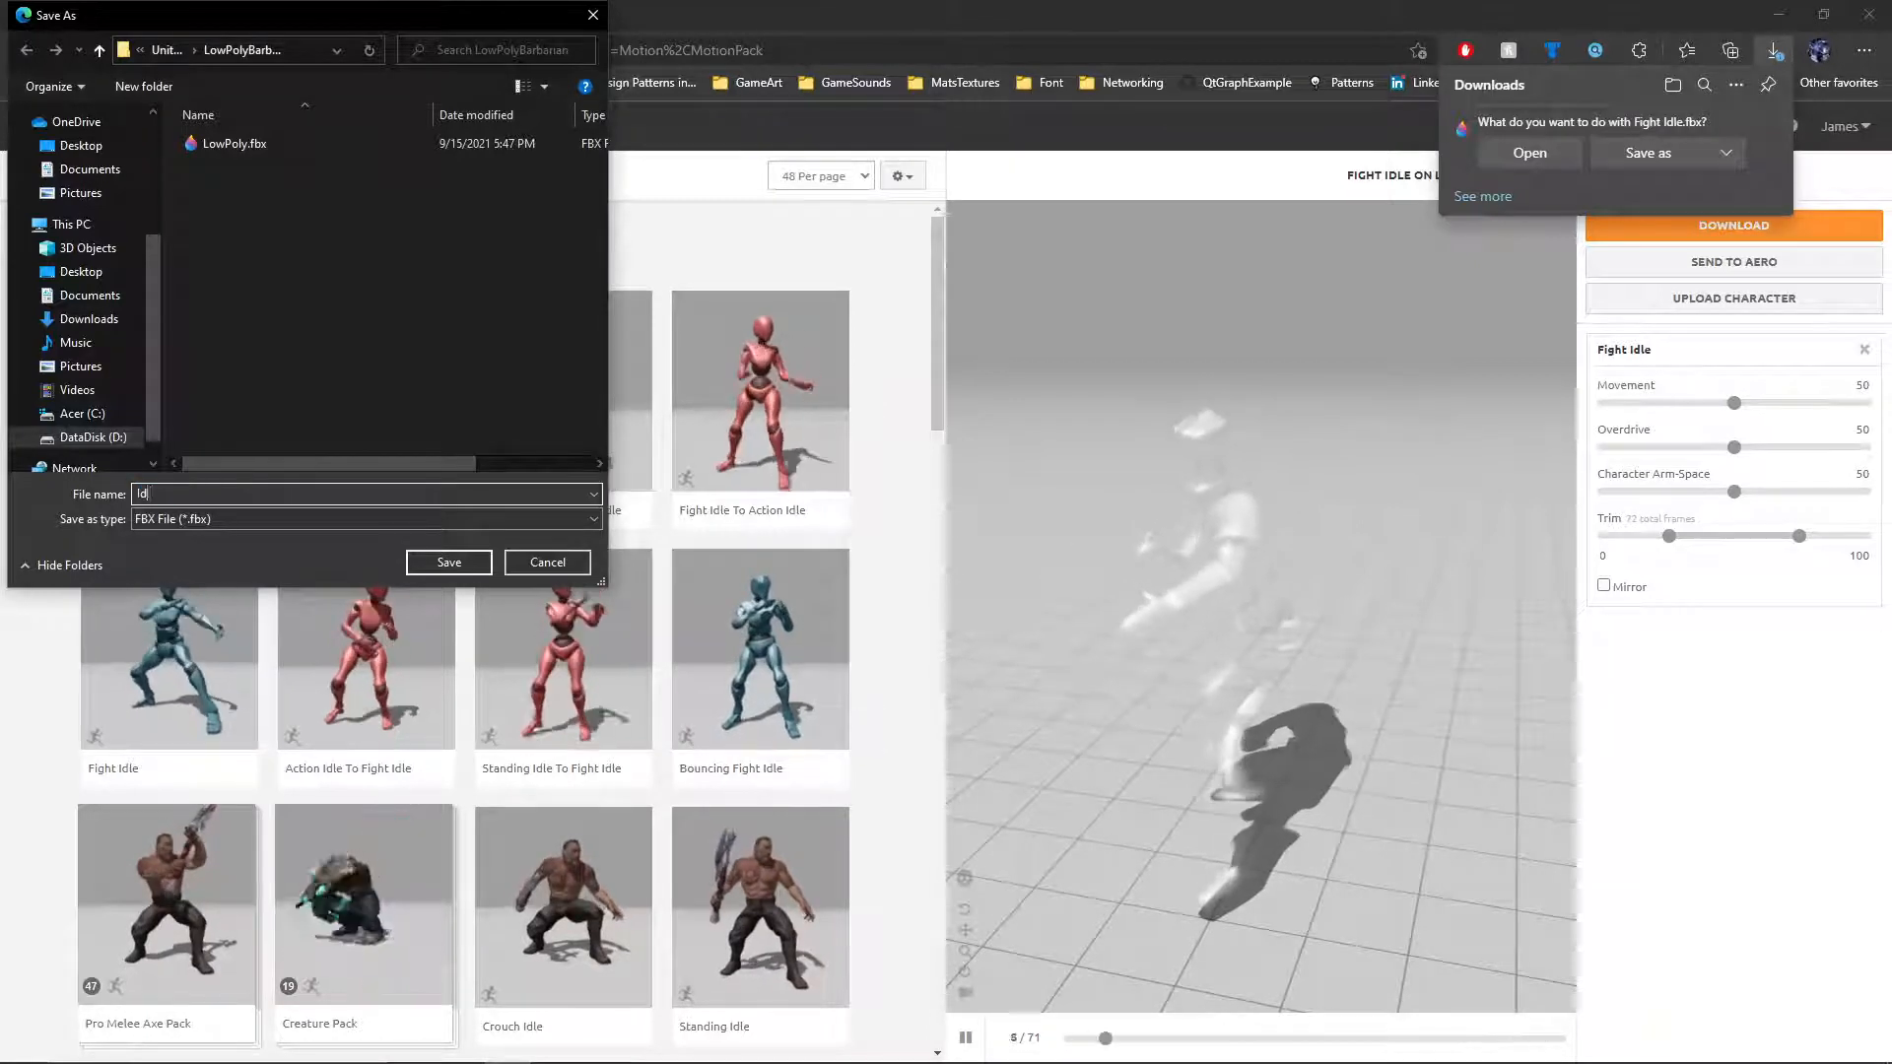
type("IdleMixamo")
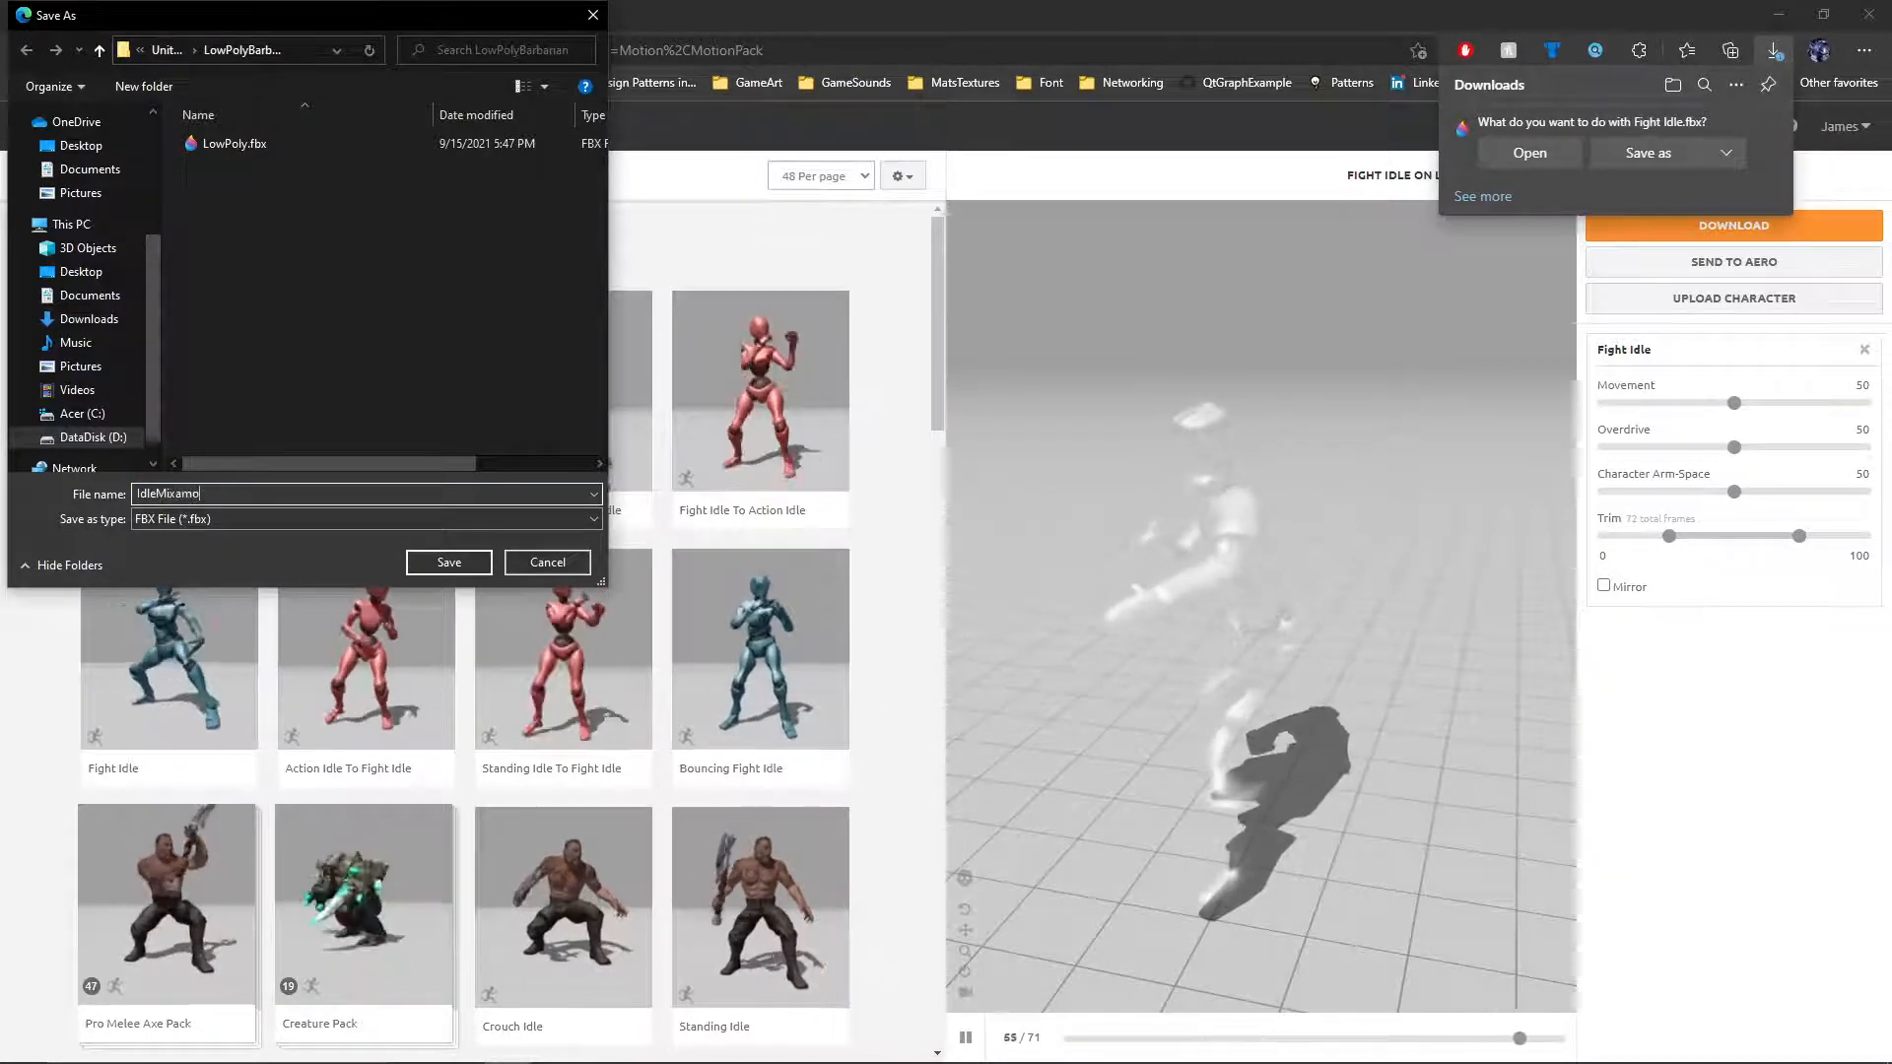
left_click(447, 563)
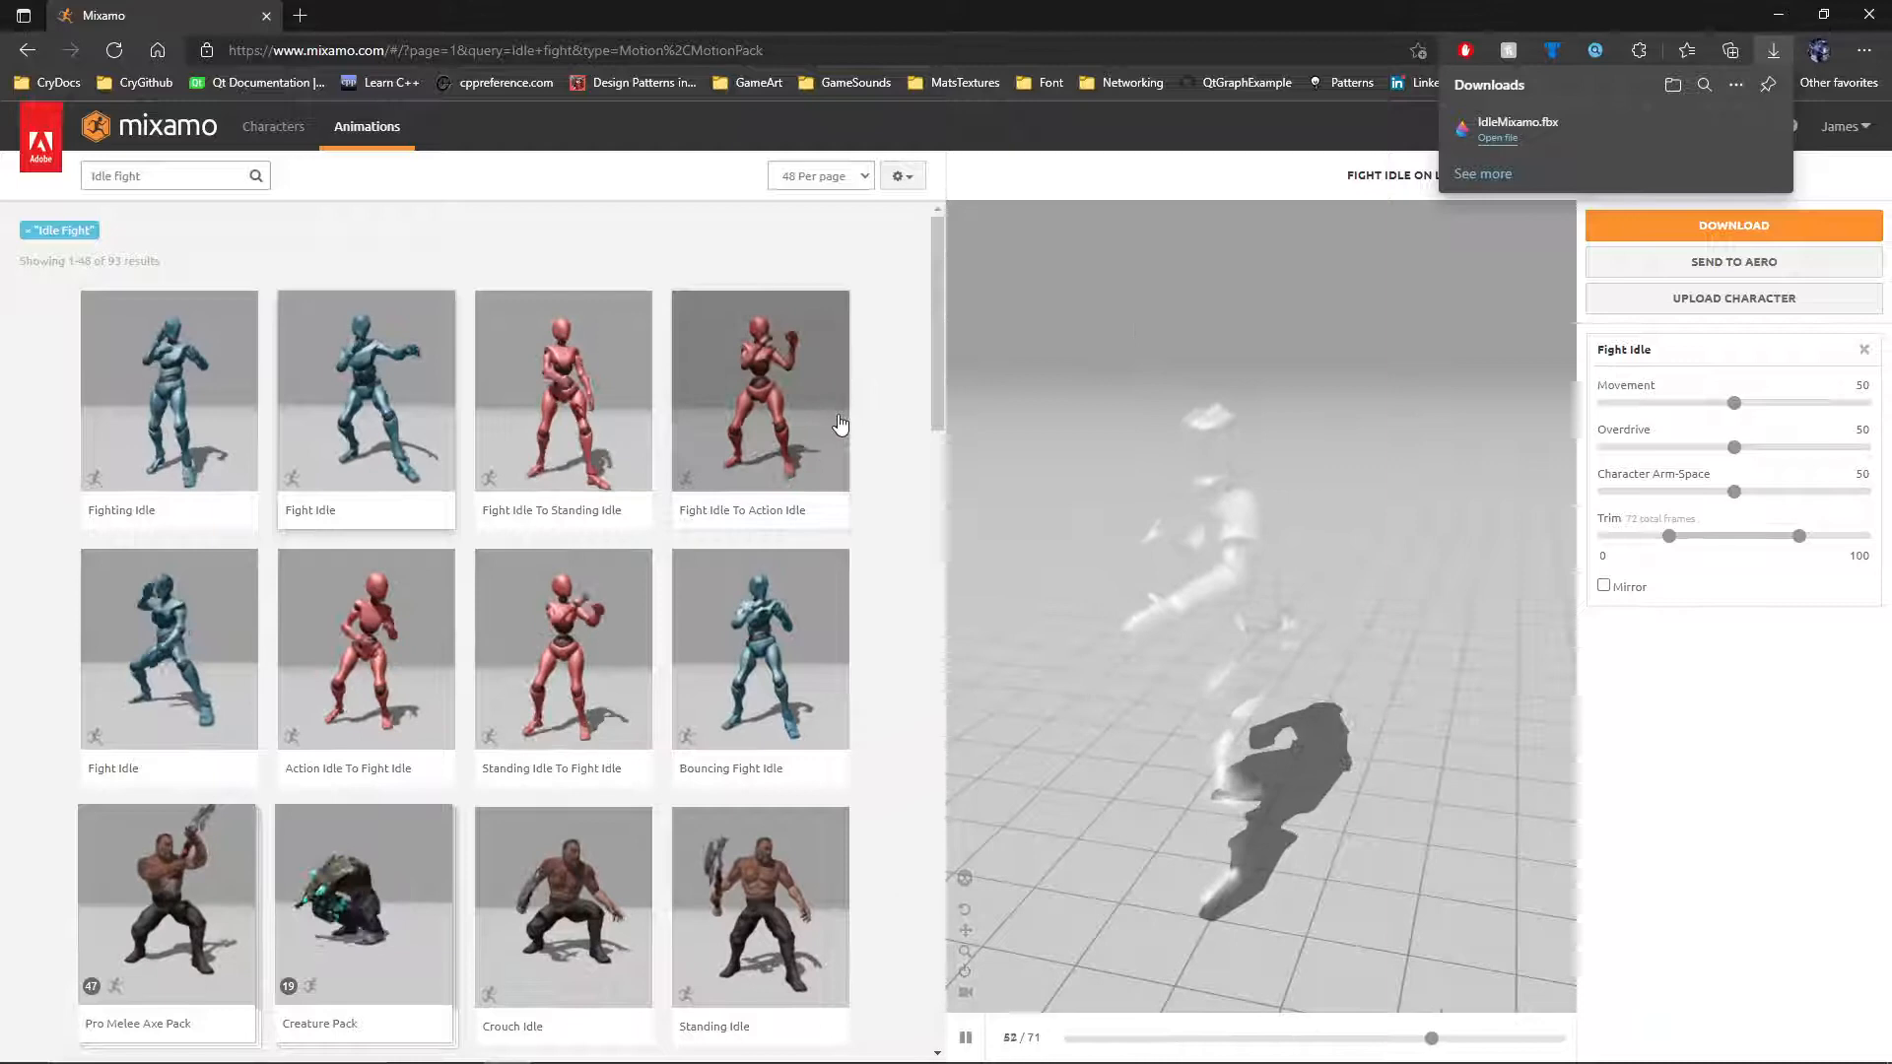
mouse_move(863, 439)
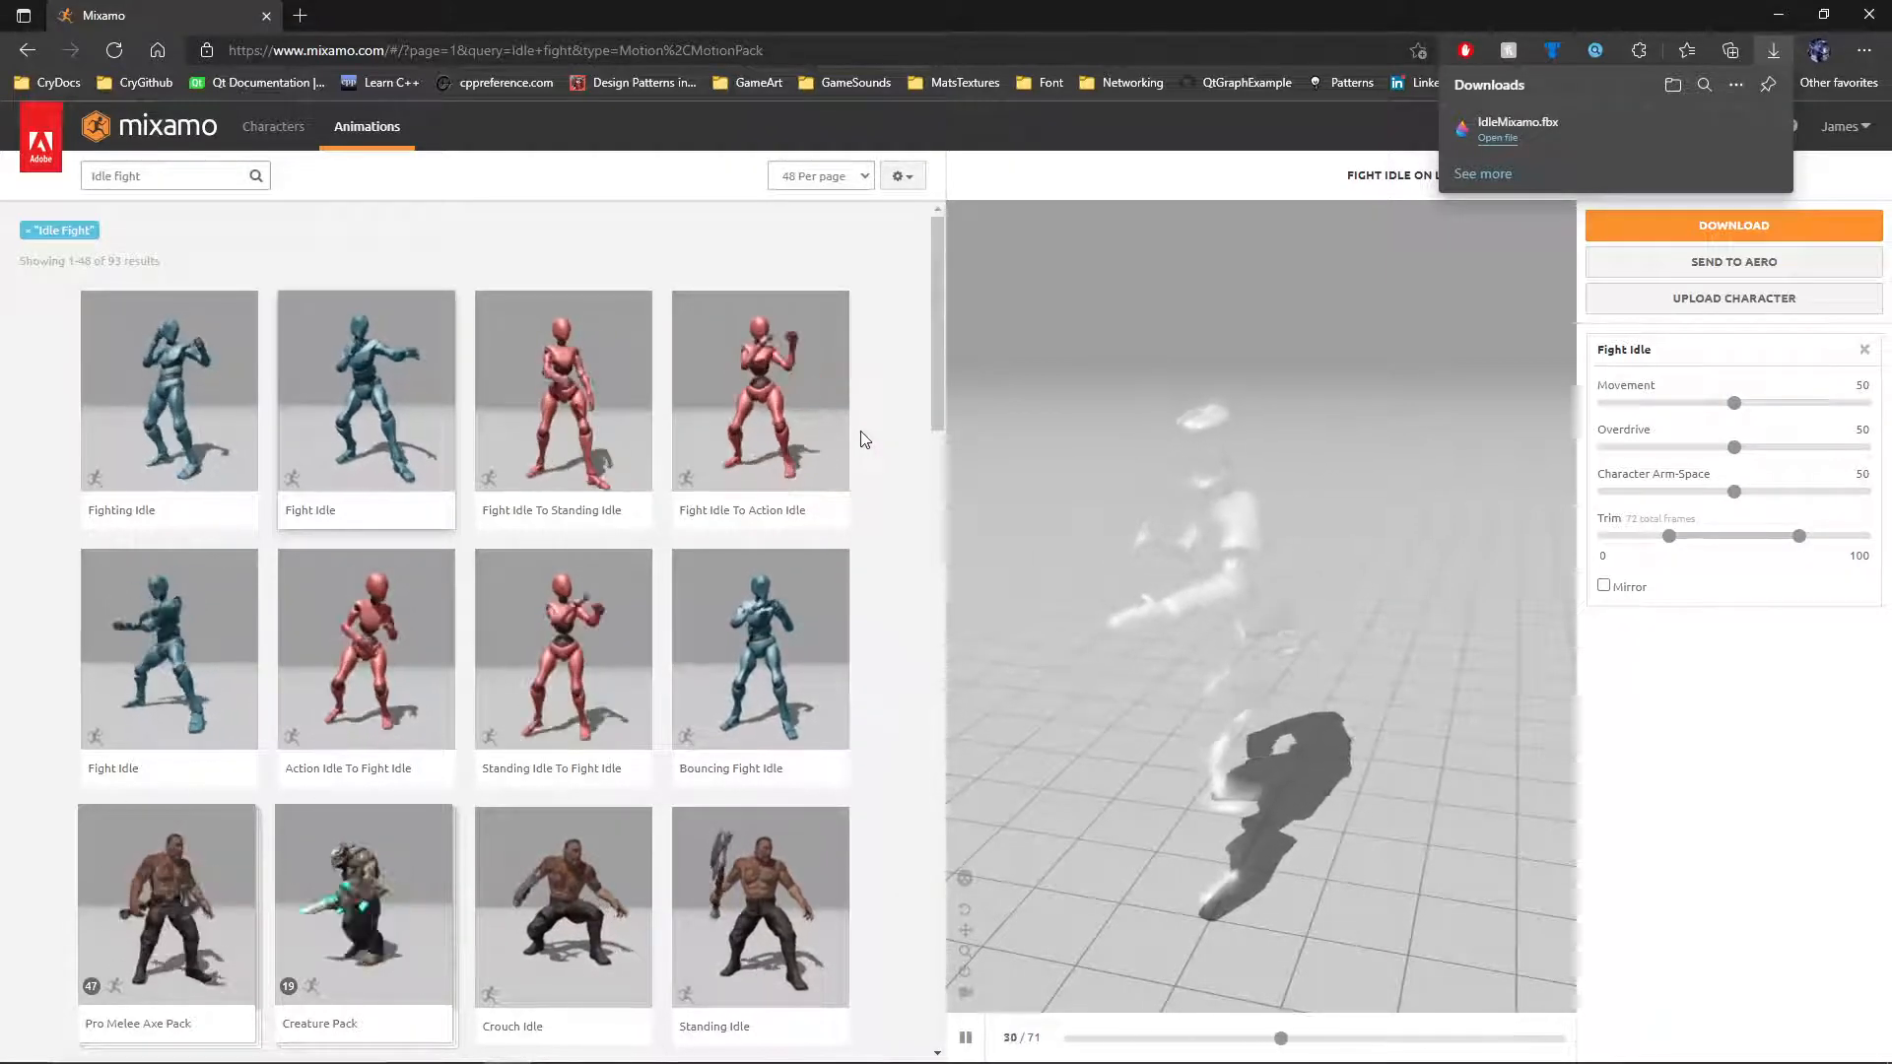
- Scroll the Mixamo results and switch to Blender from the taskbar
scroll("down", 3)
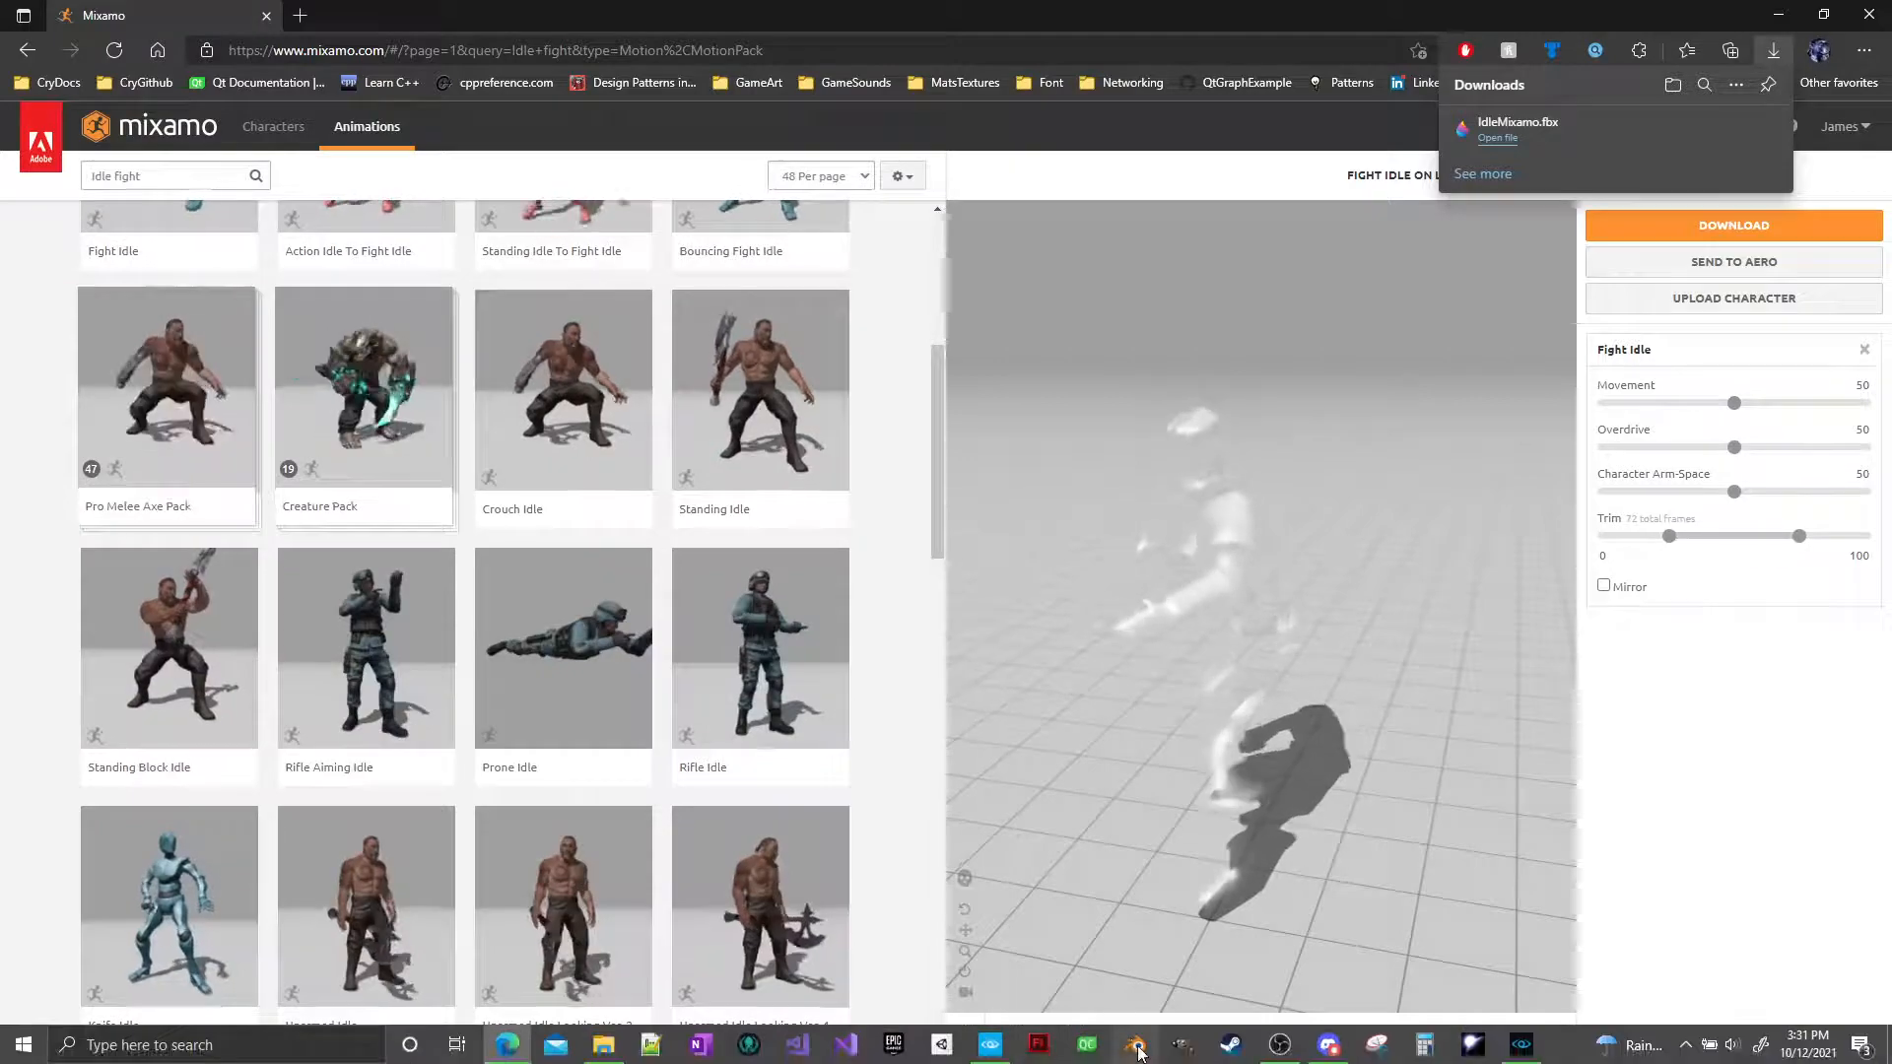
left_click(1135, 1044)
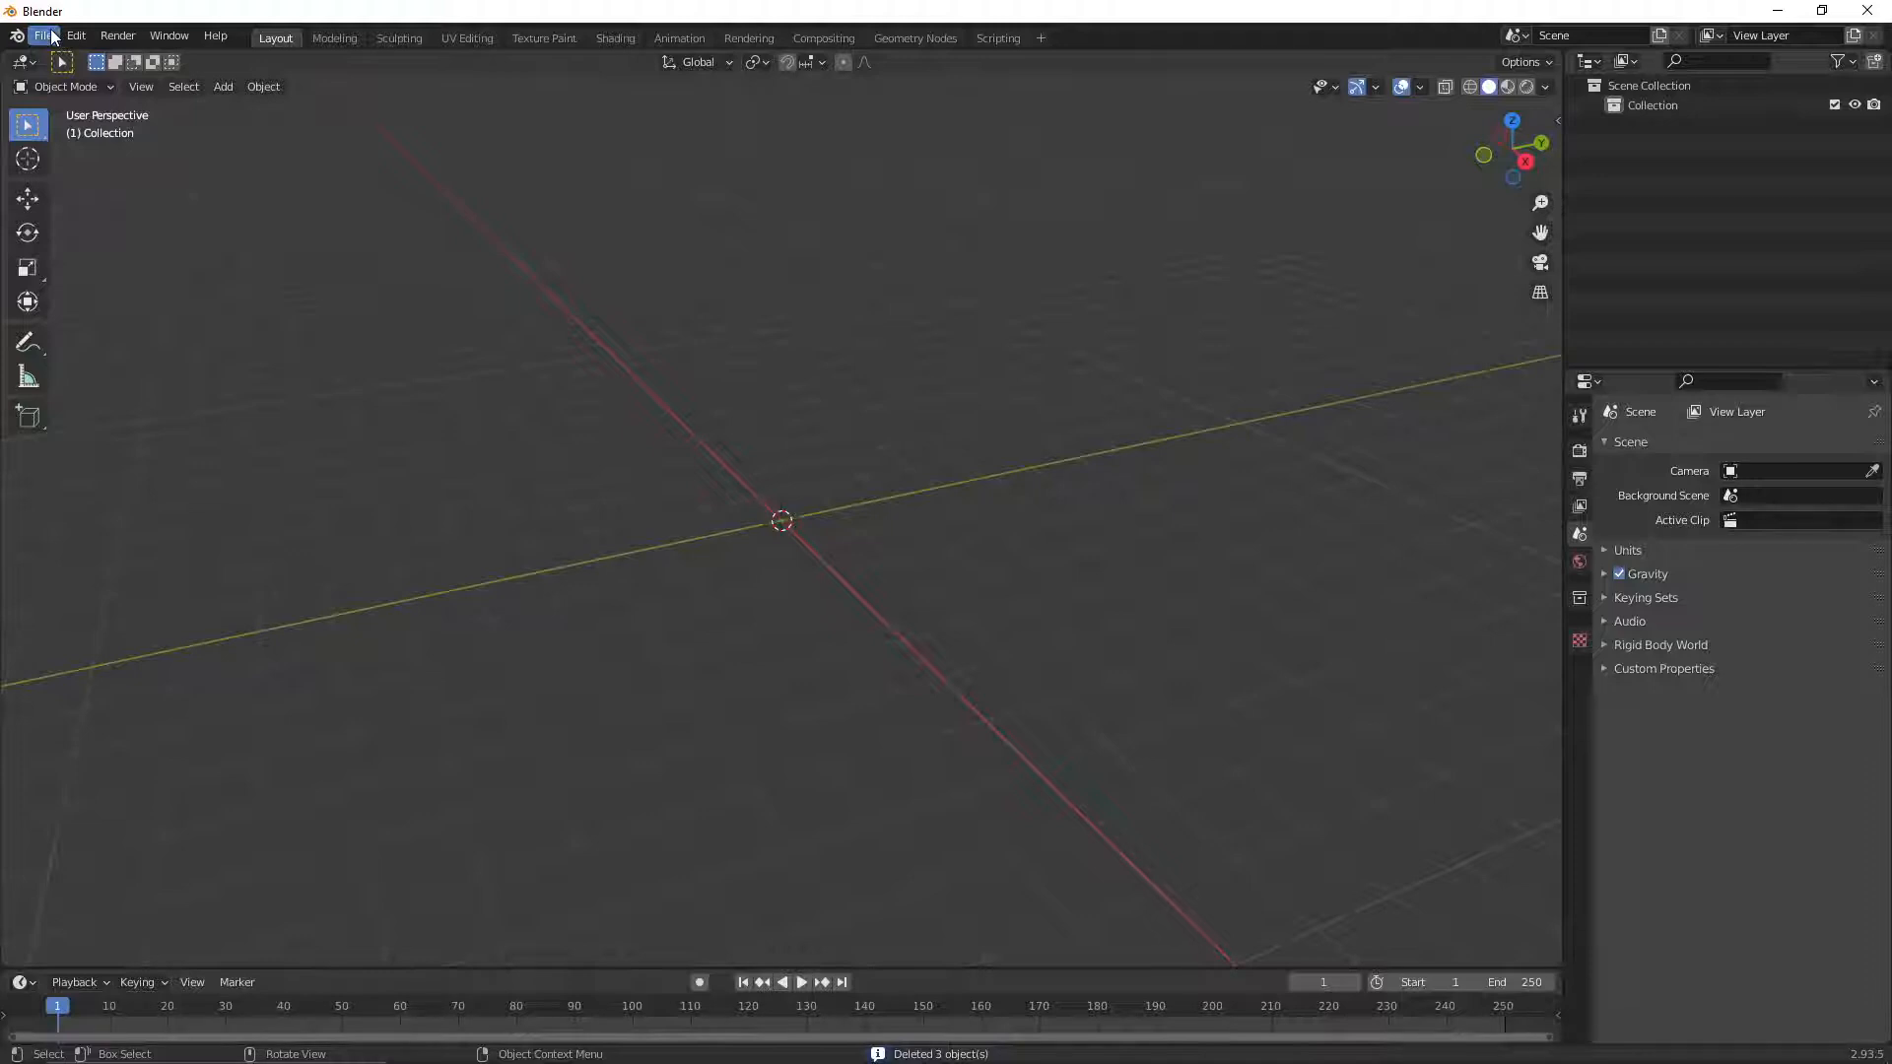
- Import IdleMixamo.fbx via FBX import with Ignore Leaf Bones and Automatic Bone Orientation enabled
left_click(75, 35)
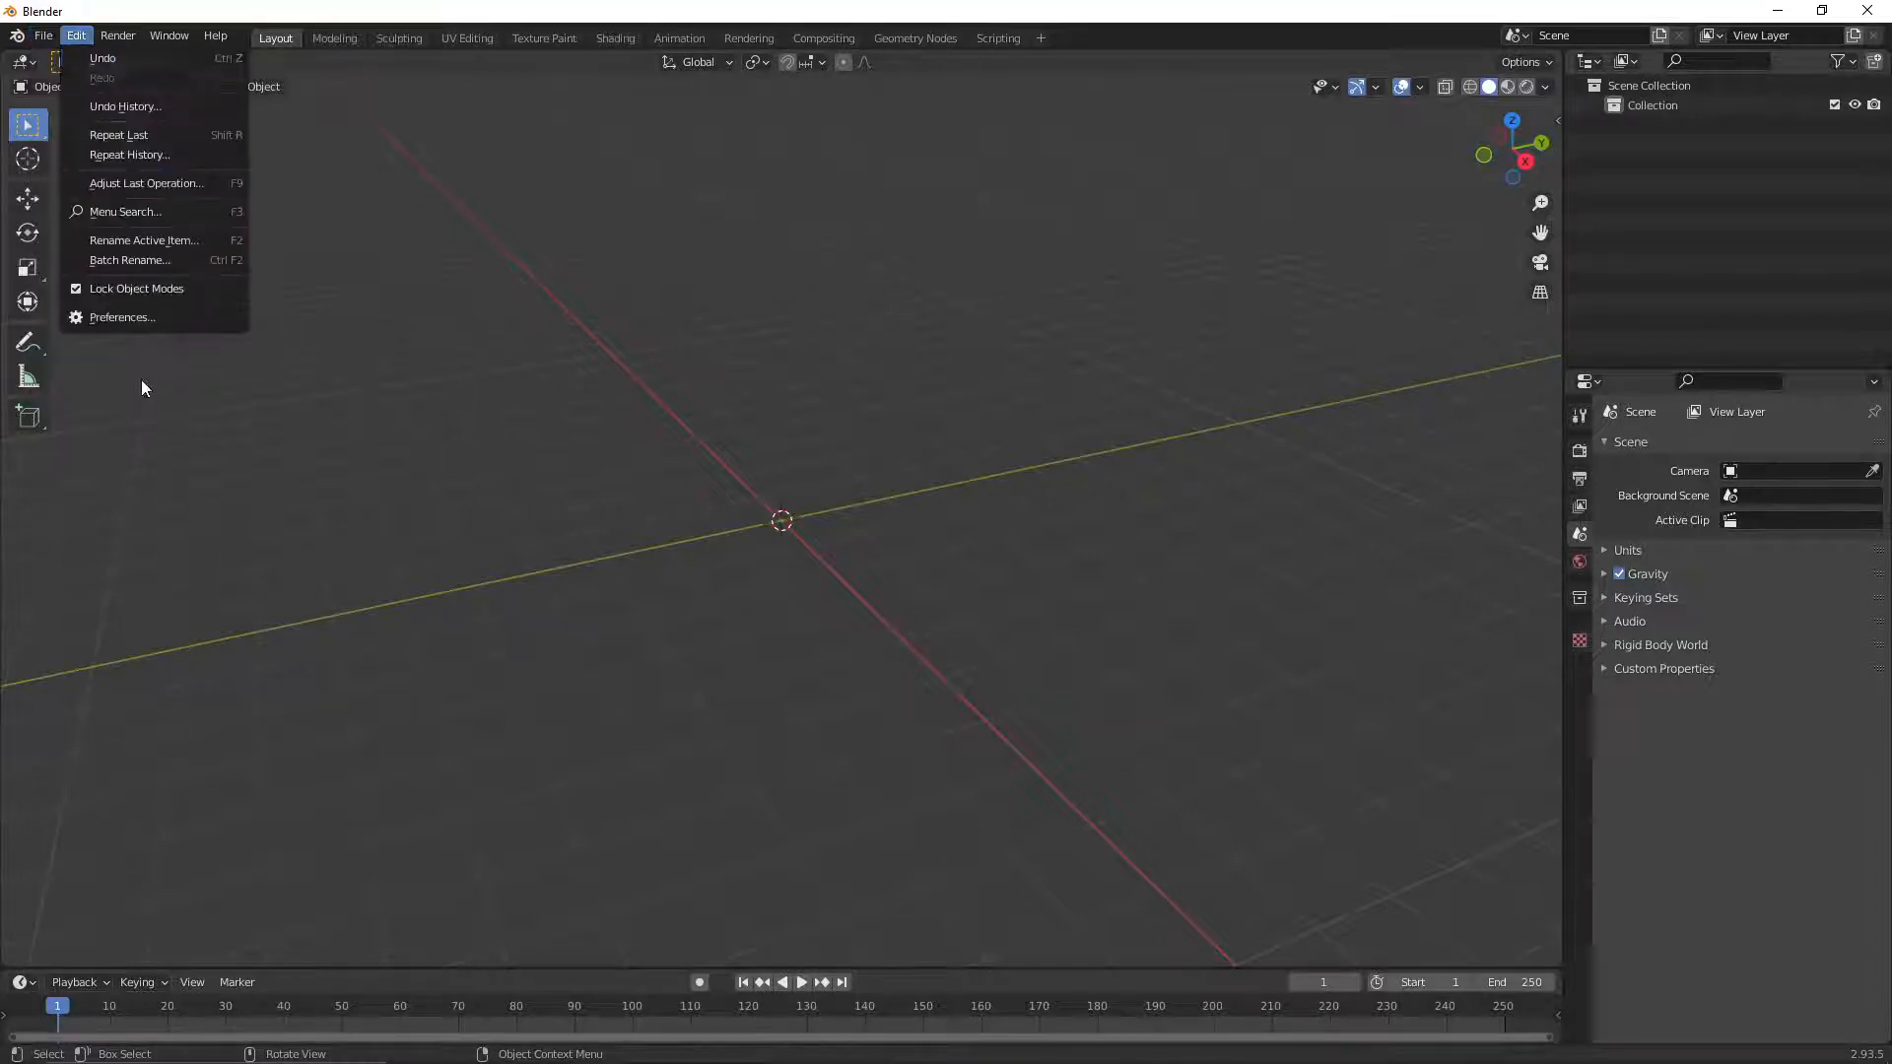
left_click(42, 35)
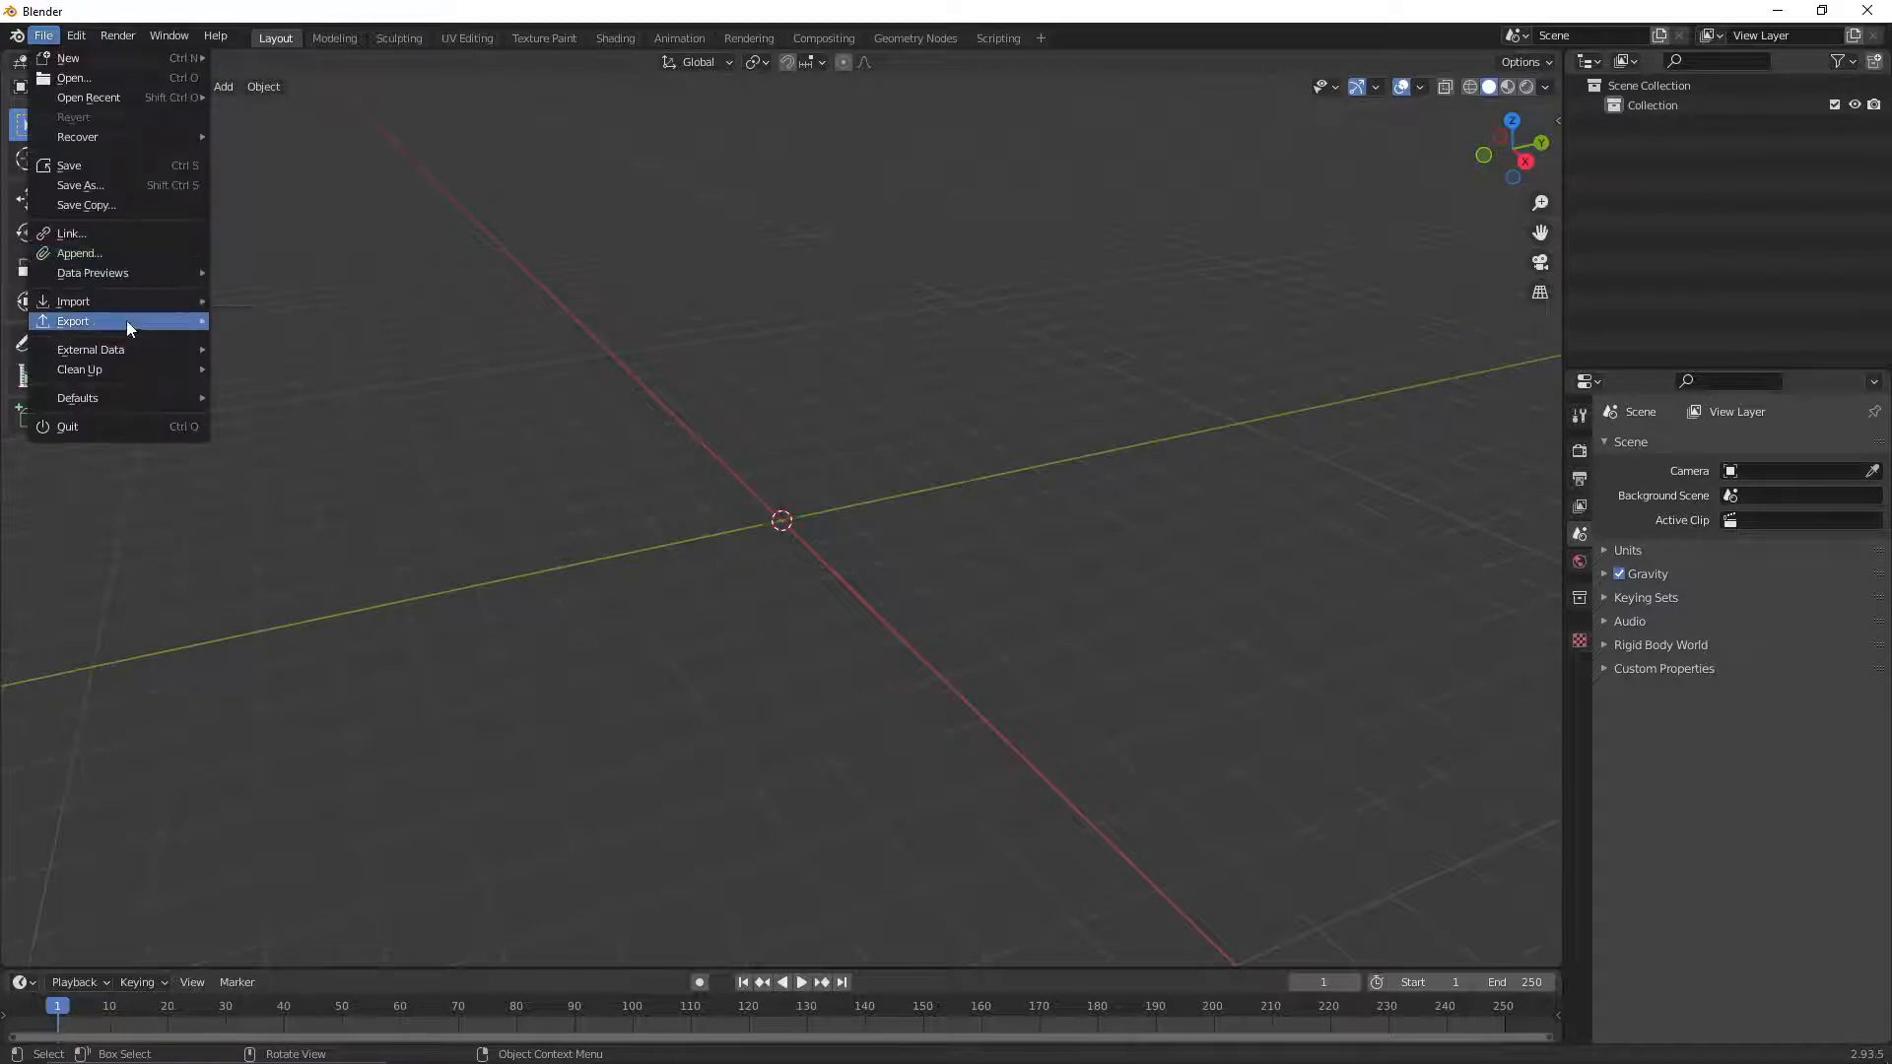
left_click(72, 300)
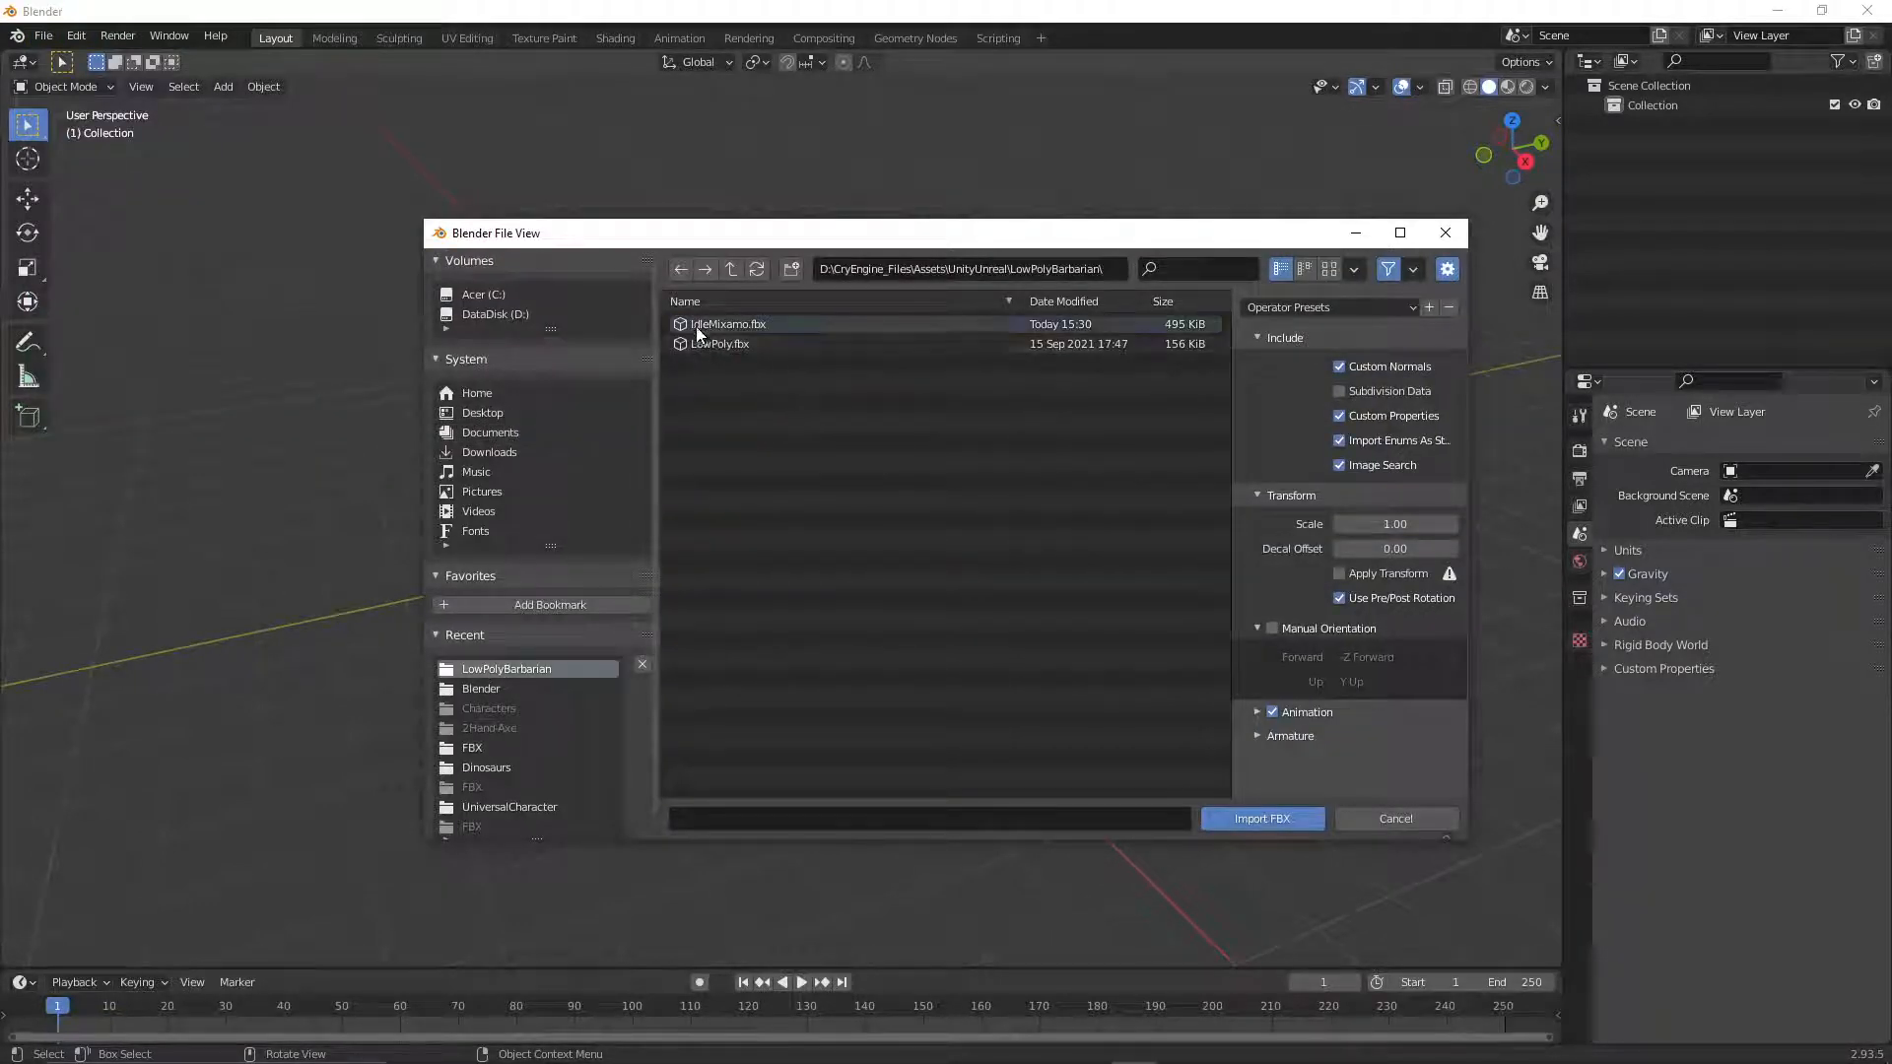
left_click(726, 323)
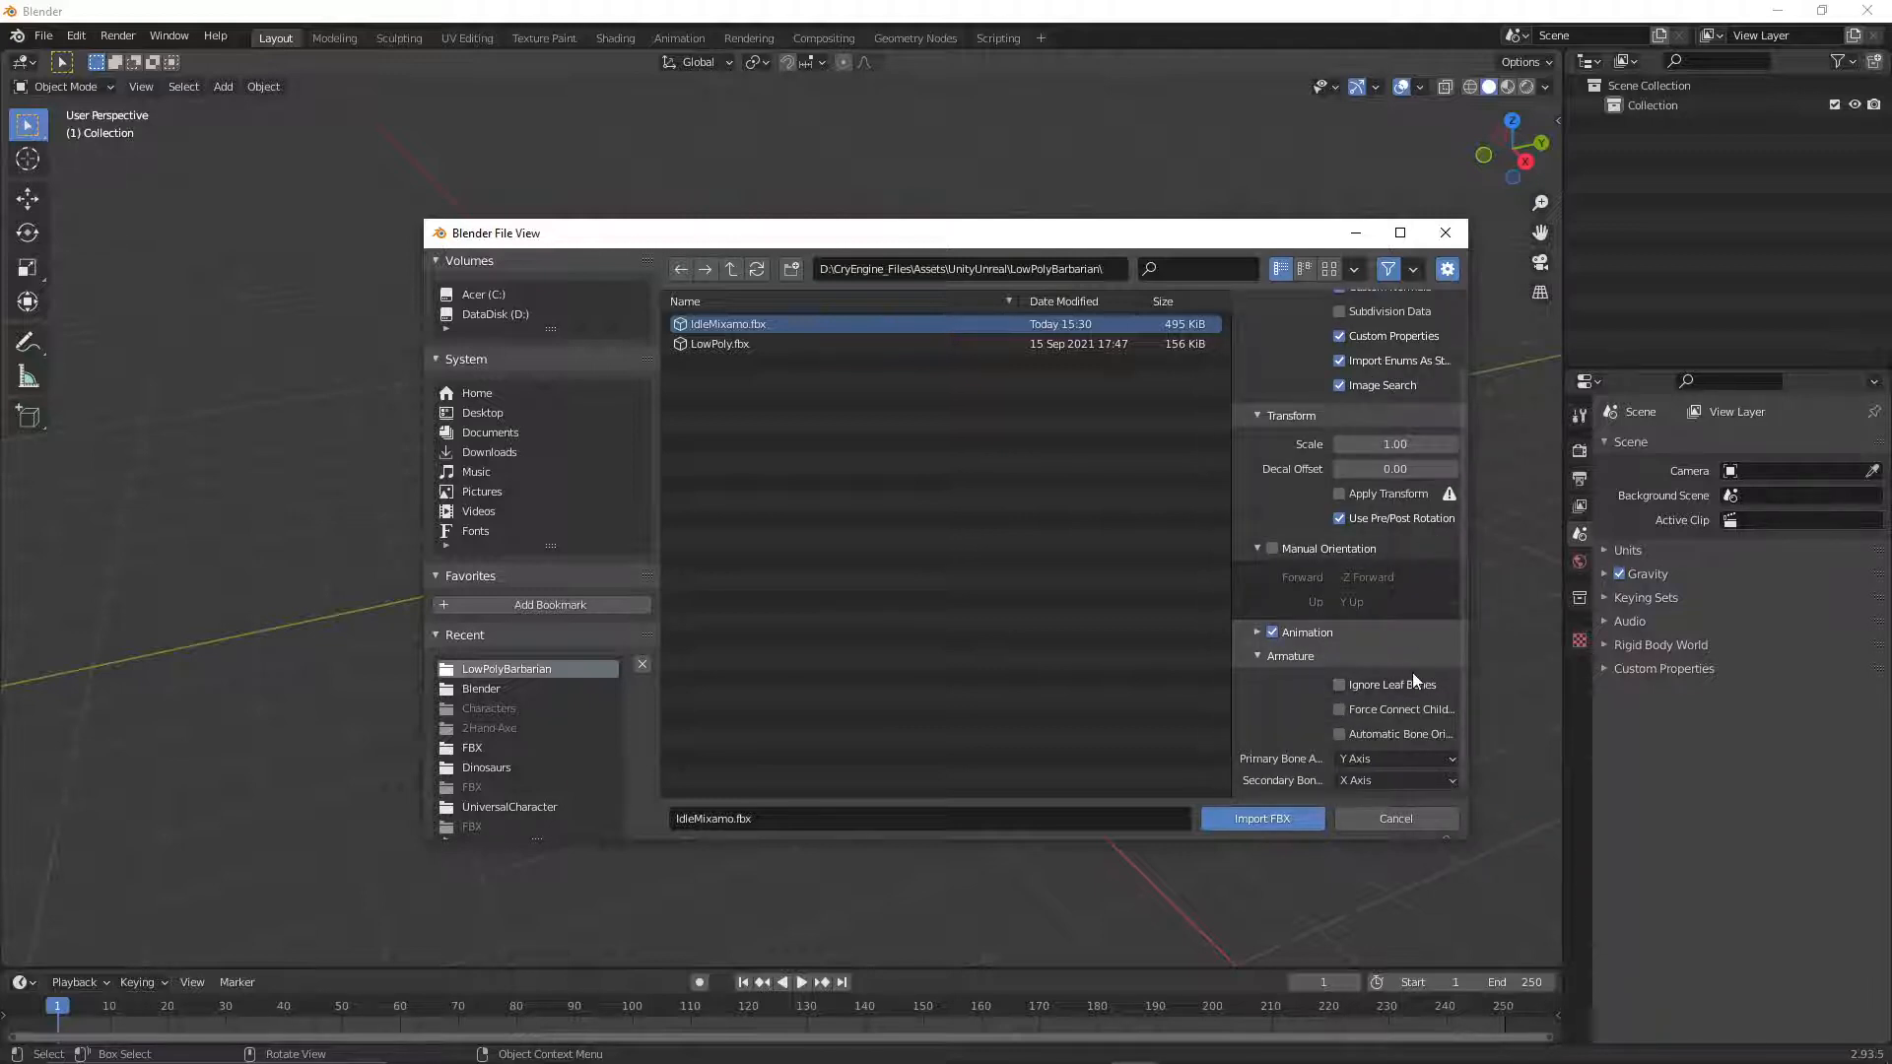
left_click(1338, 684)
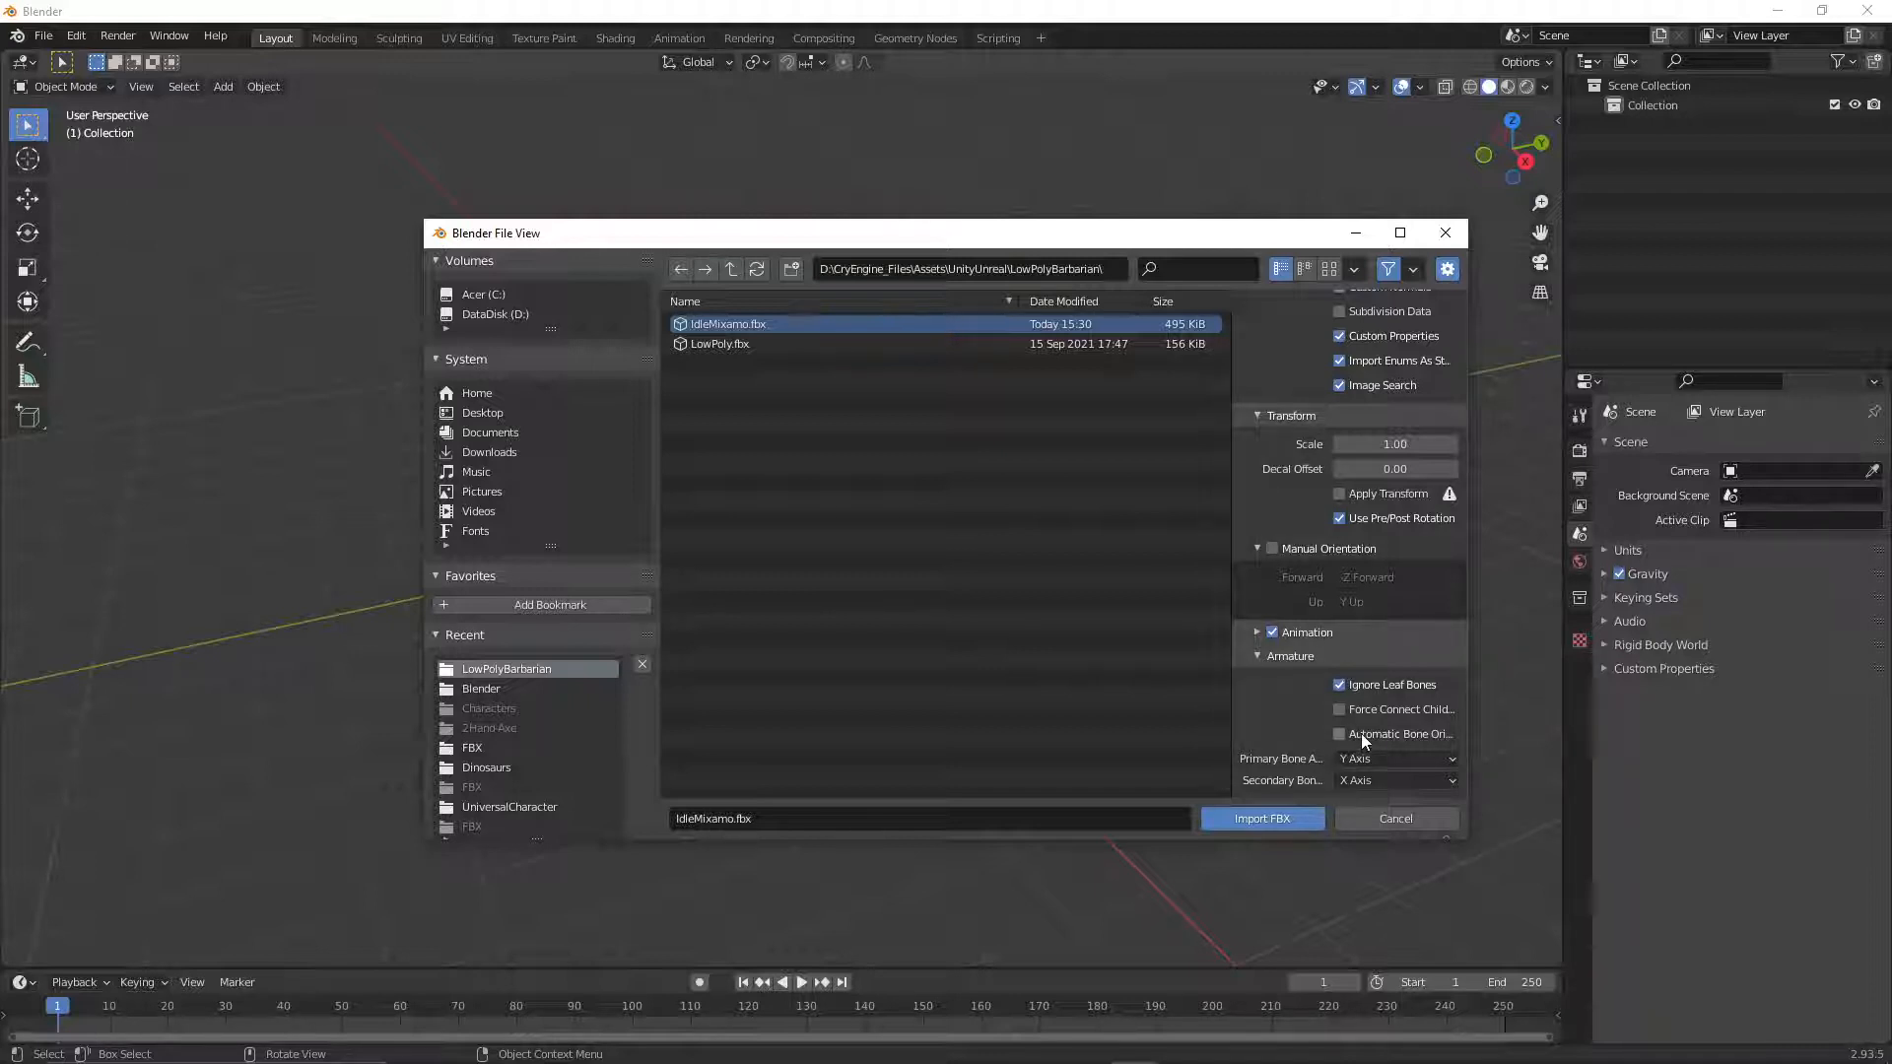
mouse_move(1363, 733)
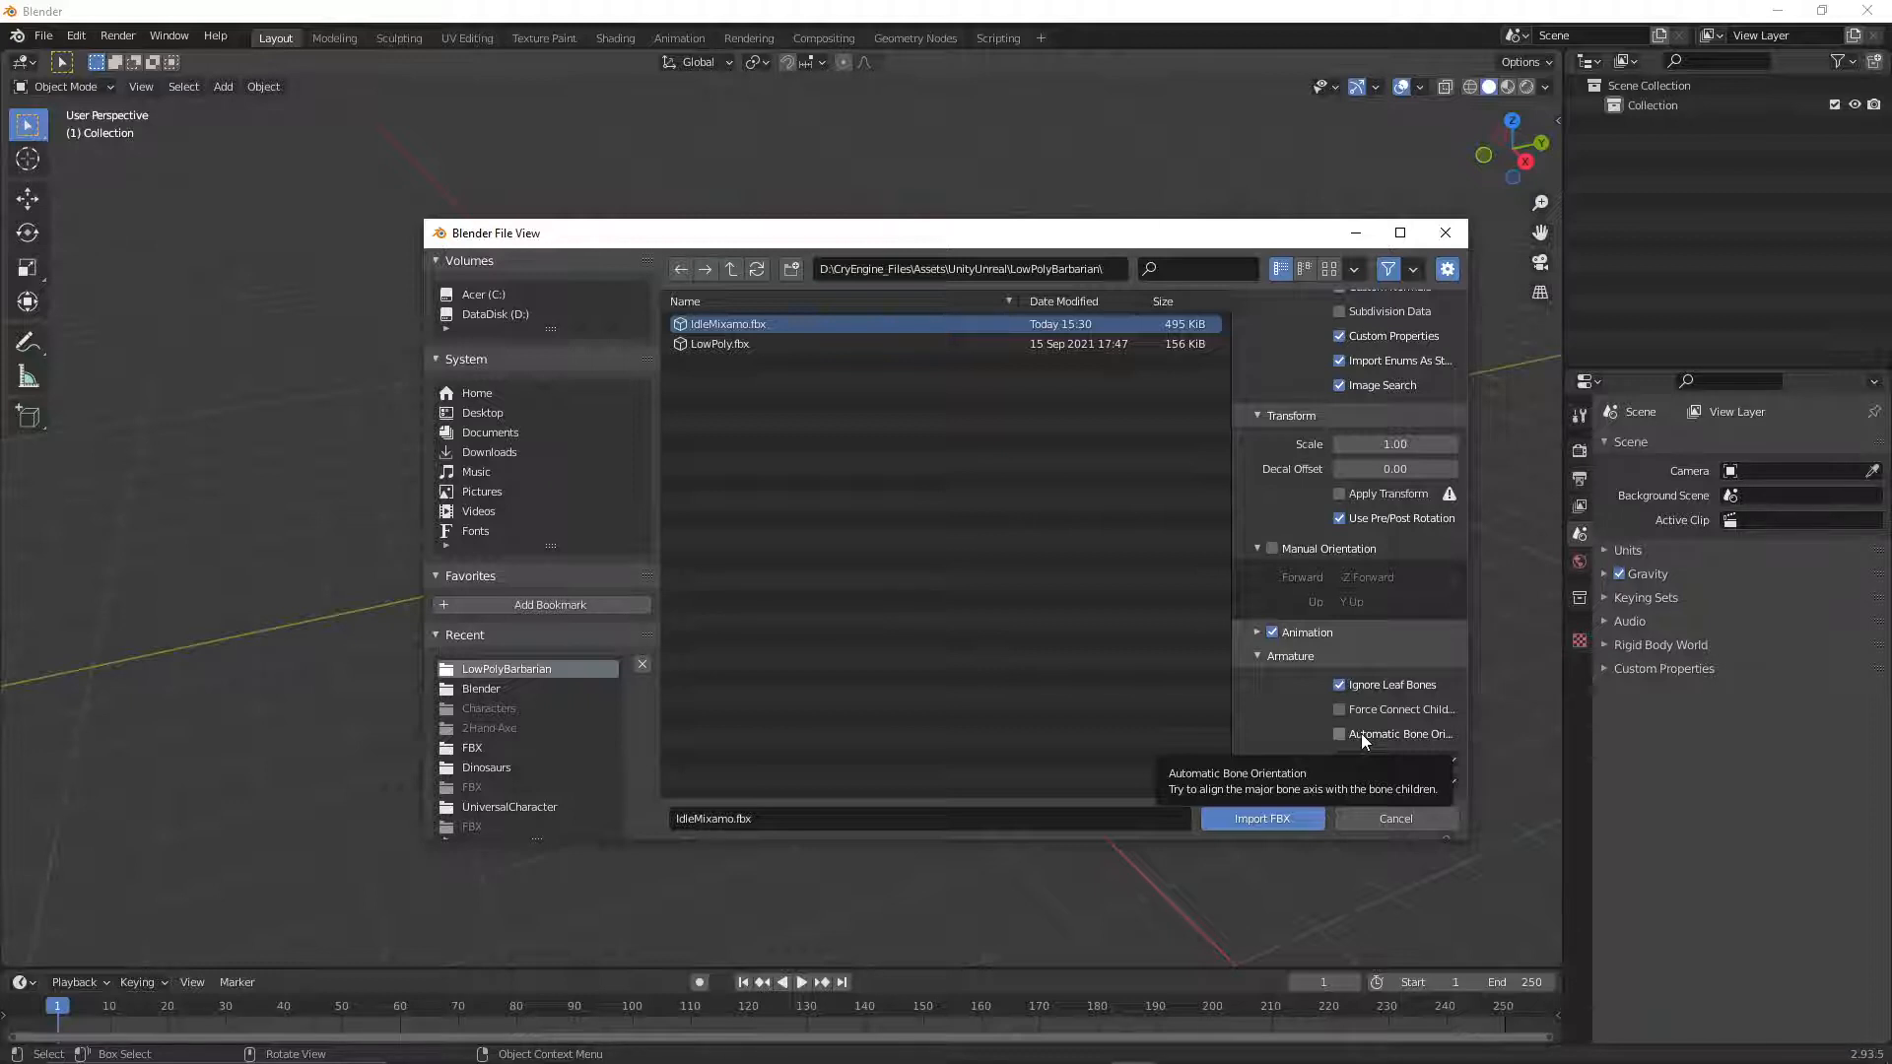
left_click(1338, 733)
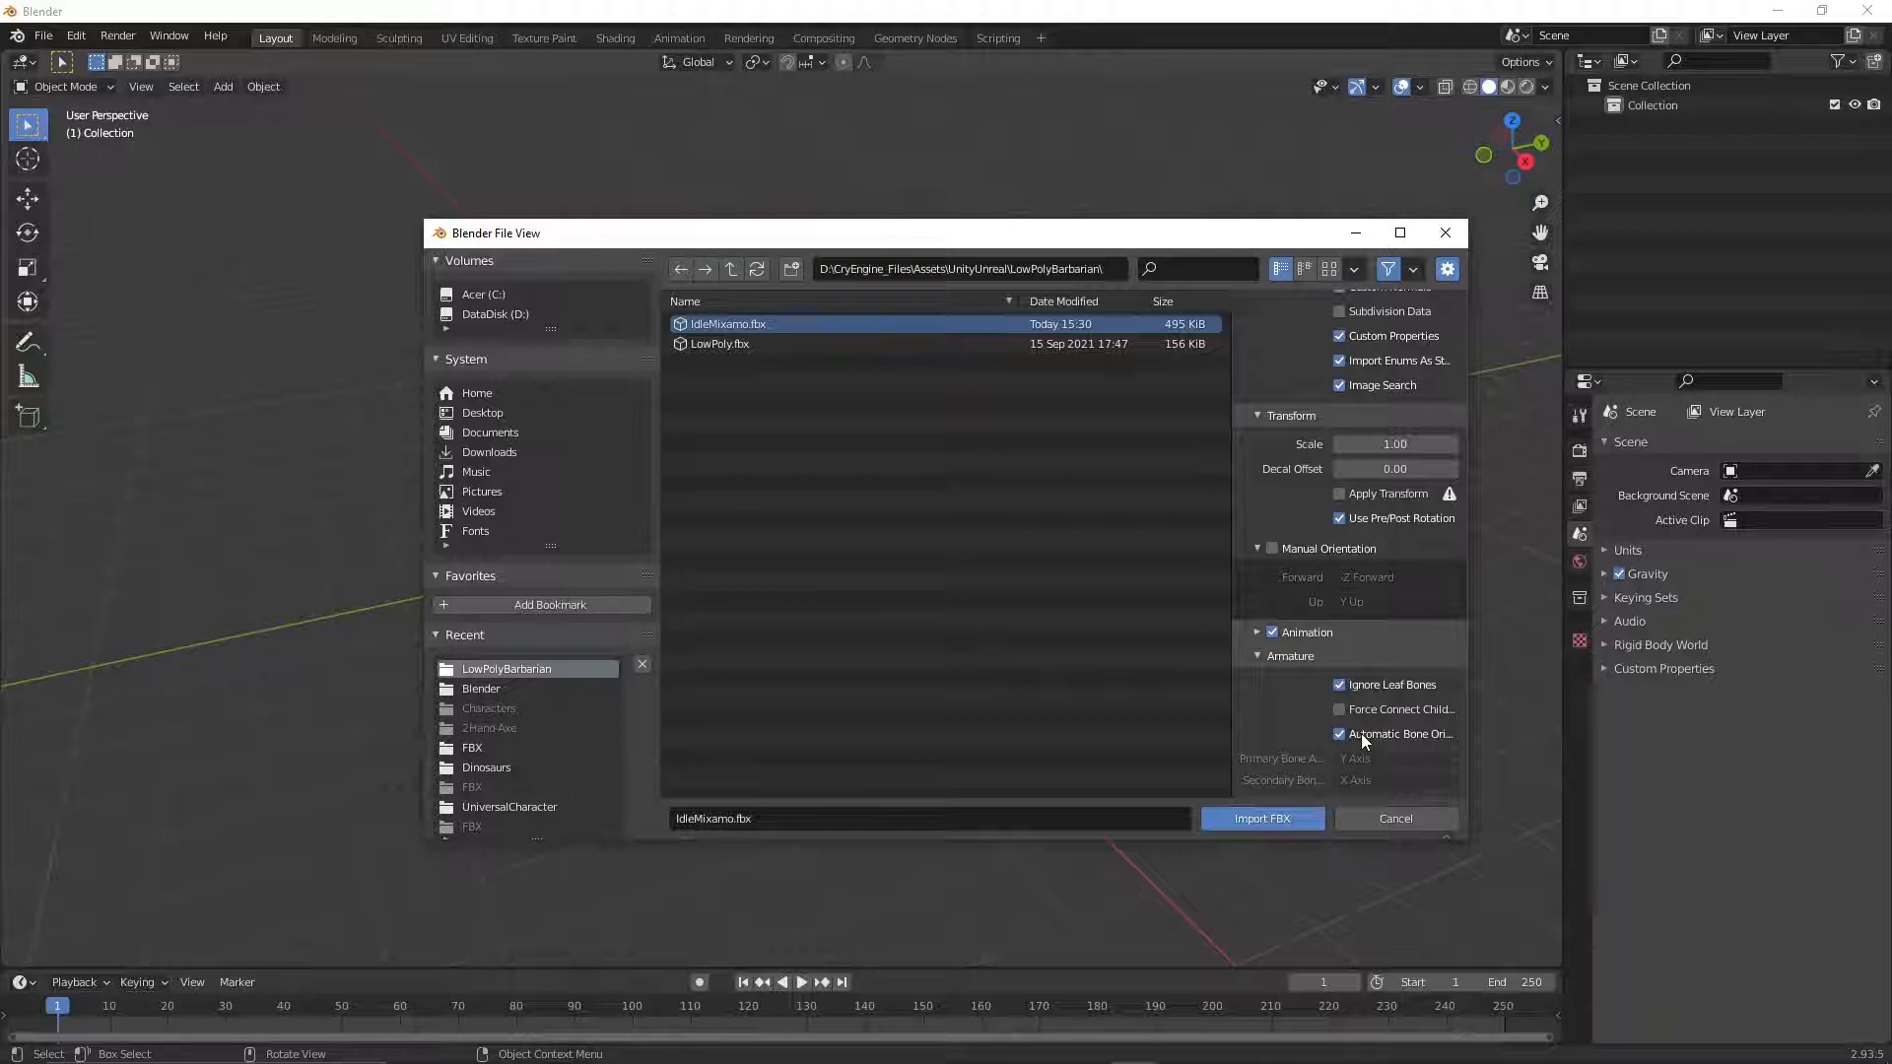
left_click(1262, 818)
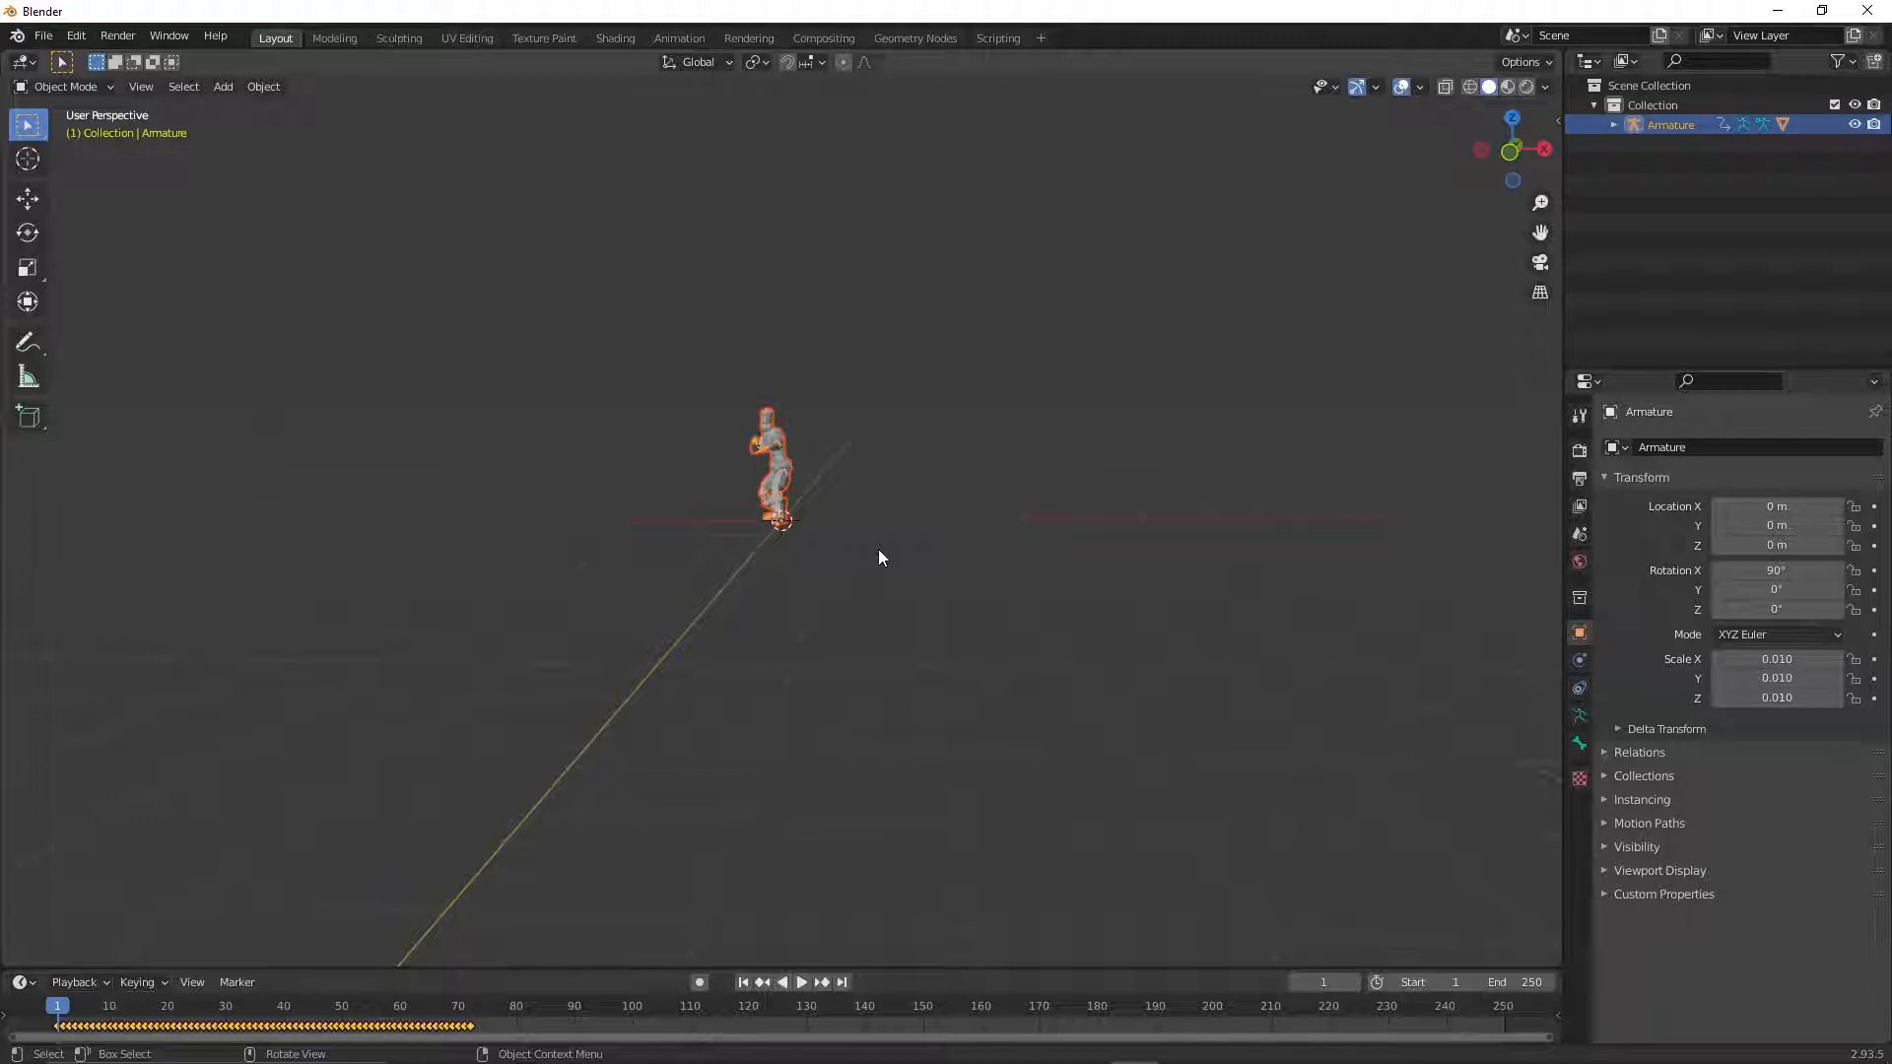
mouse_move(899, 573)
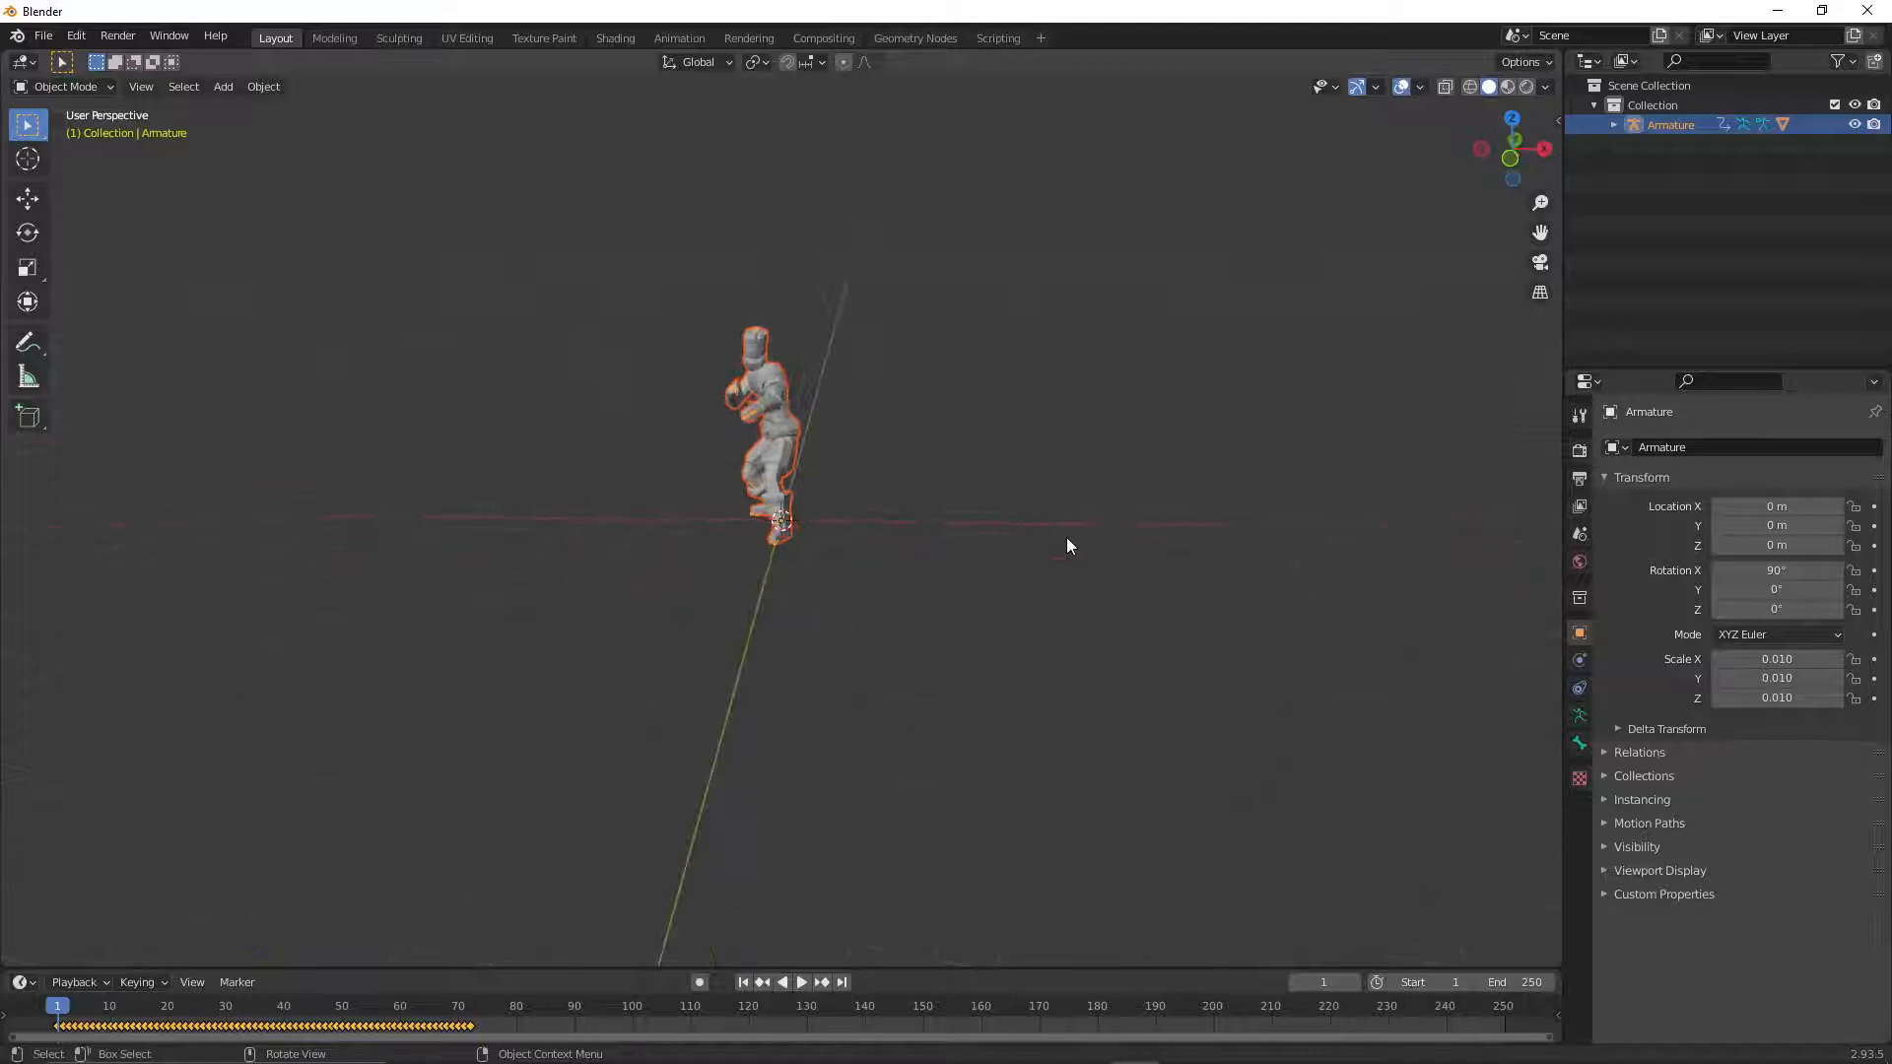
- Finish importing the idle character and set its Z rotation to 180 degrees
left_click(1774, 608)
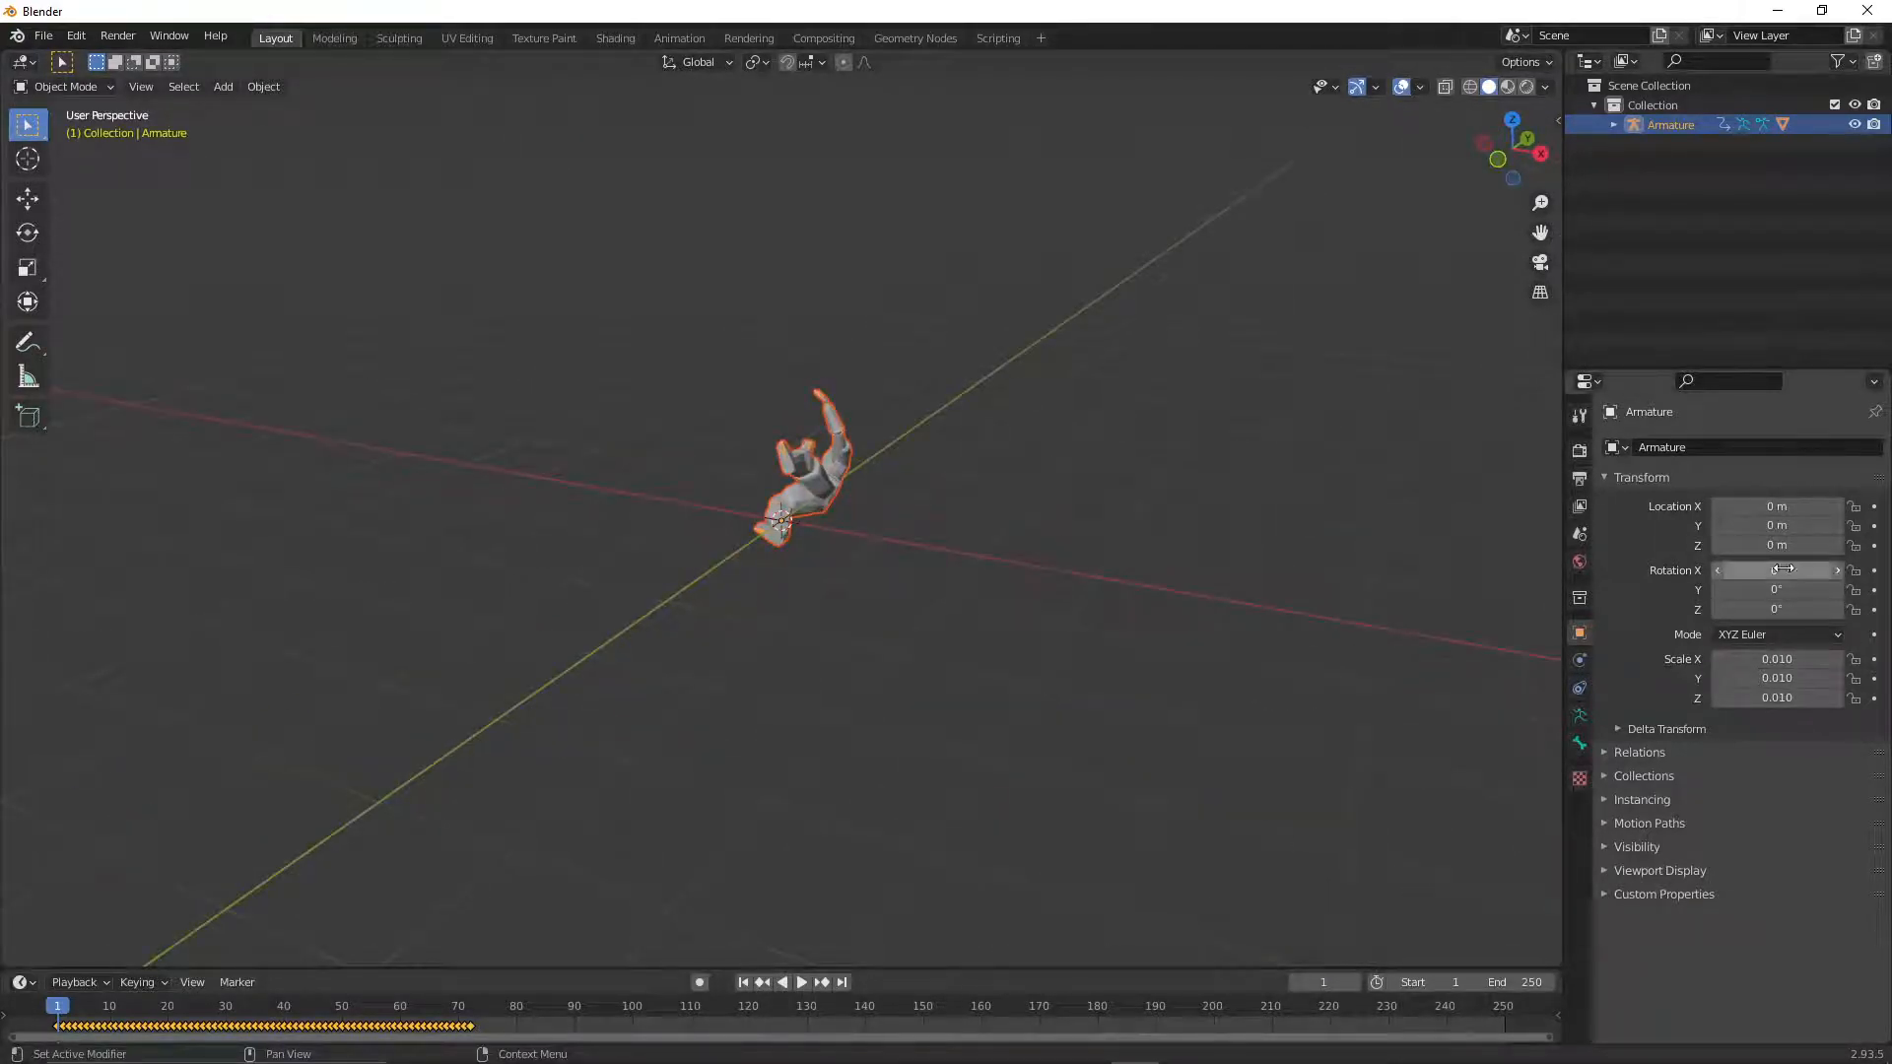
double_click(1775, 569)
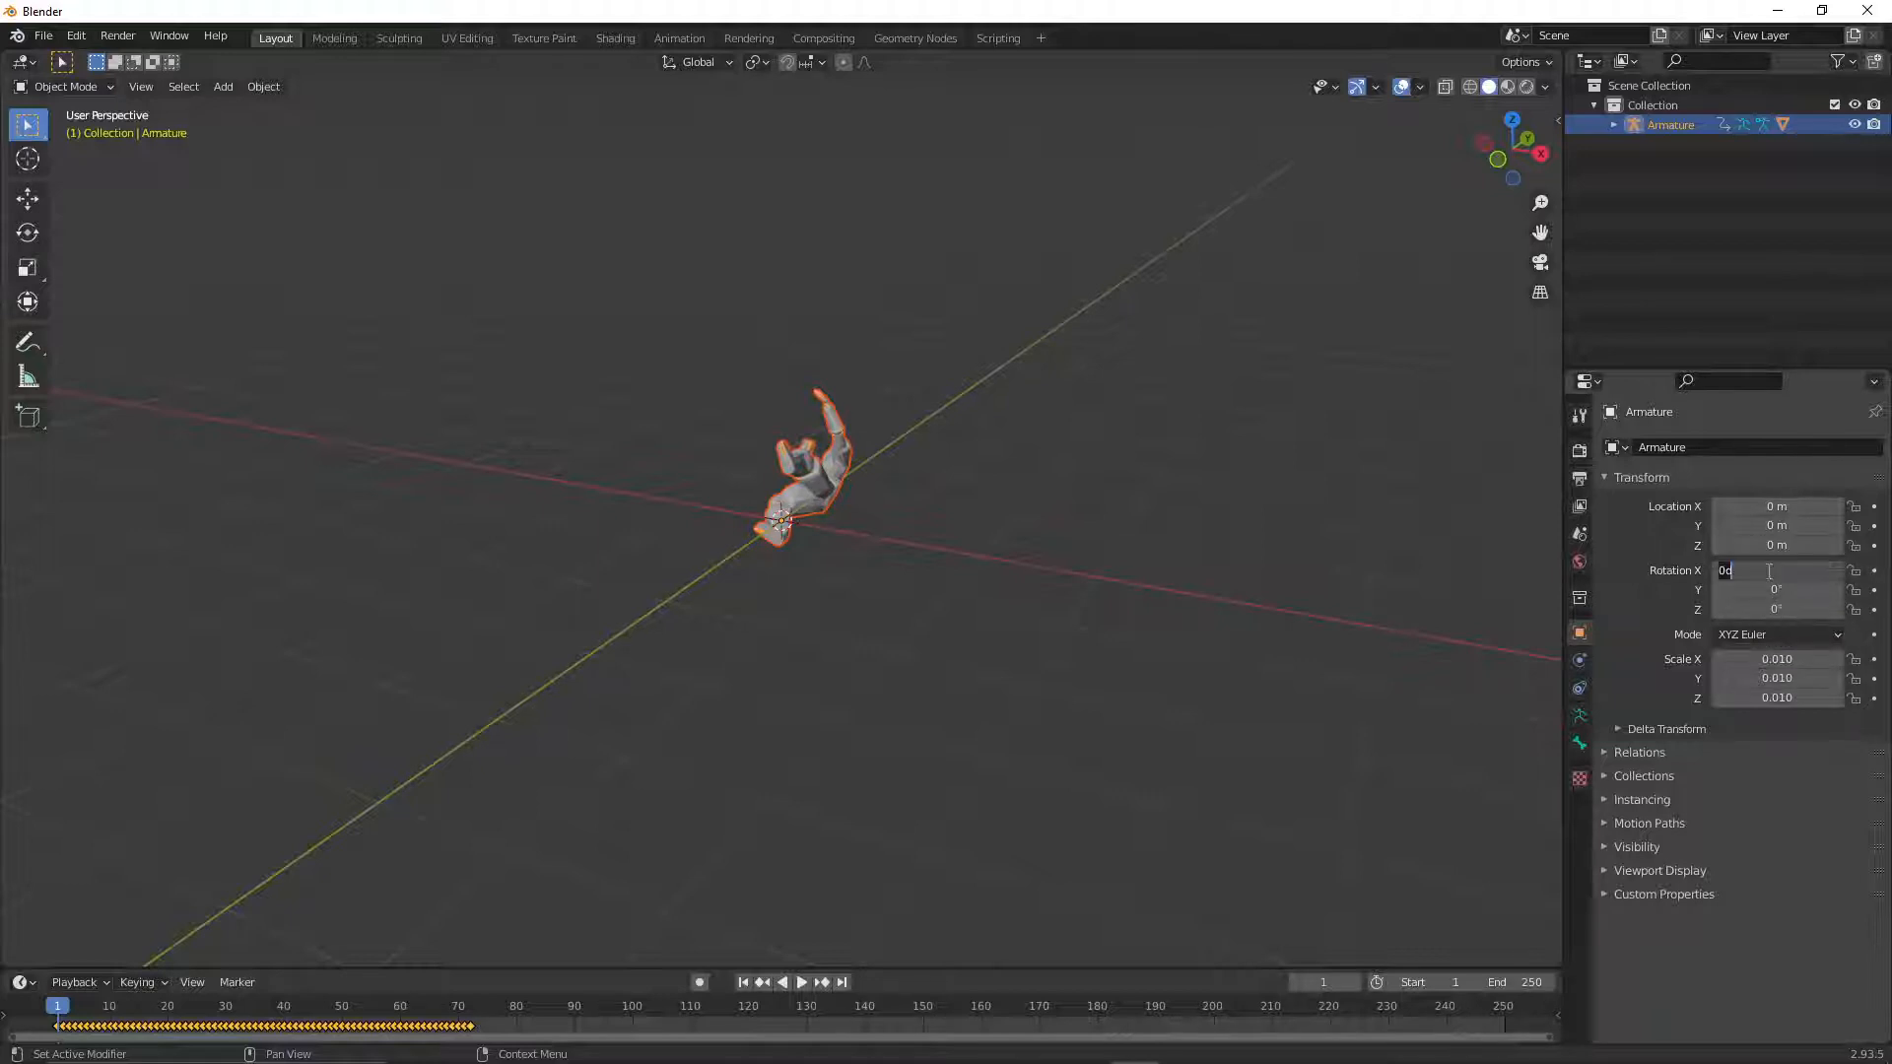
type("180")
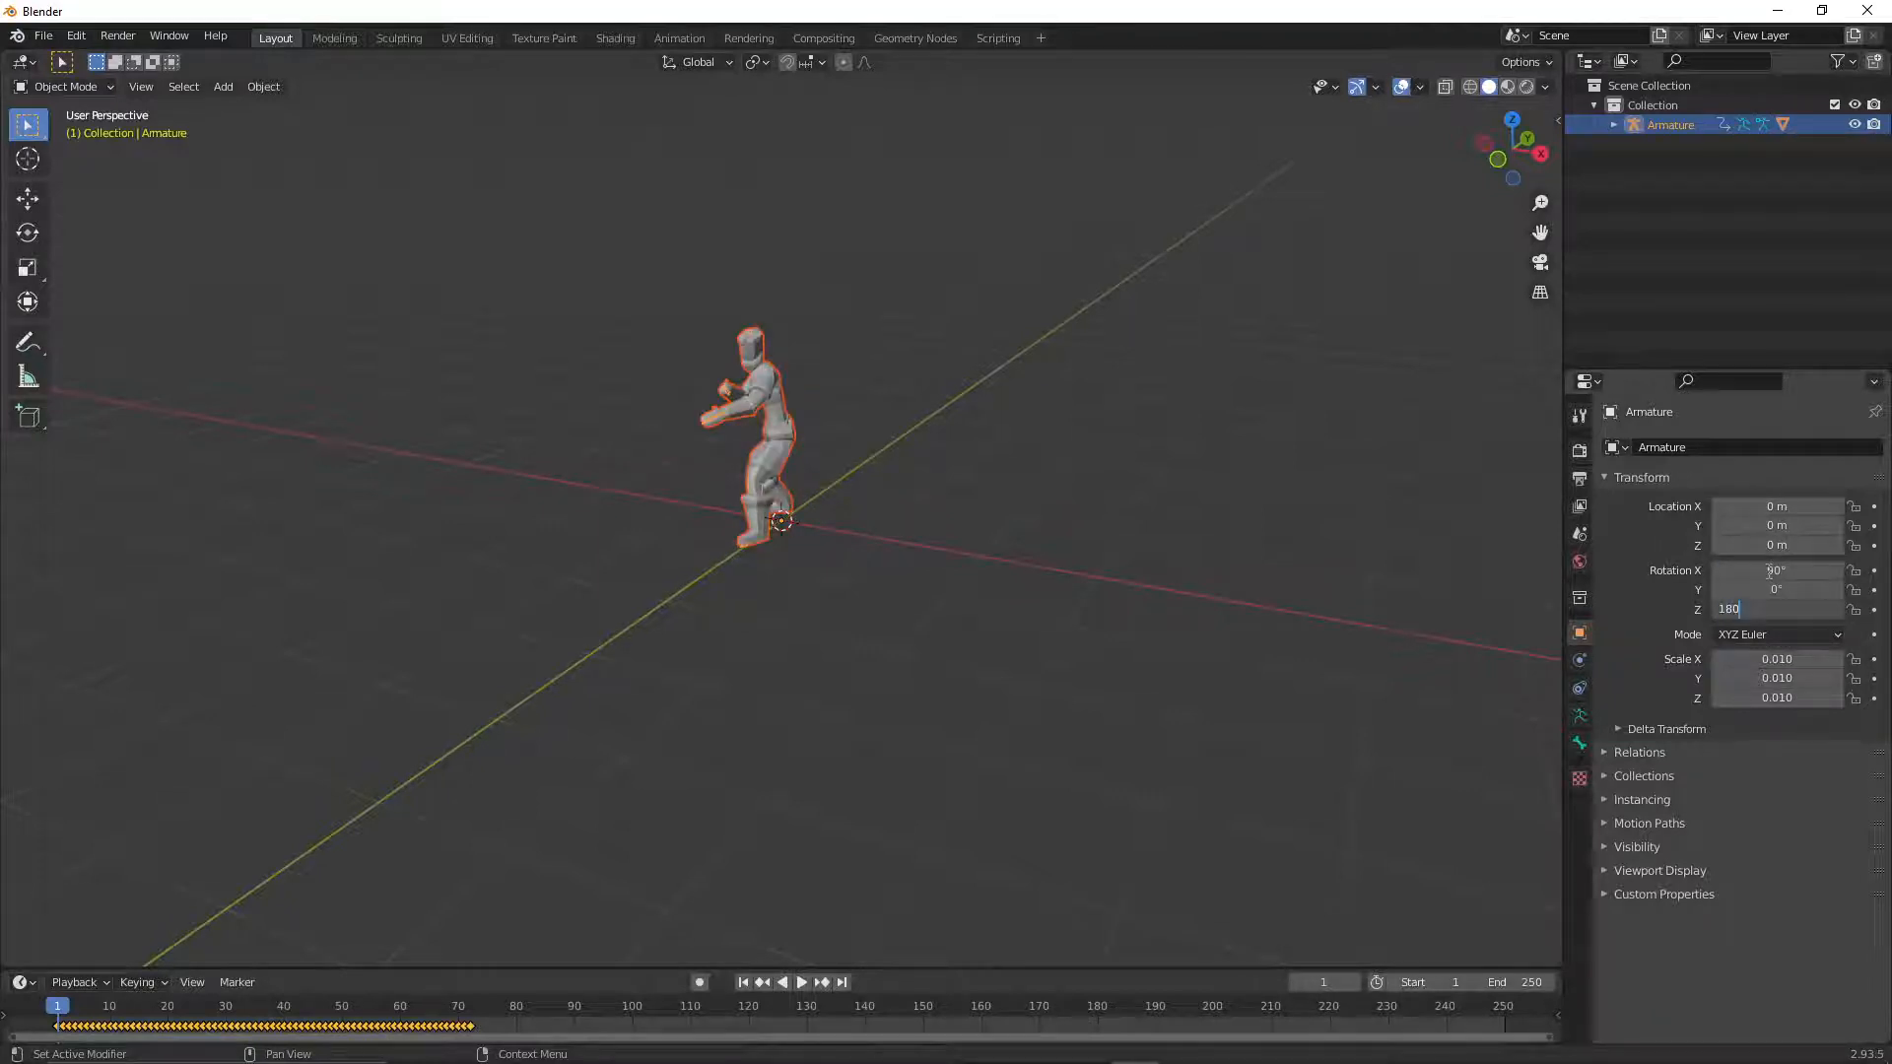
key("Return")
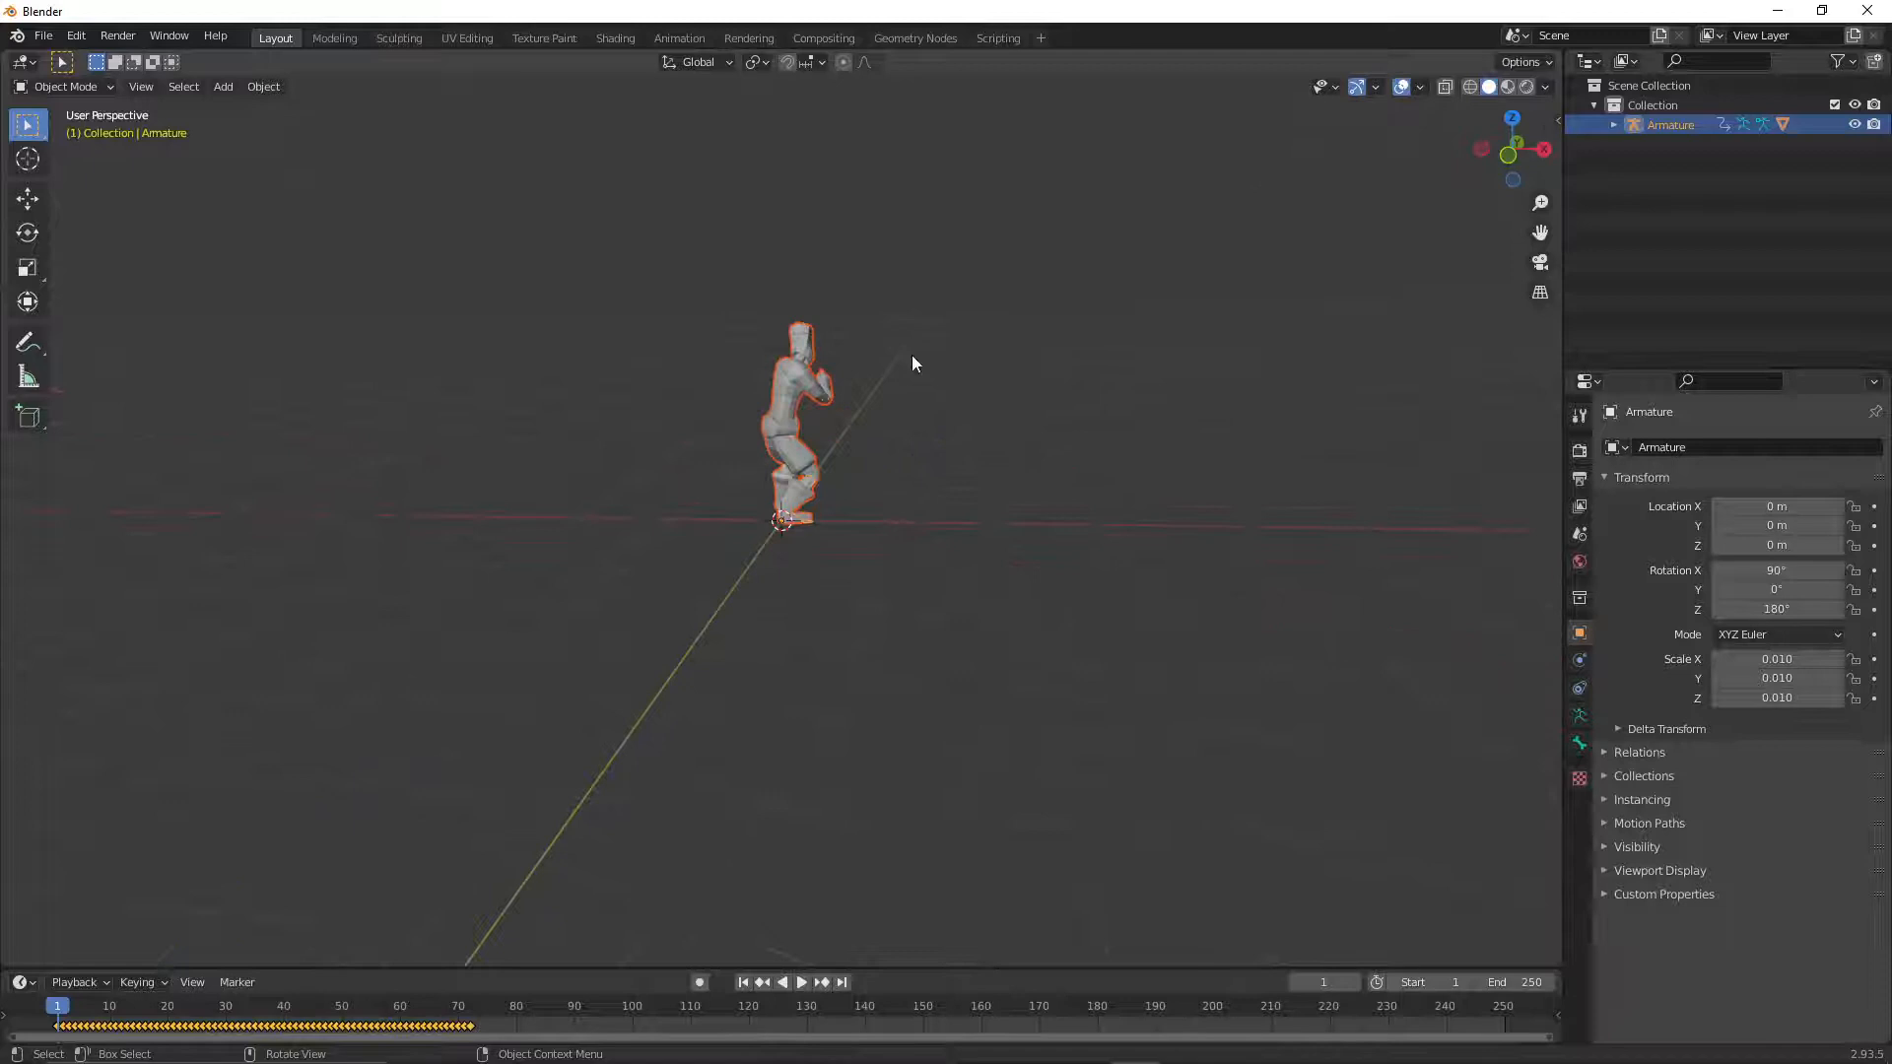
left_click_drag(918, 361, 1086, 494)
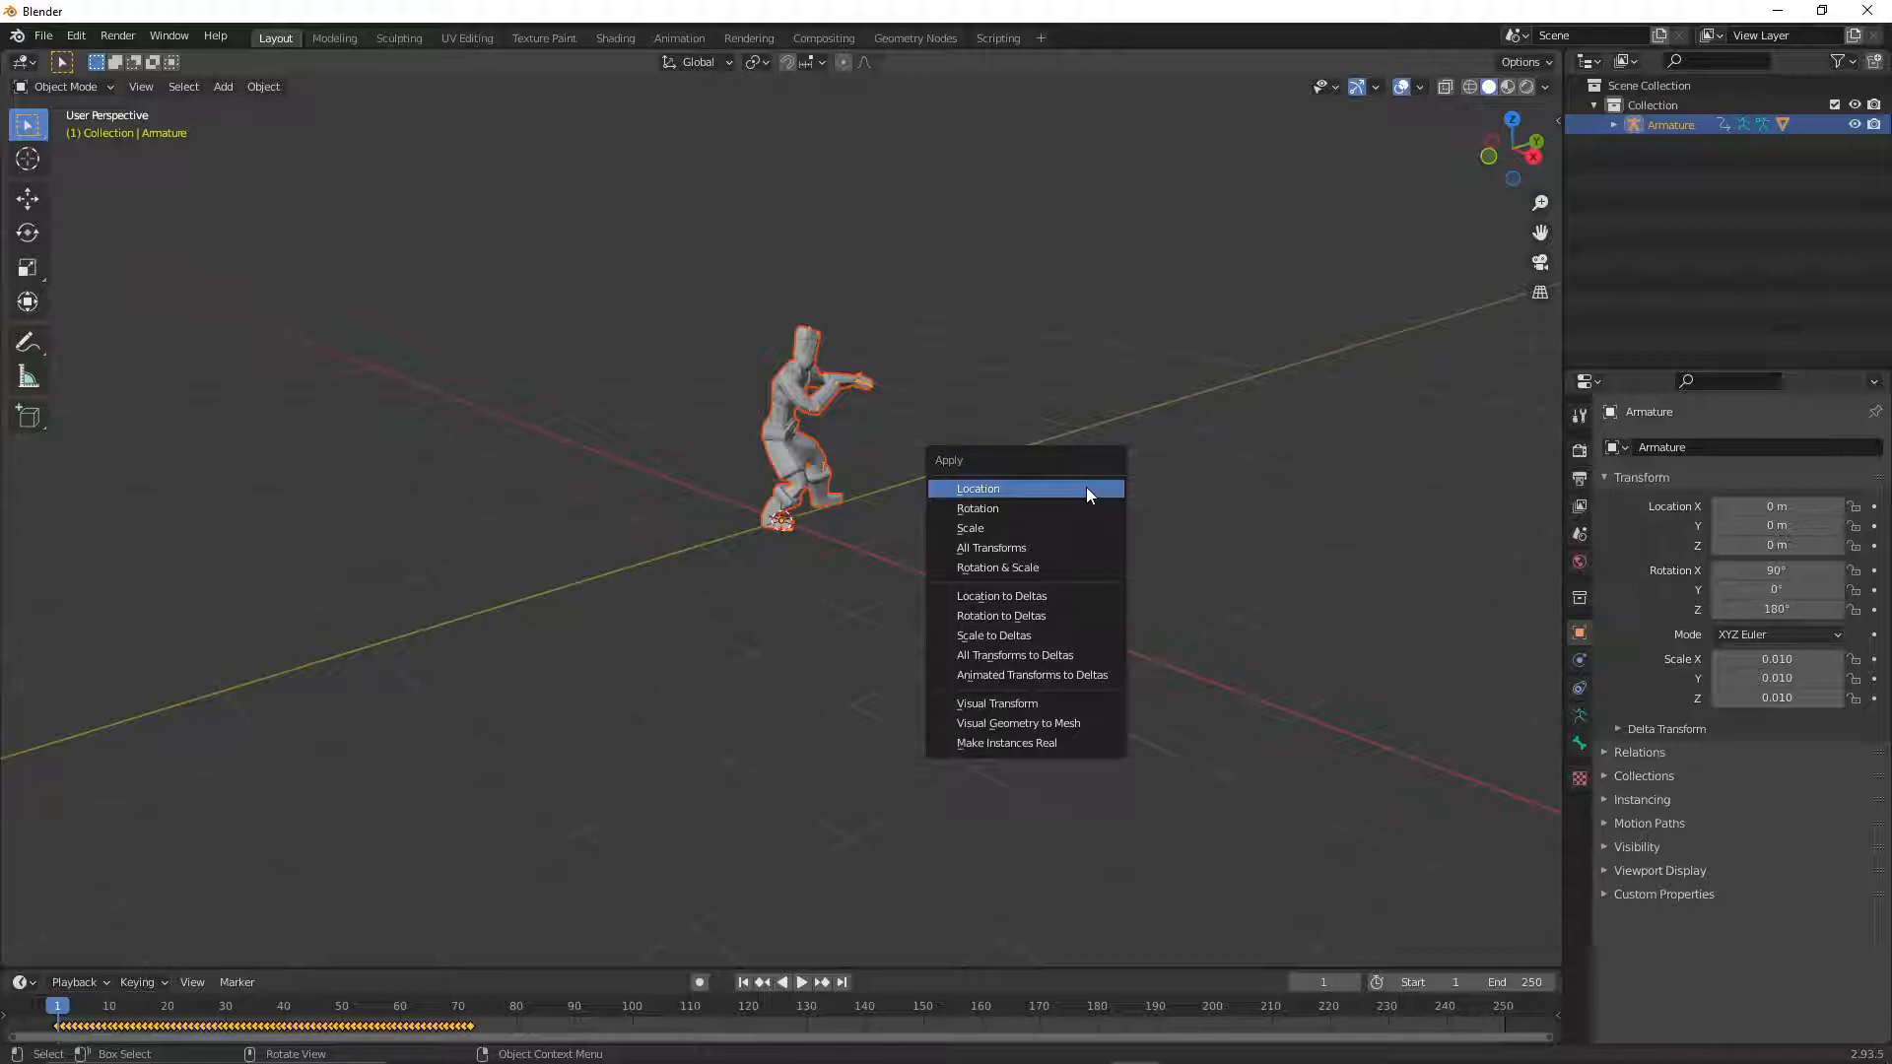
mouse_move(998, 508)
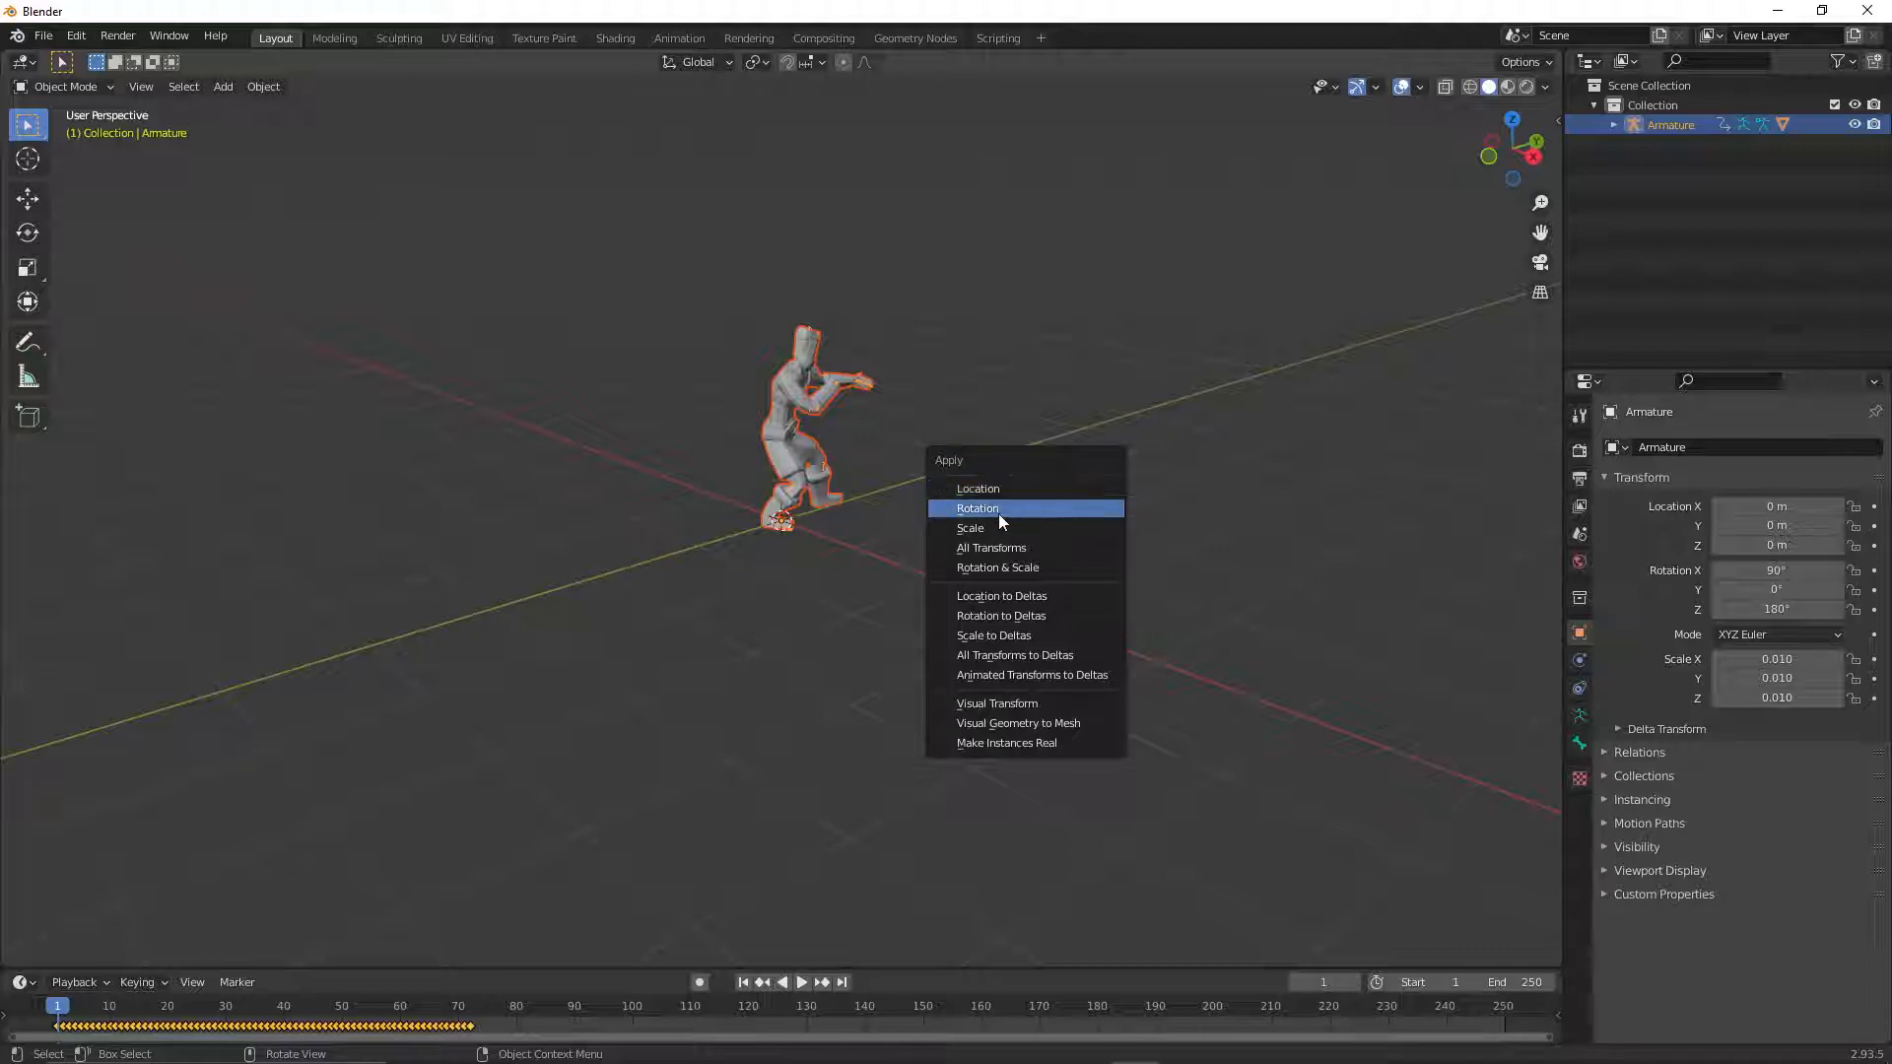
- Apply the armature's rotation so X, Y and Z rotation read 0°
left_click(977, 509)
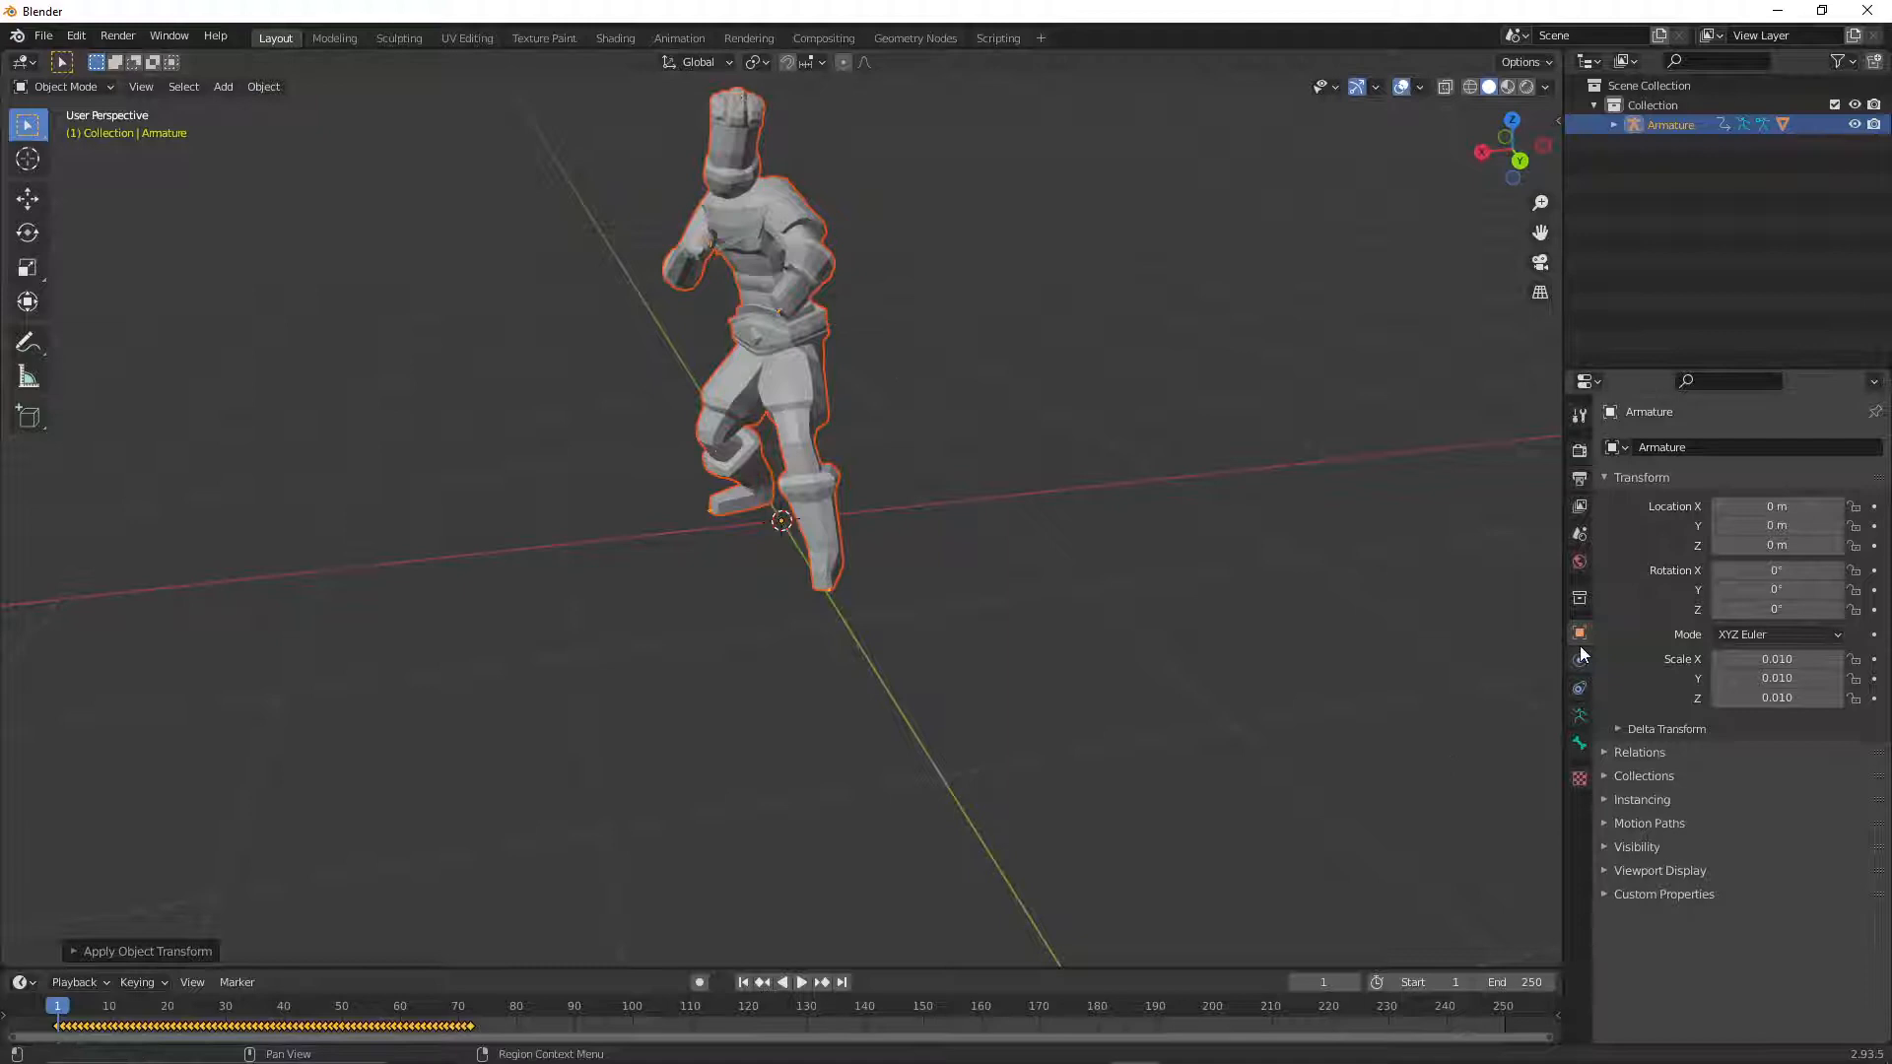
mouse_move(1580, 634)
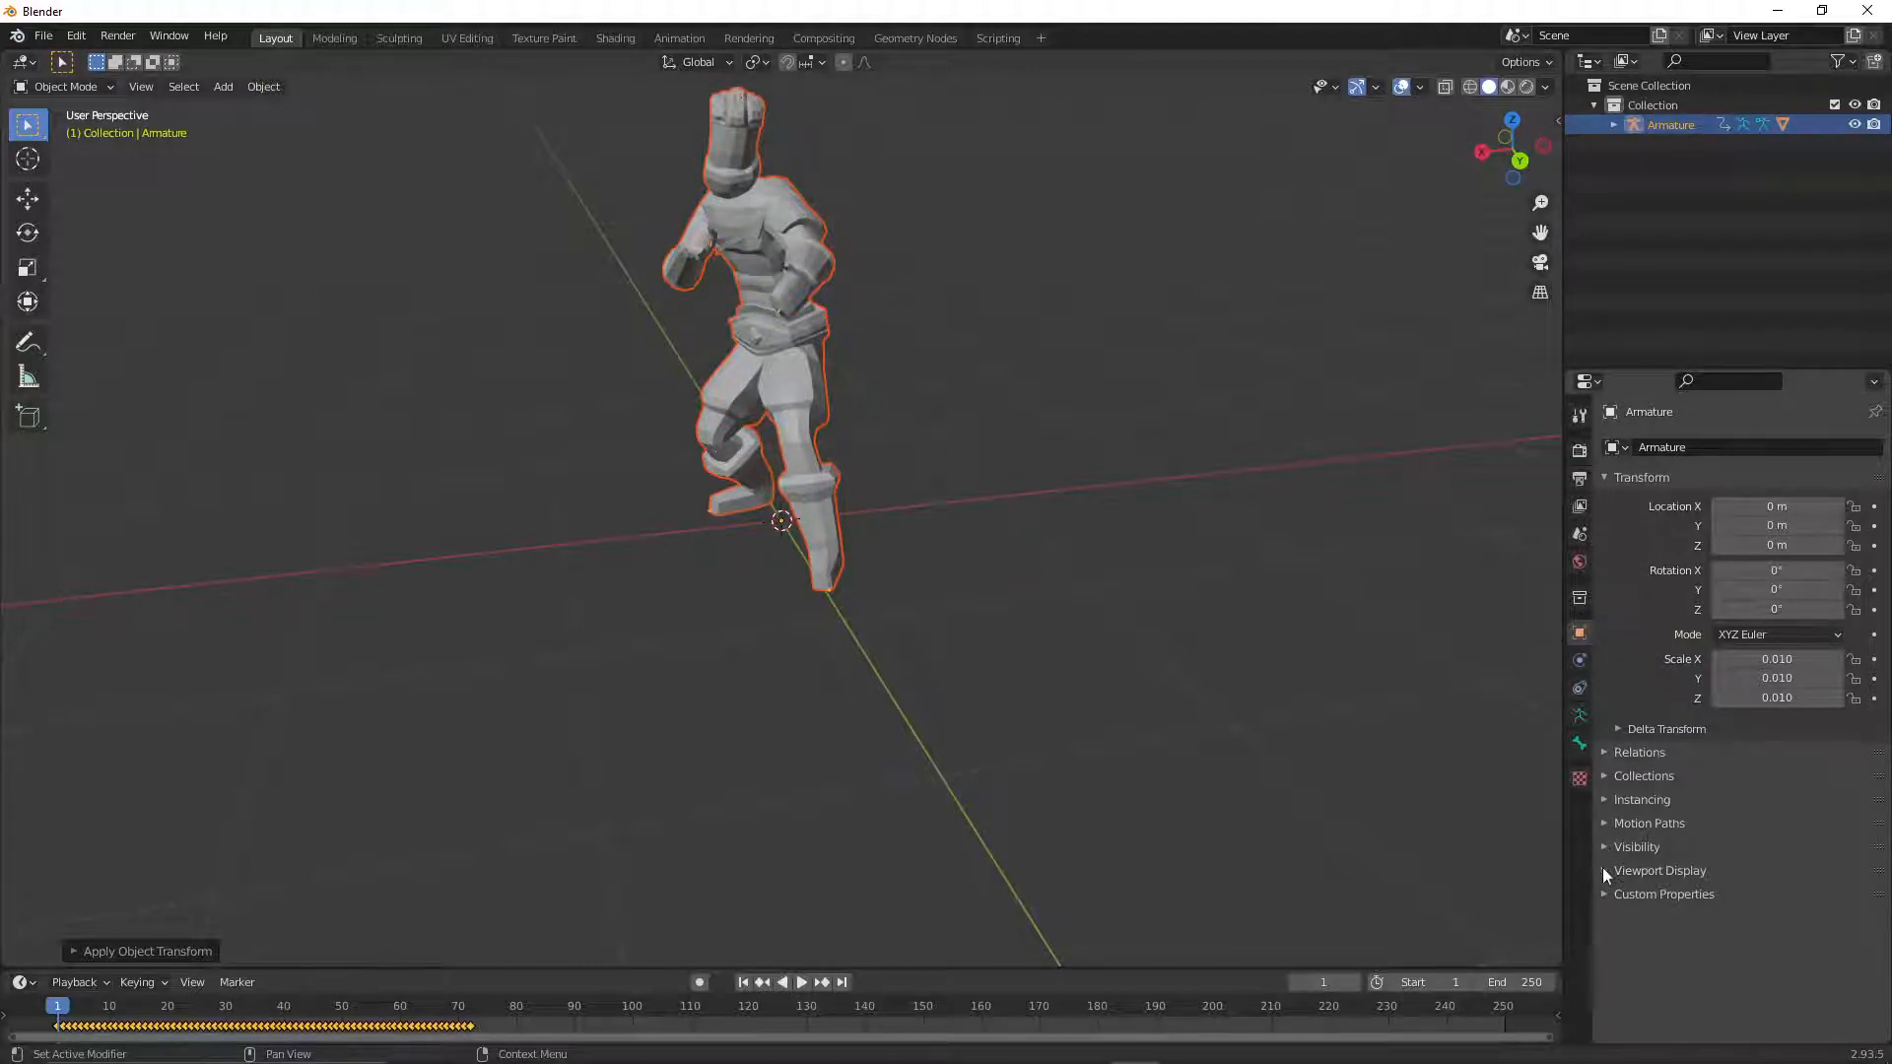
- Enable In Front under Viewport Display and view the character from the front
left_click(1659, 869)
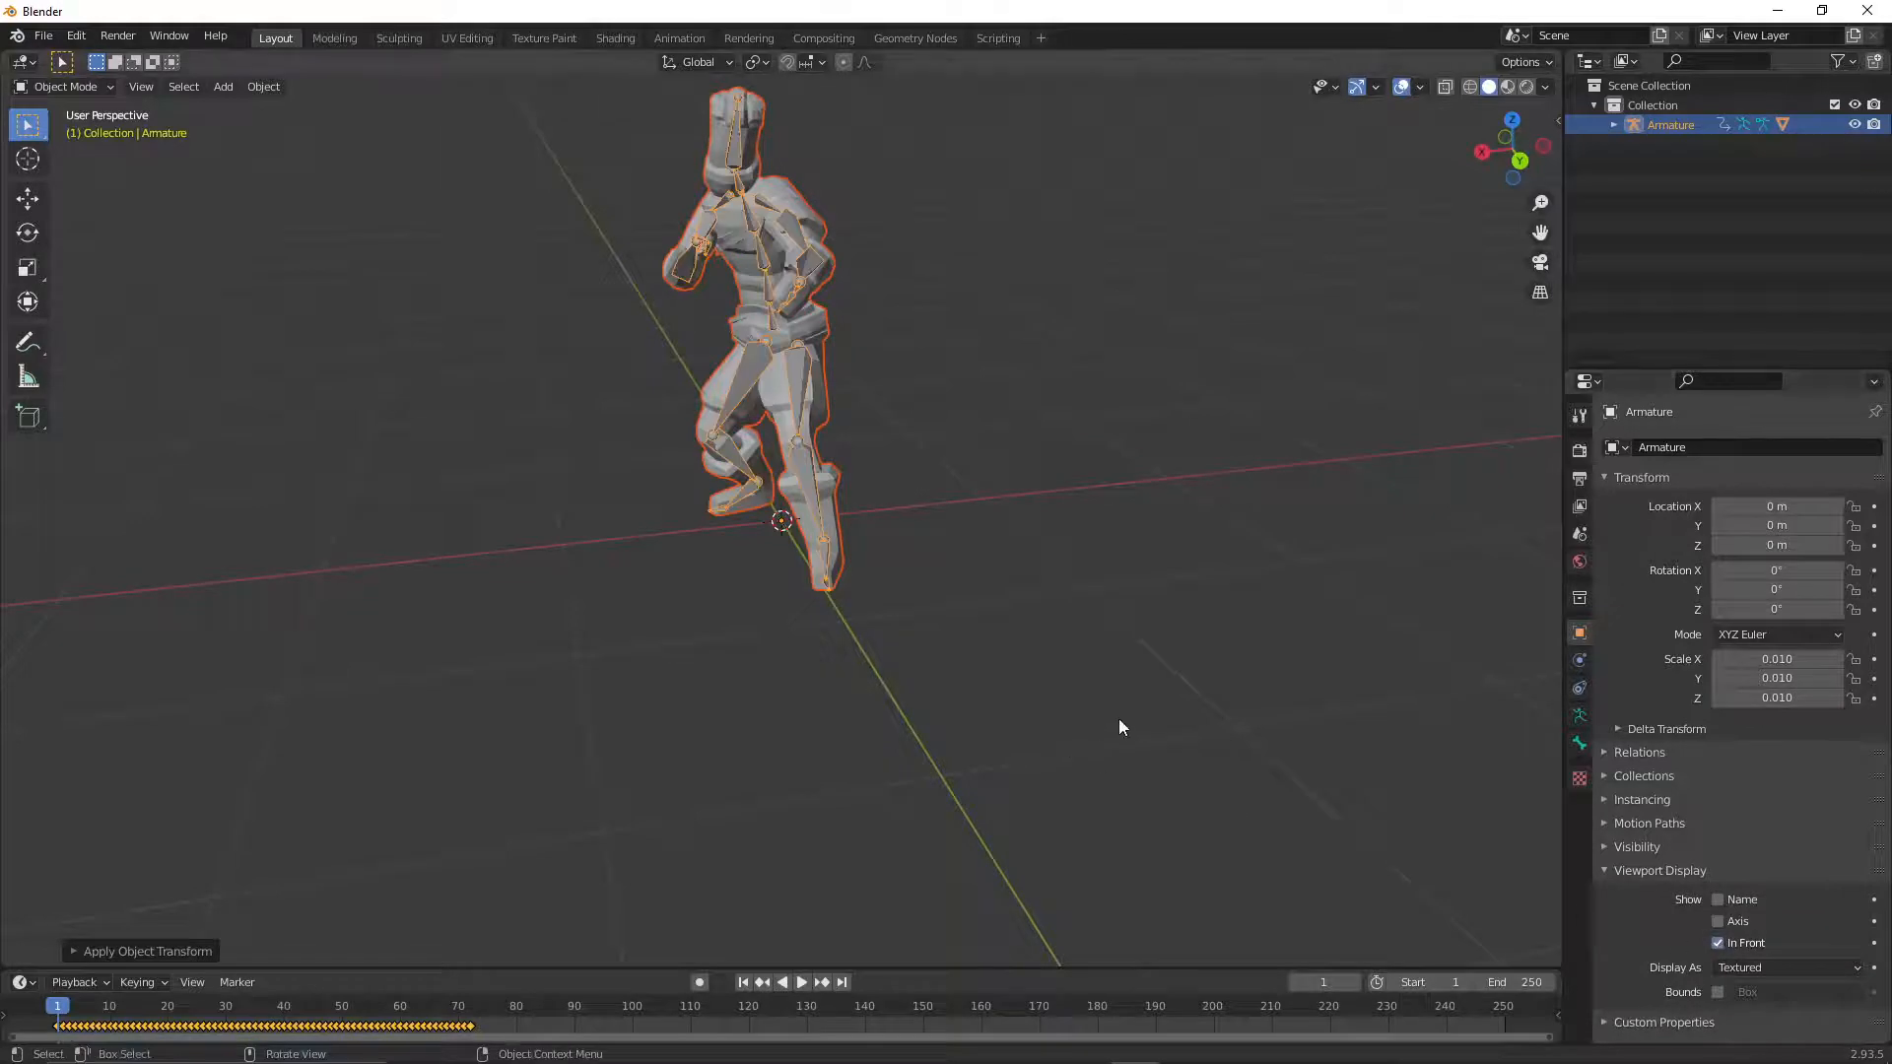
left_click_drag(1119, 727, 1098, 498)
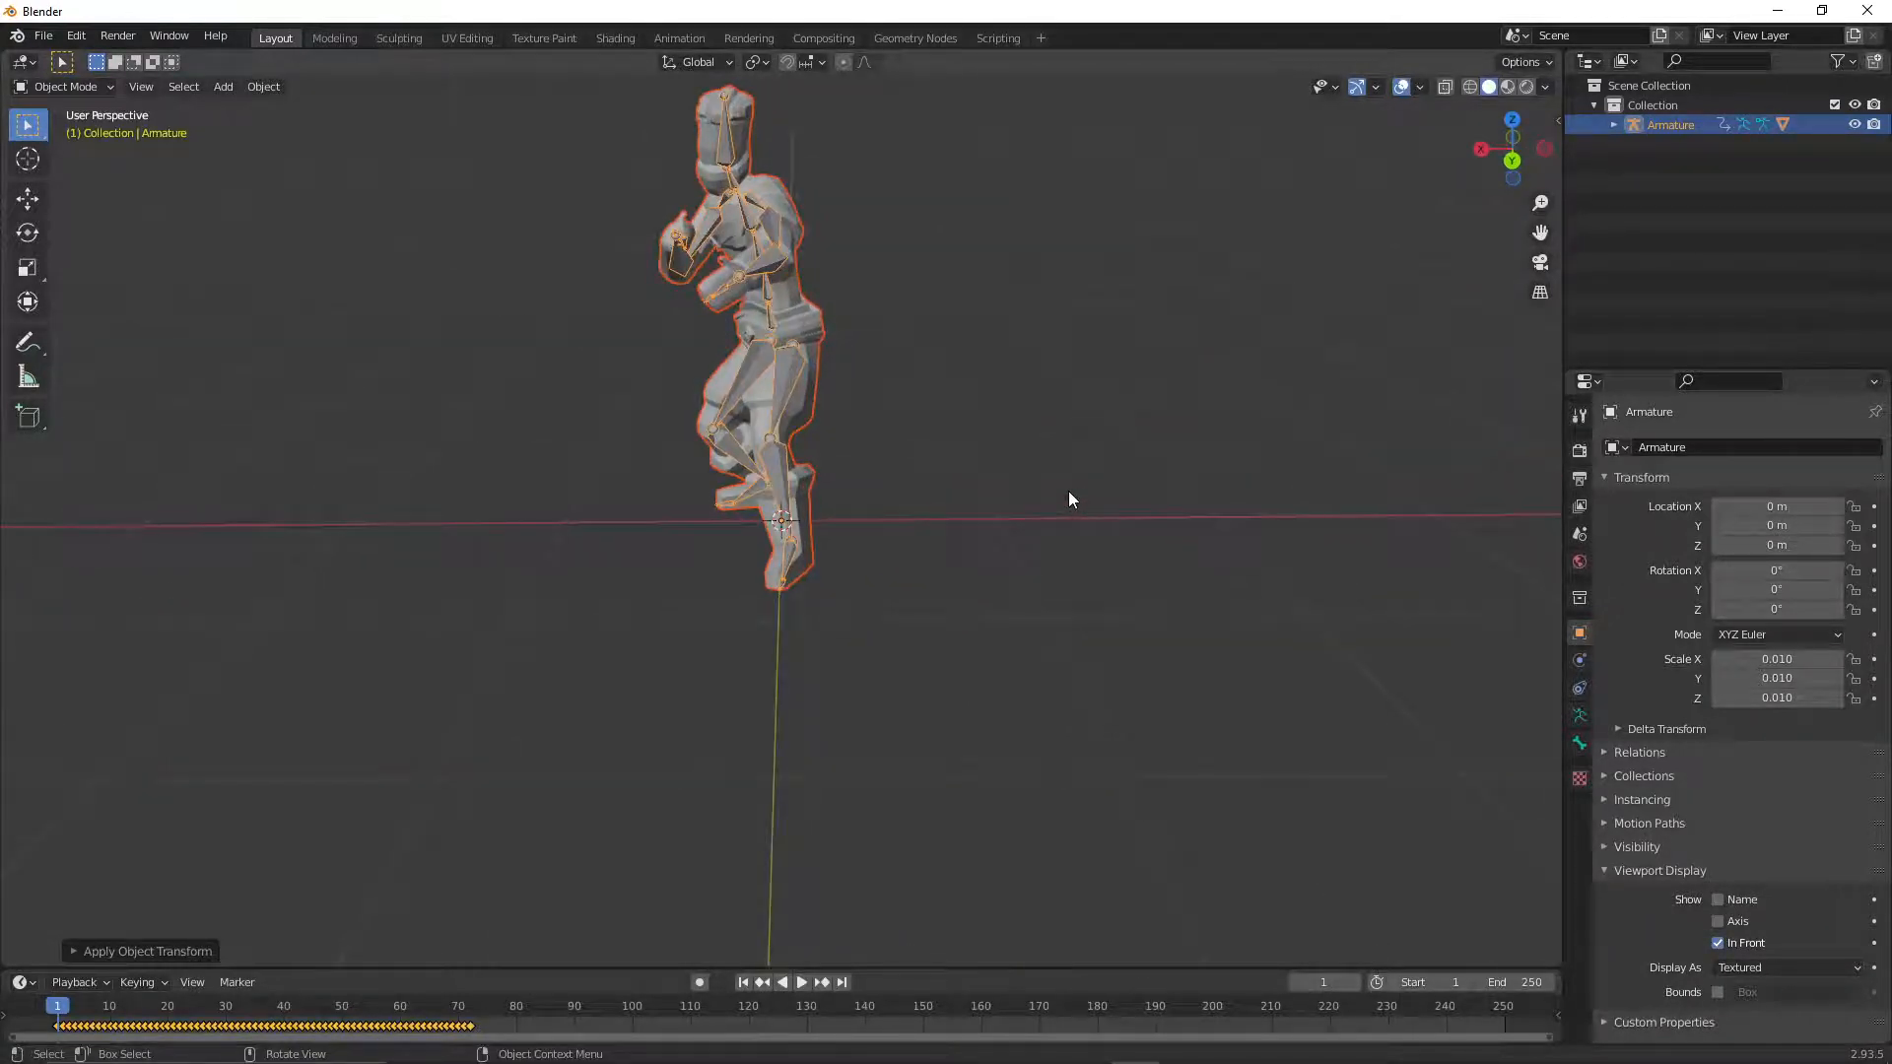
left_click(66, 86)
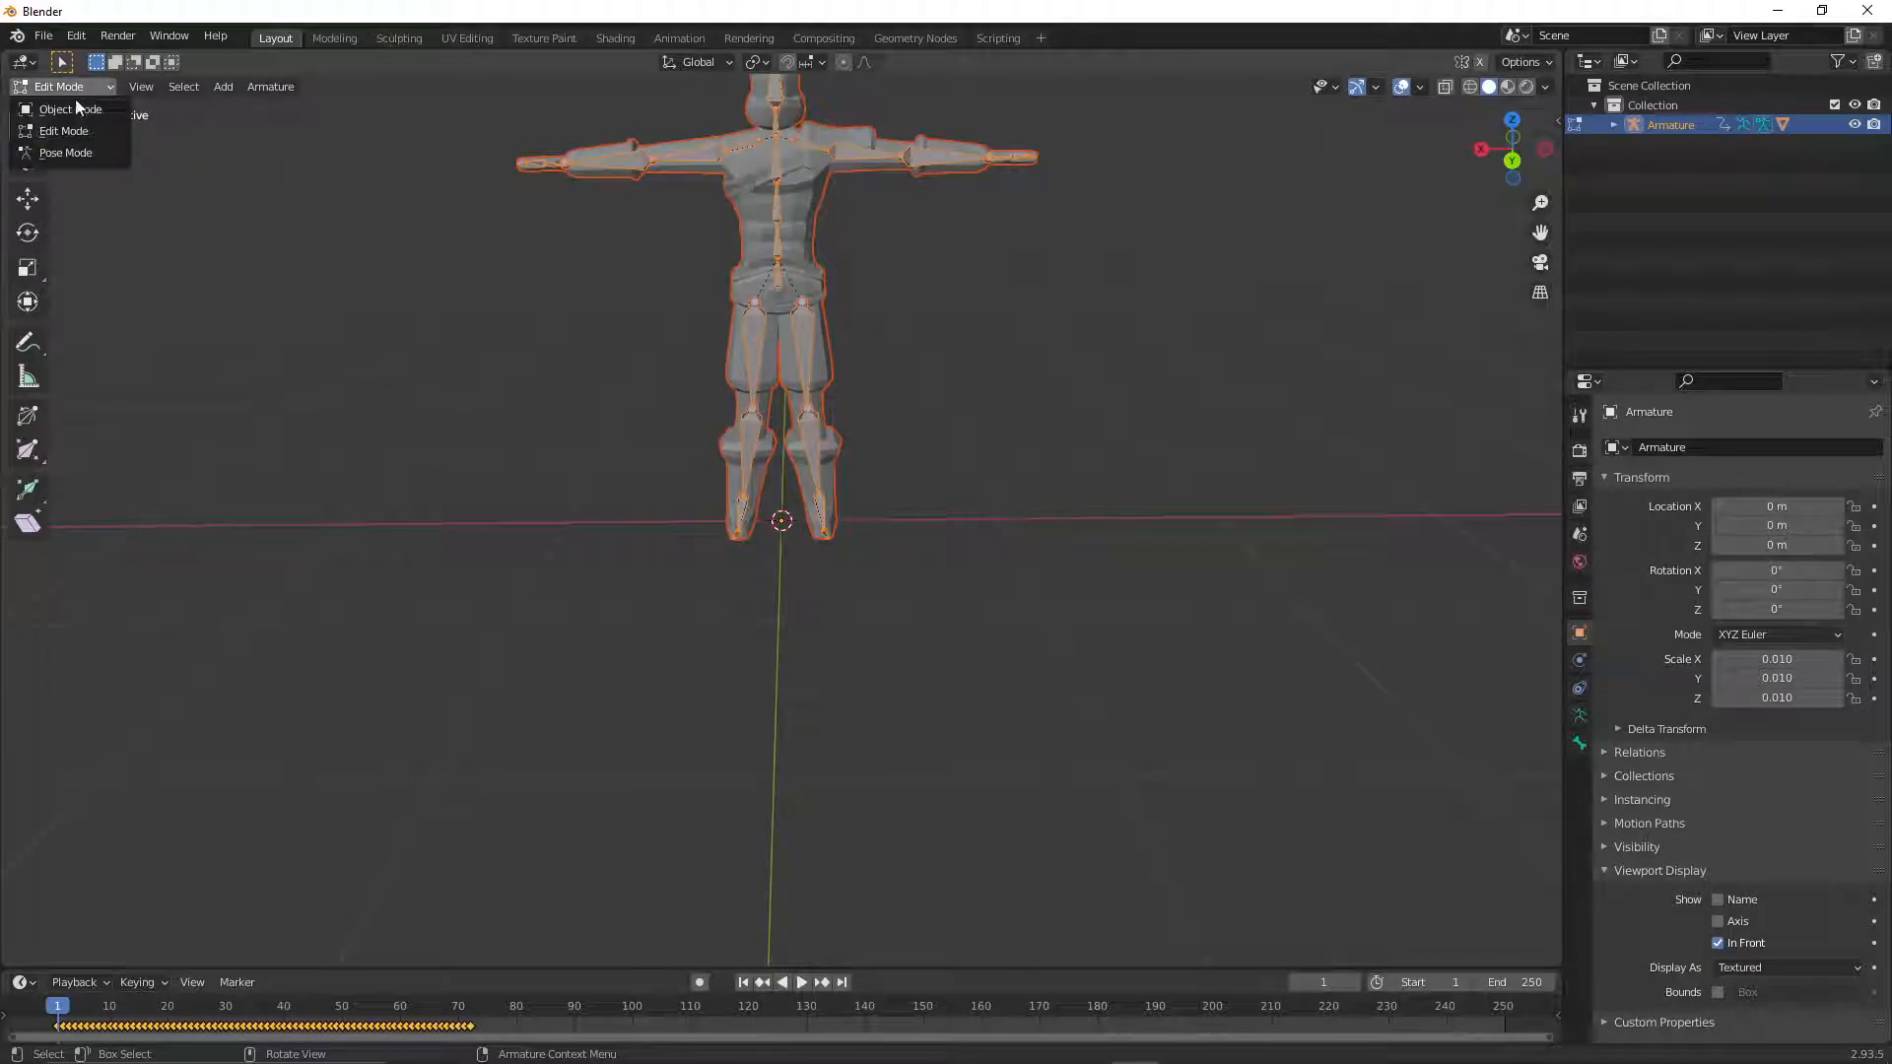
- In Edit Mode, parent the skeleton bones to the root bone between the feet with Keep Offset
left_click(64, 130)
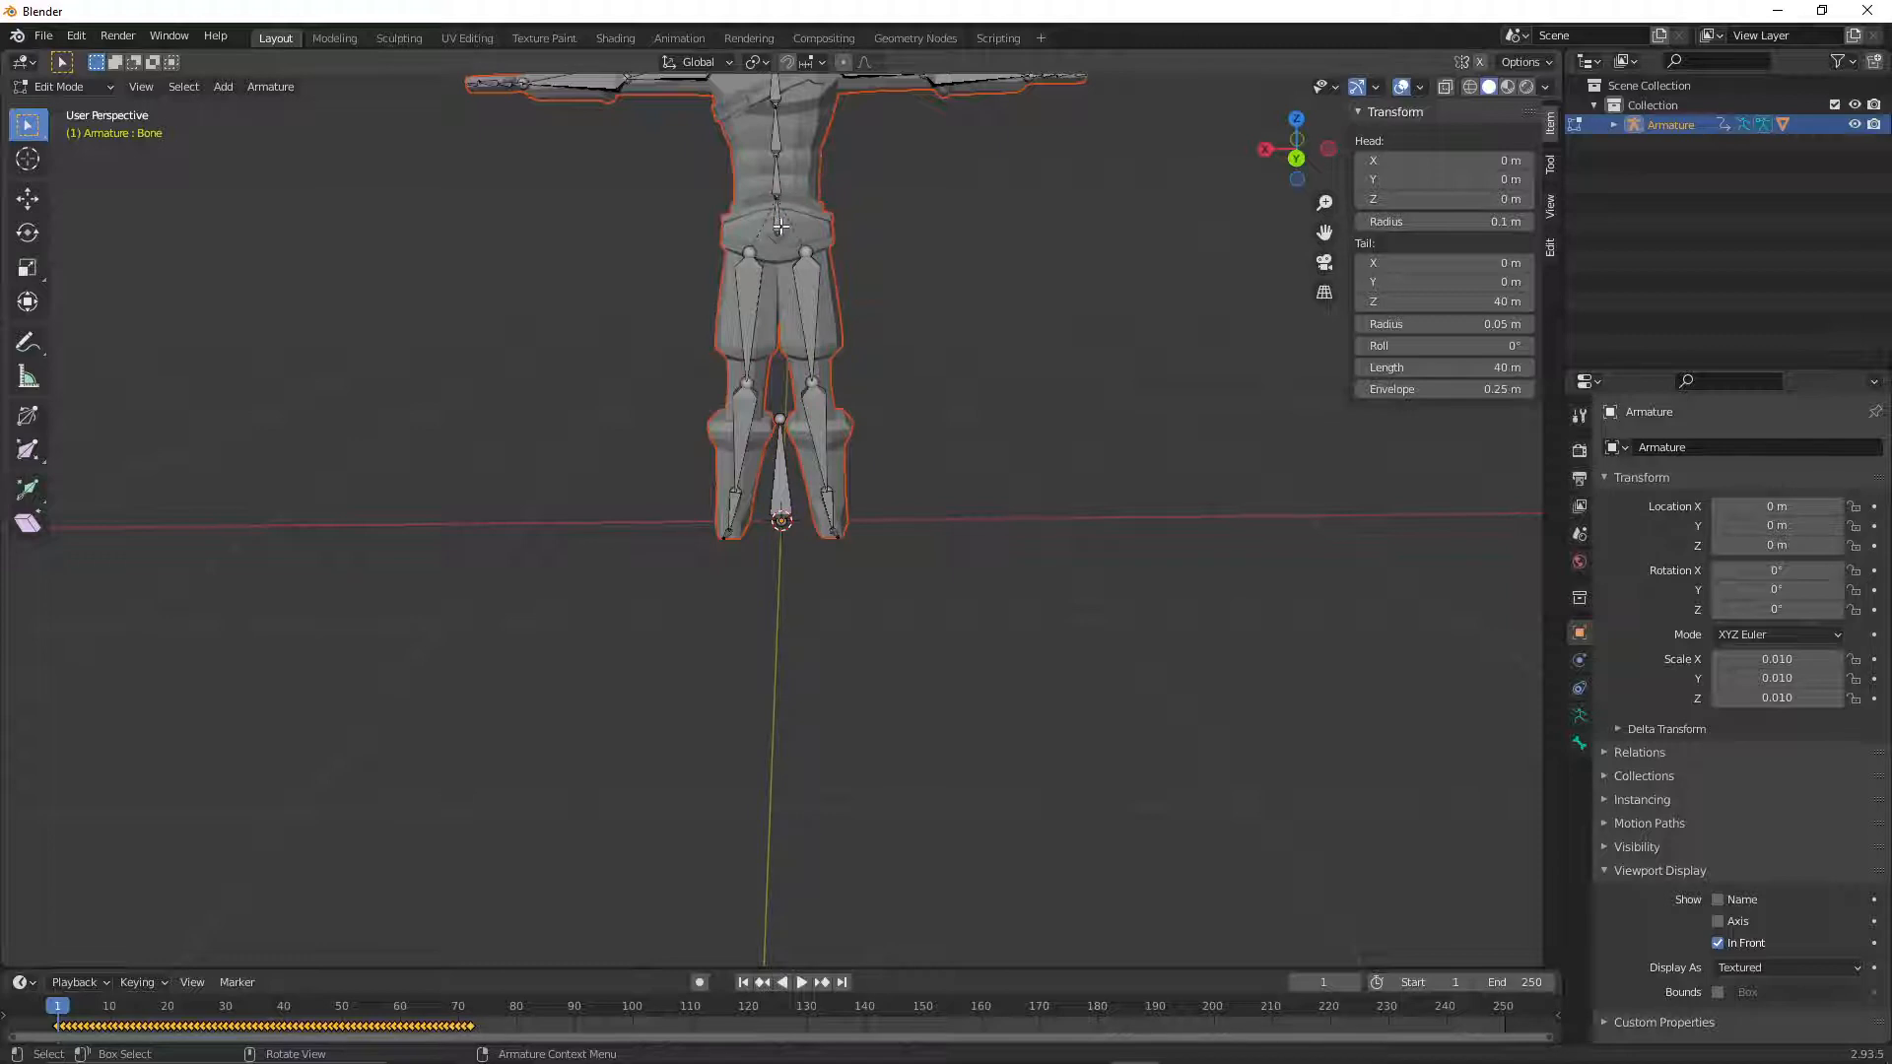
left_click(779, 224)
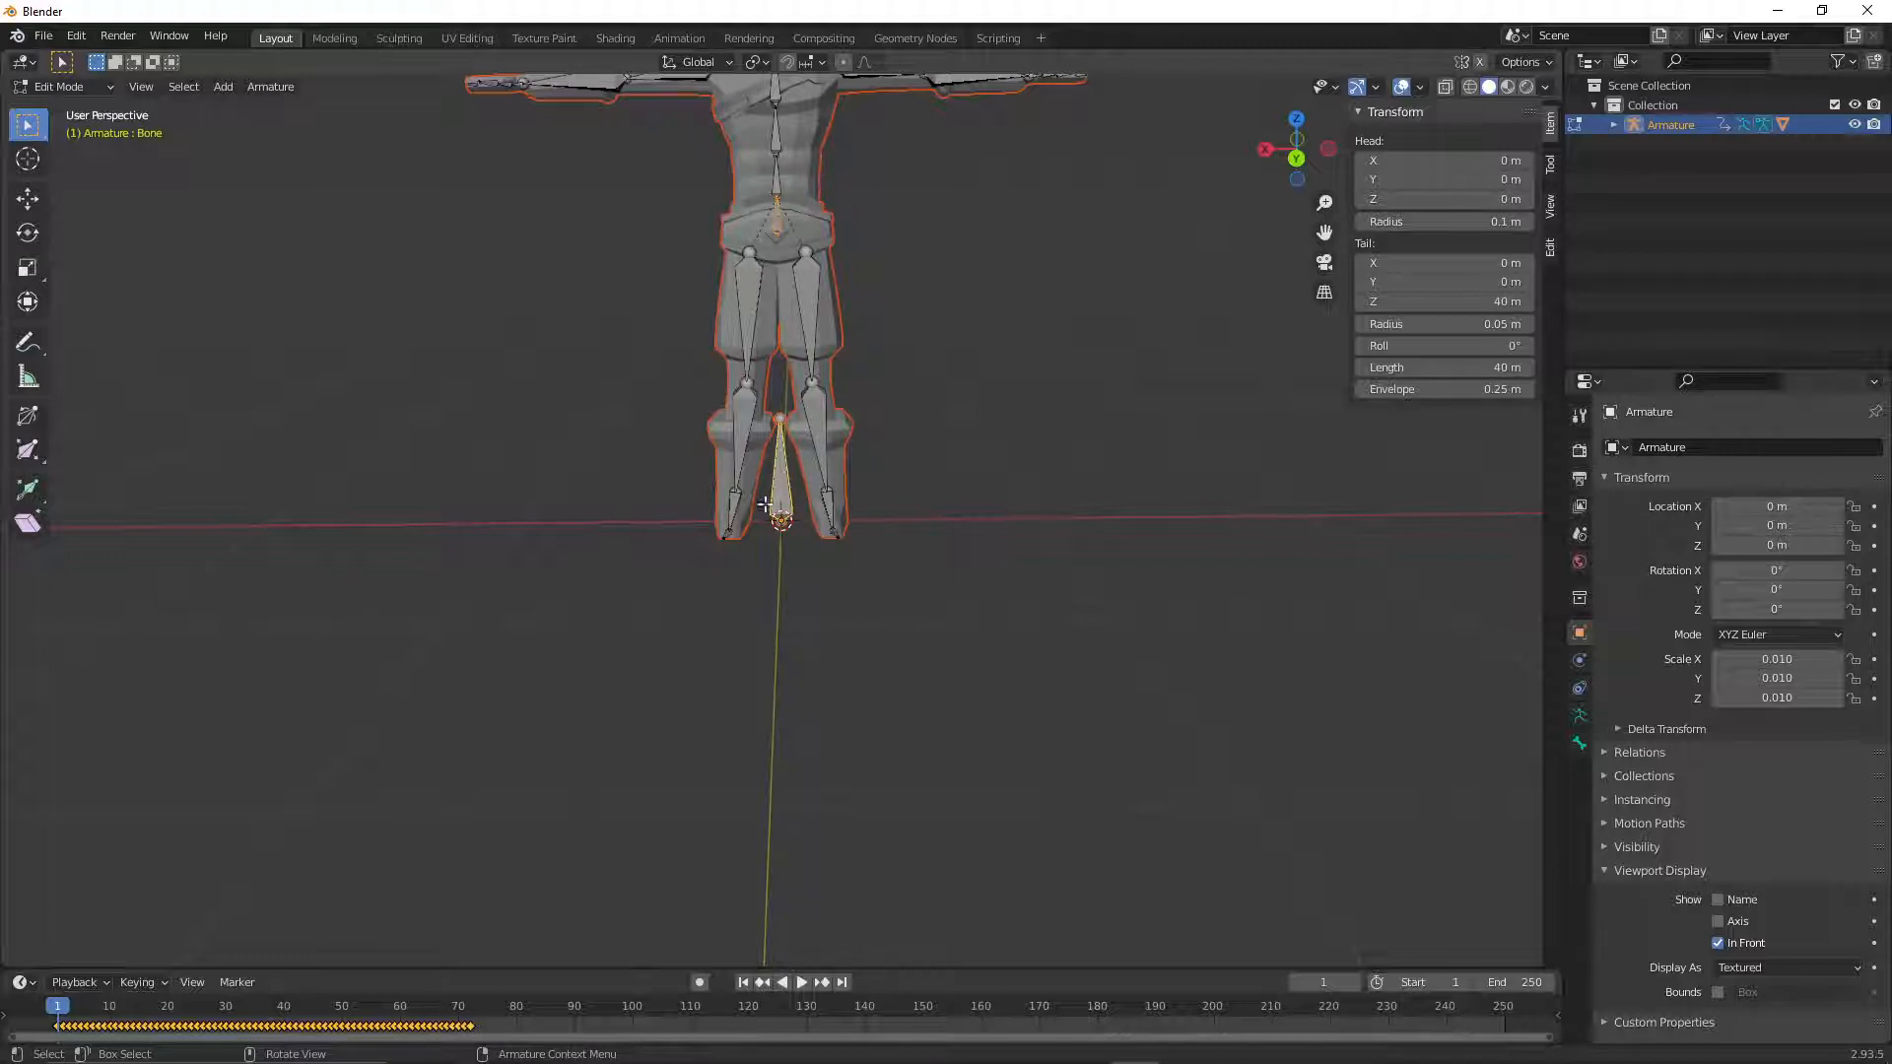
right_click(763, 504)
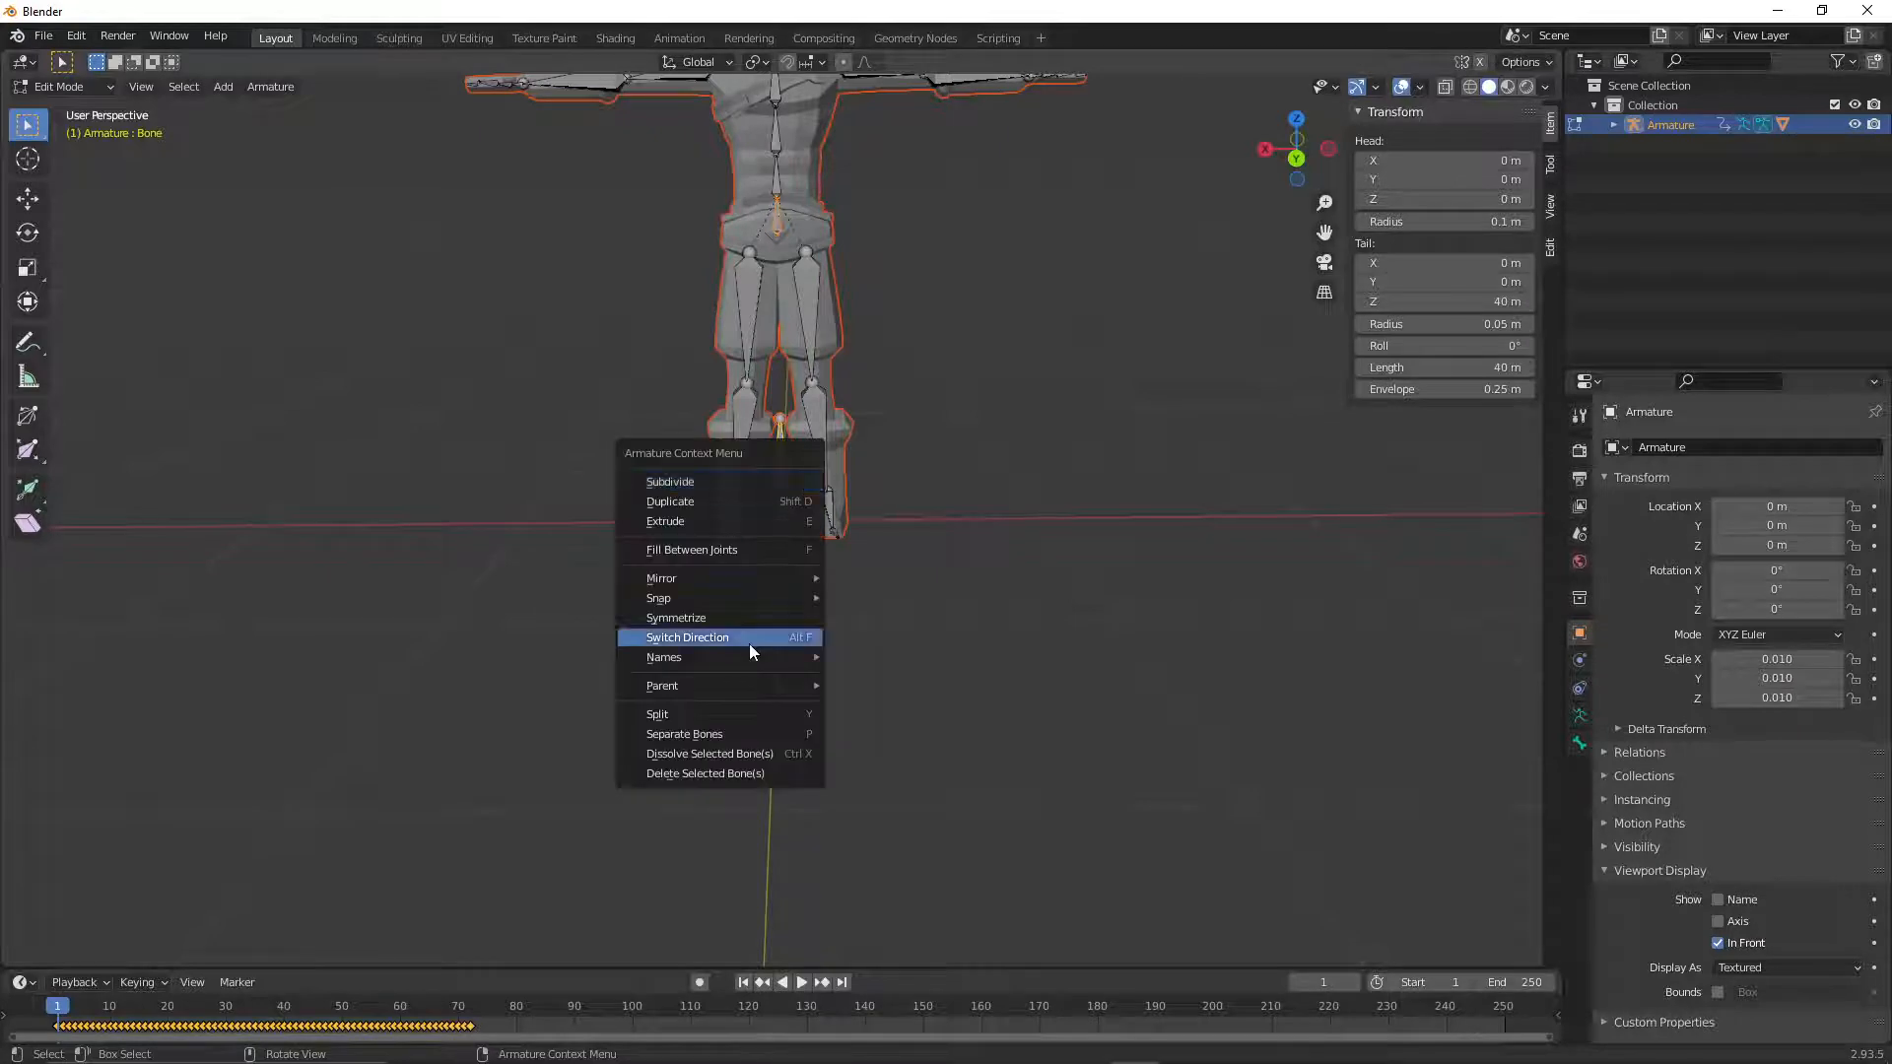
mouse_move(661, 686)
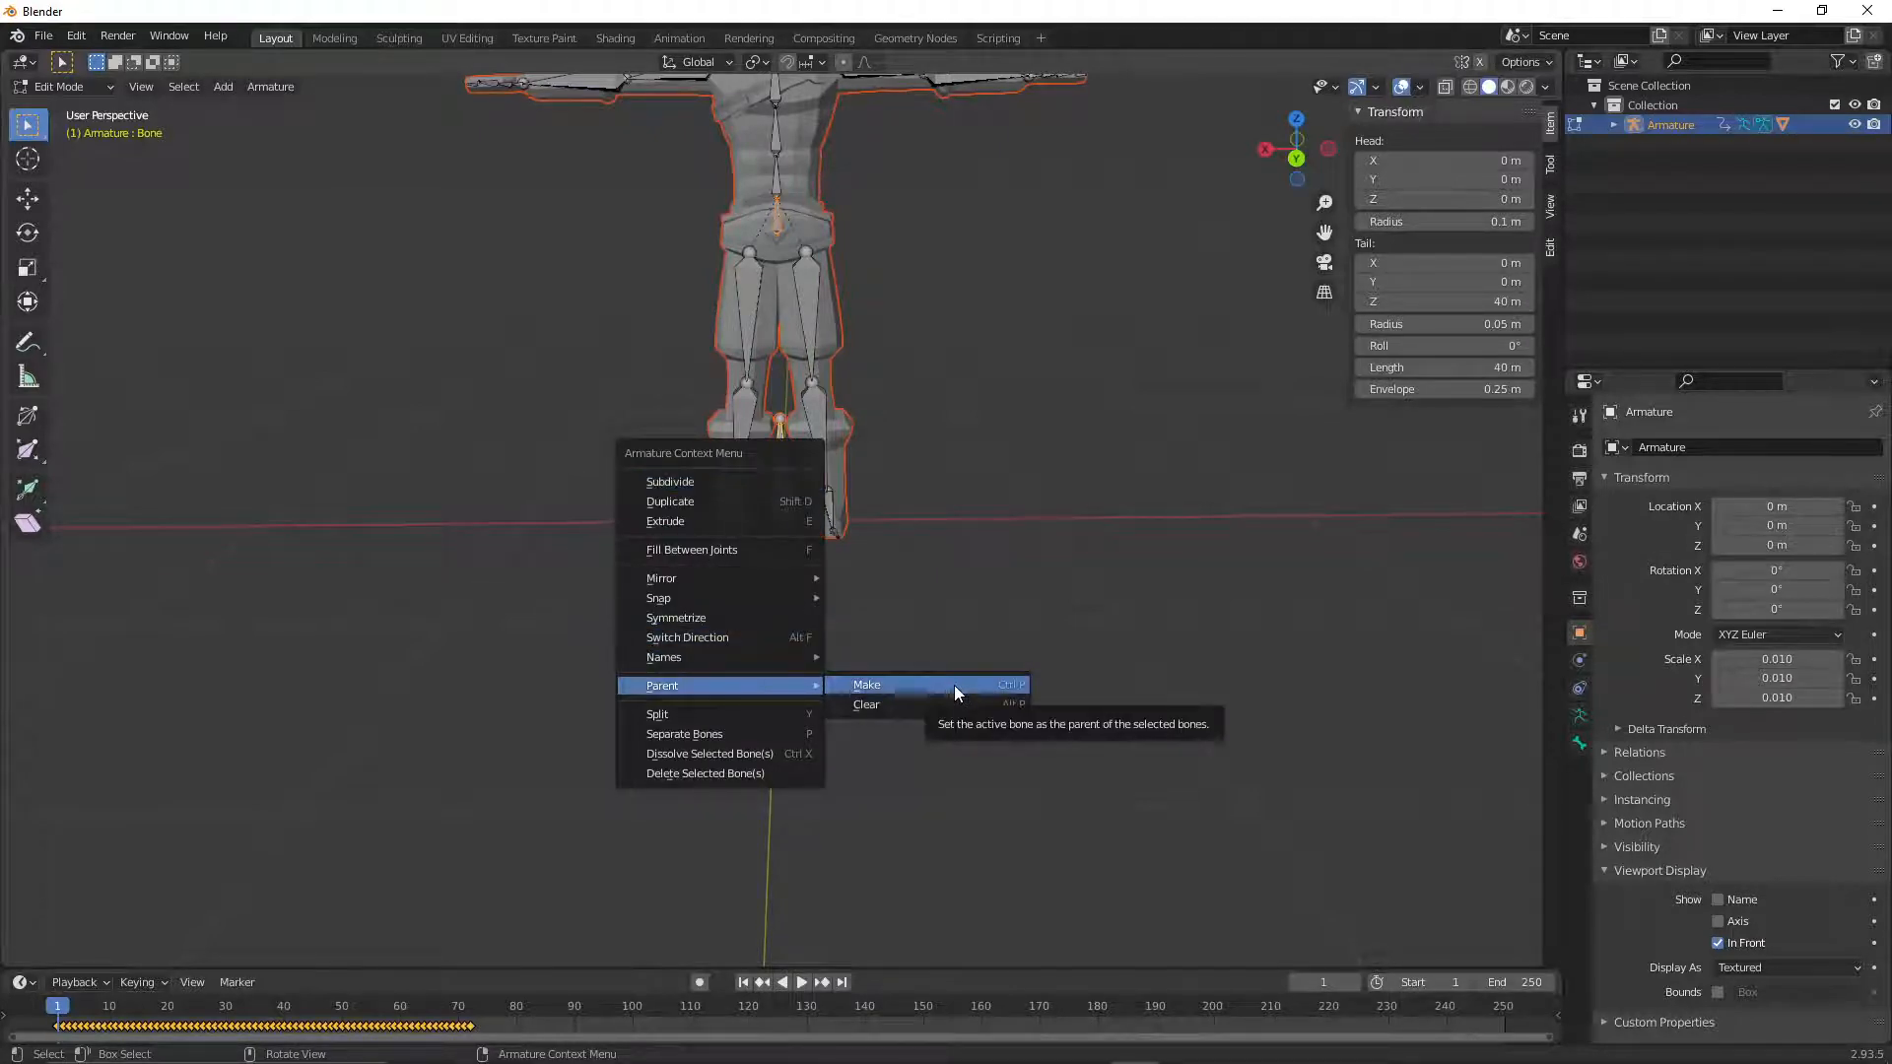
mouse_move(743, 687)
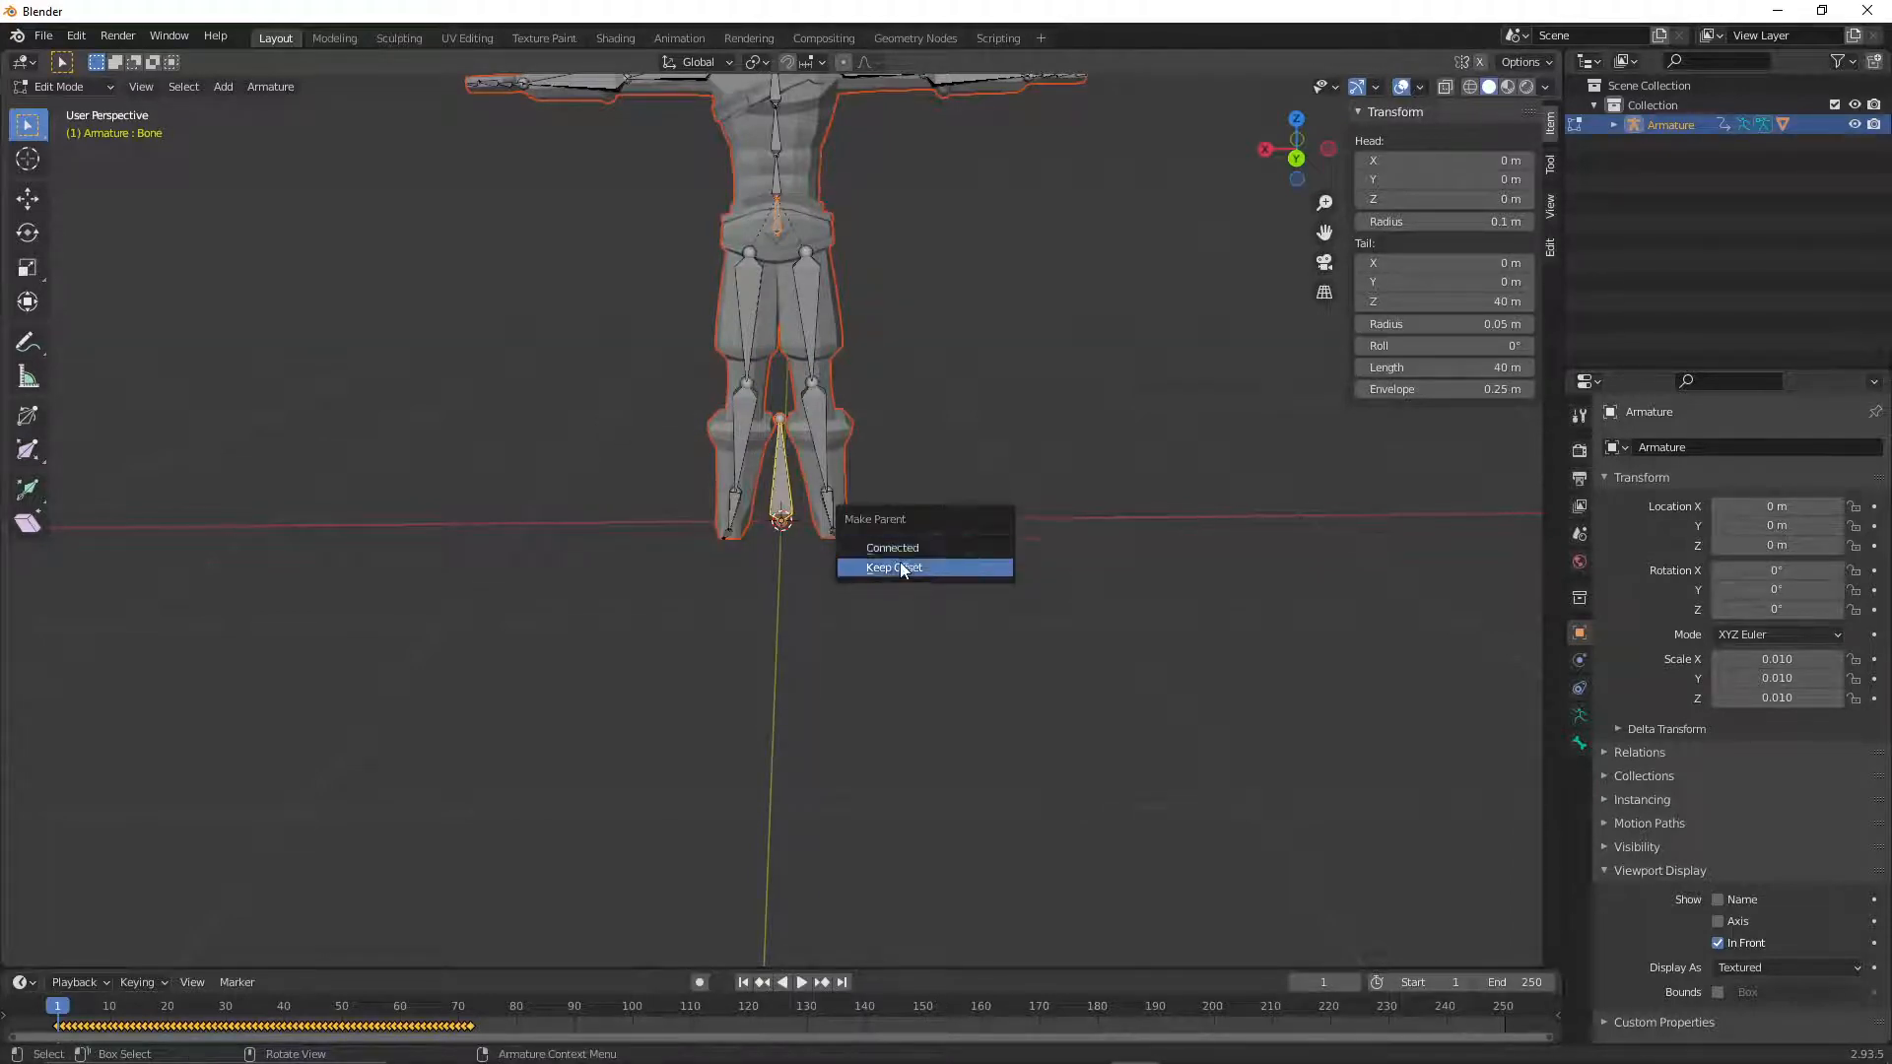
left_click(893, 568)
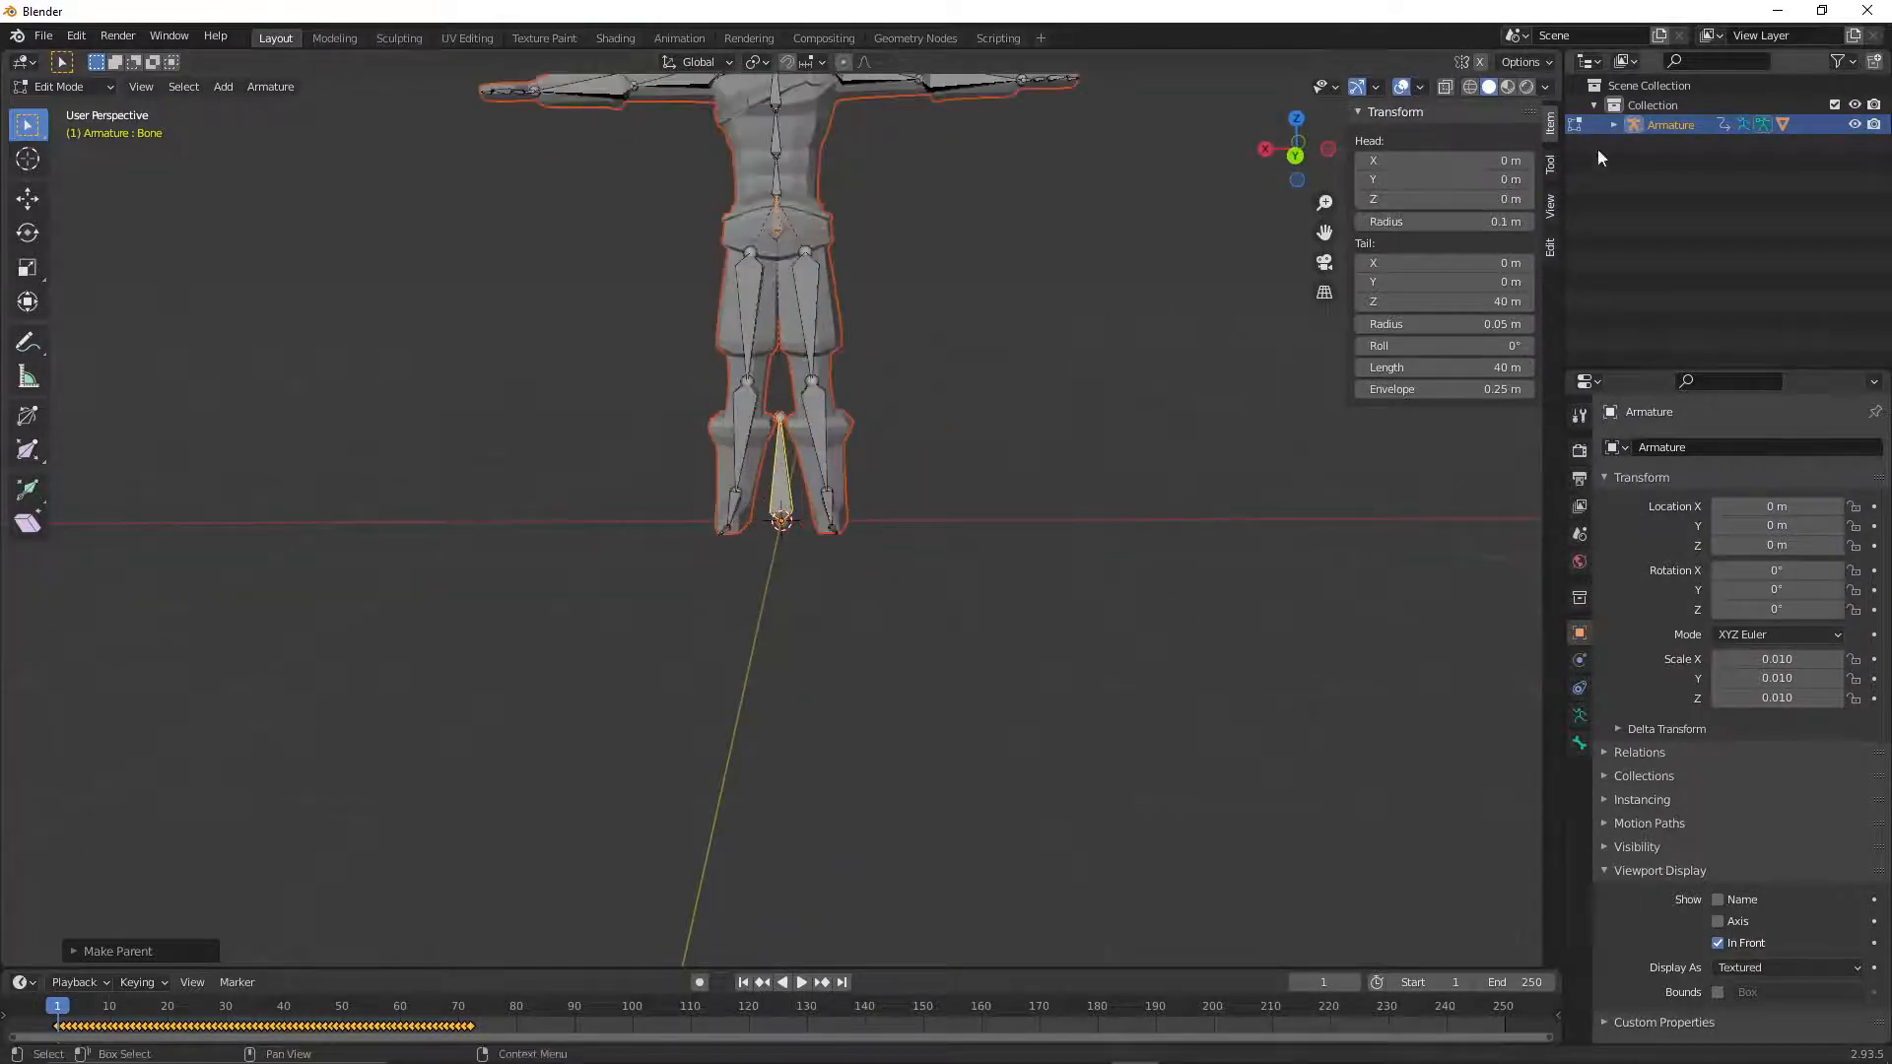
- Expand the root bone in the Outliner to reveal mixamorig:Hips beneath it
left_click(1613, 124)
type("root")
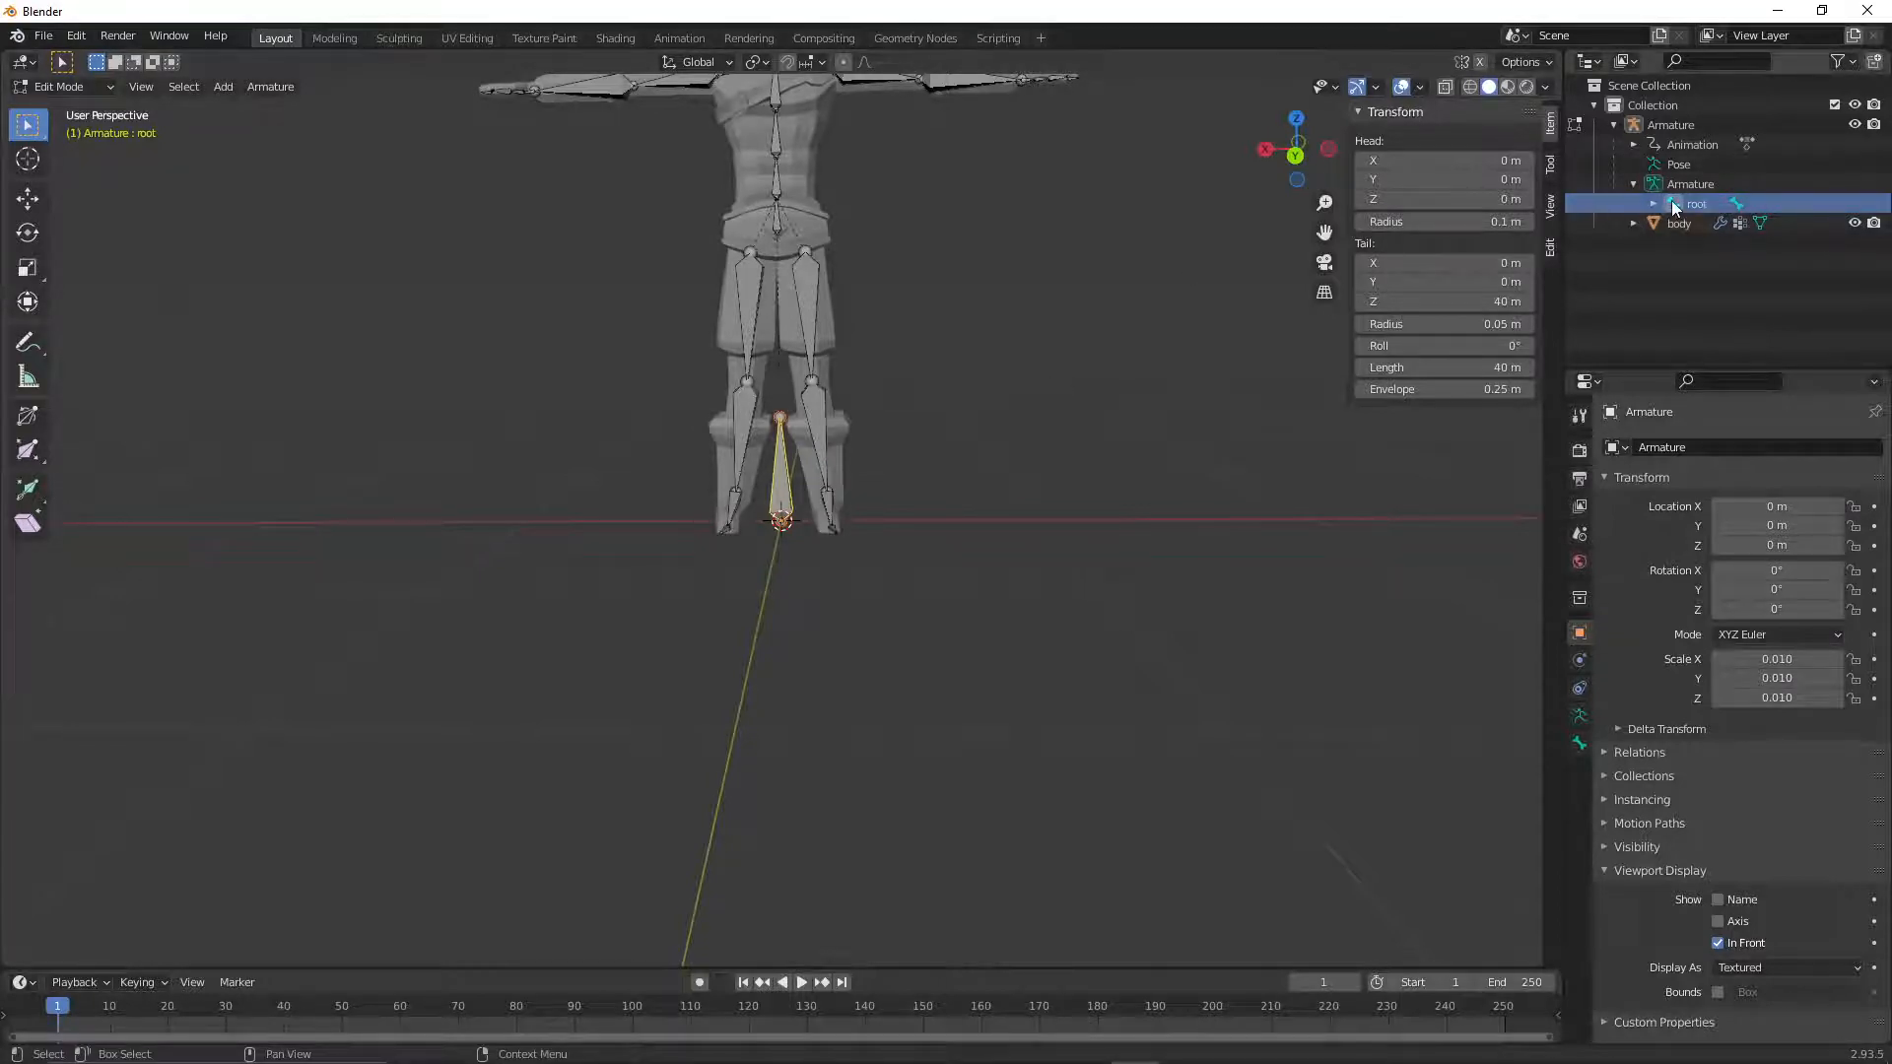
left_click(1650, 203)
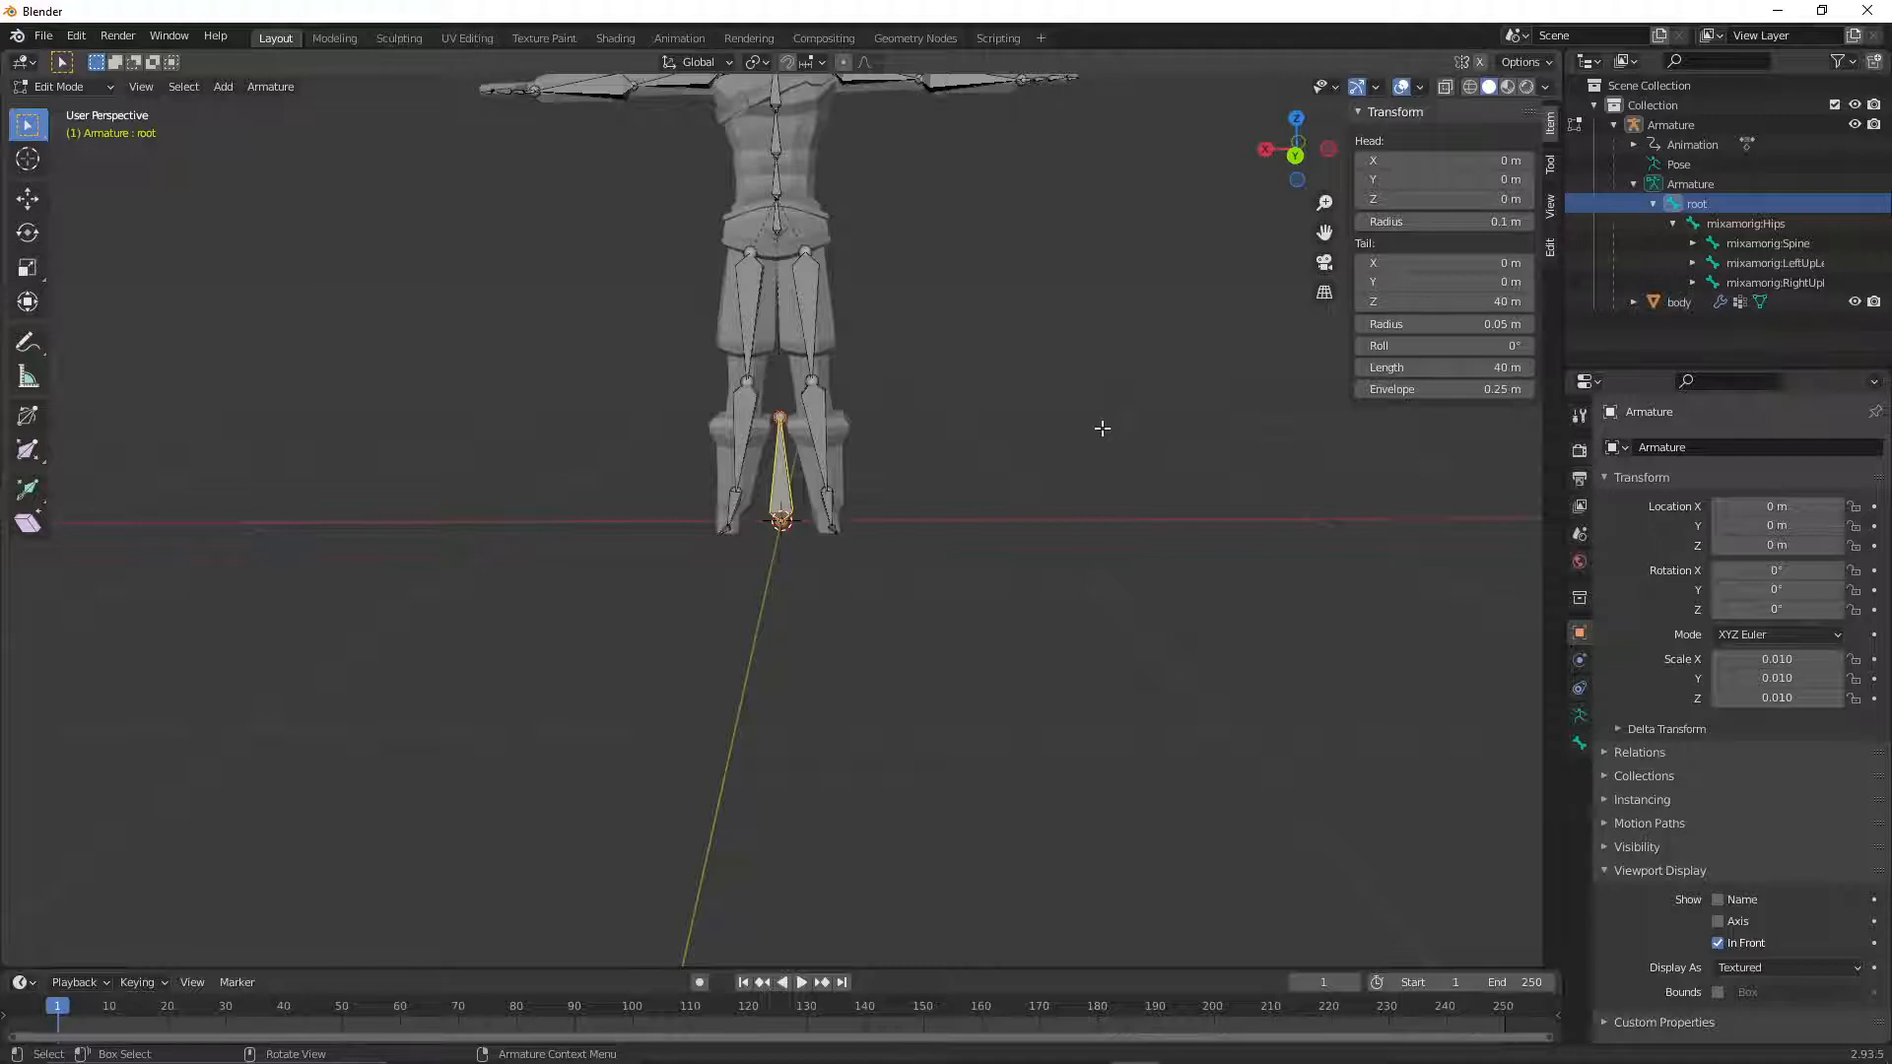
mouse_move(1049, 410)
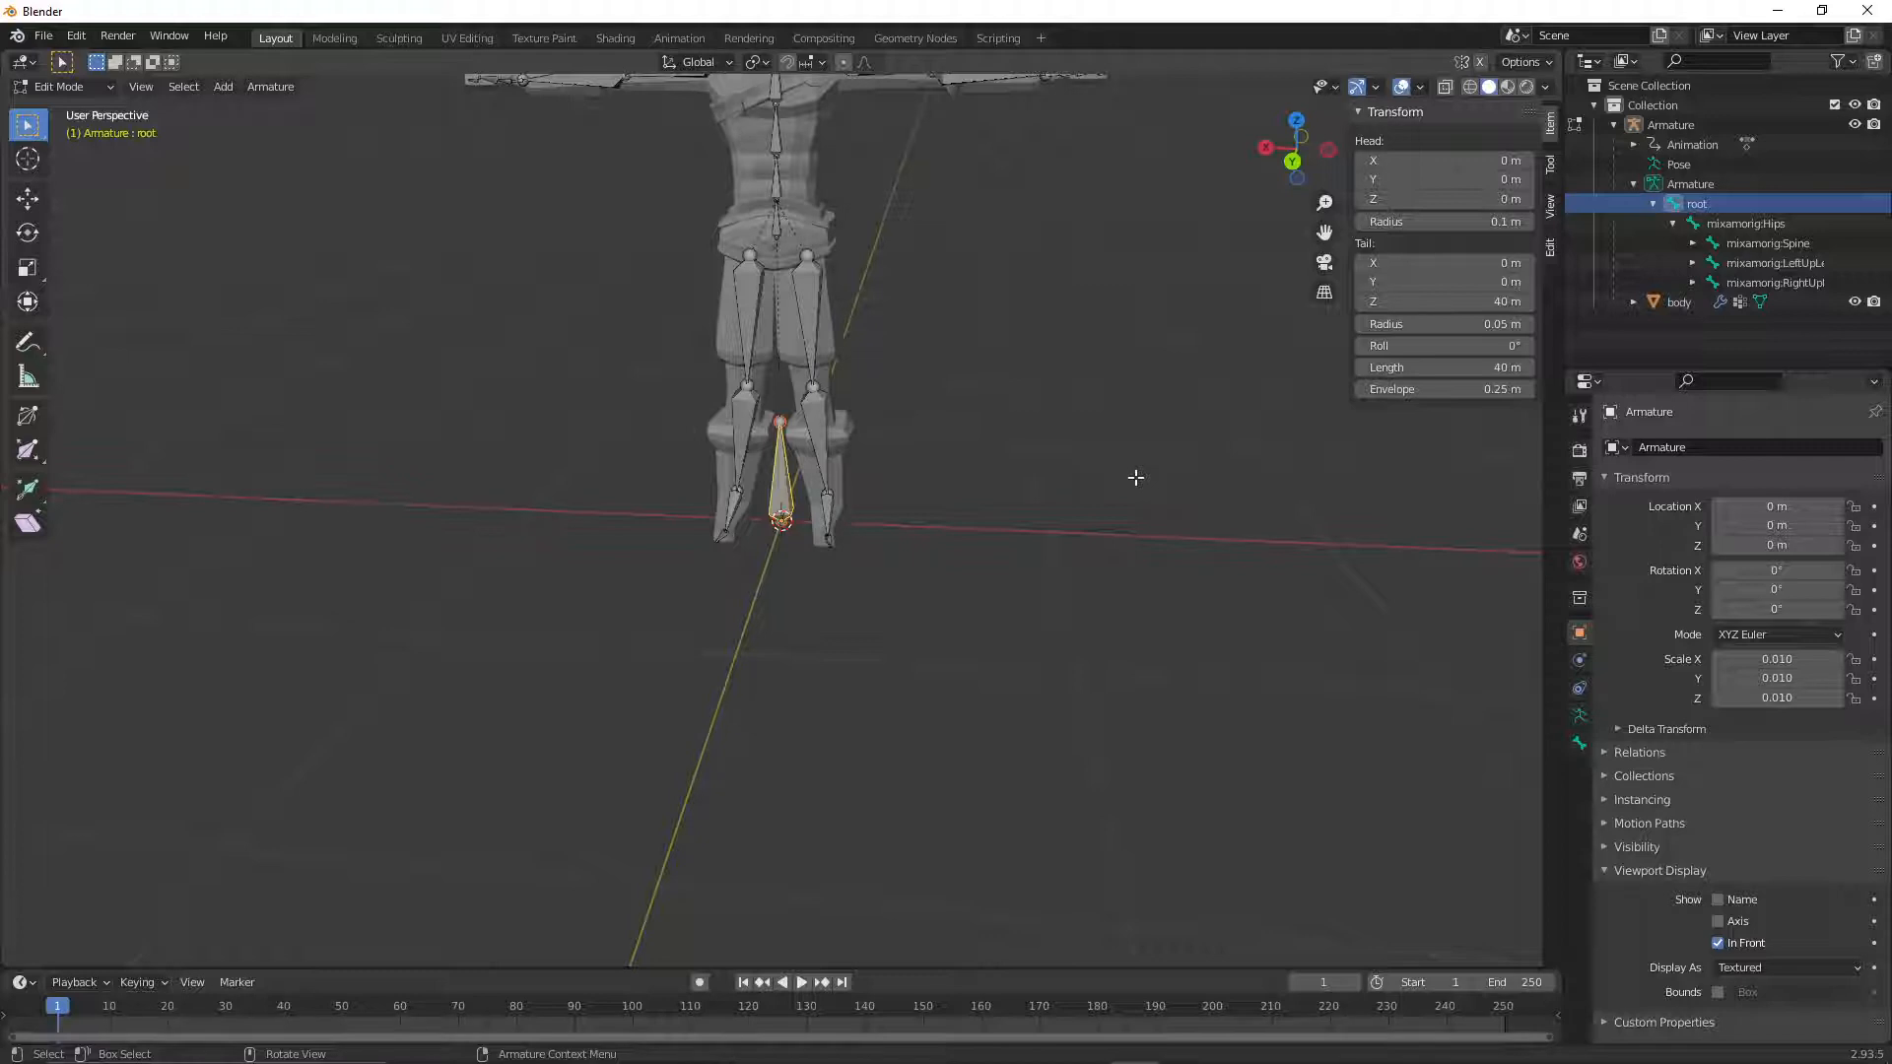
mouse_move(1103, 464)
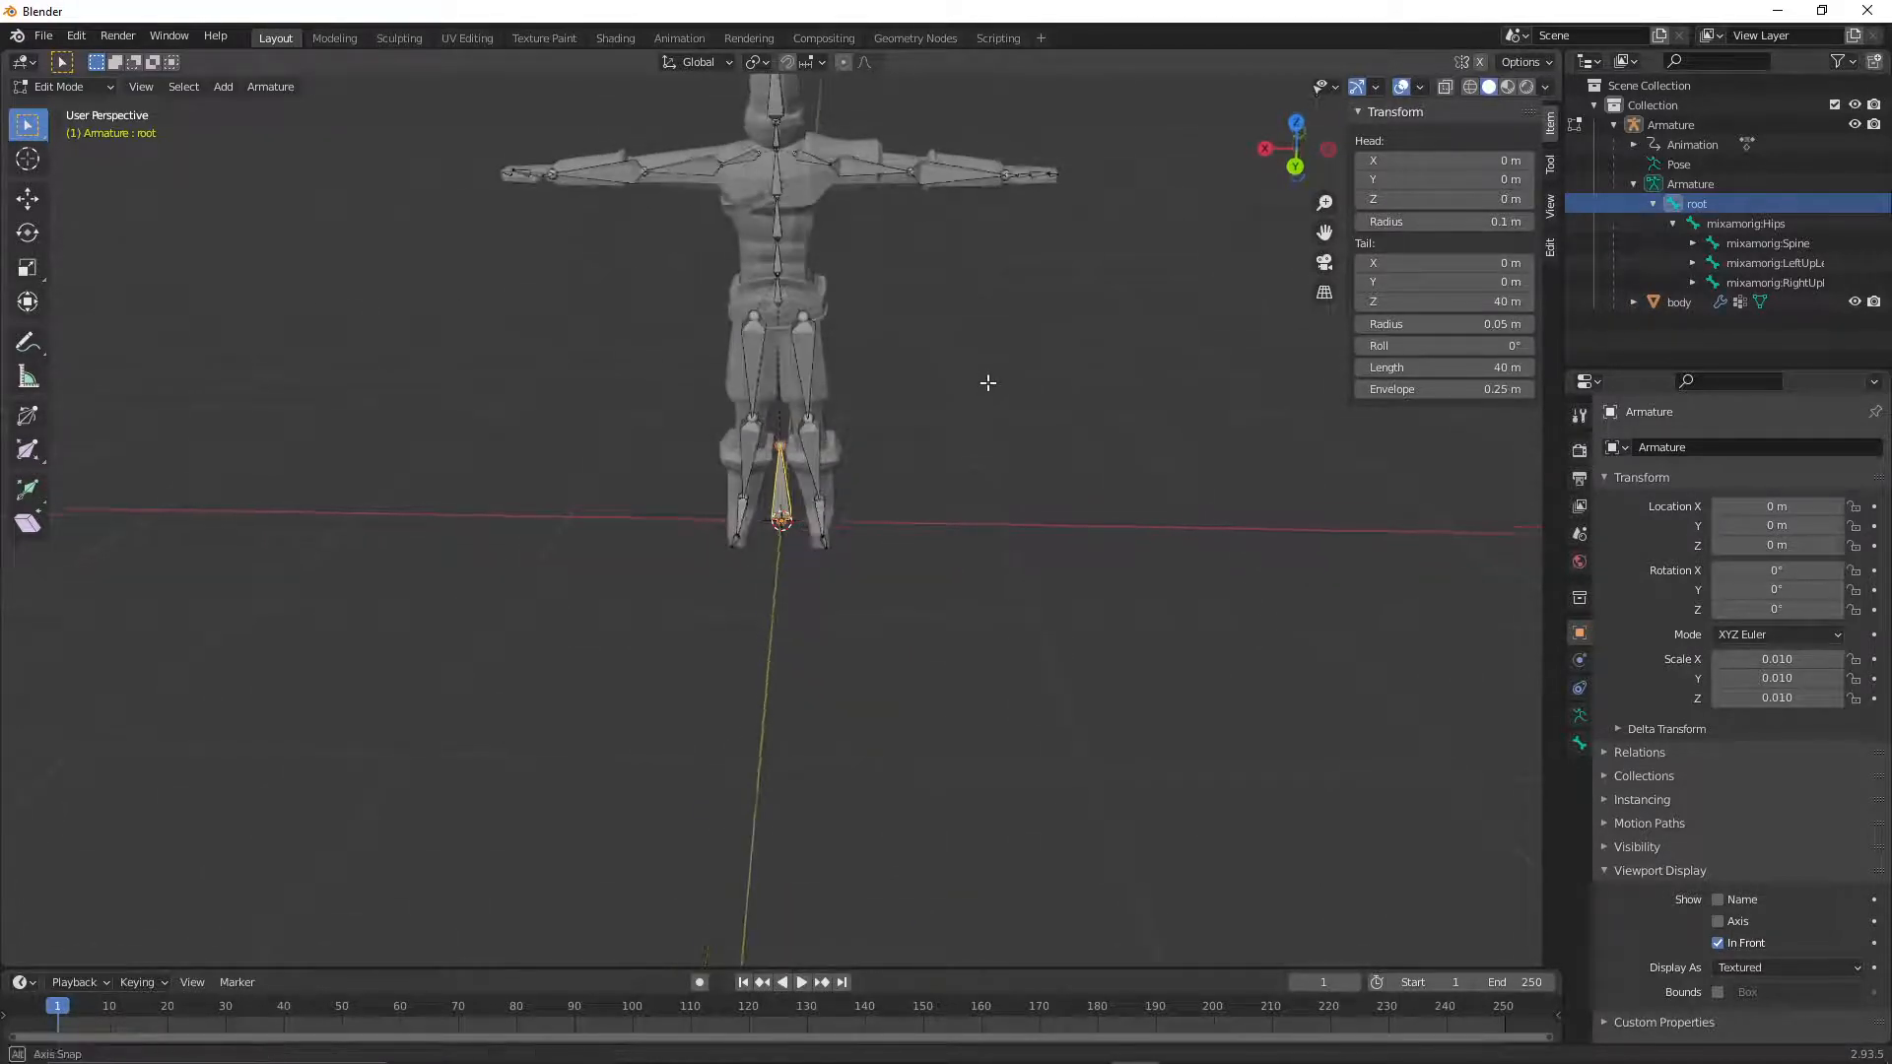
left_click(42, 36)
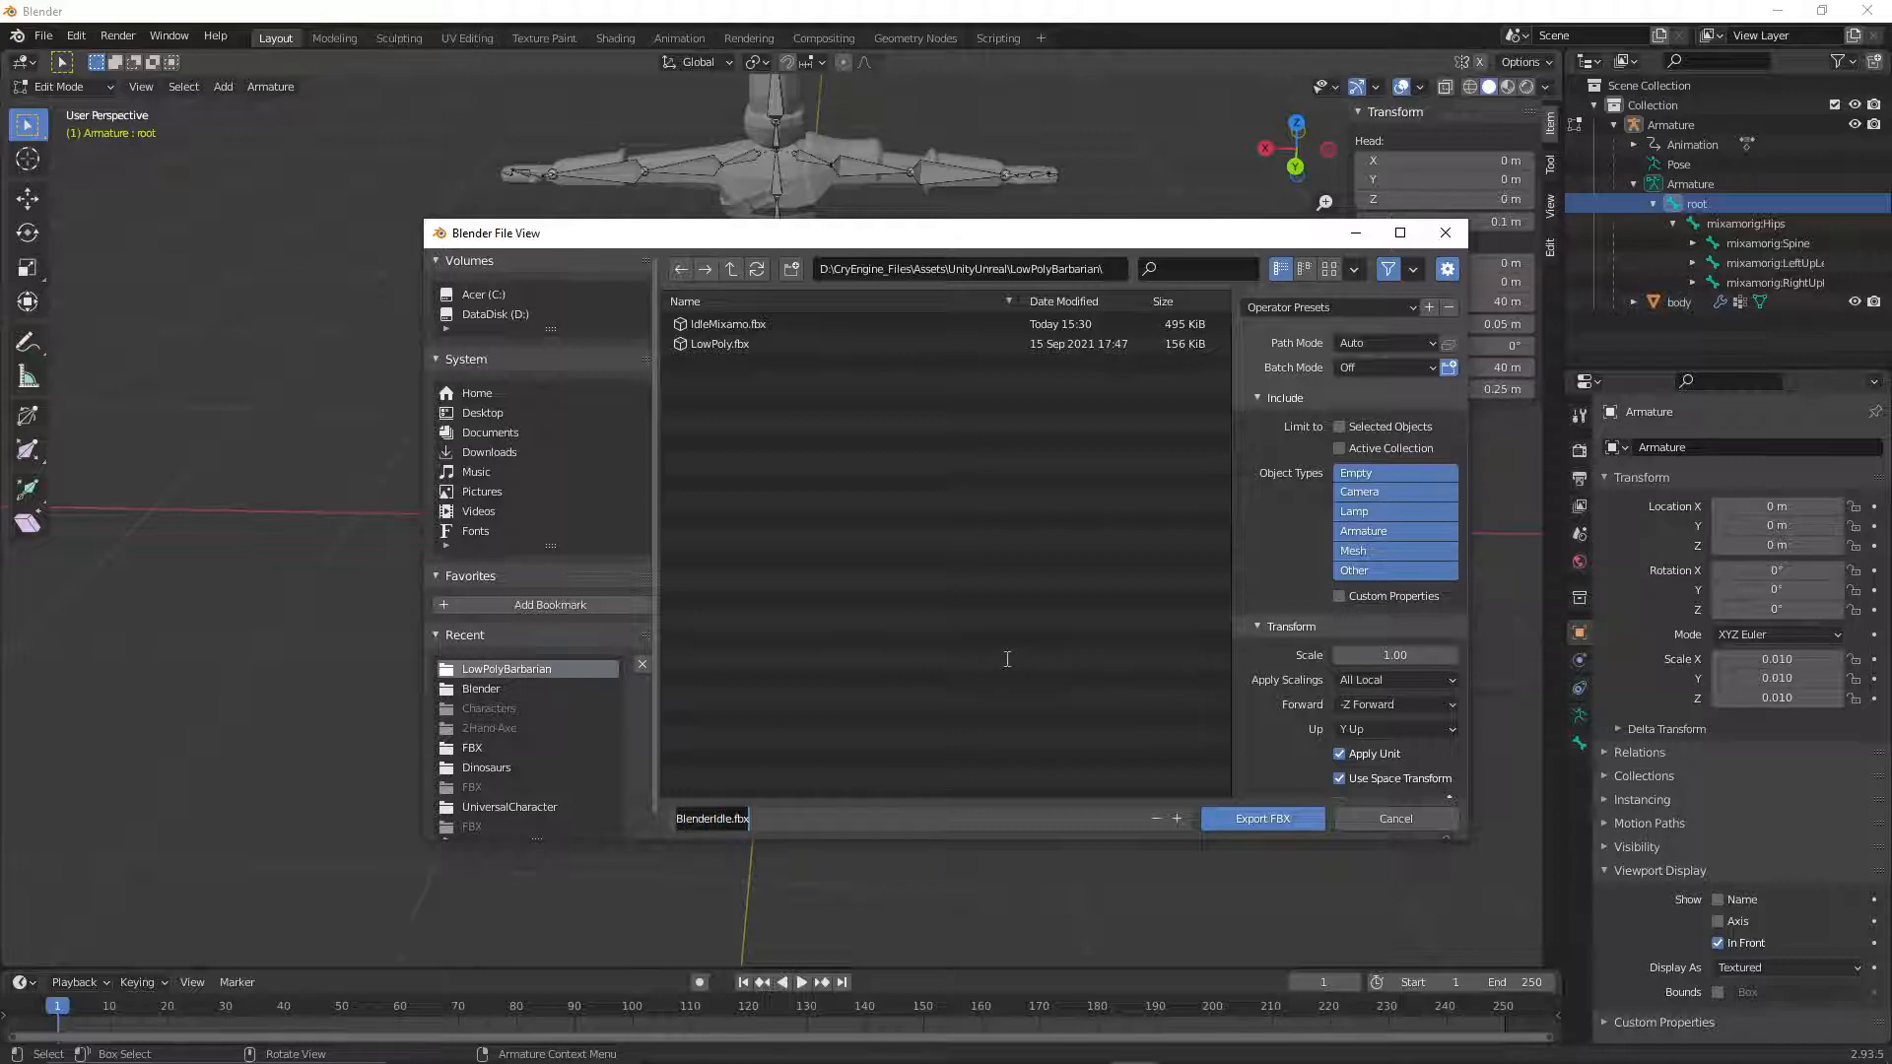
- Export the rigged character as IdleBlender.fbx
type("IdleBlen")
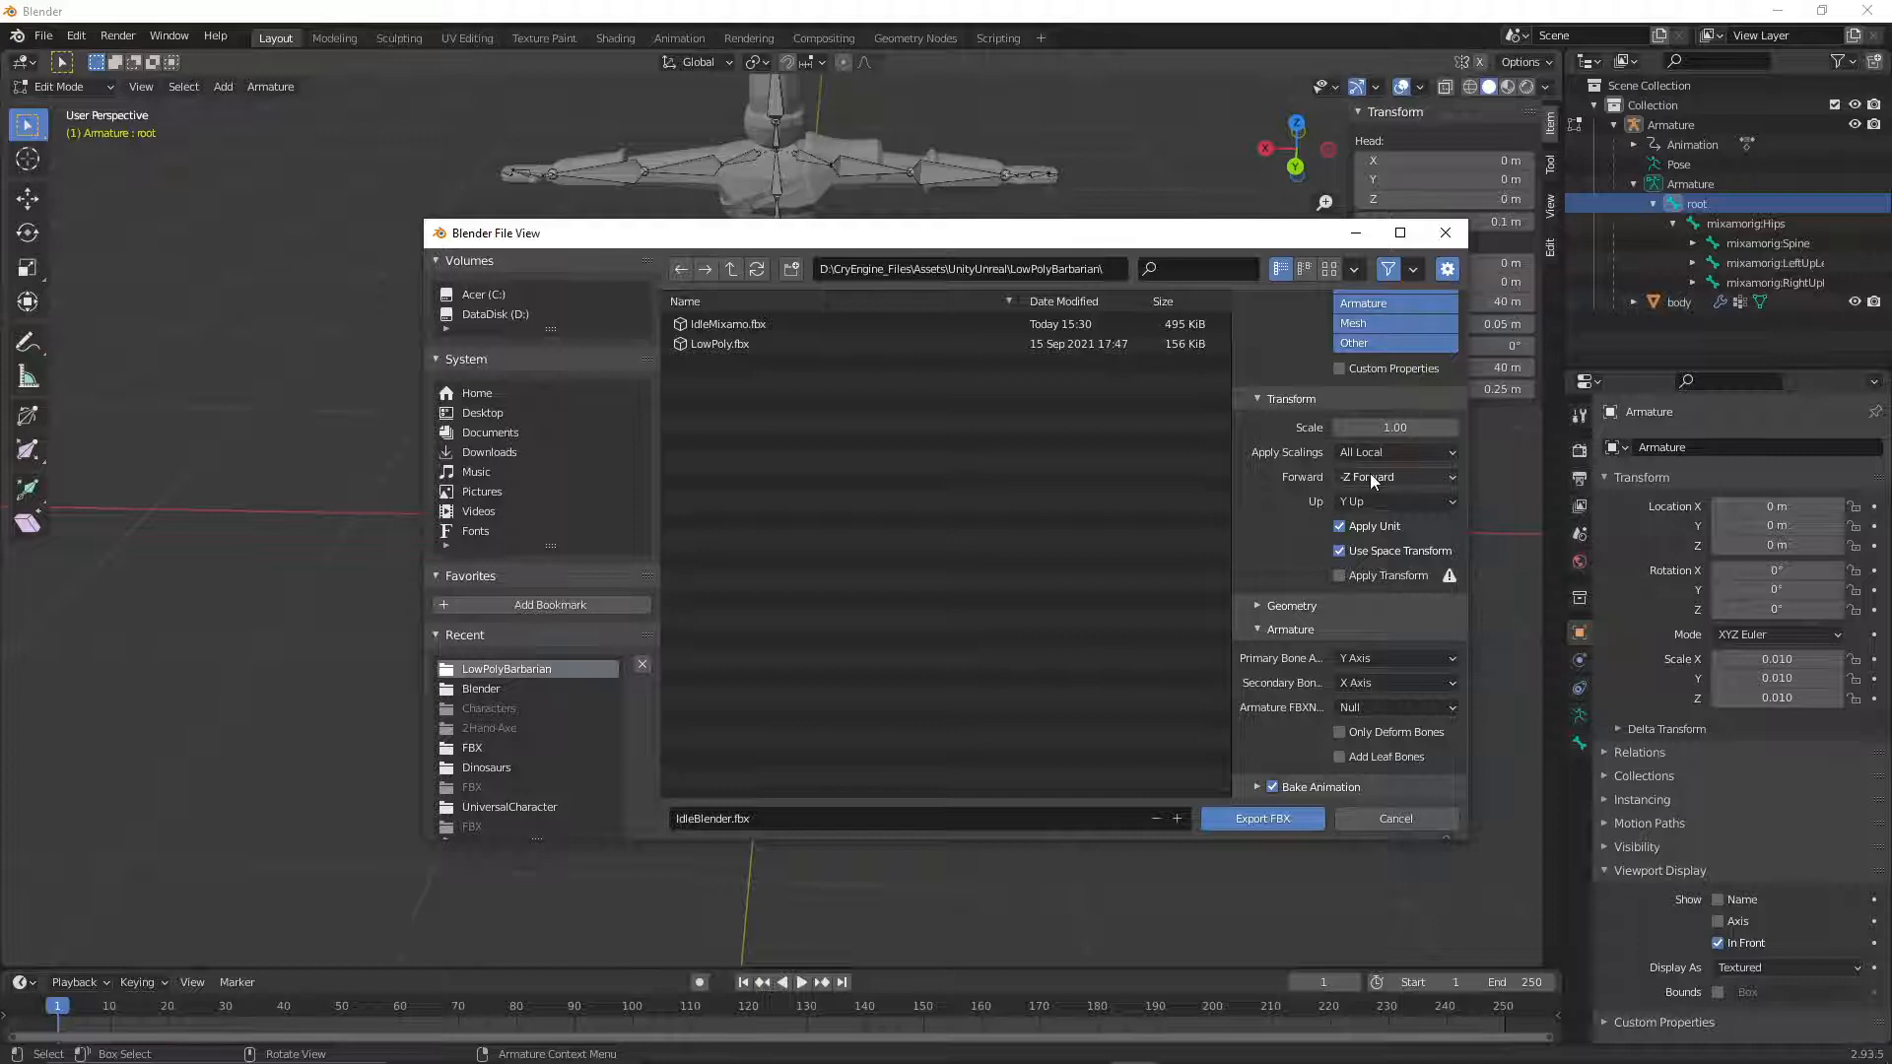
left_click(1393, 475)
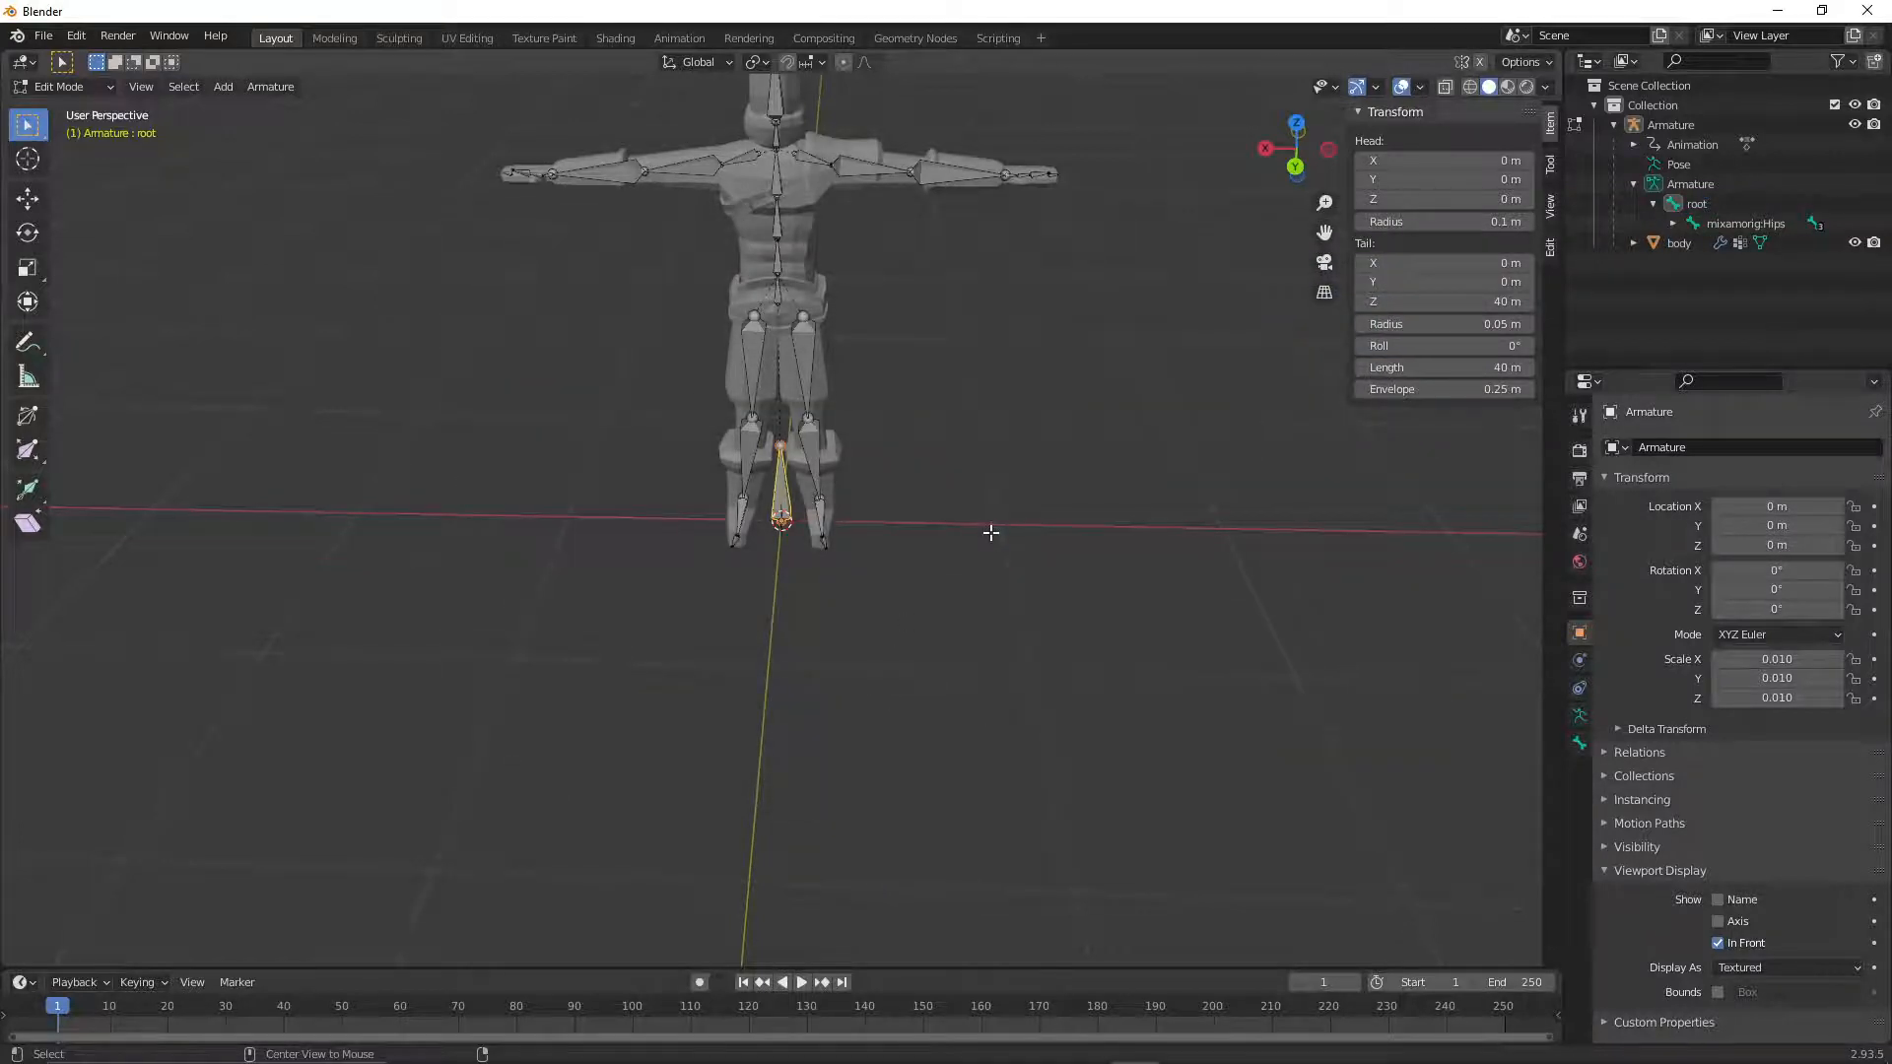
- In Sandbox, create the lowpolymodel folder and import the IdleBlender.fbx assets into it
key("alt+tab")
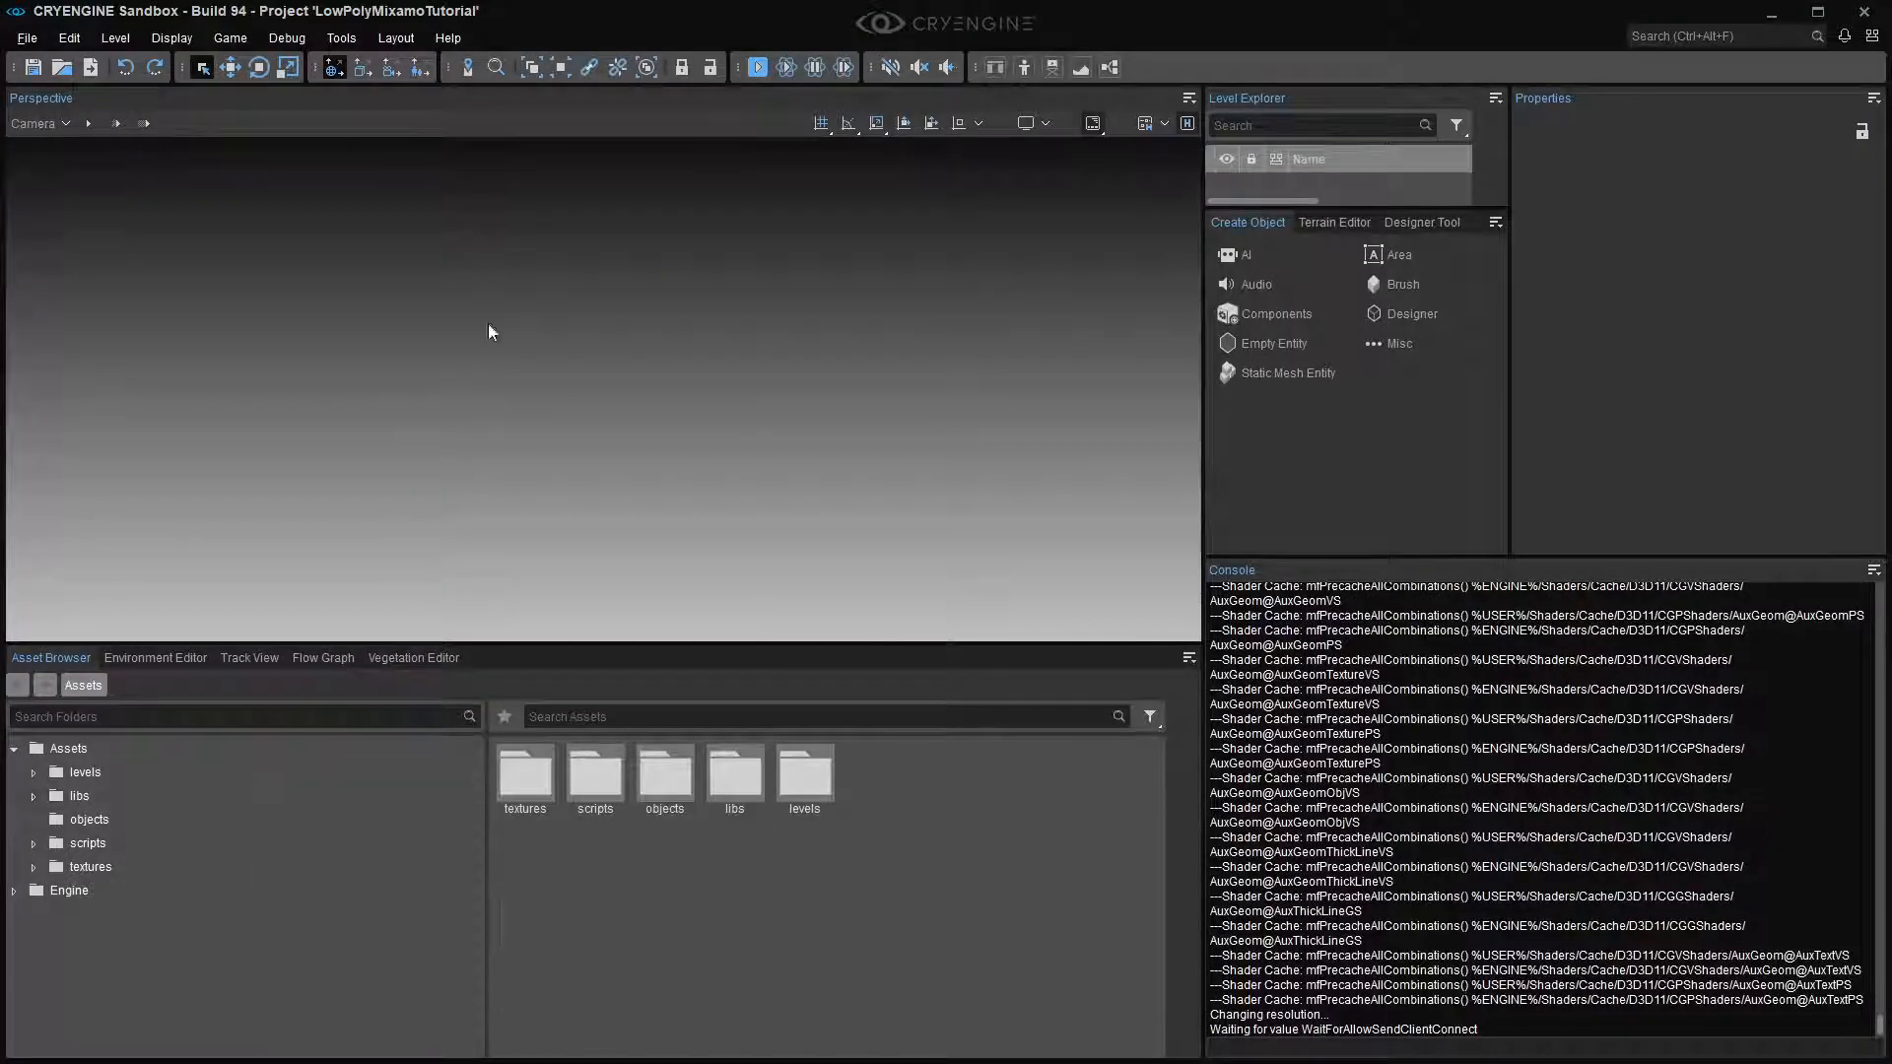
mouse_move(675, 431)
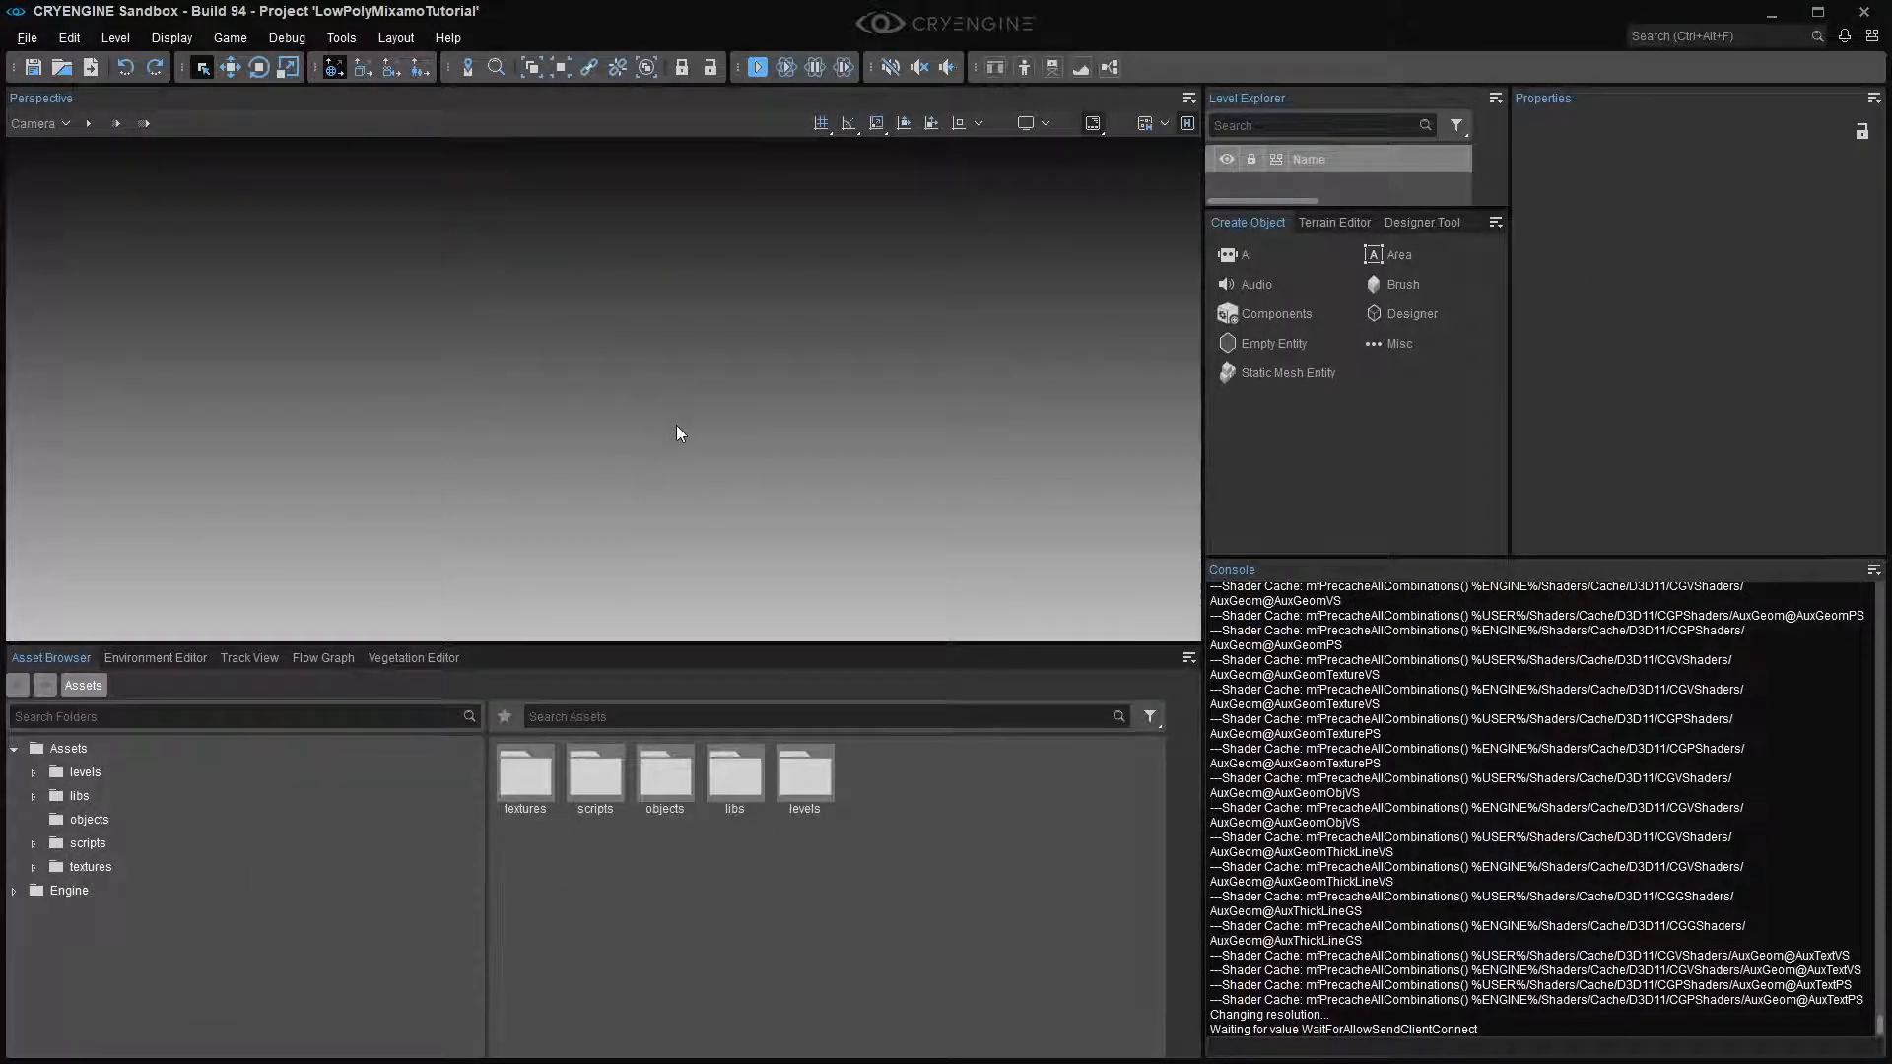
mouse_move(677, 423)
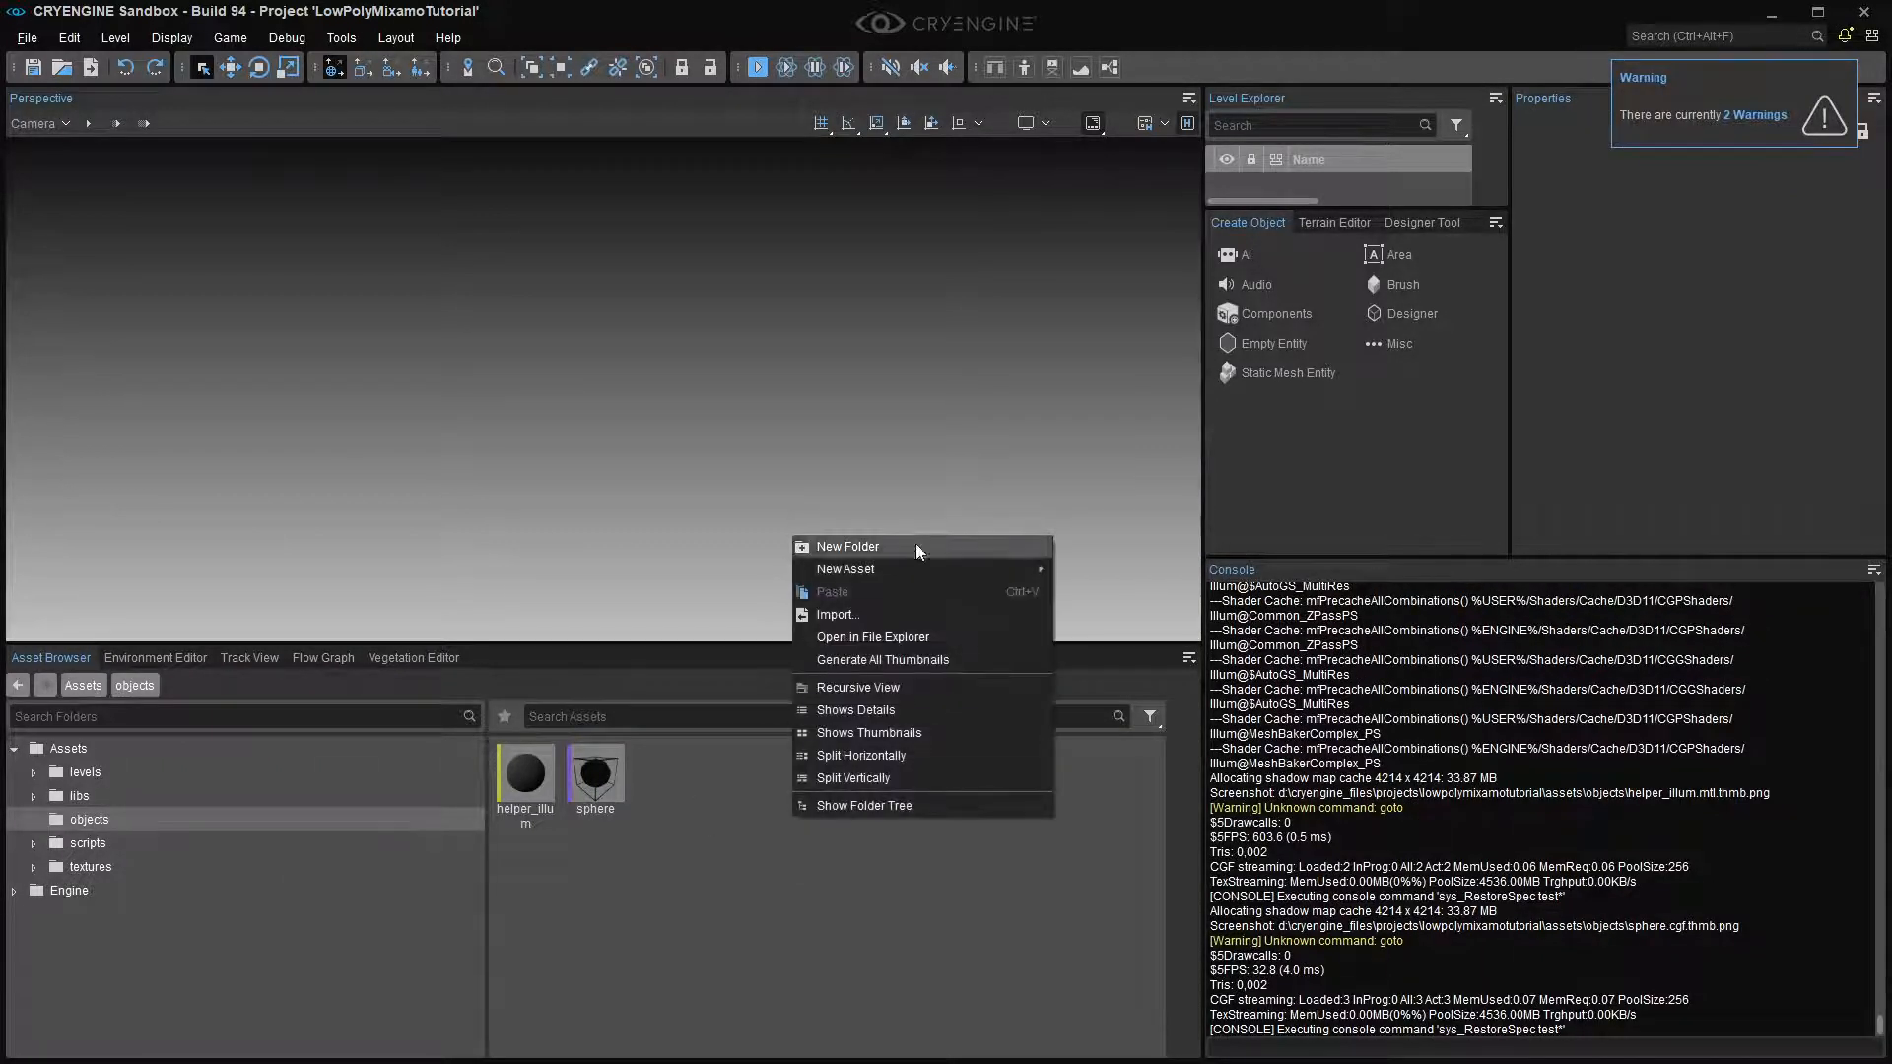
left_click(847, 546)
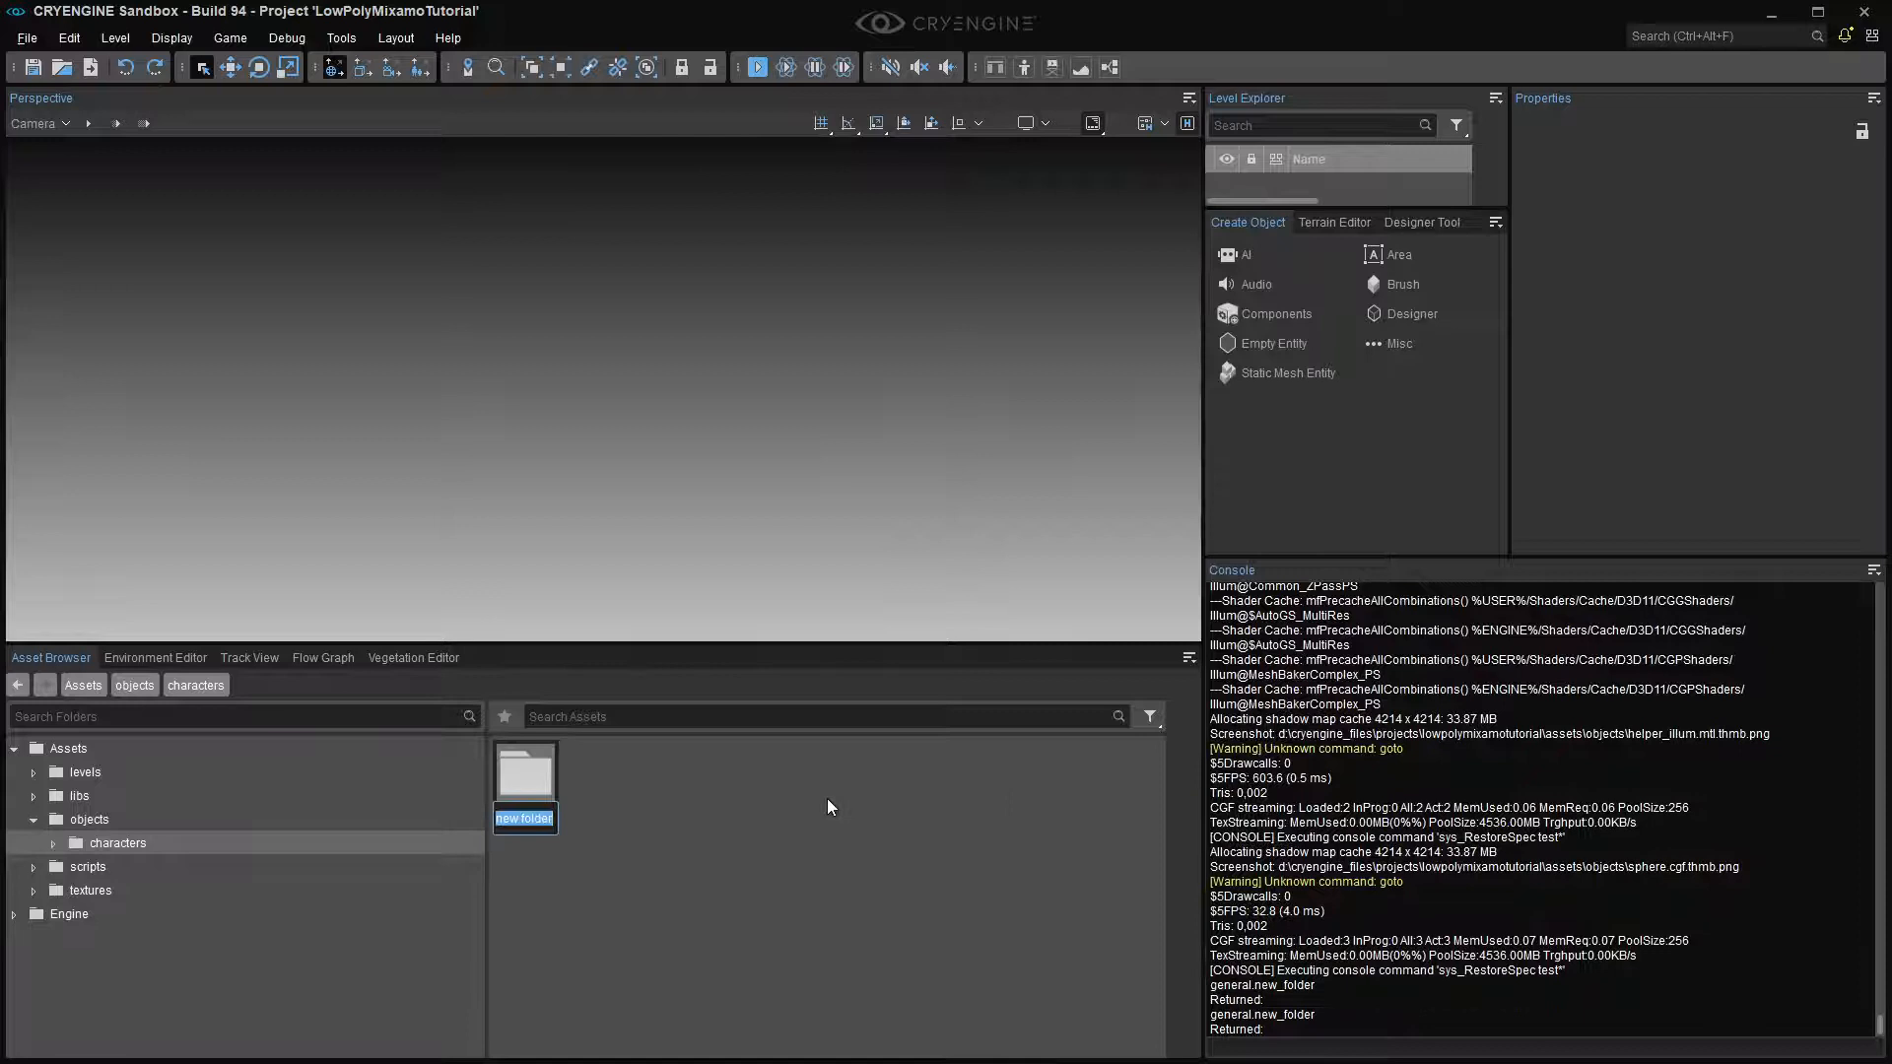
type("LowPo")
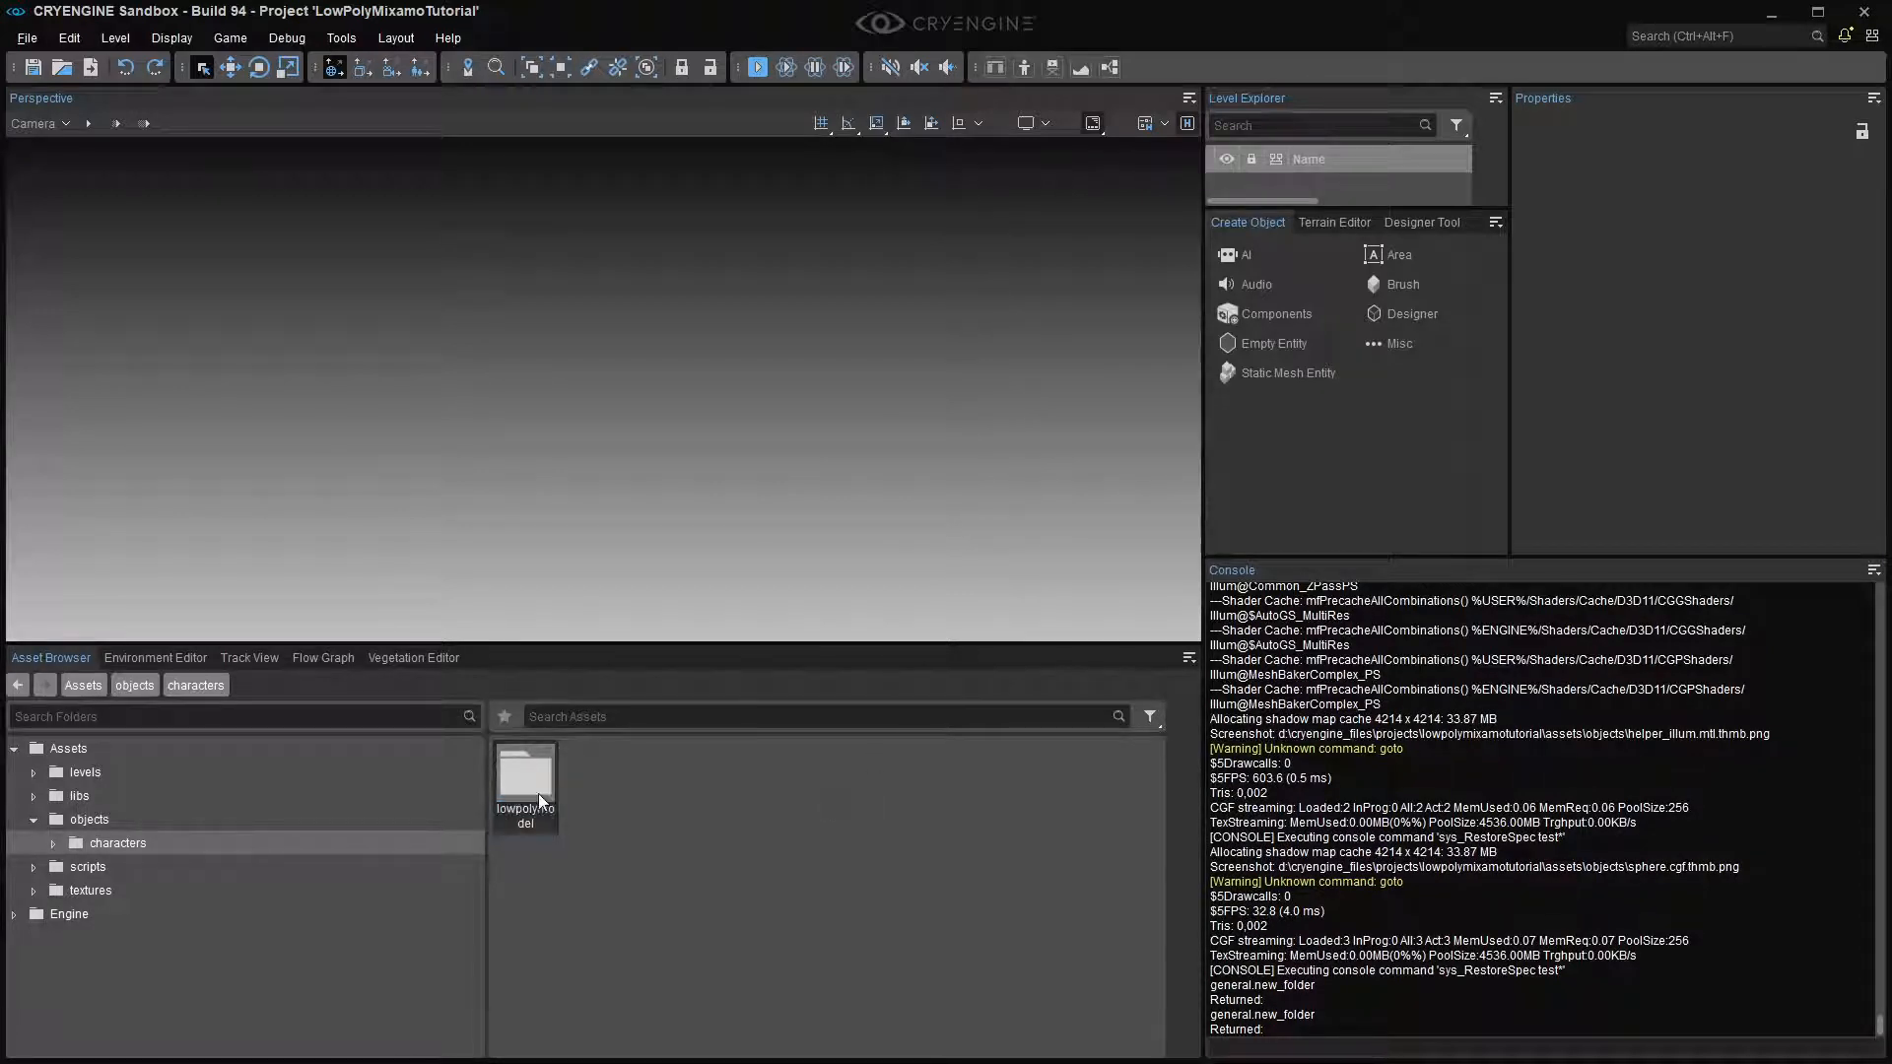
key("alt+tab")
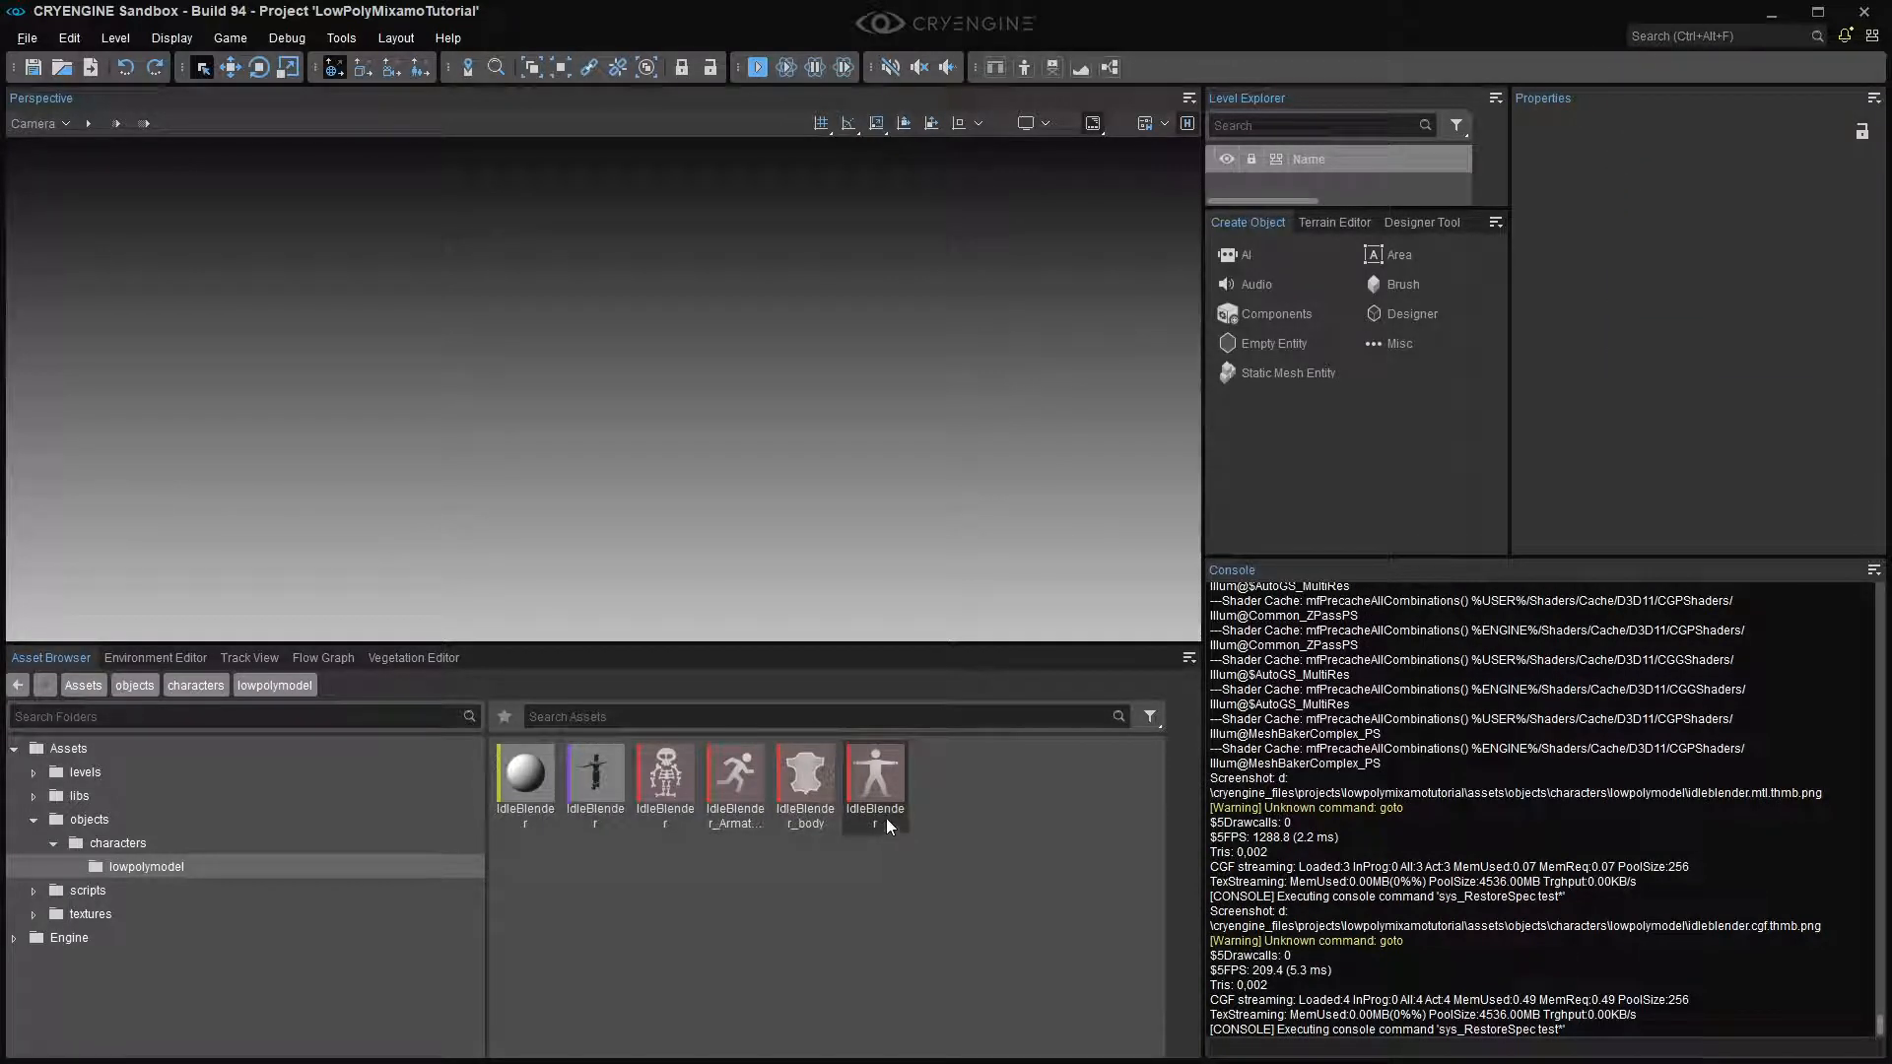
left_click(593, 773)
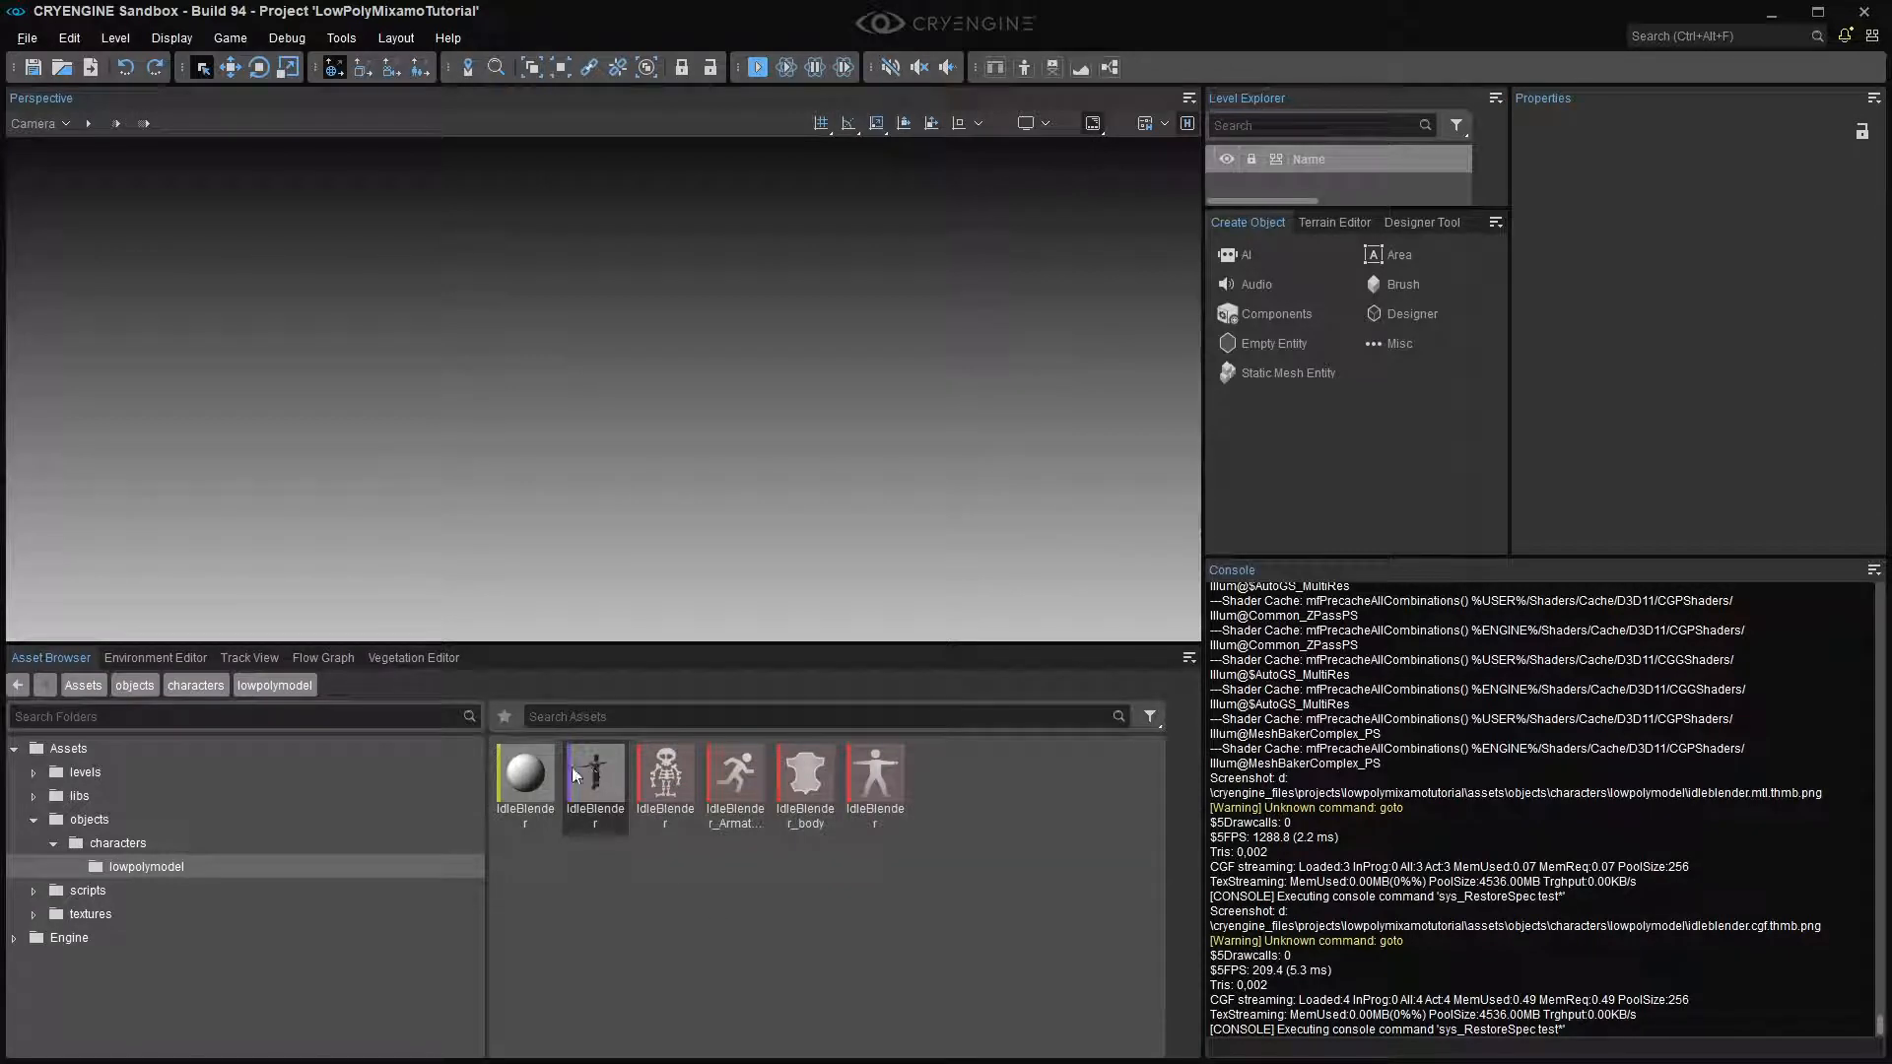
mouse_move(663, 766)
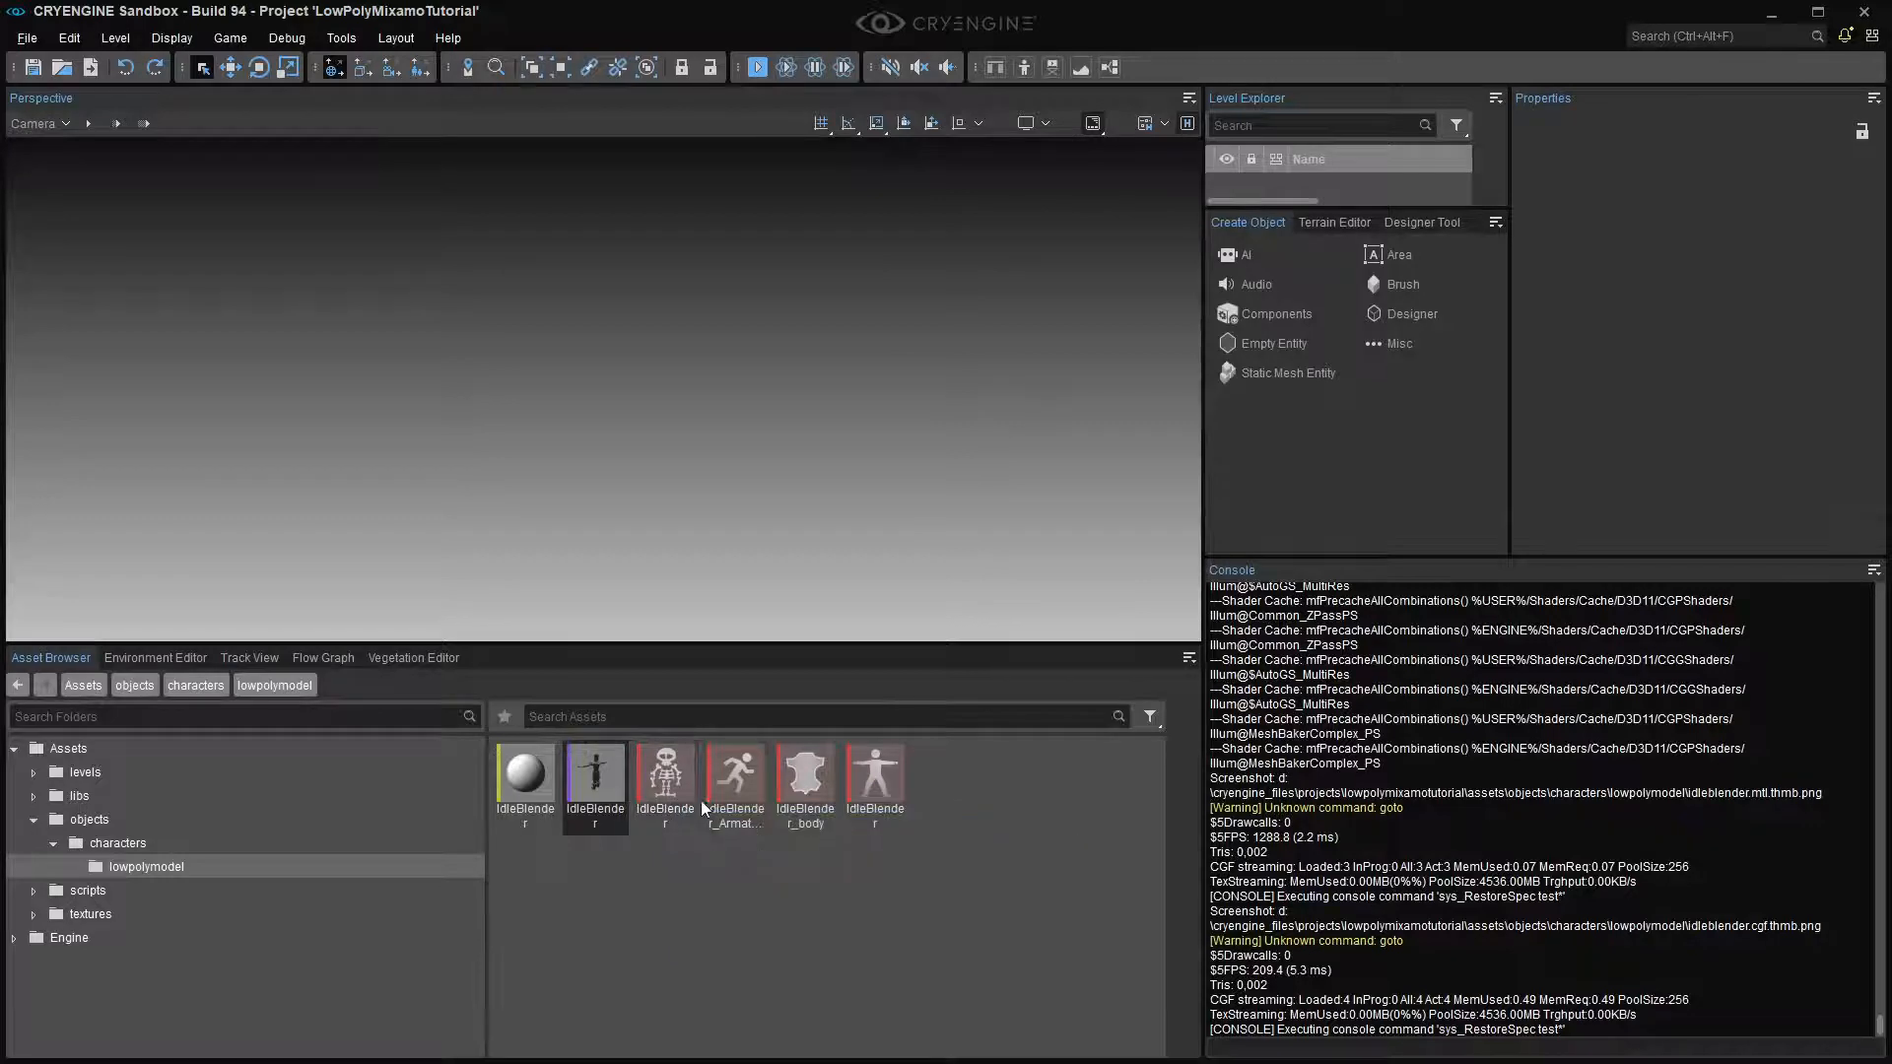
mouse_move(735, 778)
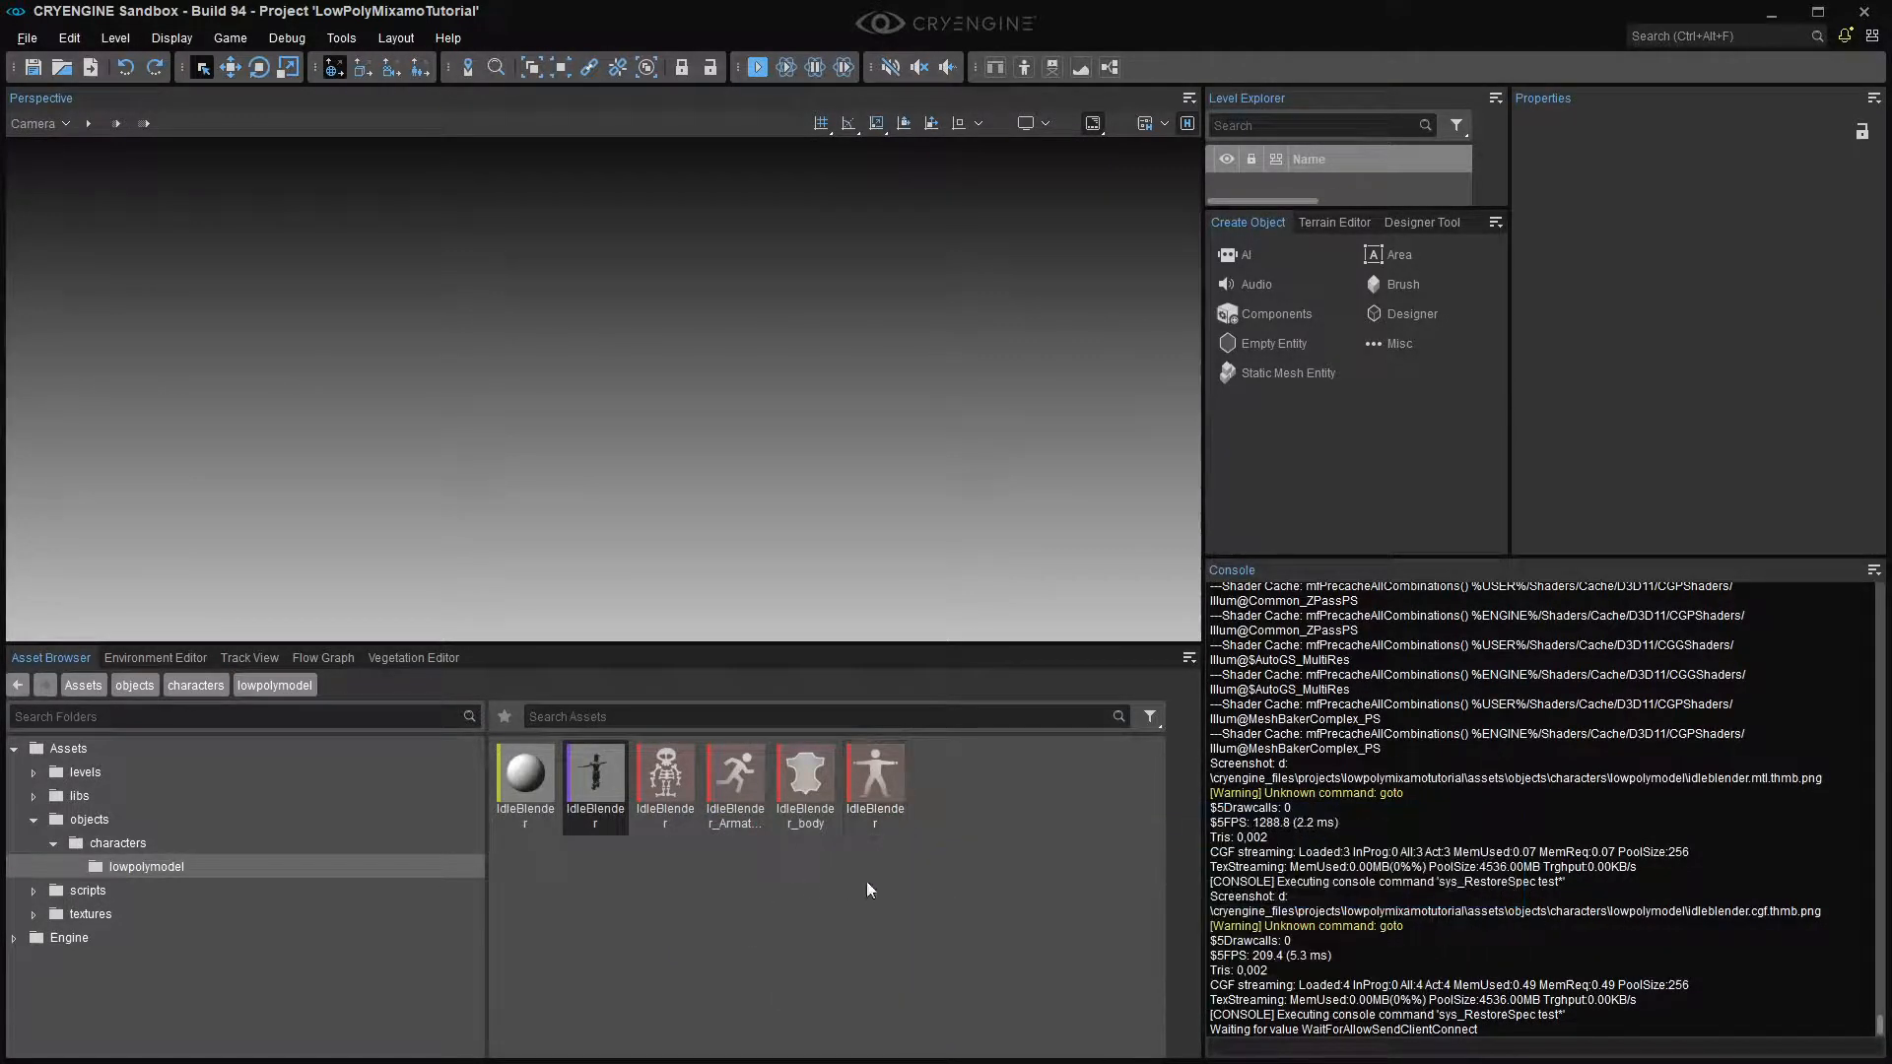
mouse_move(875, 772)
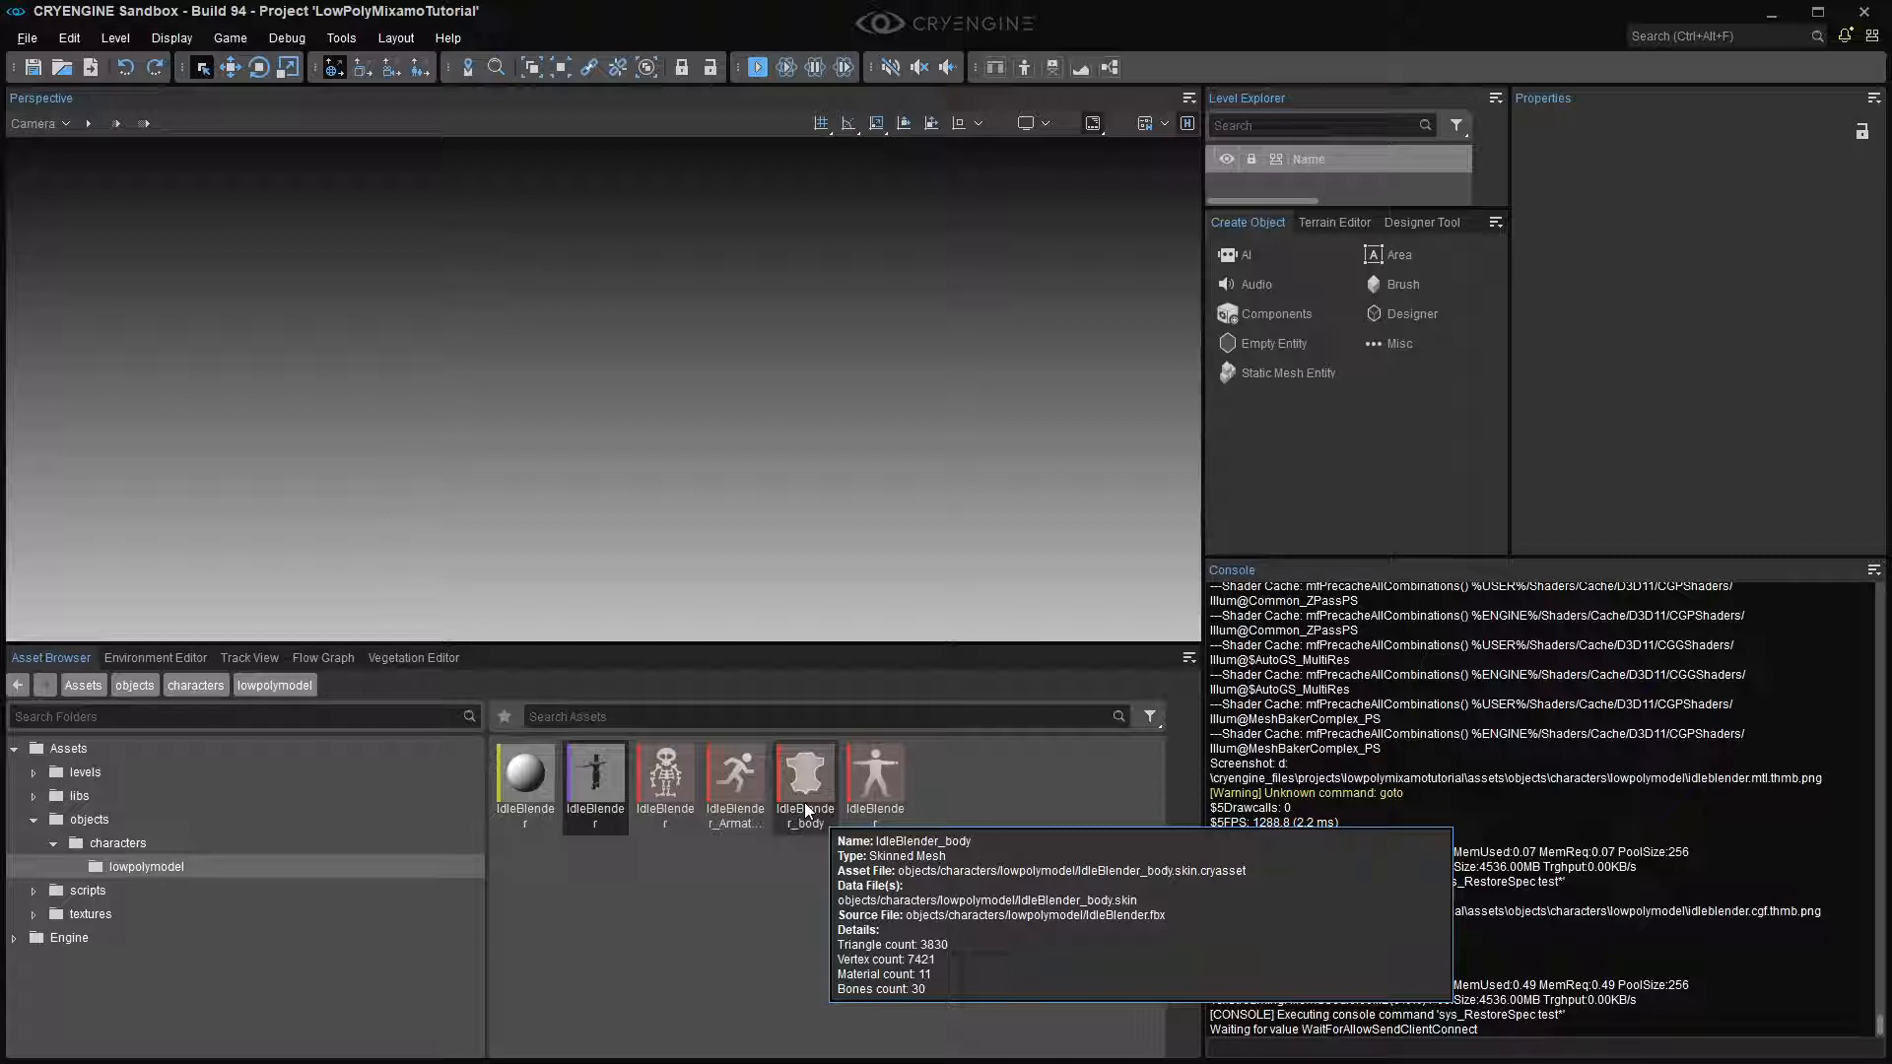
mouse_move(843, 859)
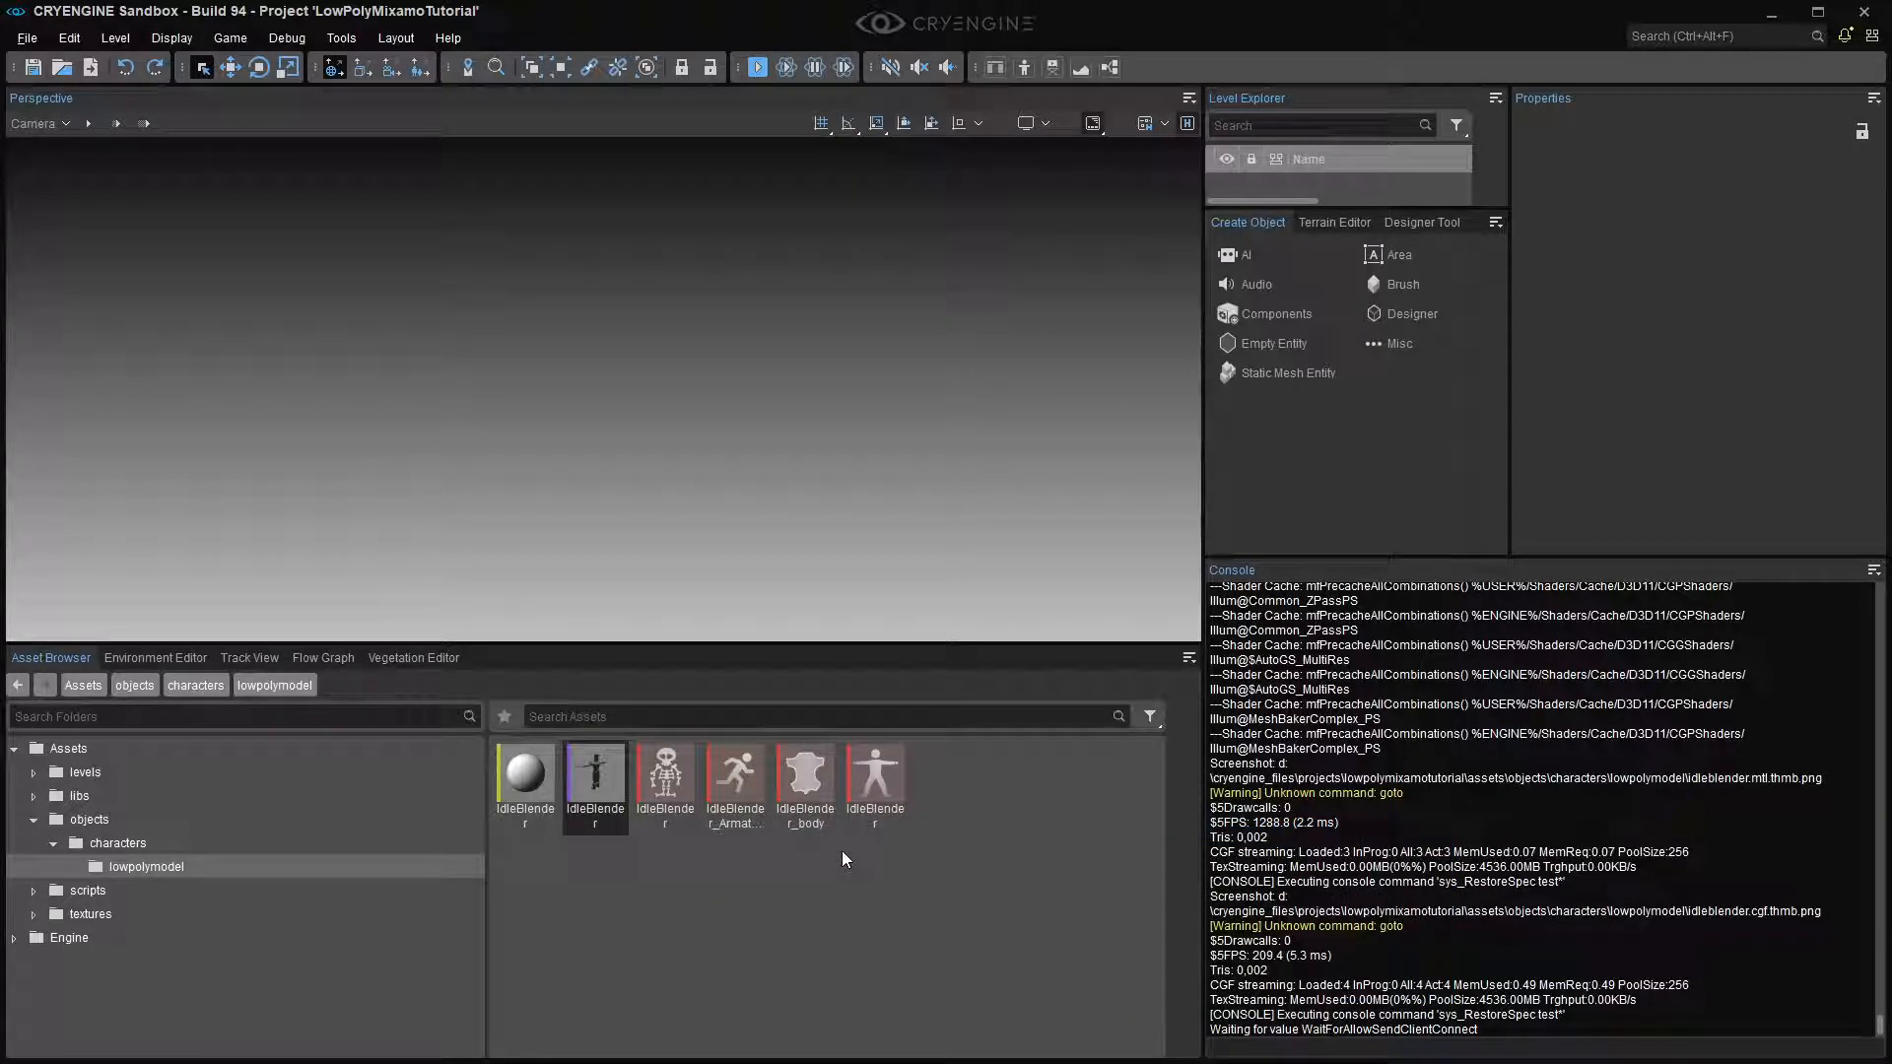
left_click(340, 37)
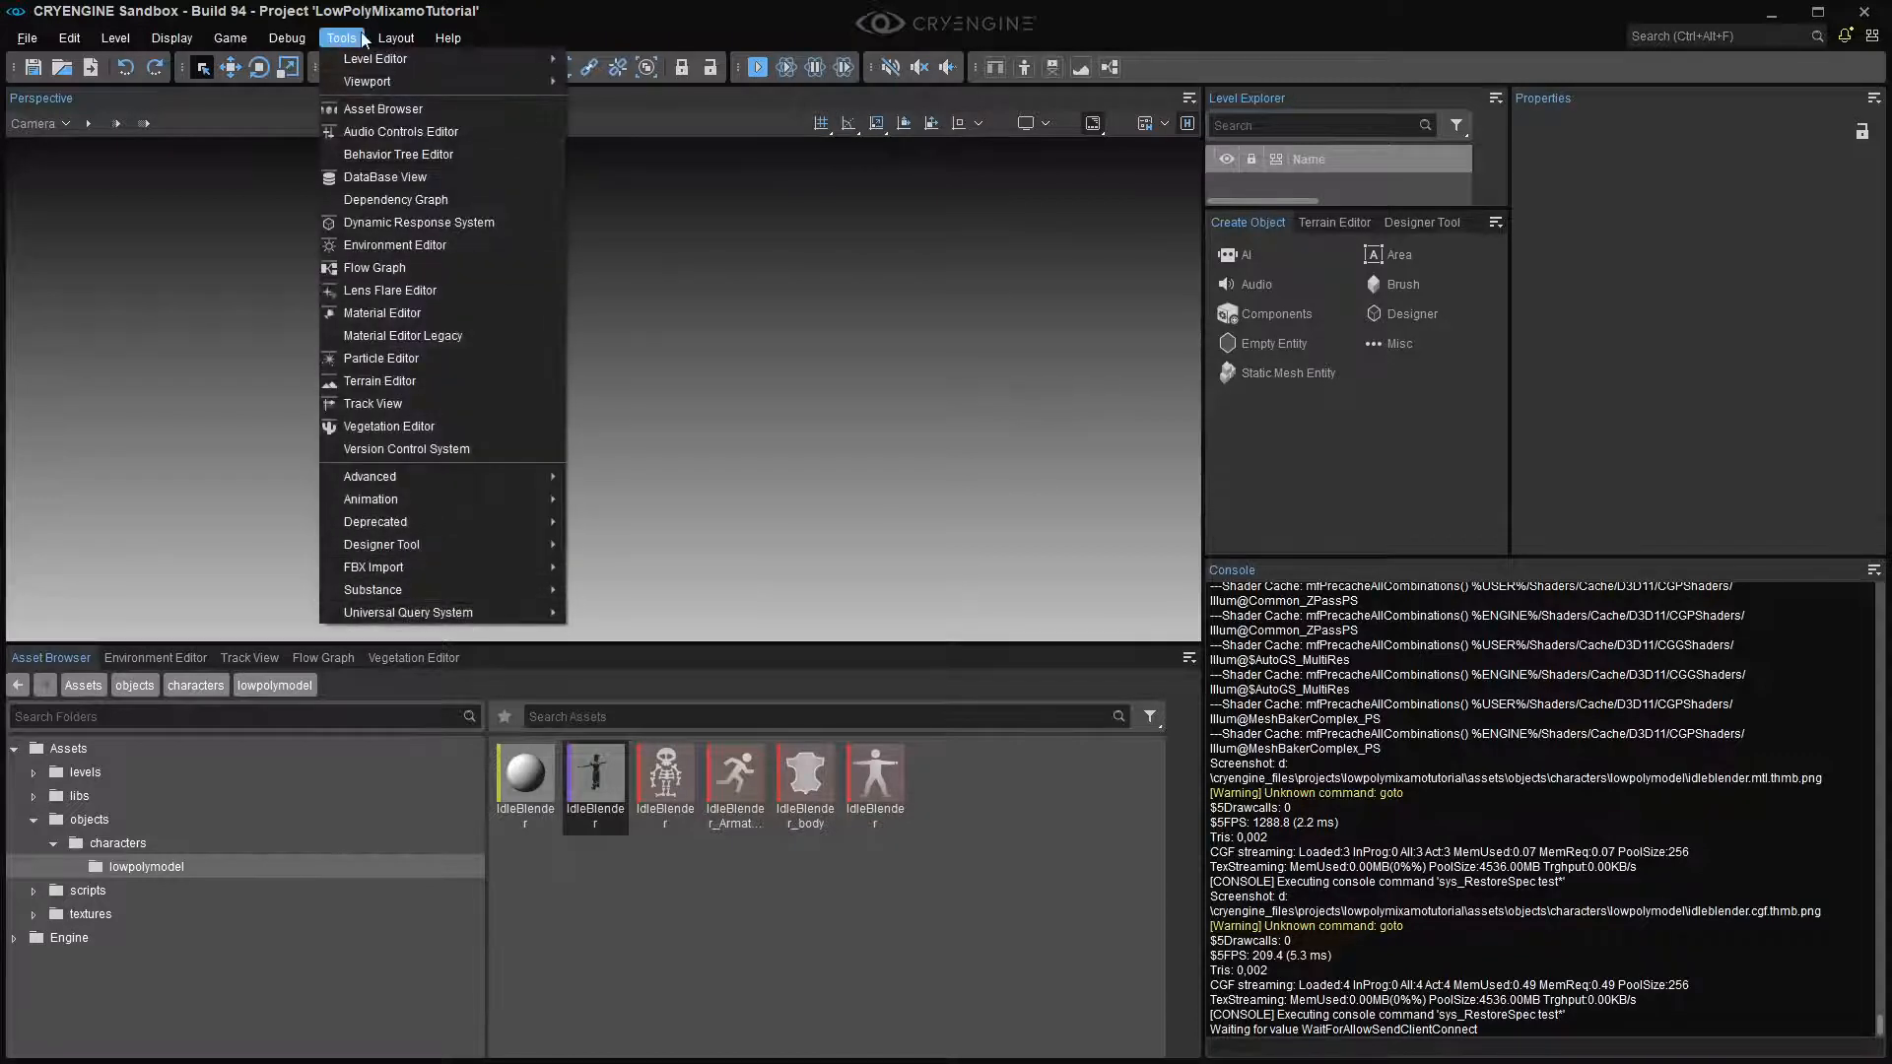
mouse_move(370, 498)
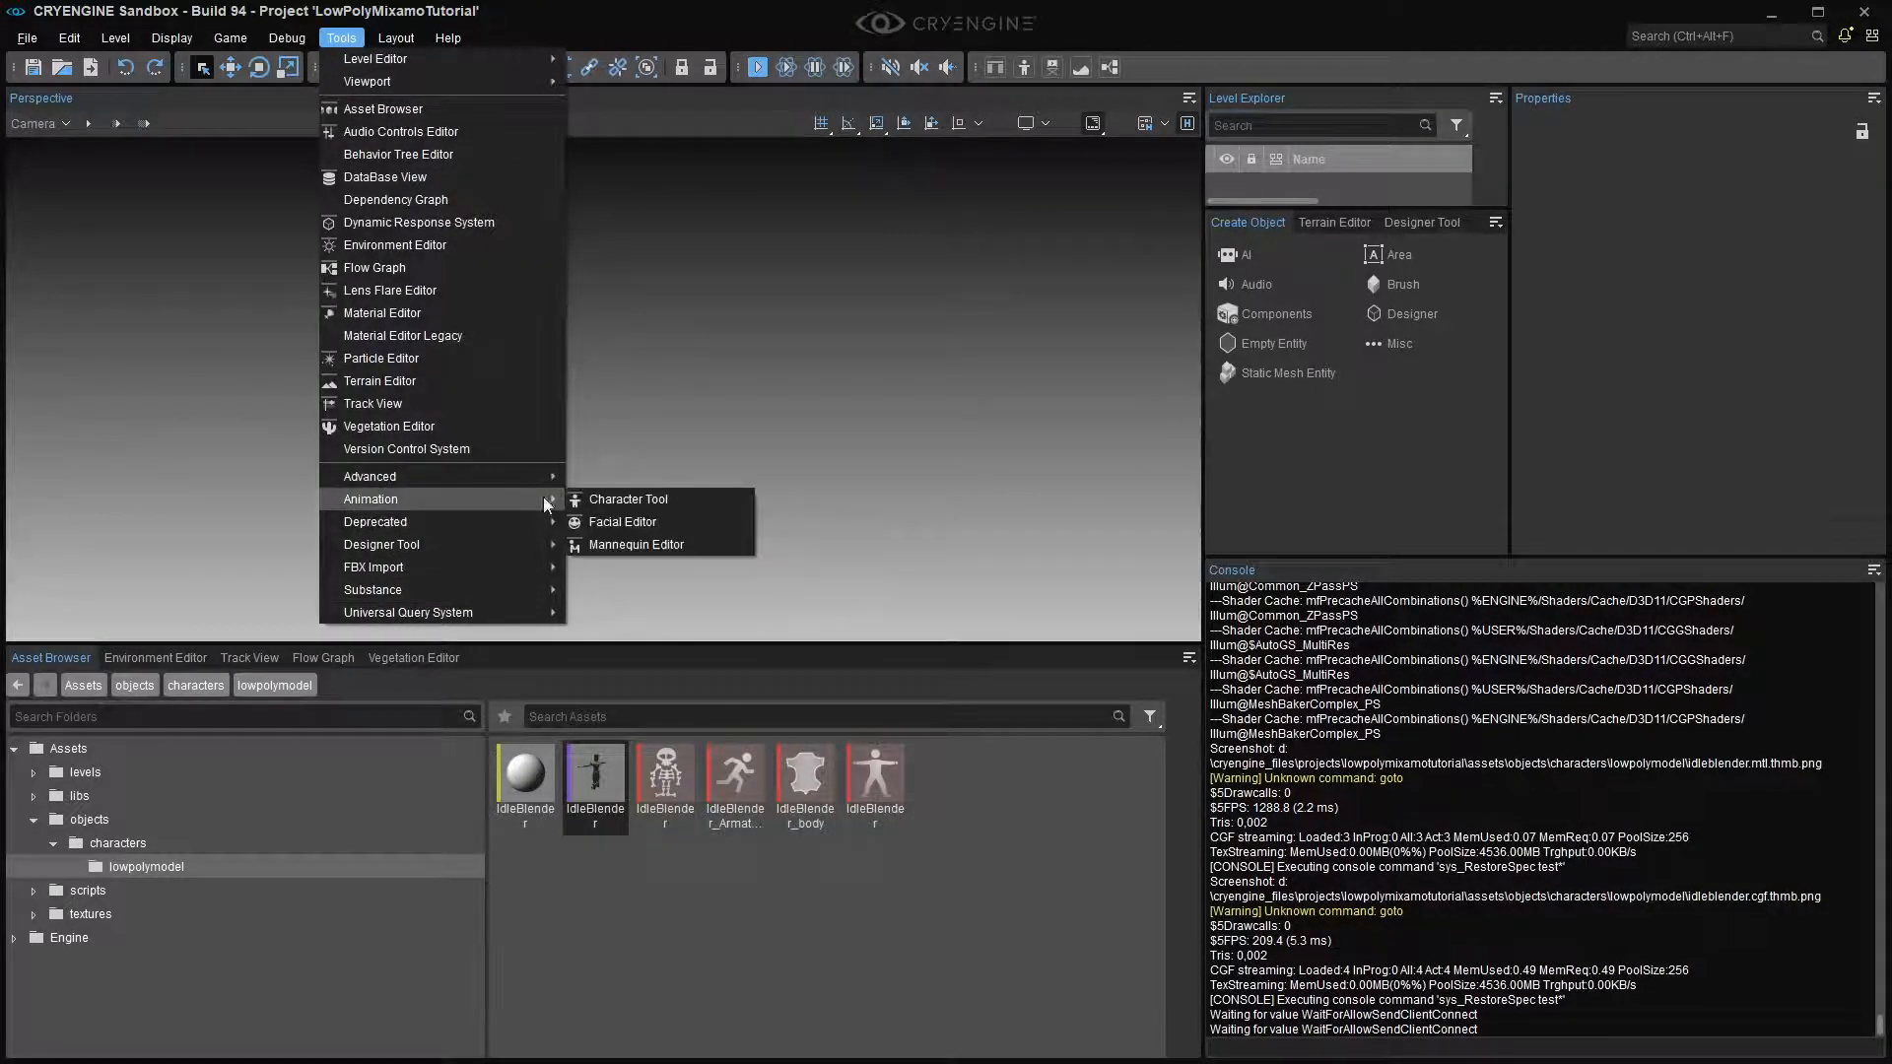
- Review the imported animation in the Character Tool, then display the levels folder contents
left_click(629, 498)
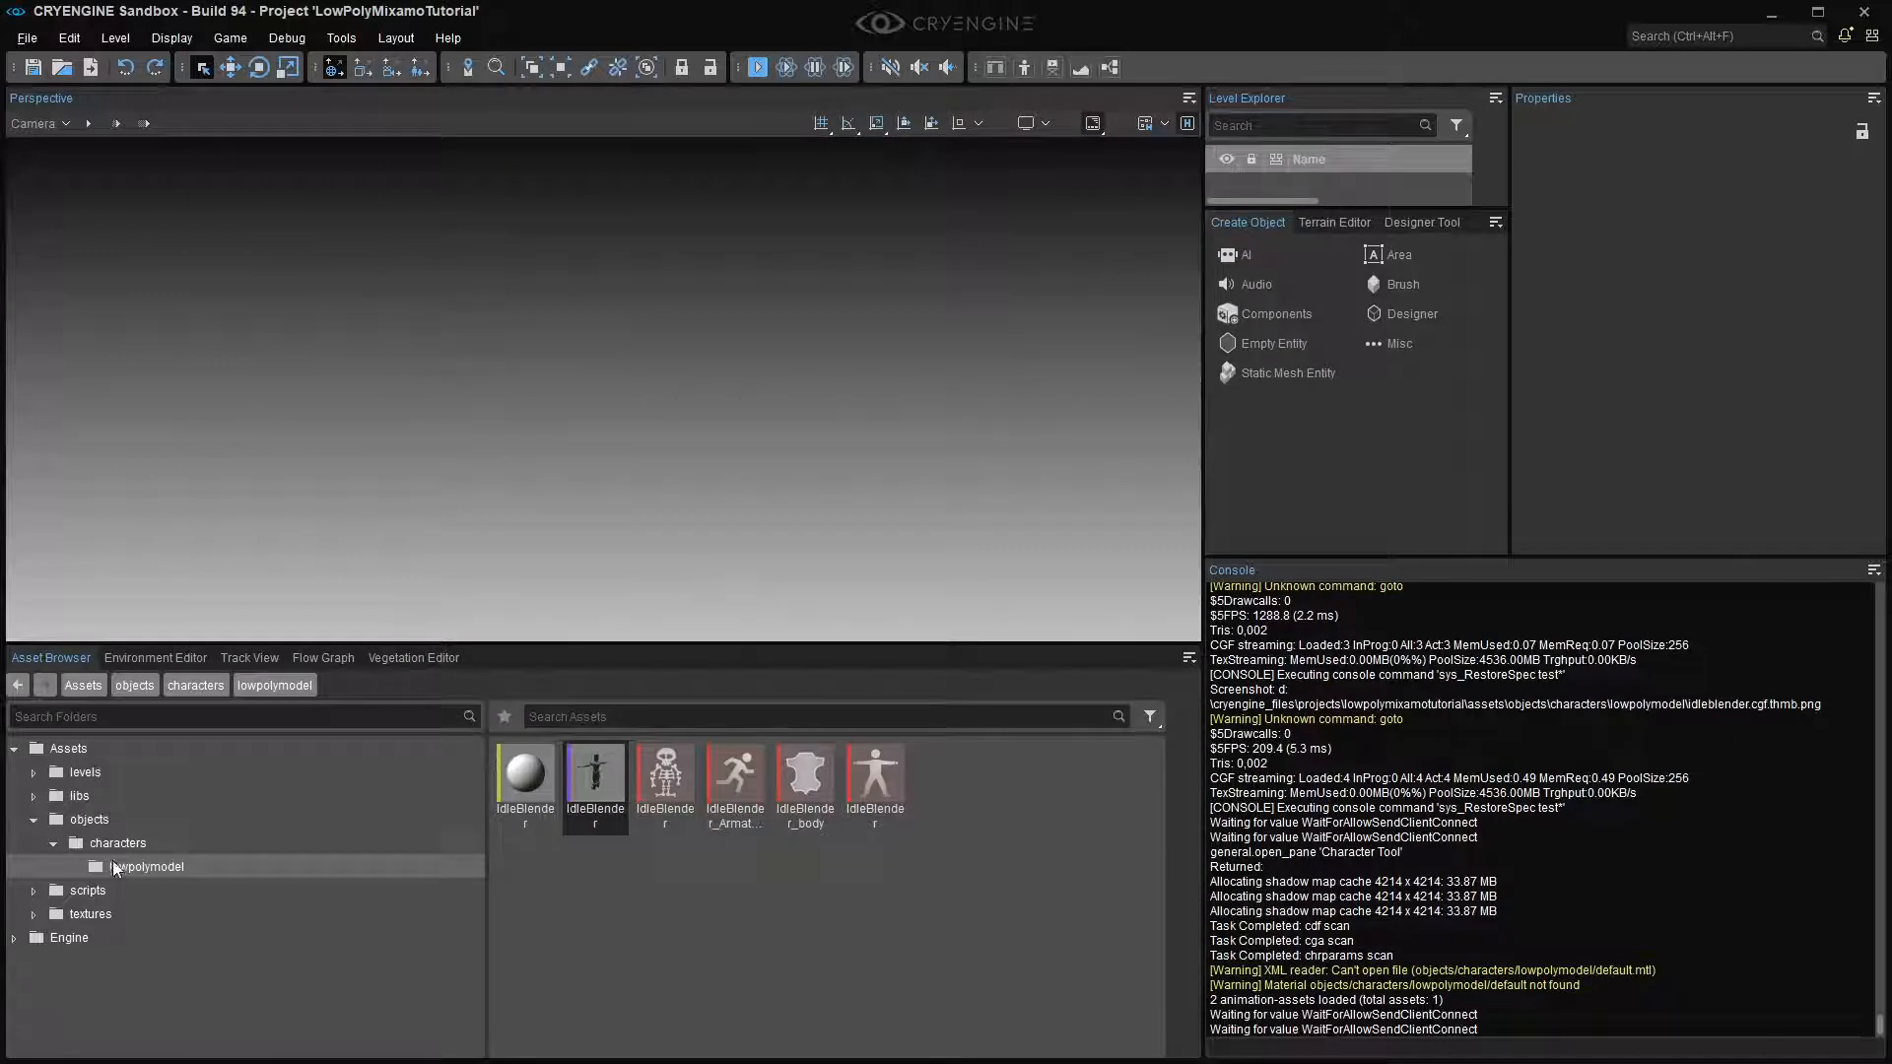
left_click(83, 771)
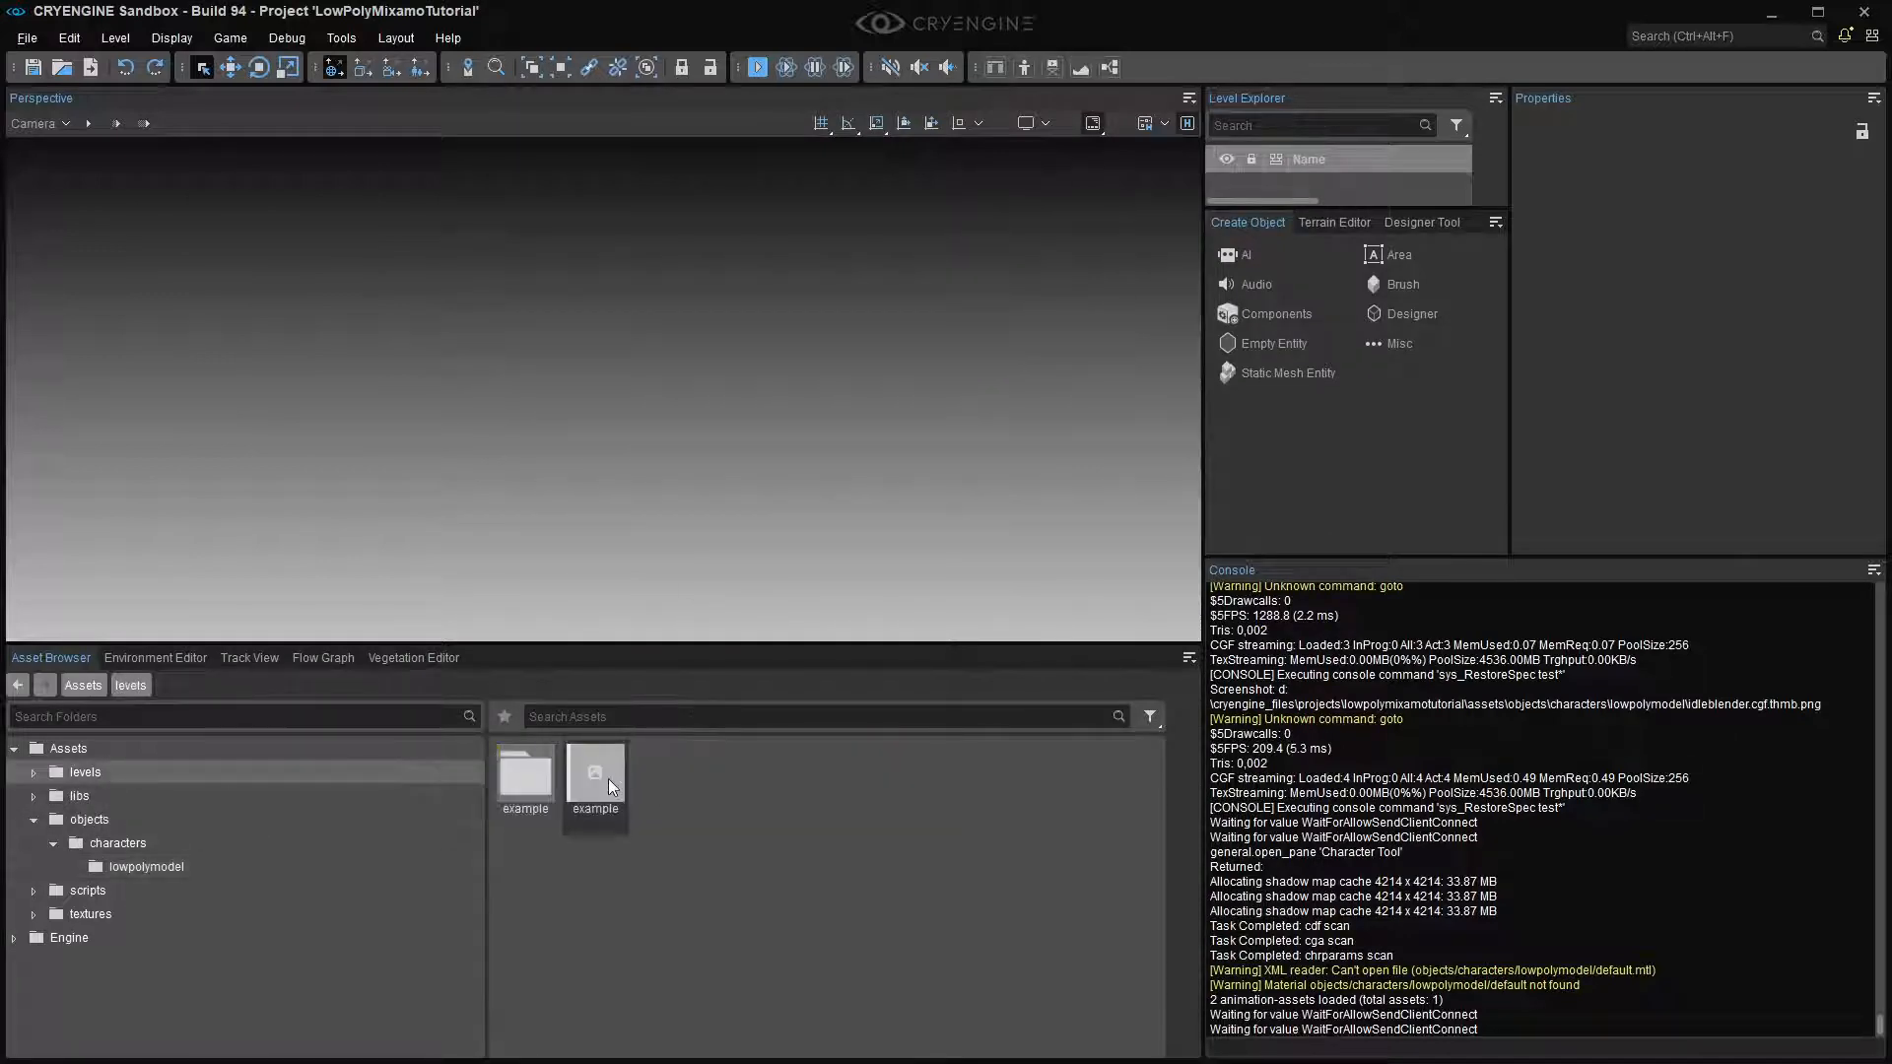
- Open the example level, delete the IdleBlender object, and select the IdleBlender_Armature asset
double_click(593, 769)
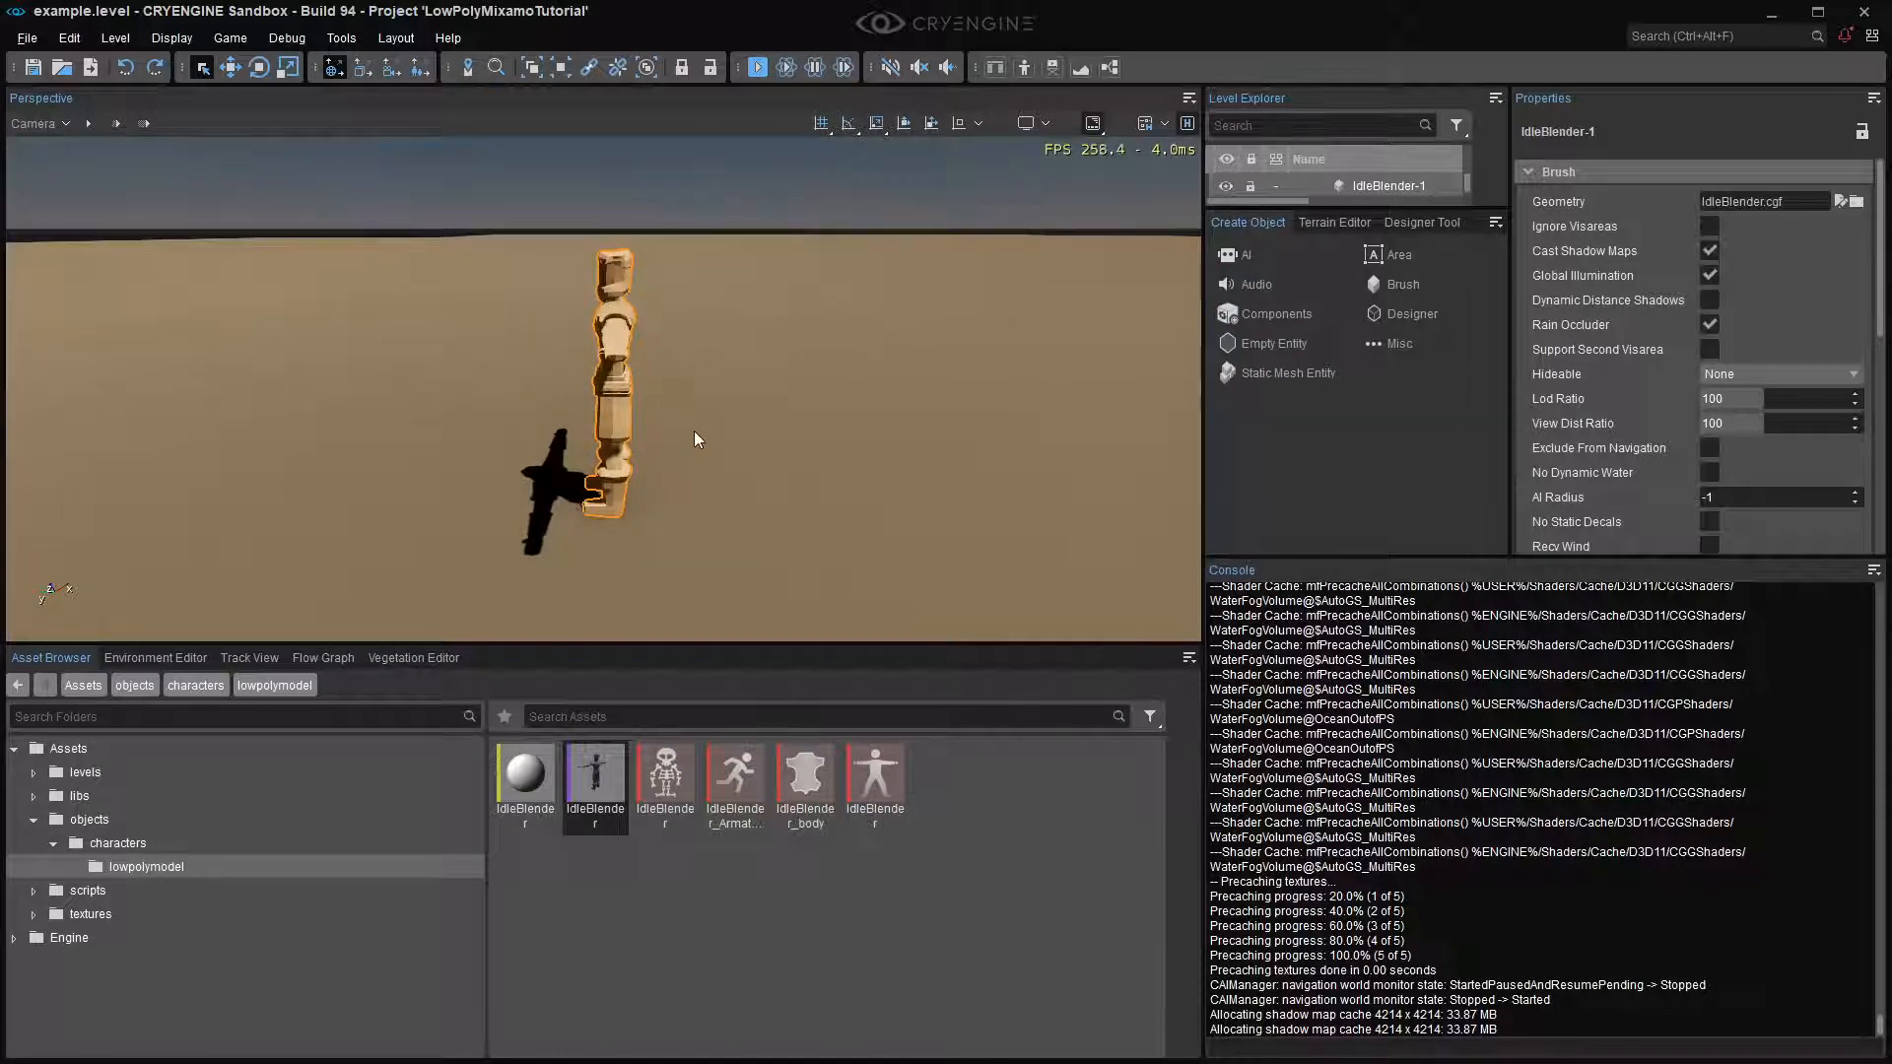
key("Delete")
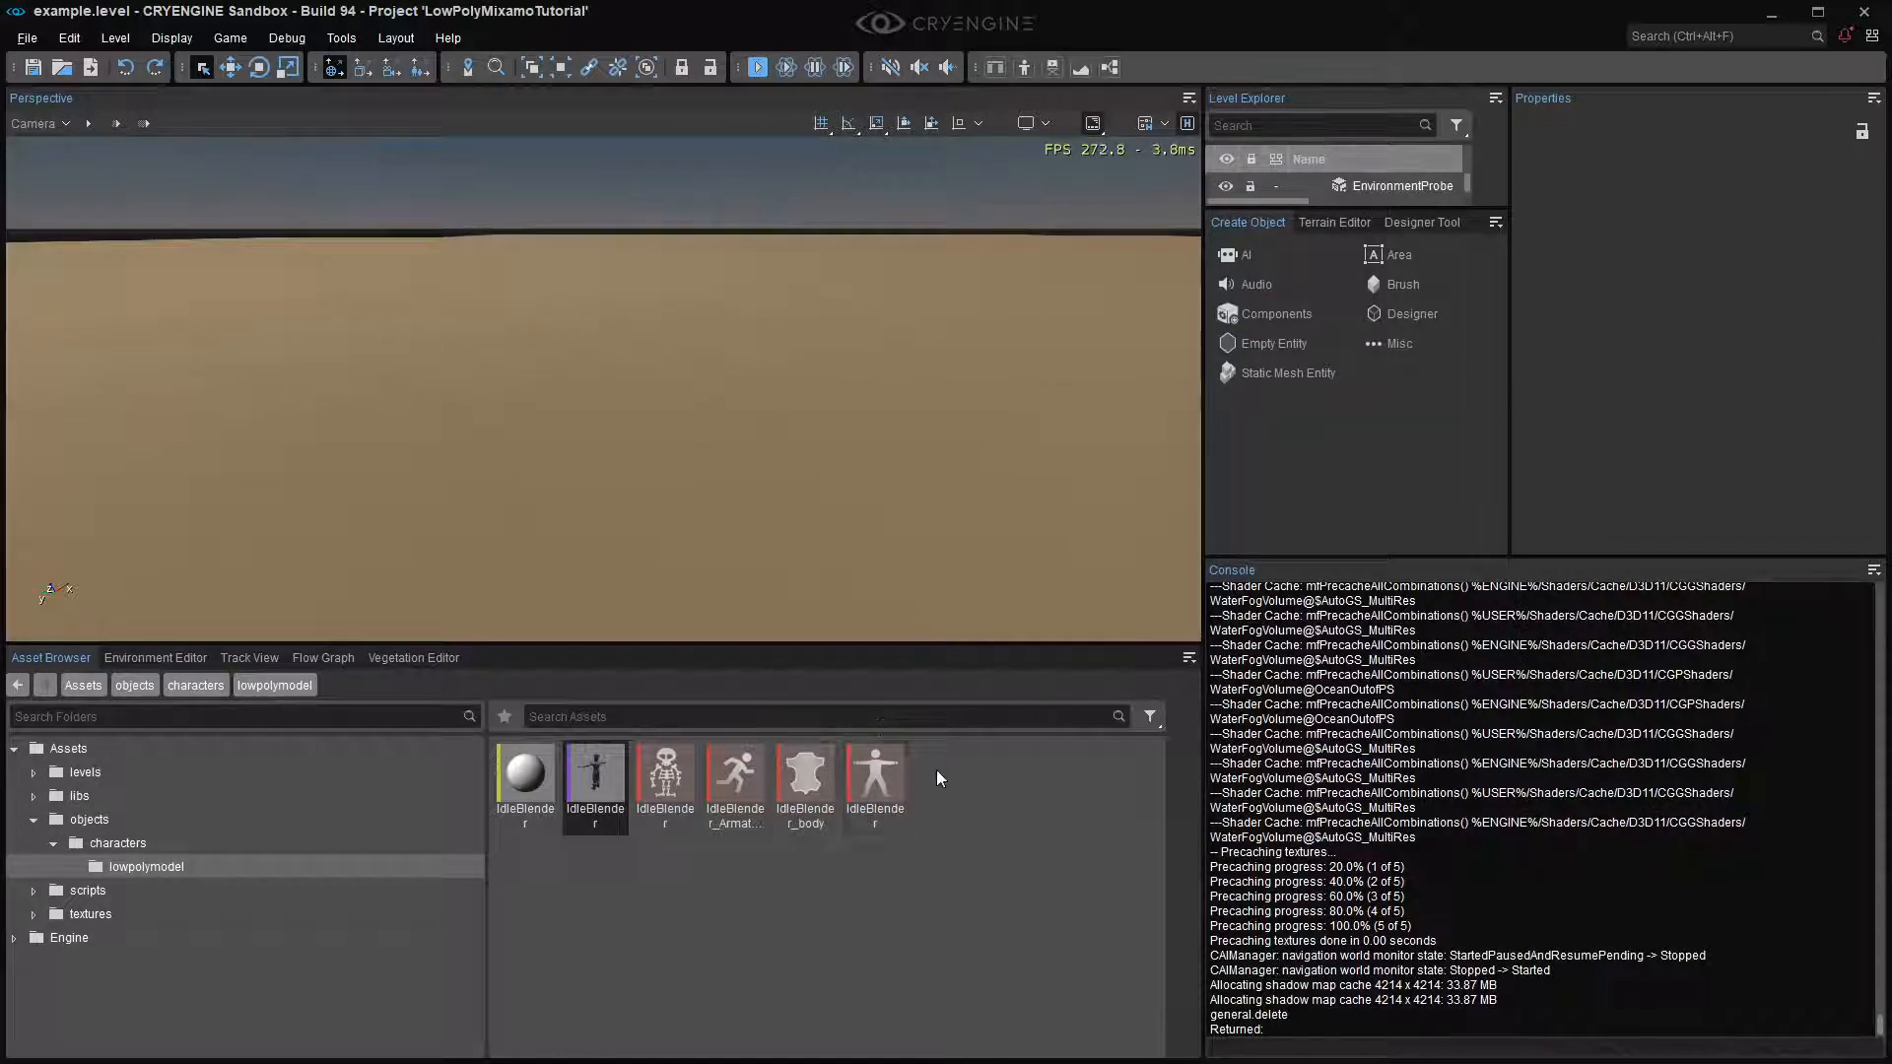
left_click(733, 772)
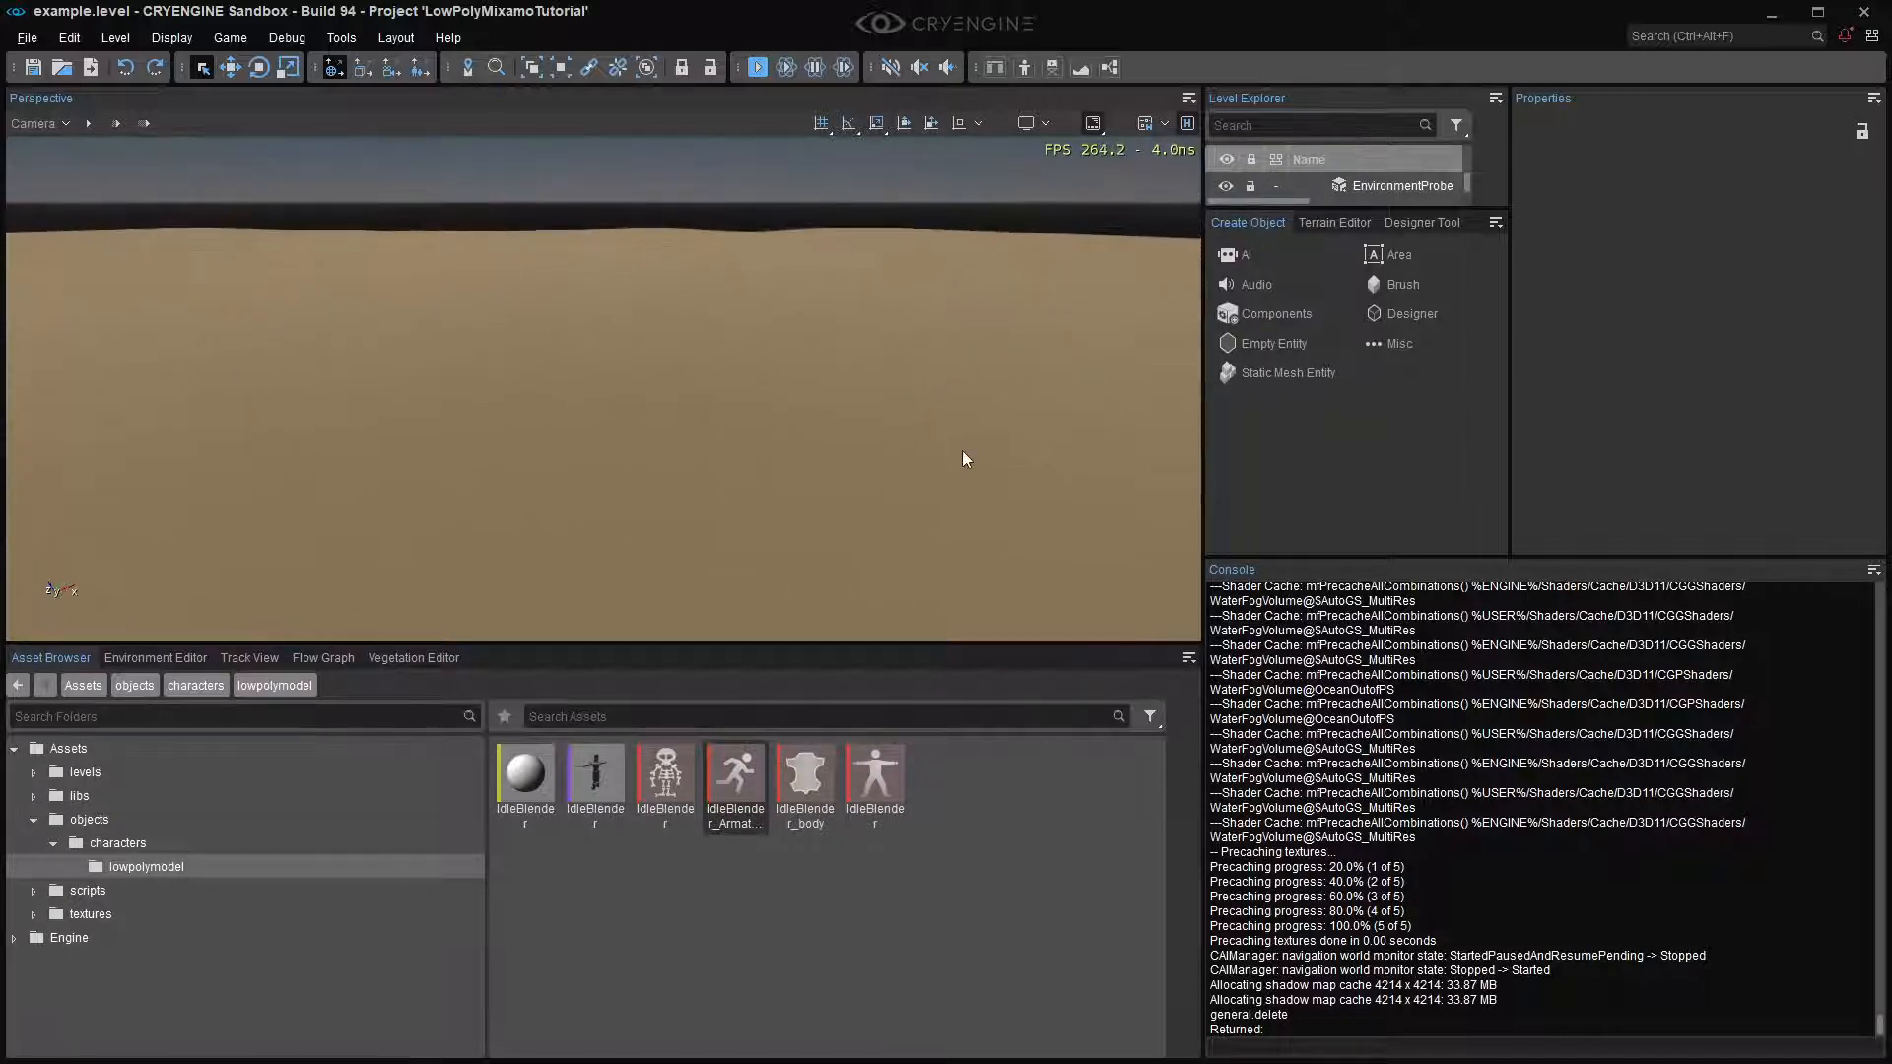
mouse_move(1037, 436)
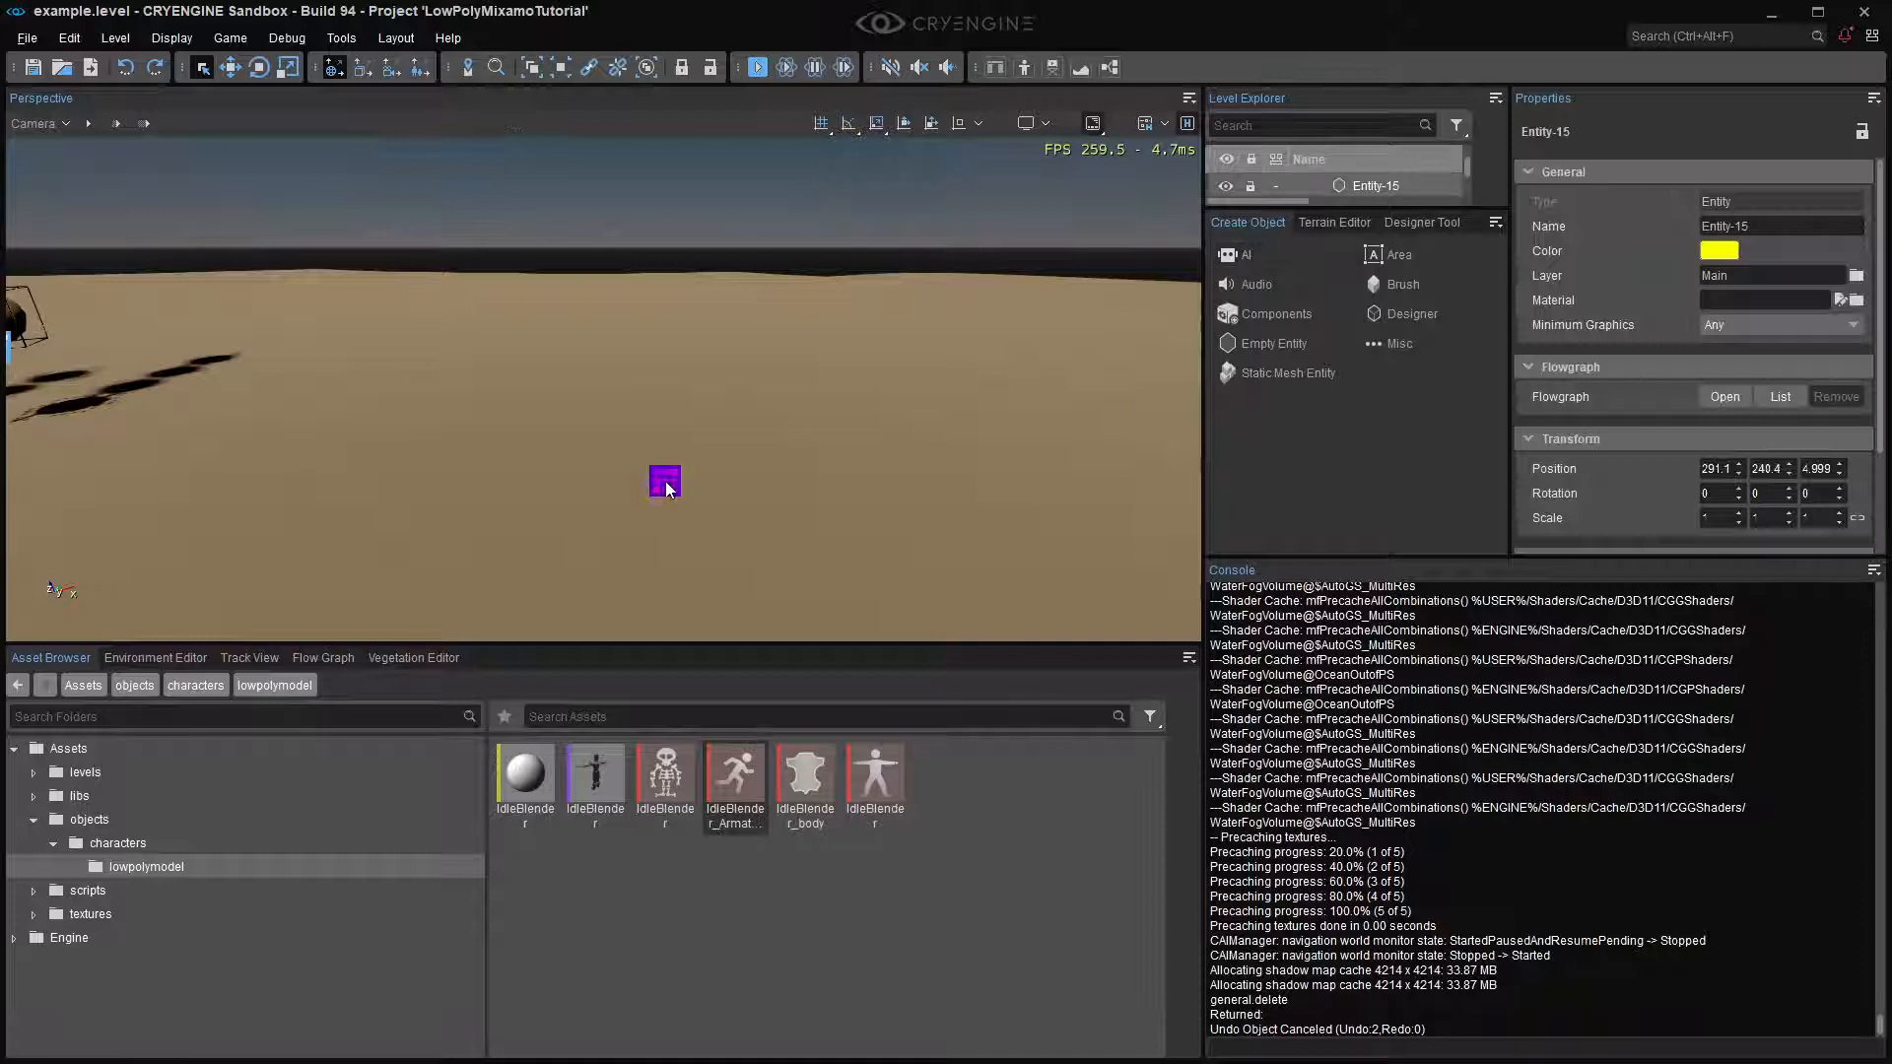
- Add an Animated Mesh component to the new entity
left_click(1693, 532)
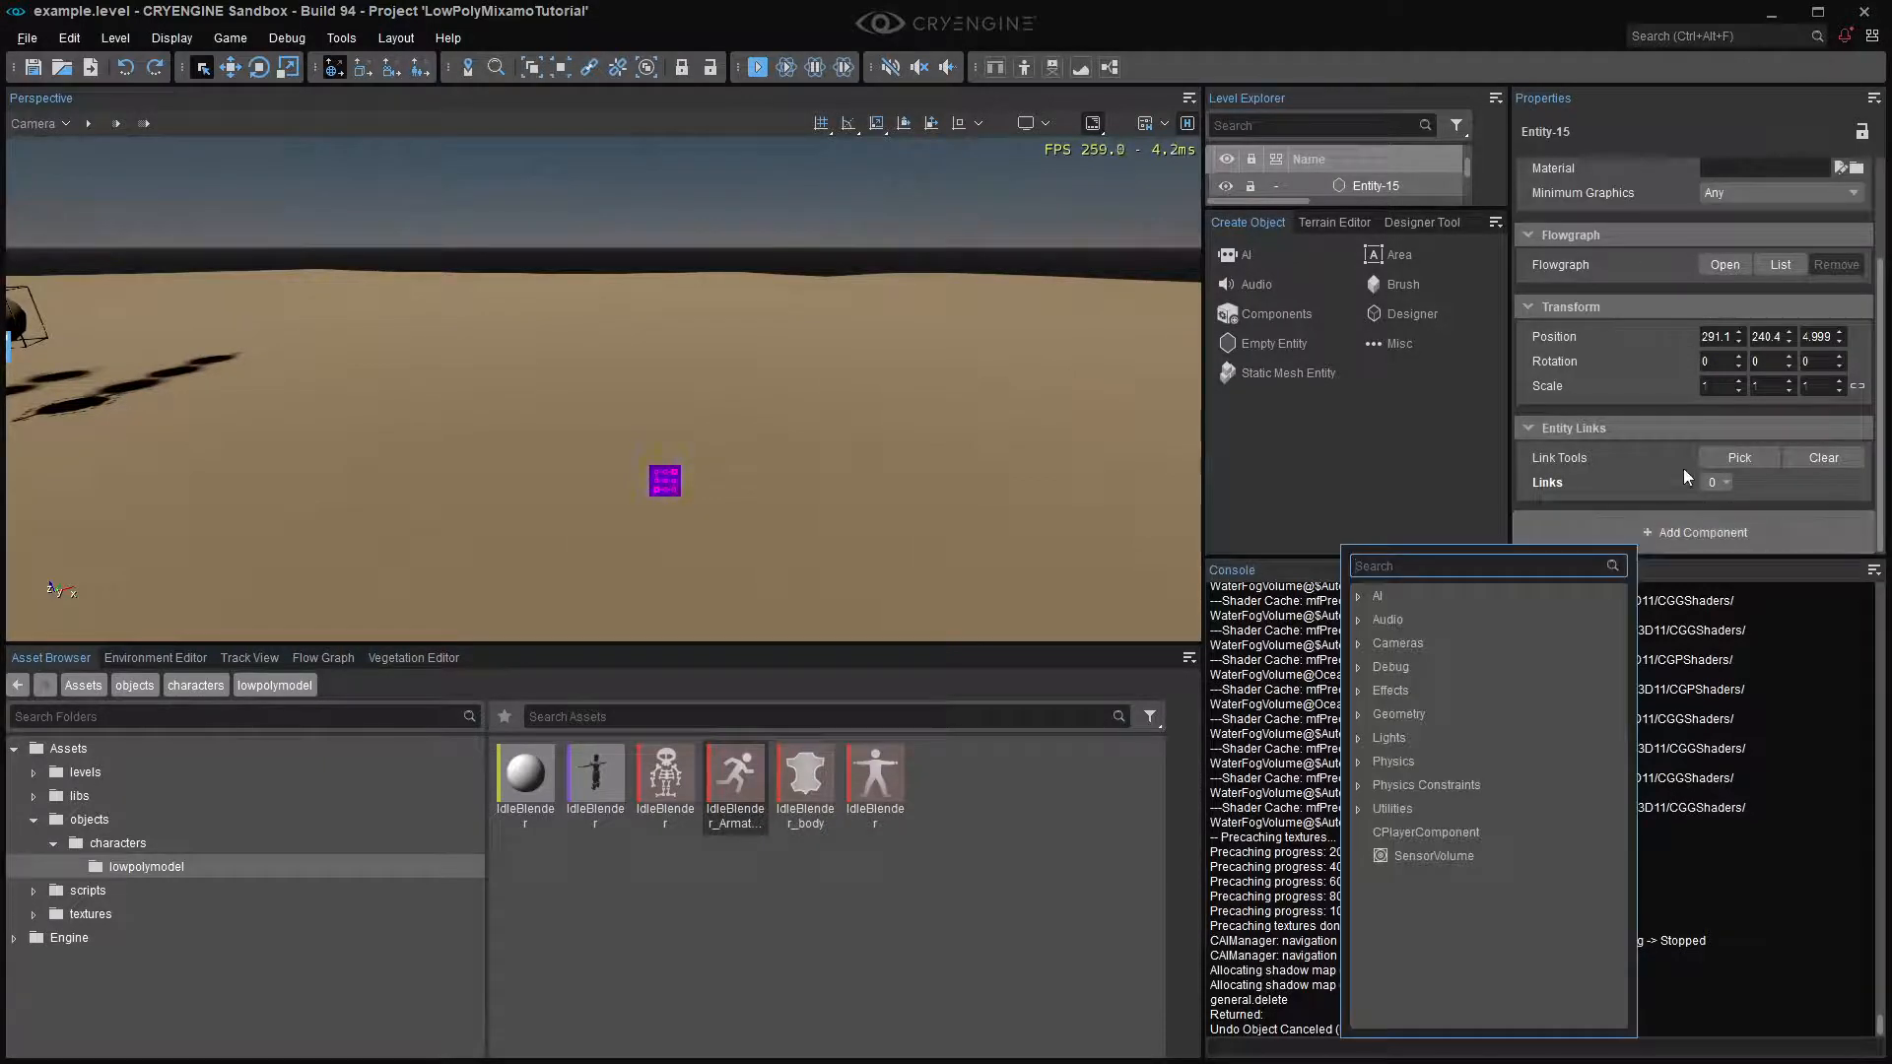
type("advance")
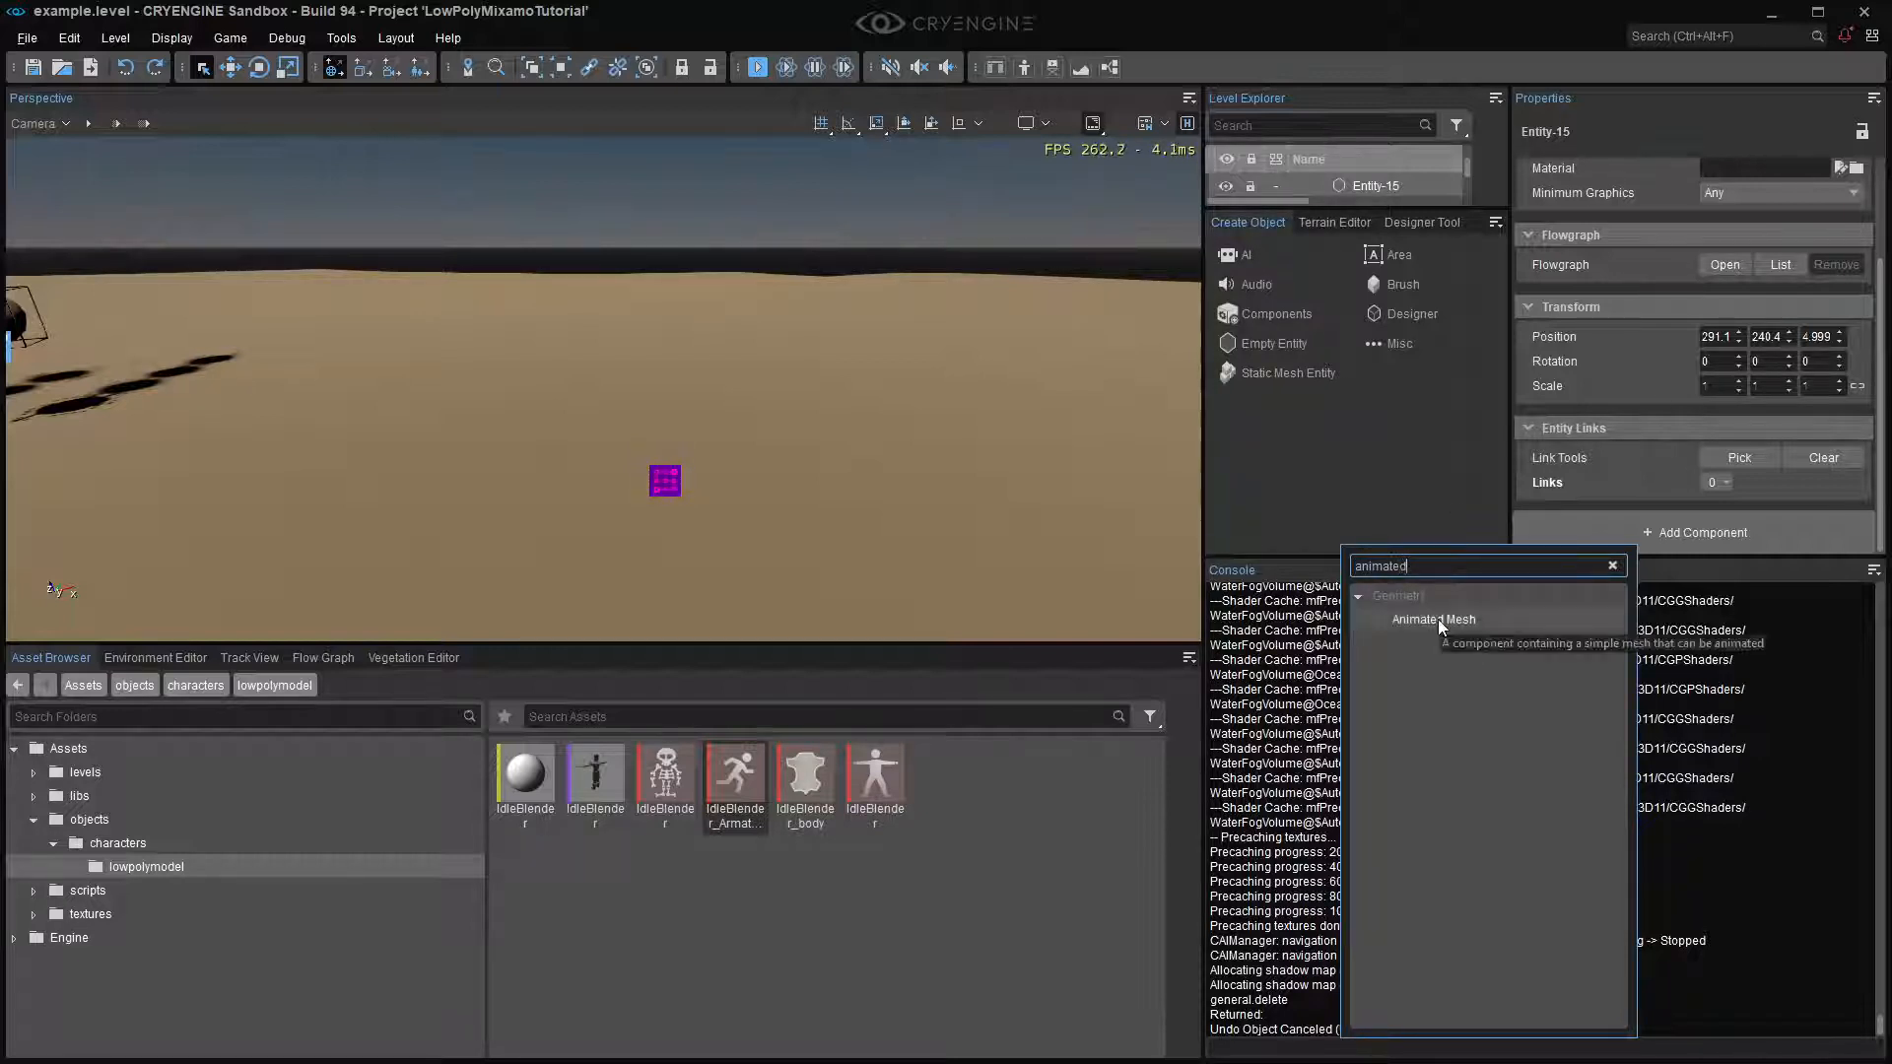
left_click(1434, 618)
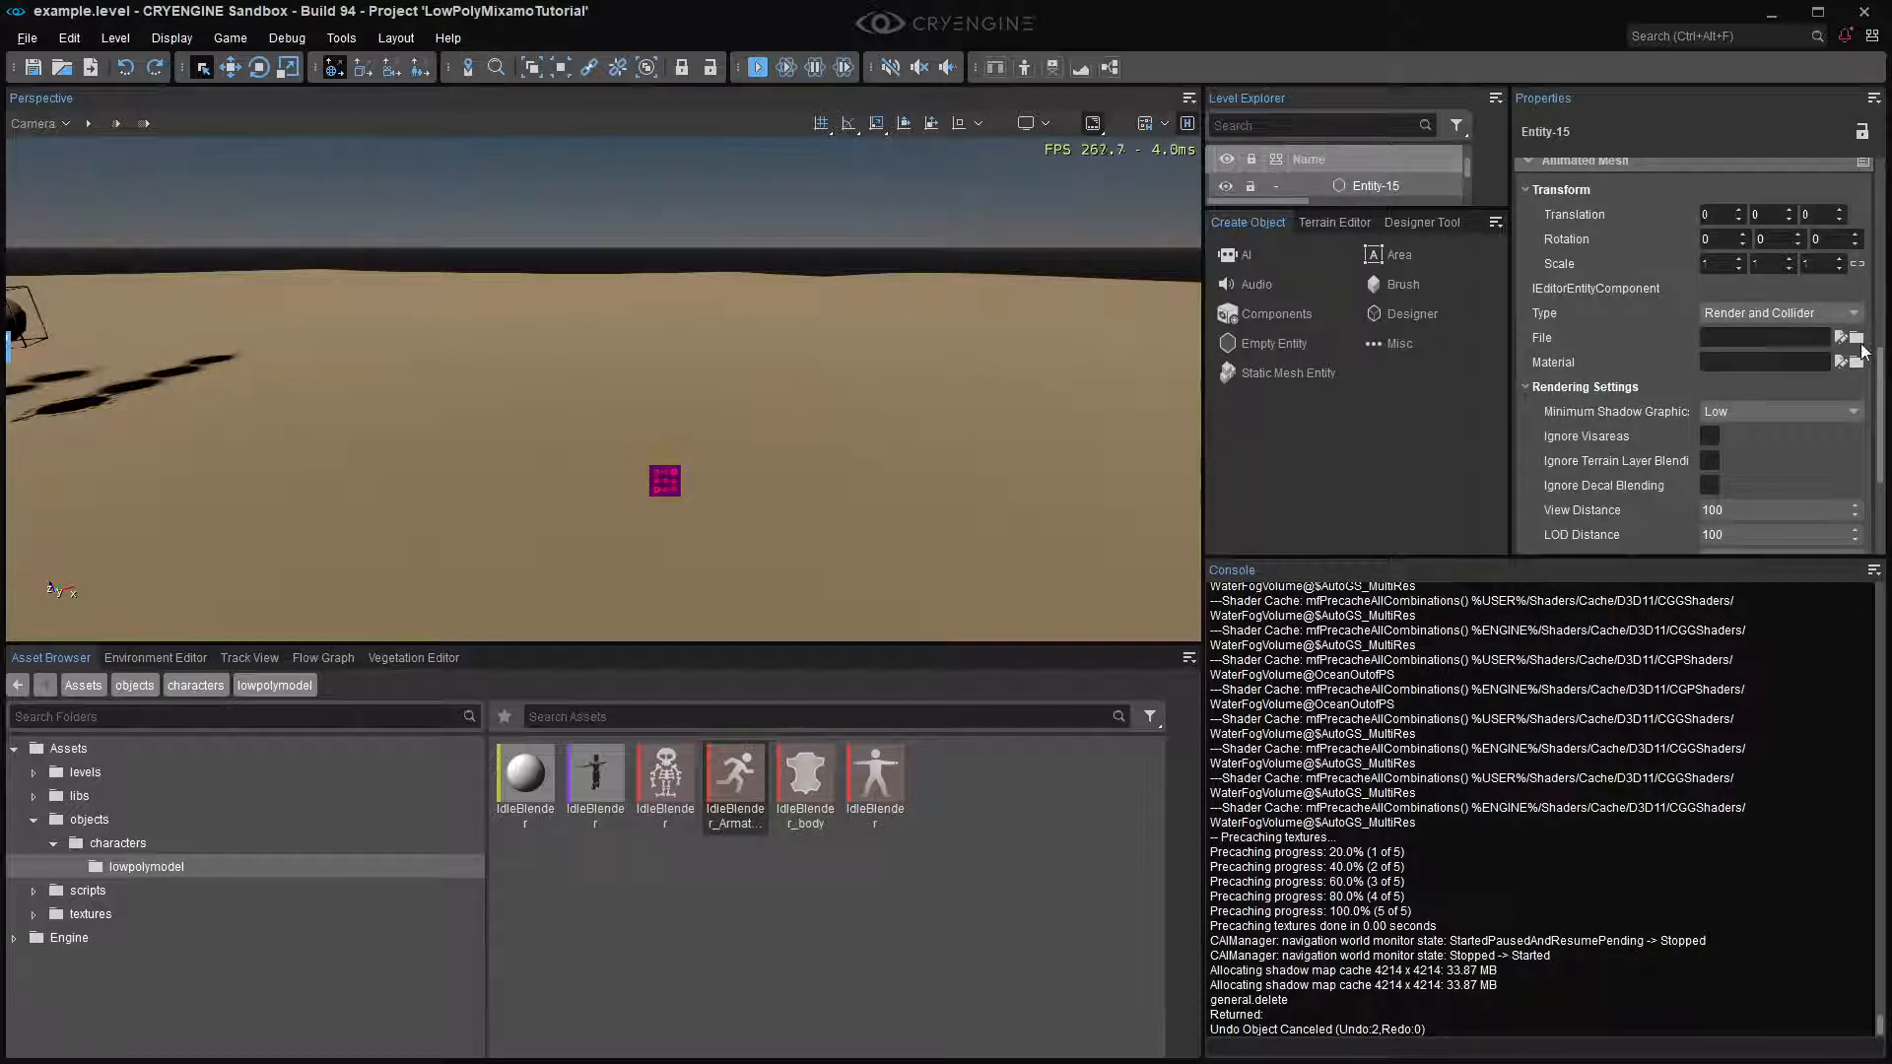
- Assign the lowpolymodel character file and a looping default animation
left_click(1840, 338)
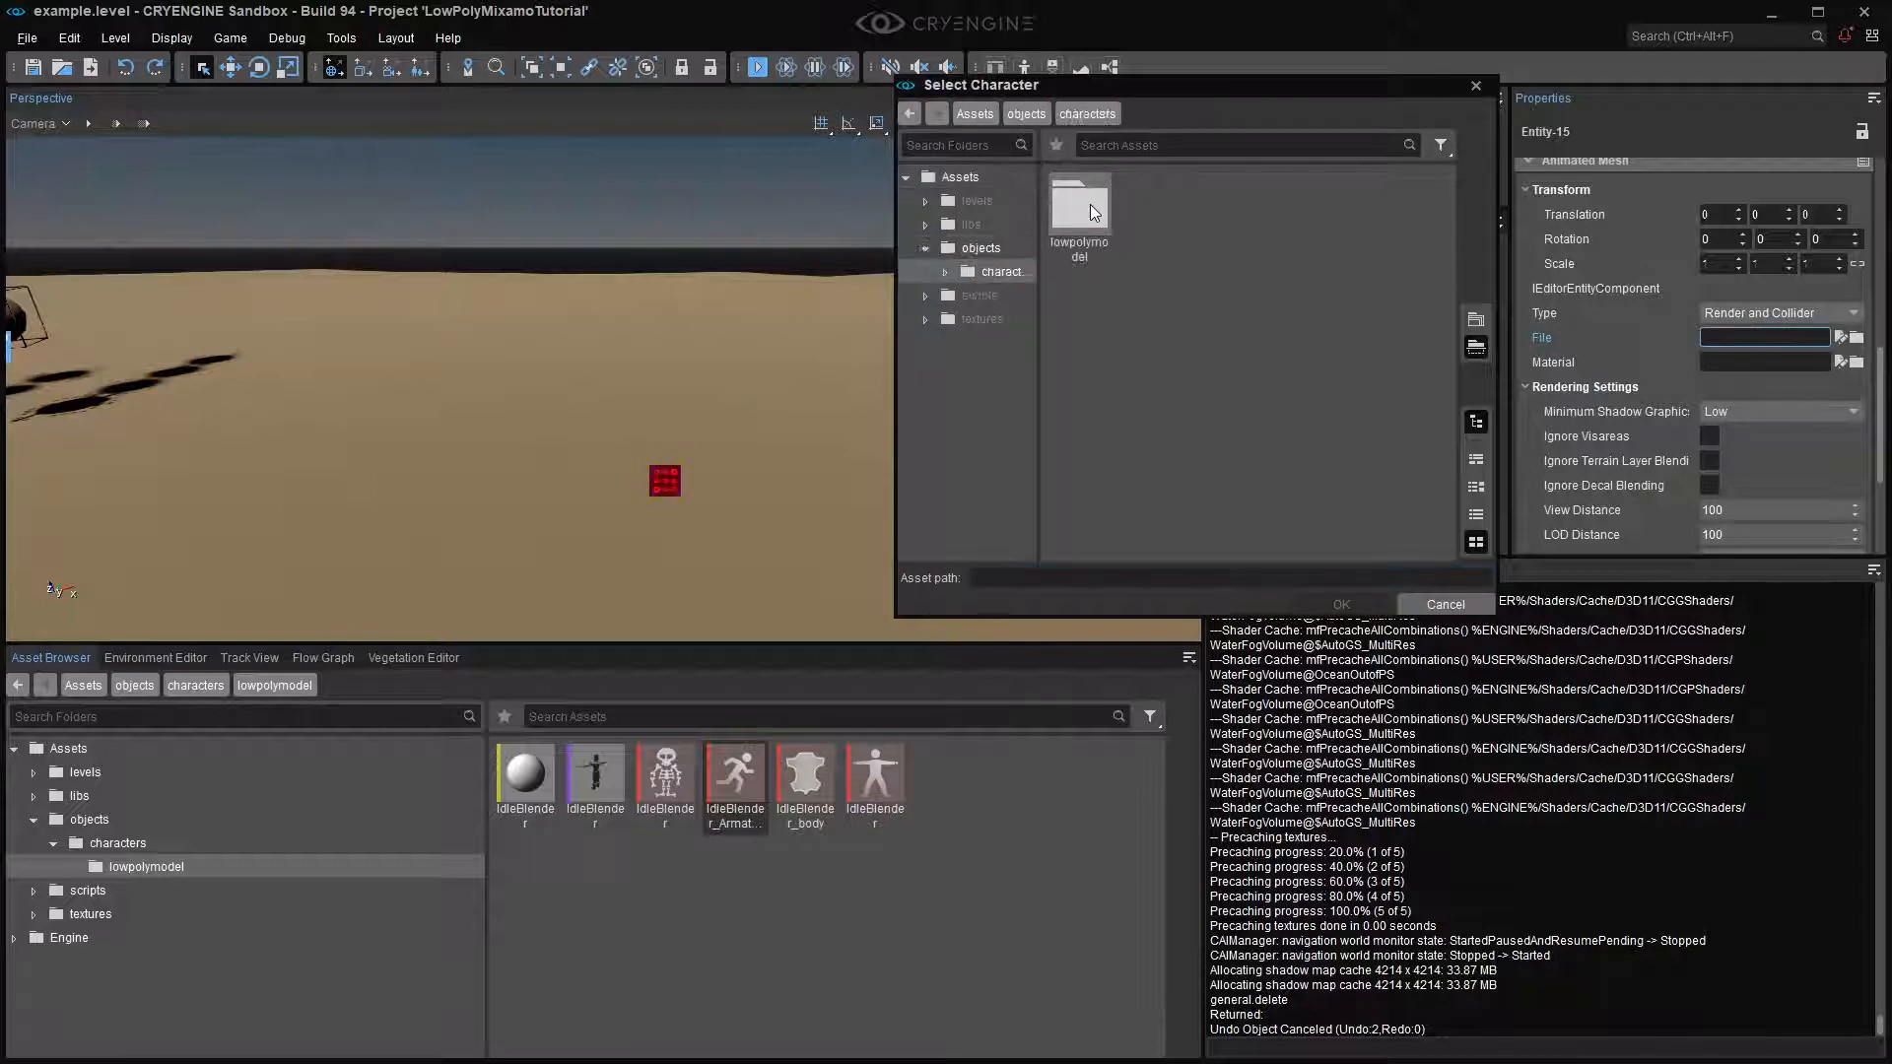
left_click(1339, 603)
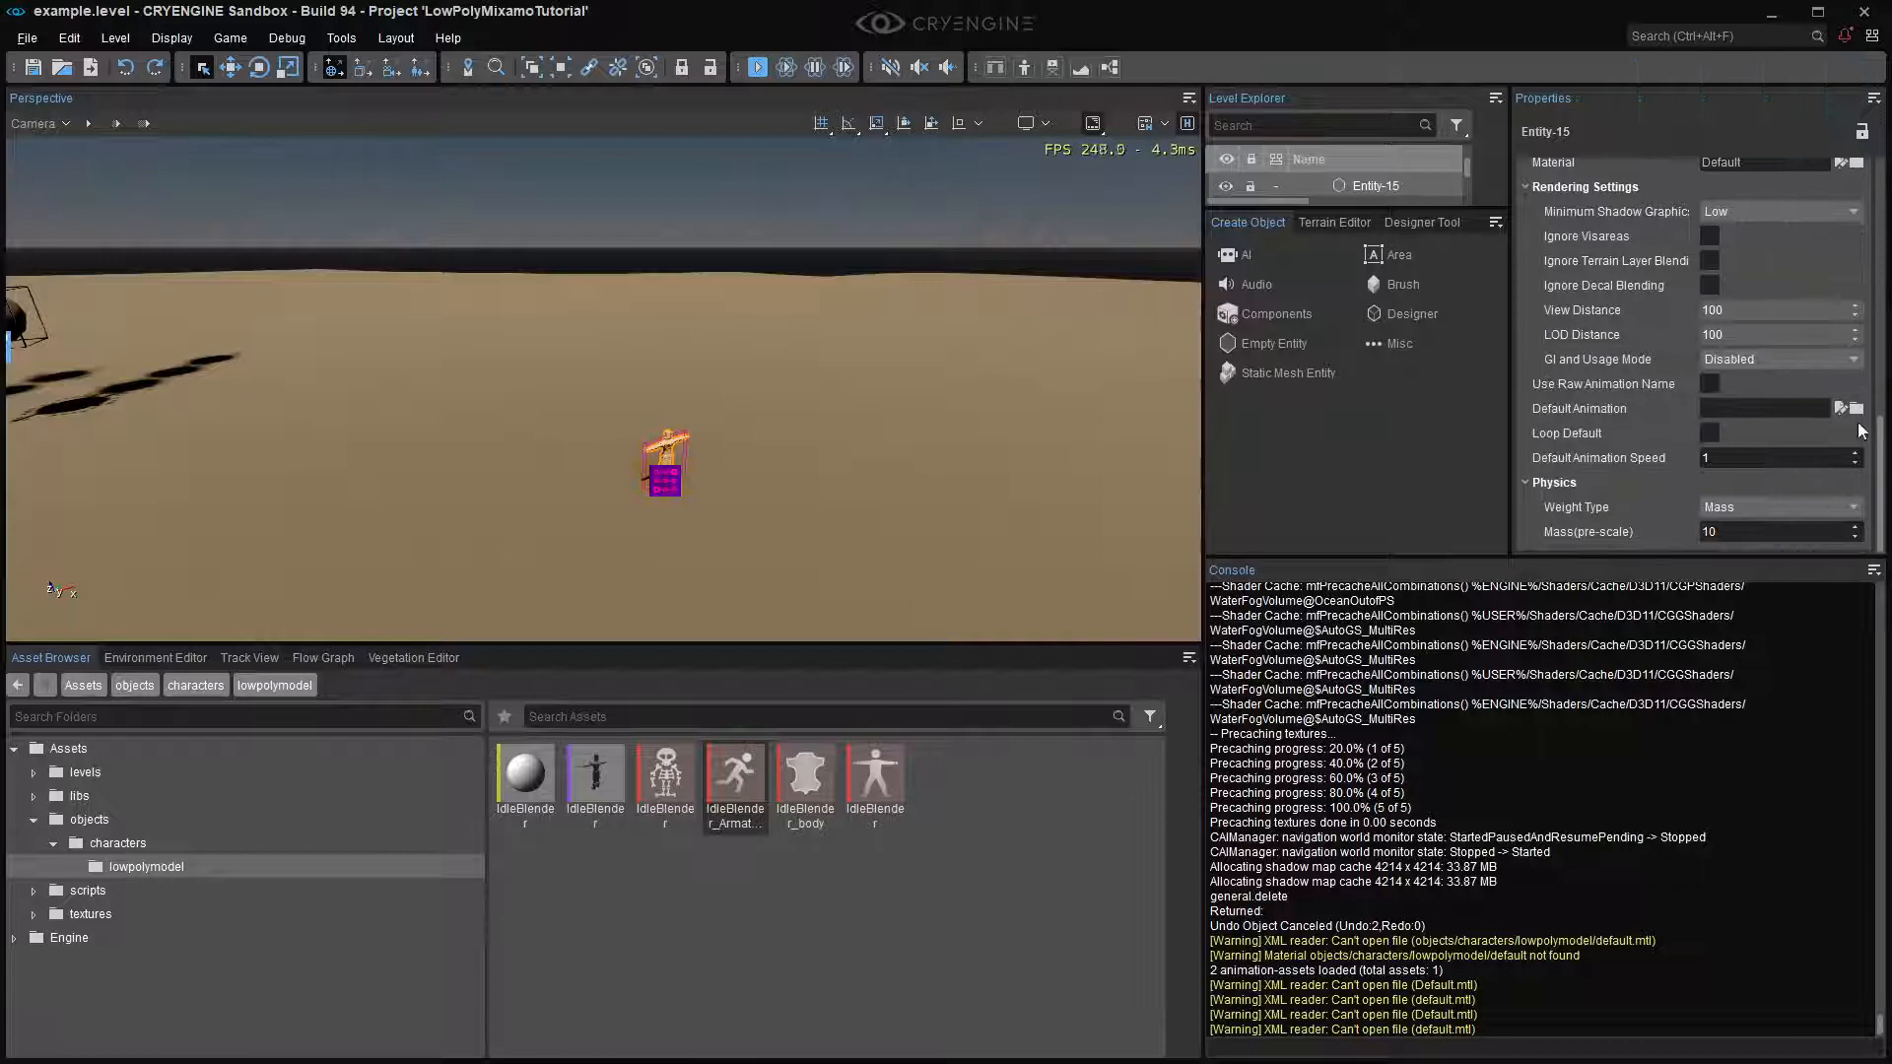
left_click(1855, 408)
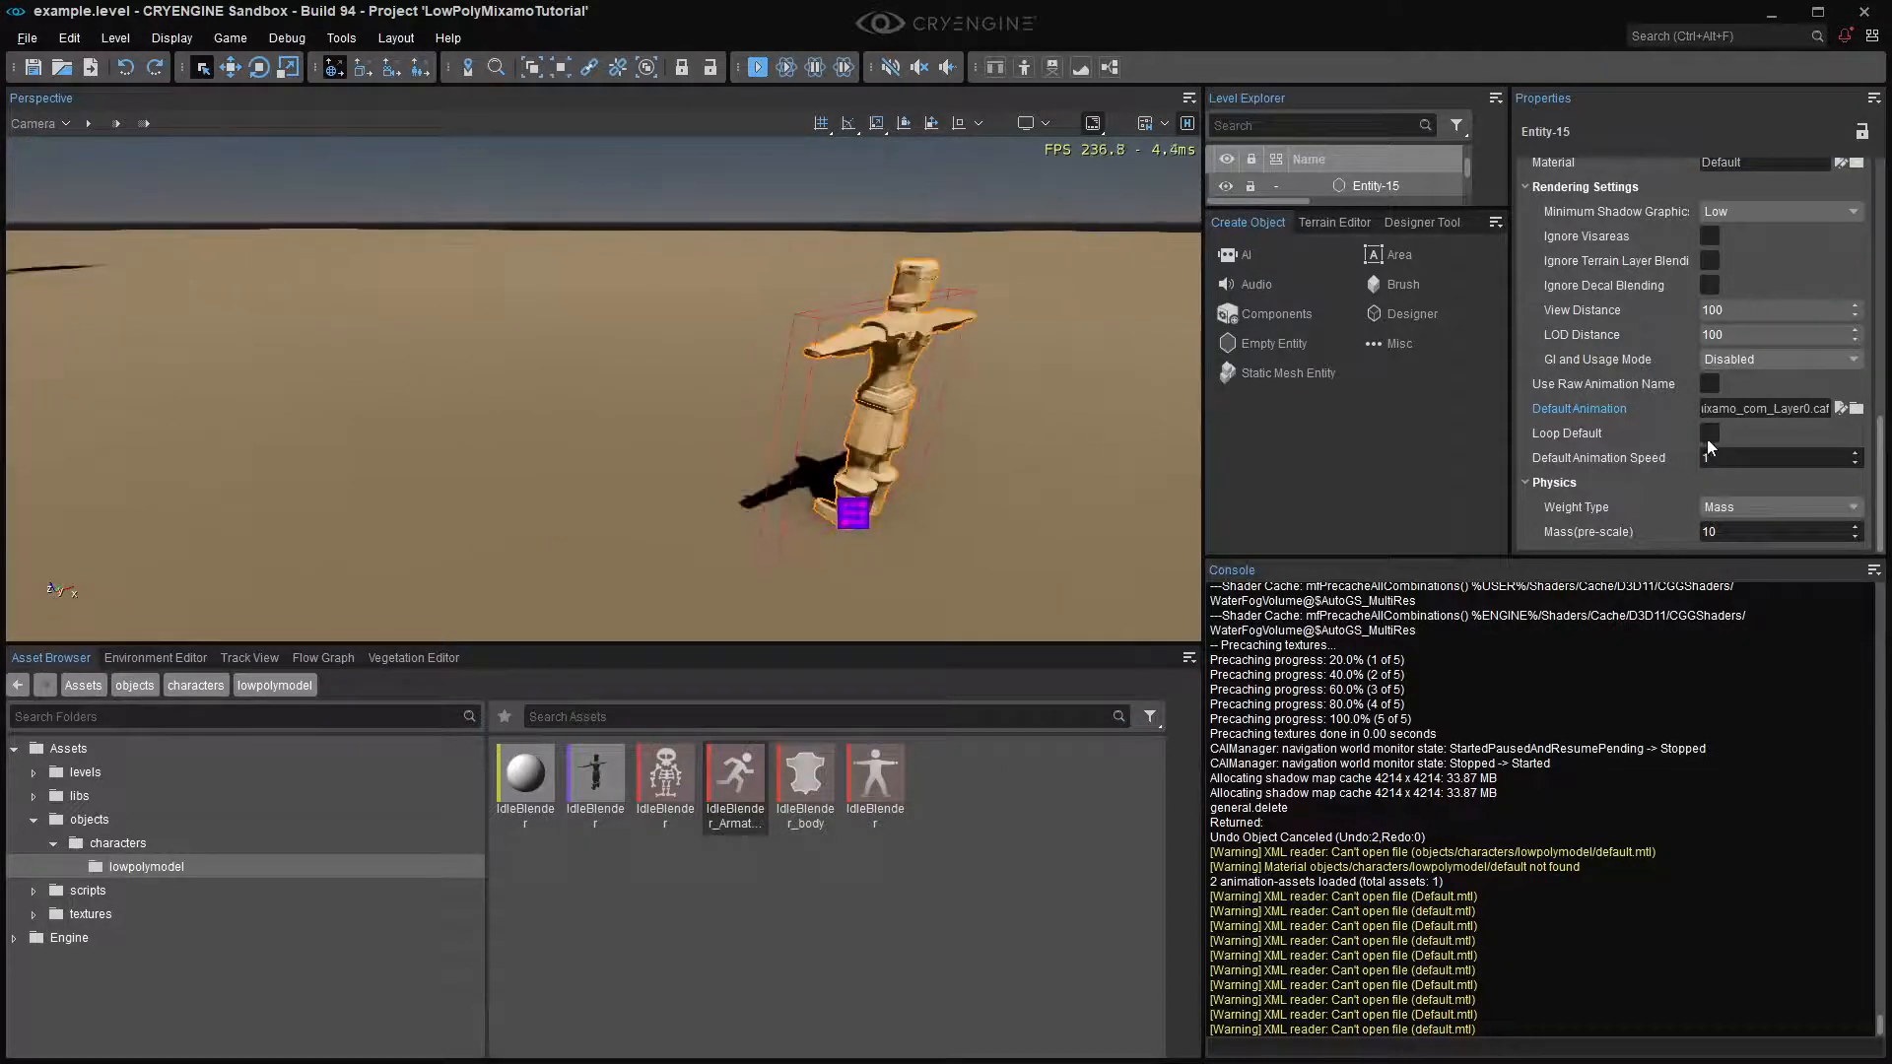
left_click(1708, 432)
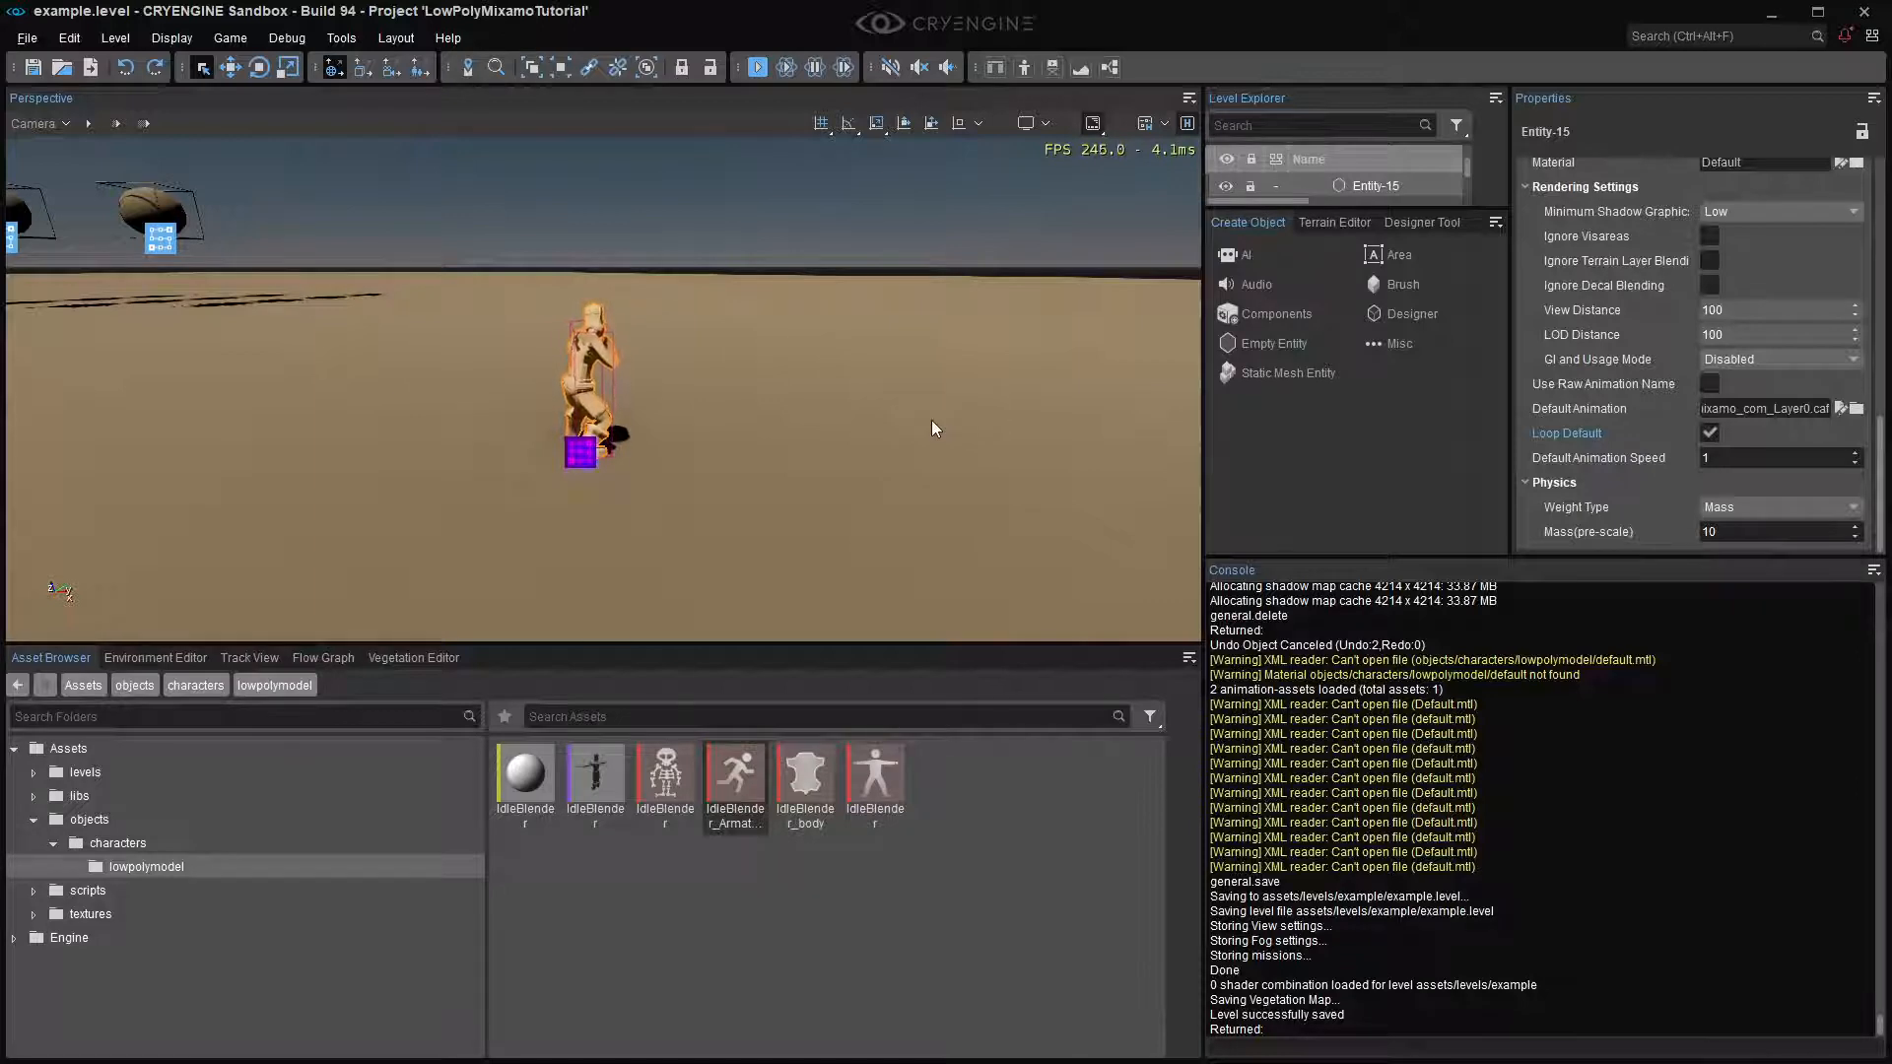
- Search Mixamo for 'kick' and preview the Flip Kick and Mma Kick animations
key("alt+tab")
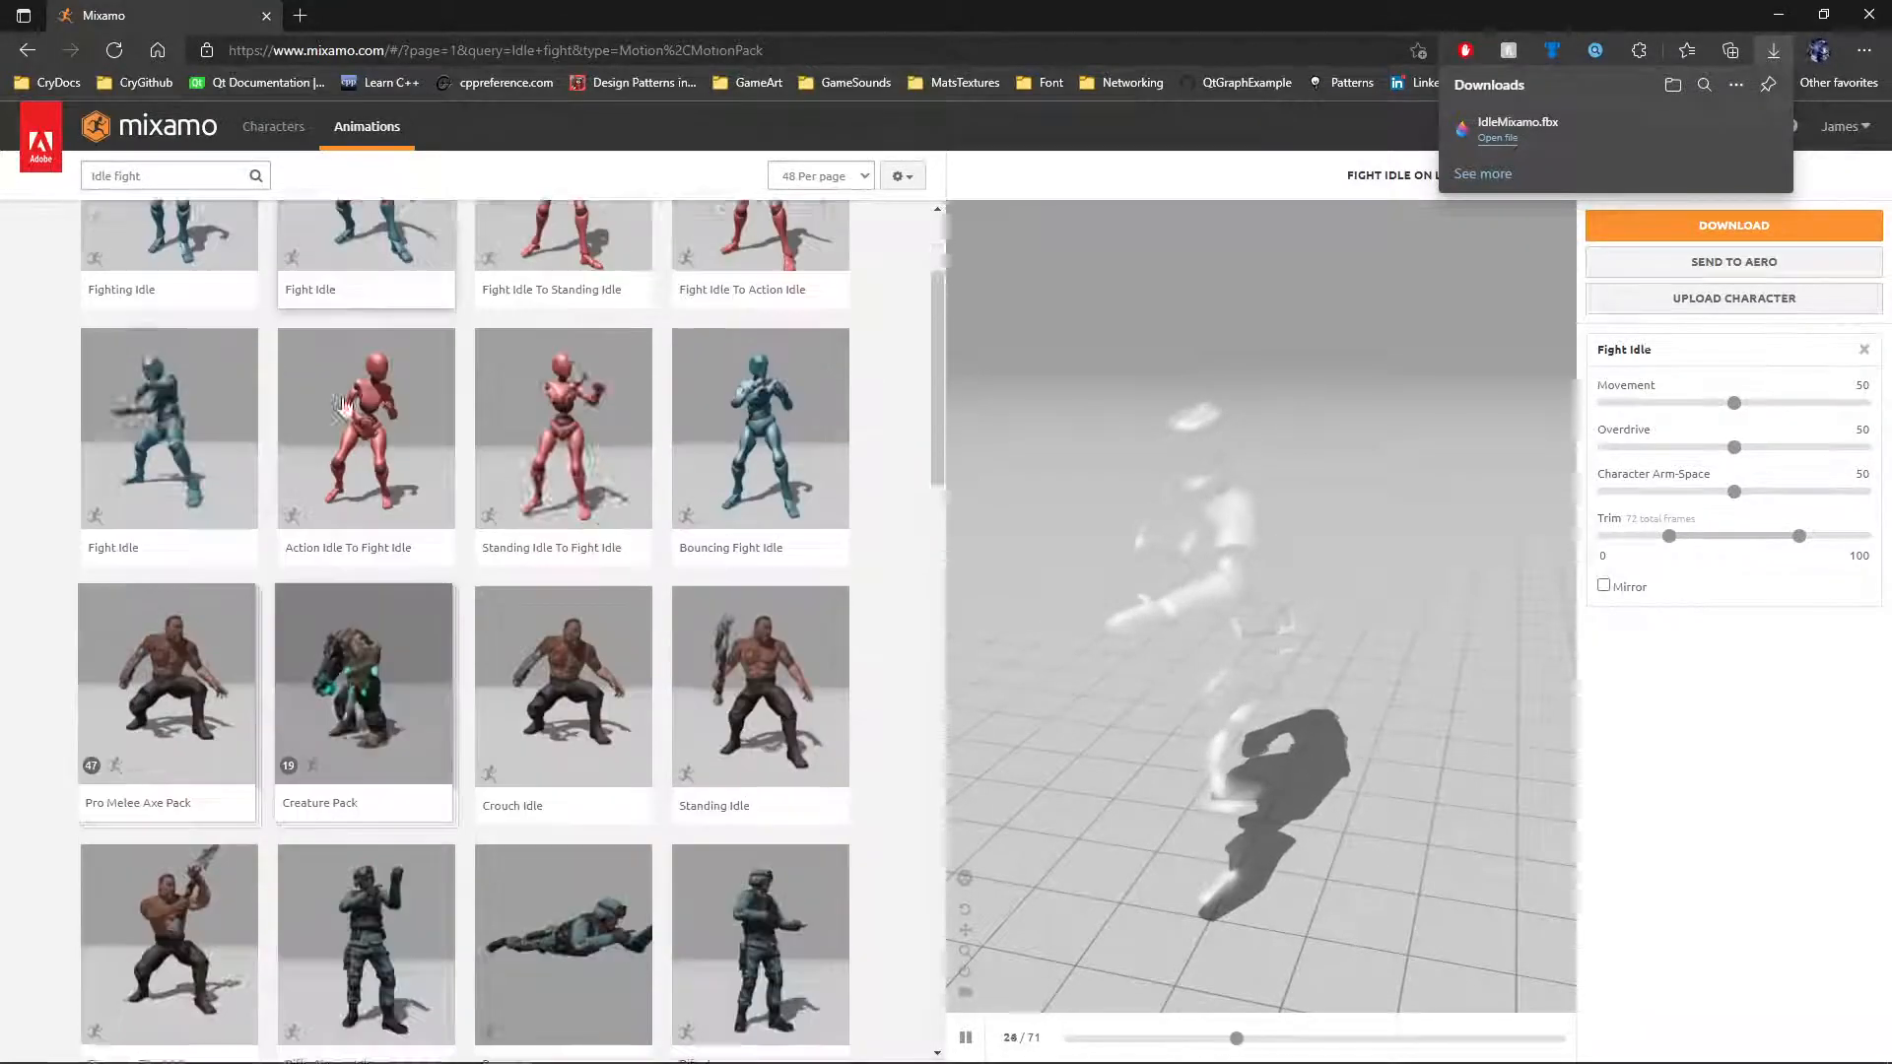
left_click(156, 177)
type("k")
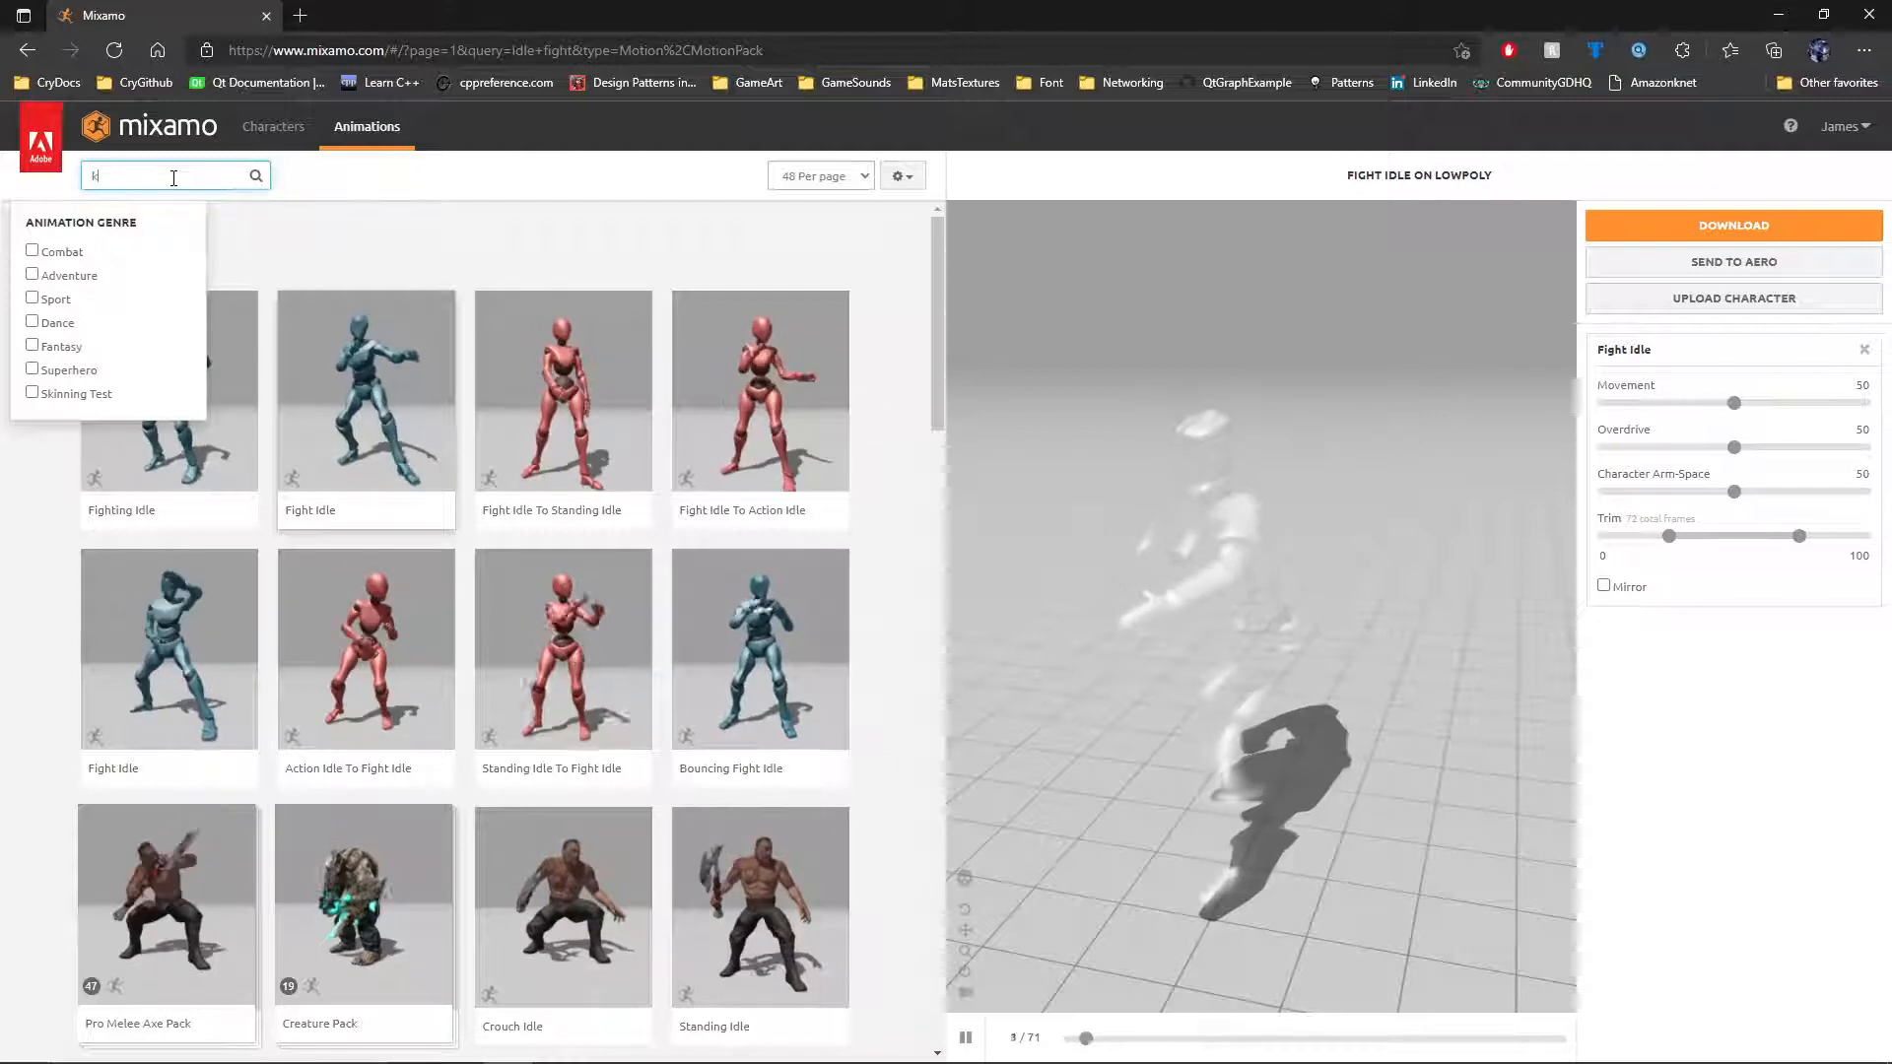
type("ick")
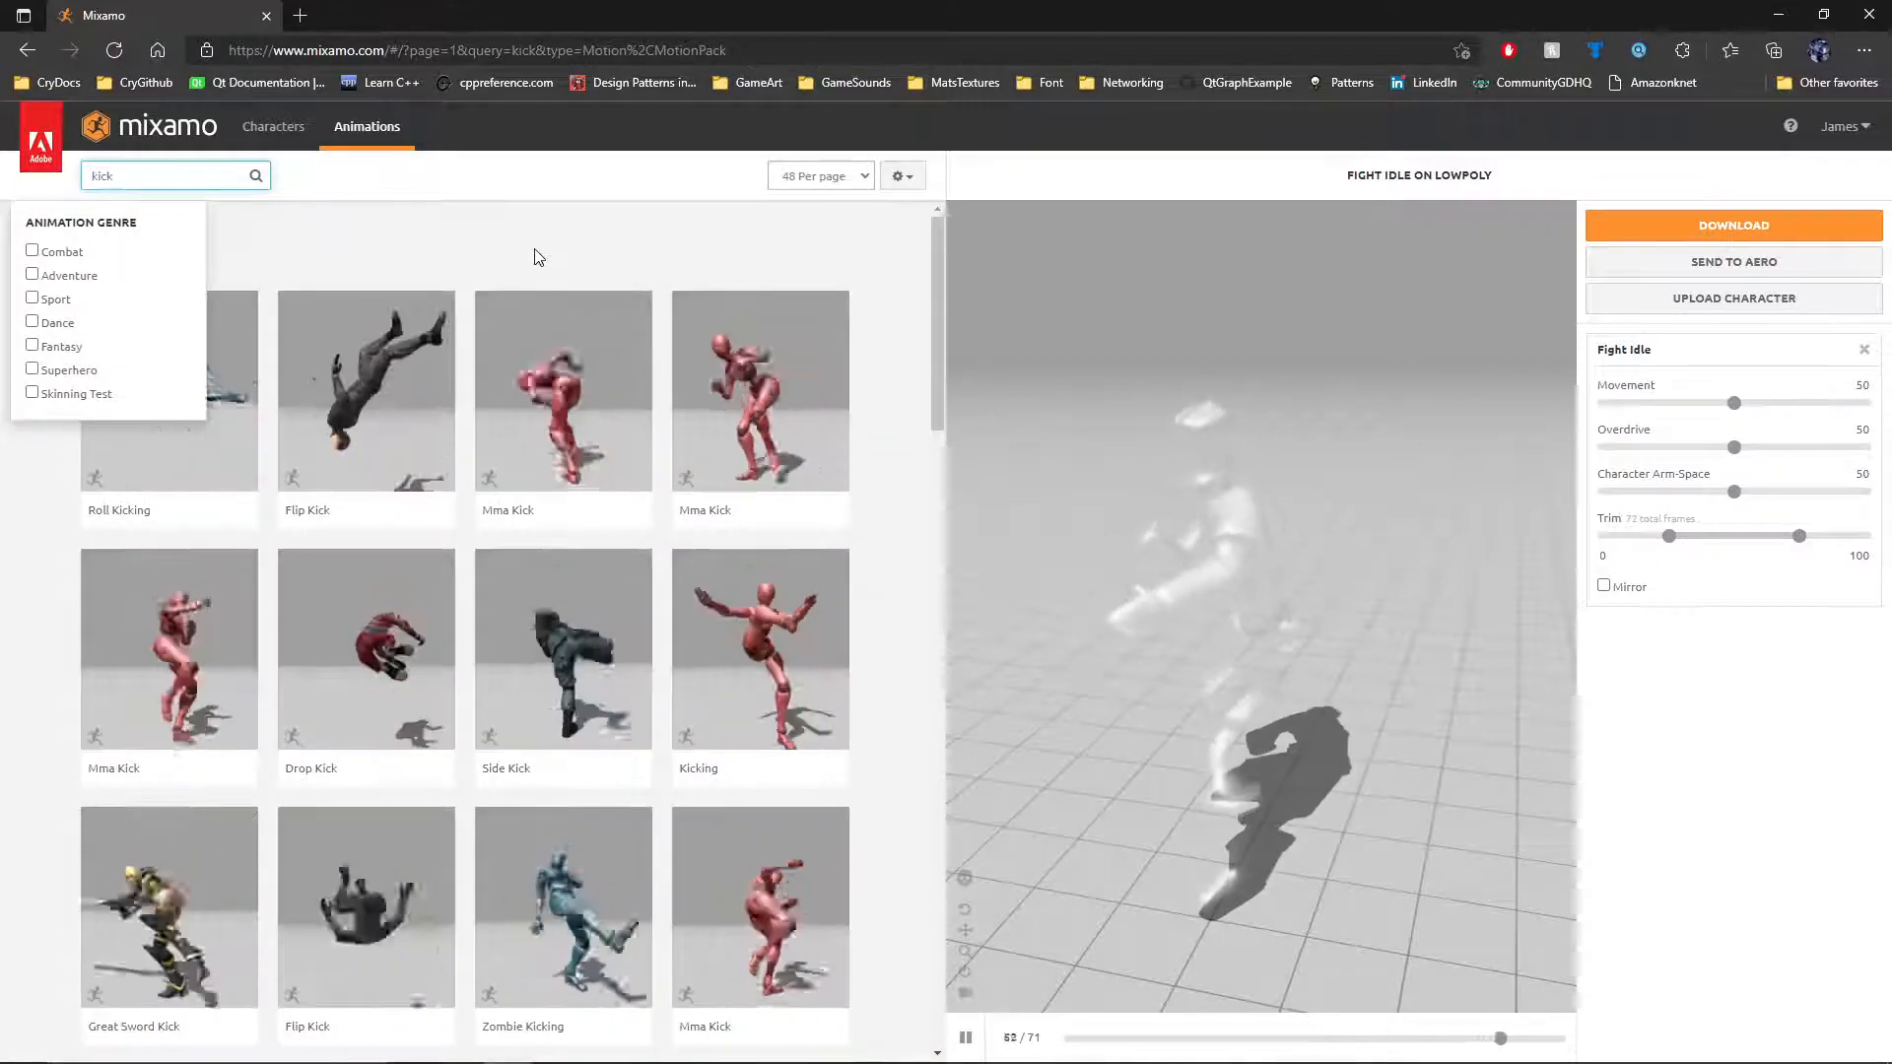
left_click(365, 391)
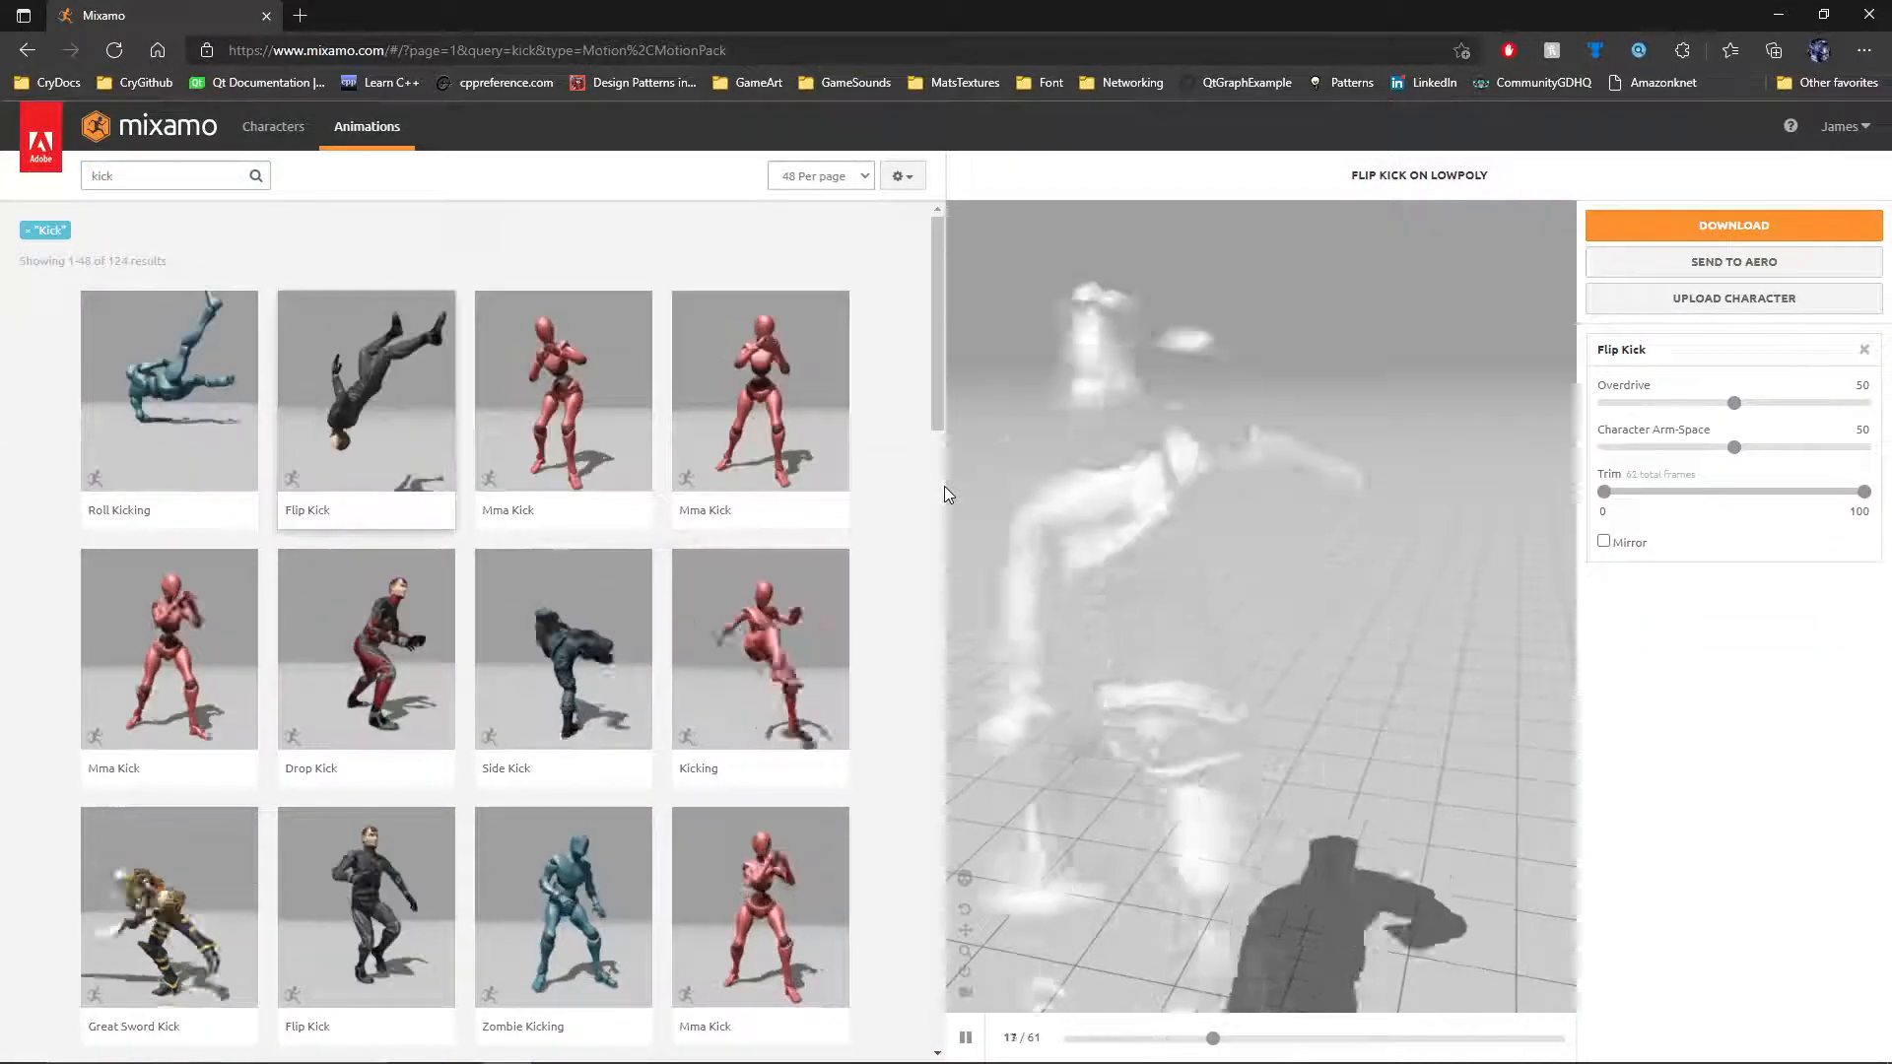
left_click(563, 390)
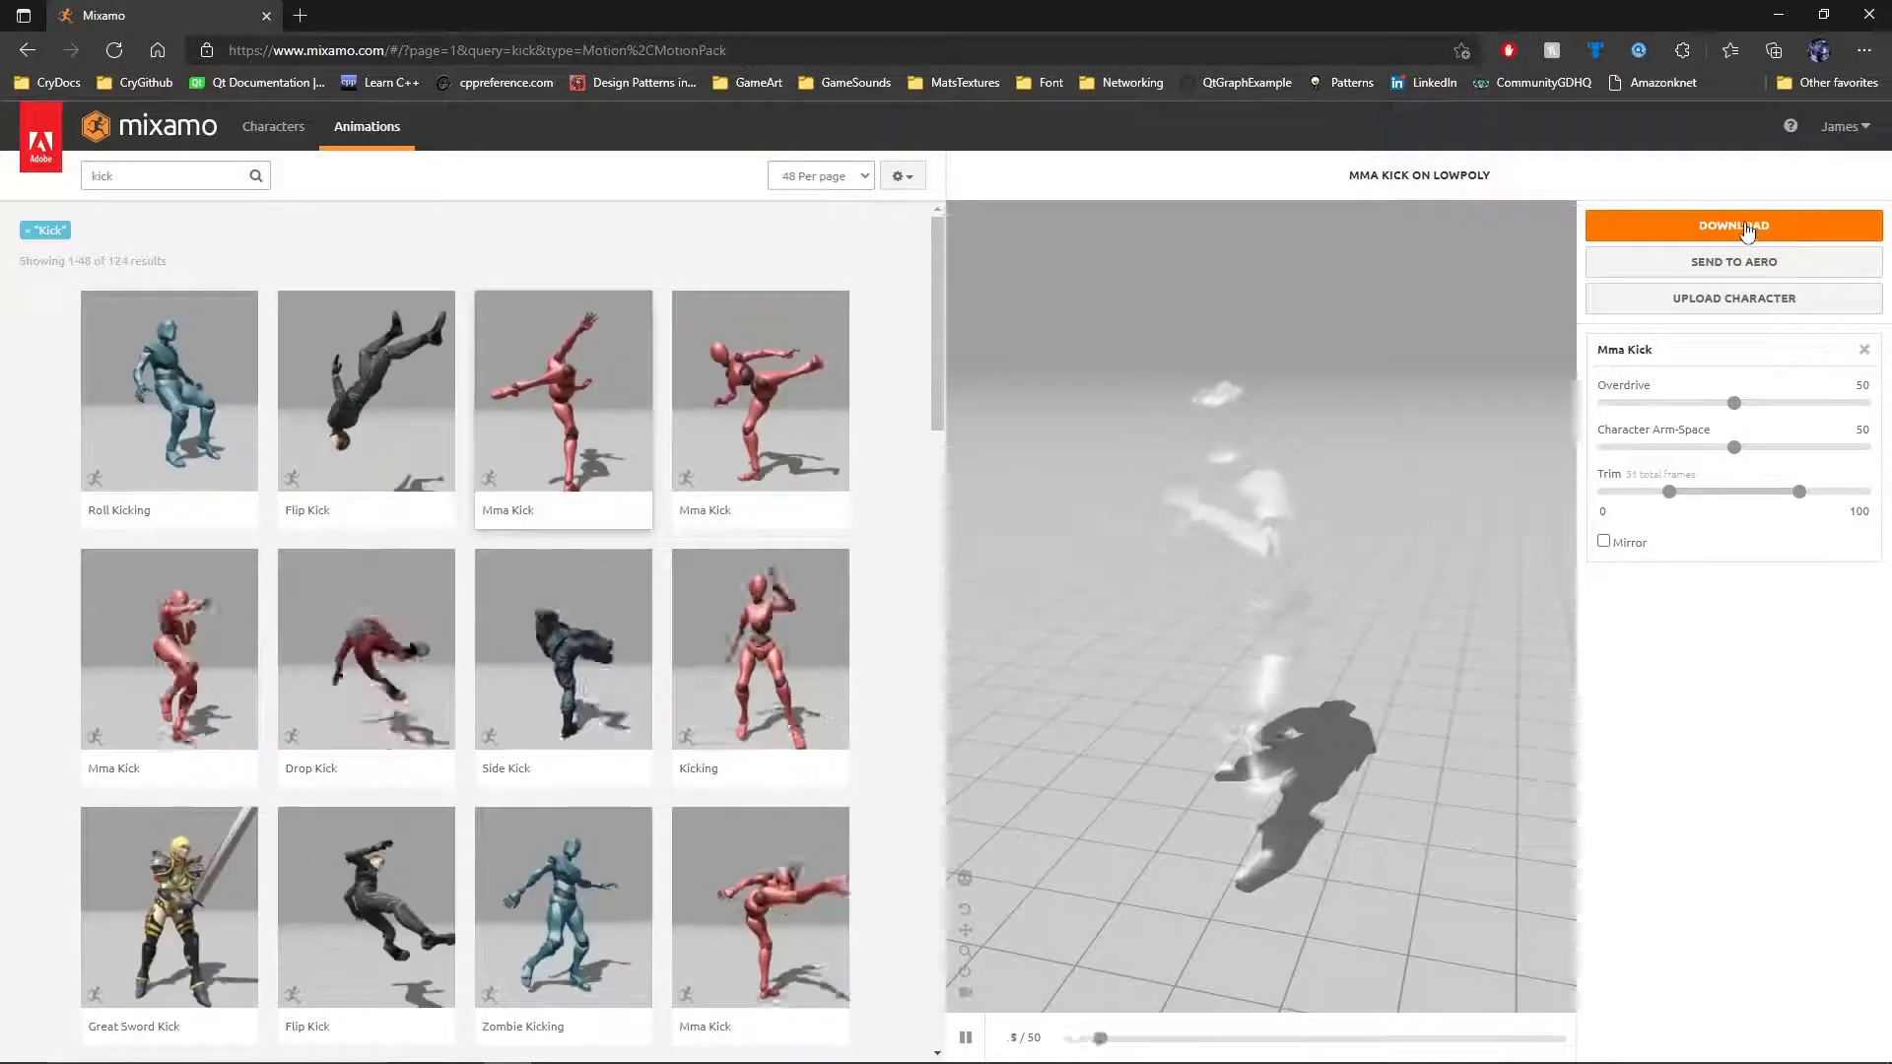
- Download Mma Kick and save it as KickMixamo.fbx in the LowPolyBarbarian folder
left_click(1732, 226)
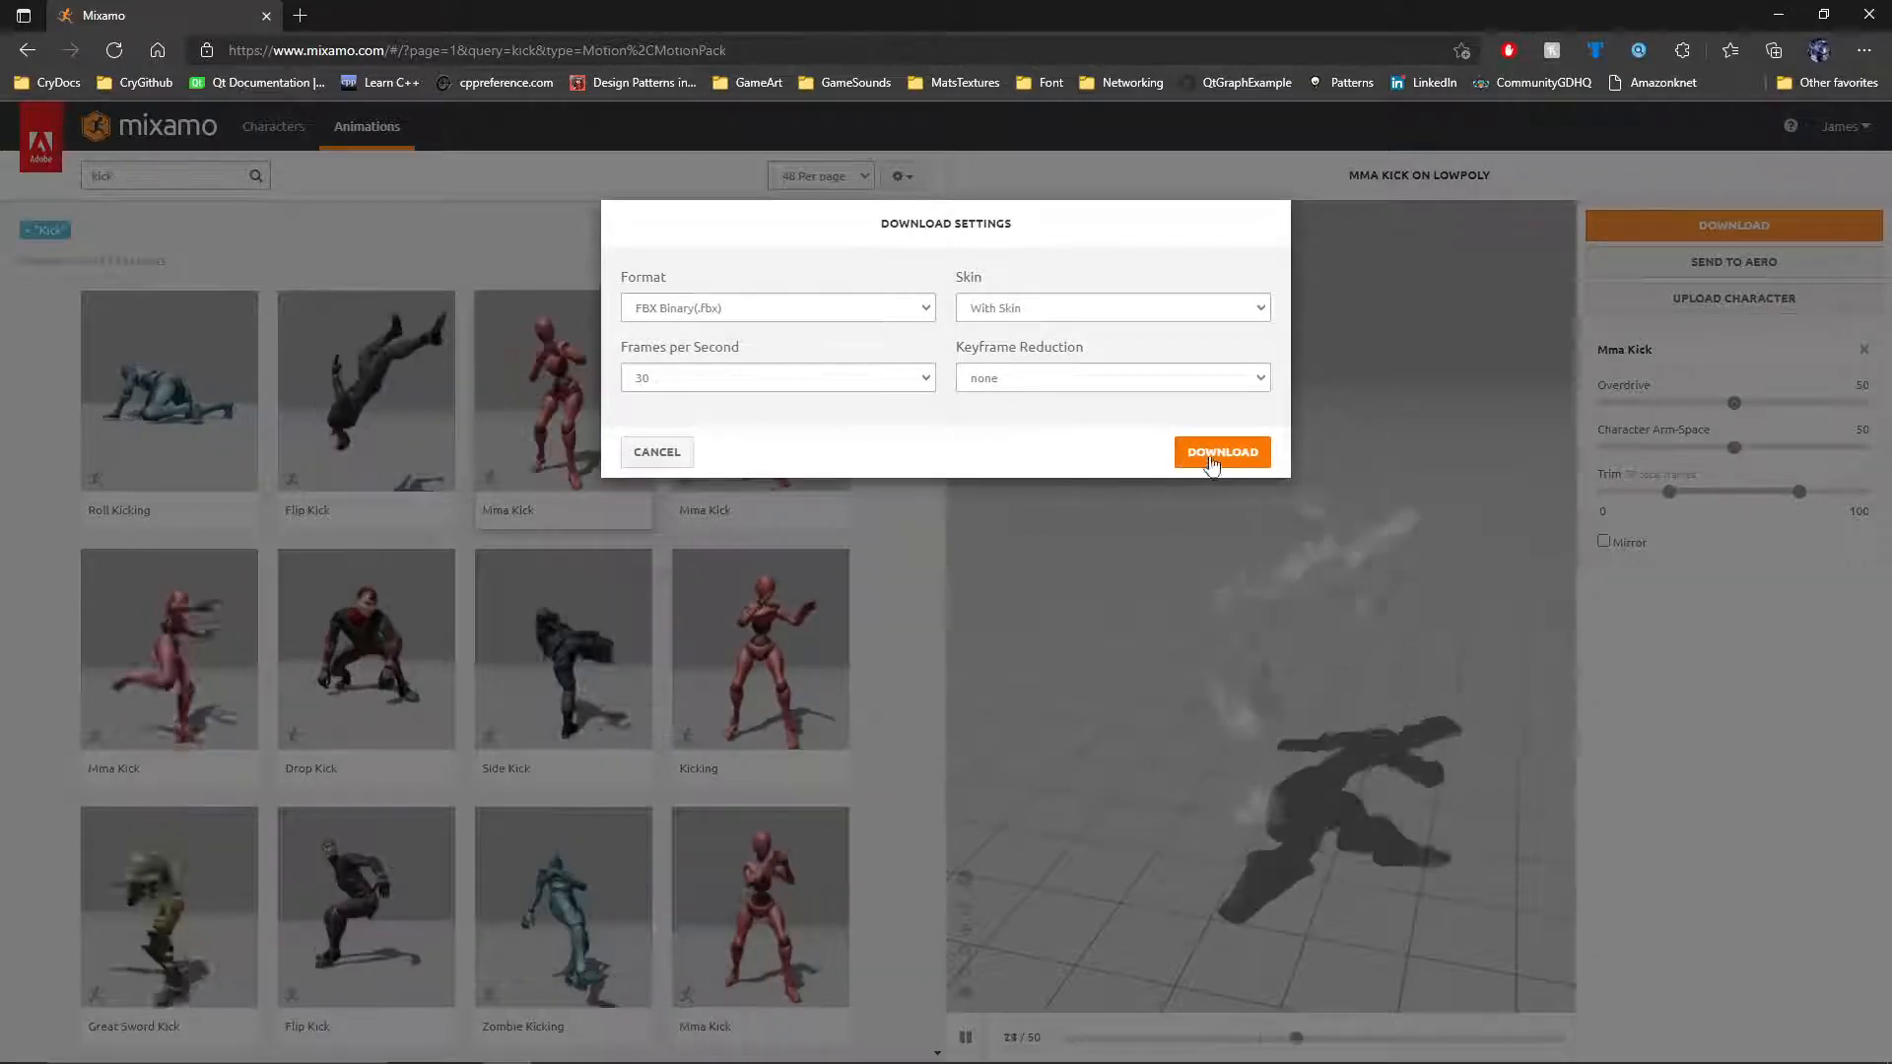
left_click(1220, 451)
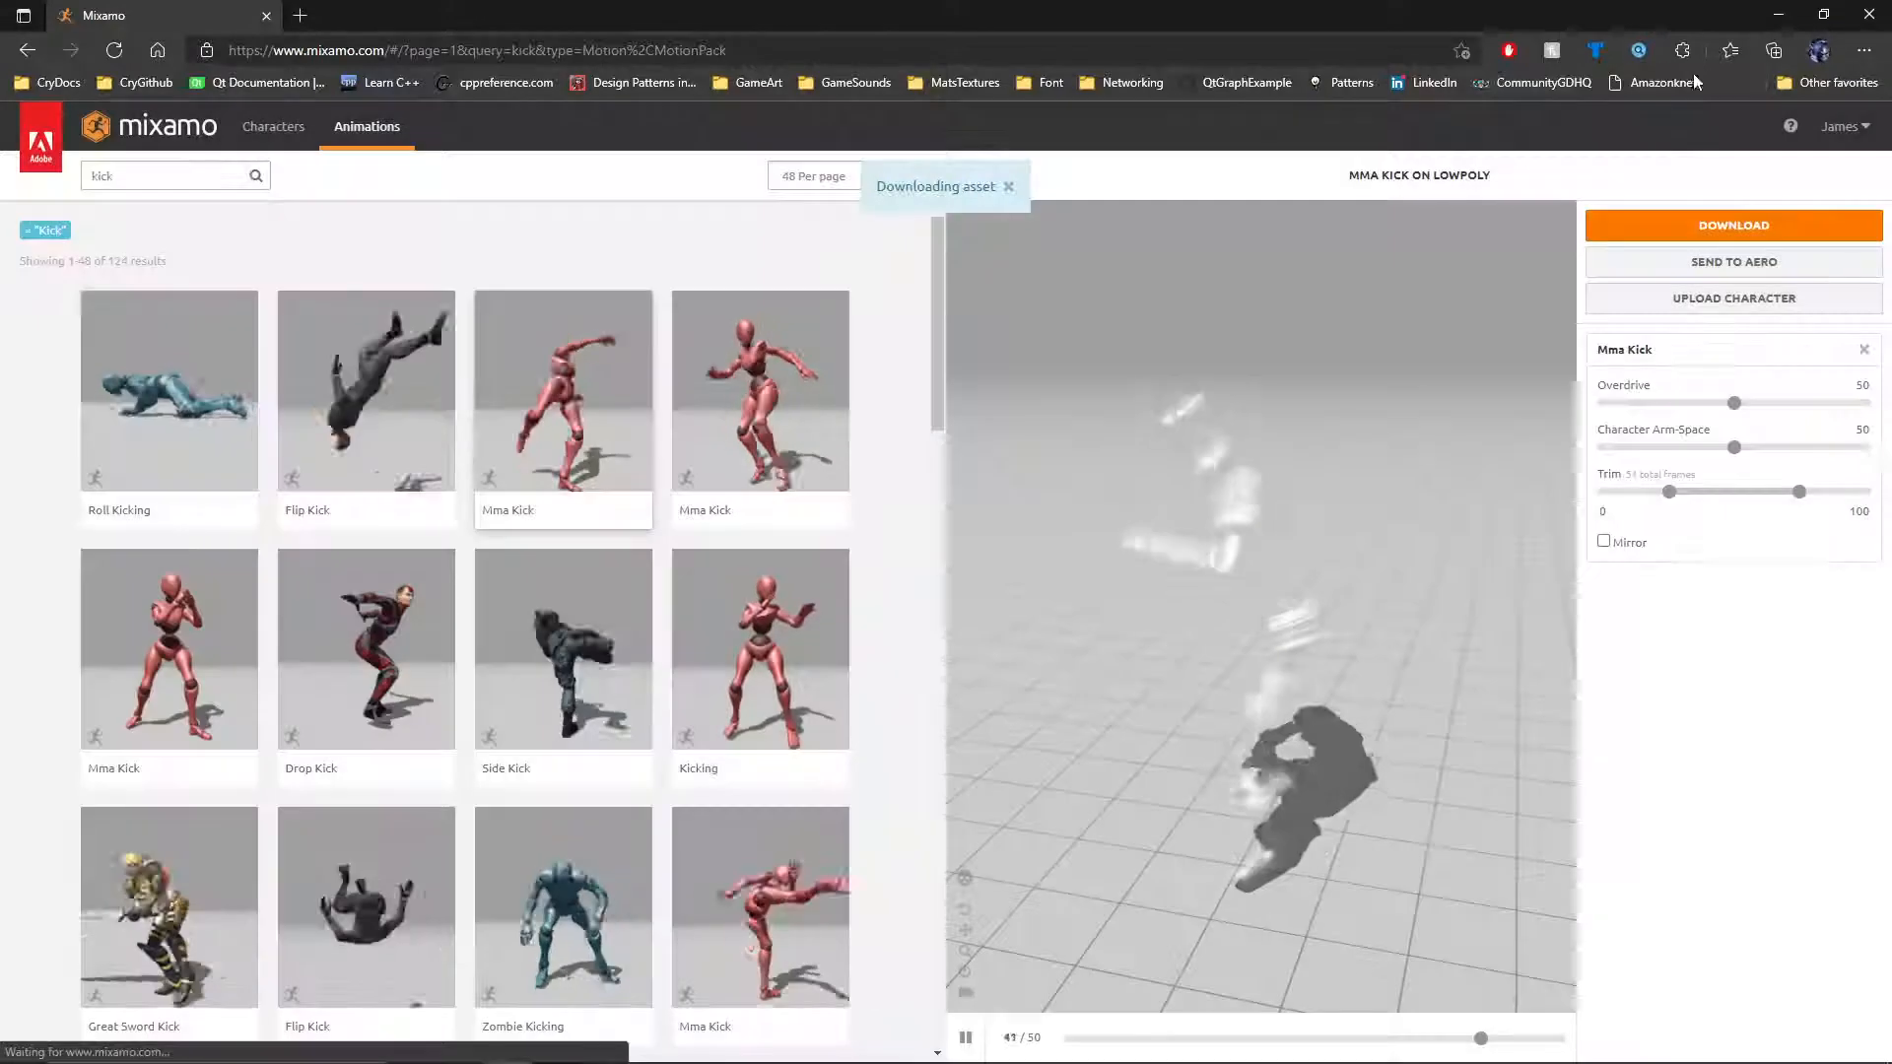
left_click(1773, 50)
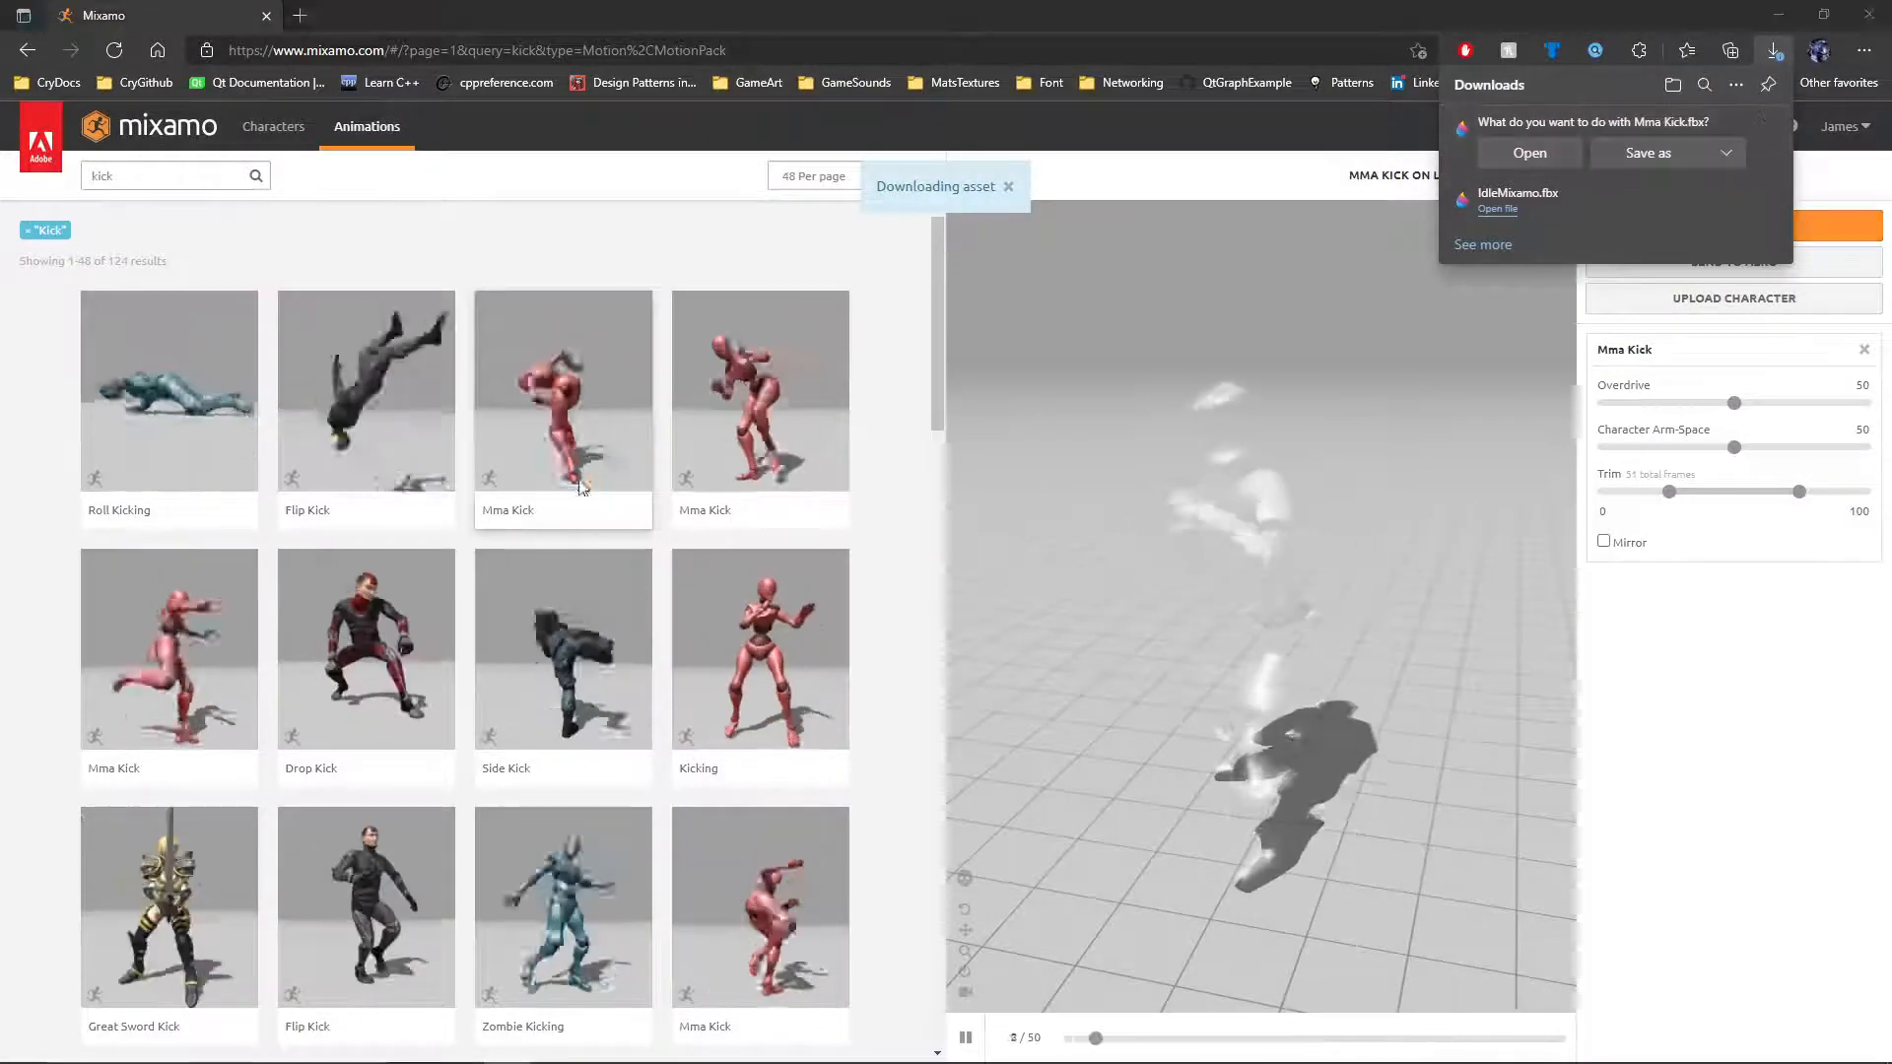
left_click(1648, 154)
type("KickMixamo")
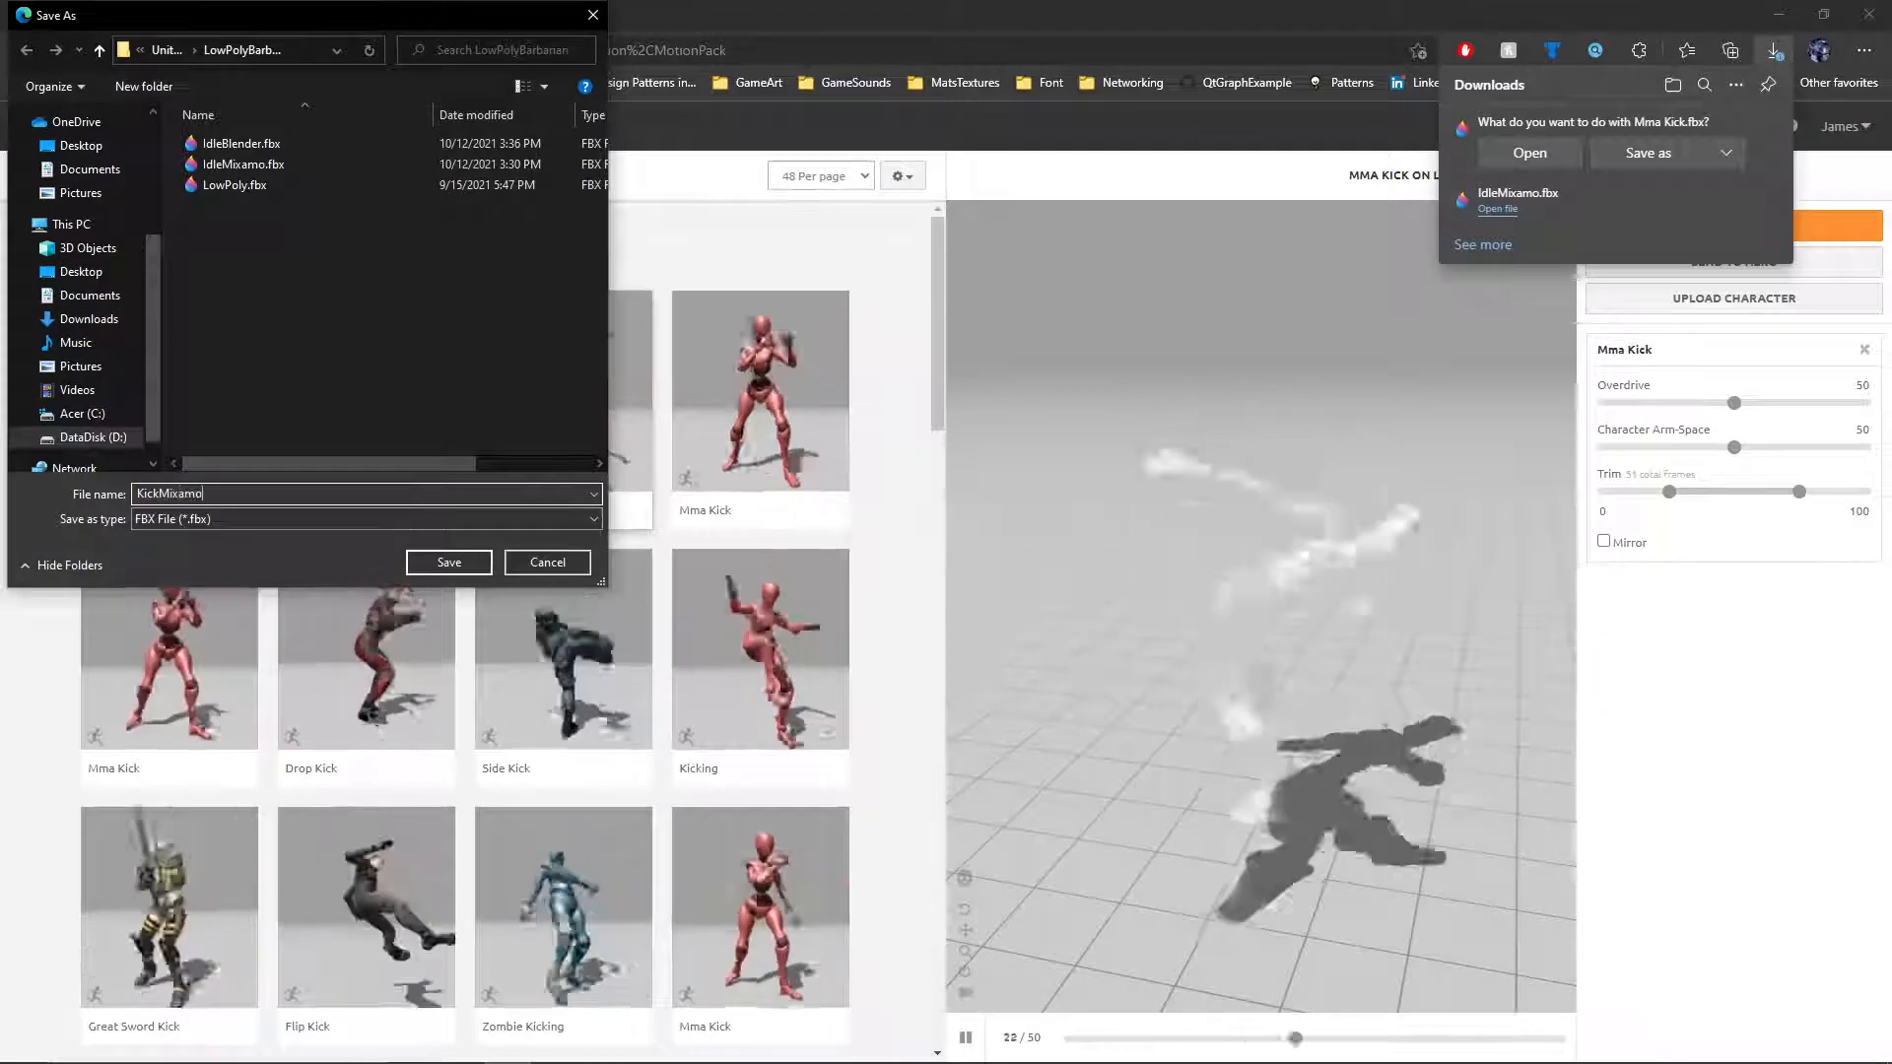
left_click(448, 562)
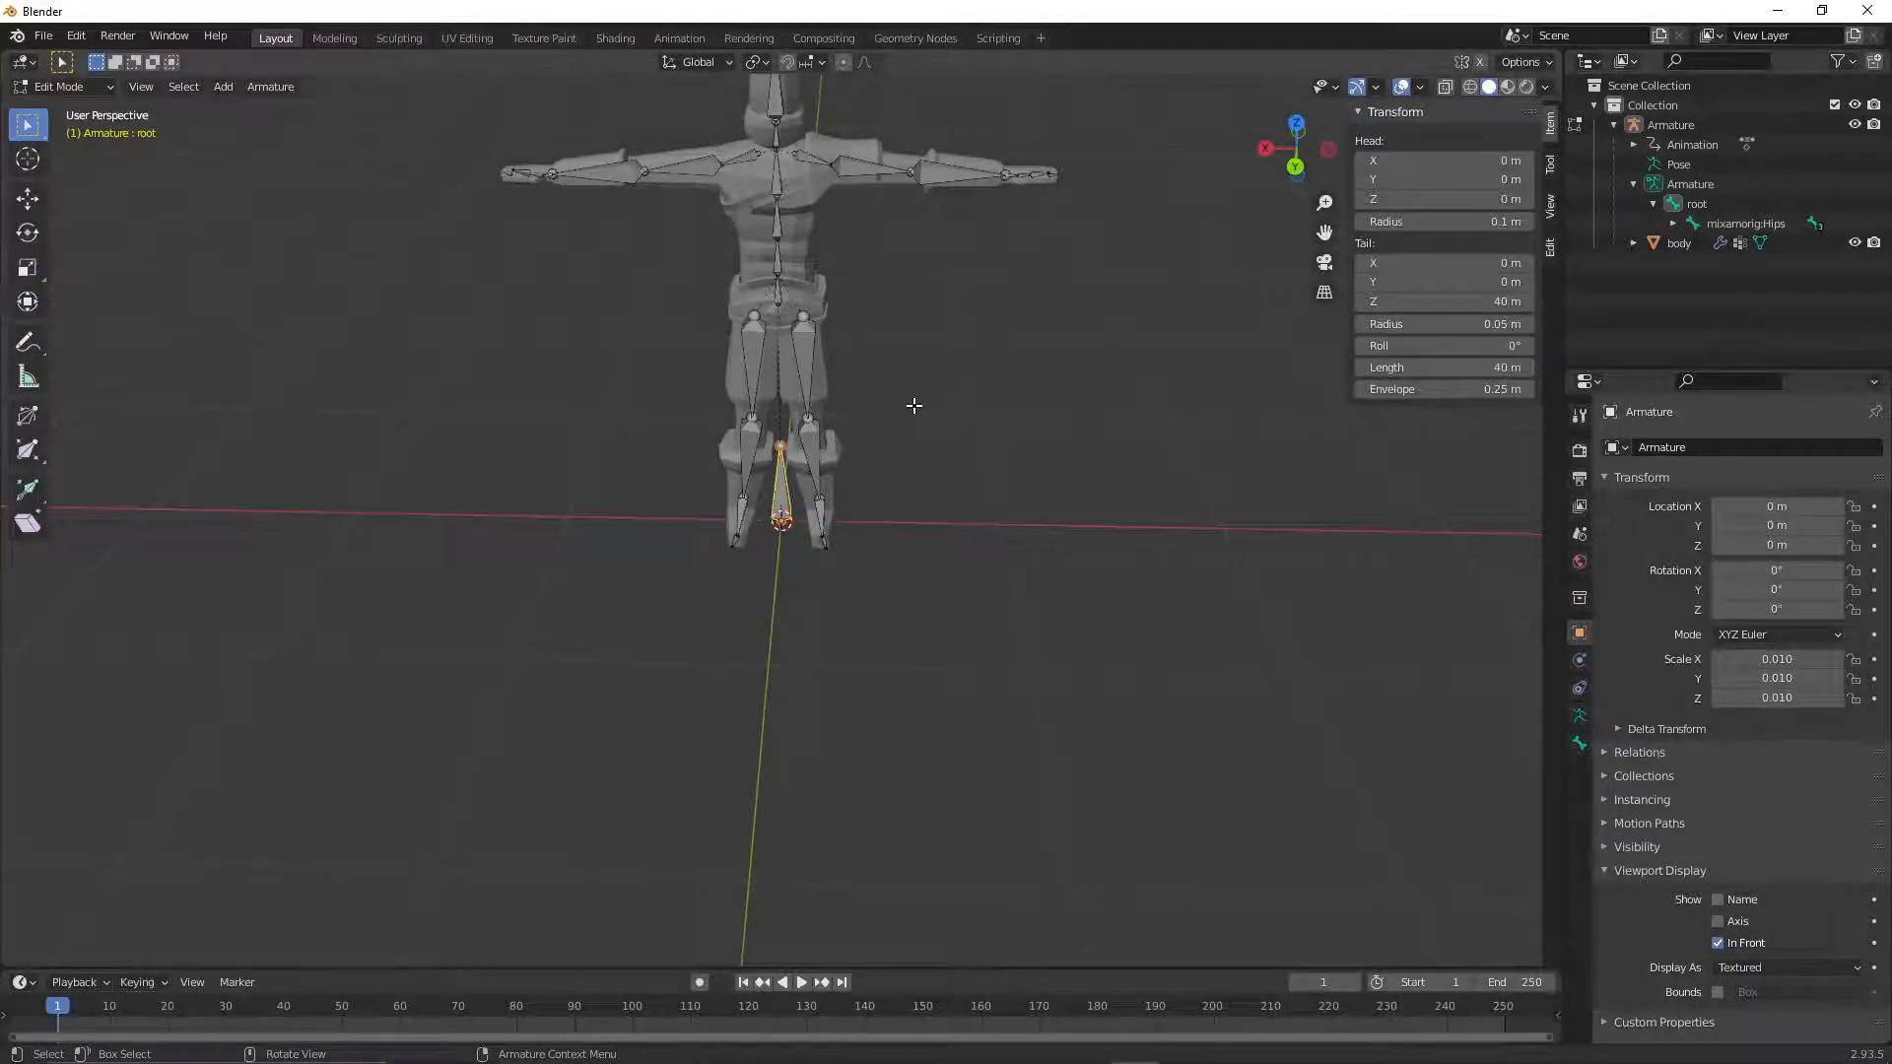
- Start a new General scene without saving and import KickMixamo.fbx
left_click(43, 35)
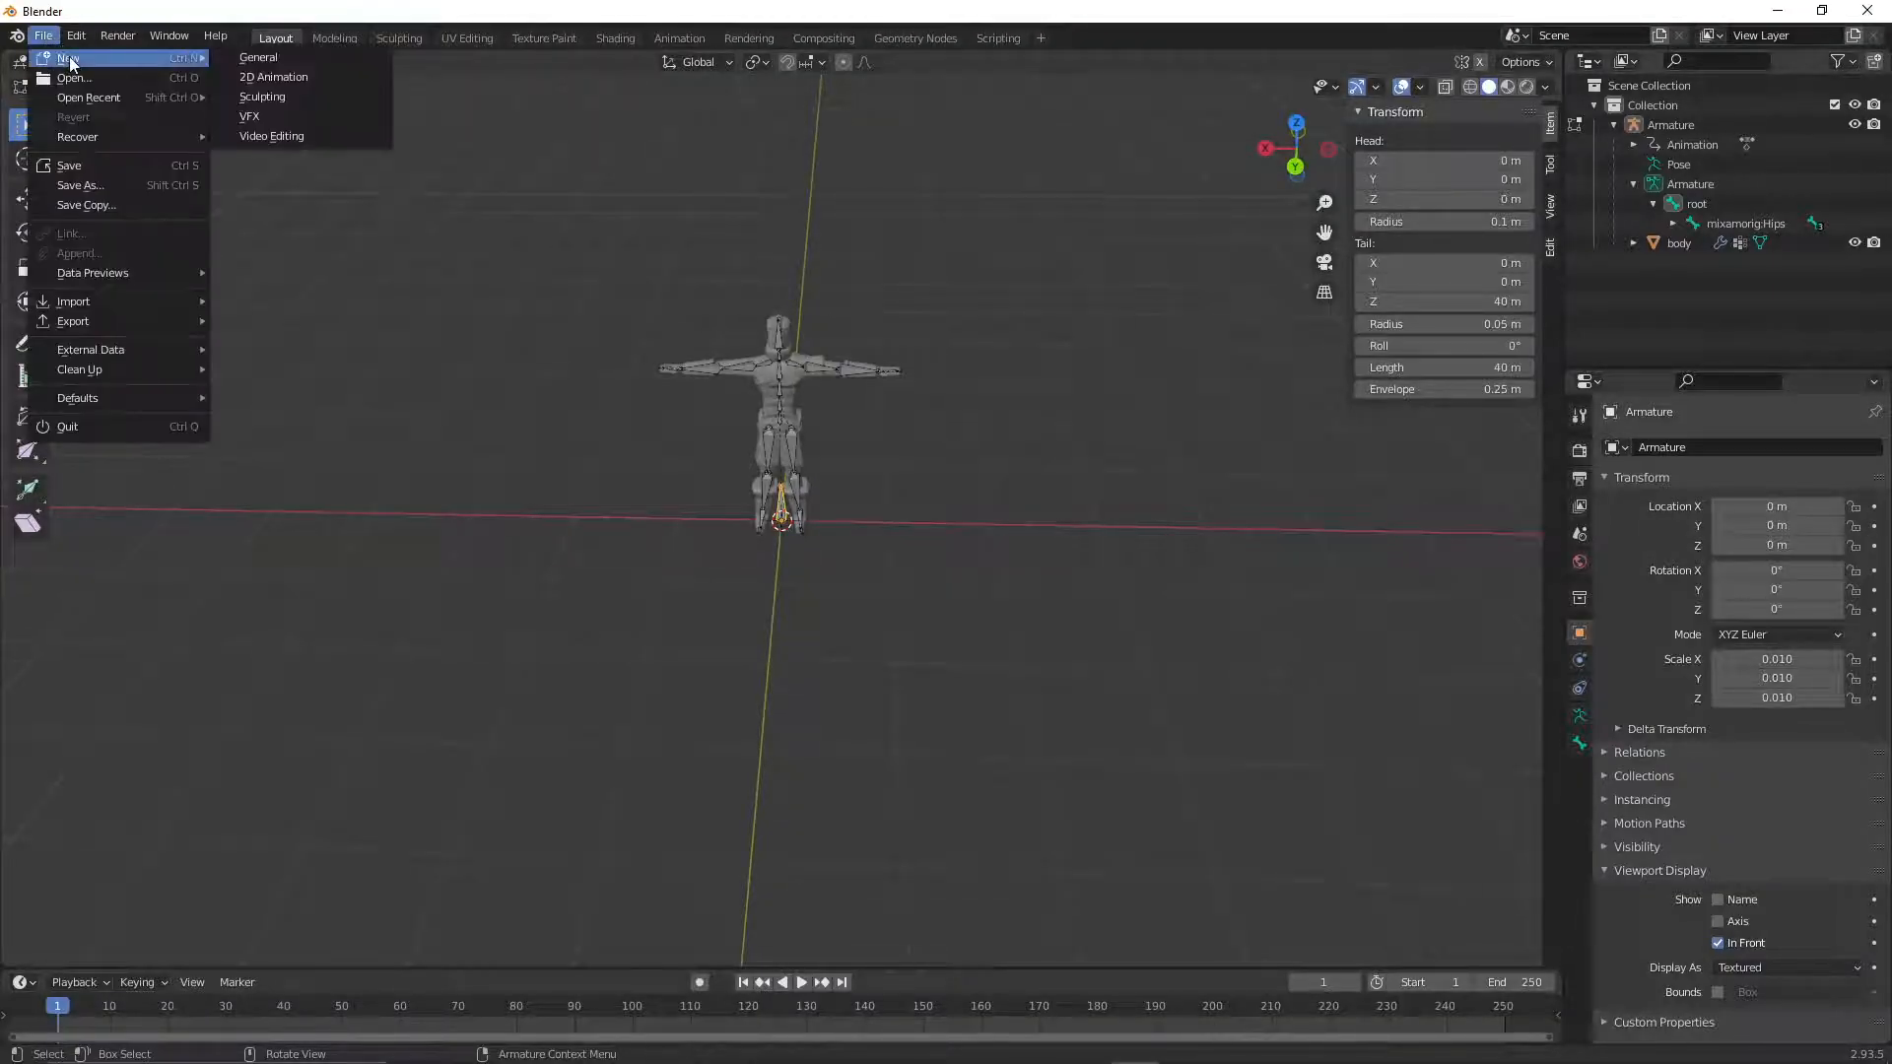
left_click(69, 58)
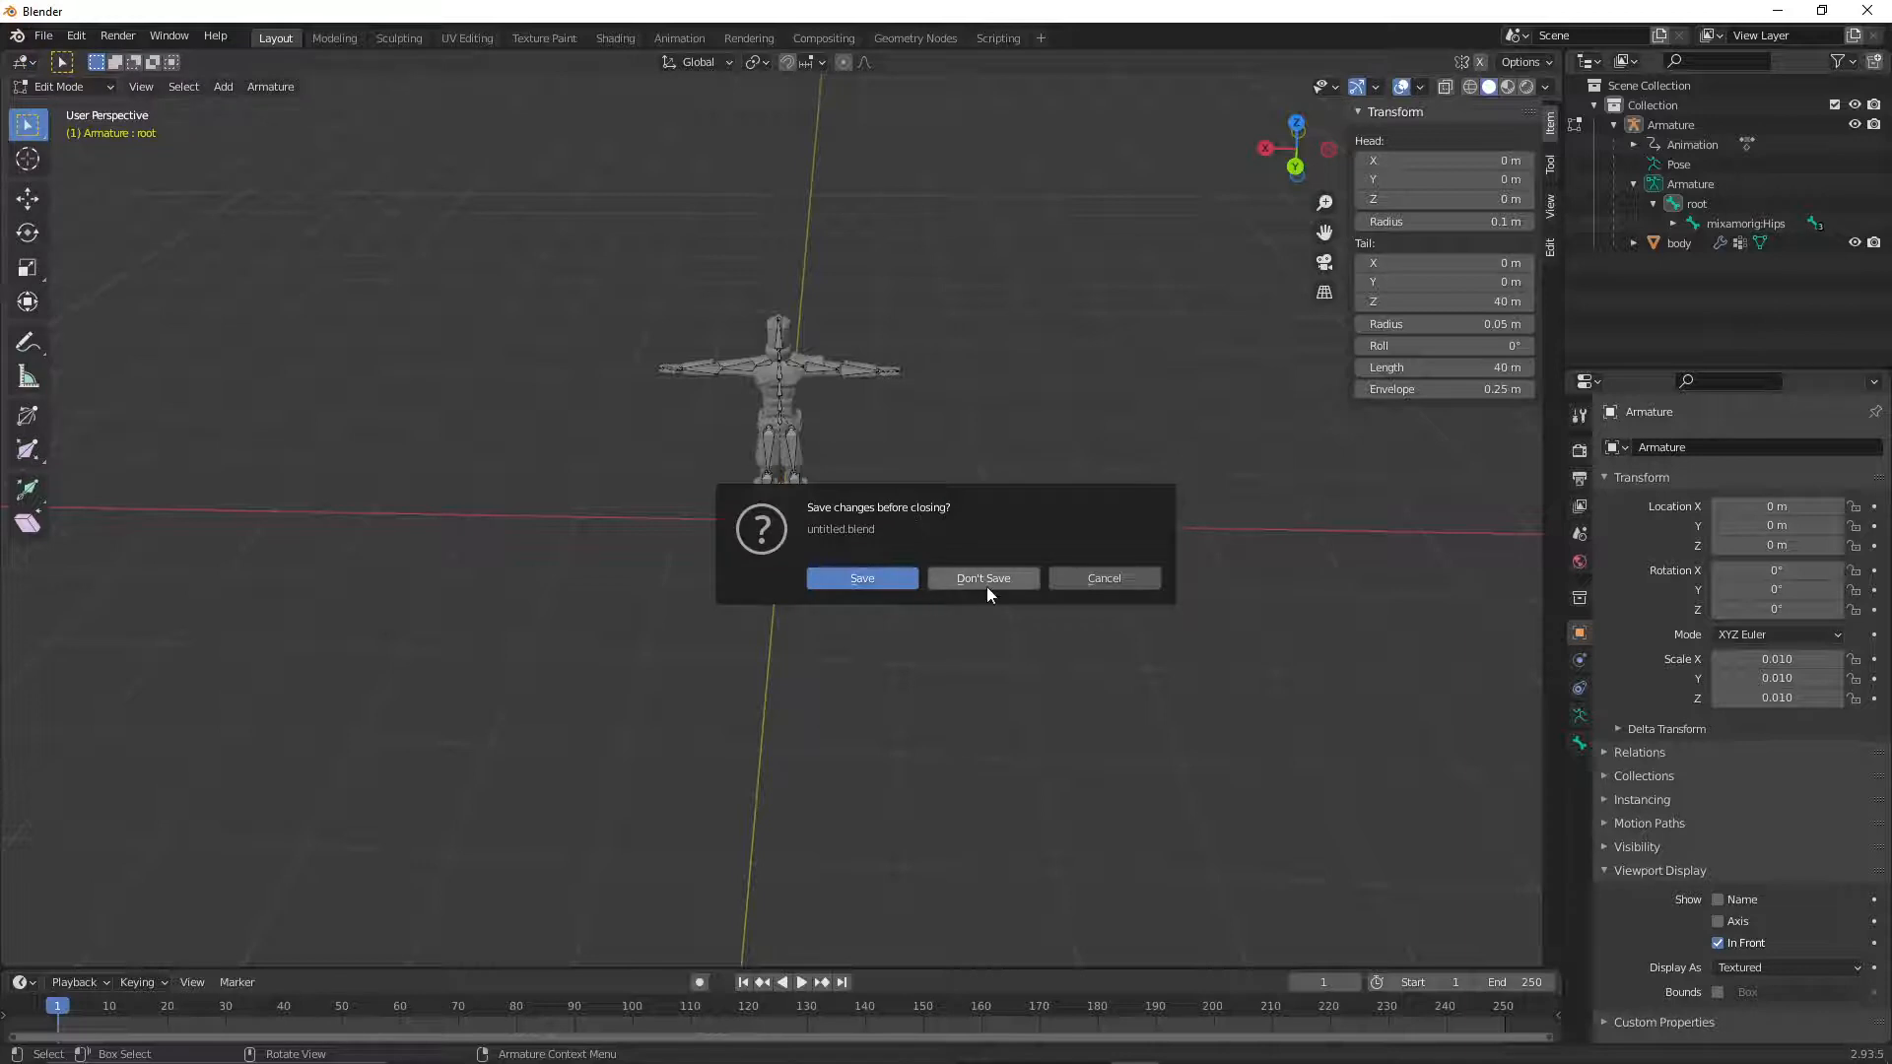
left_click(983, 579)
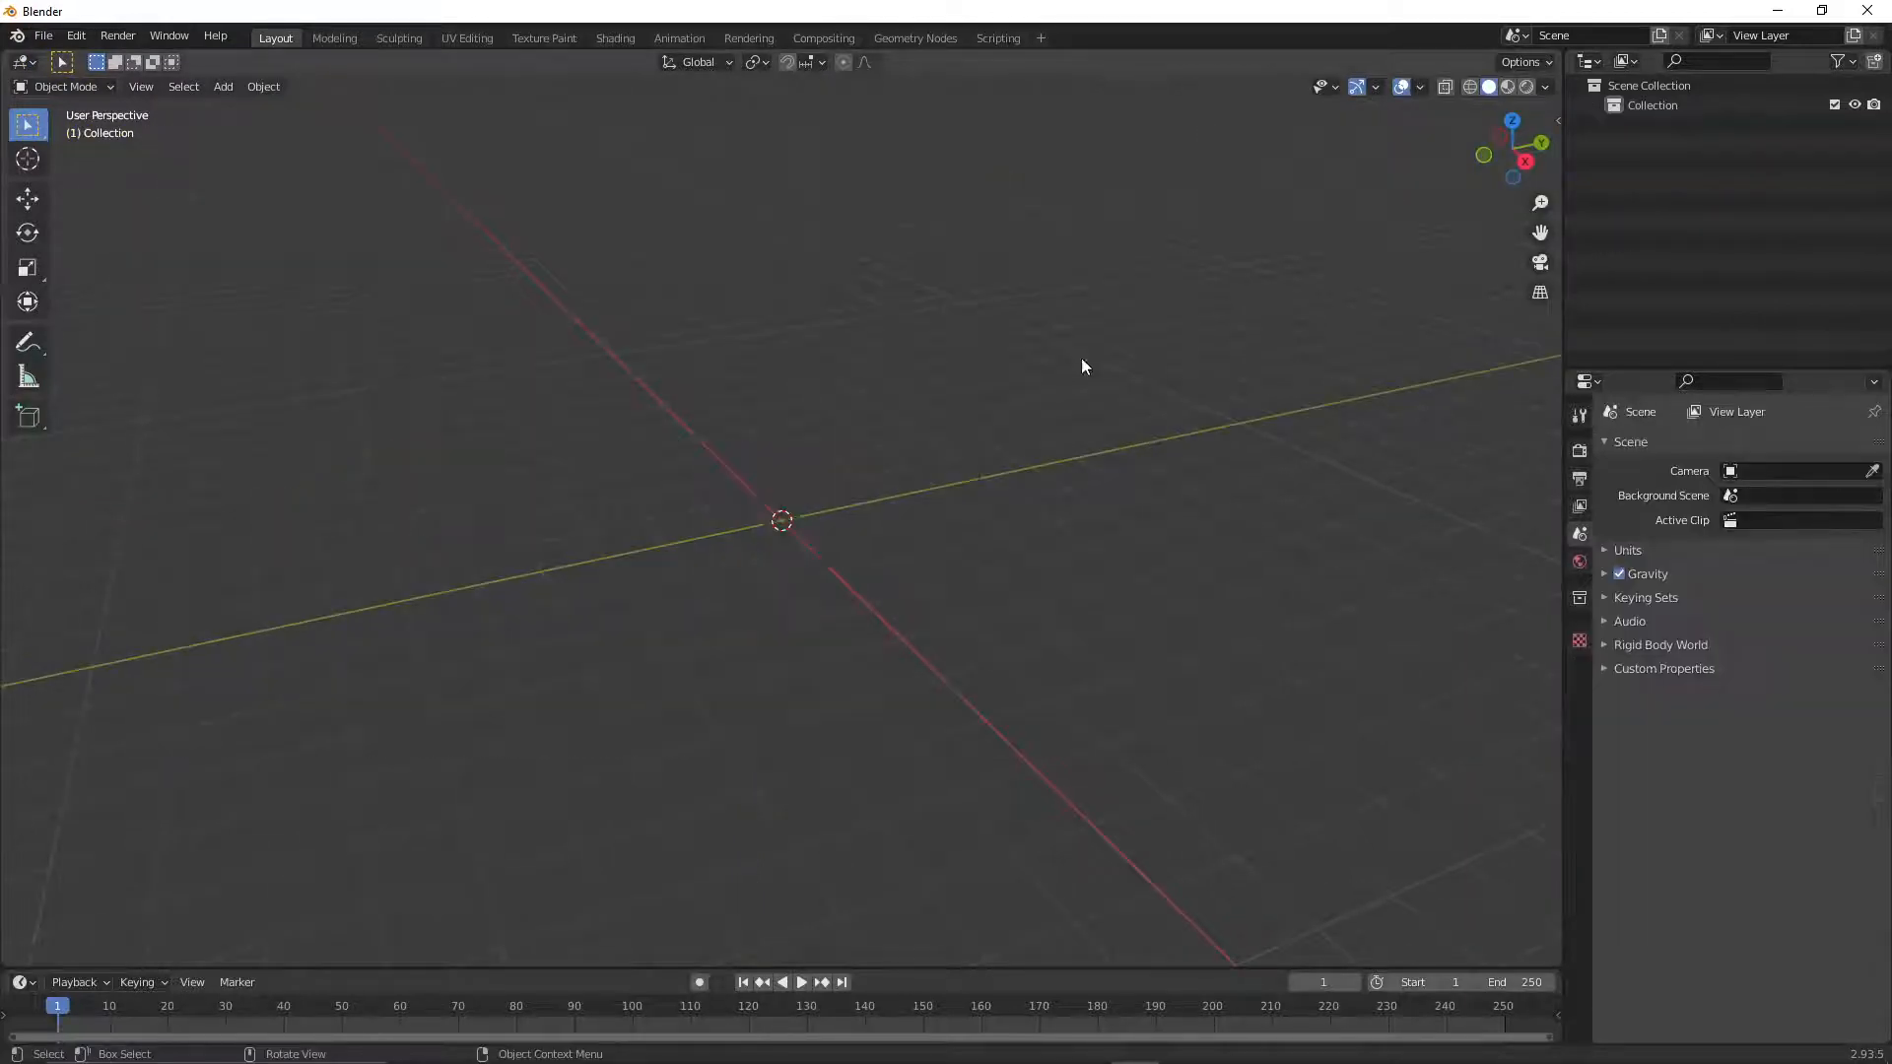
left_click(44, 35)
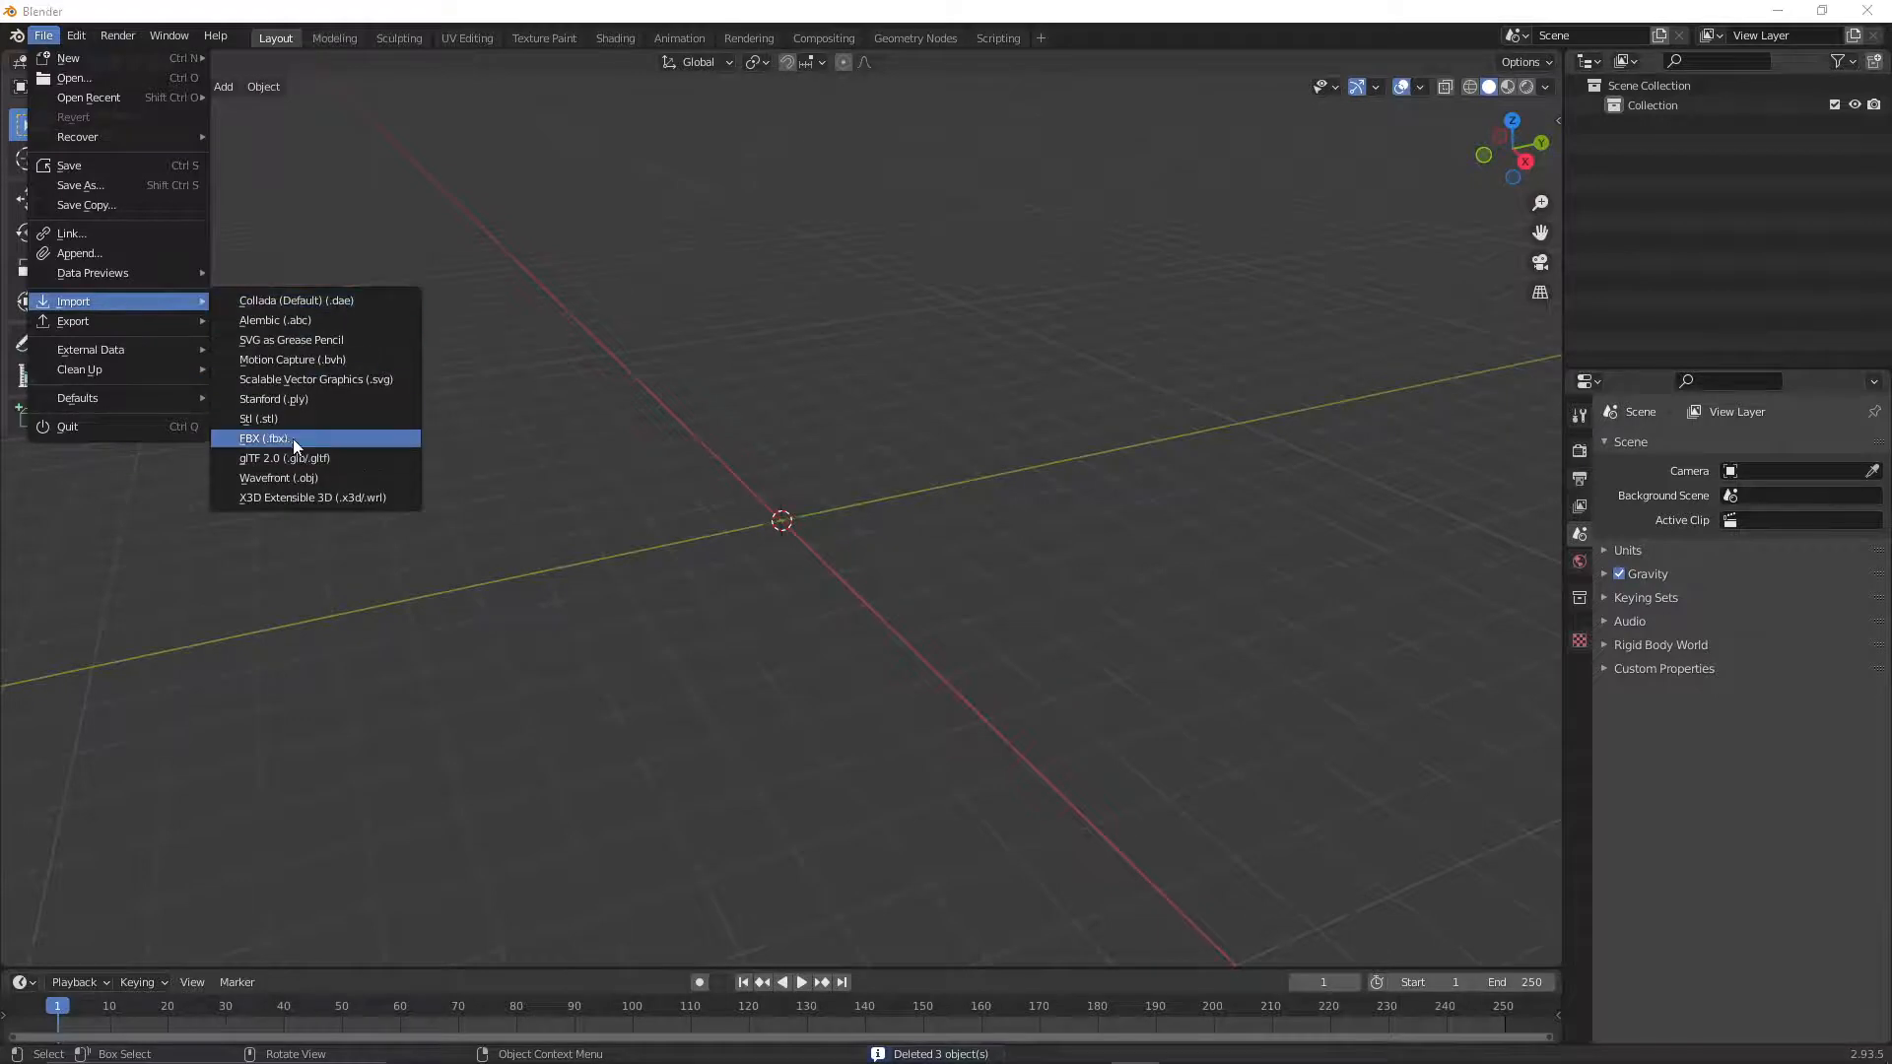
left_click(263, 437)
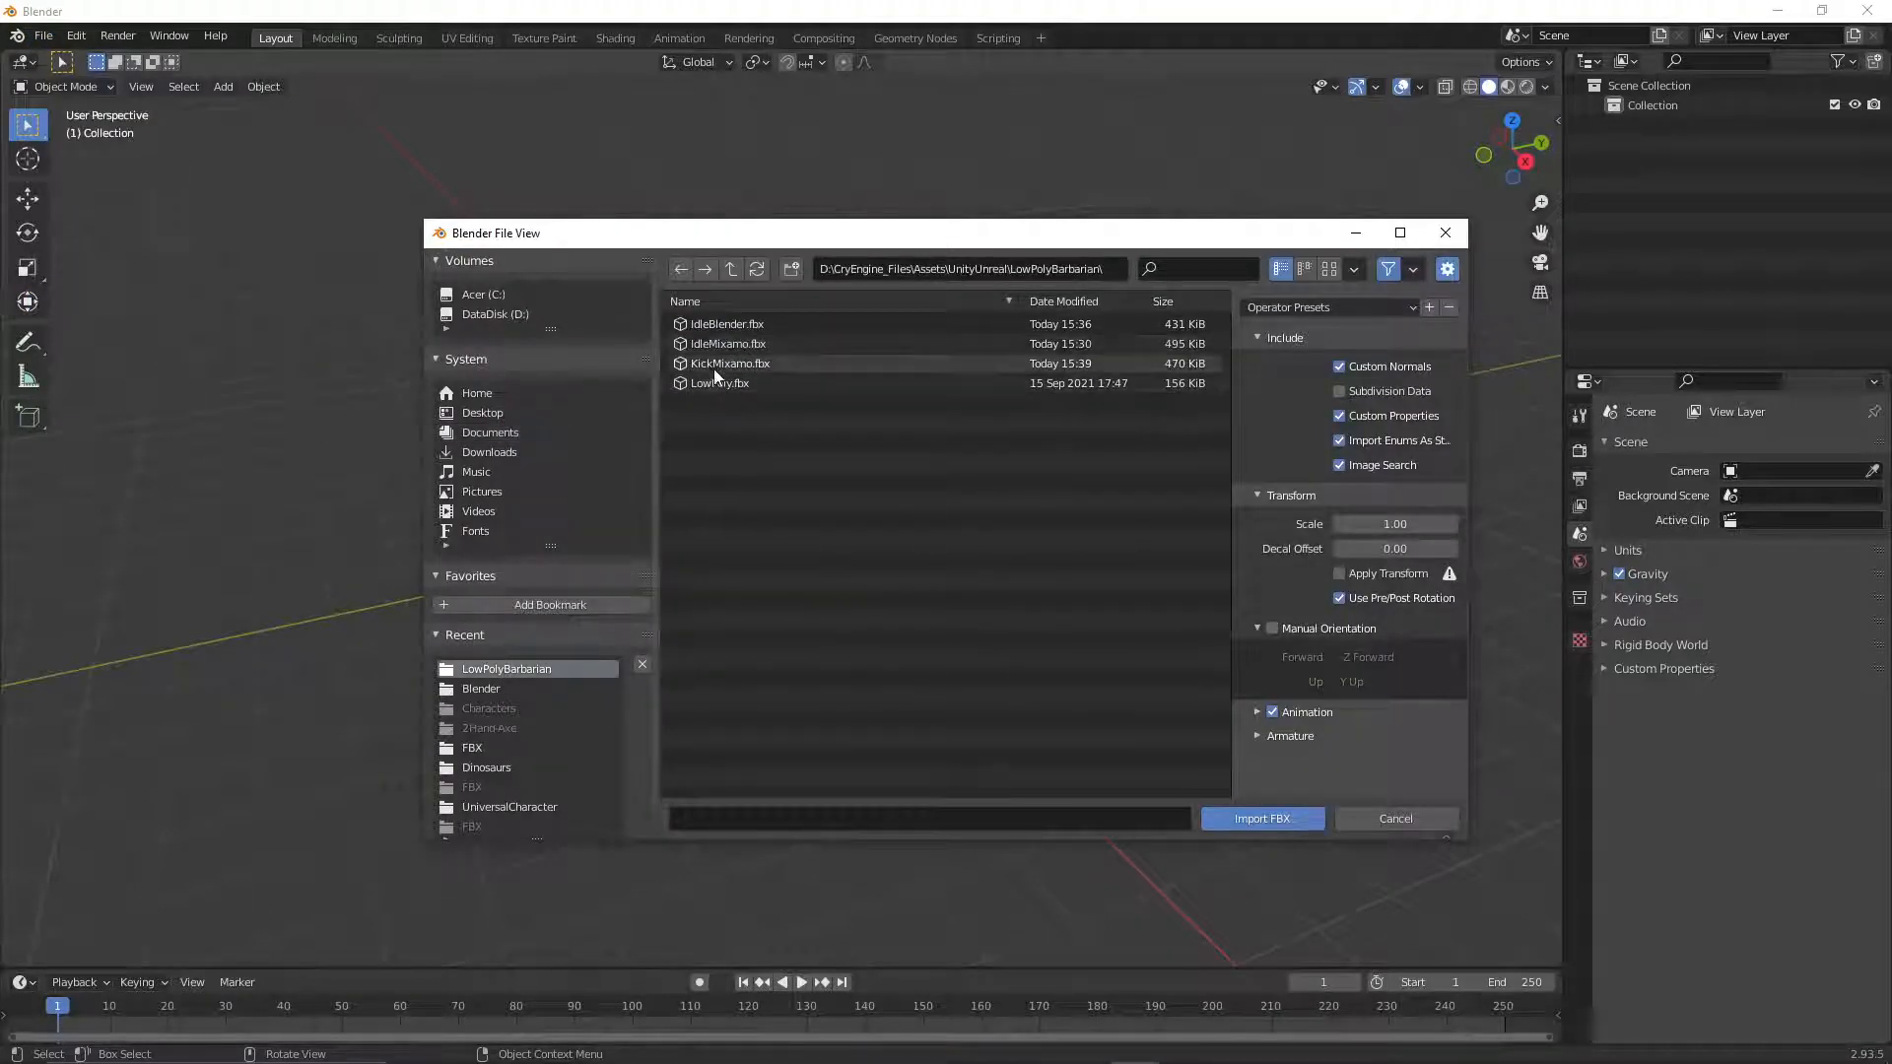
left_click(730, 363)
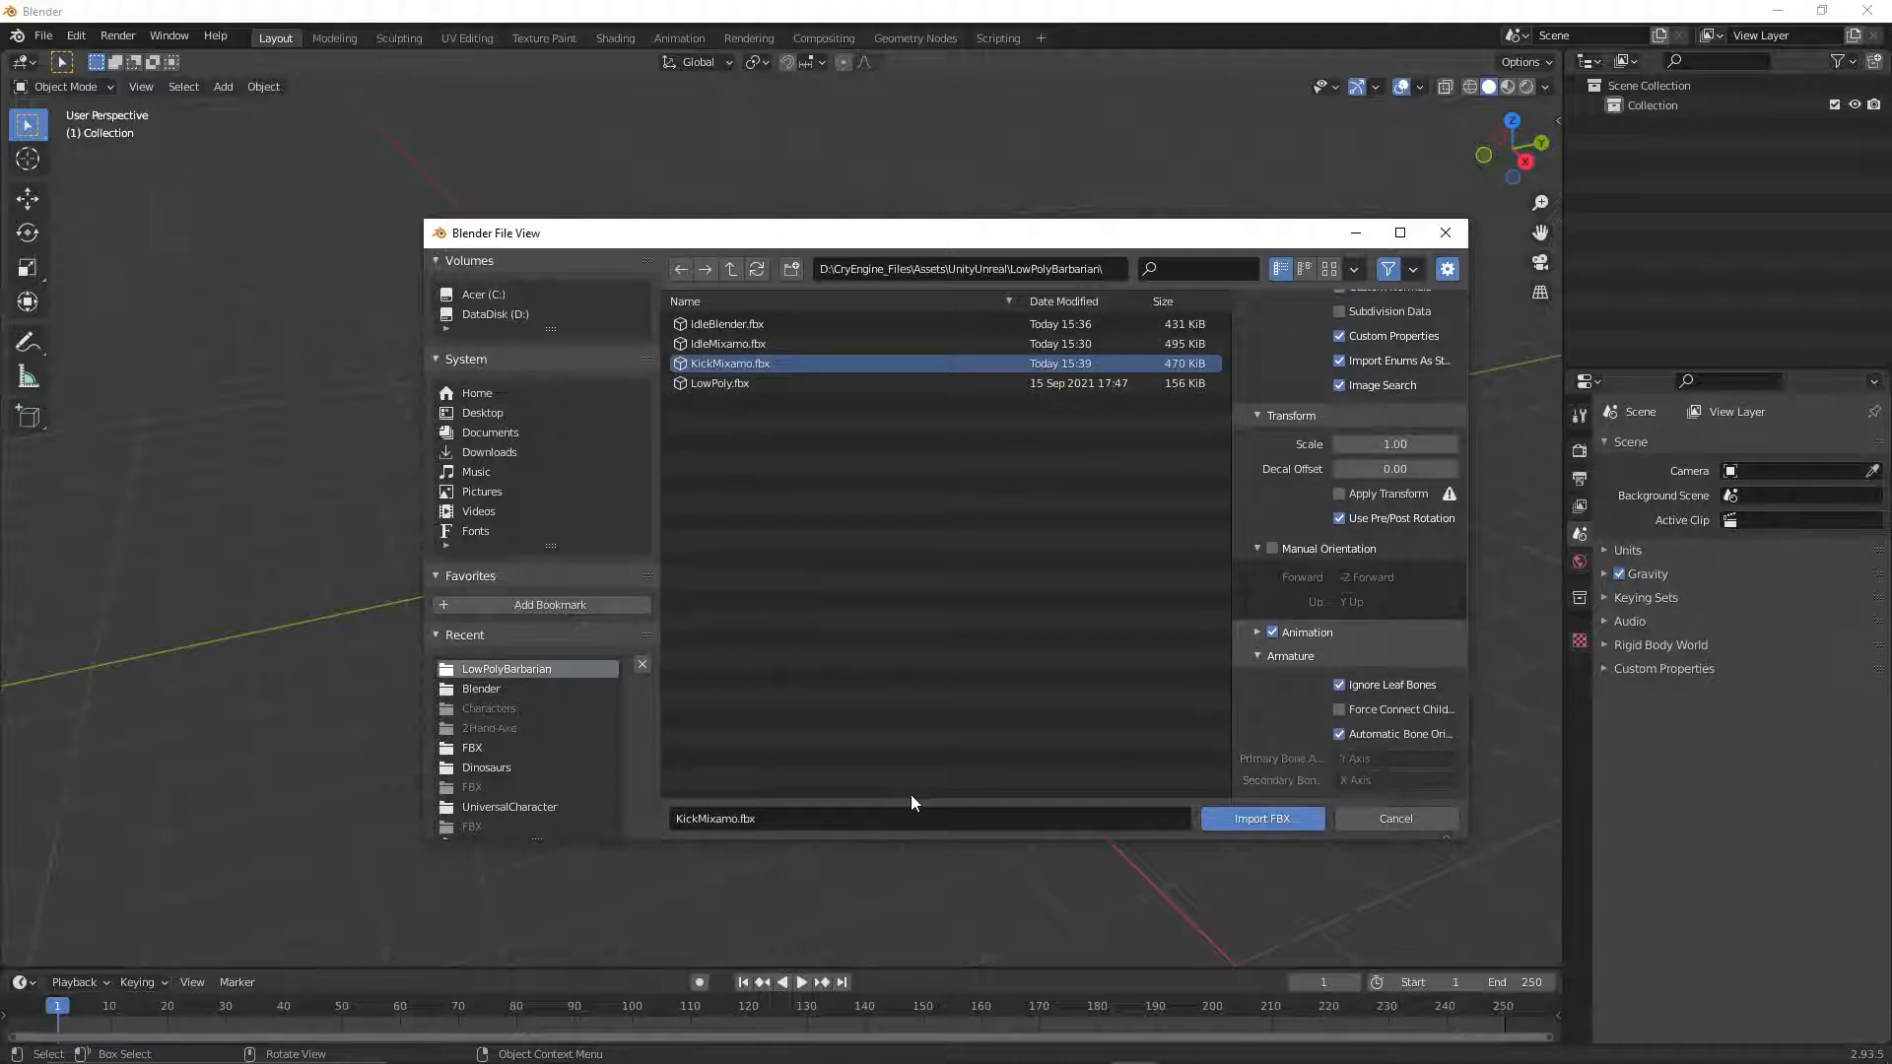
left_click(1262, 817)
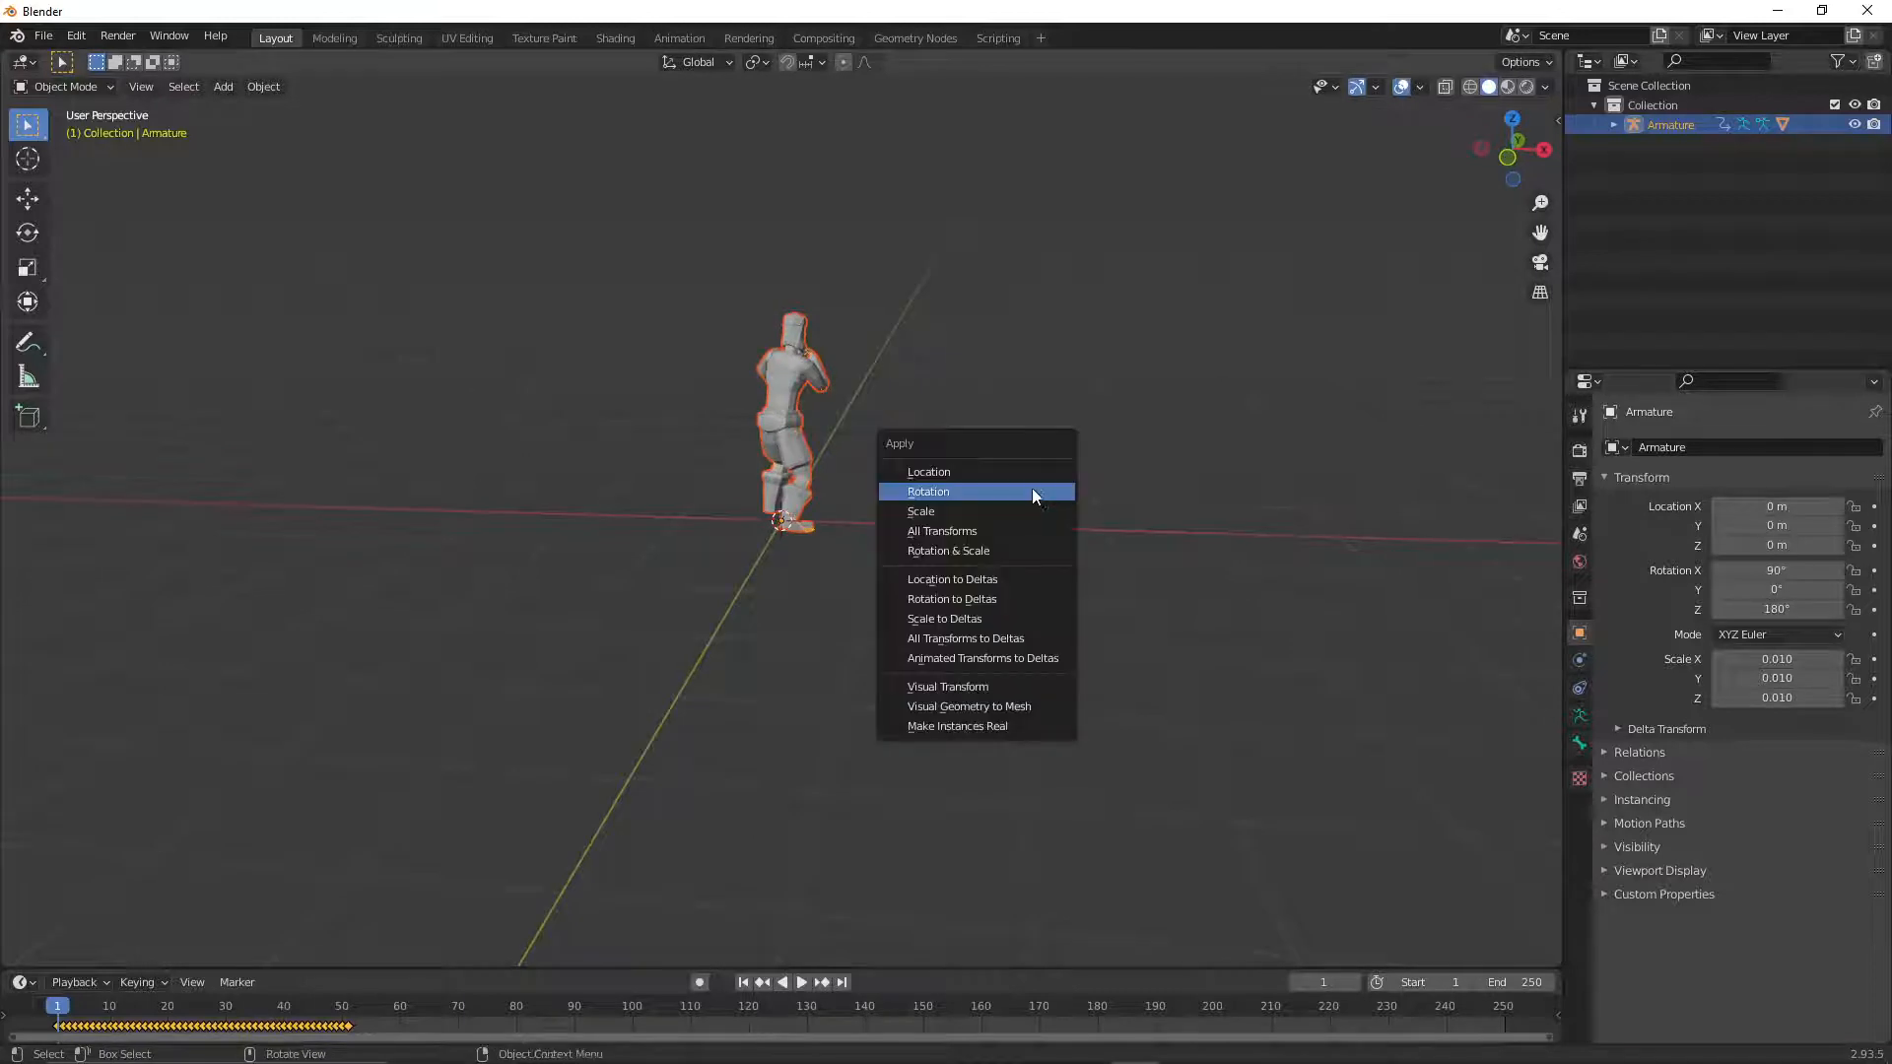
- Apply the armature rotation, draw bones in front, and parent hips to a new root bone
left_click(928, 491)
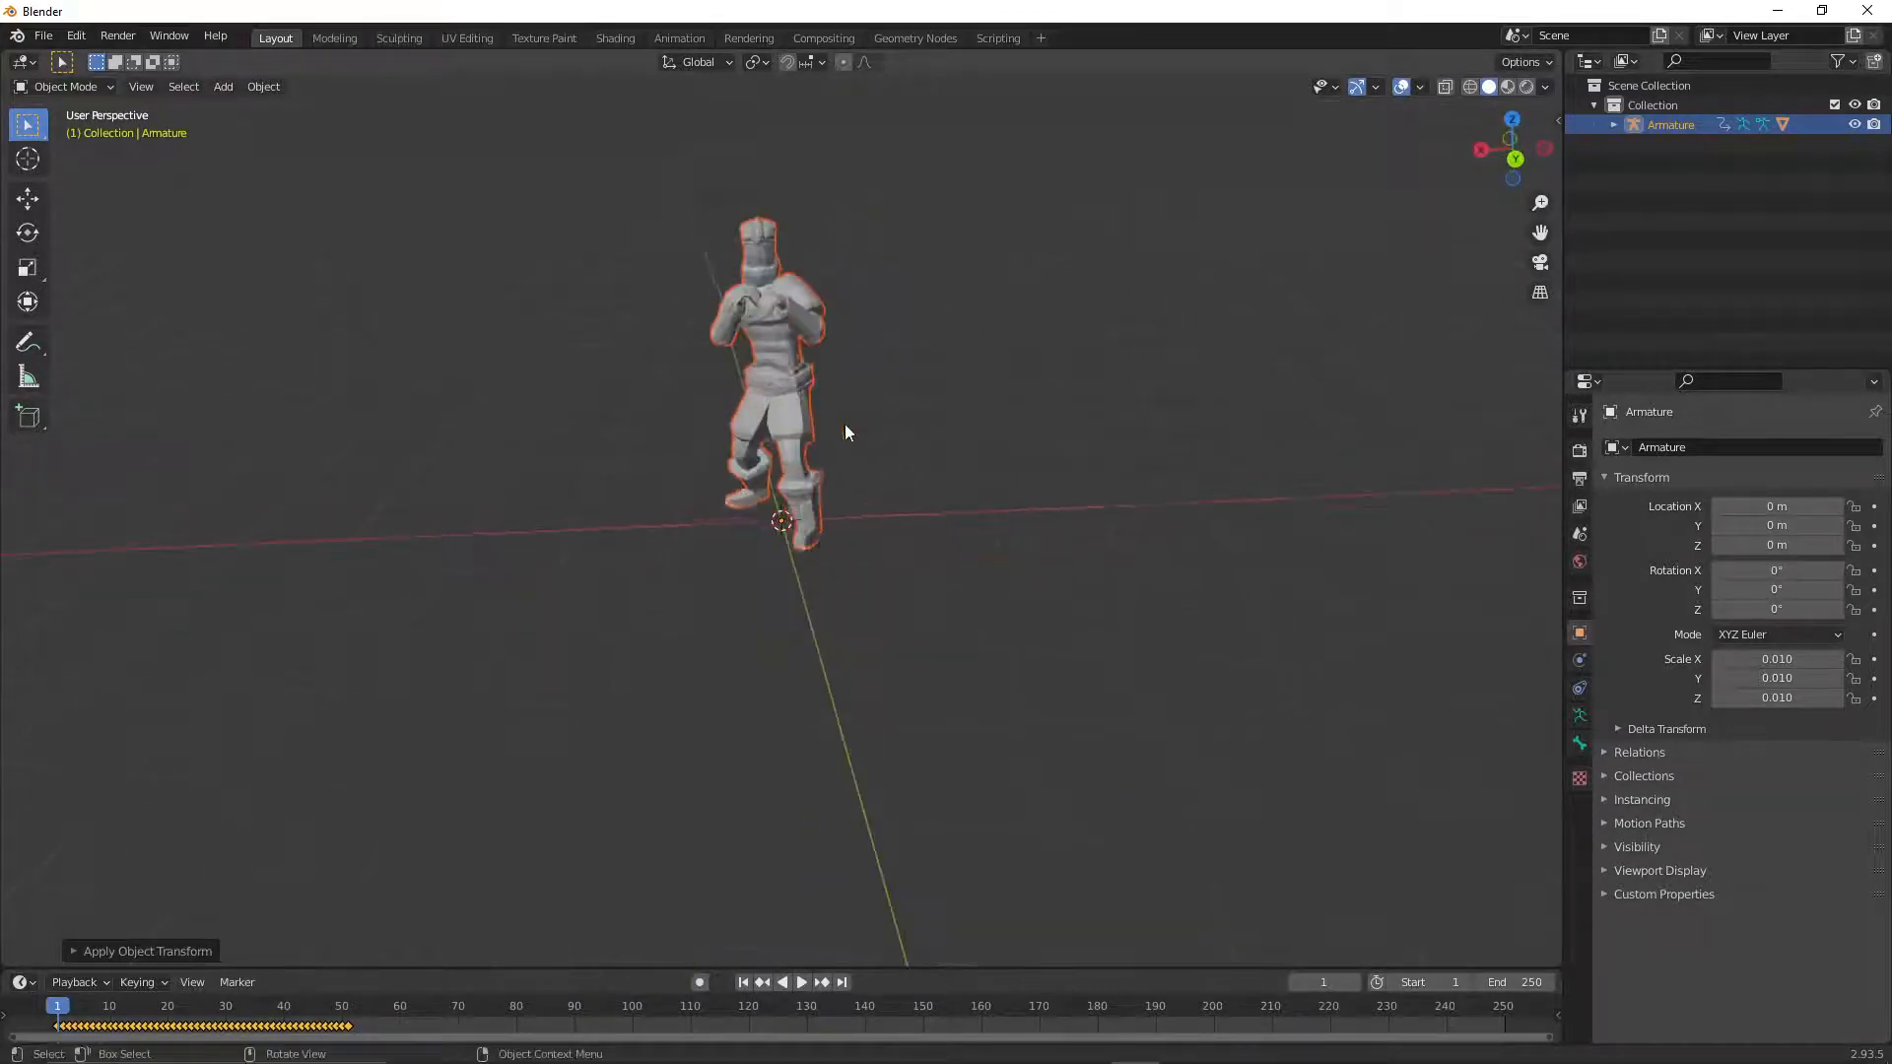
left_click(1660, 870)
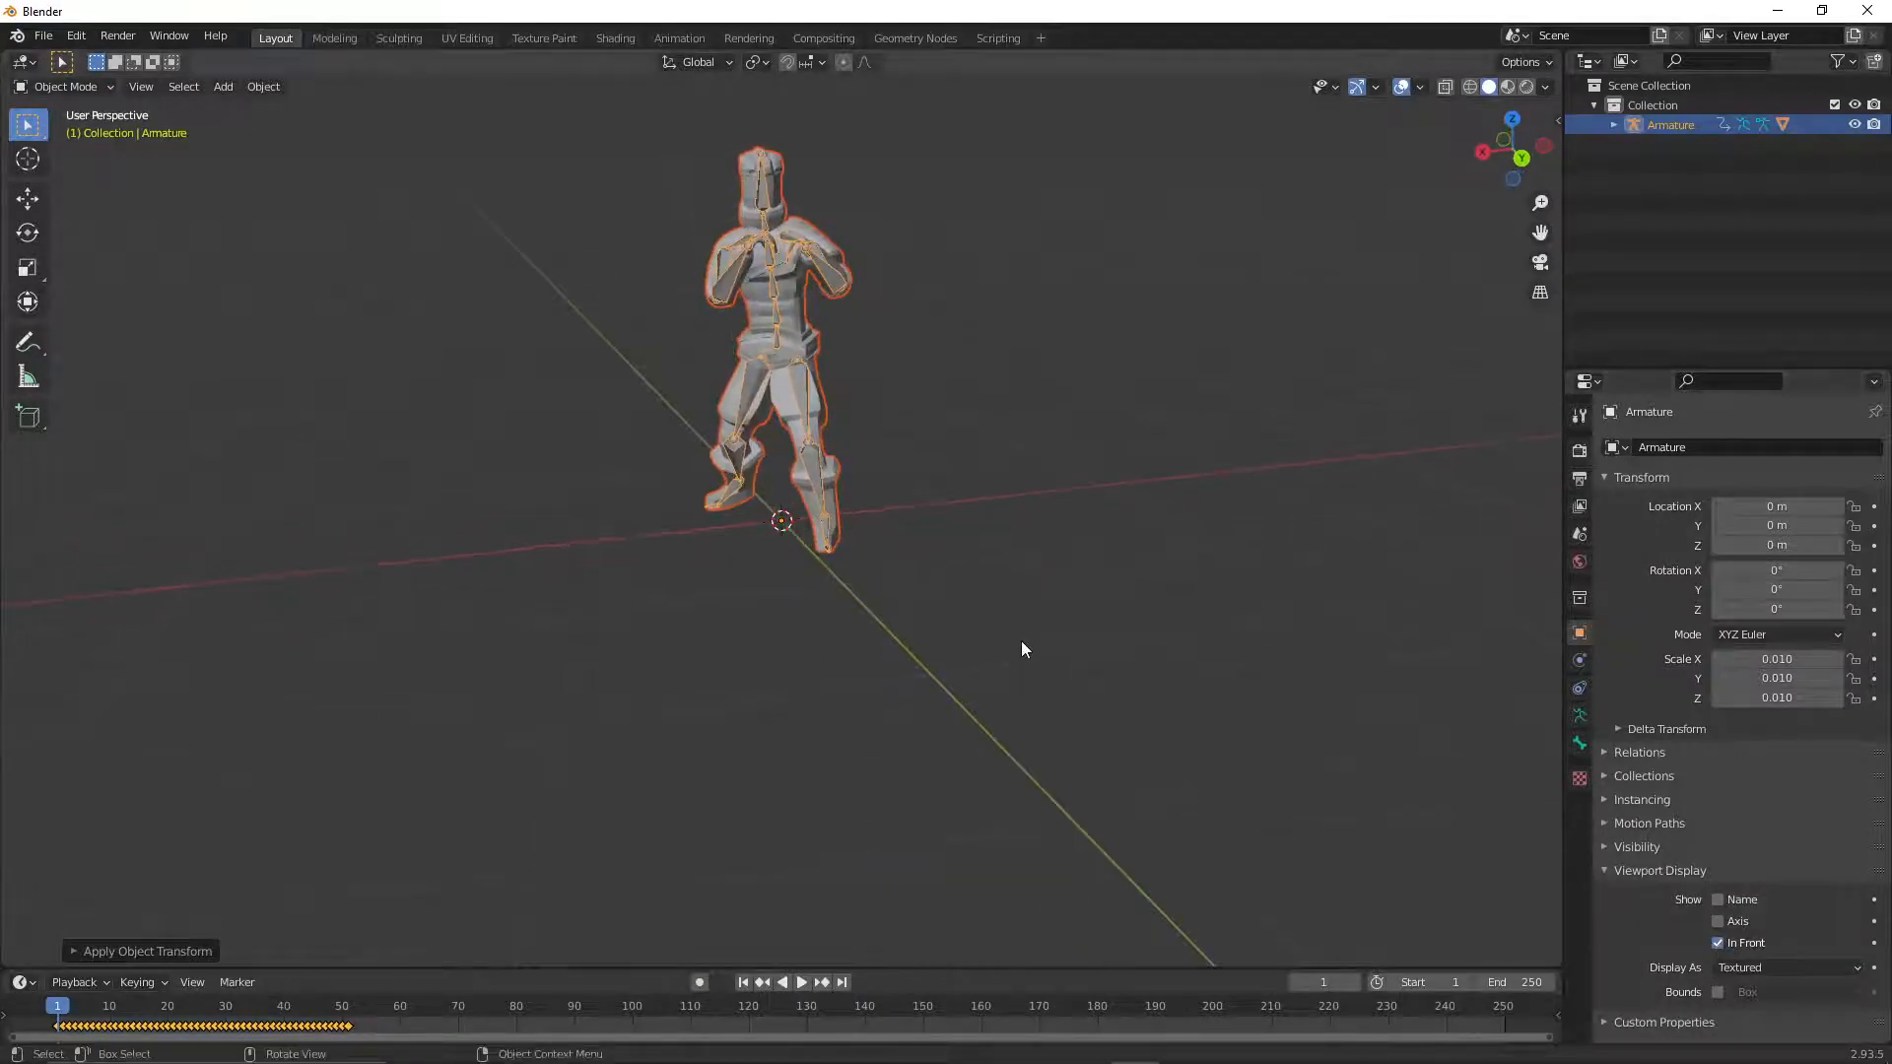
key("Tab")
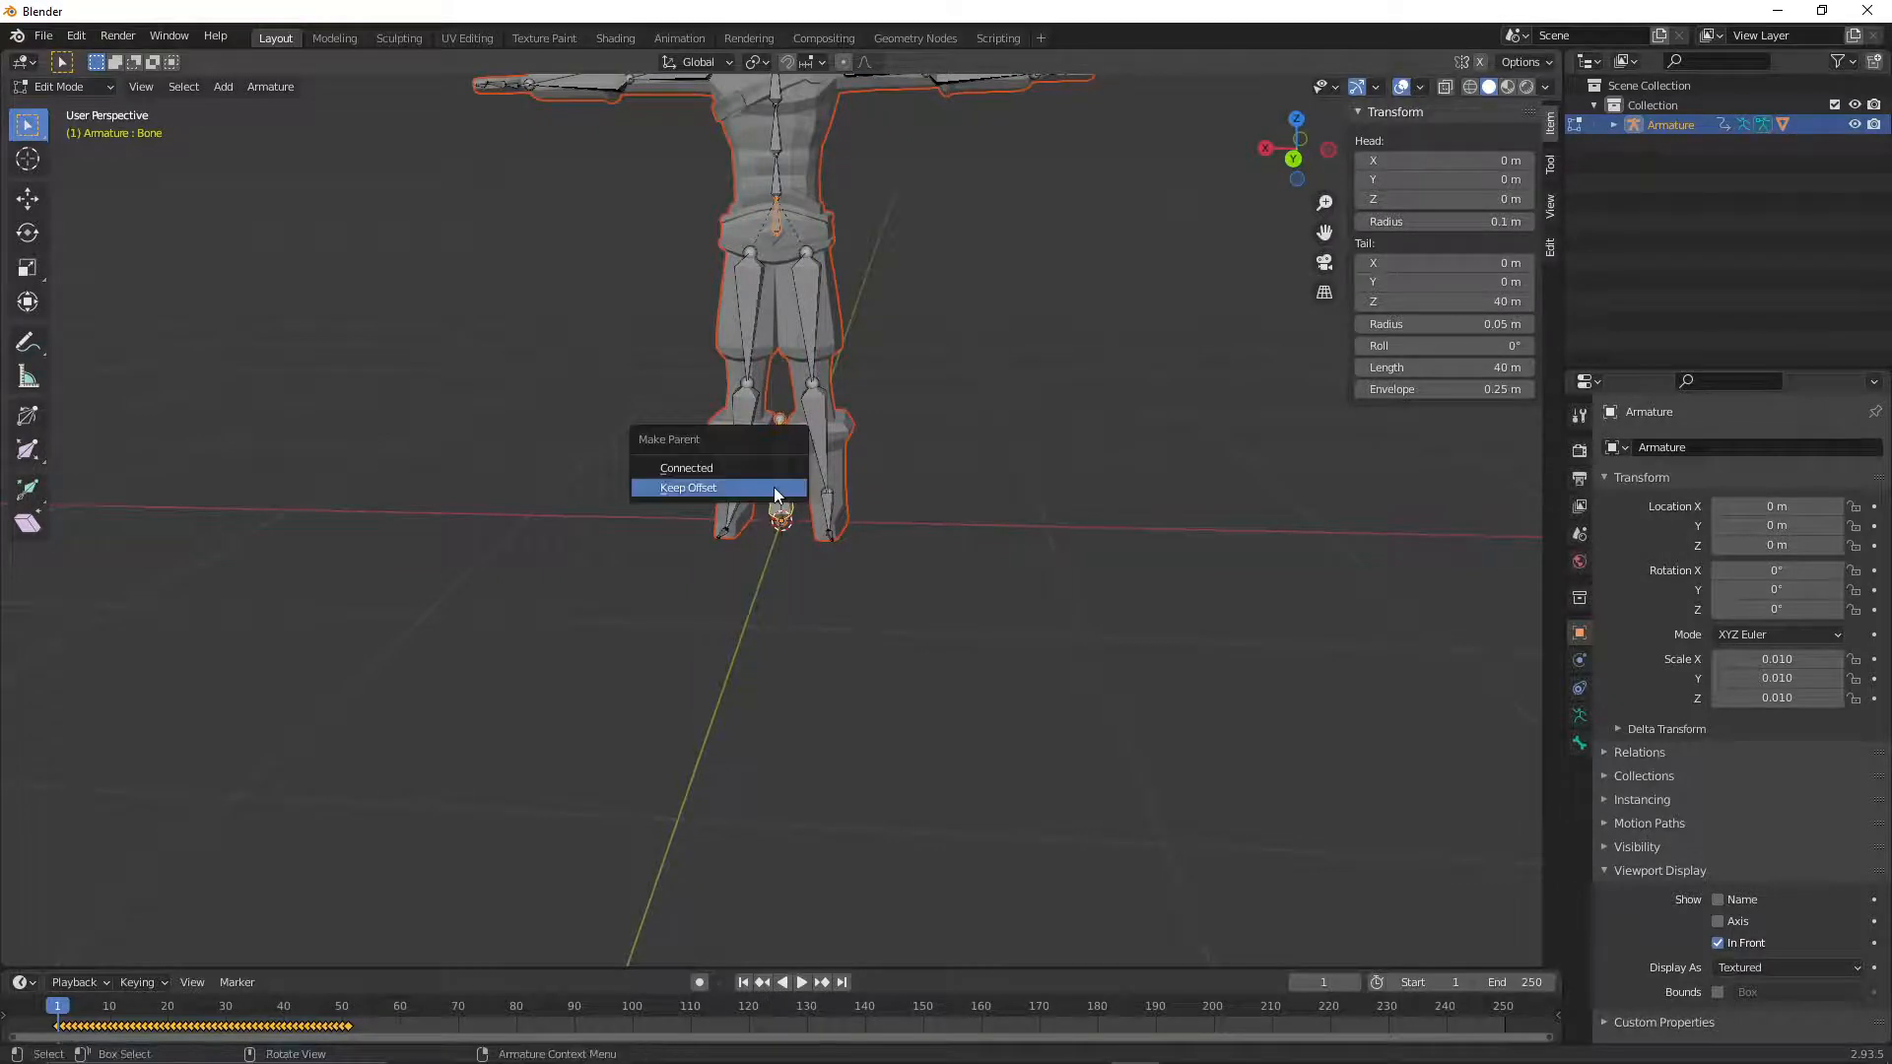
left_click(687, 487)
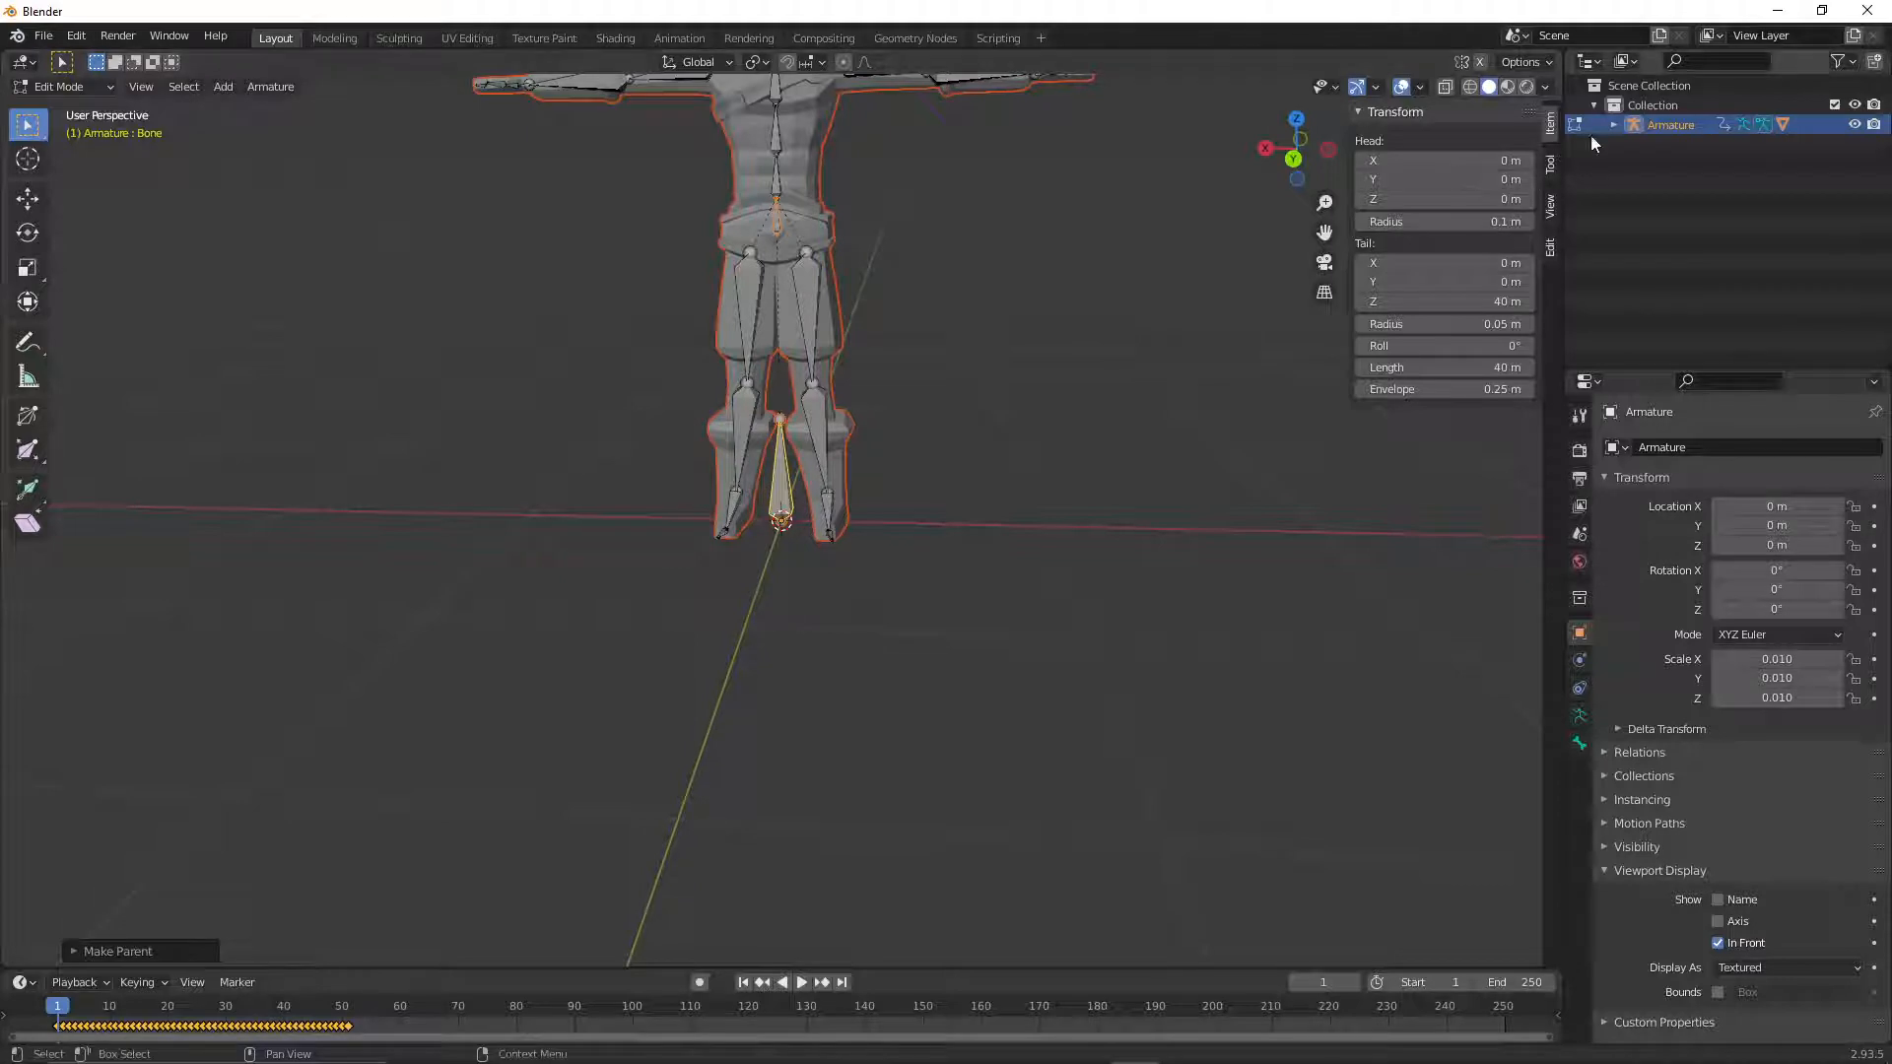
left_click(1612, 124)
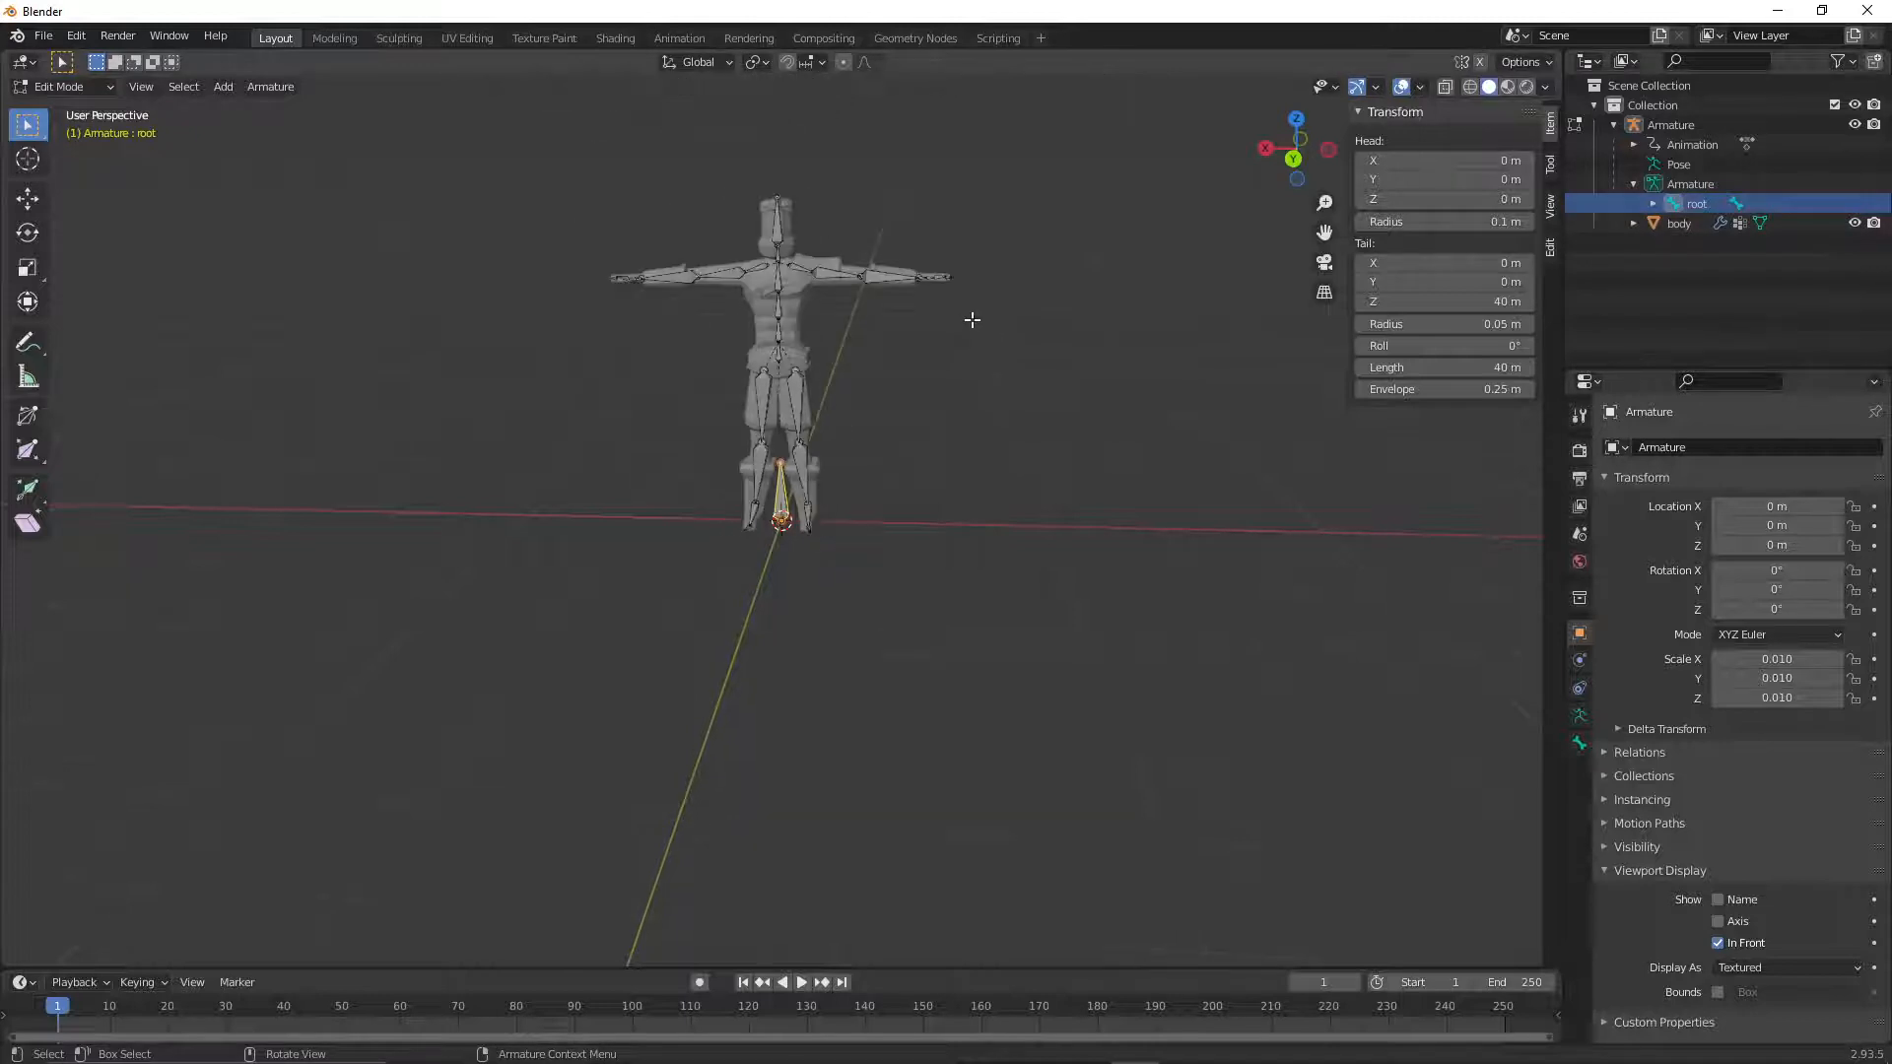
- Export the kick character to FBX with a file name beginning 'Kick'
left_click(42, 35)
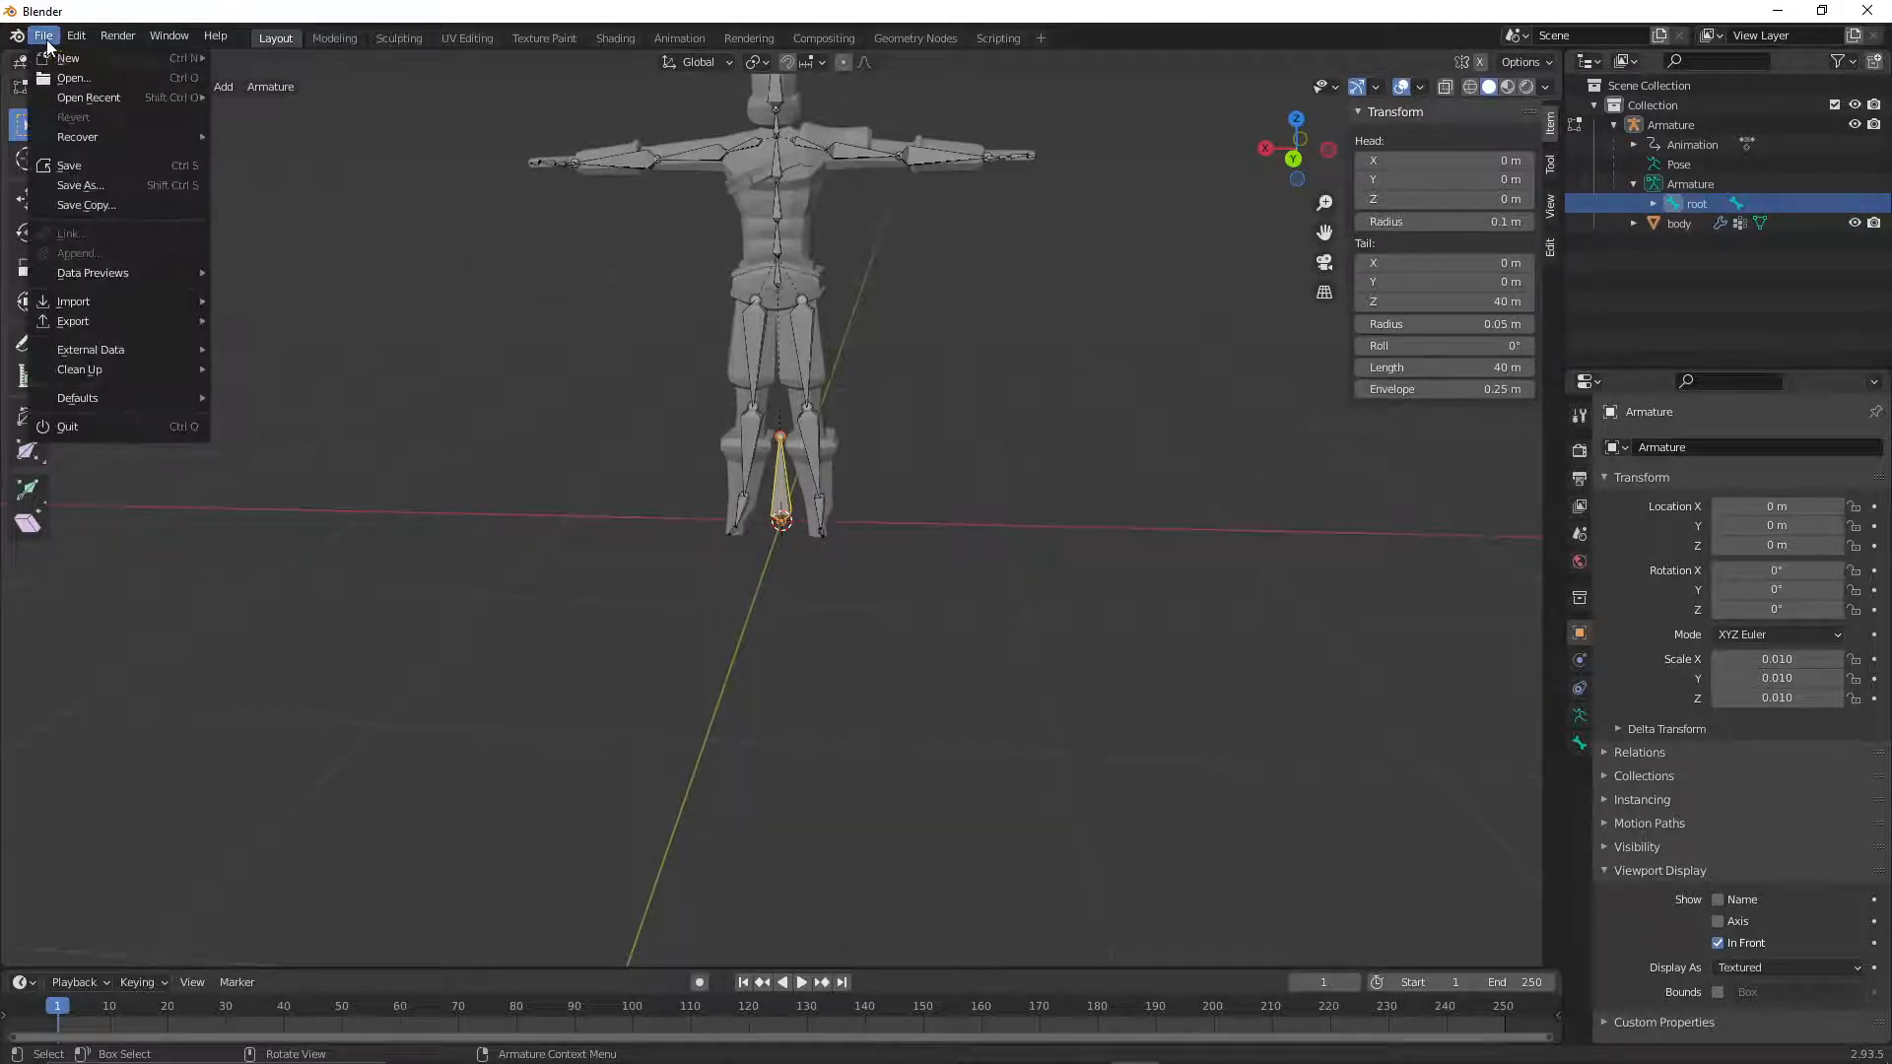
mouse_move(72, 321)
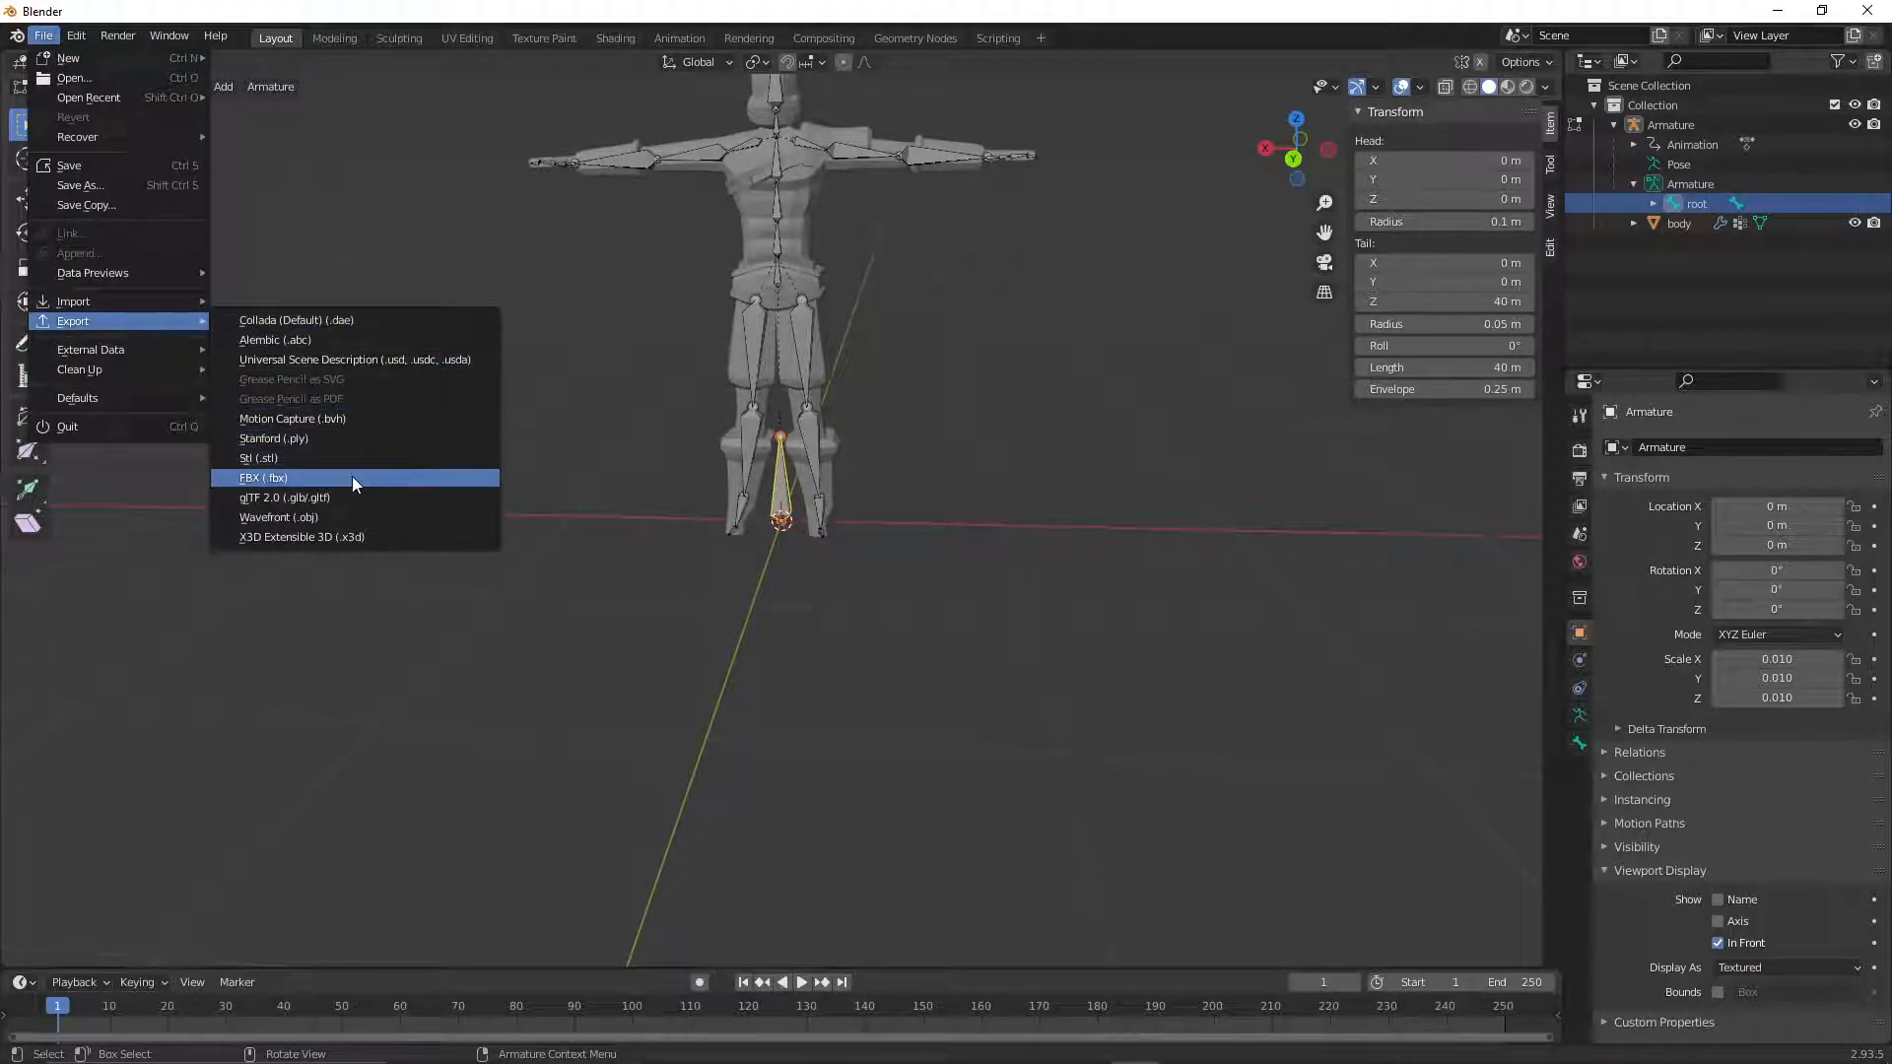
left_click(262, 478)
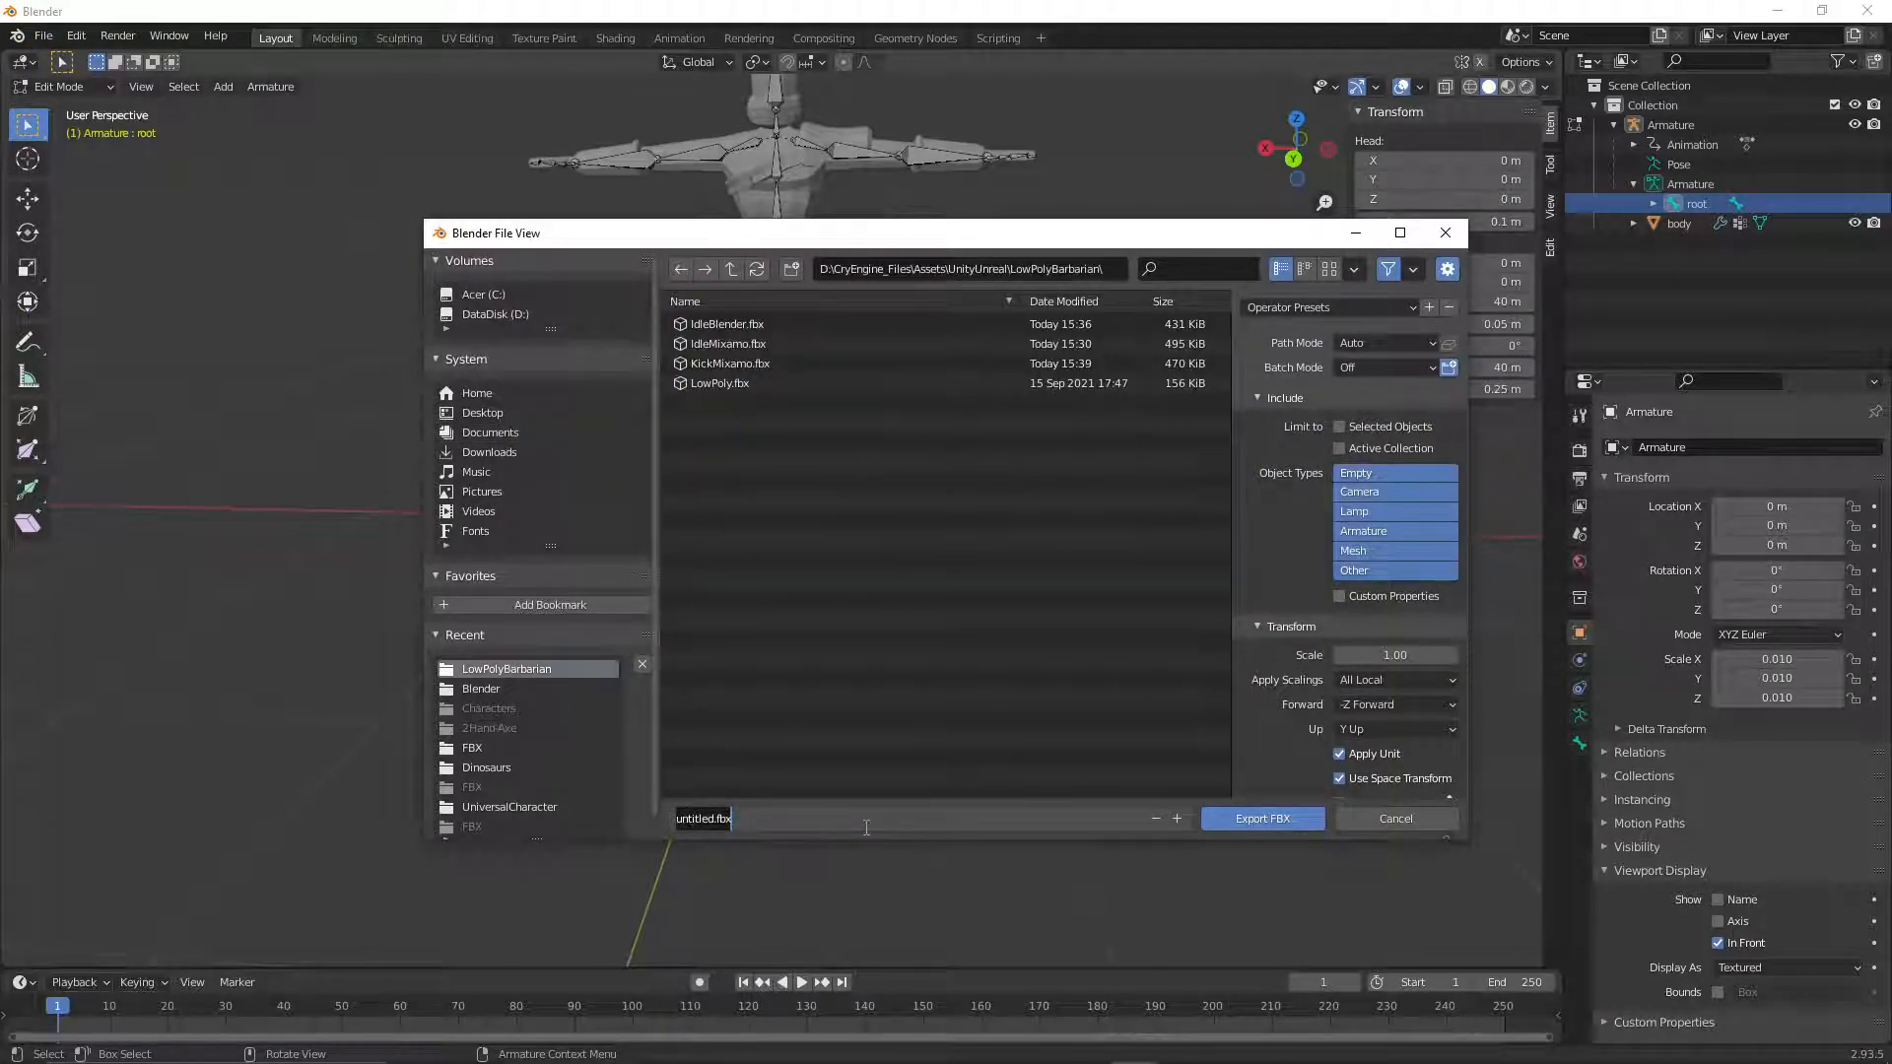
type("KickC")
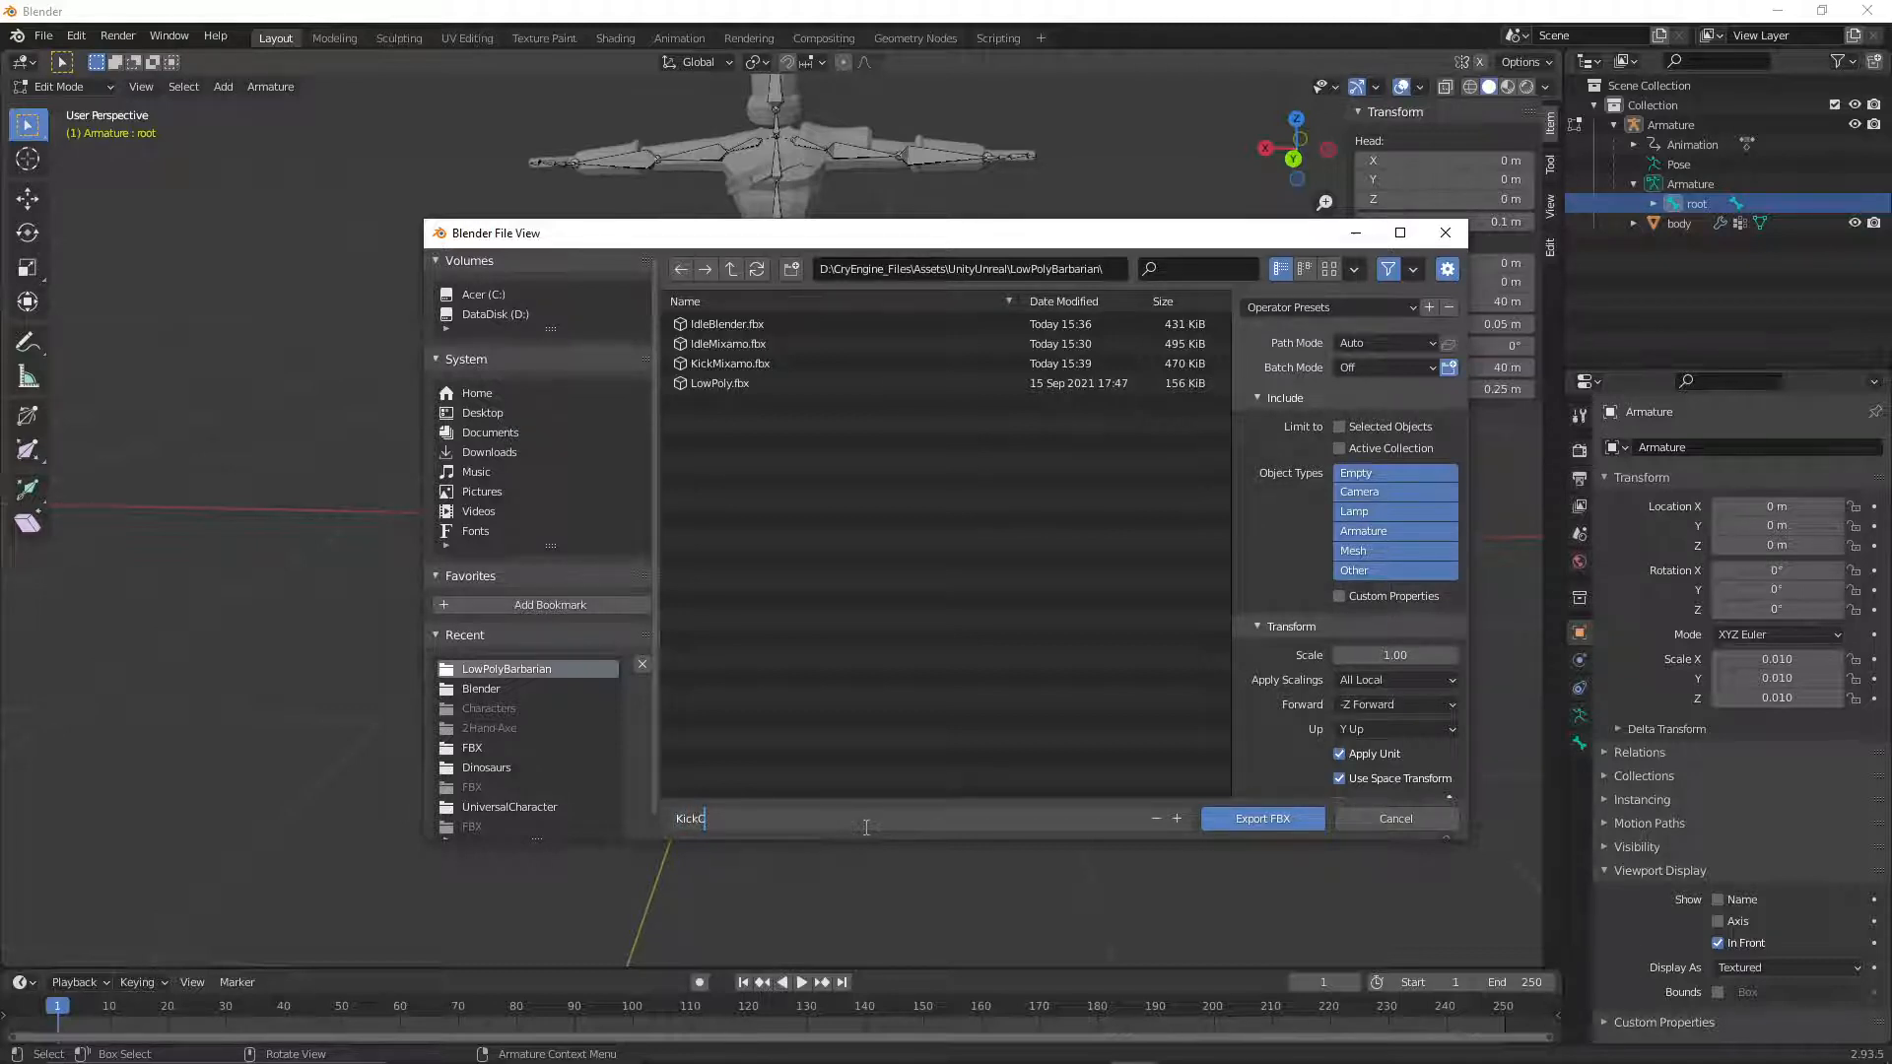
type("ryE")
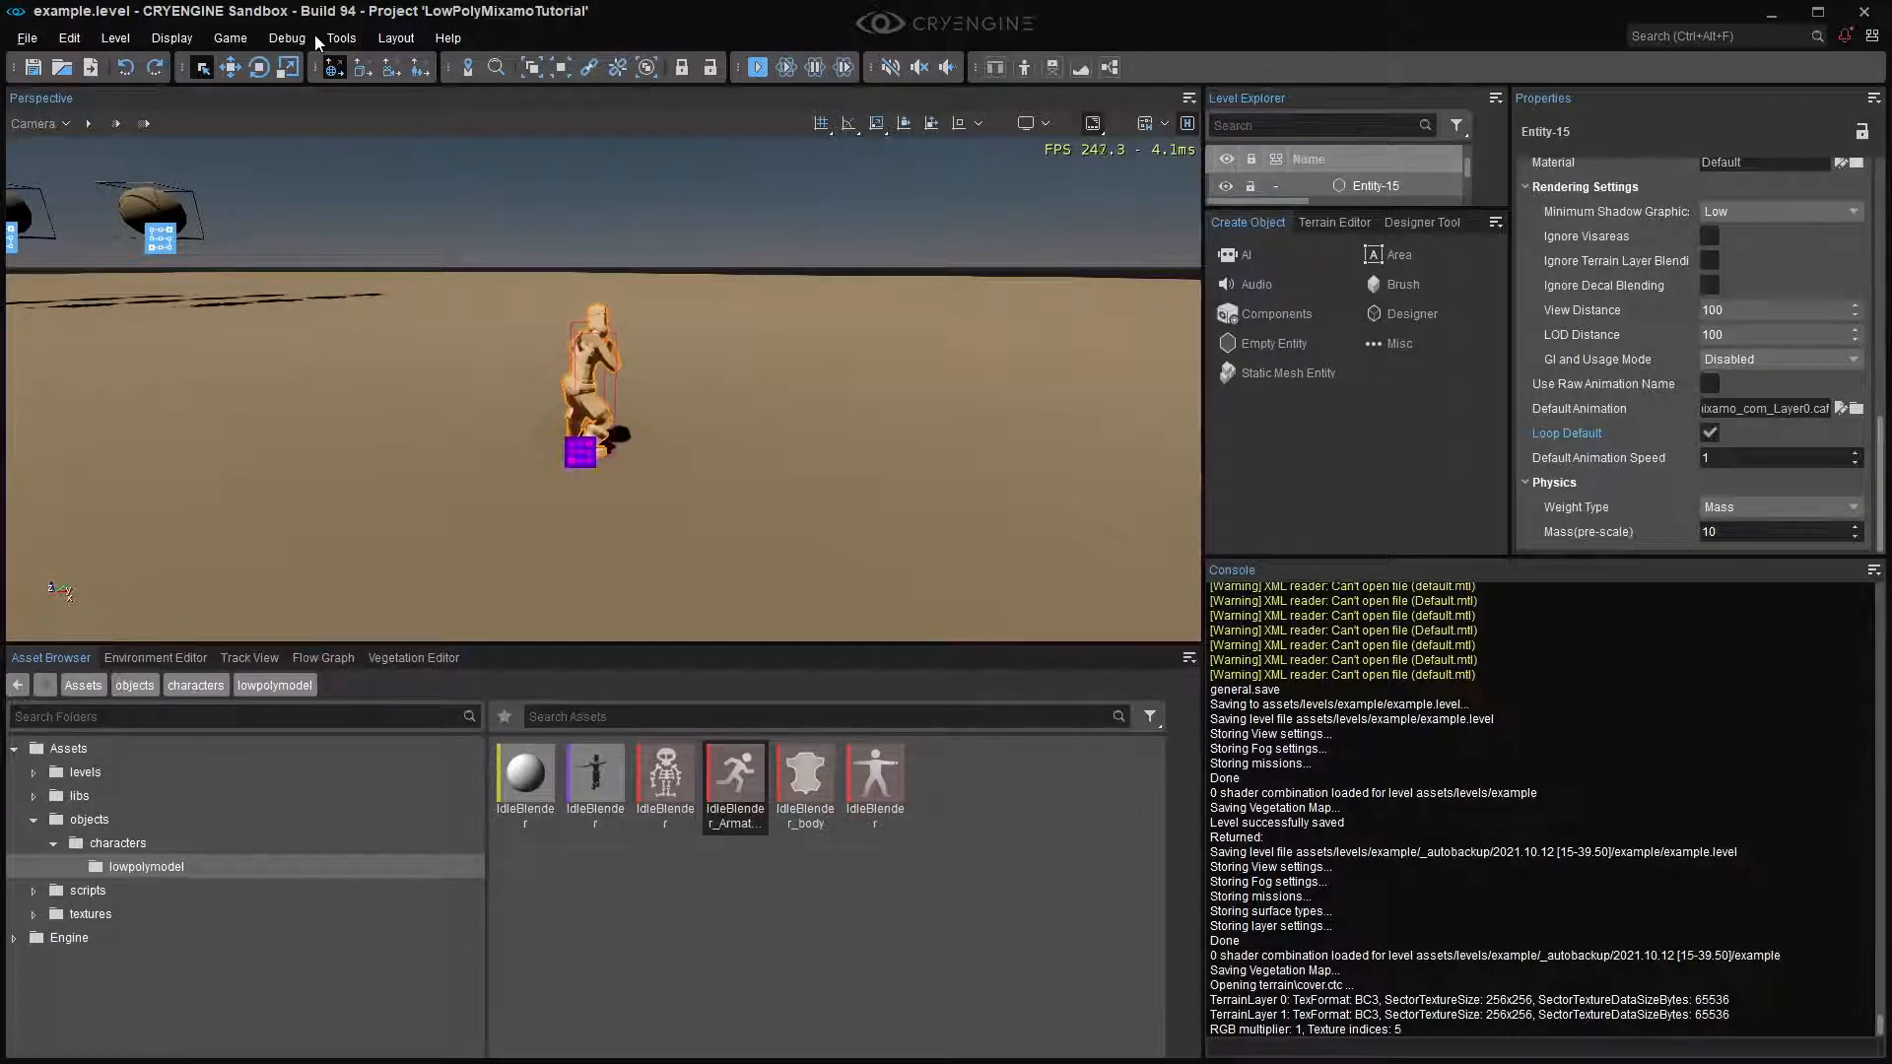
- Start an FBX animation import and load the kick FBX file
left_click(342, 37)
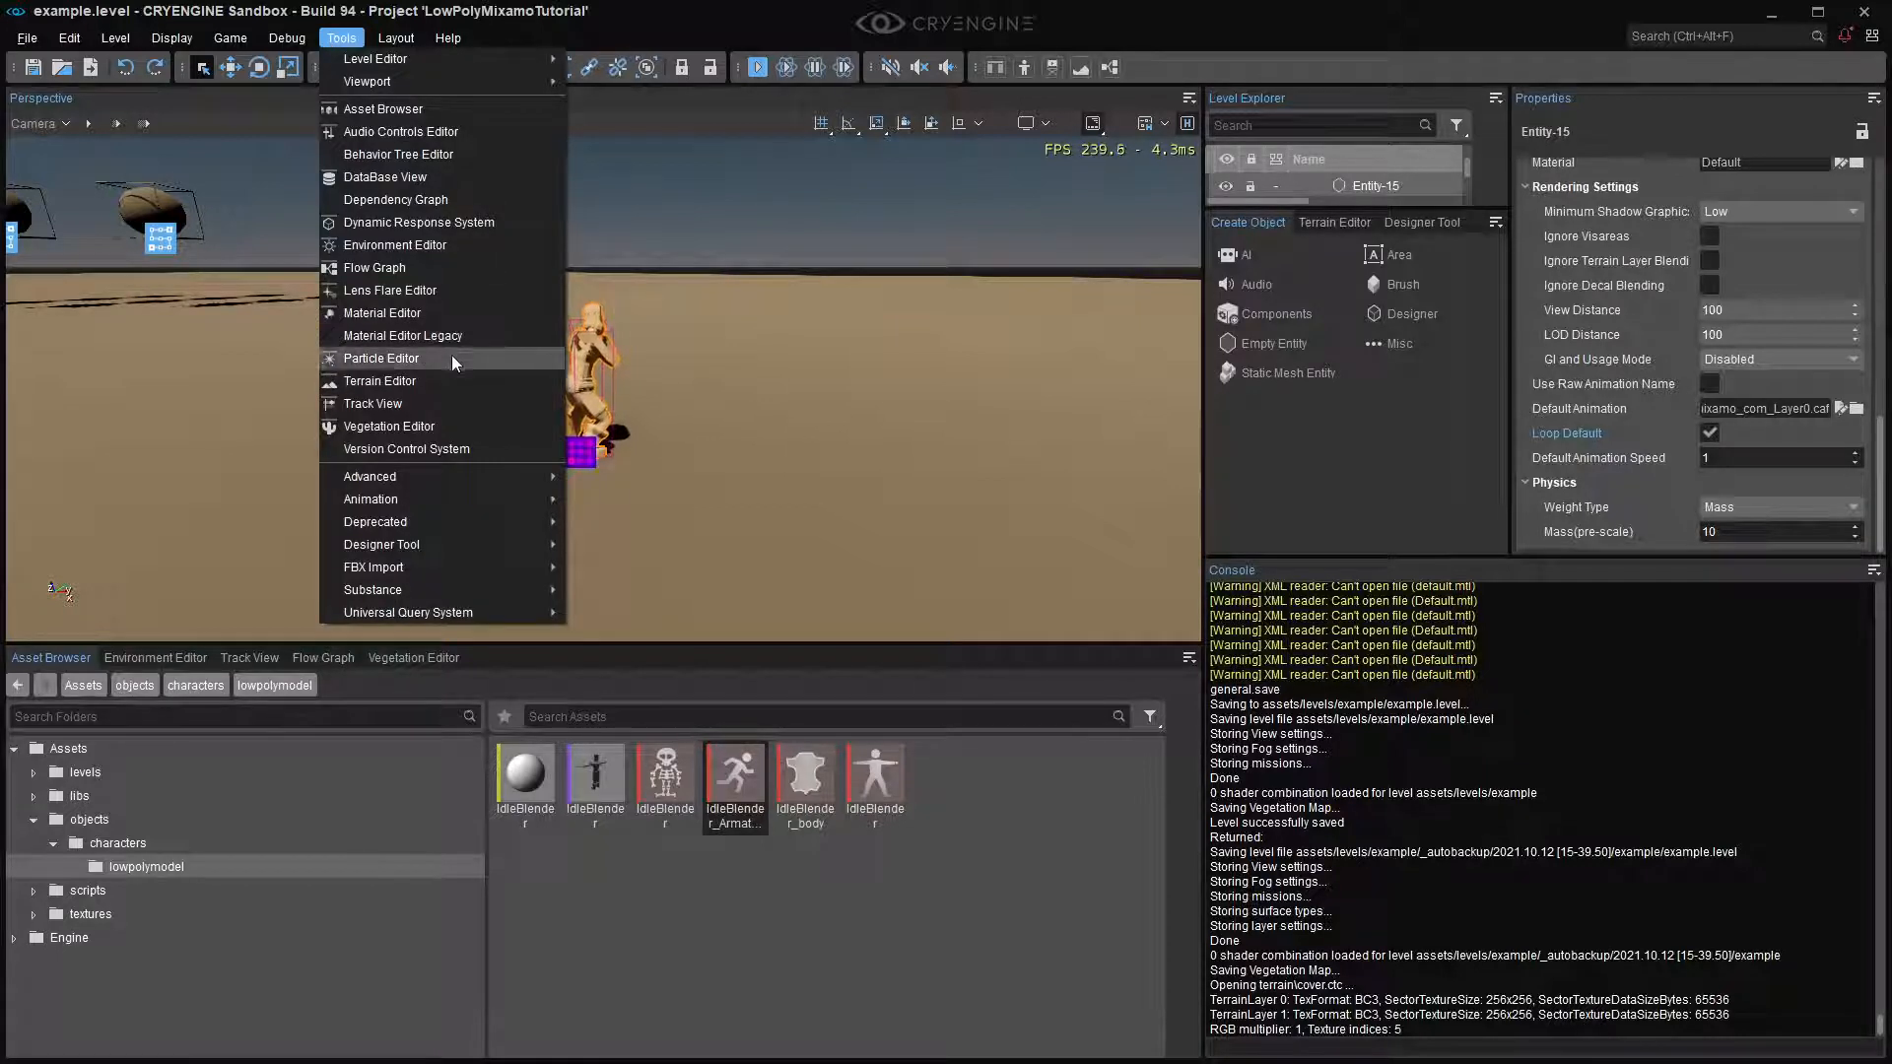
mouse_move(371, 498)
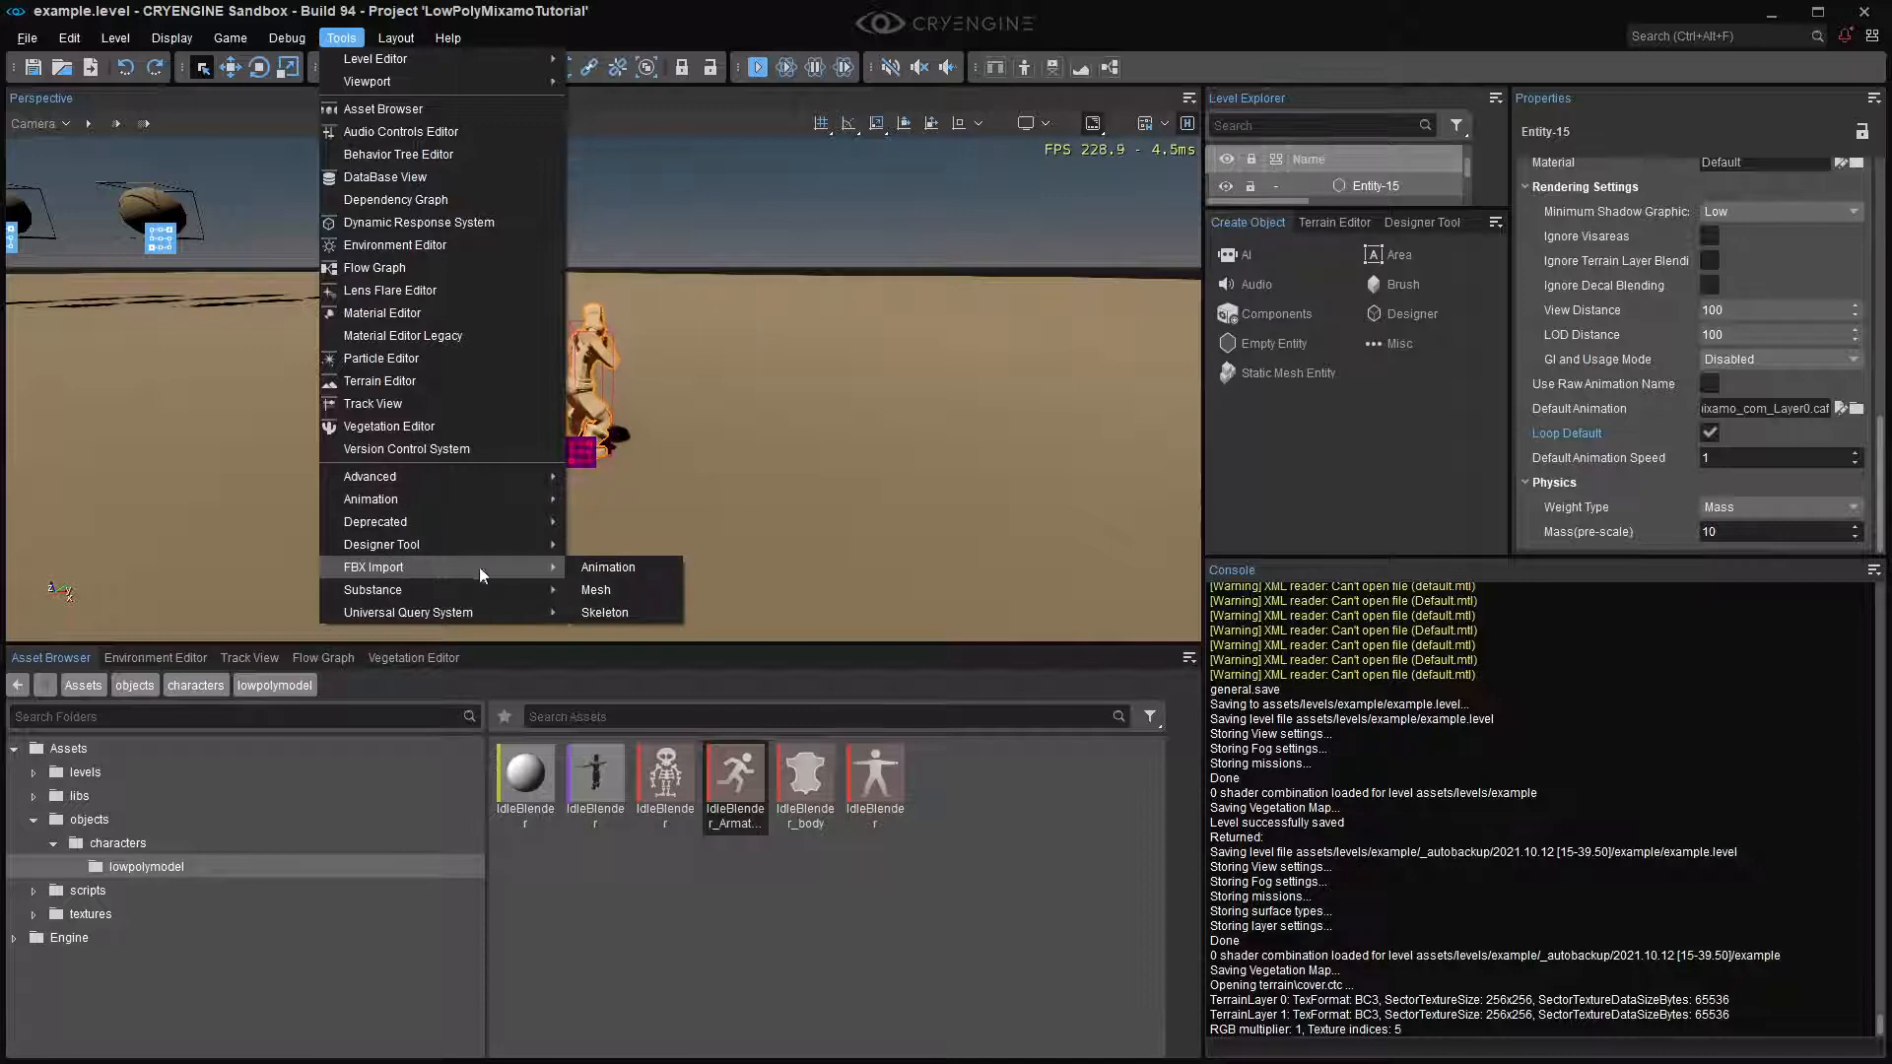
left_click(606, 568)
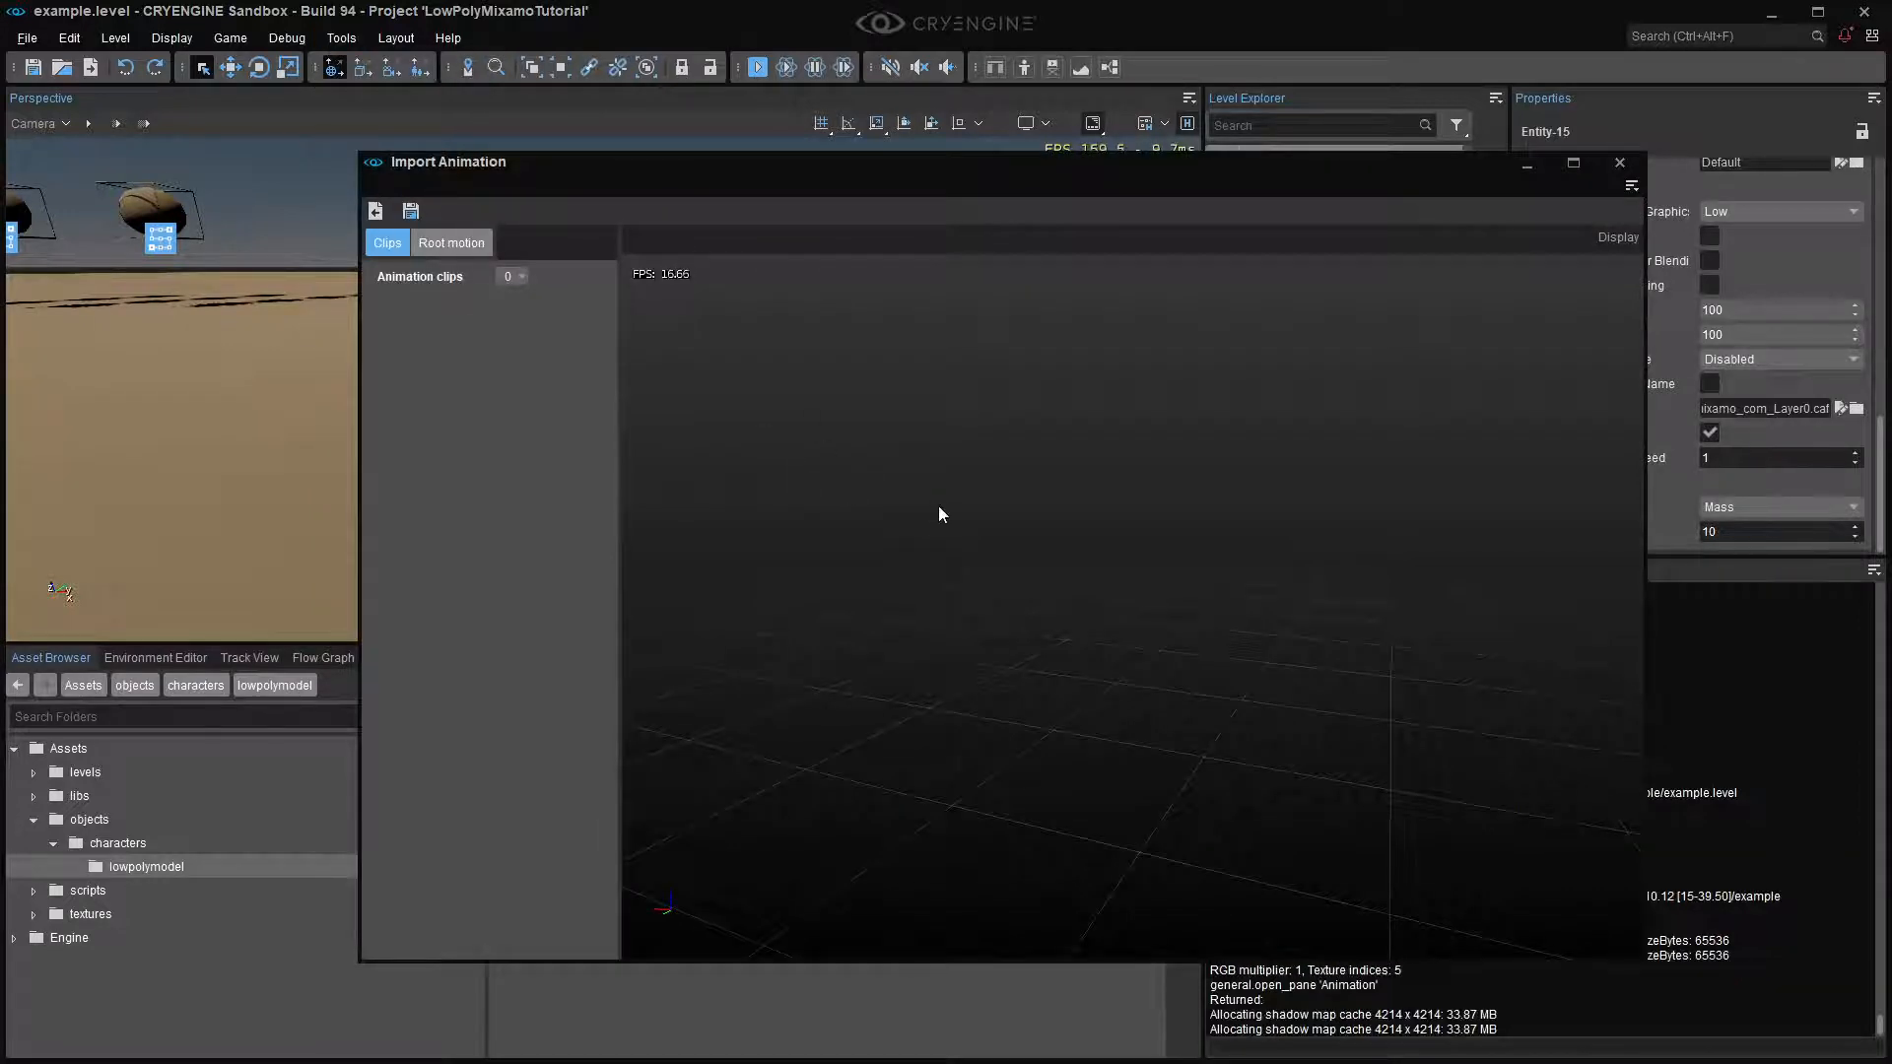
key("alt+tab")
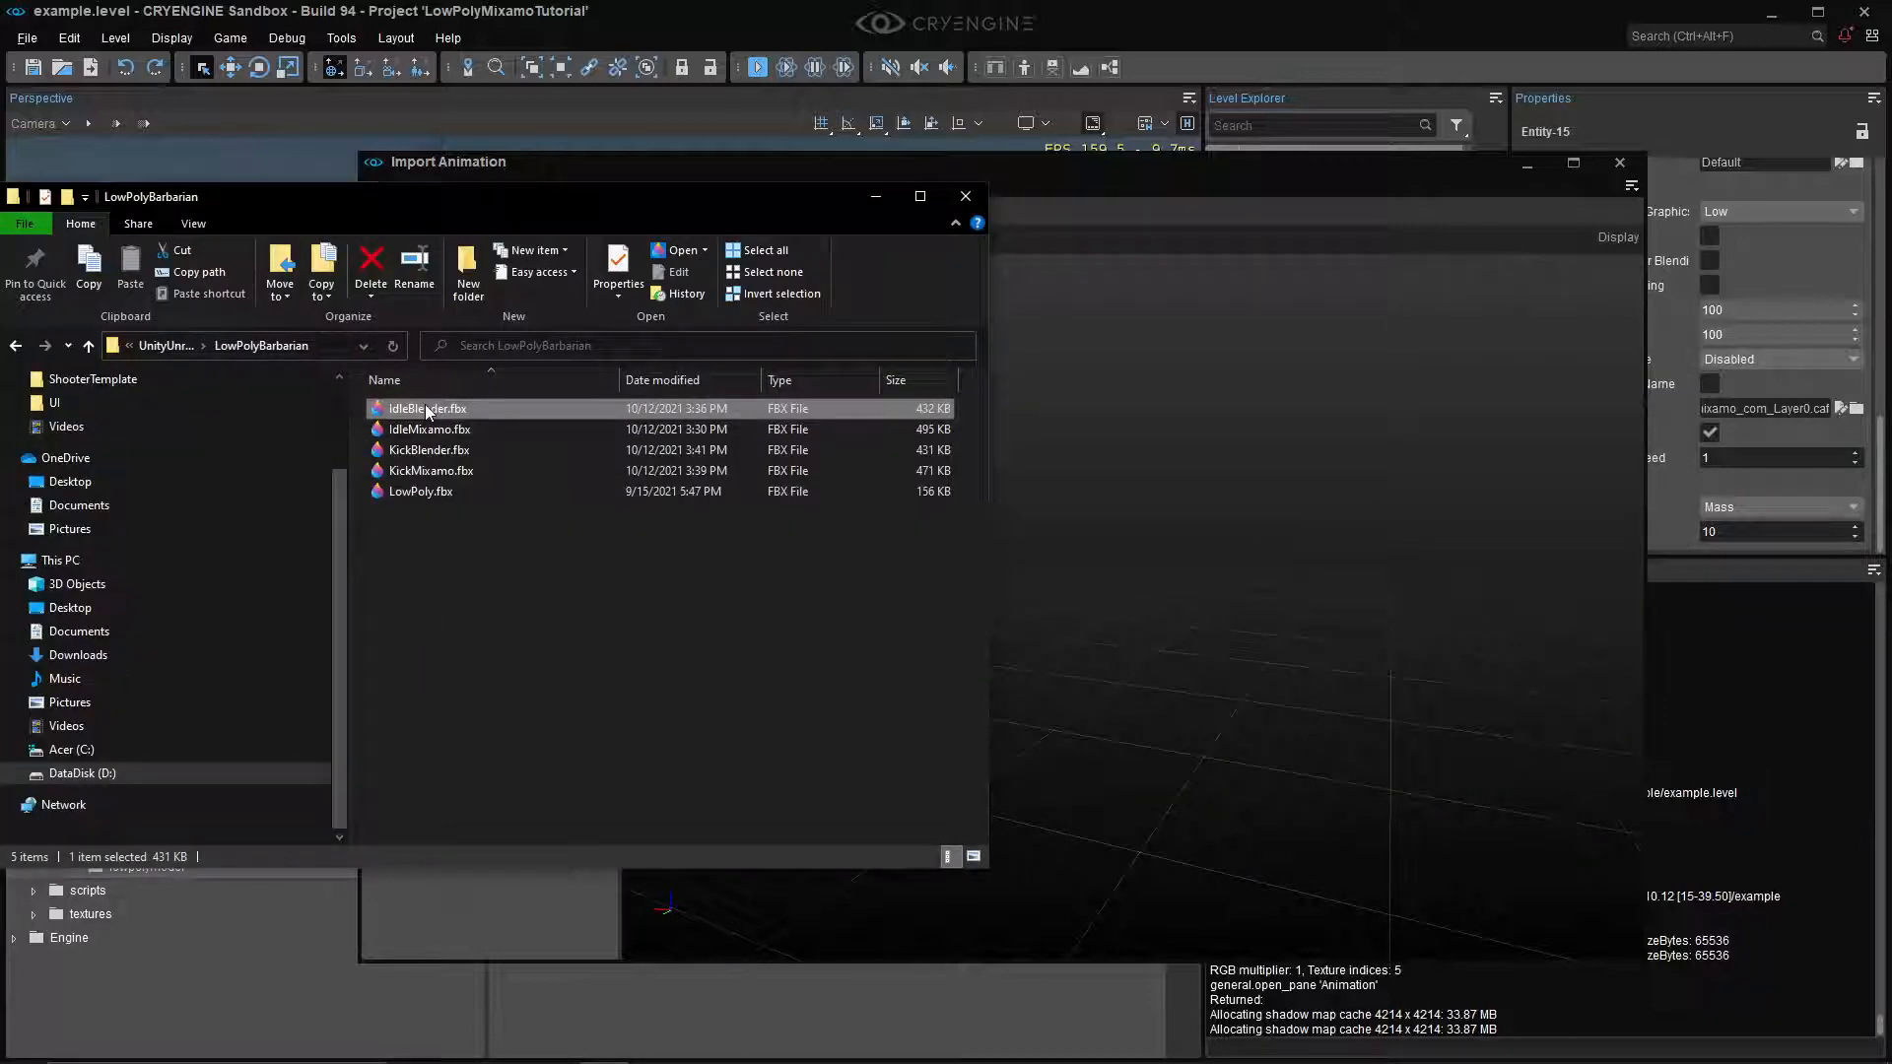
left_click(429, 449)
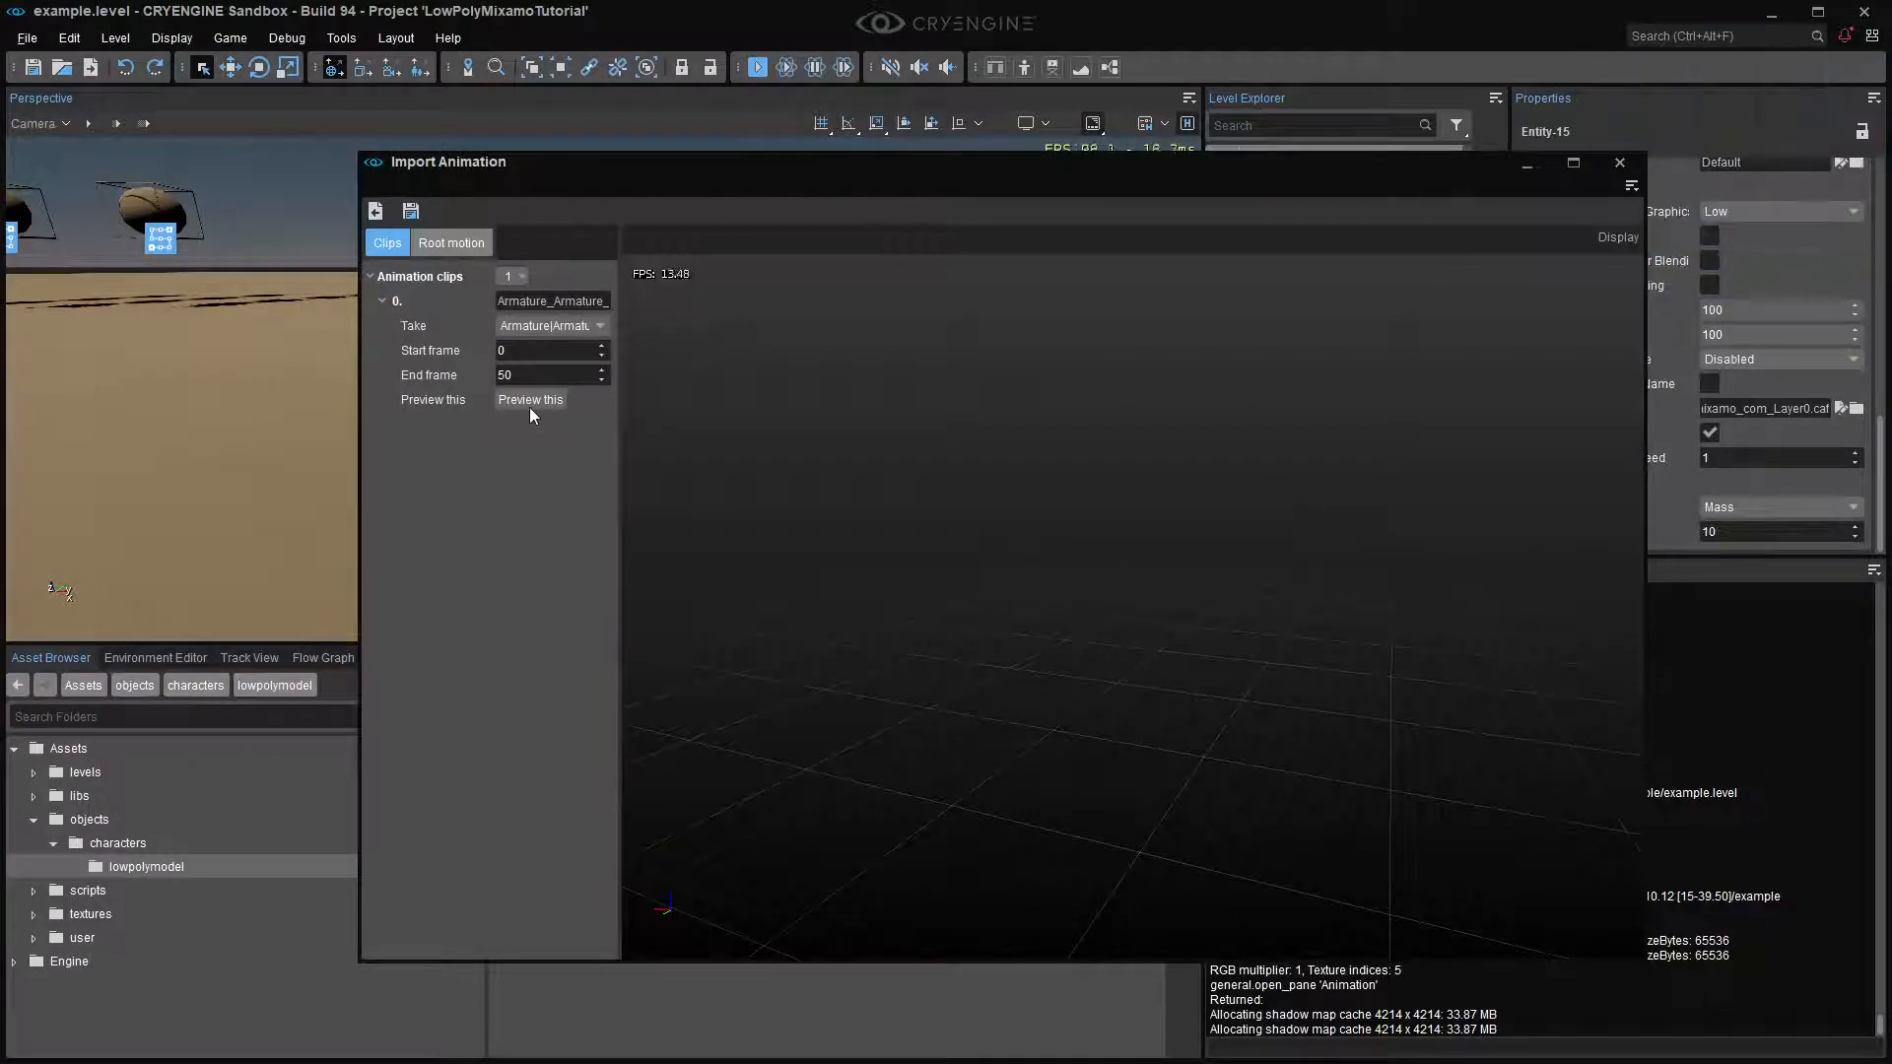
- Preview the clip, name it Kick, and save it to objects/characters/lowpolymodel
left_click(530, 399)
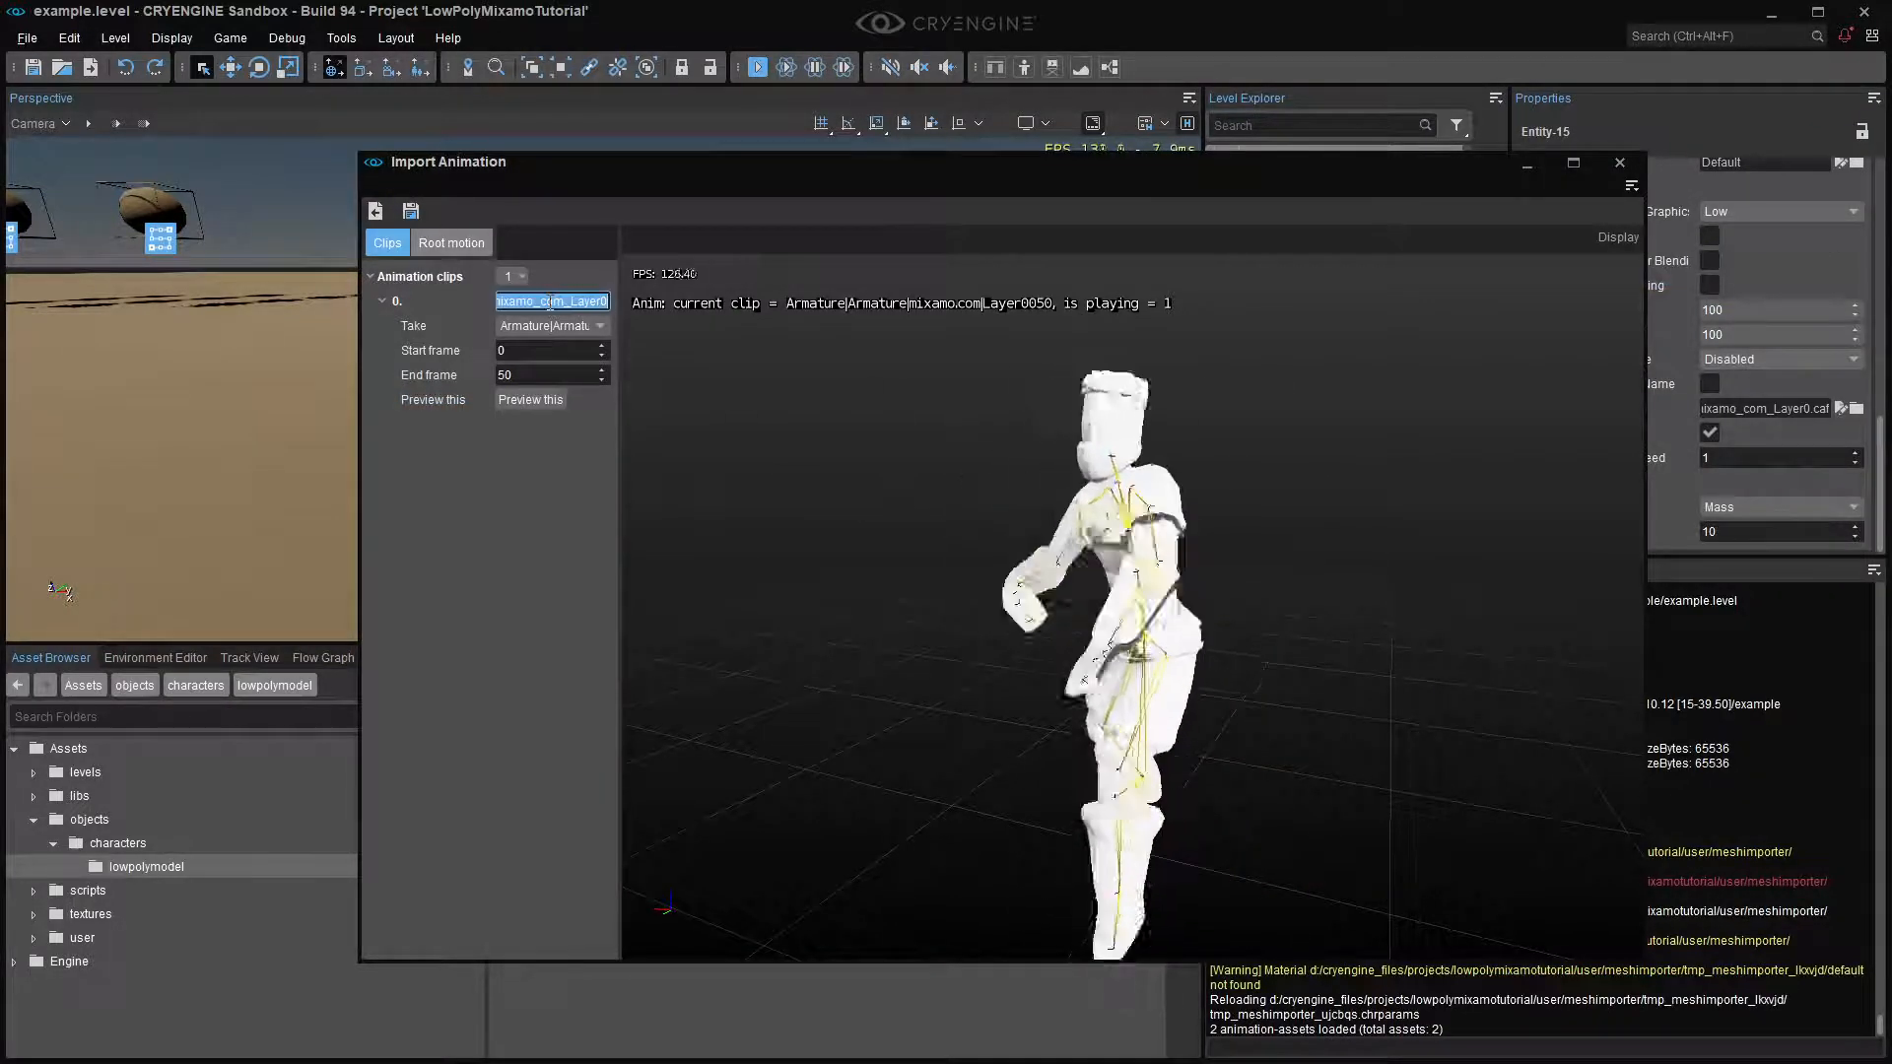
type("Kick")
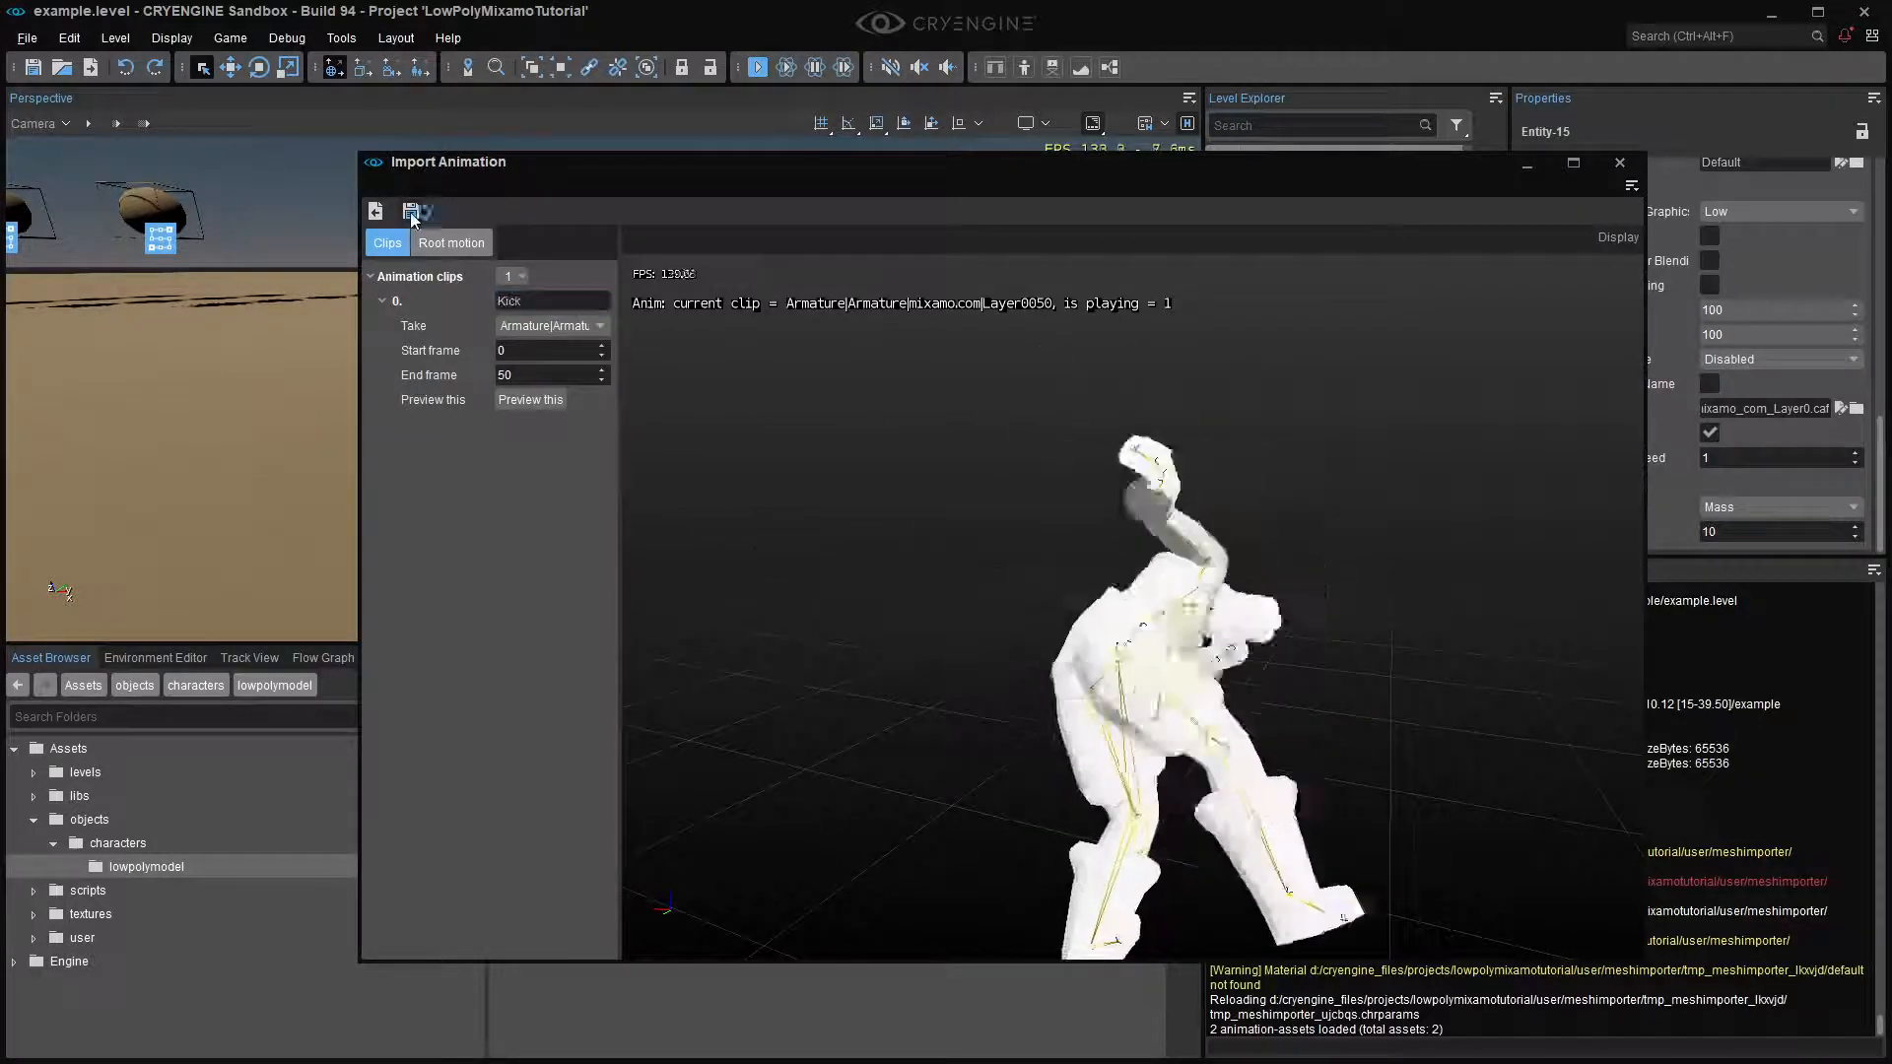
left_click(409, 211)
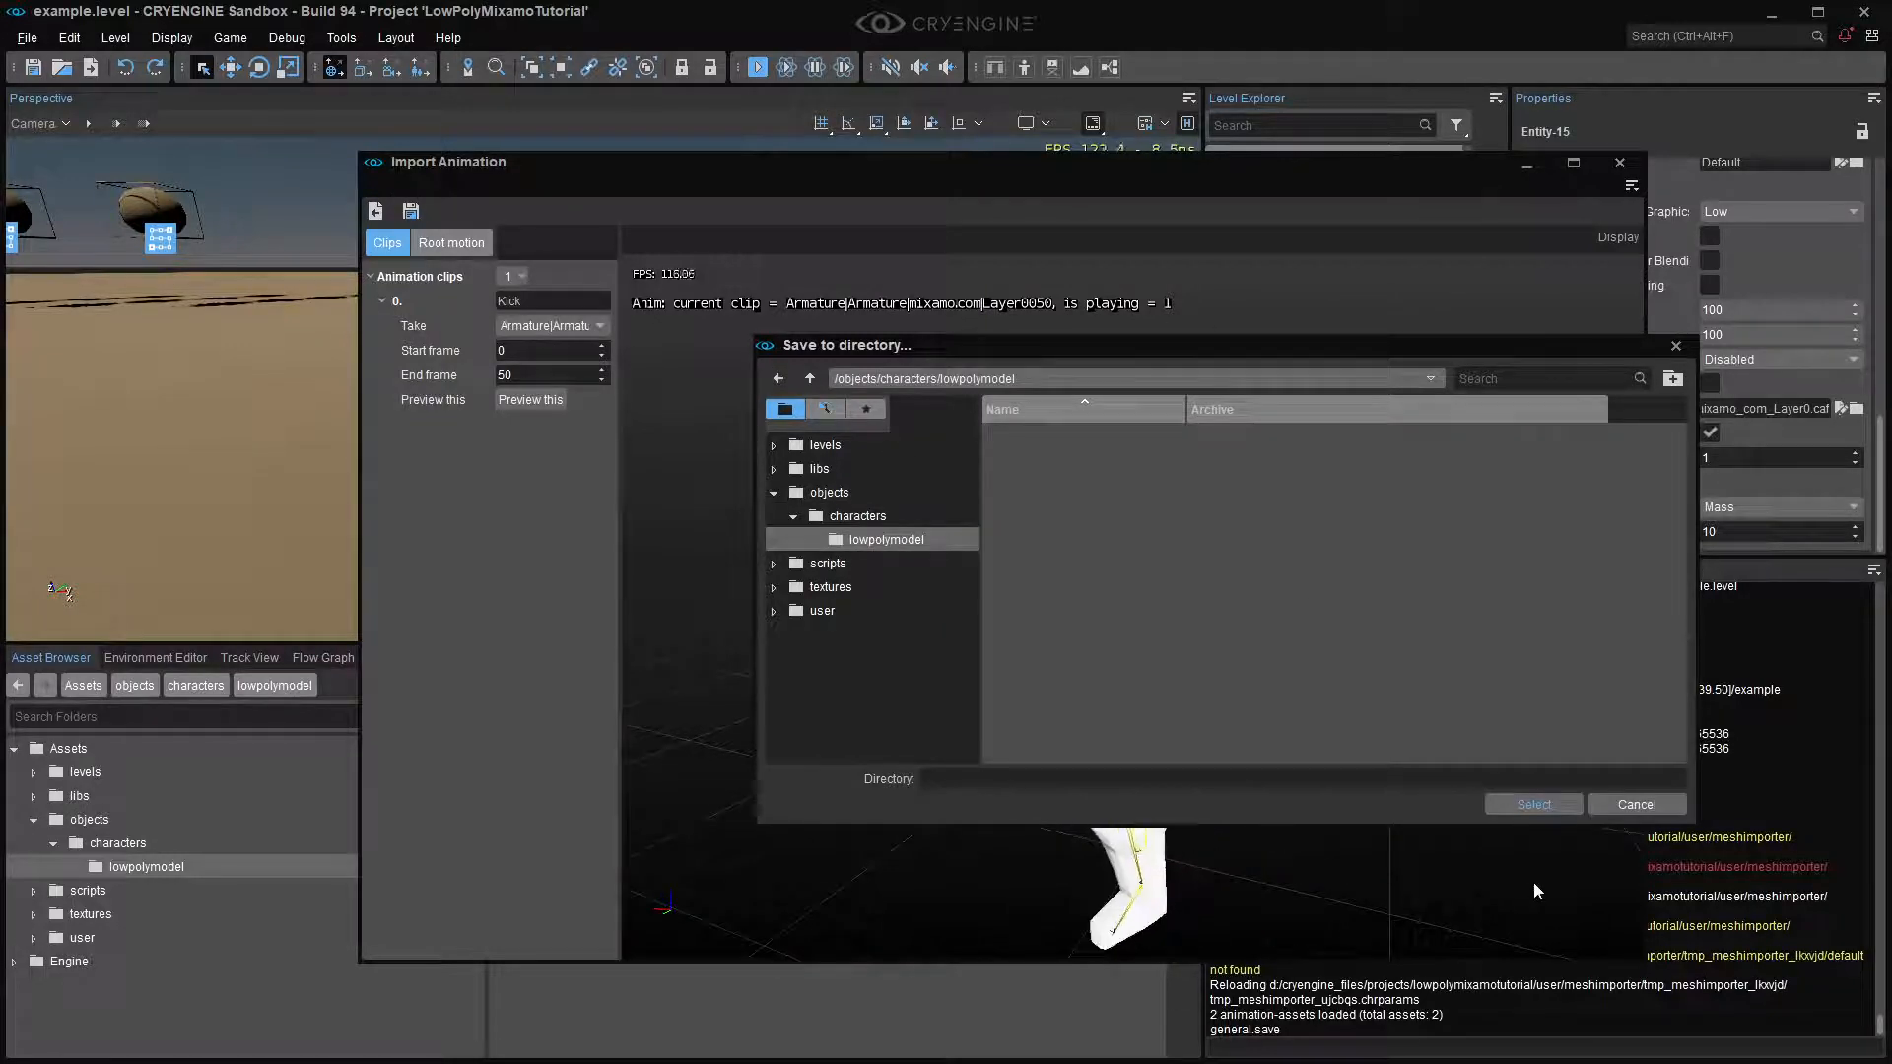
left_click(1532, 804)
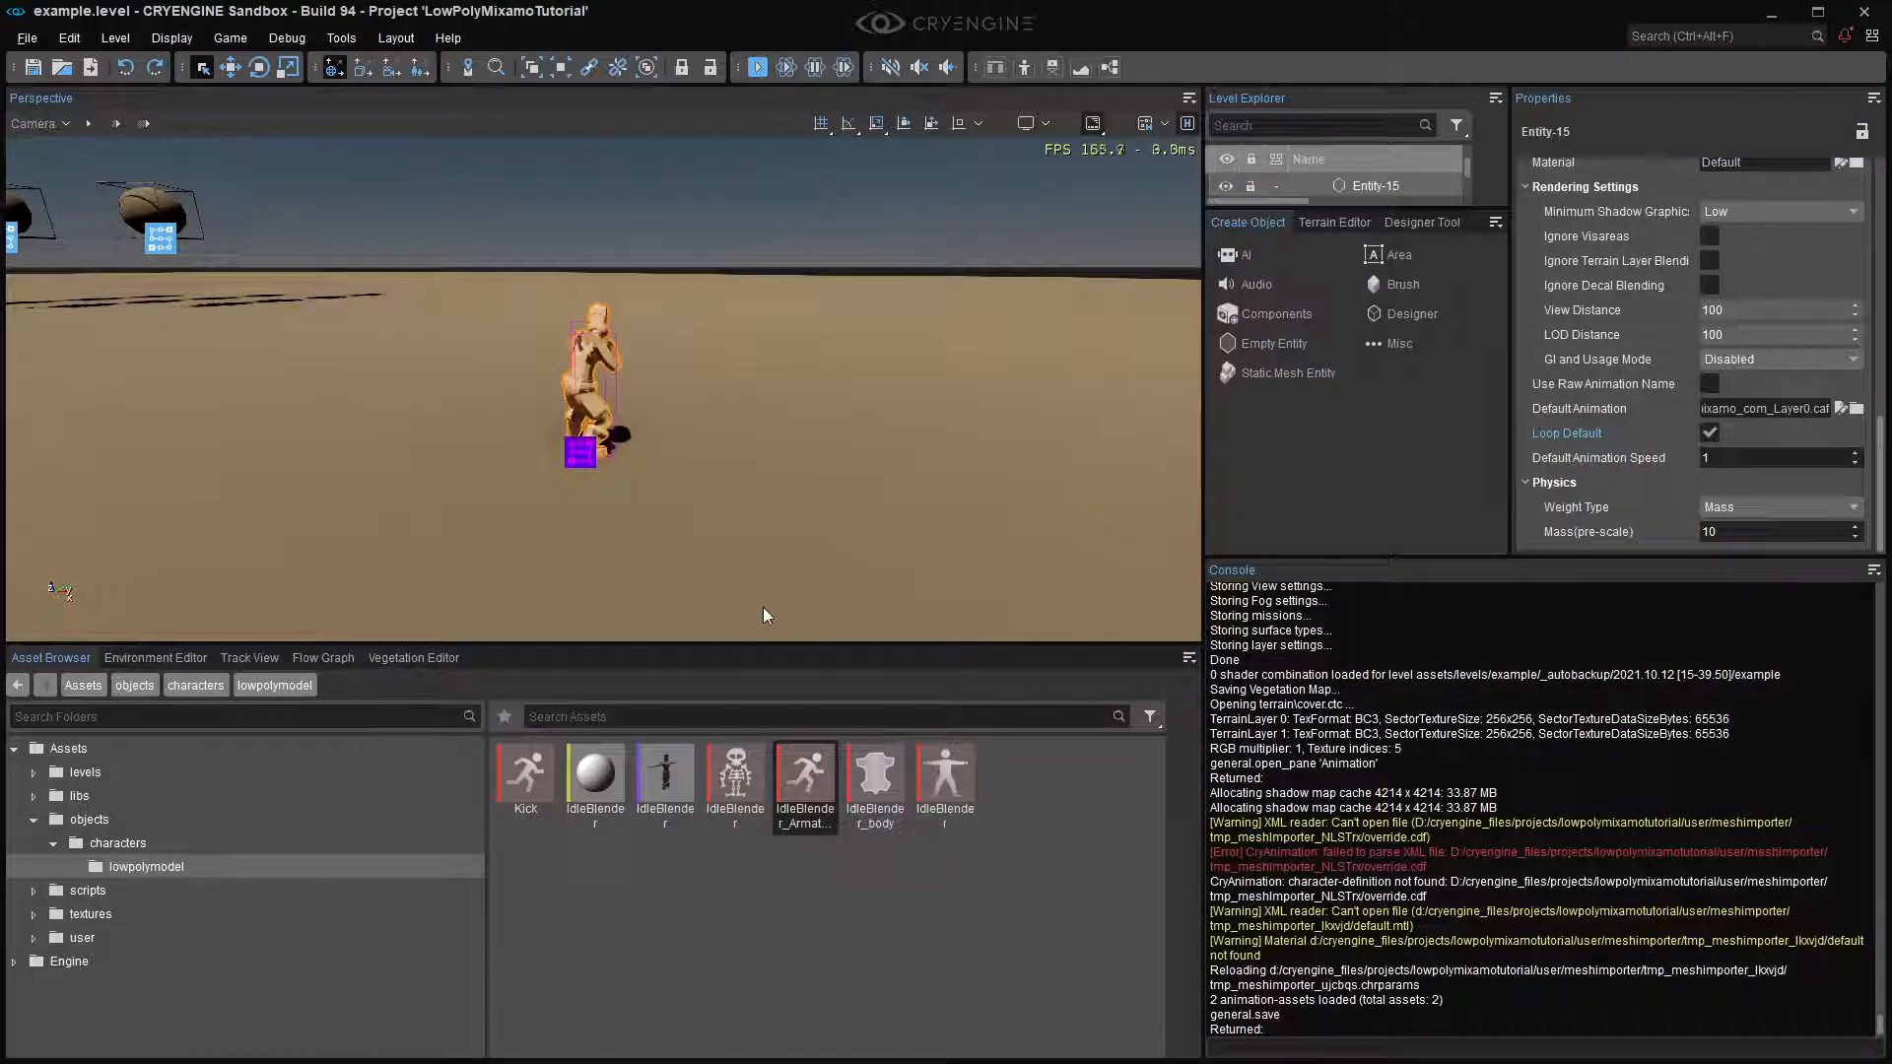
- Load IdleBlender in the Character Tool, confirm Kick is listed, then close the tool
left_click(340, 37)
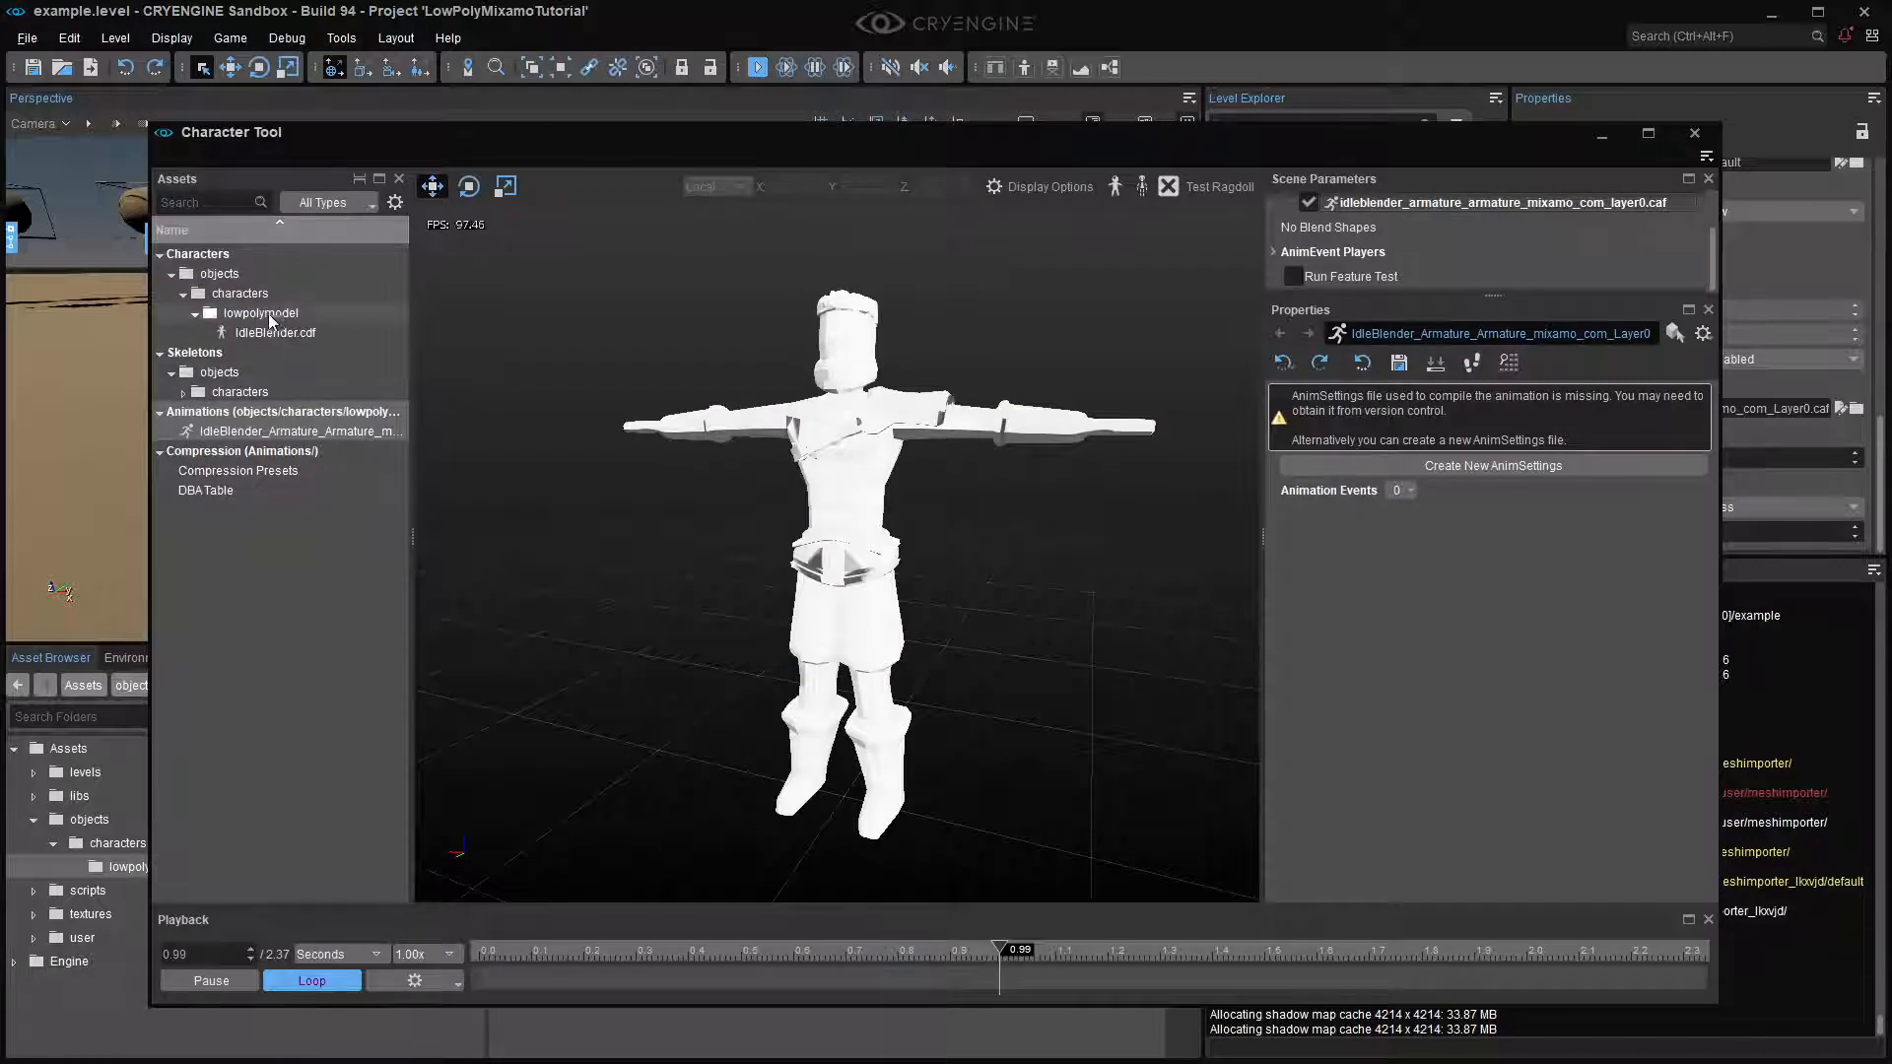
left_click(275, 332)
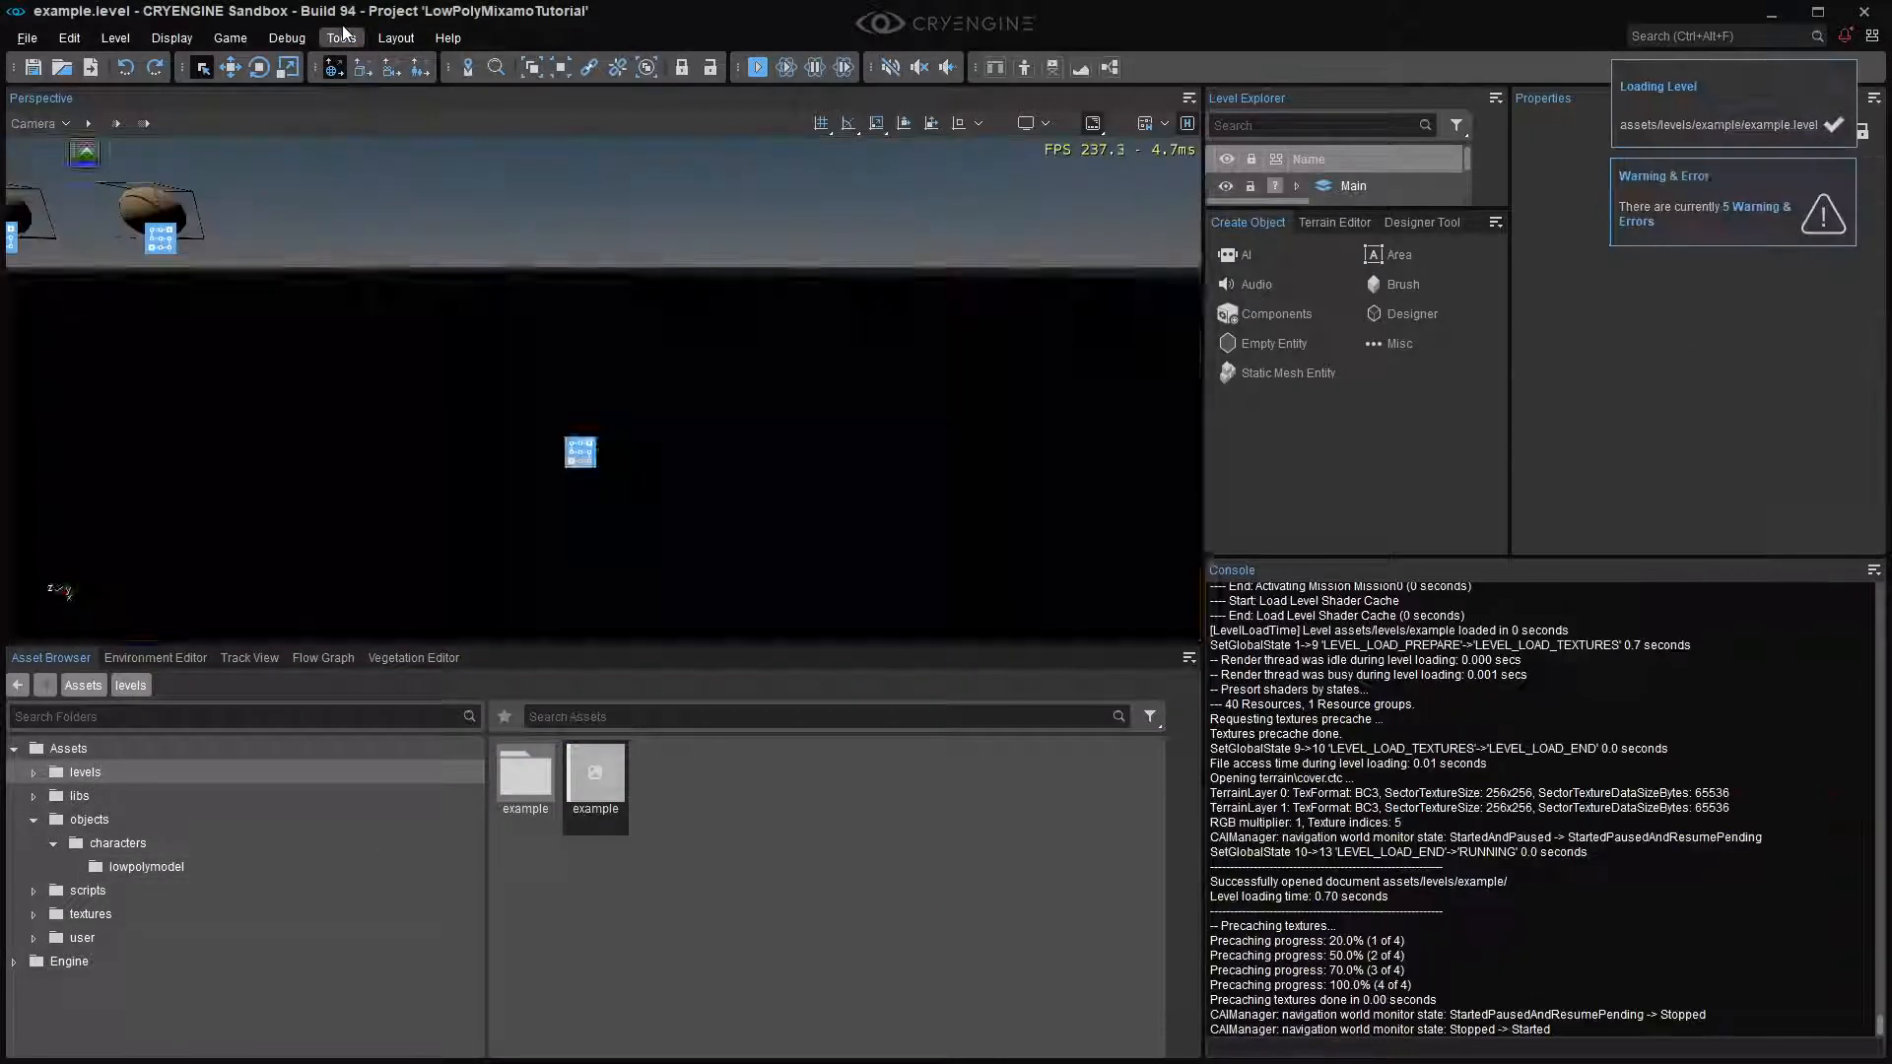
left_click(342, 37)
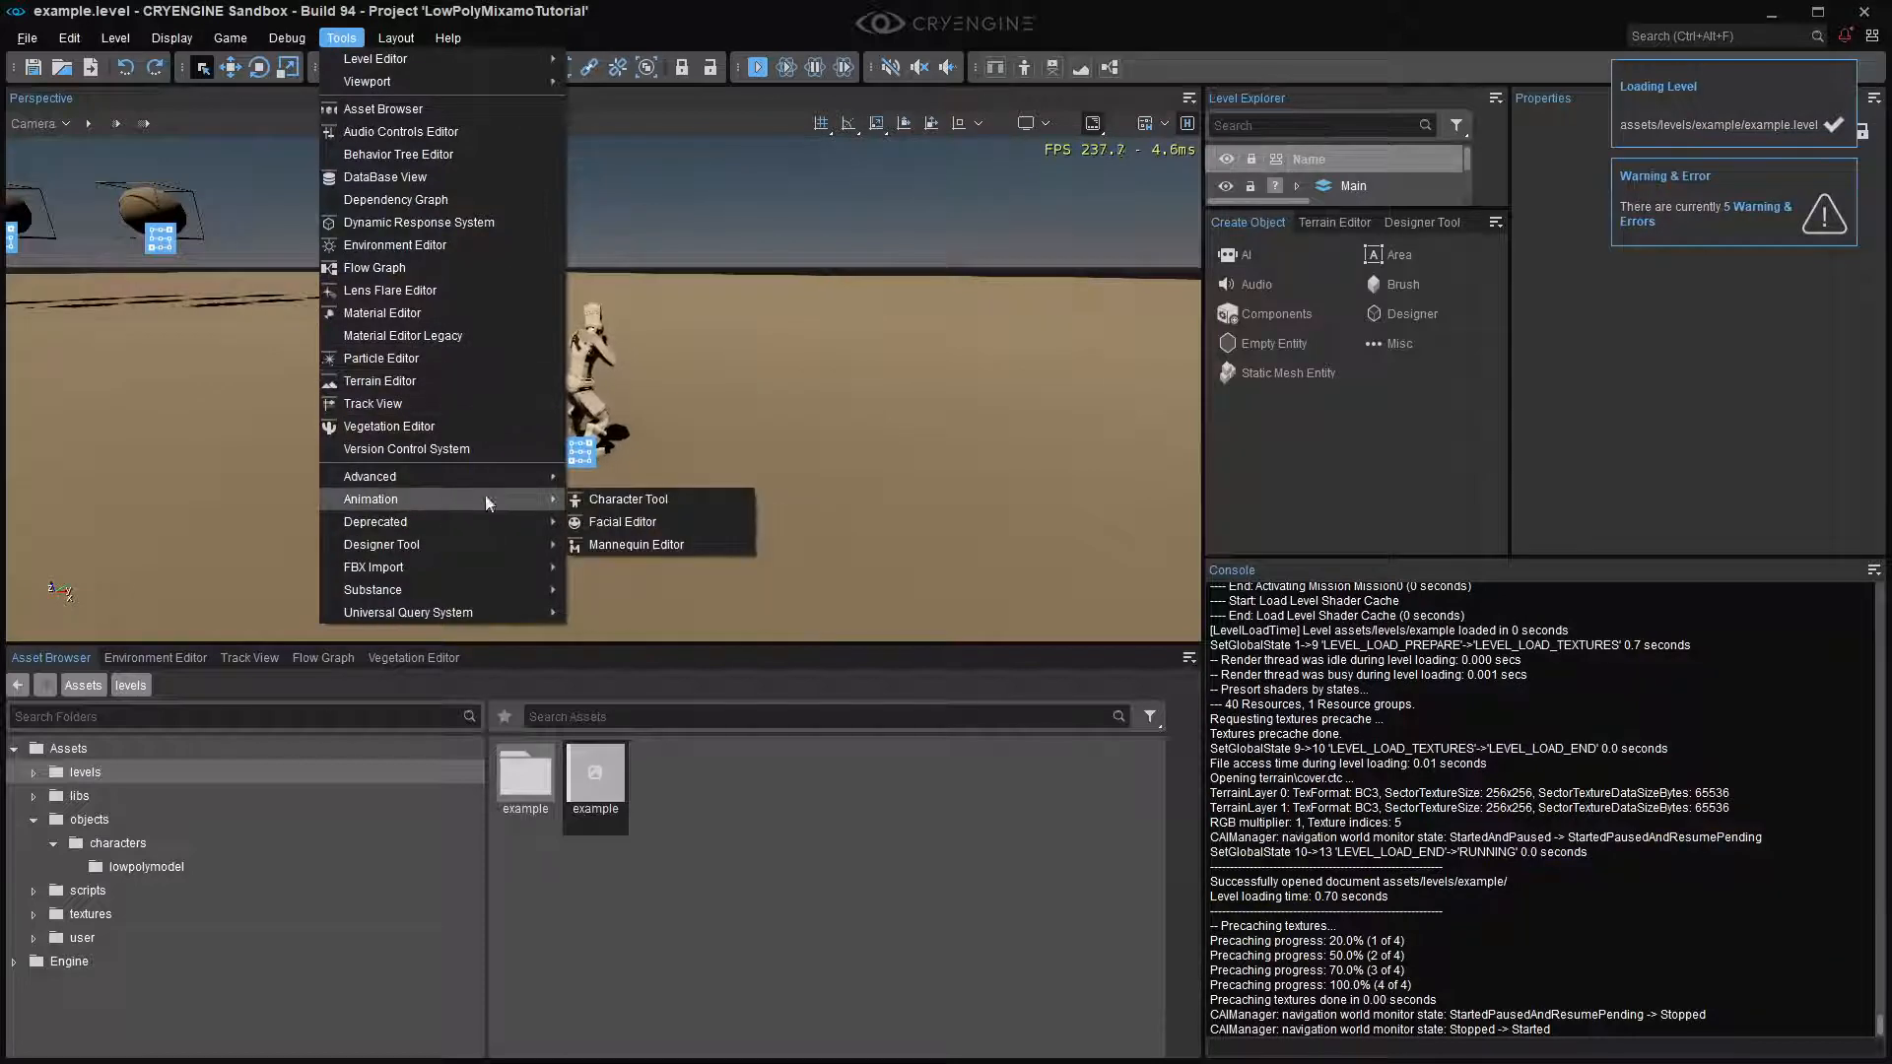
left_click(627, 498)
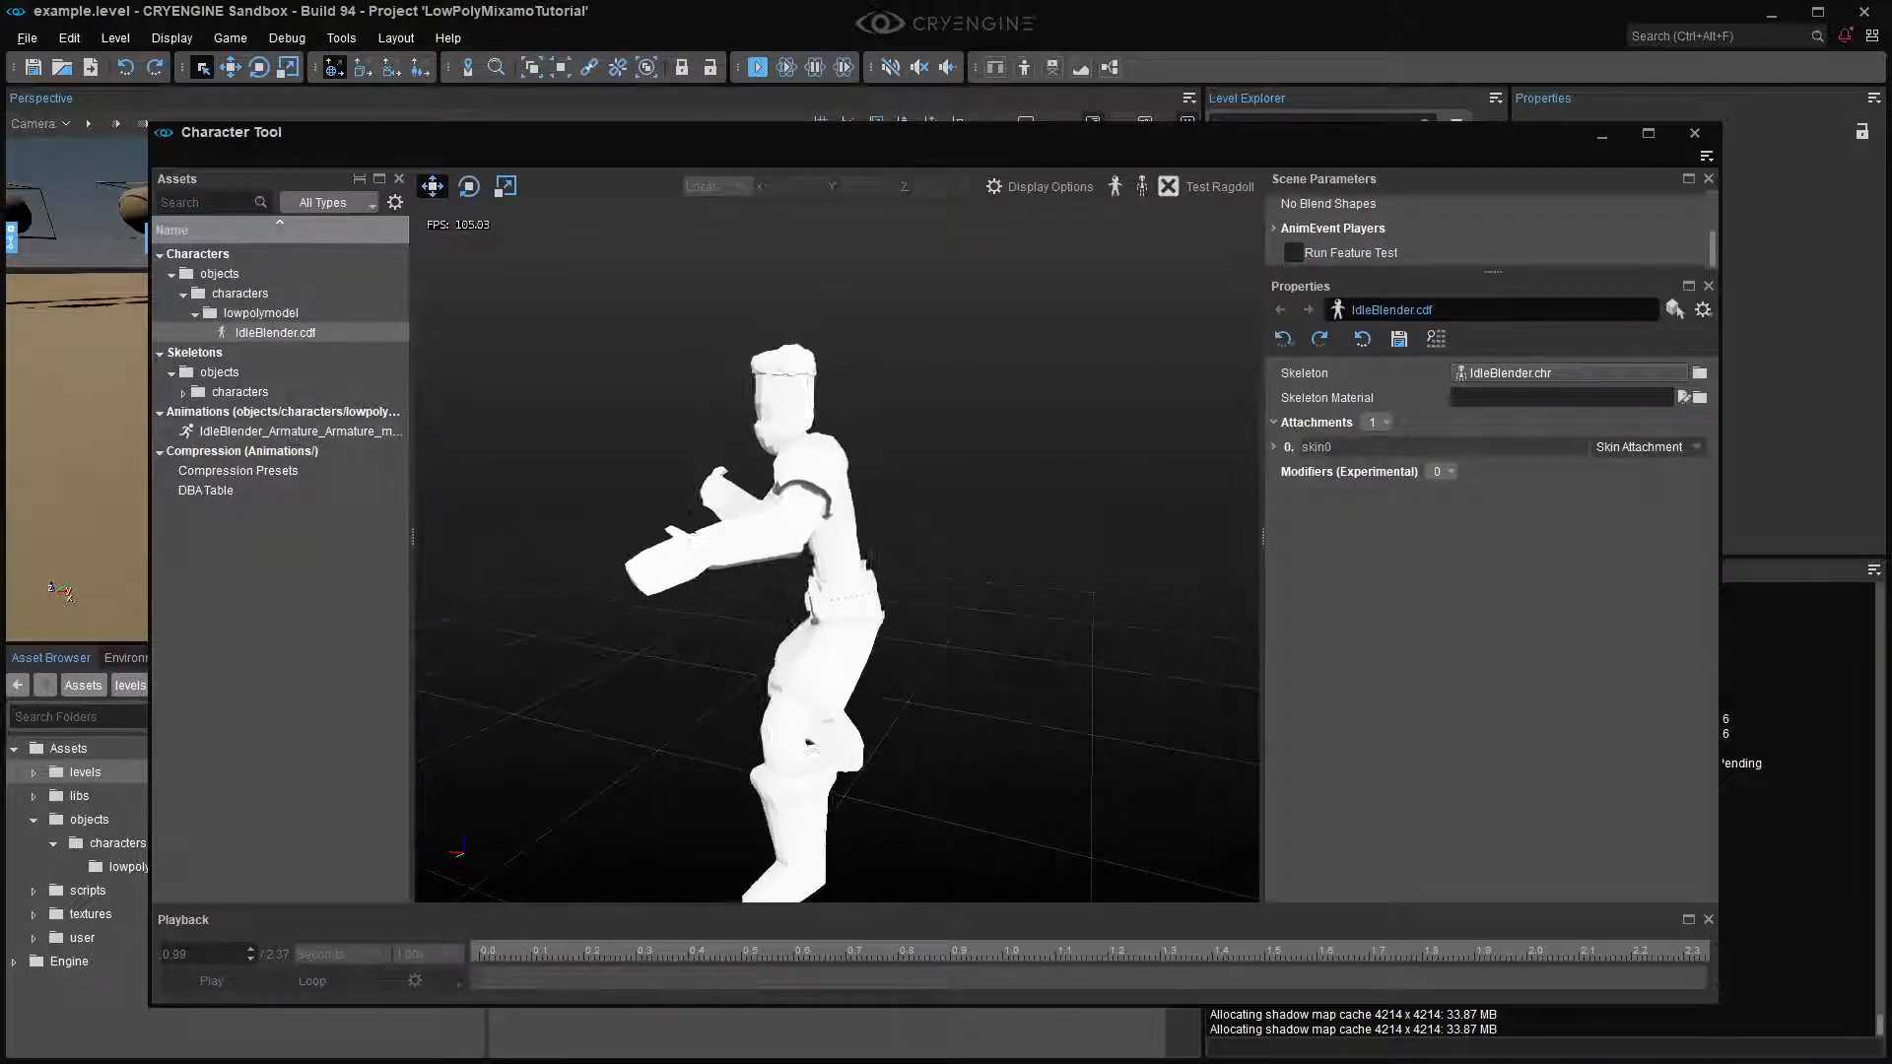
left_click(1693, 133)
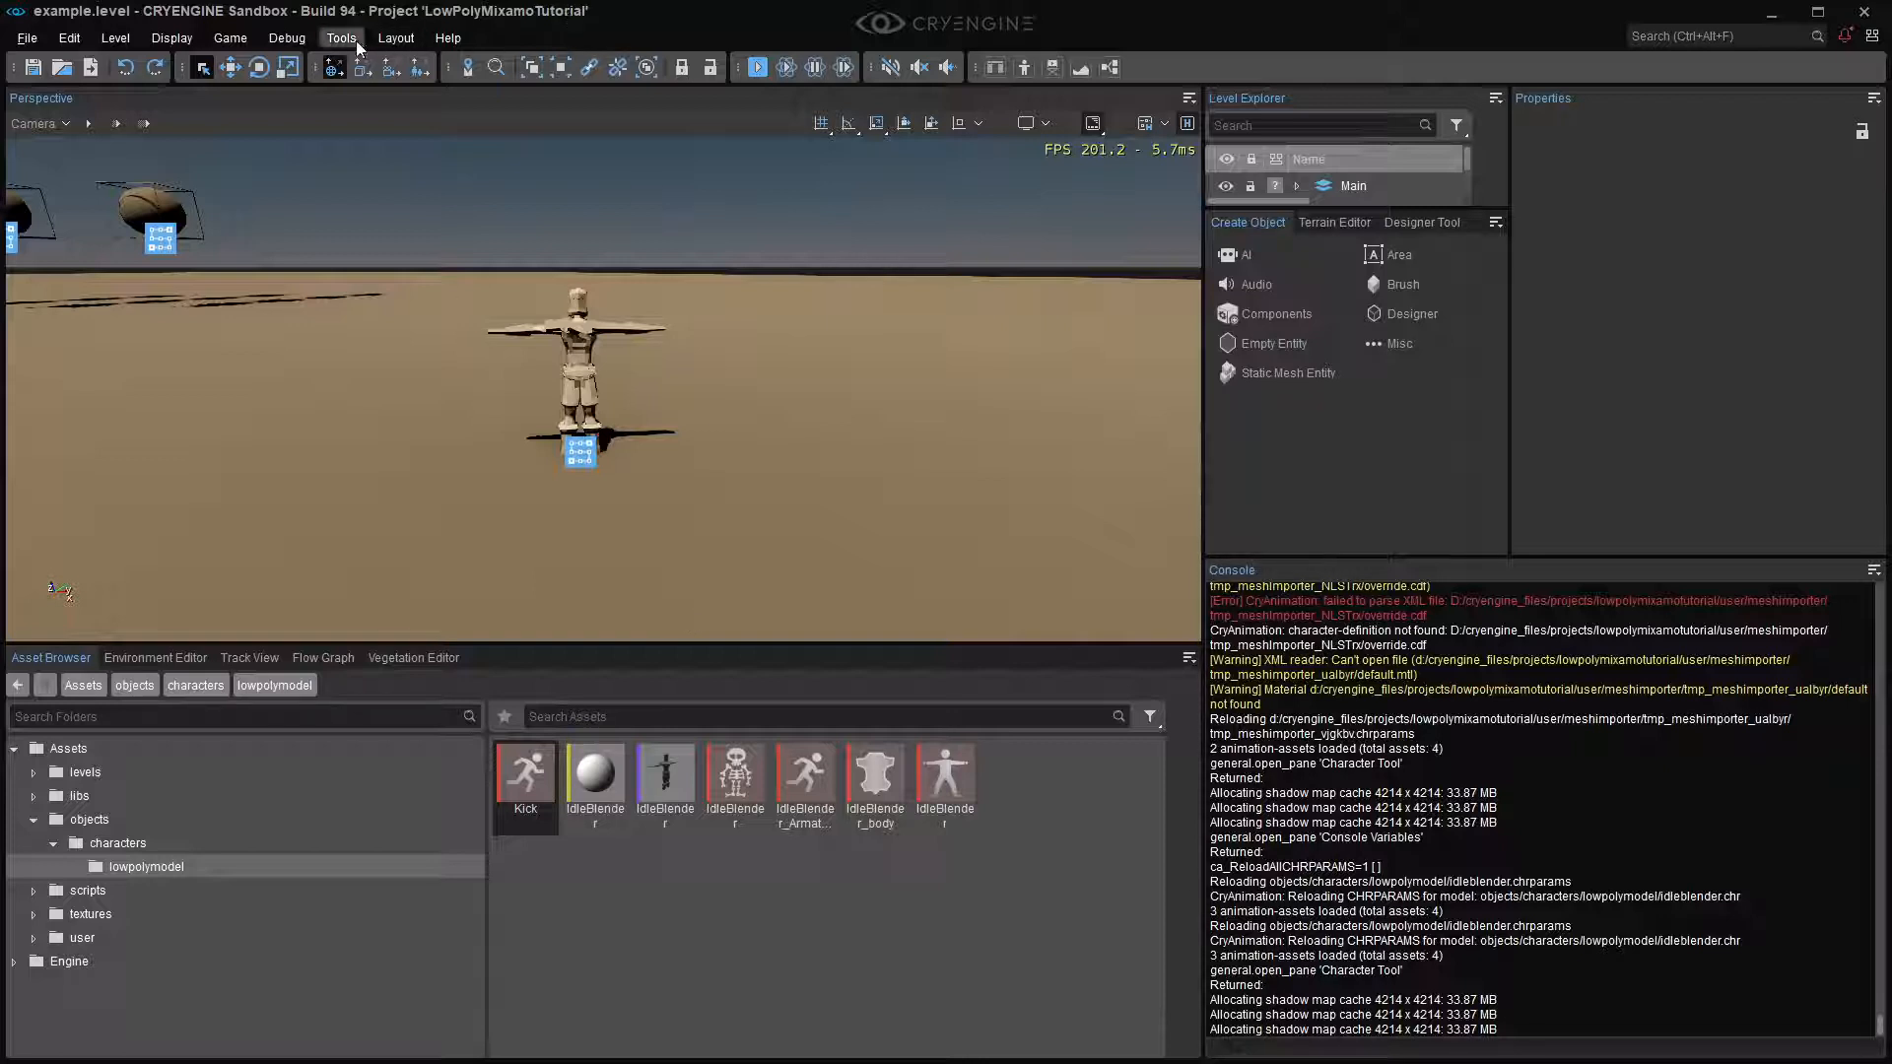
left_click(342, 38)
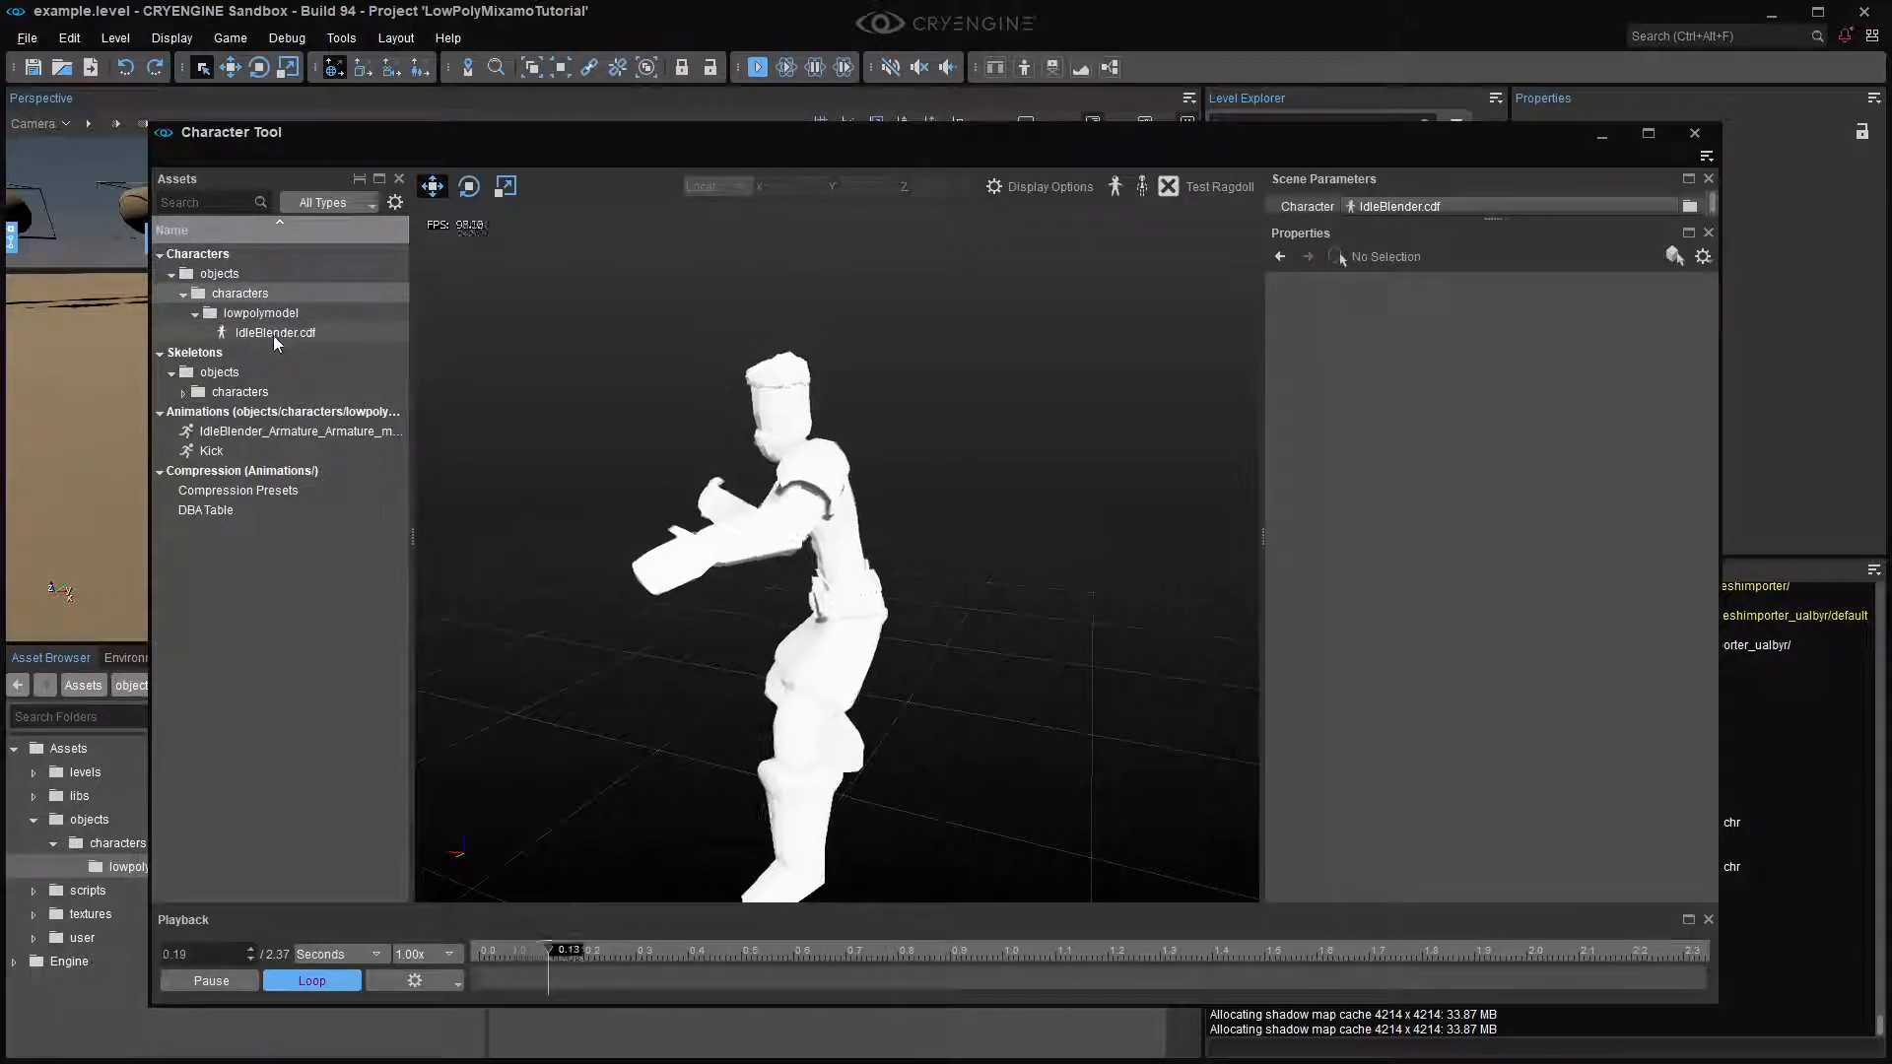
left_click(275, 332)
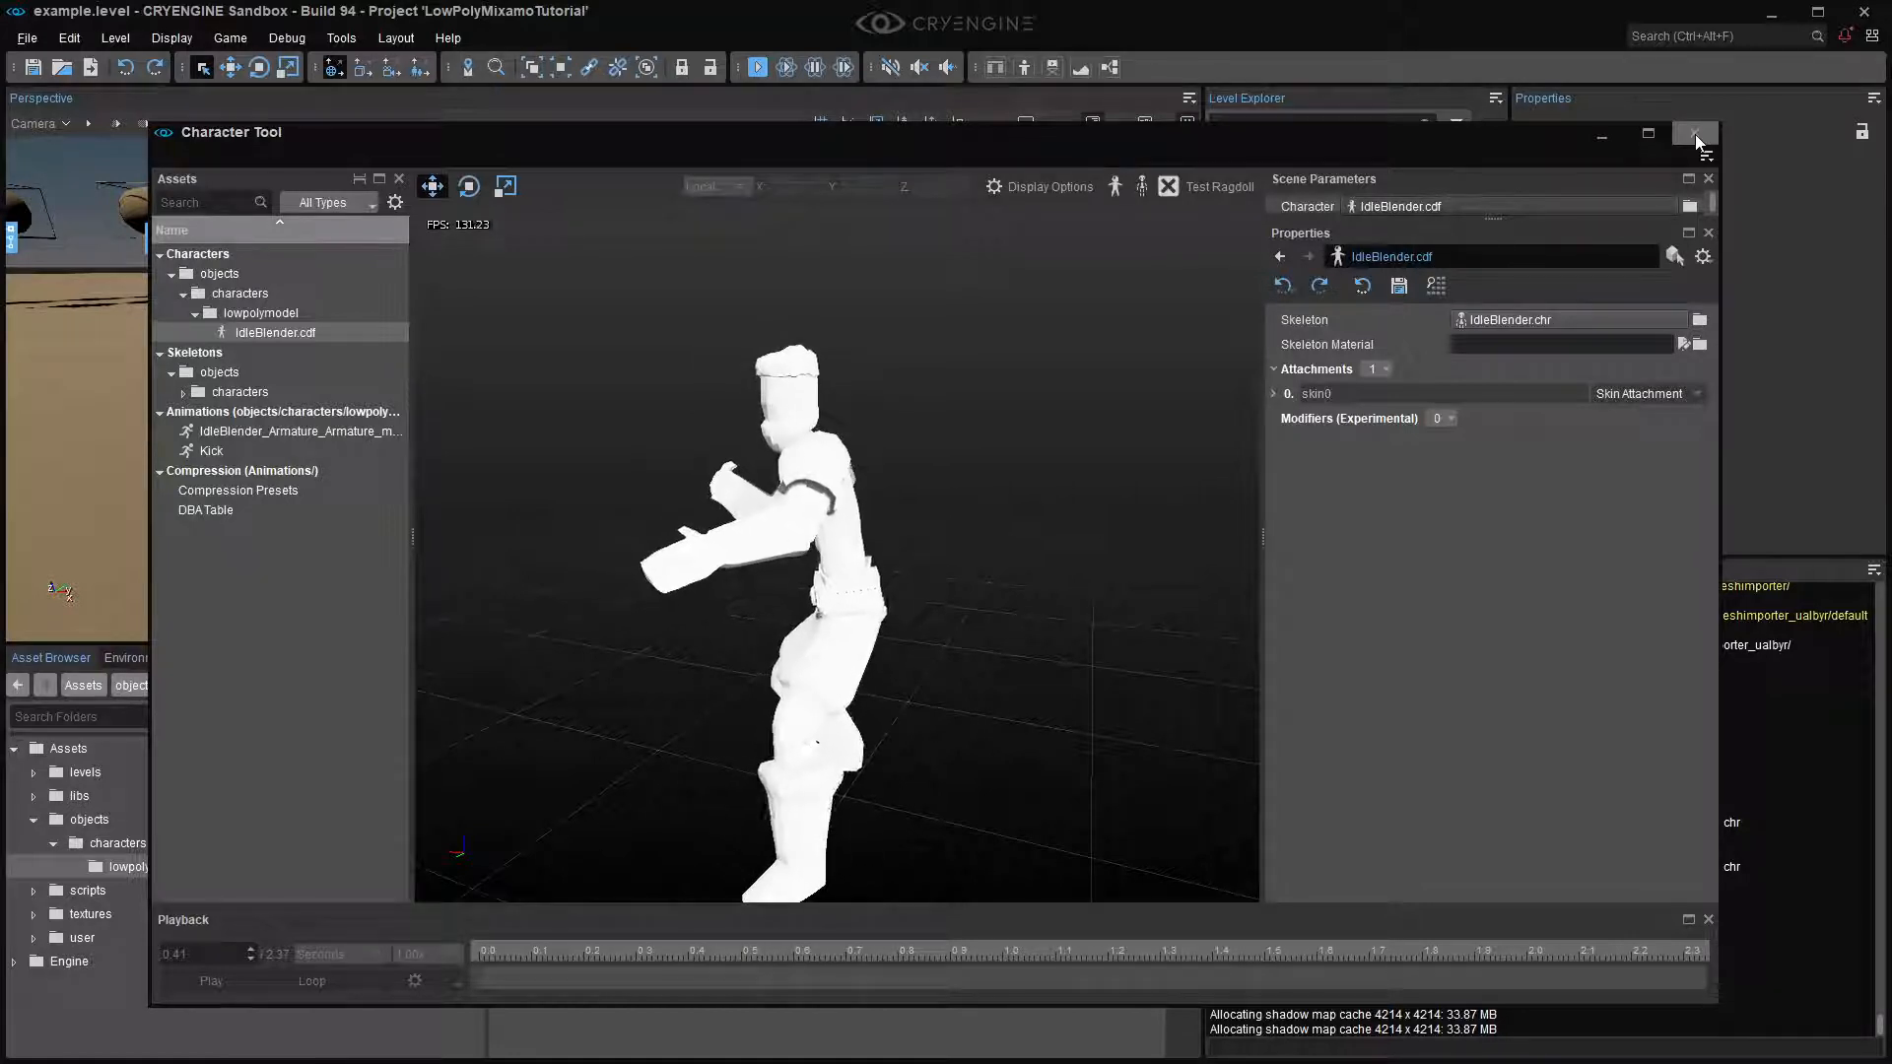
left_click(1693, 134)
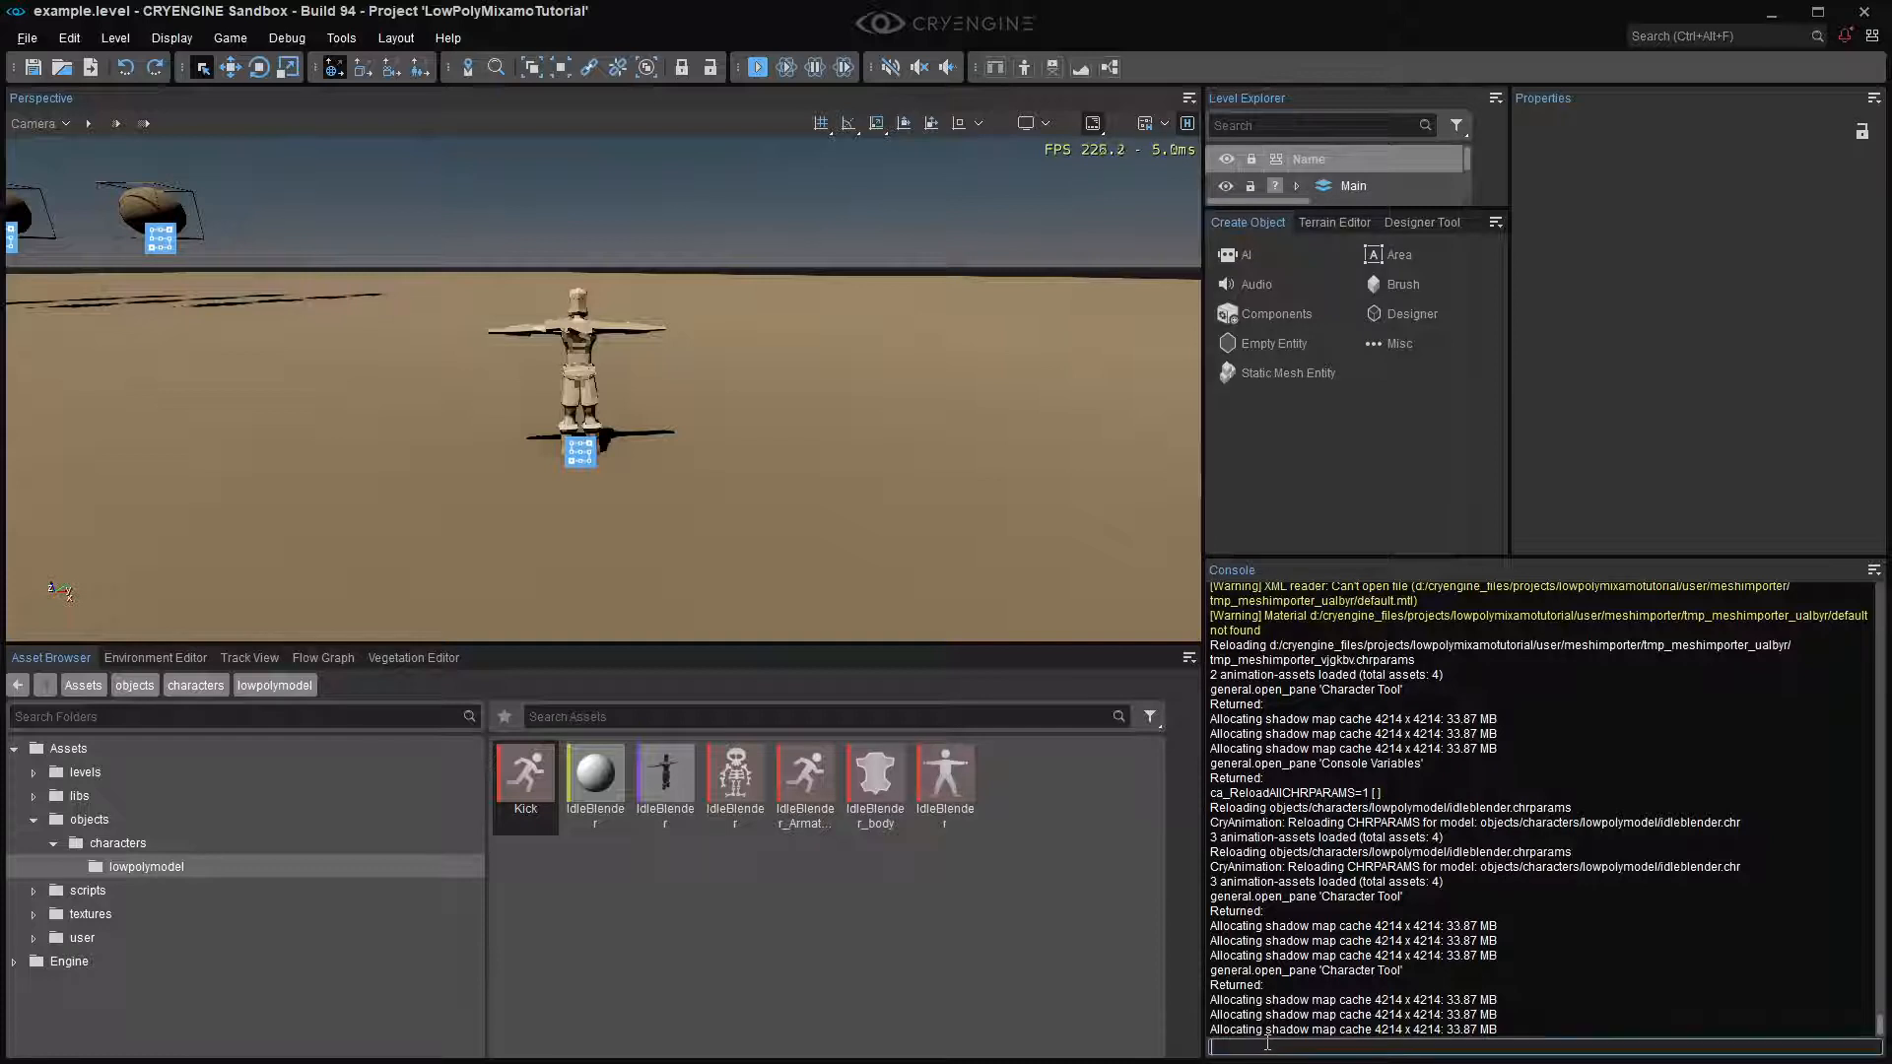
type("ca")
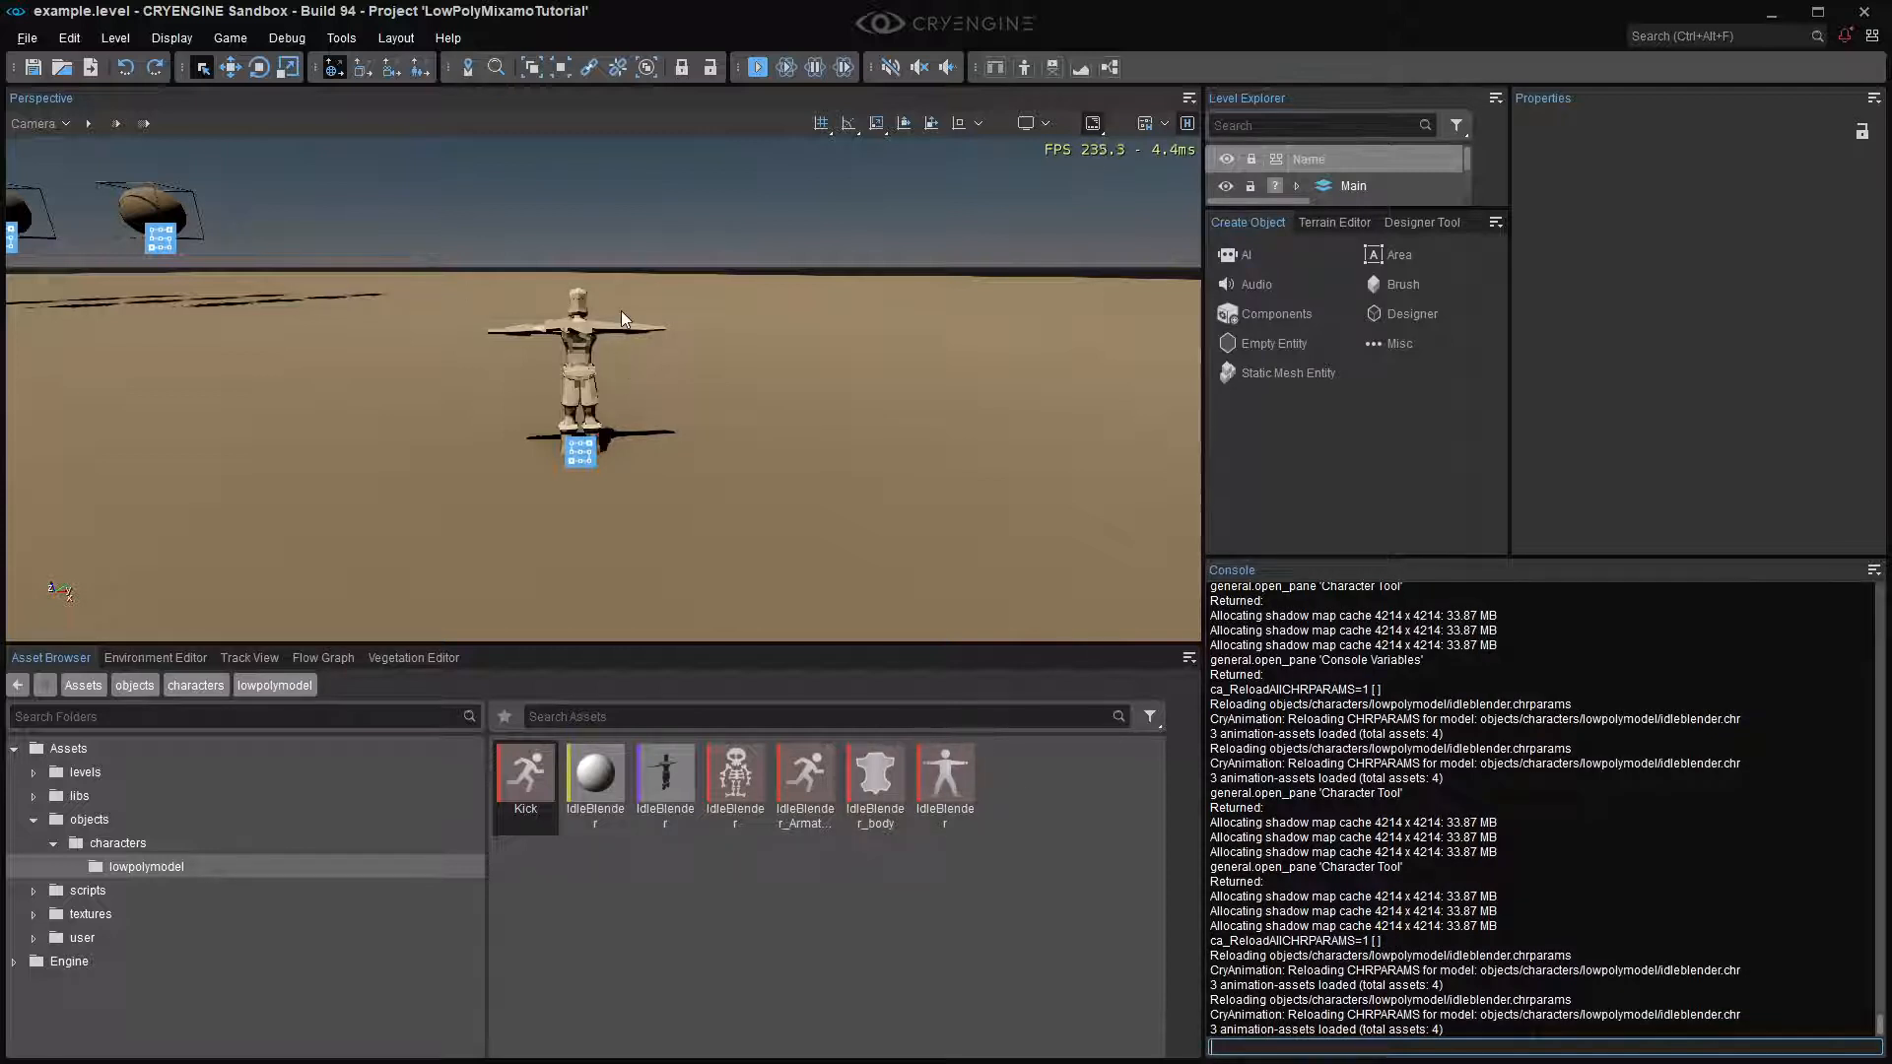
left_click(342, 38)
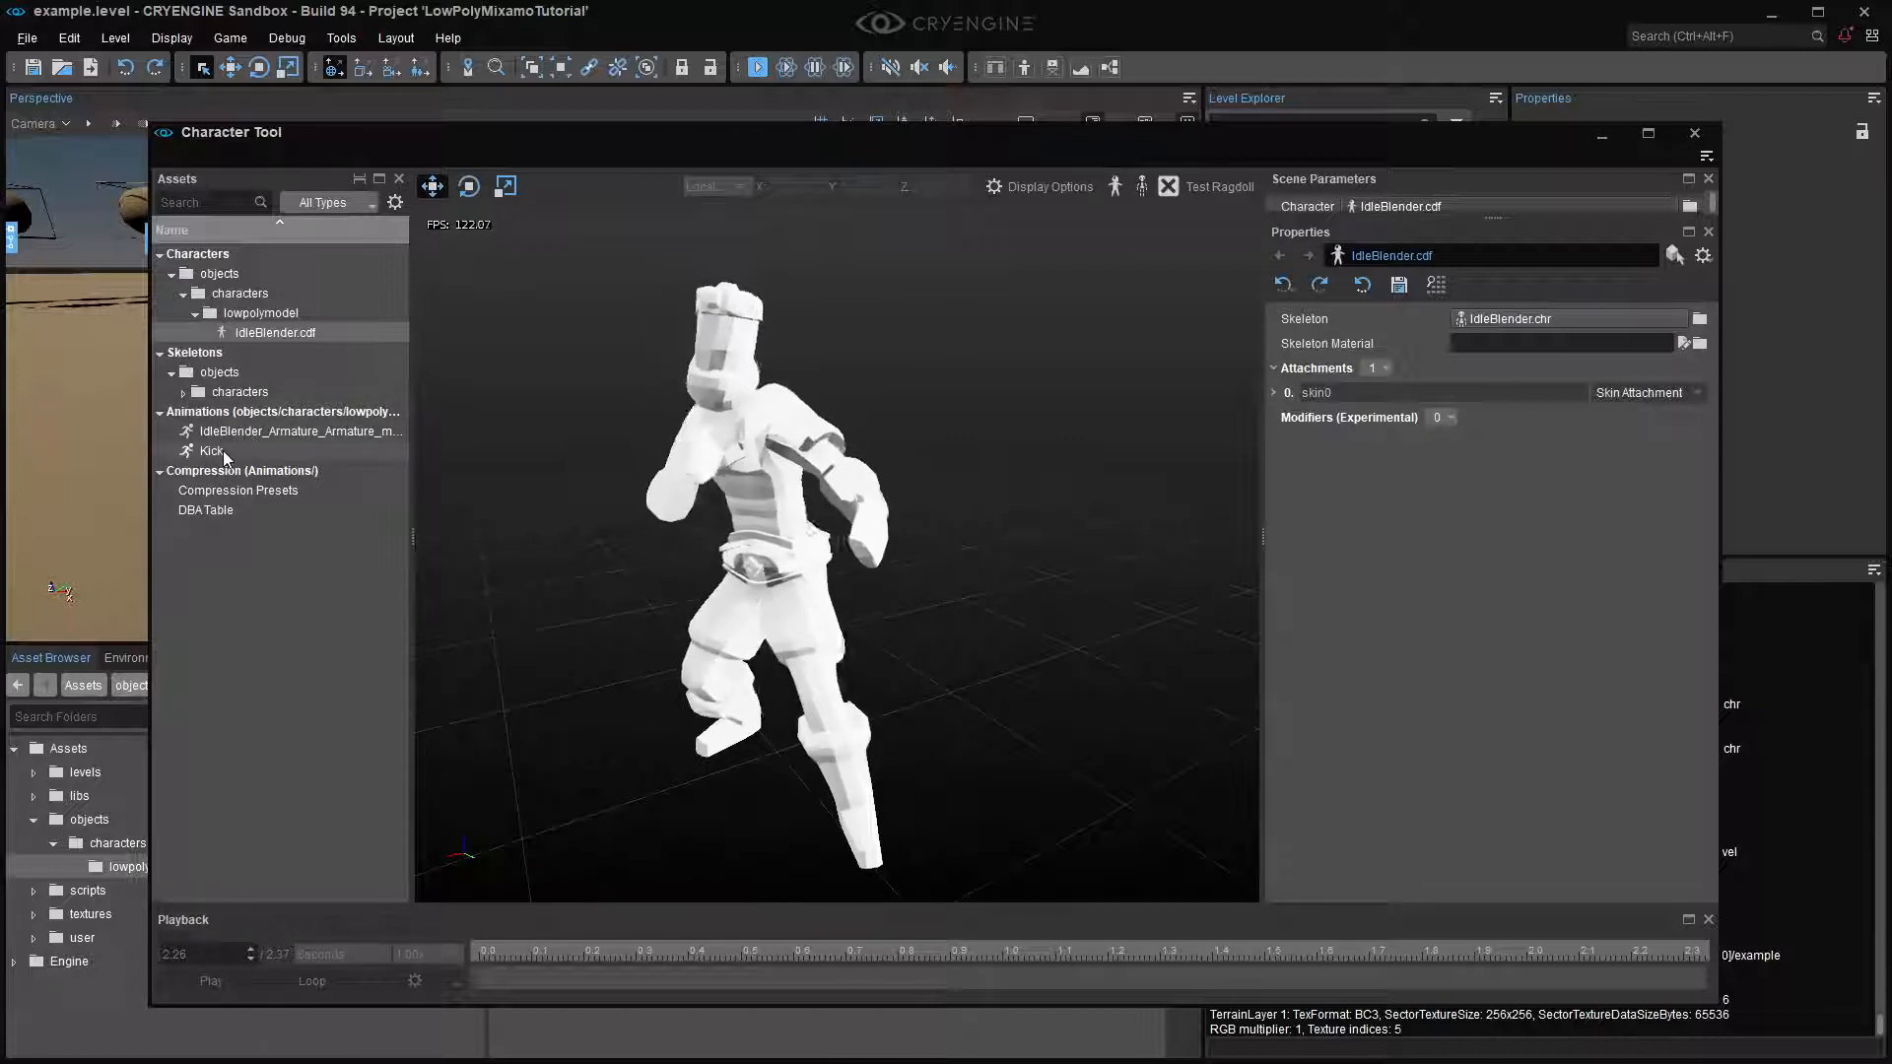
left_click(210, 450)
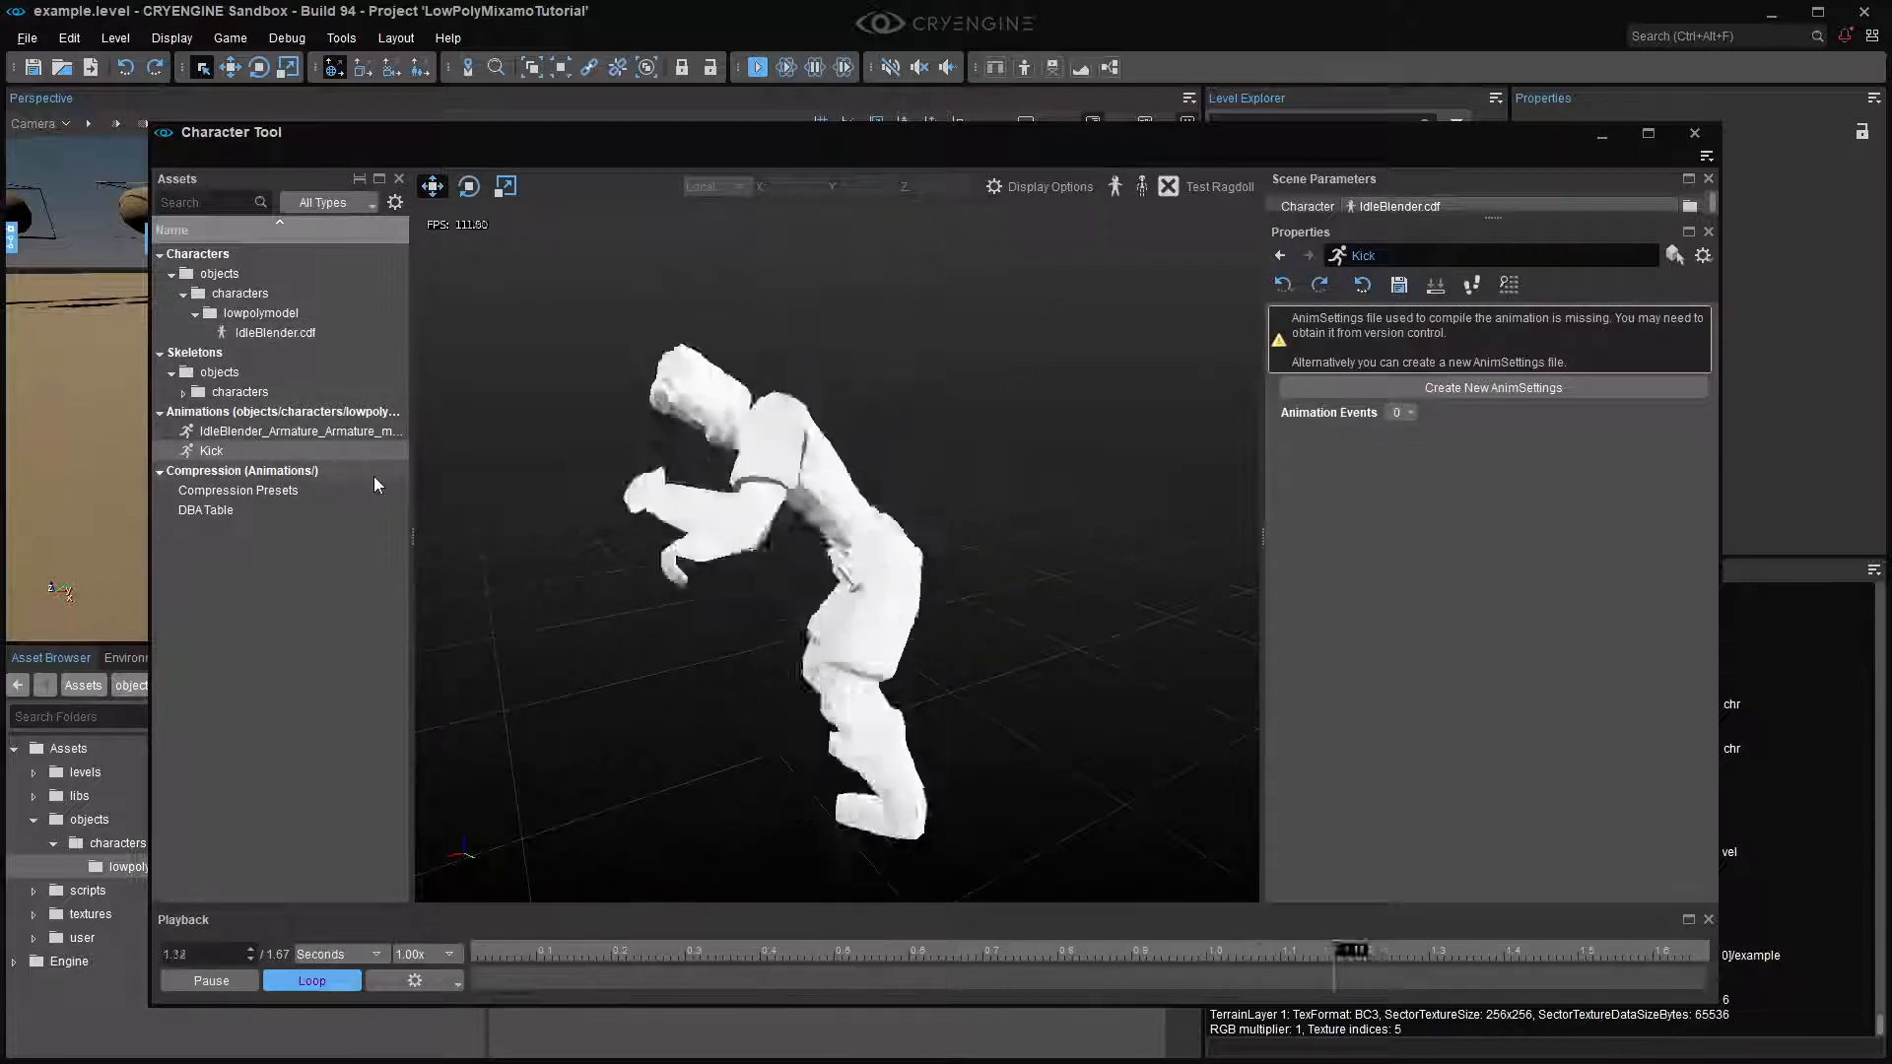
left_click(302, 431)
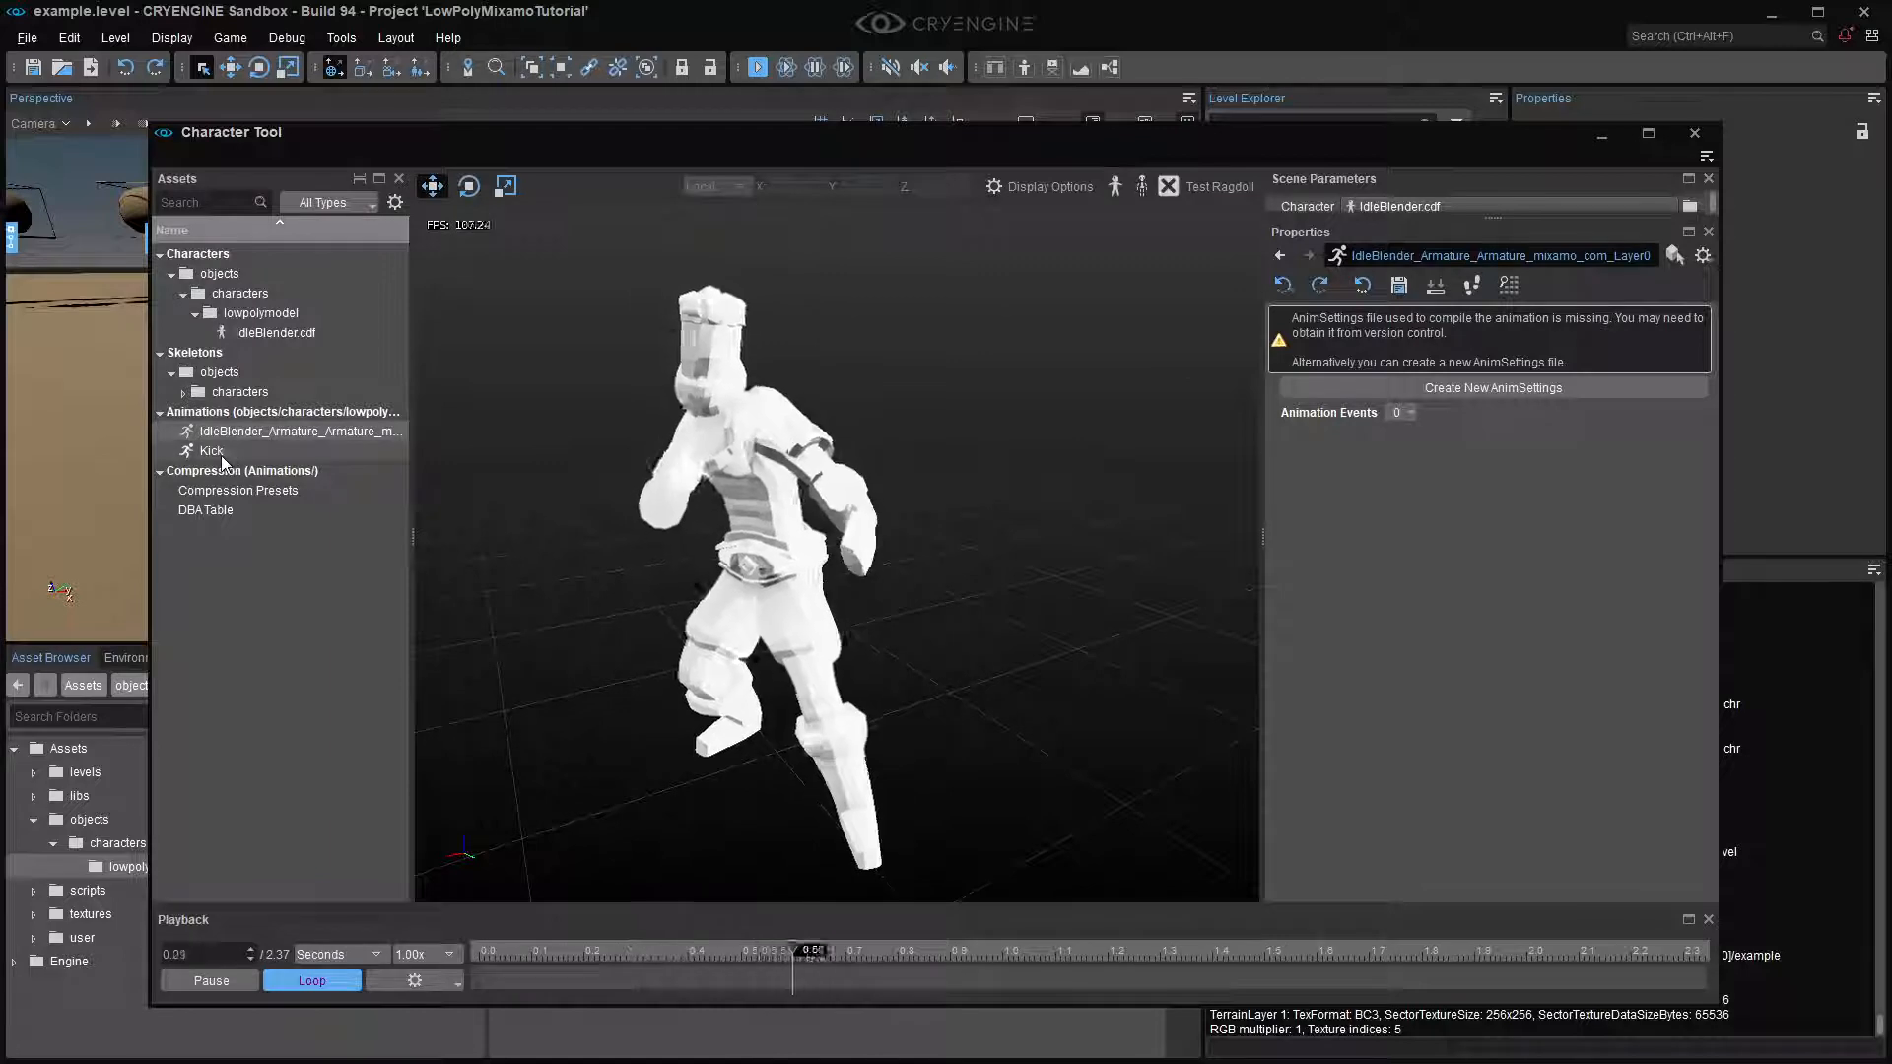
left_click(211, 451)
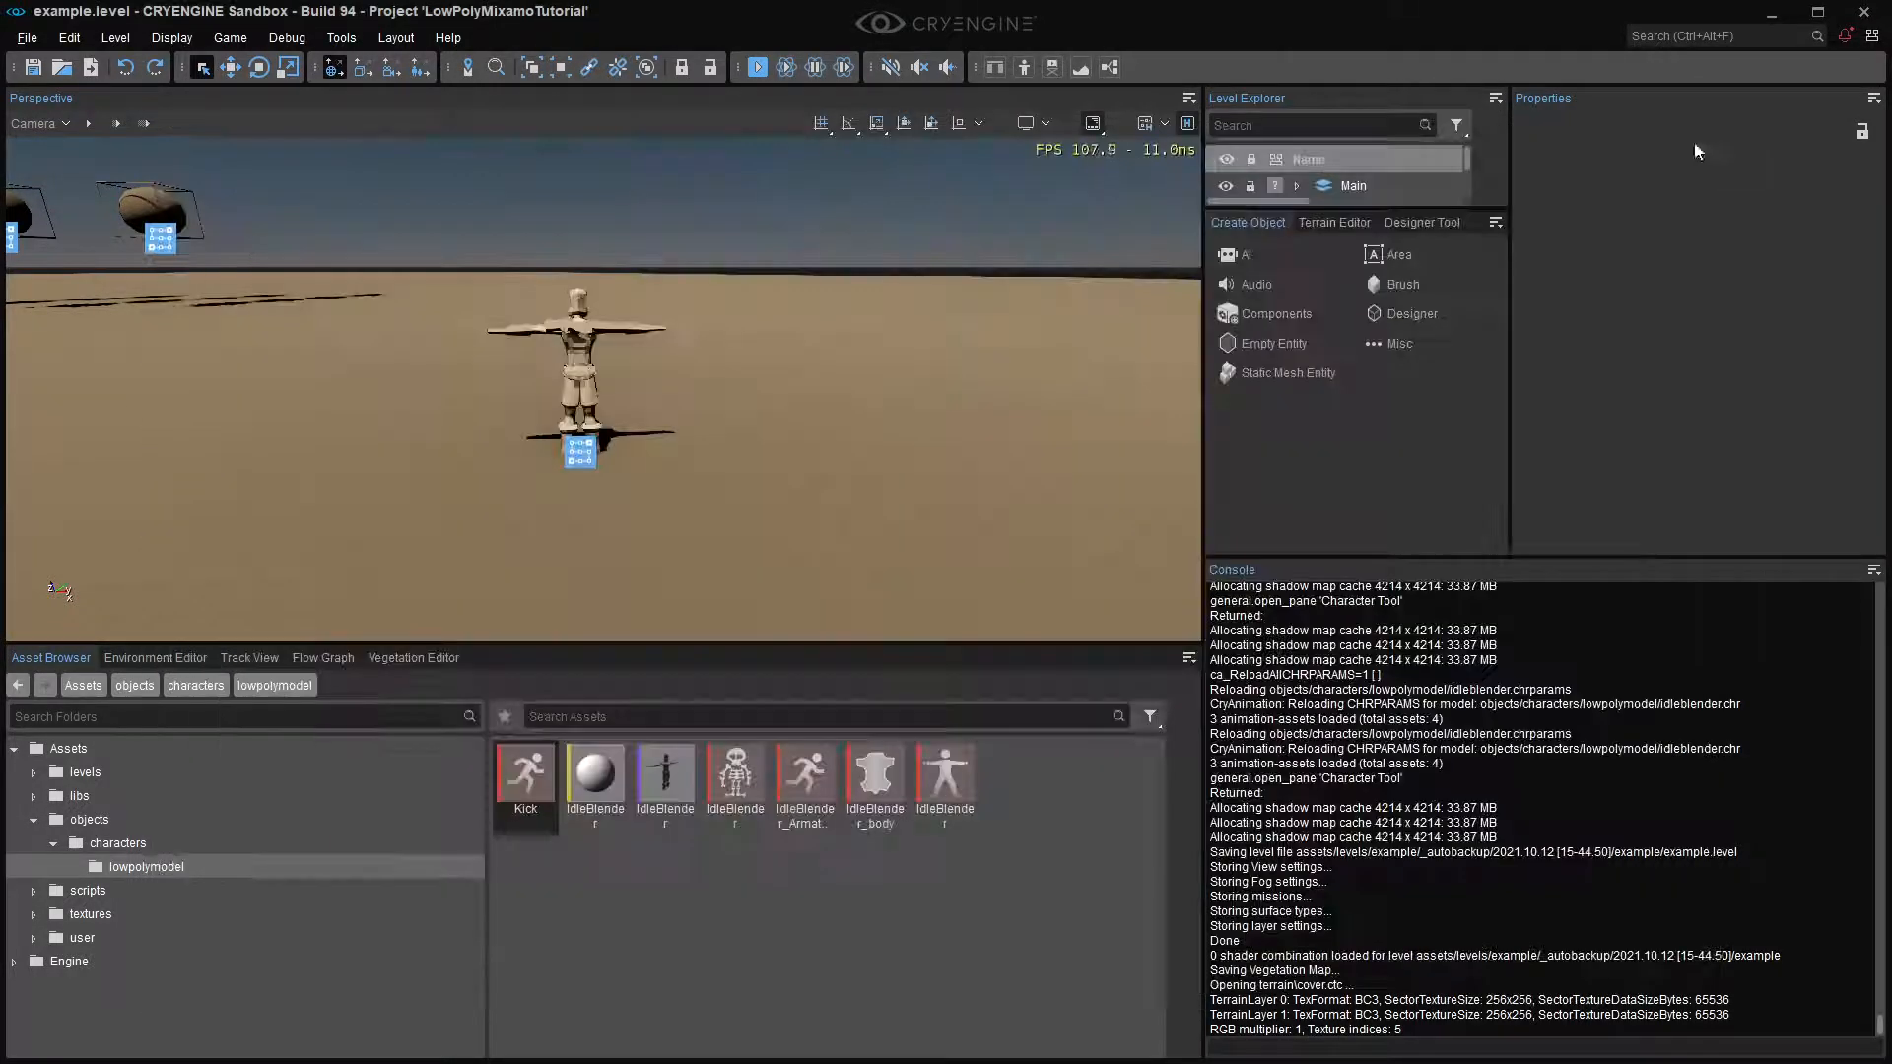
- Select the barbarian entity and change its Default Animation to Kick.caf
left_click(804, 769)
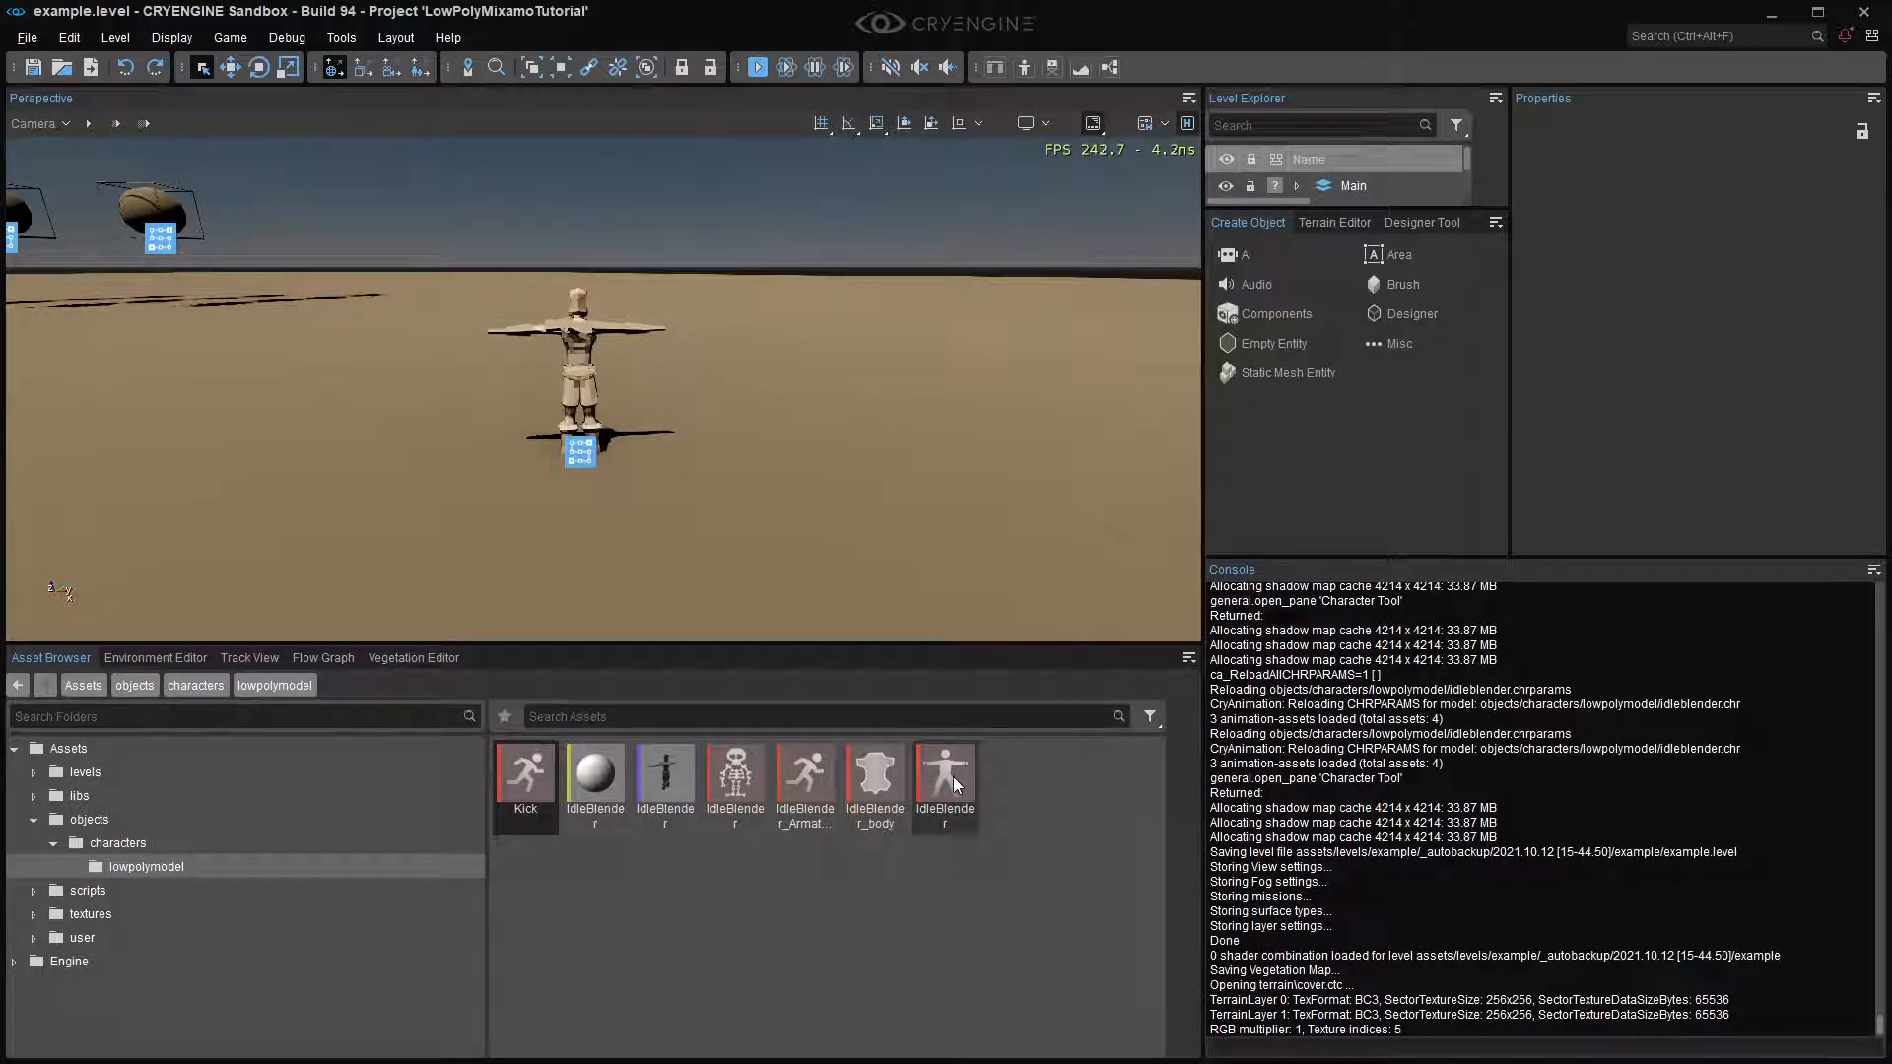
mouse_move(812, 869)
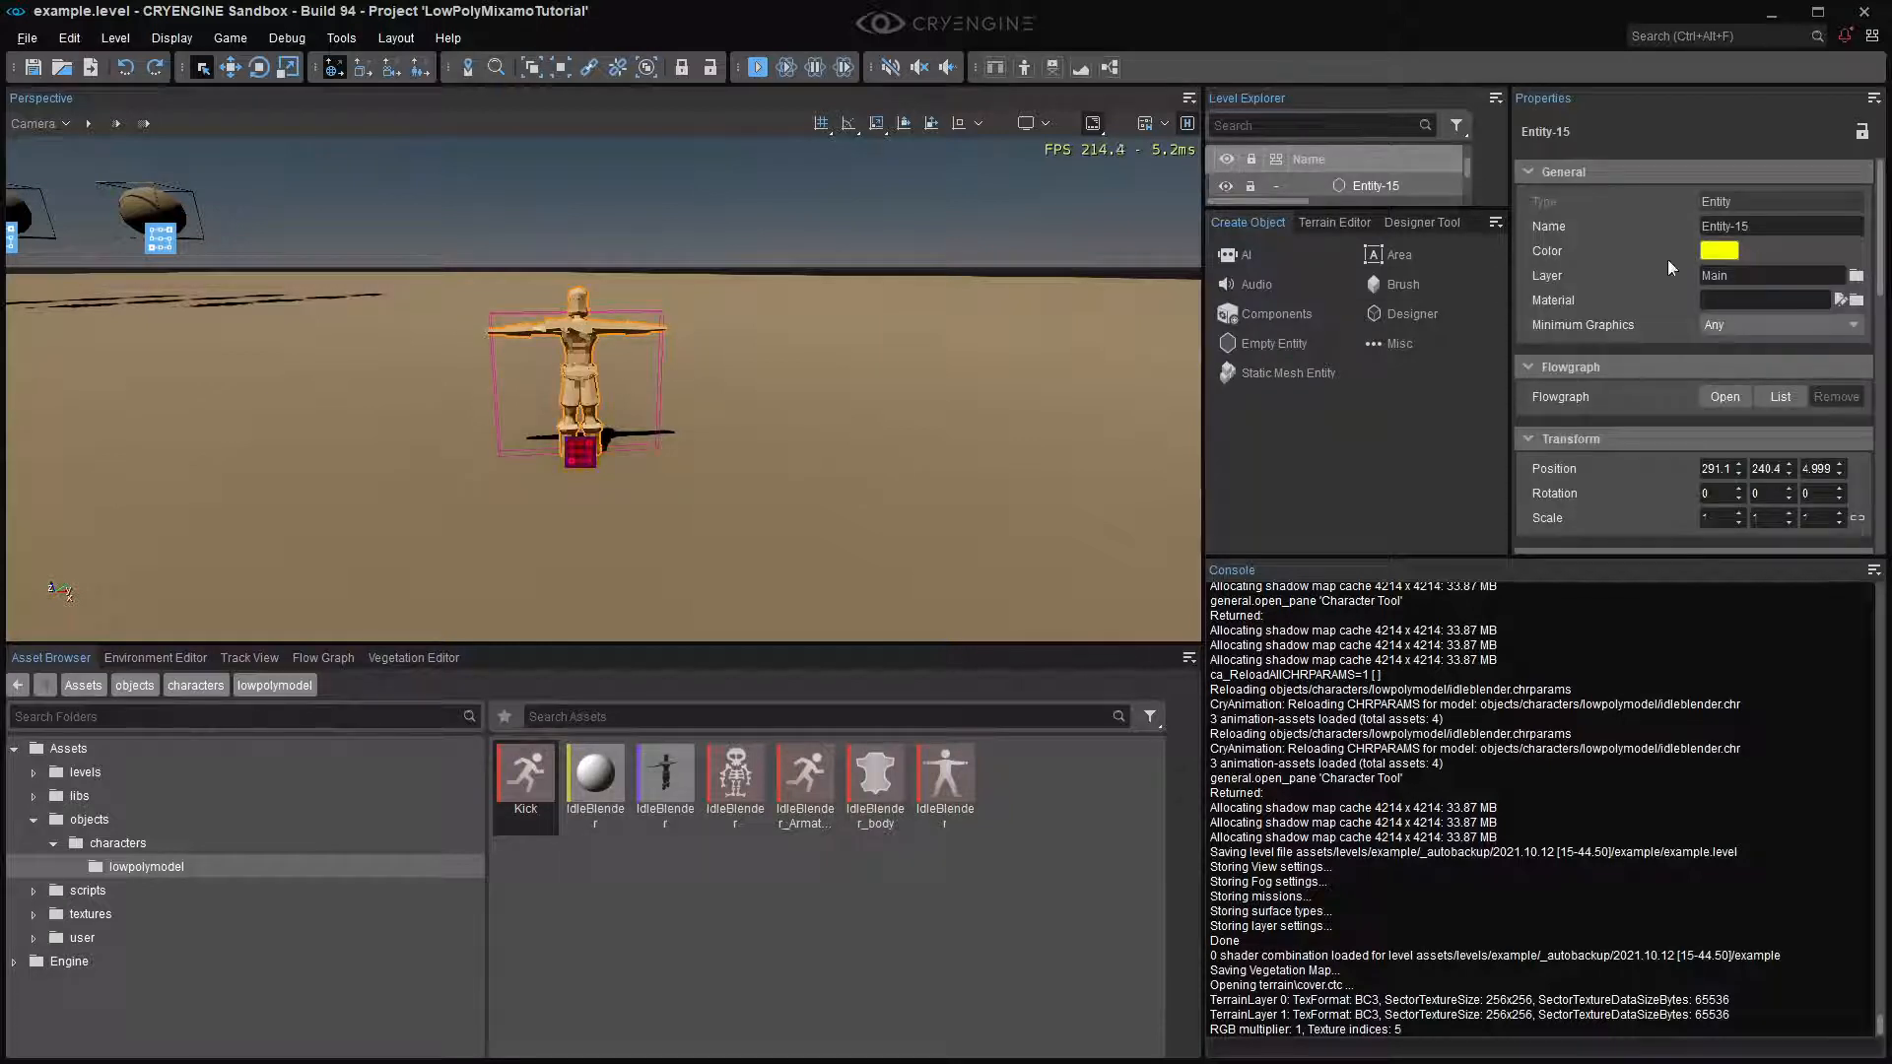
scroll("down", 3)
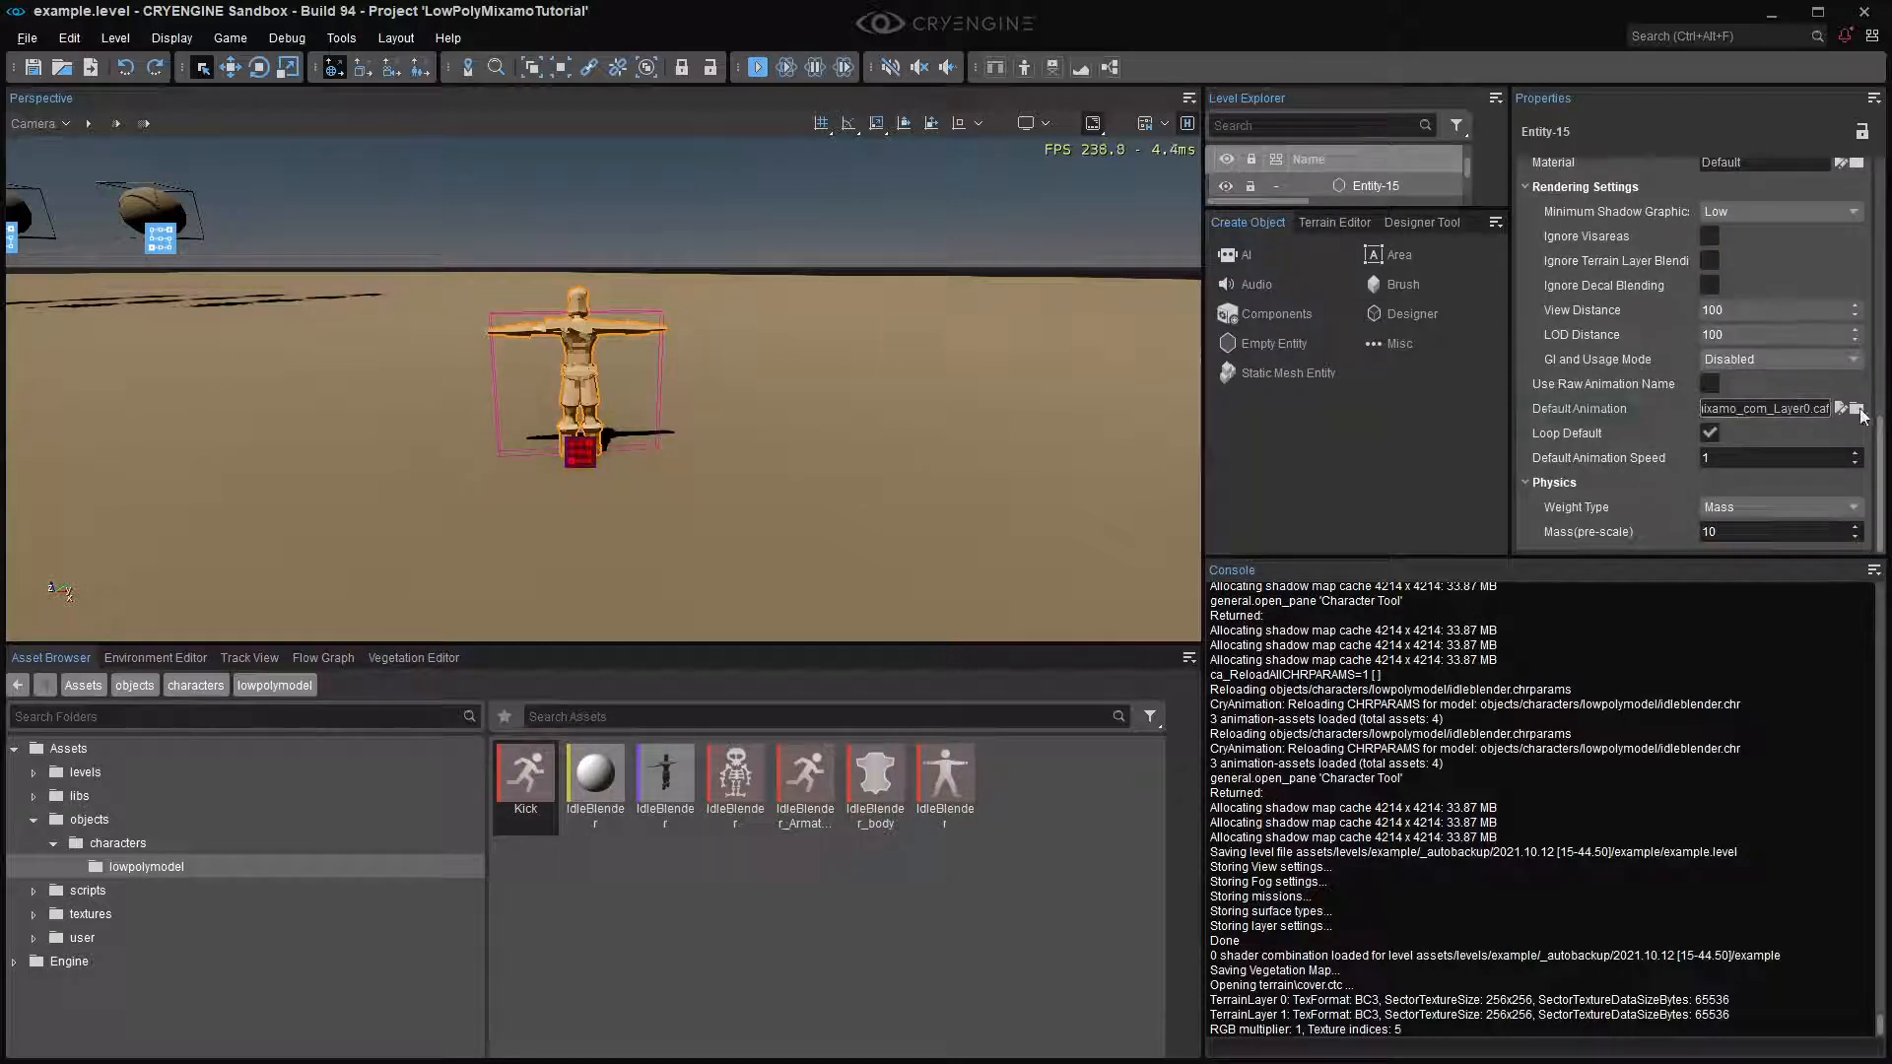
left_click(1858, 408)
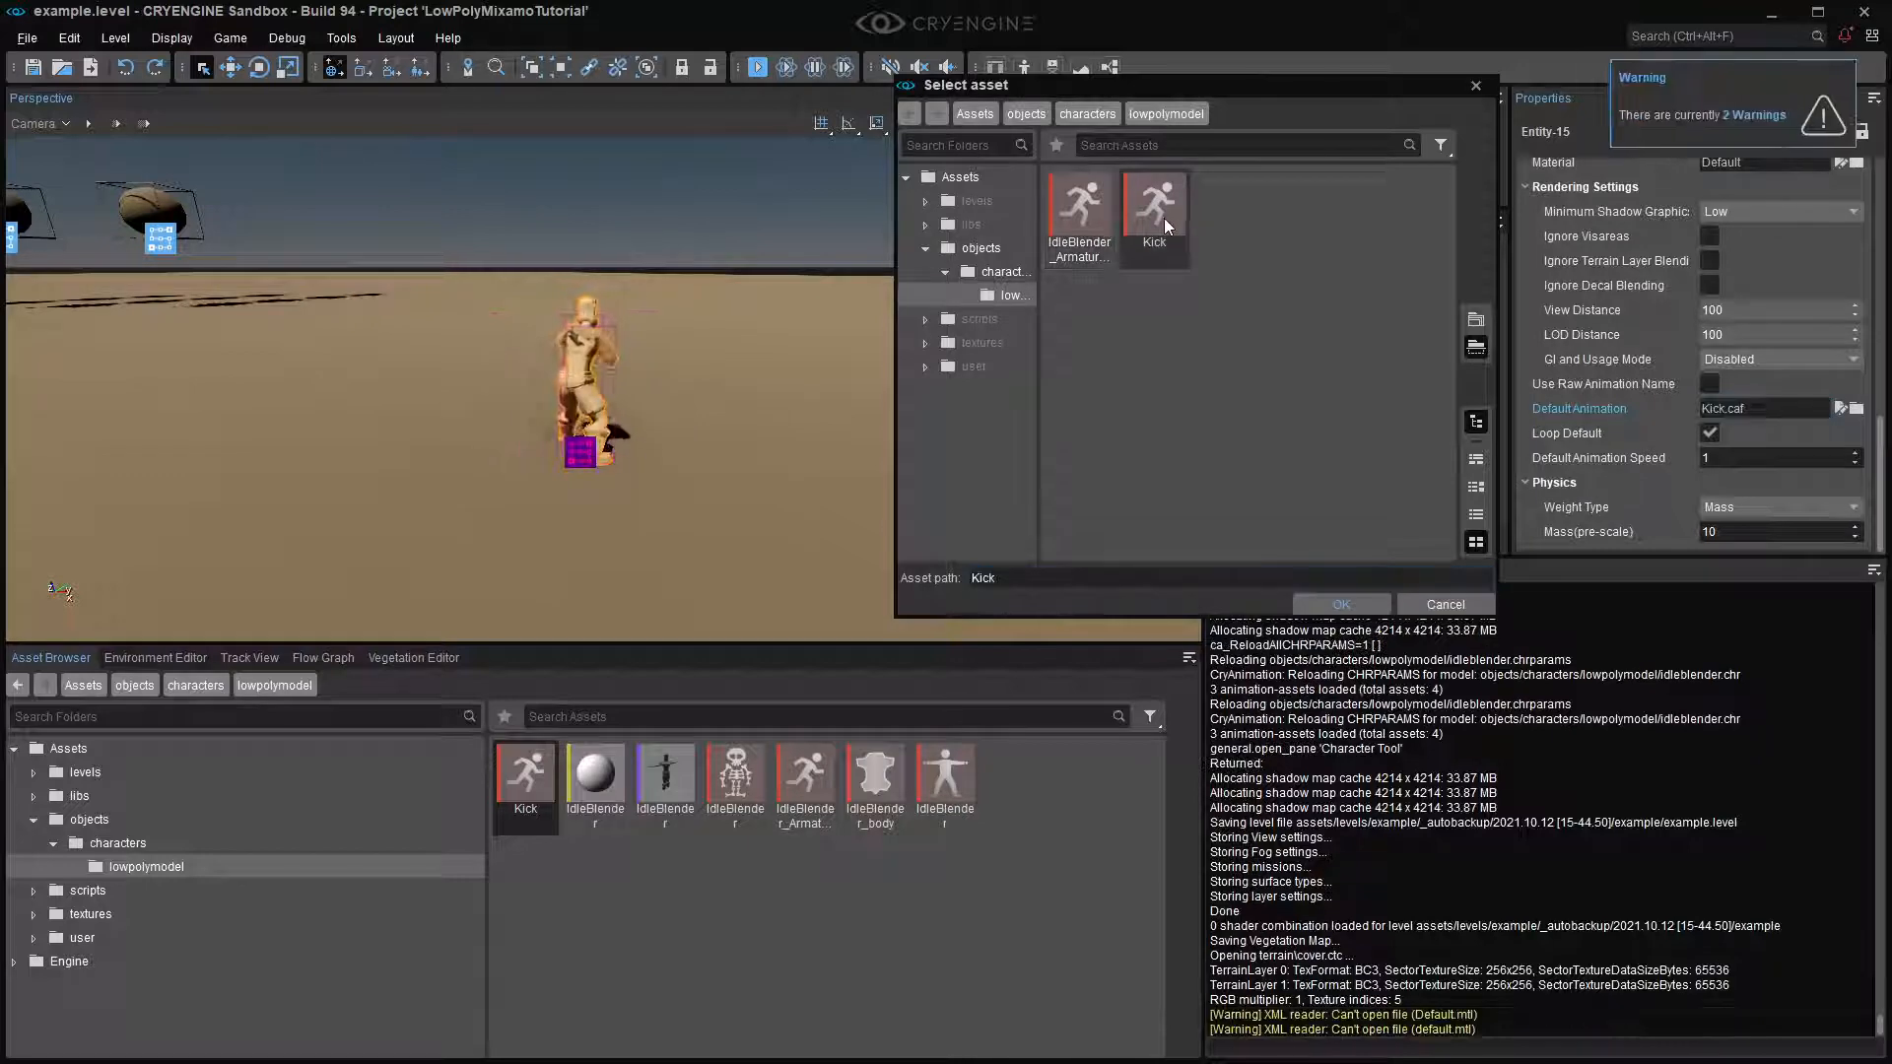